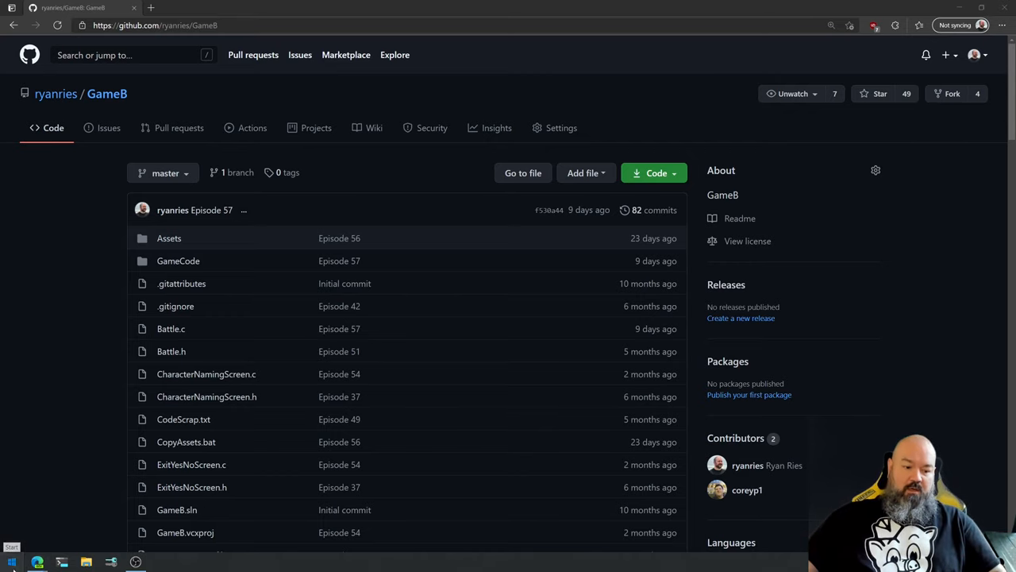
Launch Notepad from the Start menu to get a blank note over the repository page.
type("notepad")
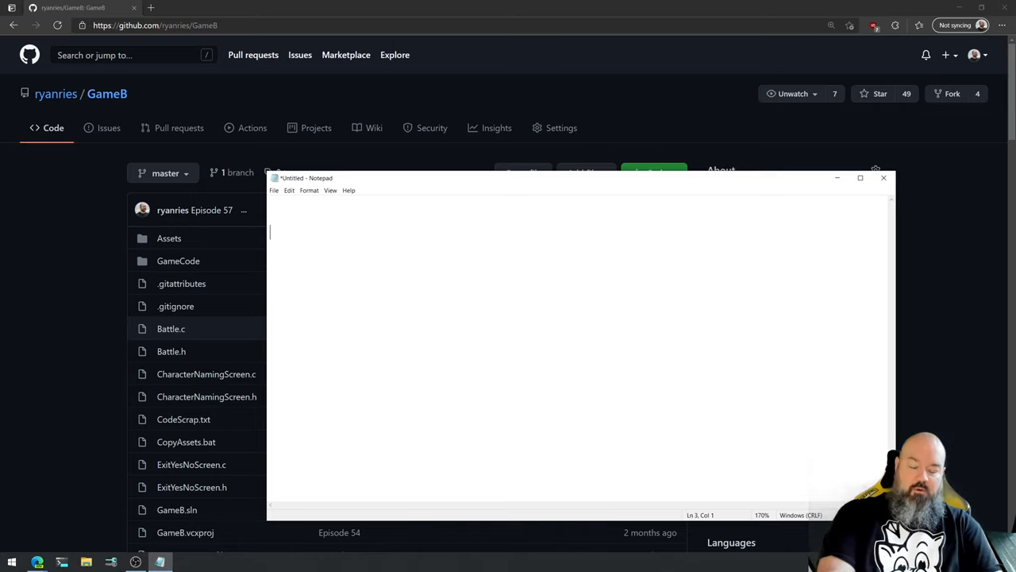
Write the top entry 'GameB.exe [platform layer]'.
type("GameB.ex")
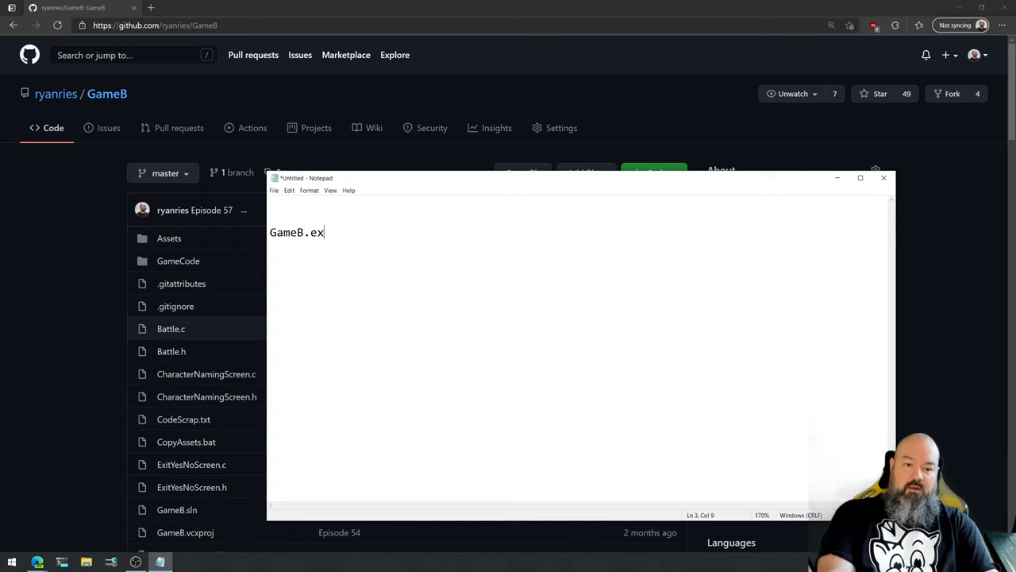
type("e [")
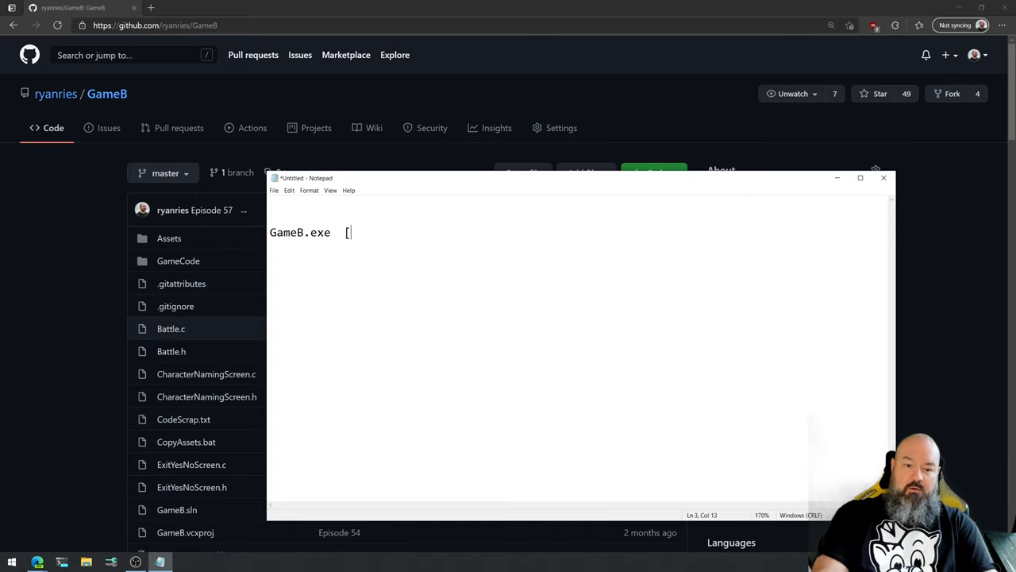
type("pla")
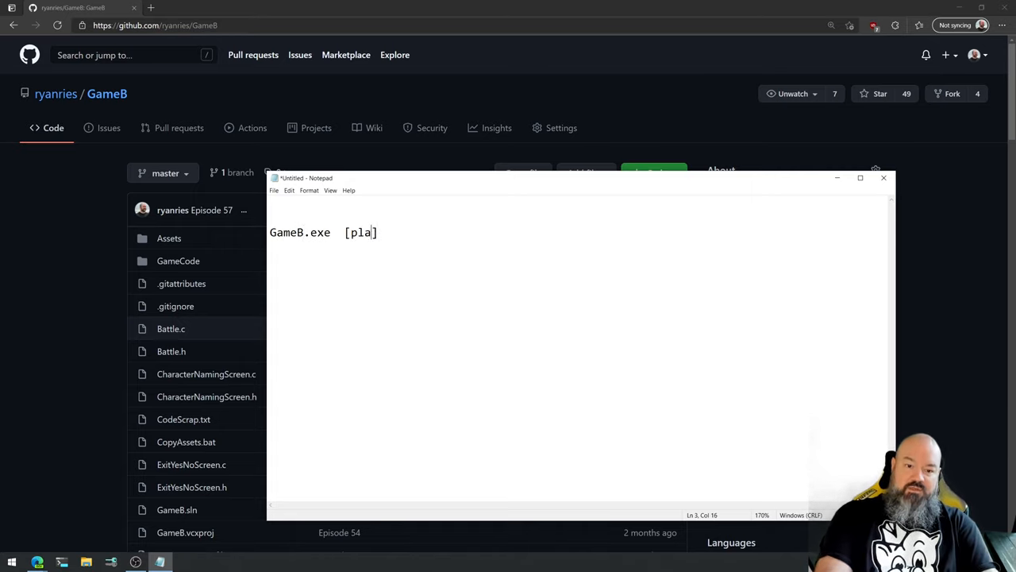
type("tform")
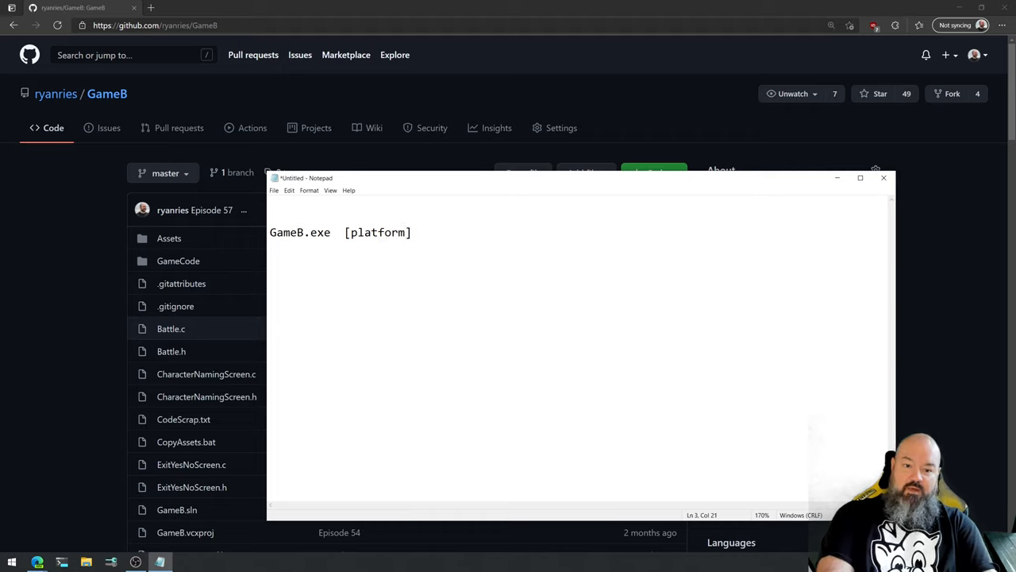
type("layer")
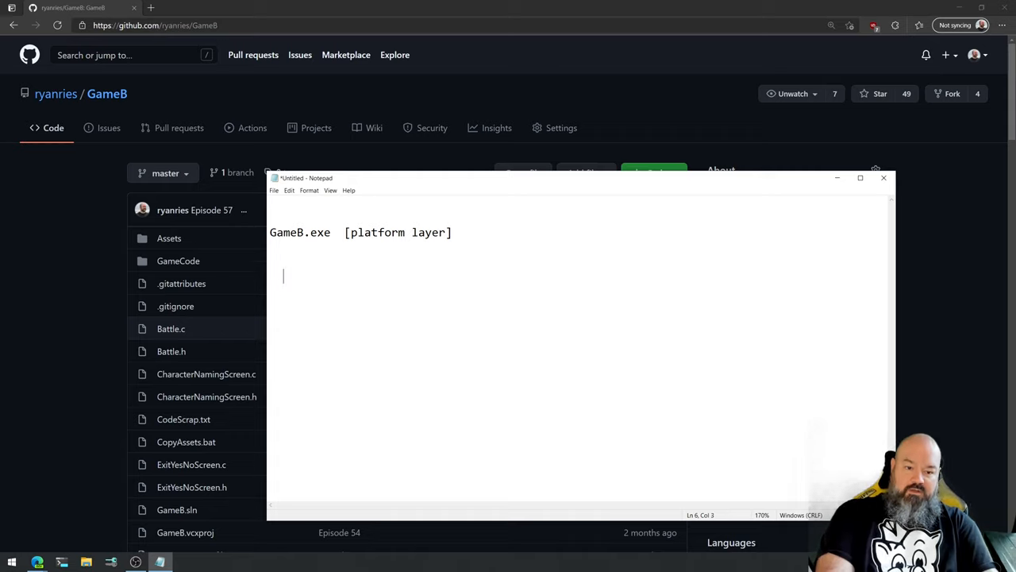
Write 'GameCode.dll [platform-independent]' indented beneath it.
type("GameCode")
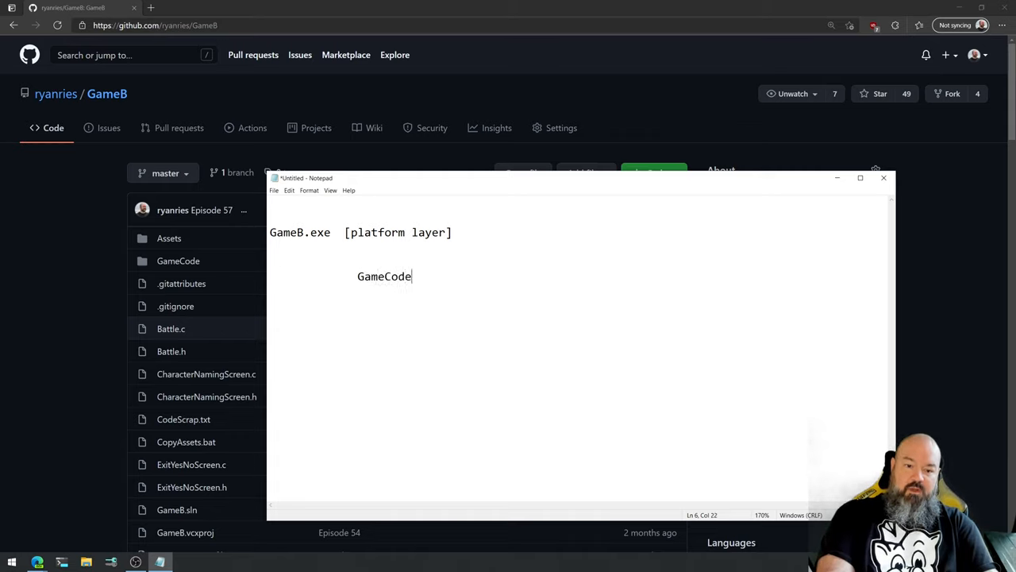
type(".dll []")
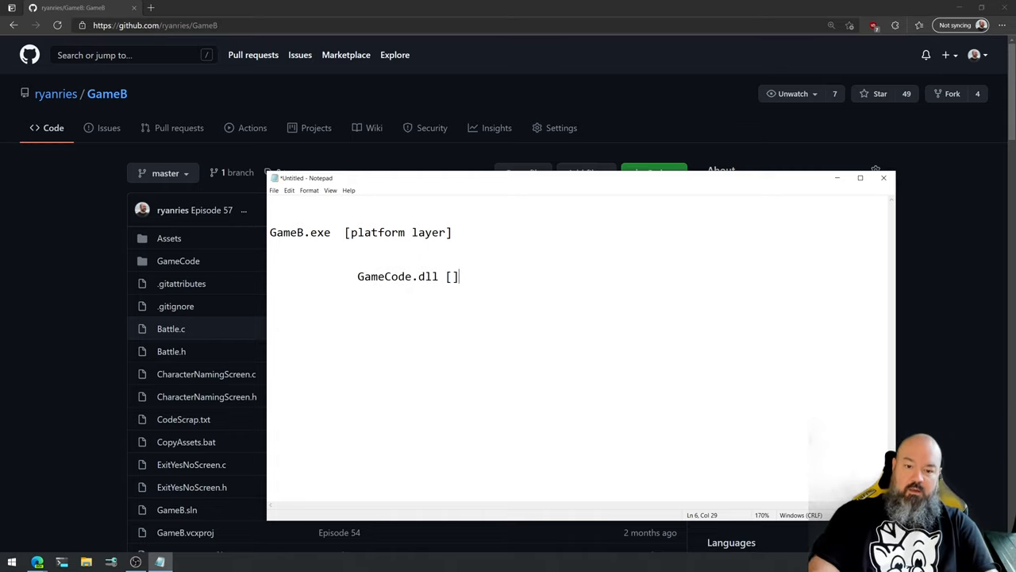
type("play")
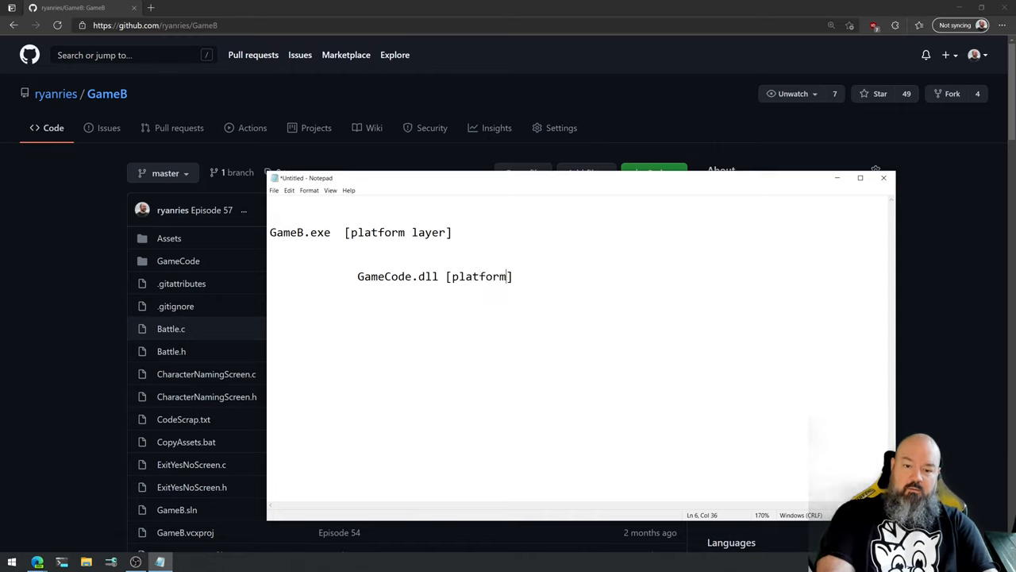
type("-independe")
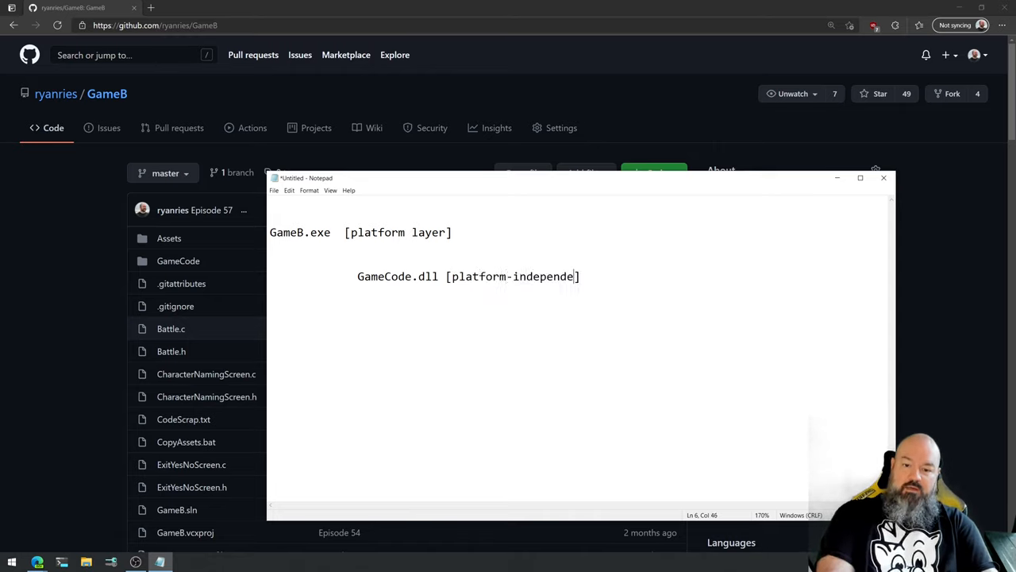
type("nt")
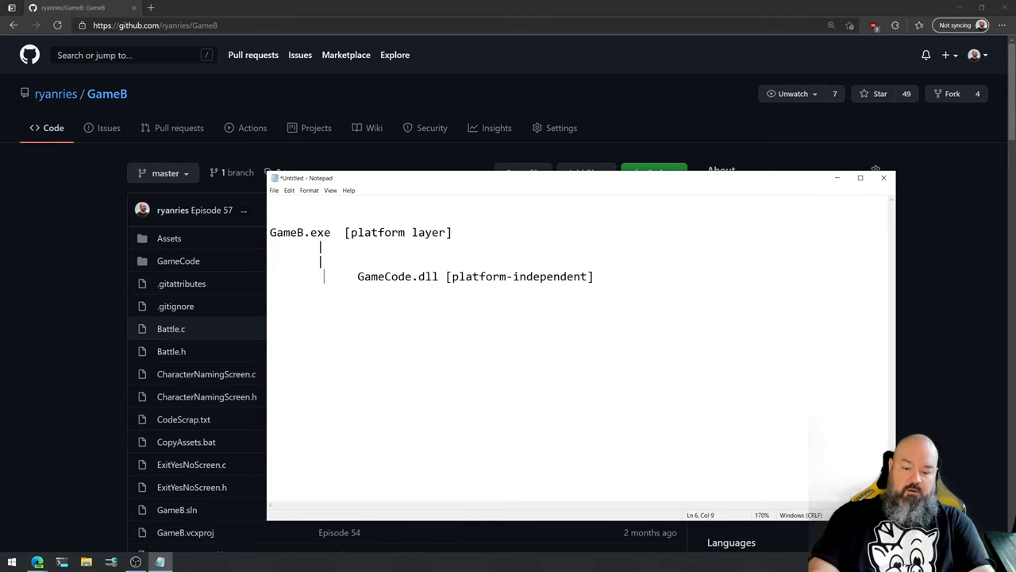
Draw the '+--->' arrow leading into GameCode.dll.
type("+")
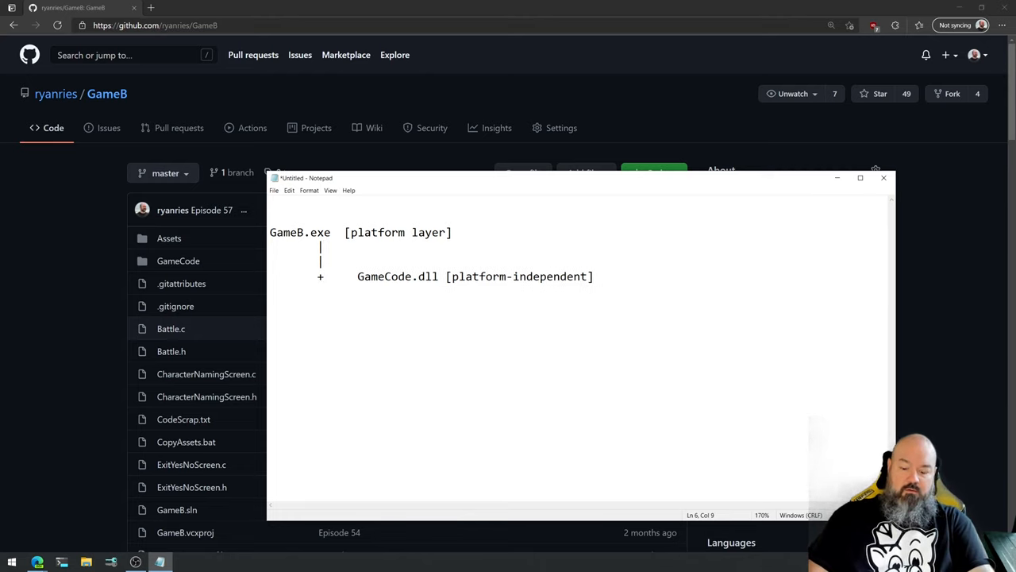
type("--->")
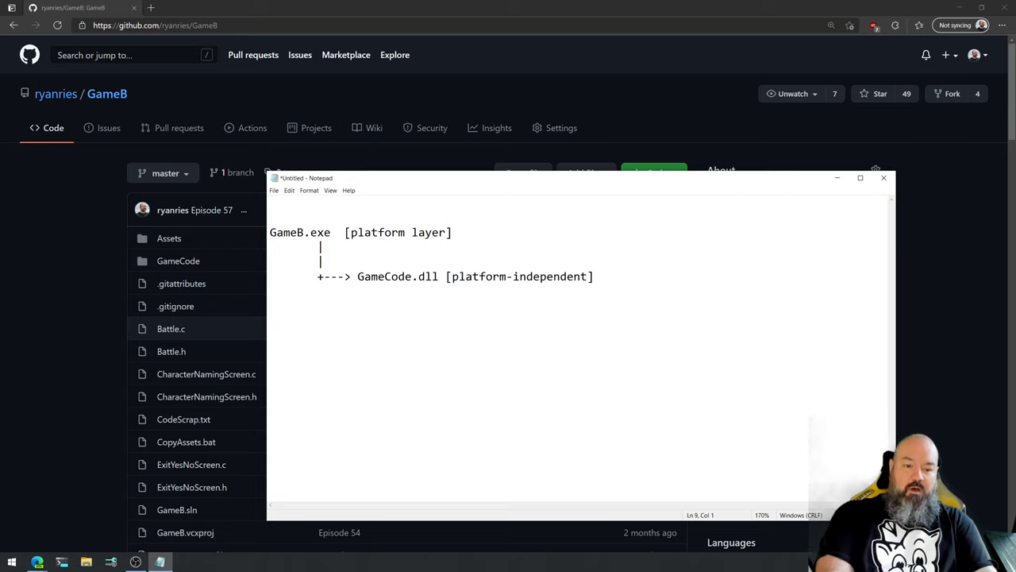
Add a 'GameB [Linux]' entry below the connector, then position the cursor at the document start.
type("GameB.")
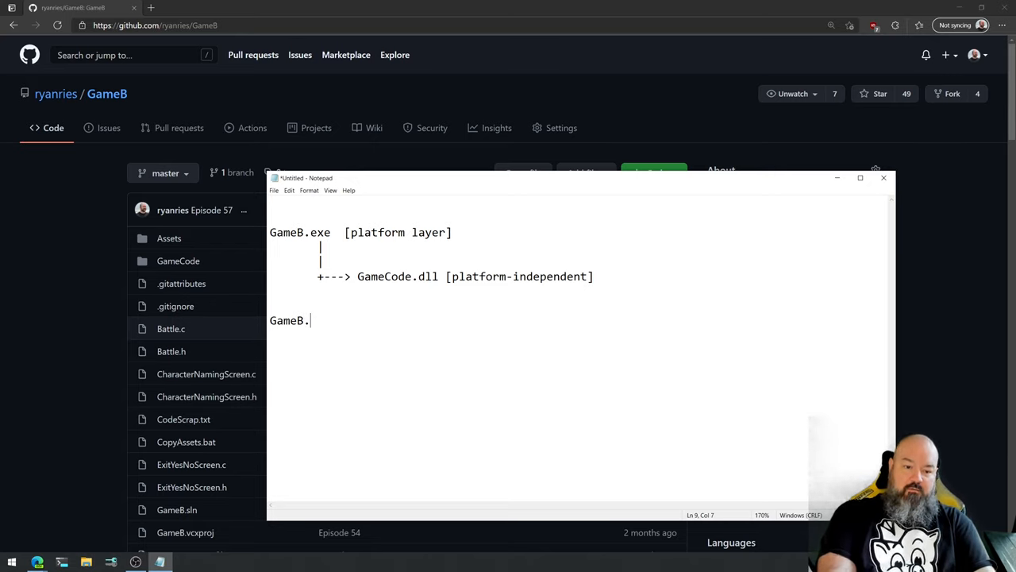
key("Backspace")
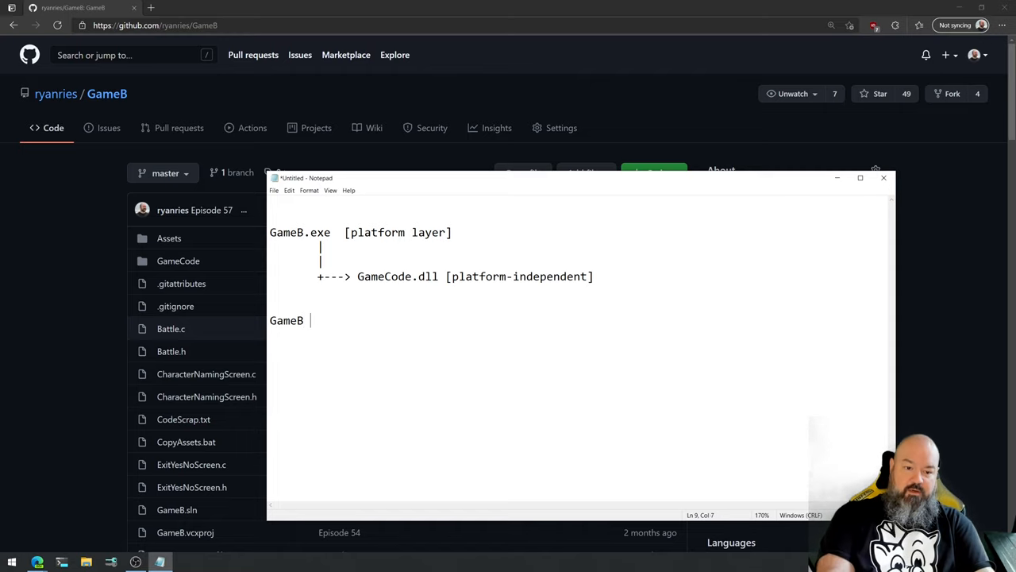
type("[Lin")
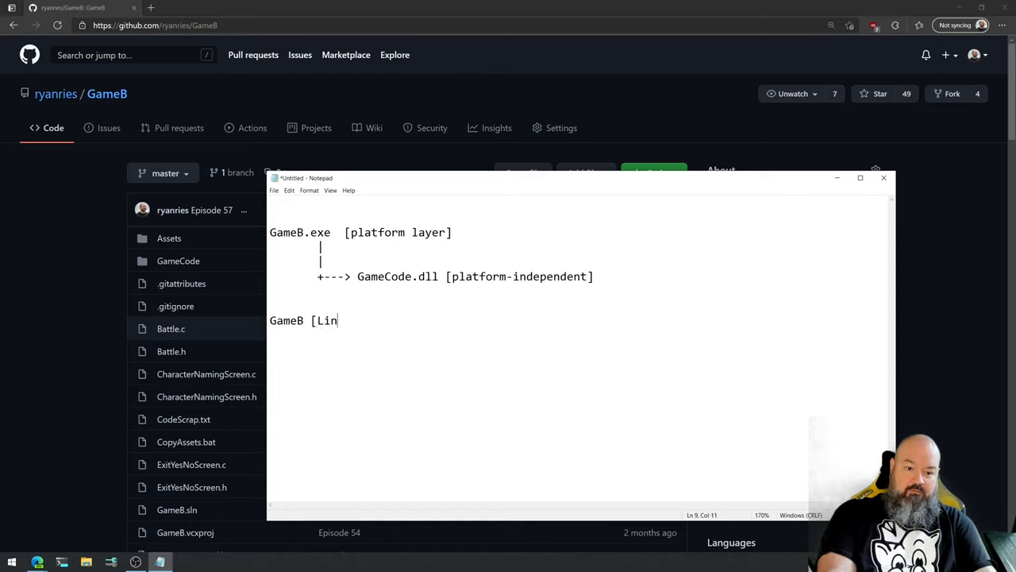
type("ux]")
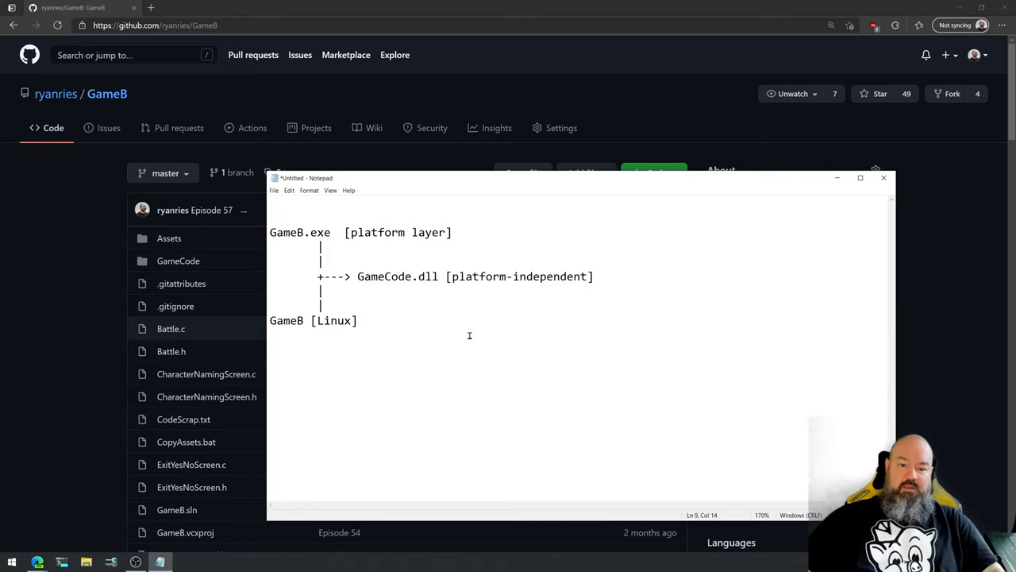
left_click(357, 276)
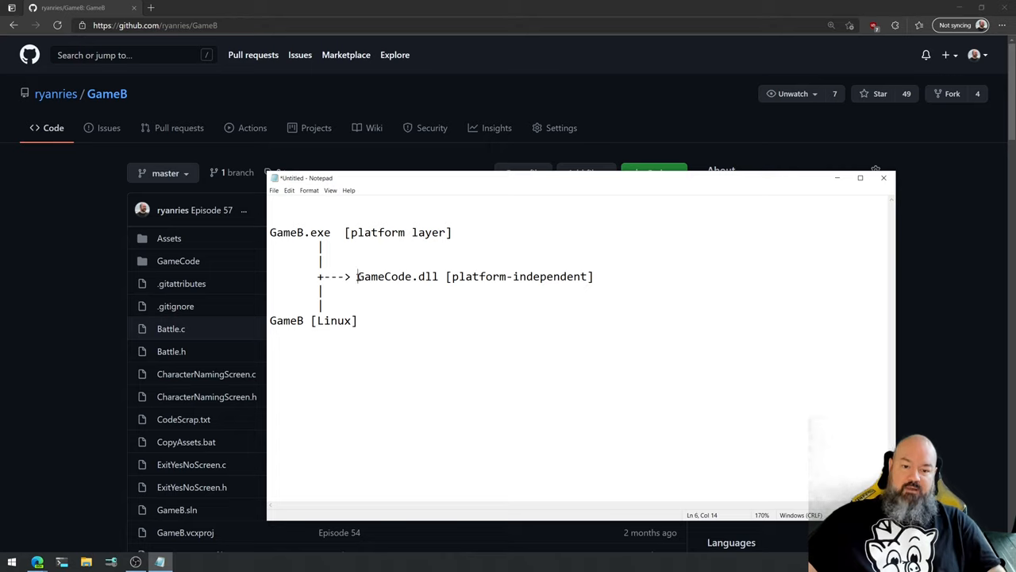
left_click_drag(358, 276, 594, 276)
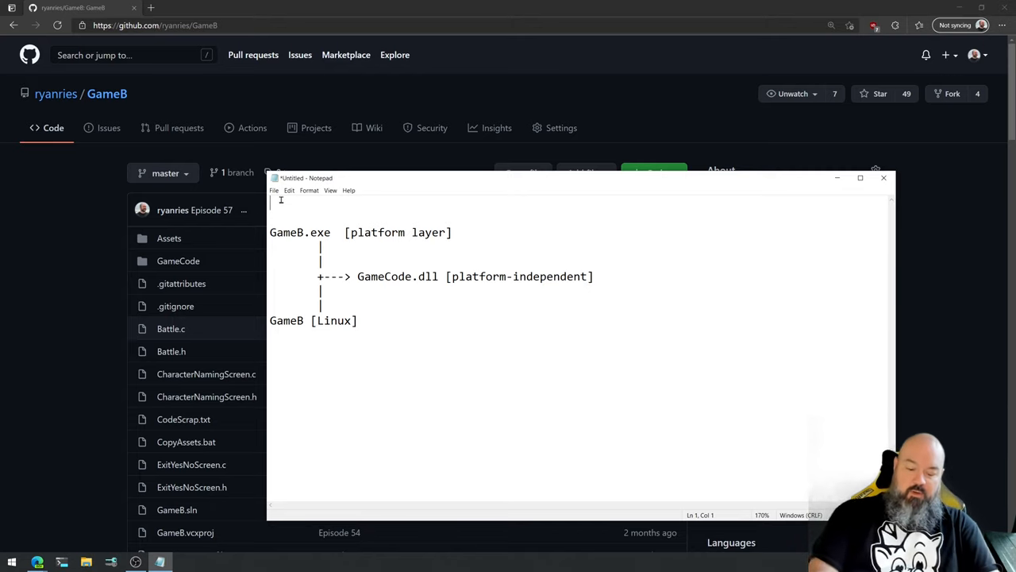
Write note '1) begins us down the path to platform independence'.
type("1)")
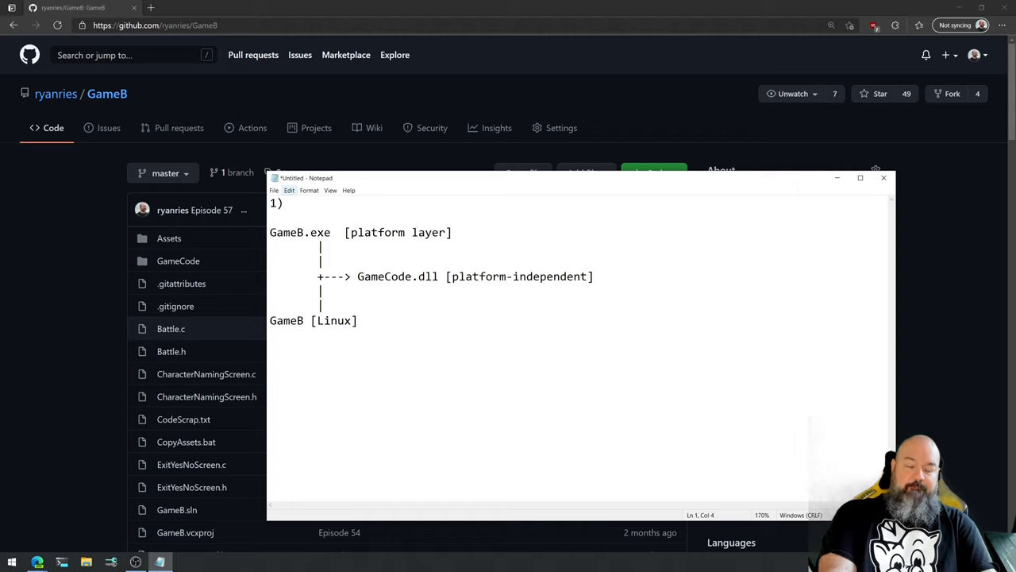
type("begins us o")
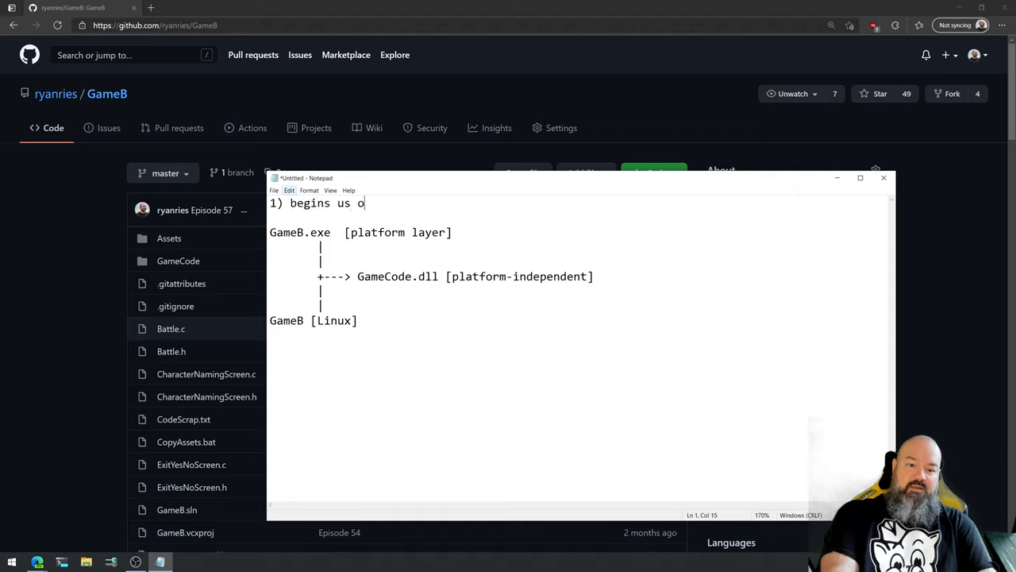
type("down the path to platform i")
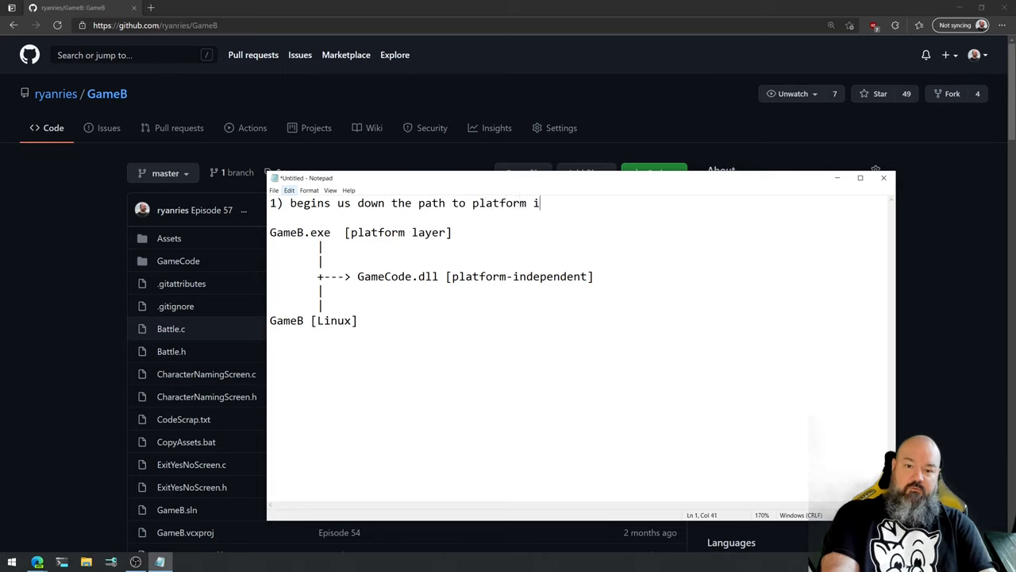
type("ndependence")
type("2)")
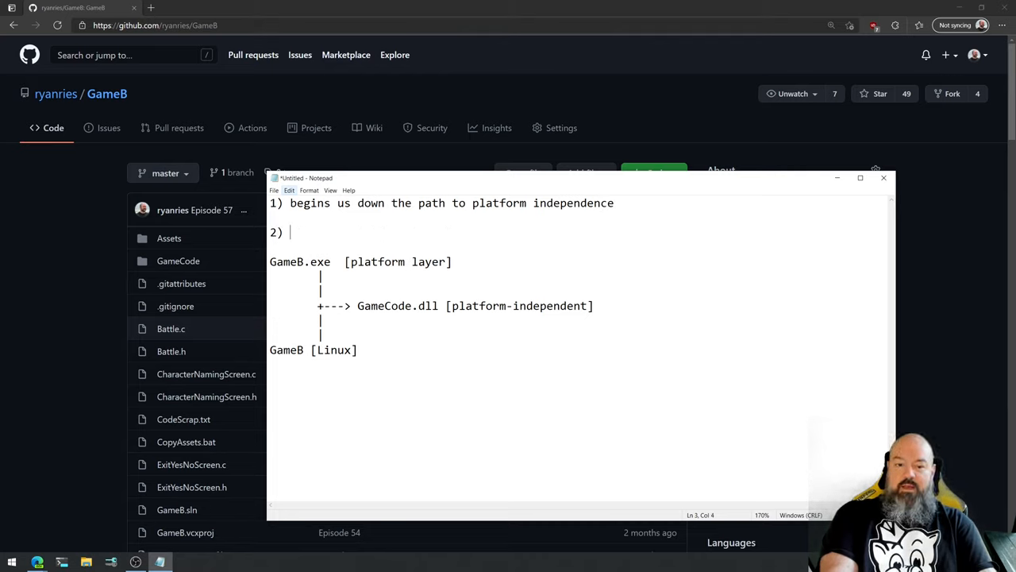
Write note '2) allows dynamic code loading?'.
type("allows d")
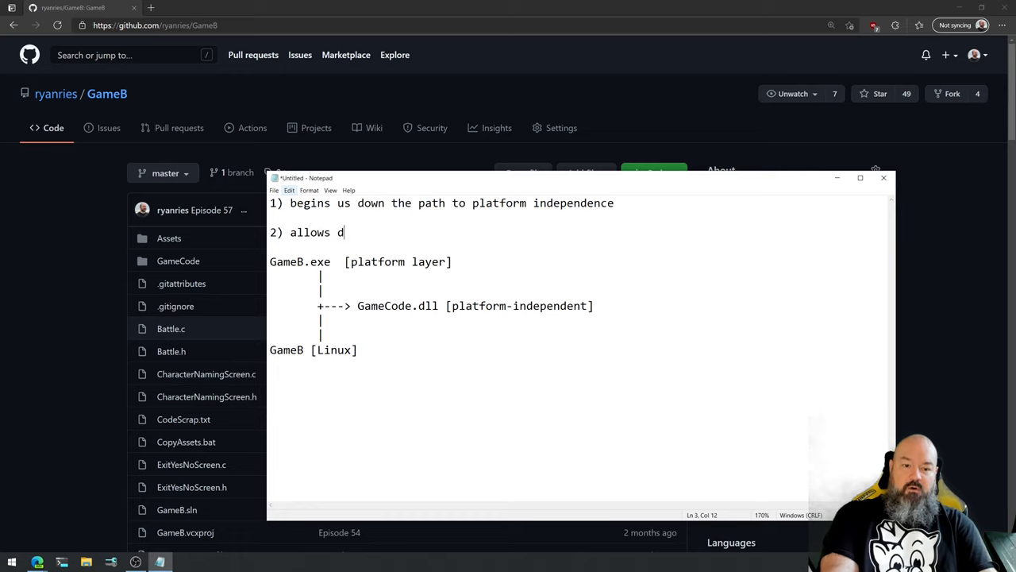
type("ynamic code load")
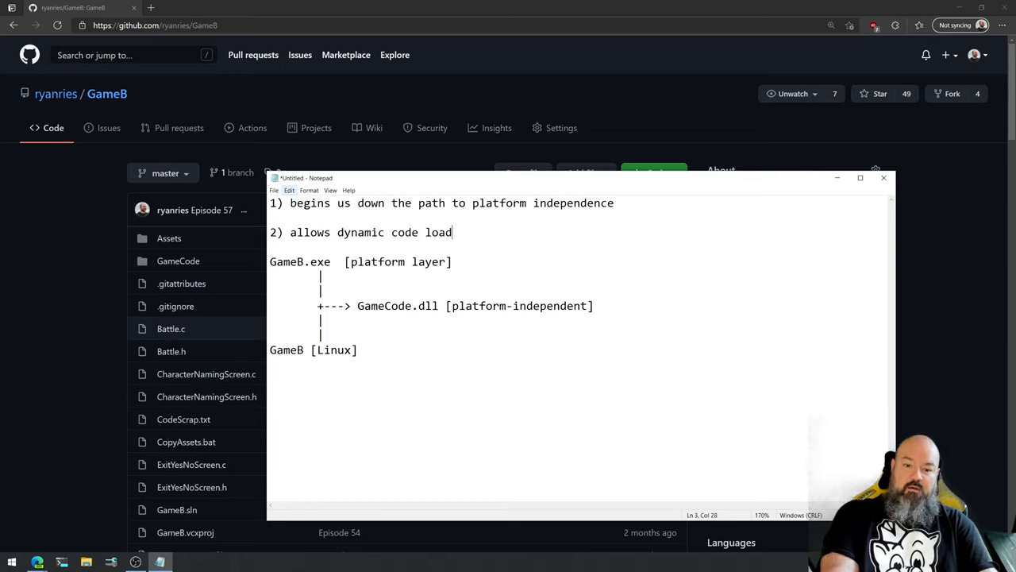
type("ing?")
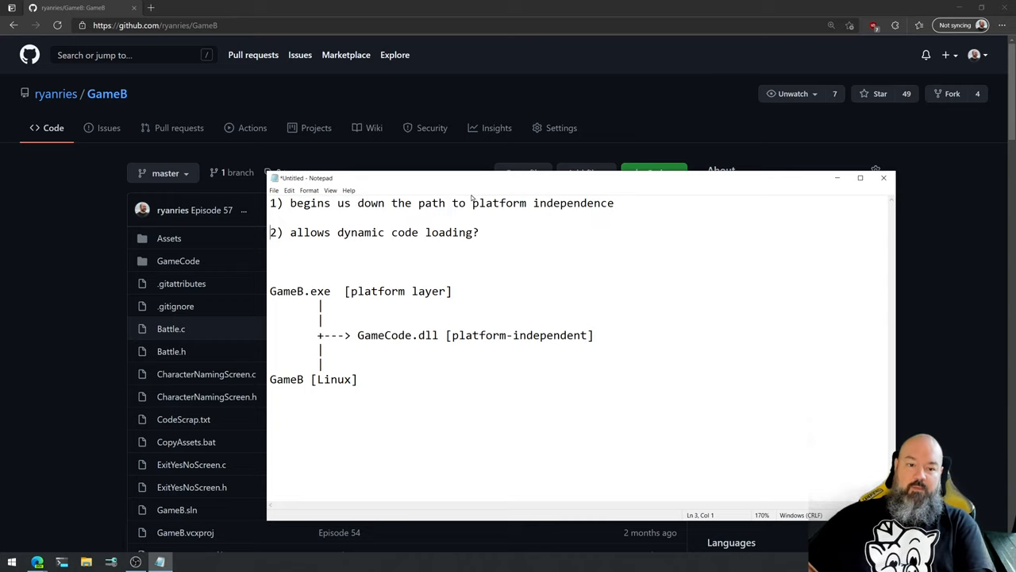
Select a connector line to extend the vertical '|' rows around the GameCode.dll arrow.
triple_click(373, 231)
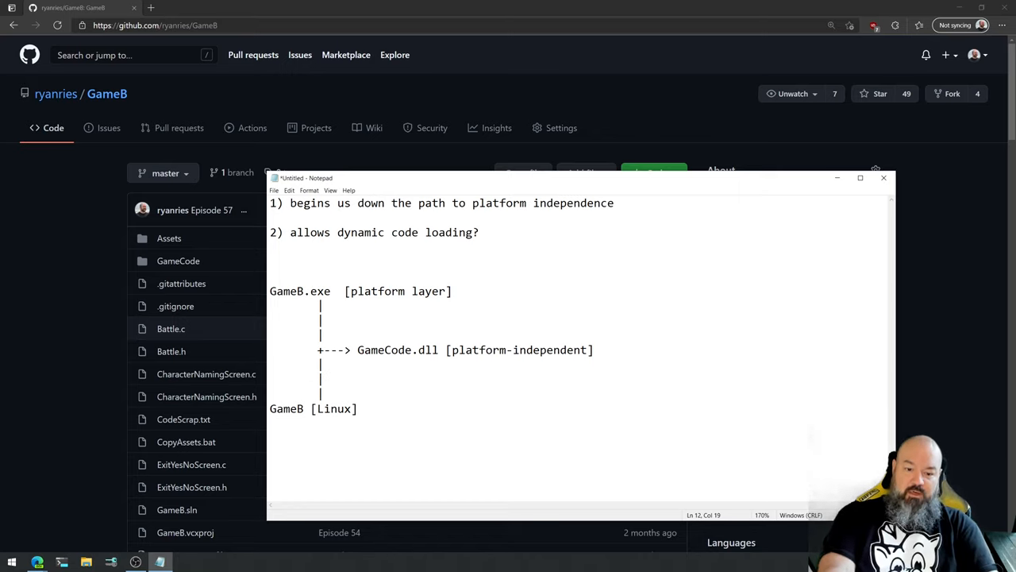
Label the GameCode.dll branch with '<GameCode!LoadSaveFile>'.
type("<")
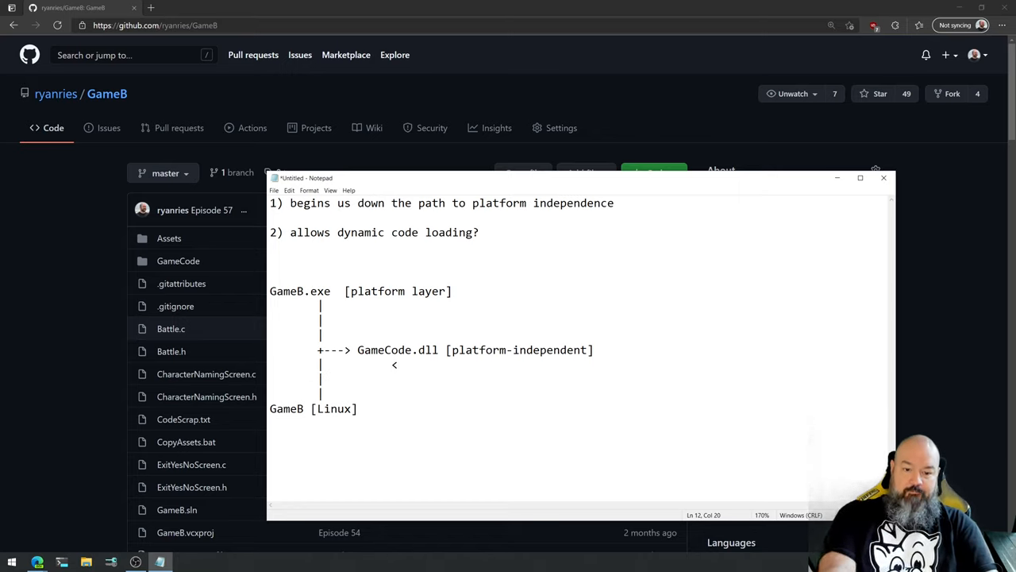
type("GameCode!")
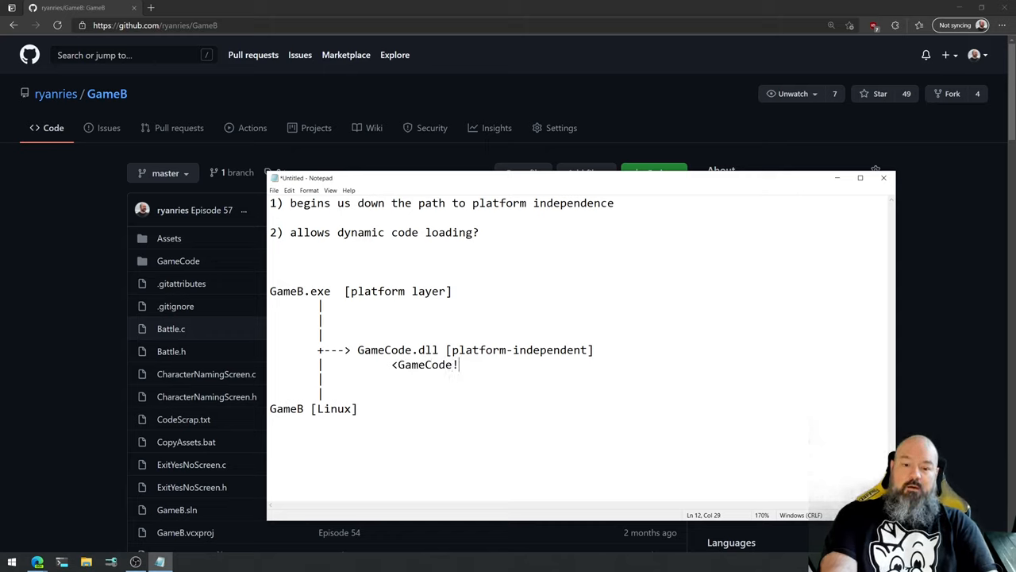
type("LoadSave")
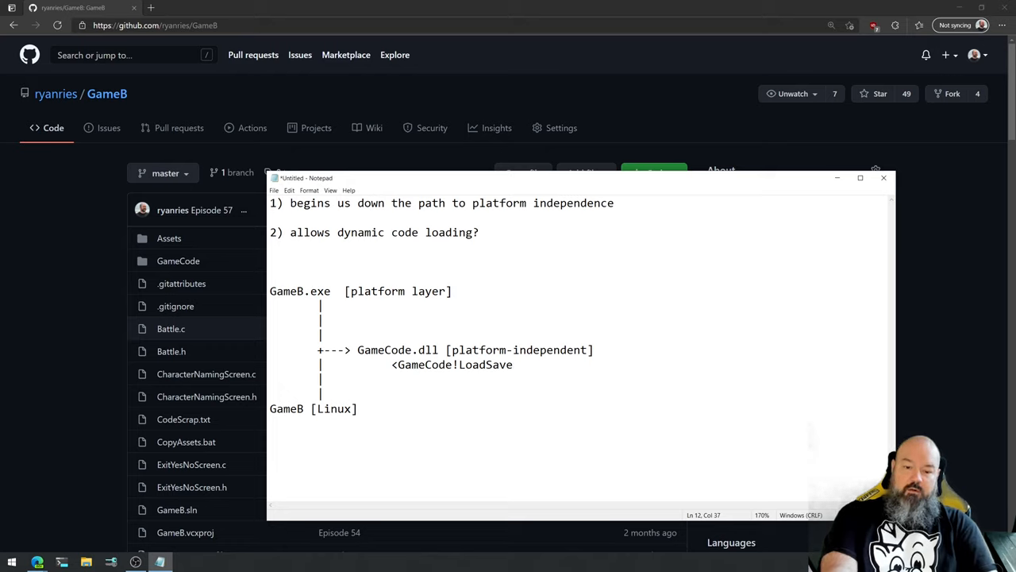
type("File>")
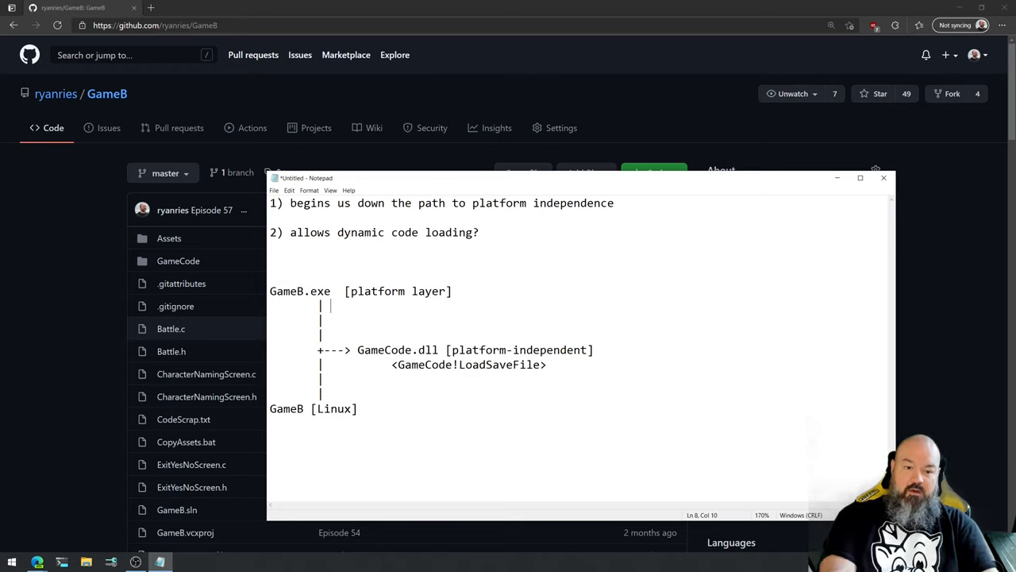
Label the GameB.exe branch with '<CreateFile, ReadFileEx, etc.>'.
type("<")
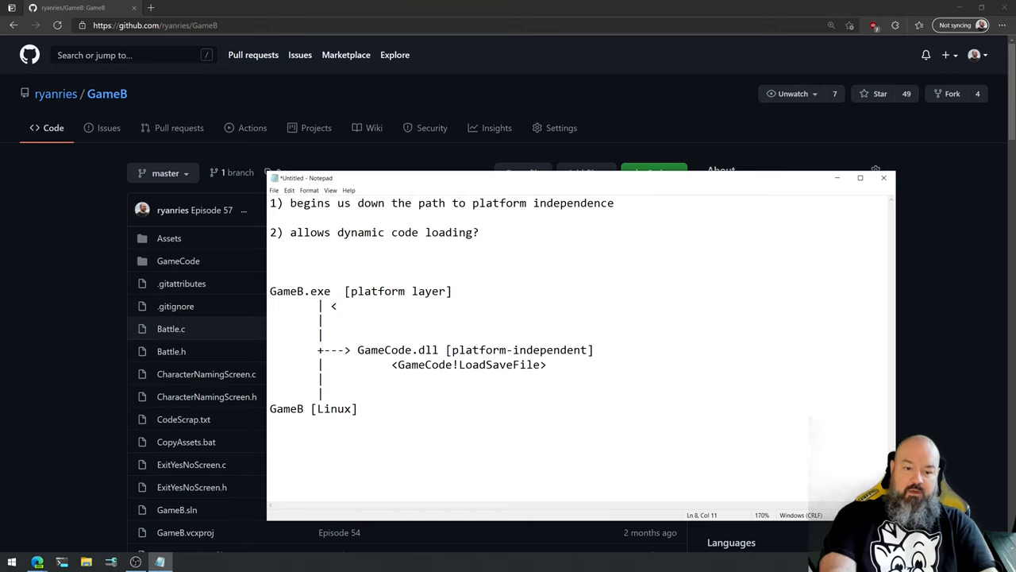
type("ReadFileExc")
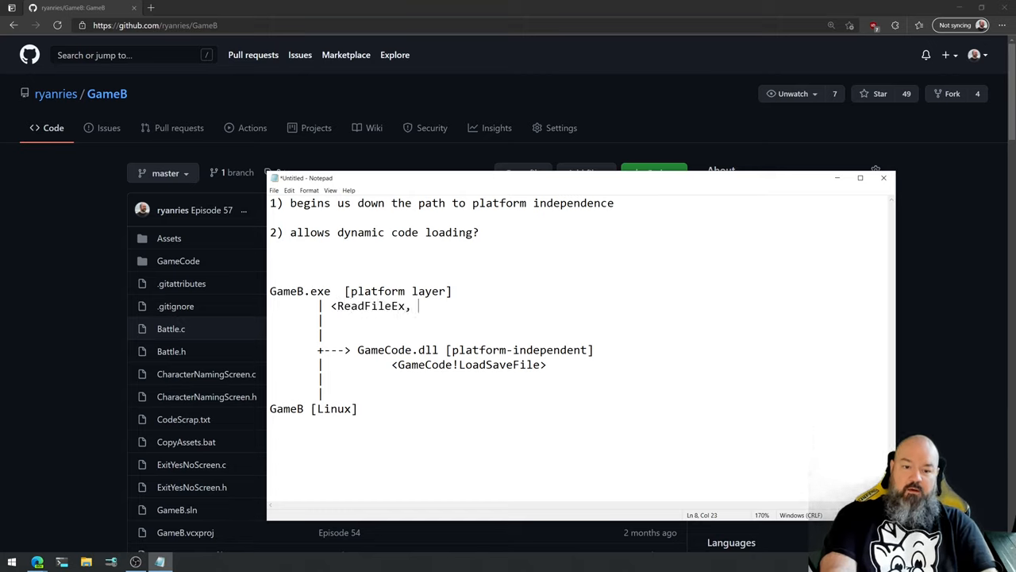
key("Backspace")
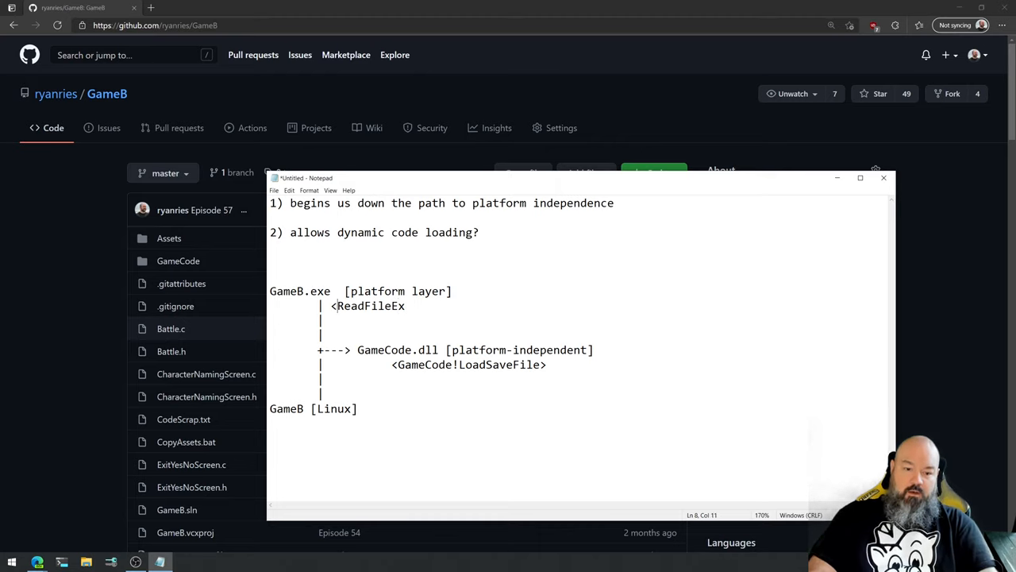
type("CreateFile,")
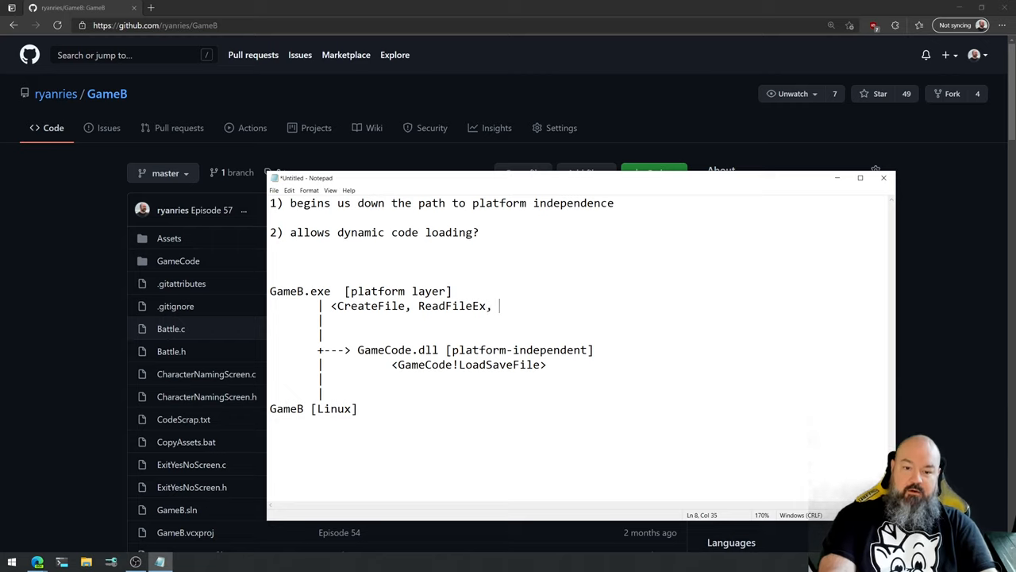
type("etc.>")
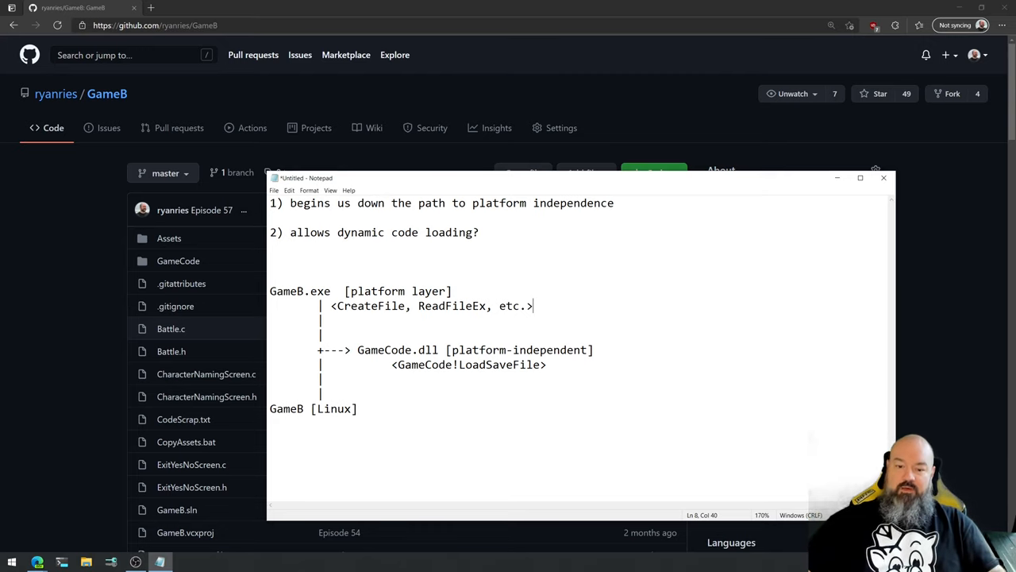
mouse_move(385, 378)
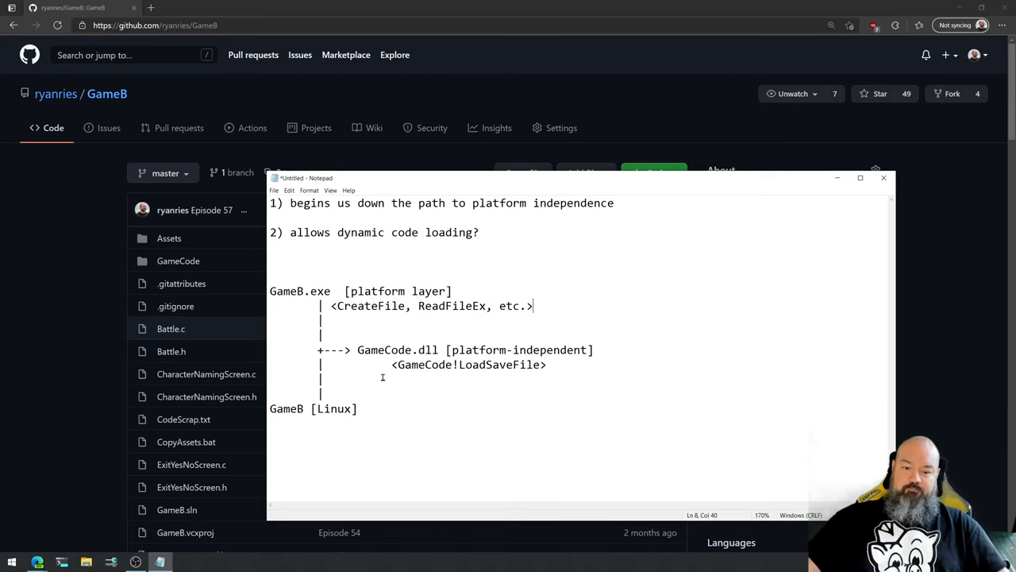
Label the GameB [Linux] branch with '<fopen, fread, etc...>'.
left_click(395, 364)
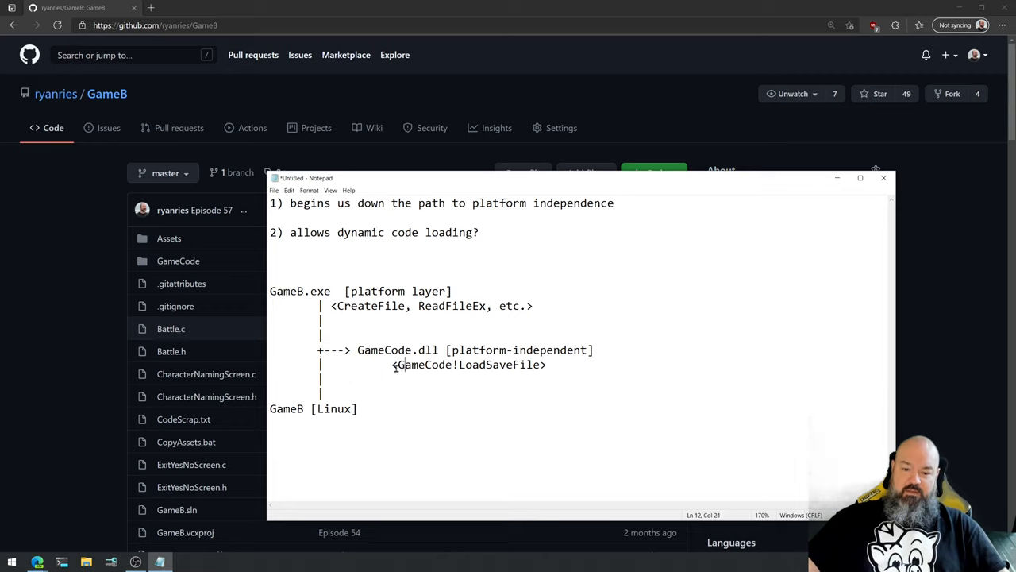
left_click_drag(391, 363, 546, 364)
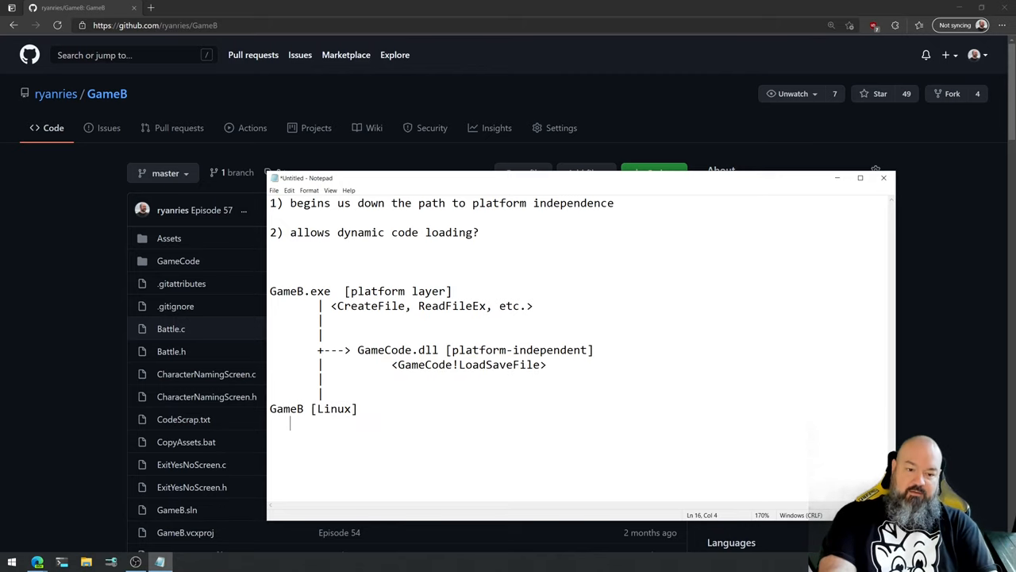
type("<f>")
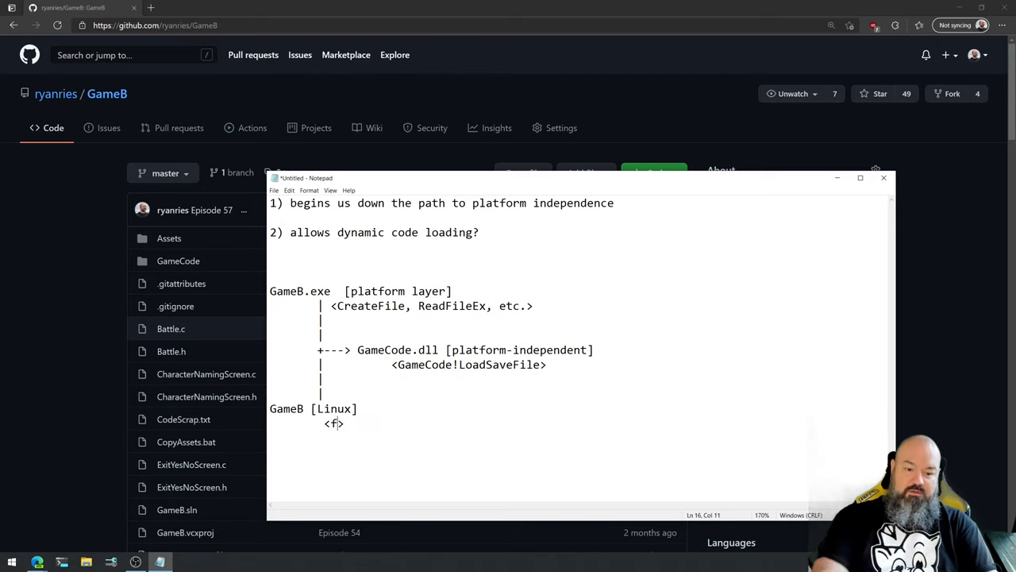
type("open,")
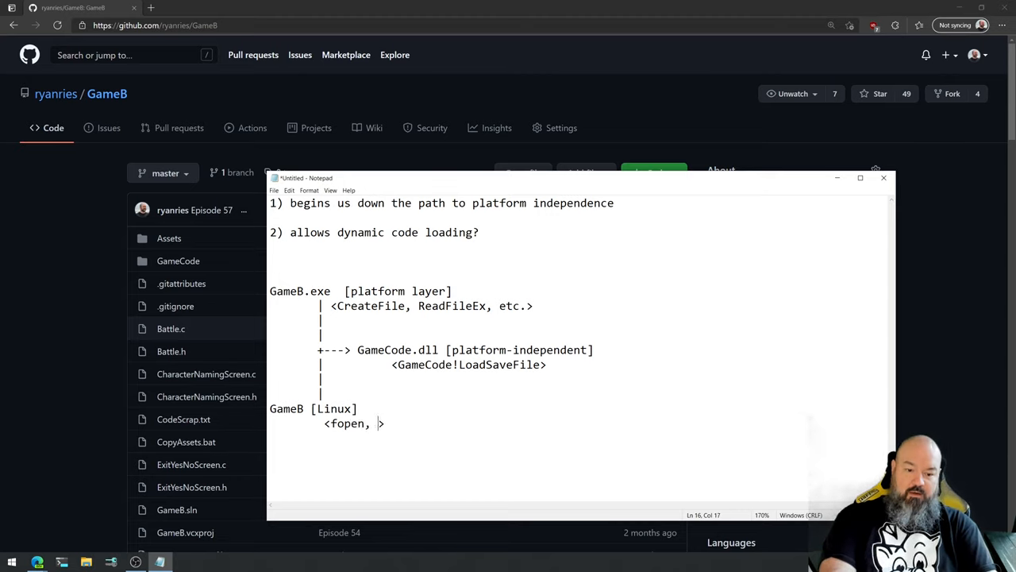
type("fread, etc...")
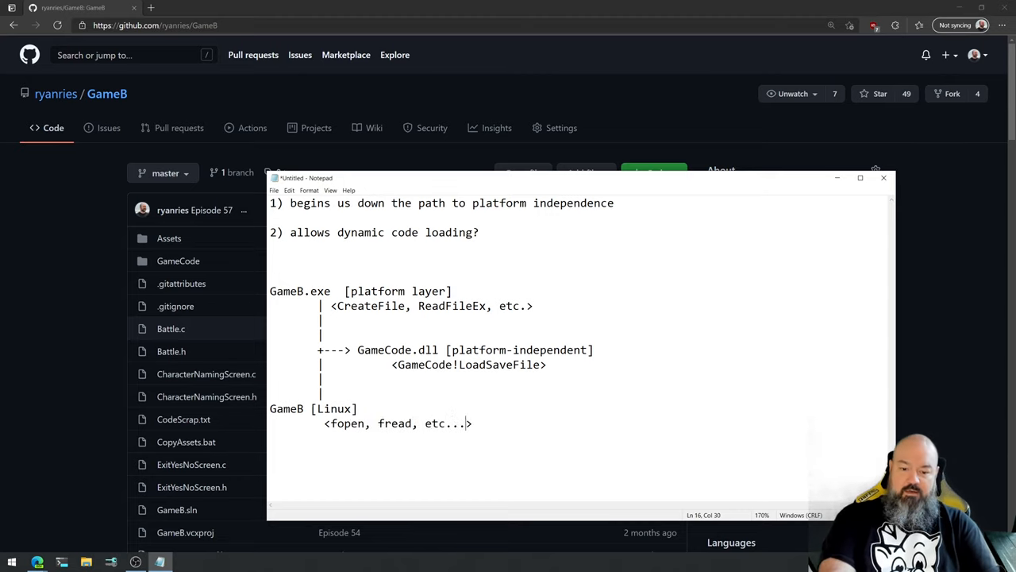
mouse_move(638, 391)
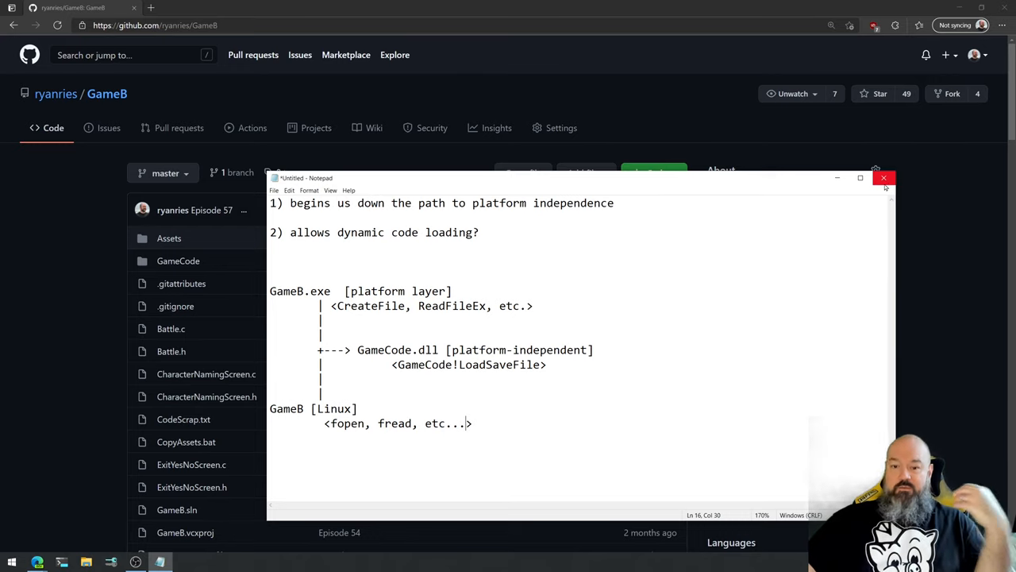
Close Notepad and discard the diagram with Don't Save.
left_click(883, 178)
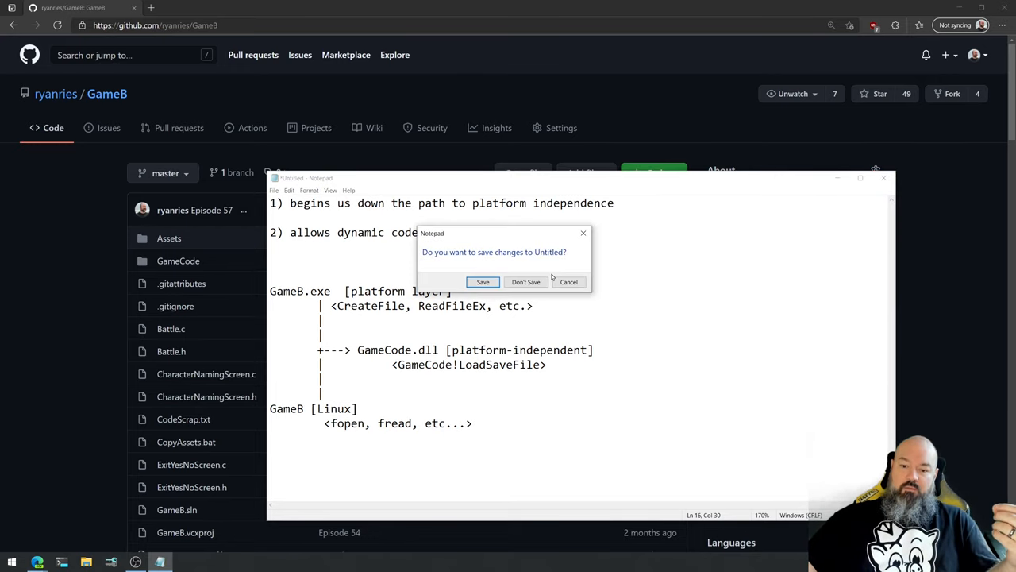
left_click(526, 283)
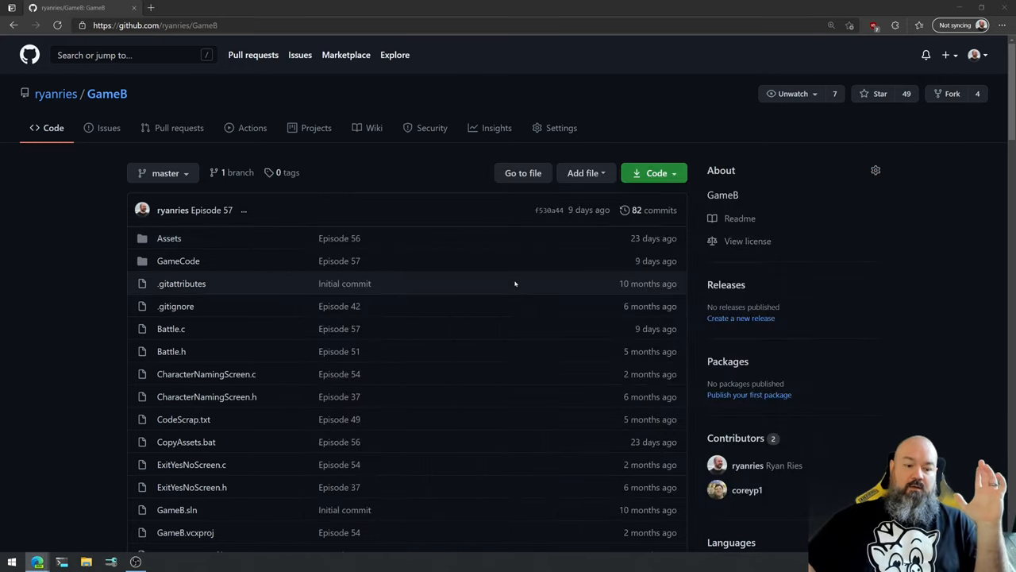
mouse_move(72, 548)
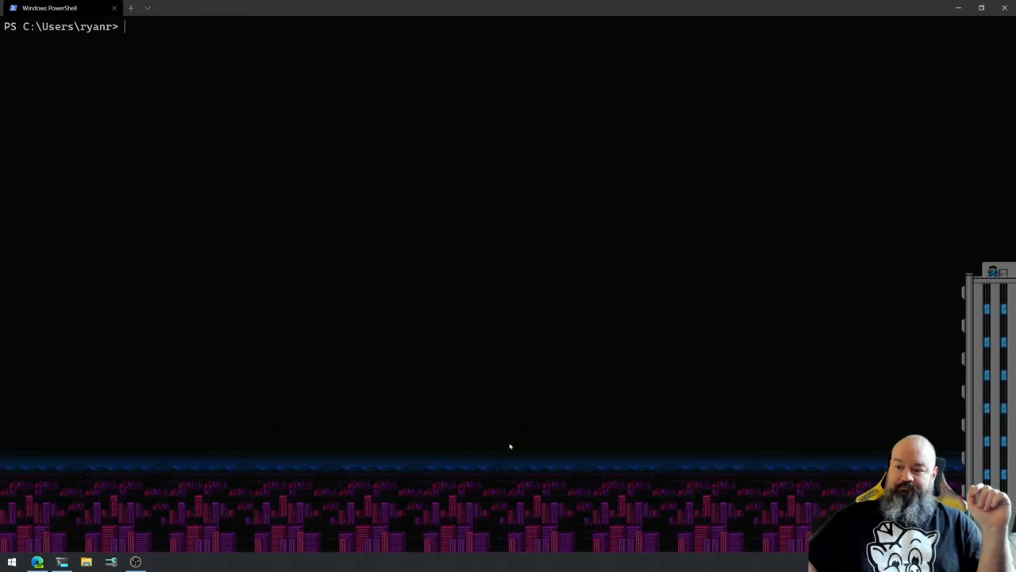
mouse_move(610, 269)
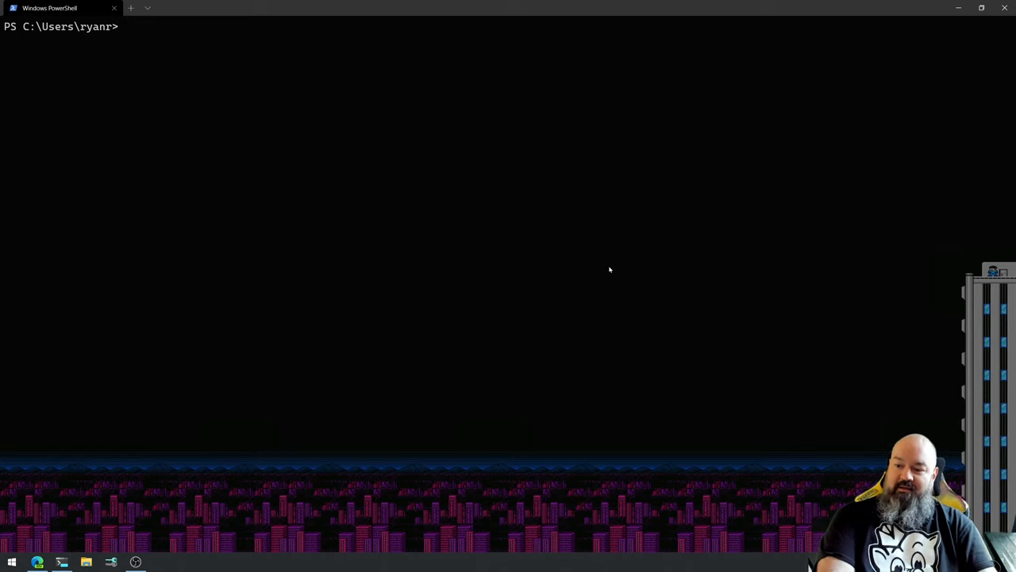
cd into source\repos\GameB\GameCode and run .\GameCode.sln to open it in Visual Studio.
type("cd sou")
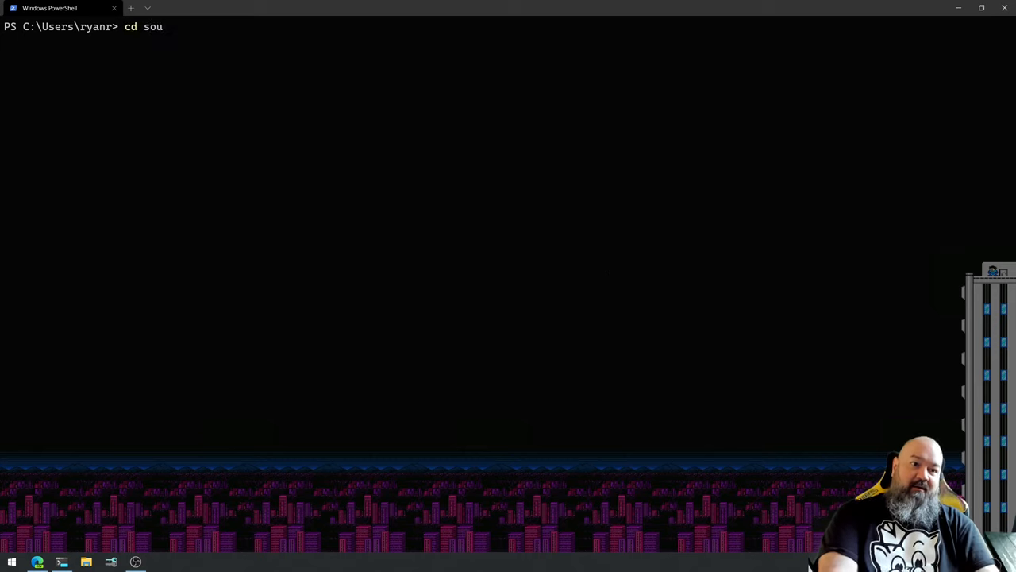
key("Enter")
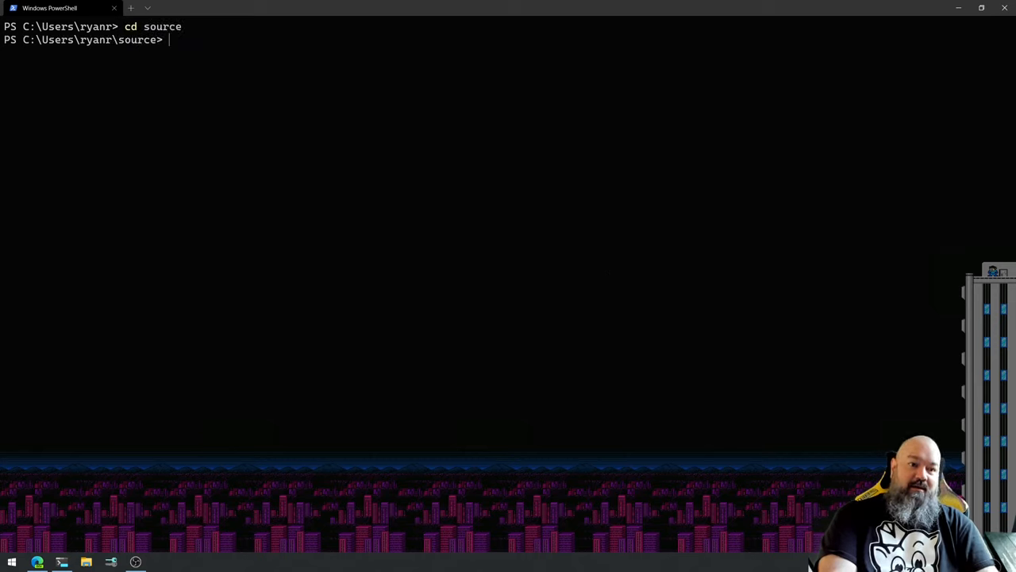
type("cd repo")
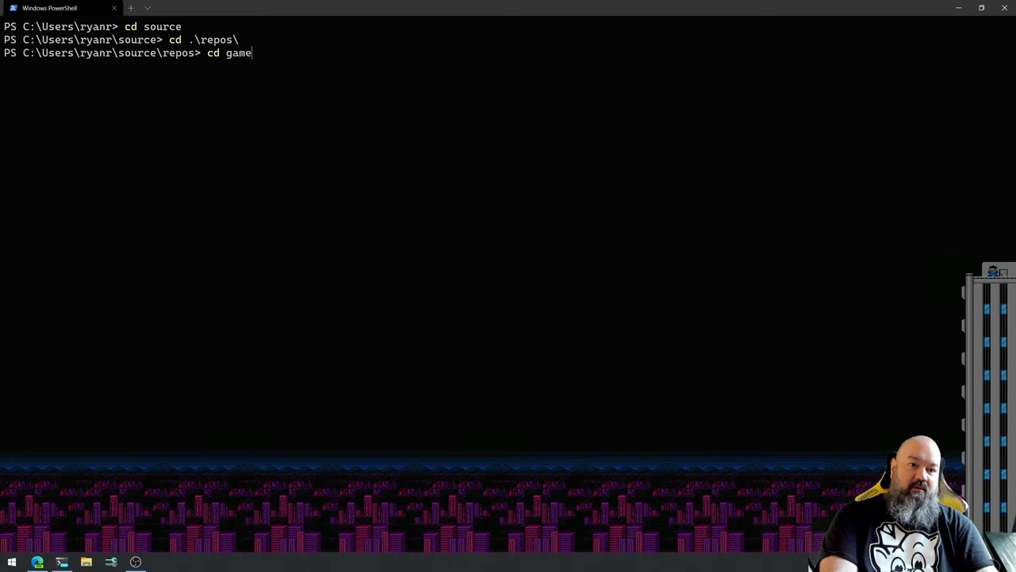
type("gameb")
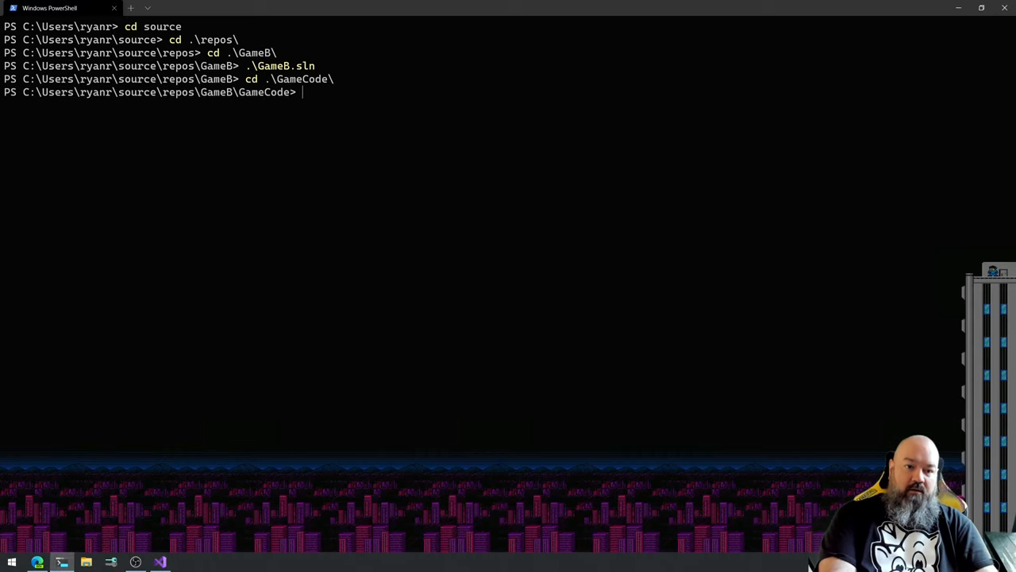
type(".\\GameCode.sln")
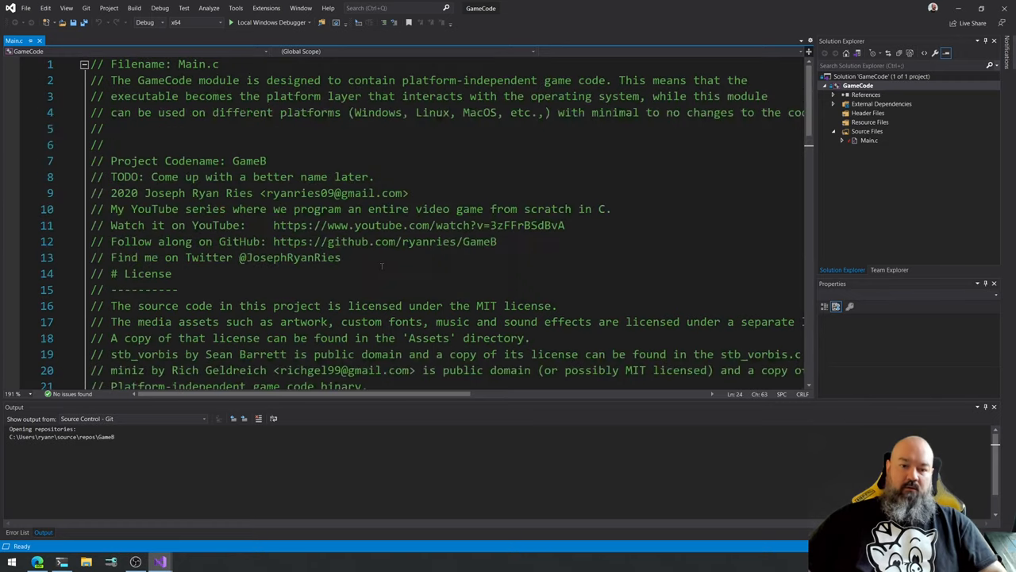
scroll("down", 3)
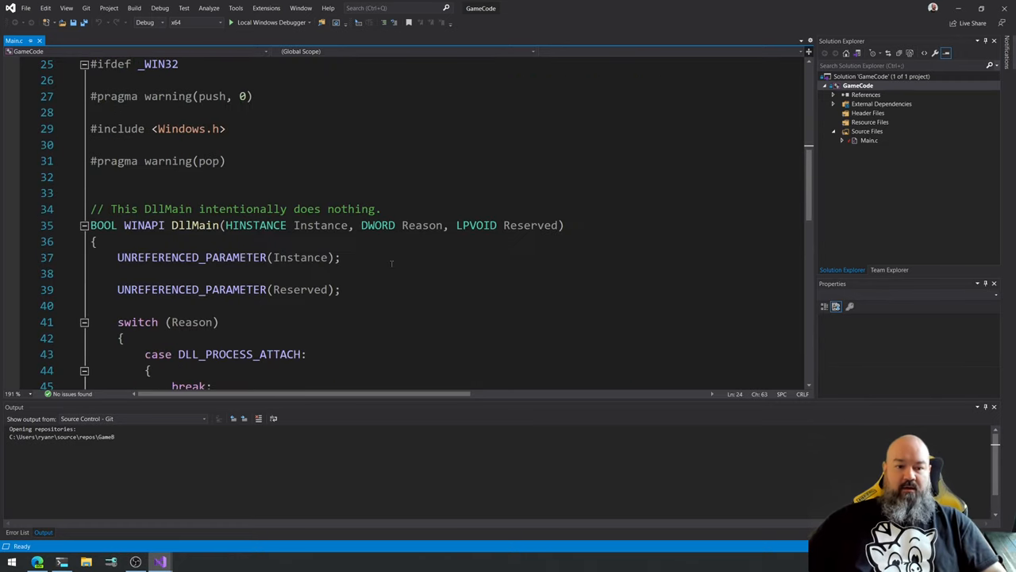
scroll("down", 3)
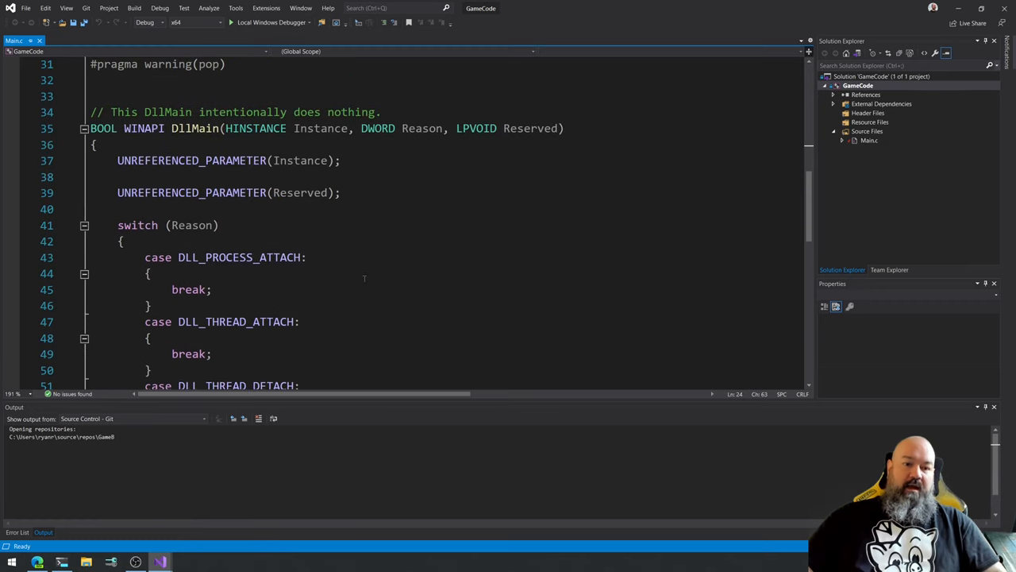
scroll("down", 3)
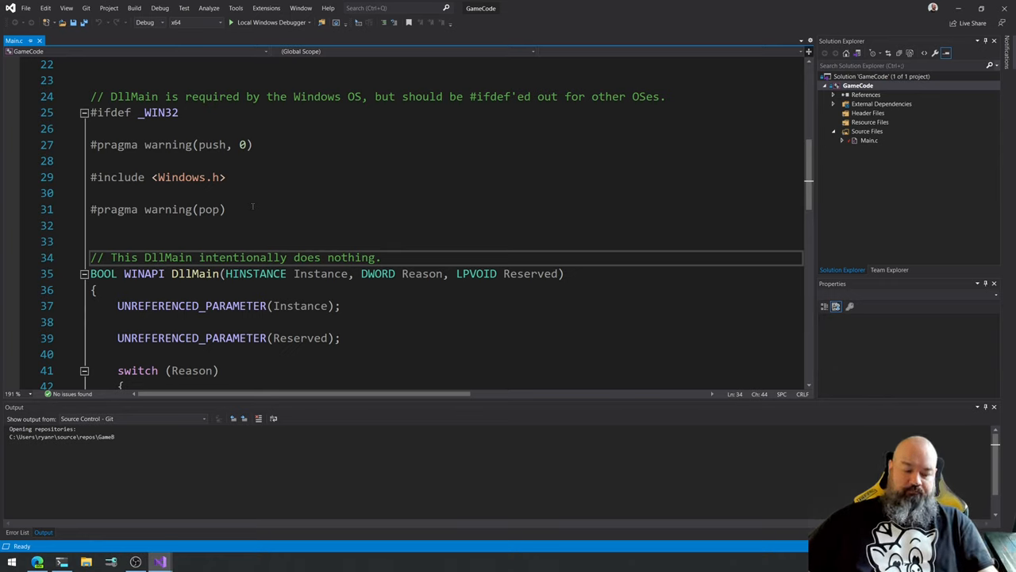
scroll("up", 3)
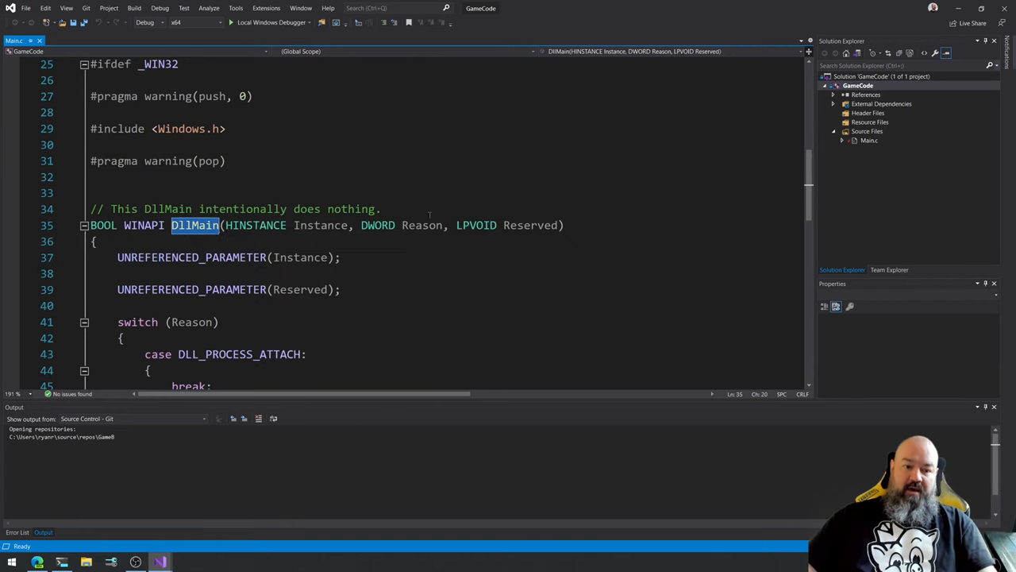
mouse_move(422, 226)
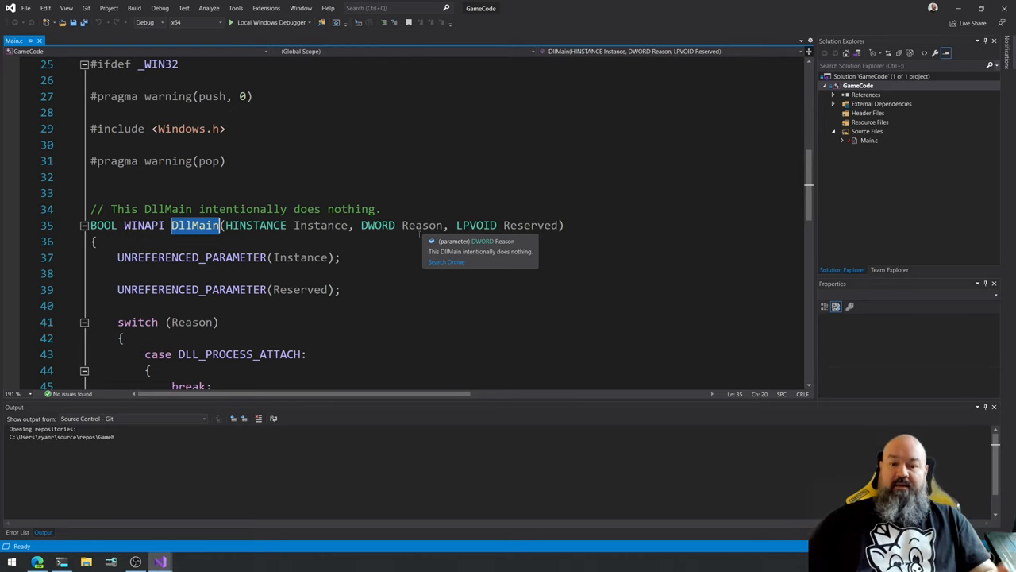
scroll("down", 3)
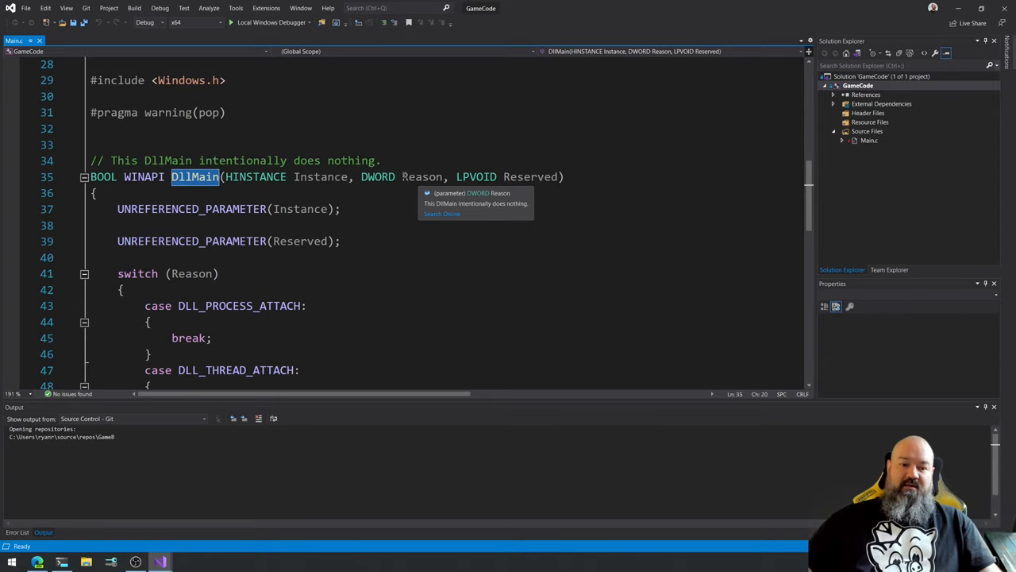
mouse_move(333, 318)
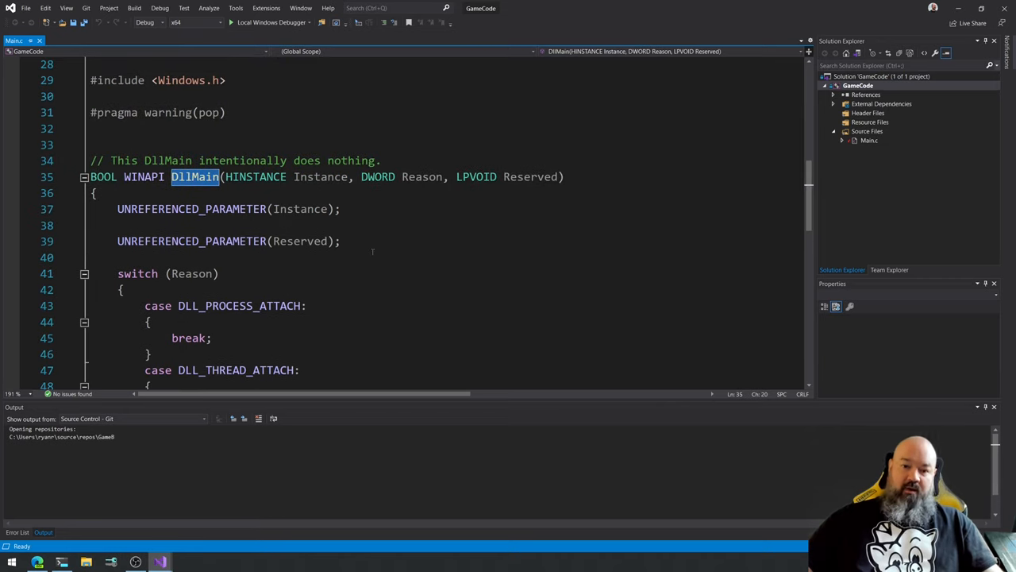
scroll("down", 3)
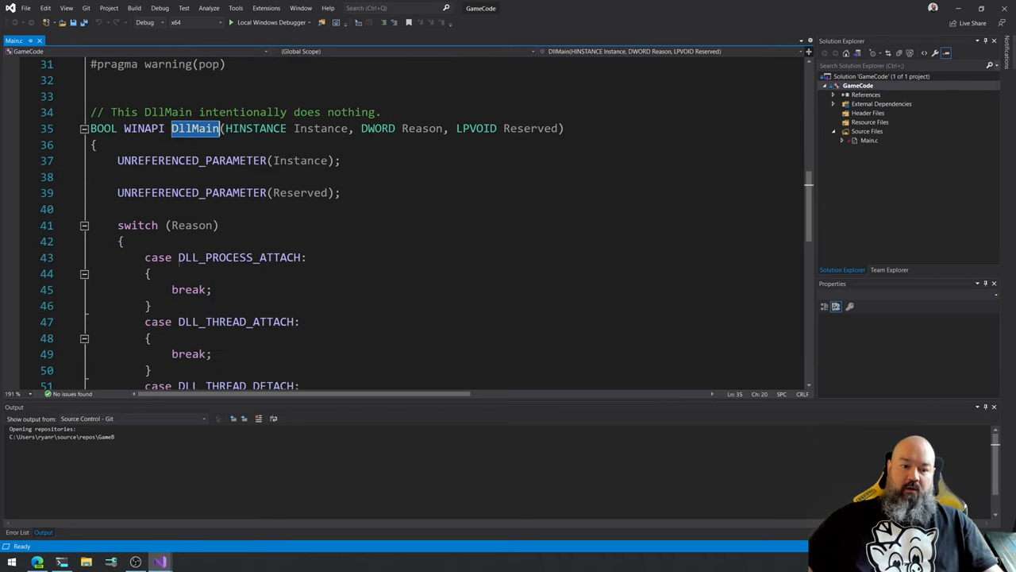
scroll("down", 3)
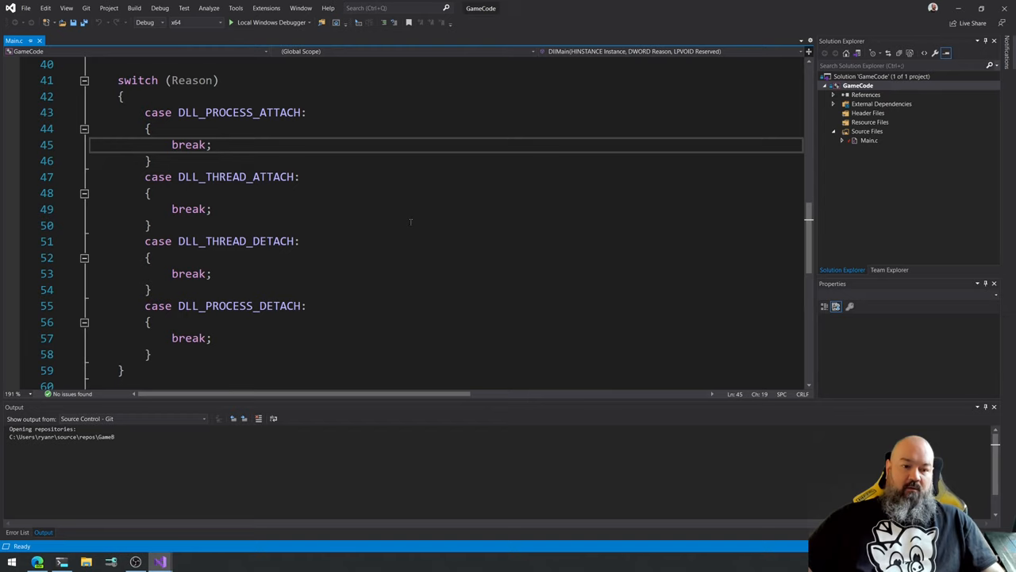
mouse_move(420, 248)
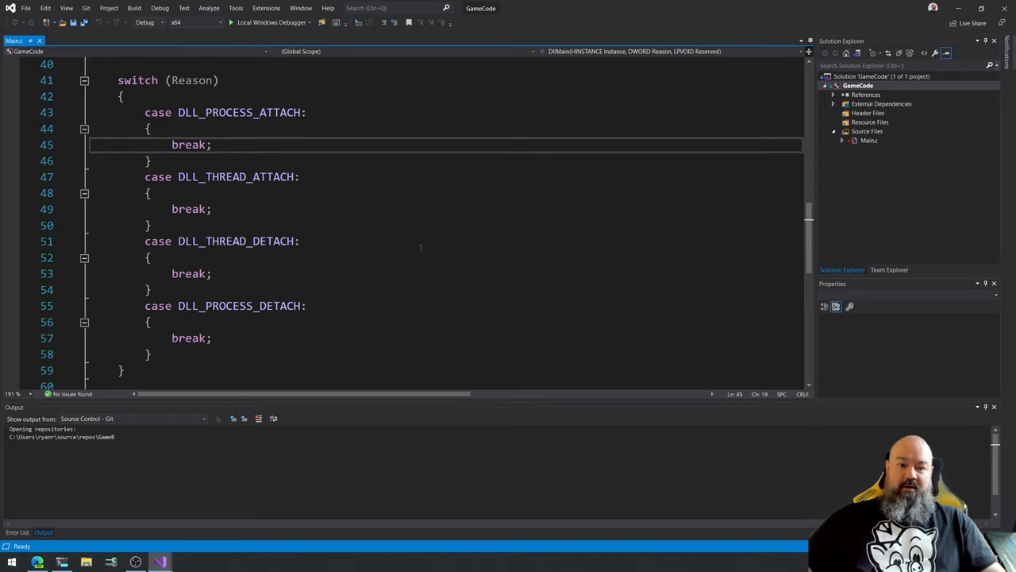
scroll("up", 3)
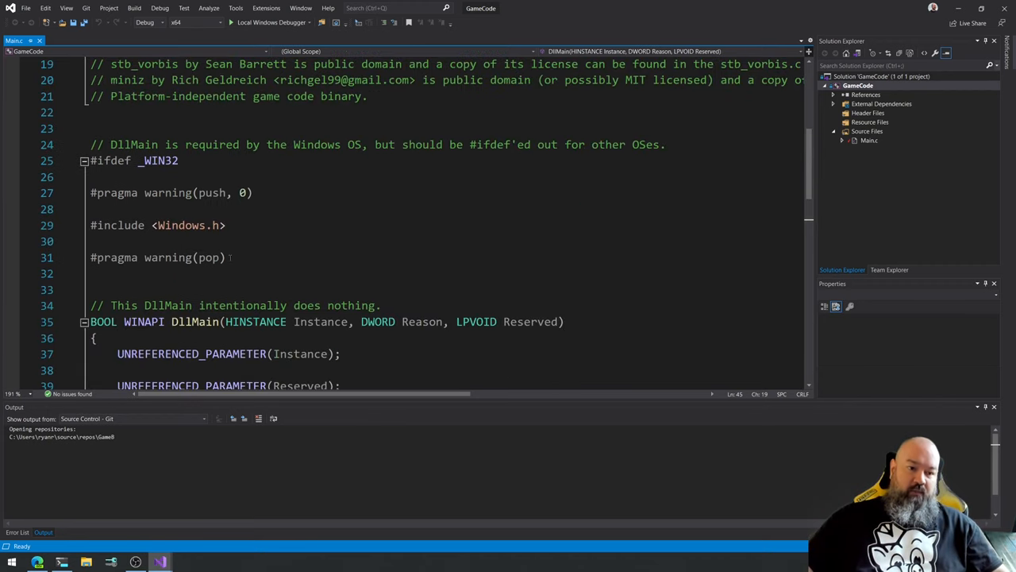
scroll("up", 3)
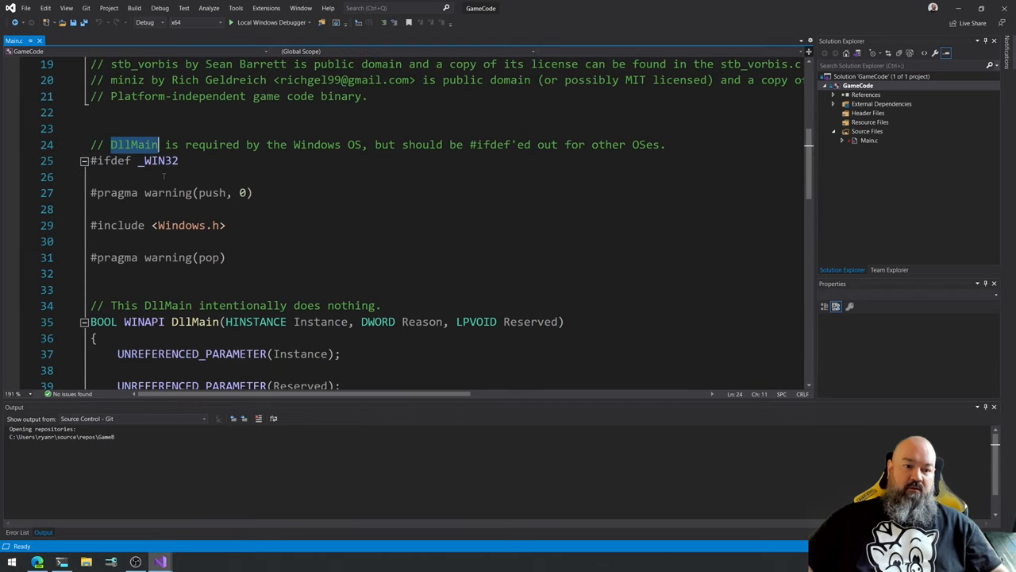
scroll("down", 3)
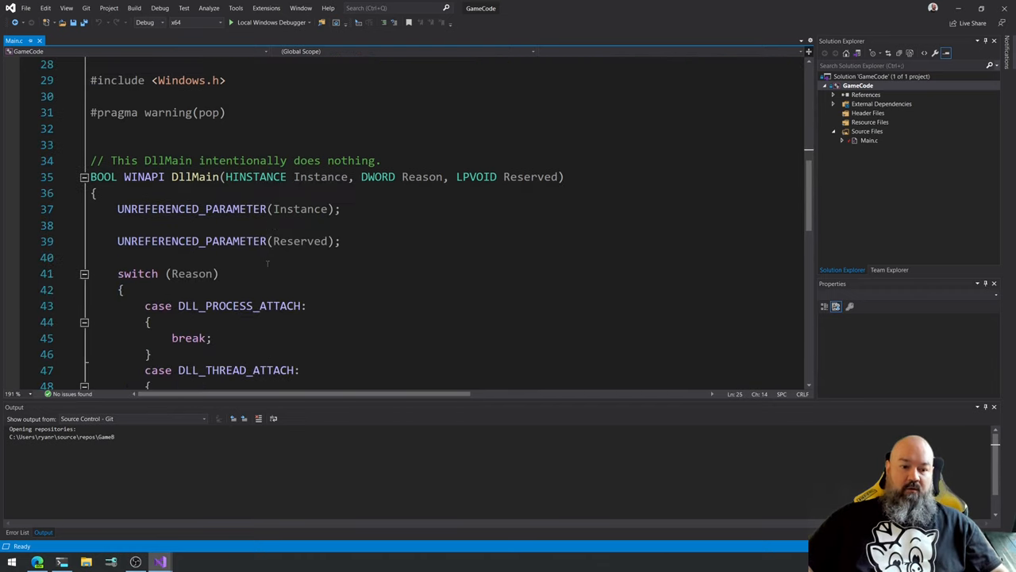
scroll("down", 3)
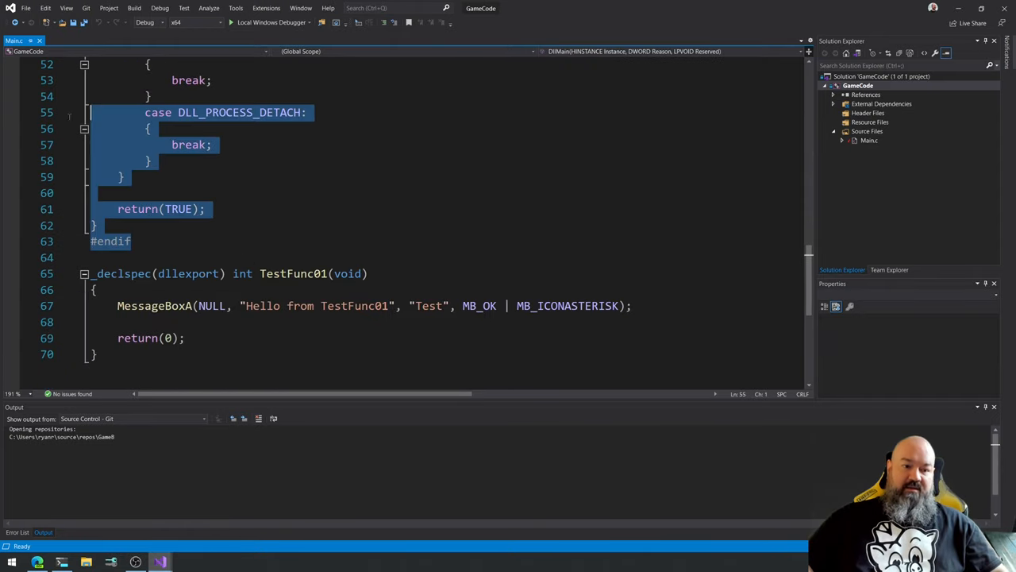
scroll("up", 3)
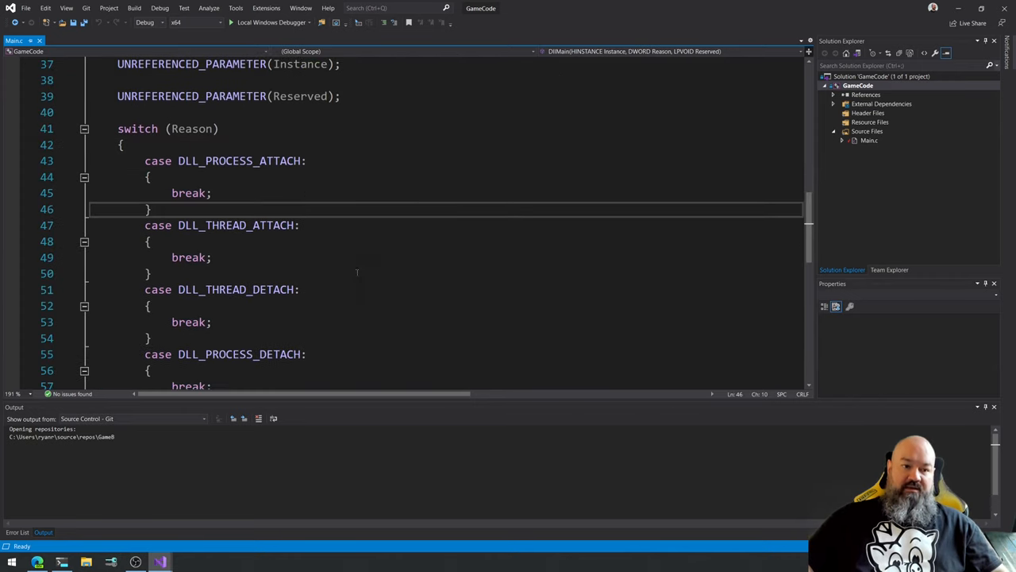
scroll("down", 3)
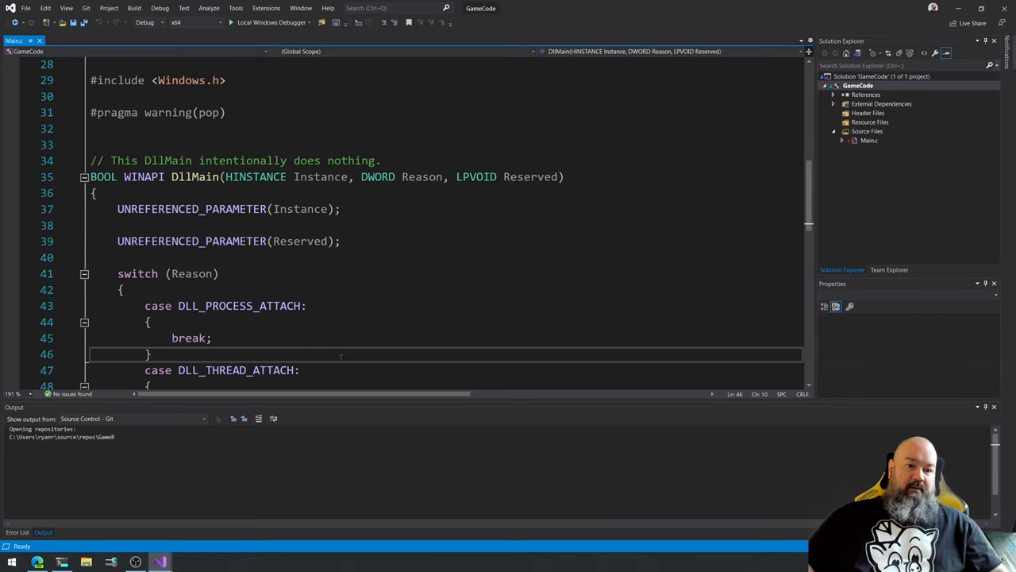
scroll("down", 3)
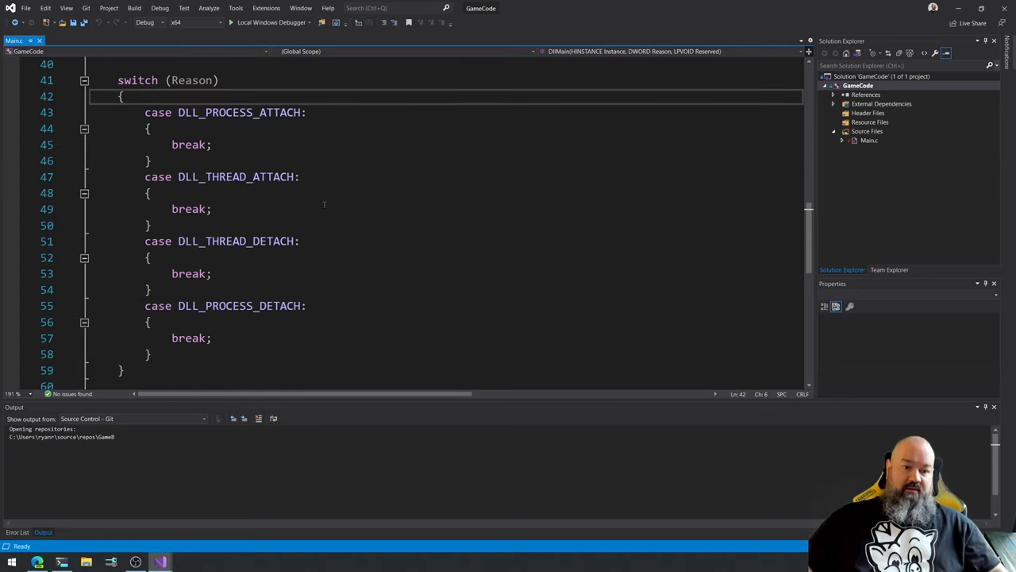
scroll("down", 3)
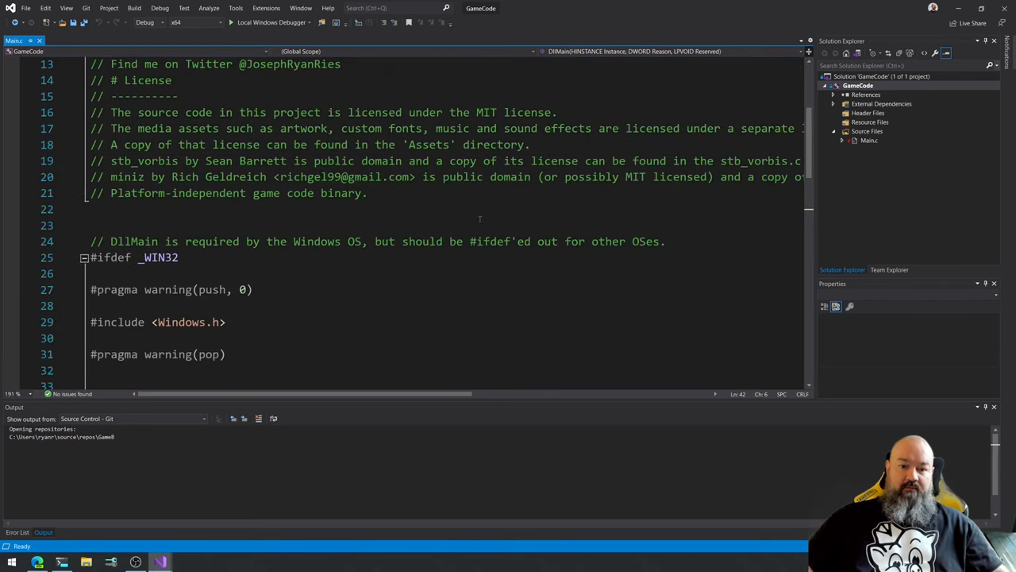
scroll("up", 3)
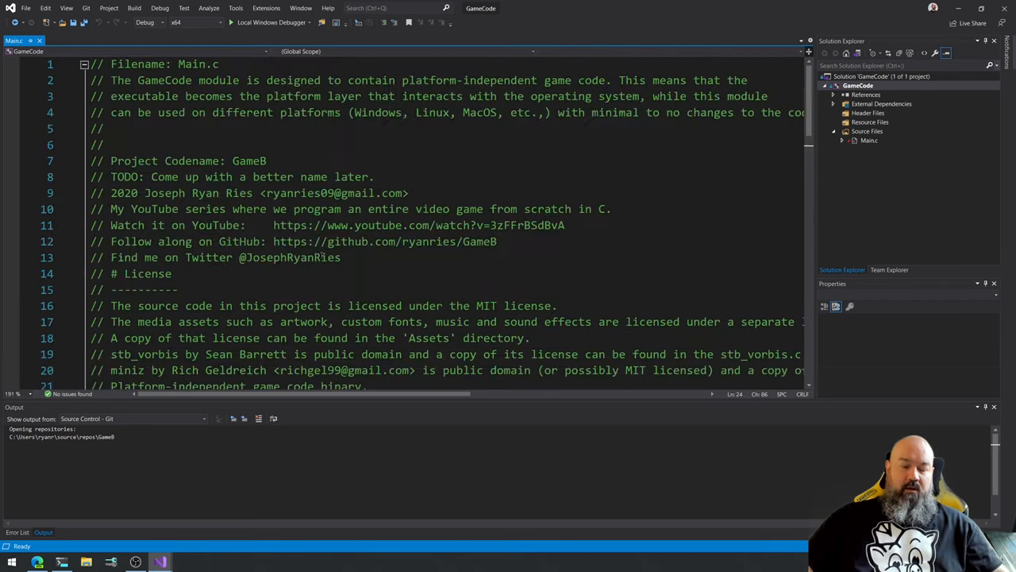
scroll("down", 3)
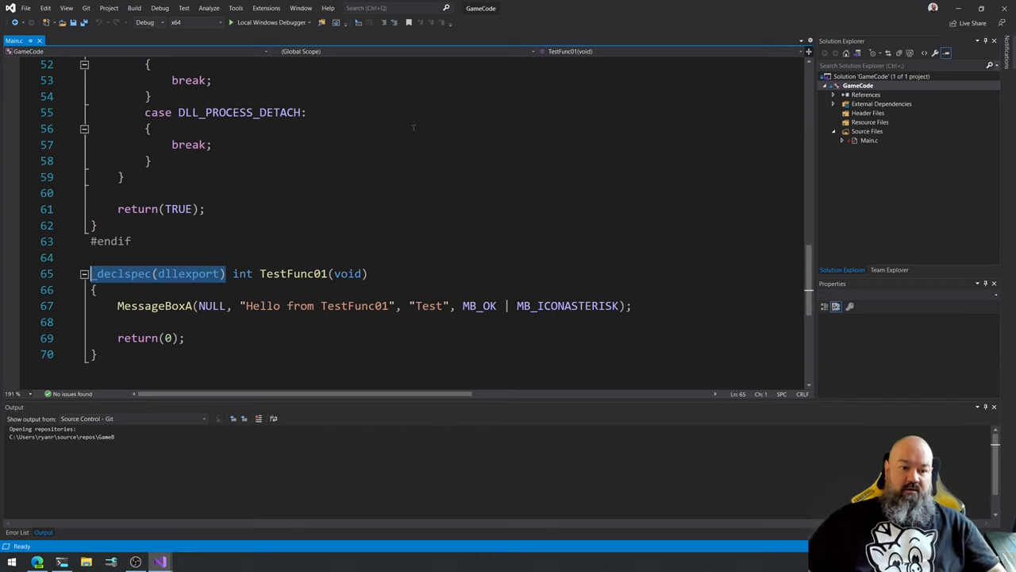
Locate GameCode.dll in the x64\Debug output folder and start a rundll32 command pointing at it.
left_click(367, 273)
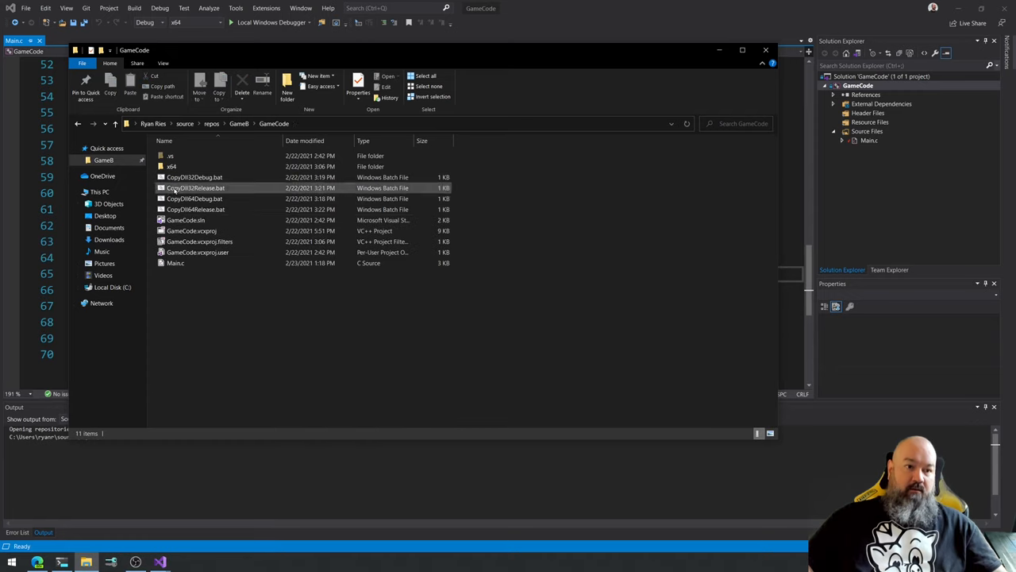
left_click(171, 166)
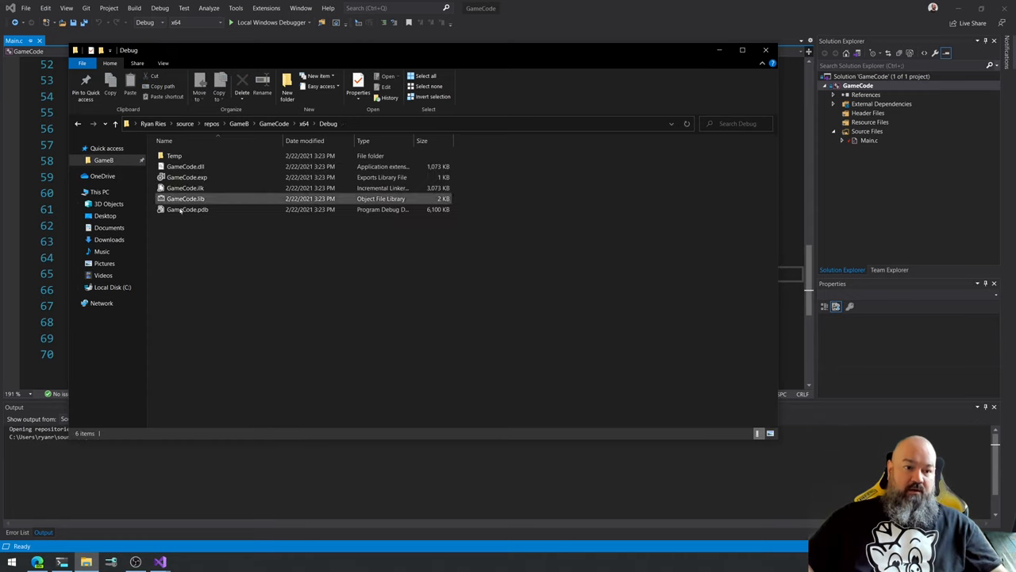
left_click(186, 167)
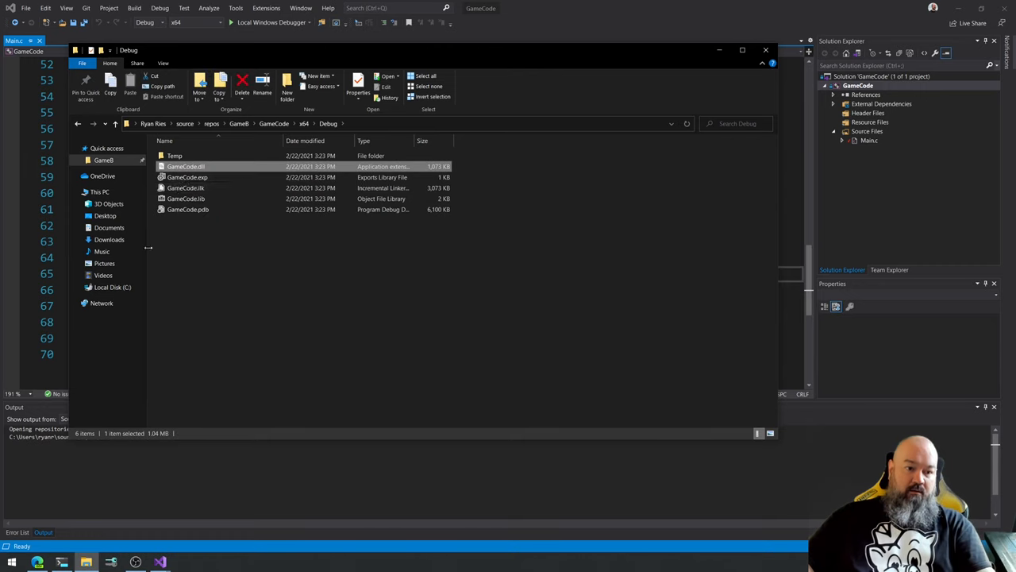
right_click(185, 167)
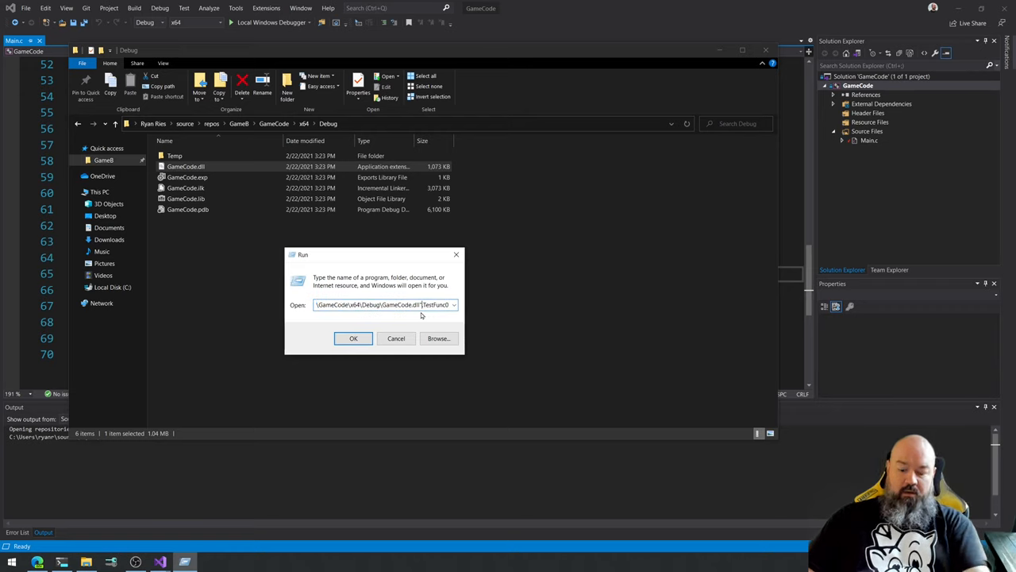
type("rundll32.exe \"C:\\Users\\ryan\\source\\repos\\GameB\\")
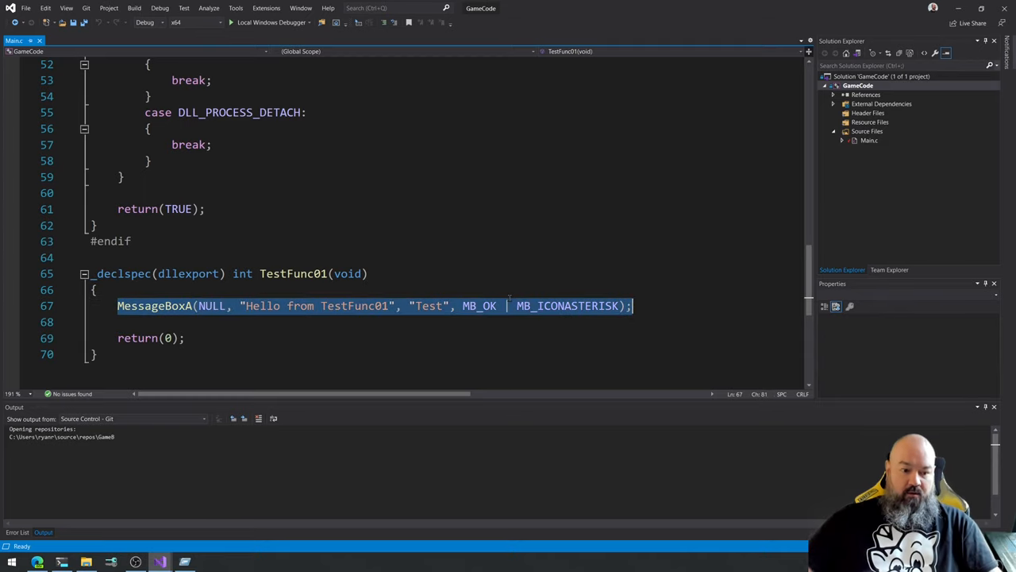
mouse_move(162, 294)
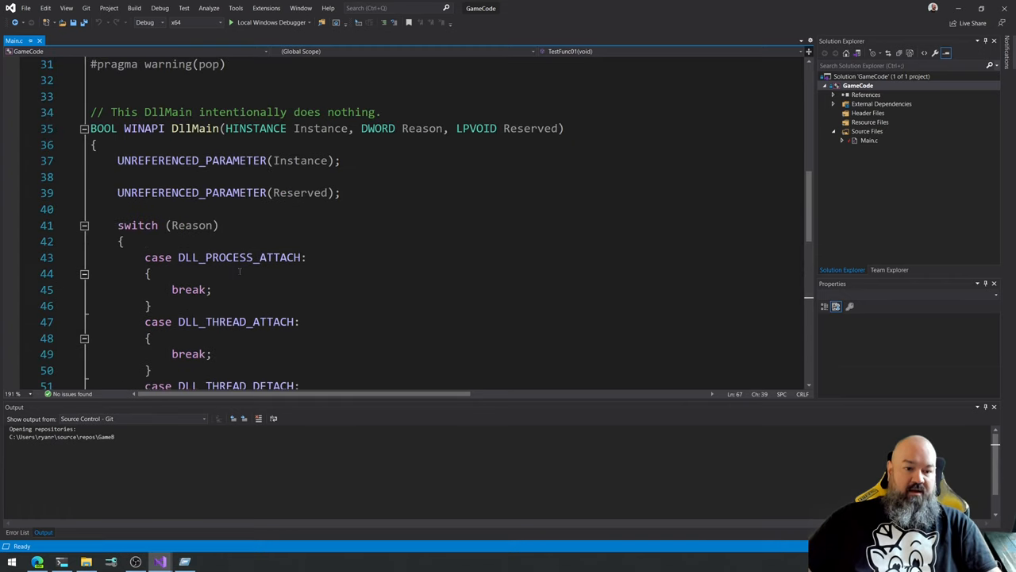
Add a MessageBoxA under DLL_PROCESS_ATTACH with text "Hello from DllMain".
type("MessageBoxA(NULL, \"Hello from TestFunc01\", \"Test\", MB_OK | MB_ICONASTERISK);")
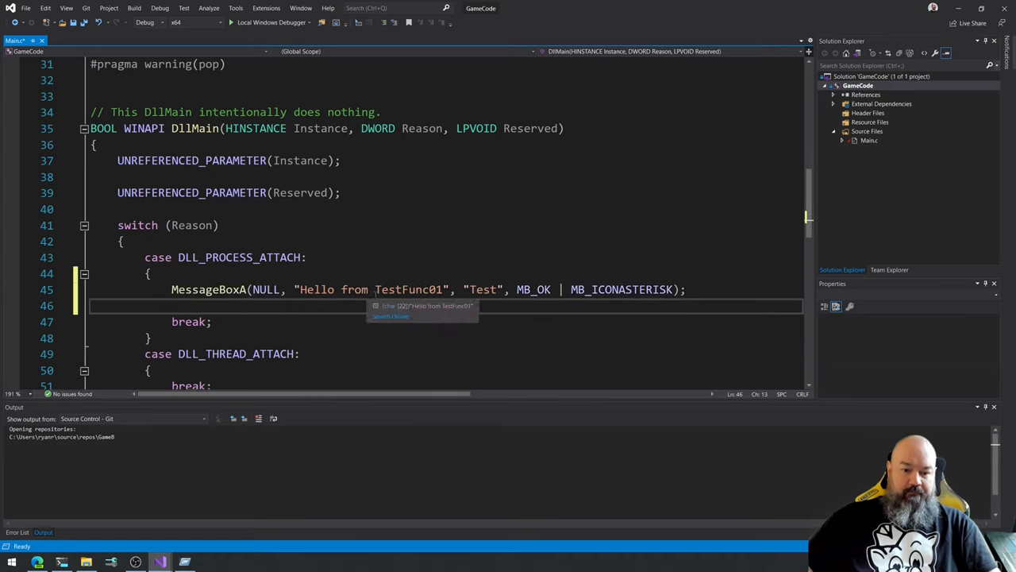
double_click(410, 289)
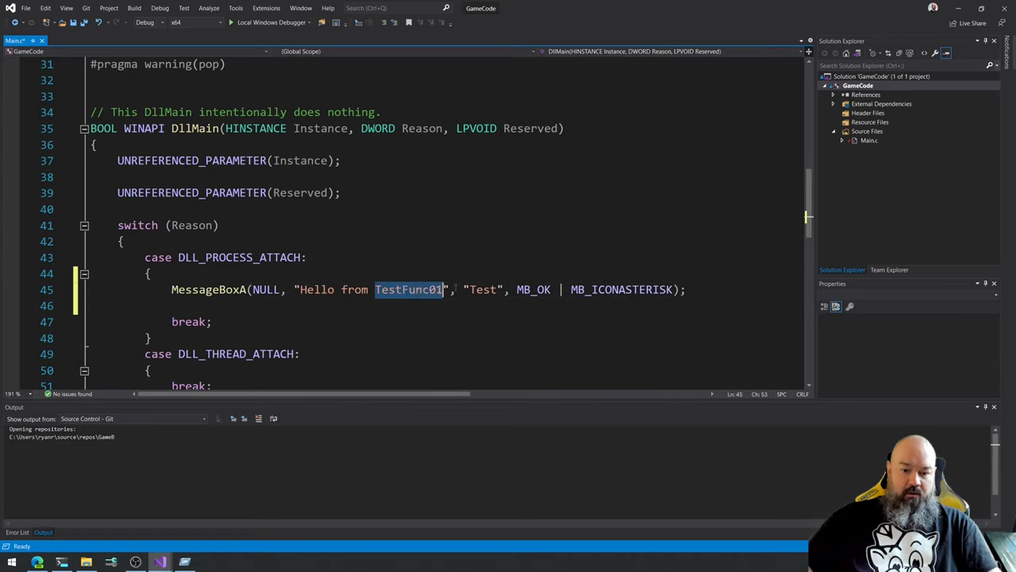
type("DllMain")
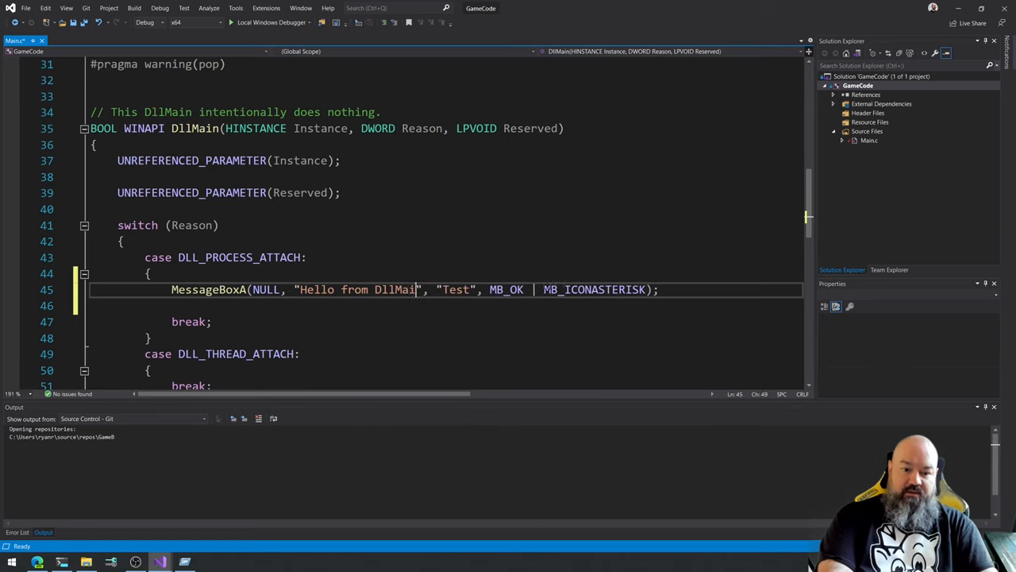
type("n")
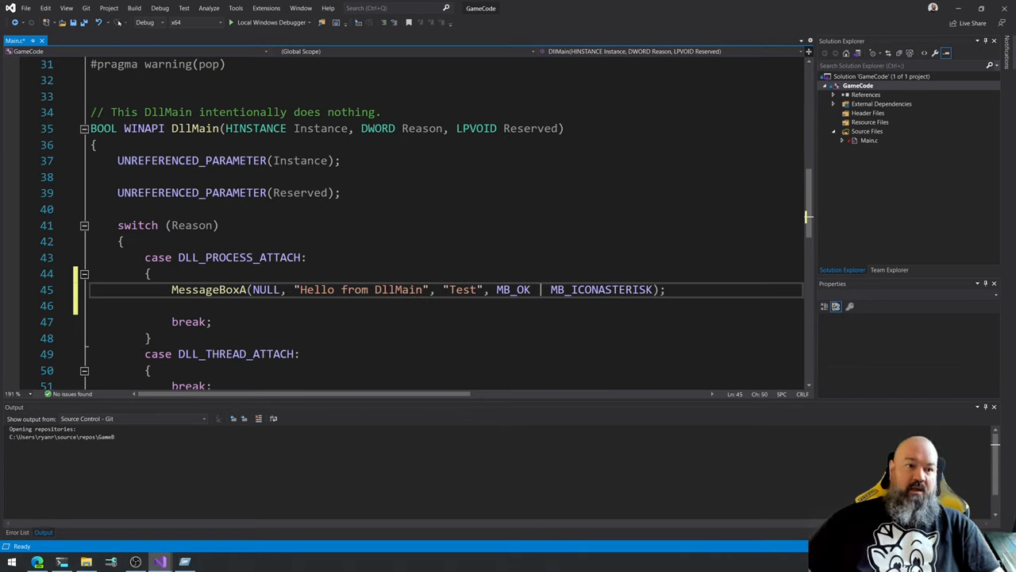
left_click(133, 8)
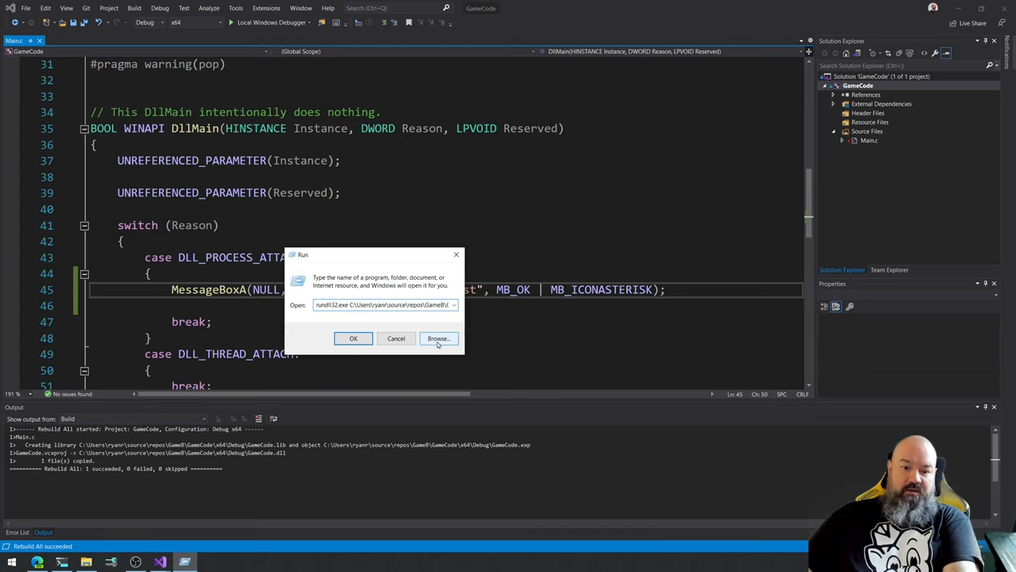
Run rundll32 on GameCode.dll,TestFunc01 and acknowledge the DllMain and TestFunc01 message boxes.
left_click(439, 339)
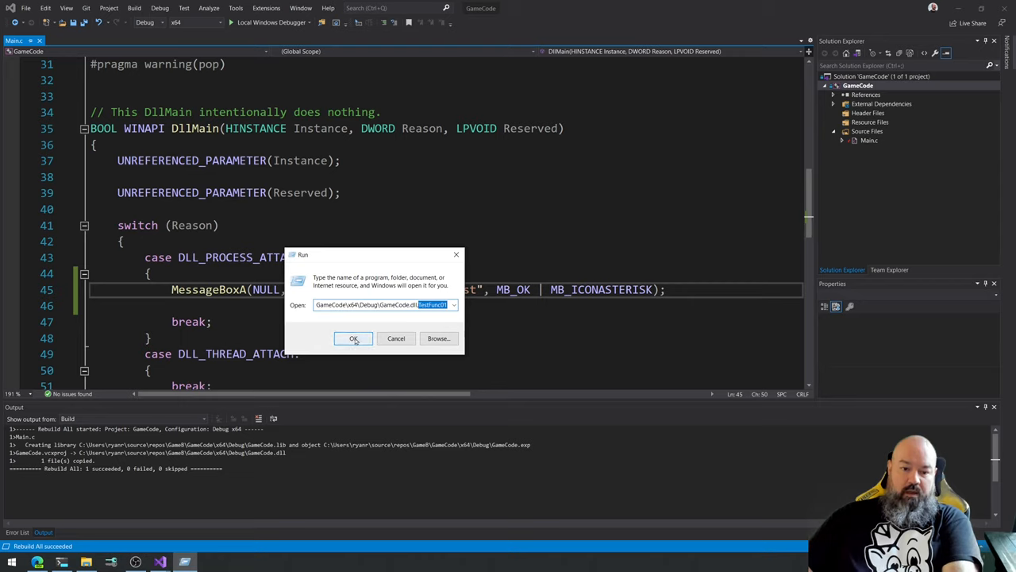
left_click(352, 339)
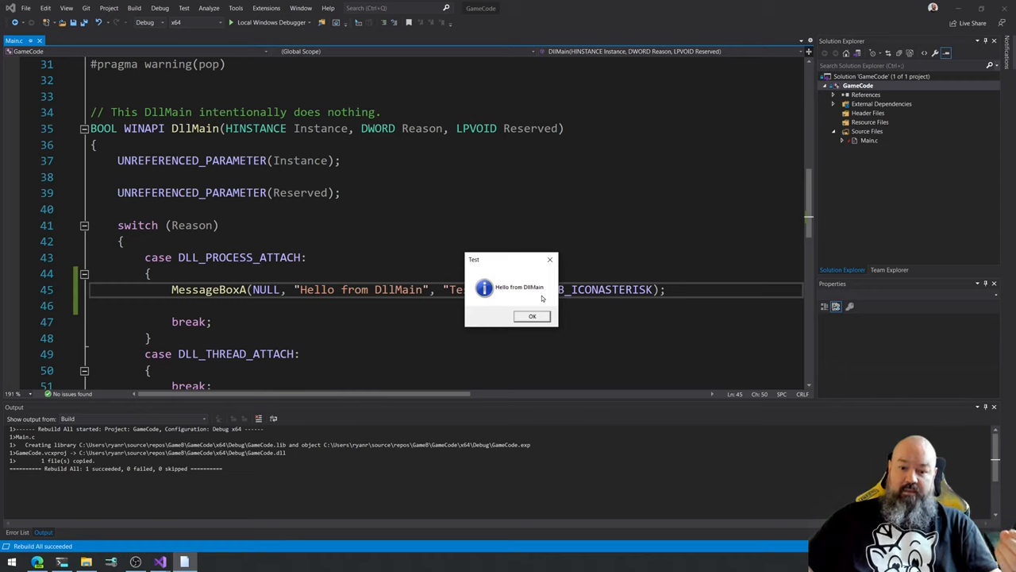
left_click(532, 315)
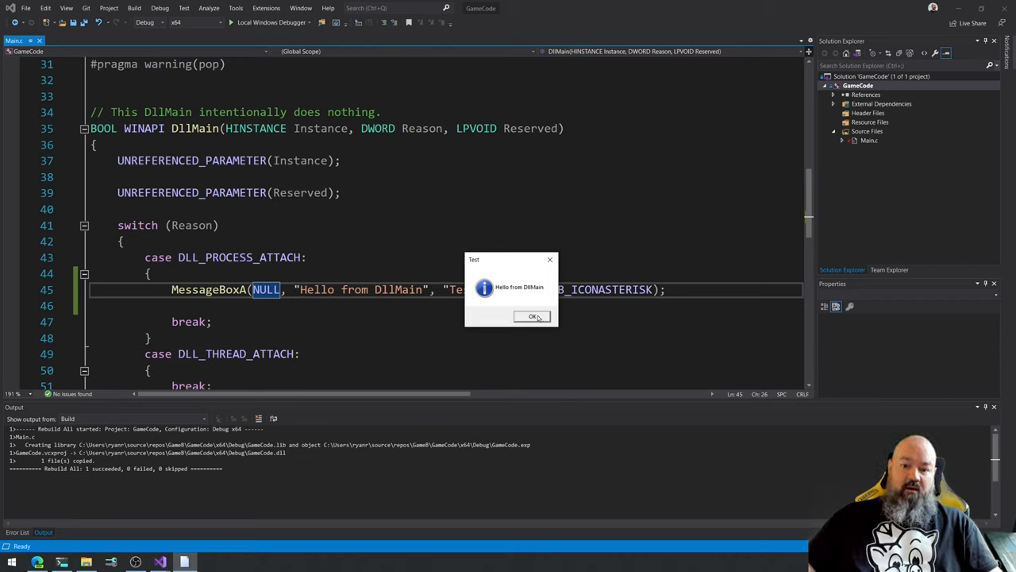
mouse_move(521, 308)
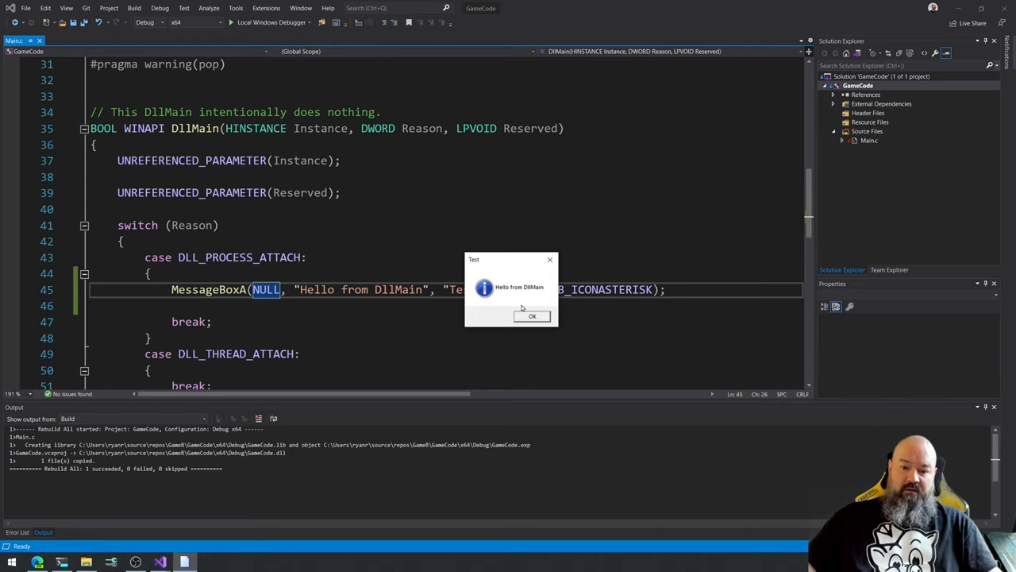
mouse_move(518, 255)
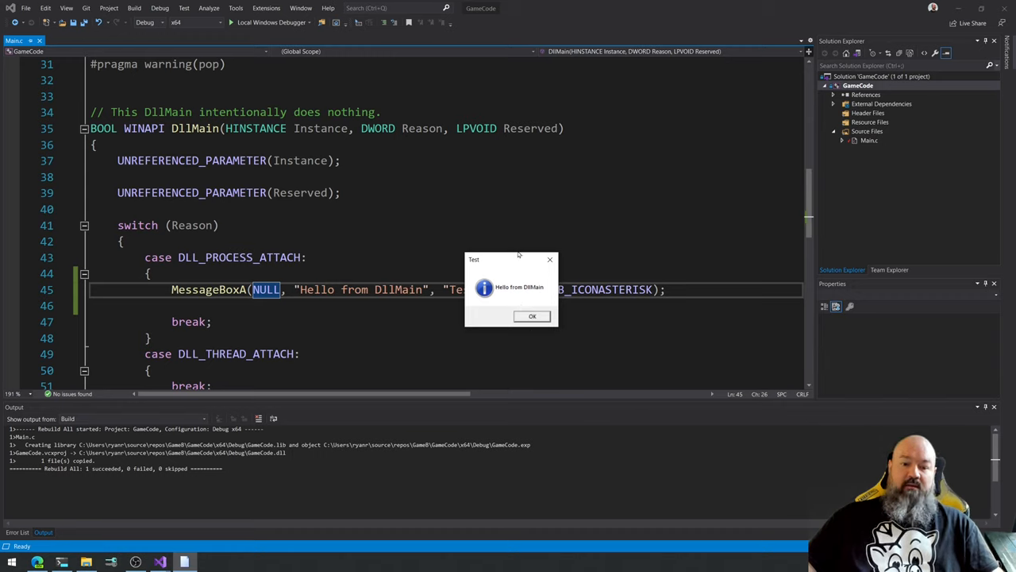
mouse_move(502, 292)
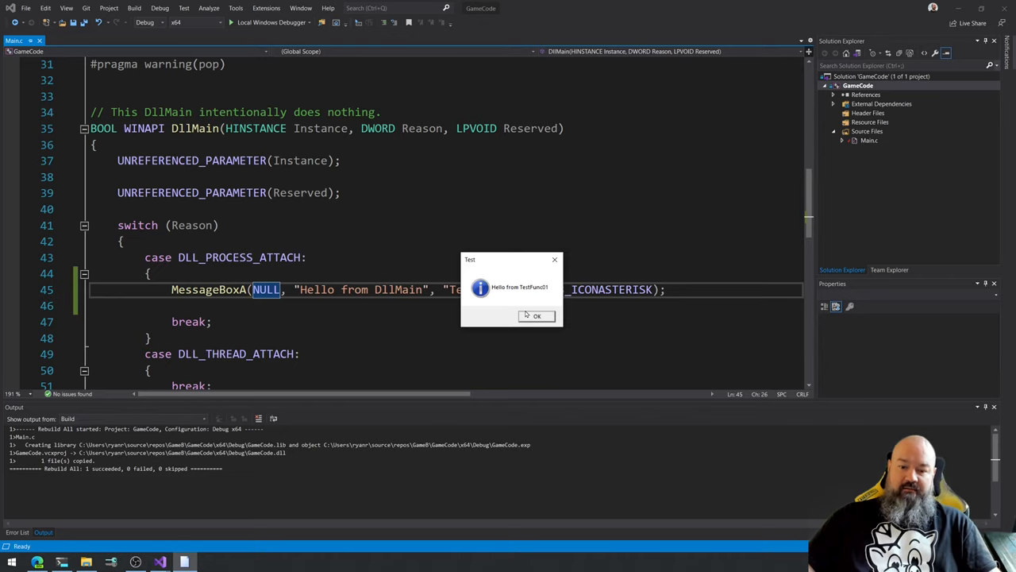
left_click(537, 314)
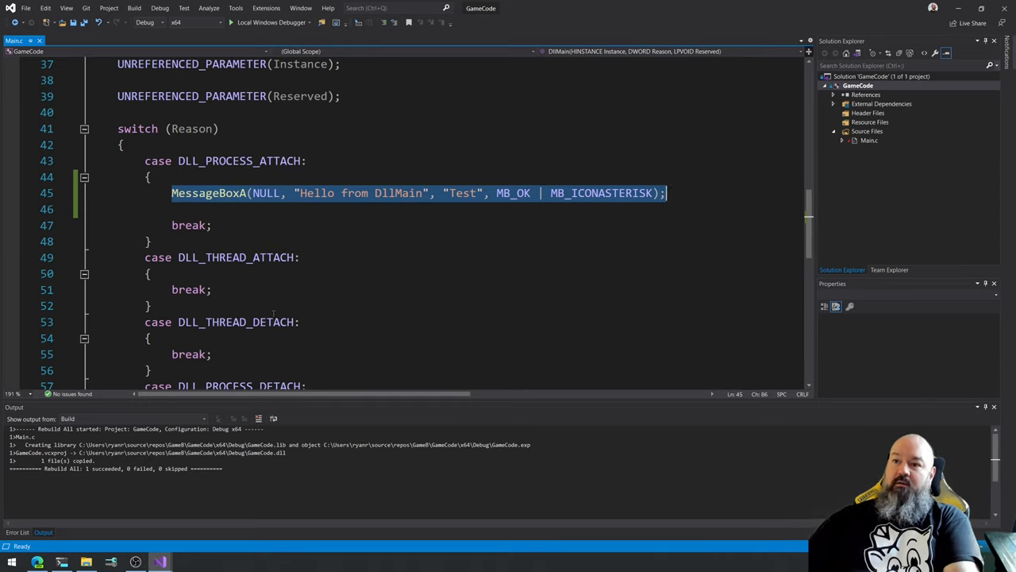
Delete the MessageBoxA line from DLL_PROCESS_ATTACH and move to GameB's WinMain.
key("Delete")
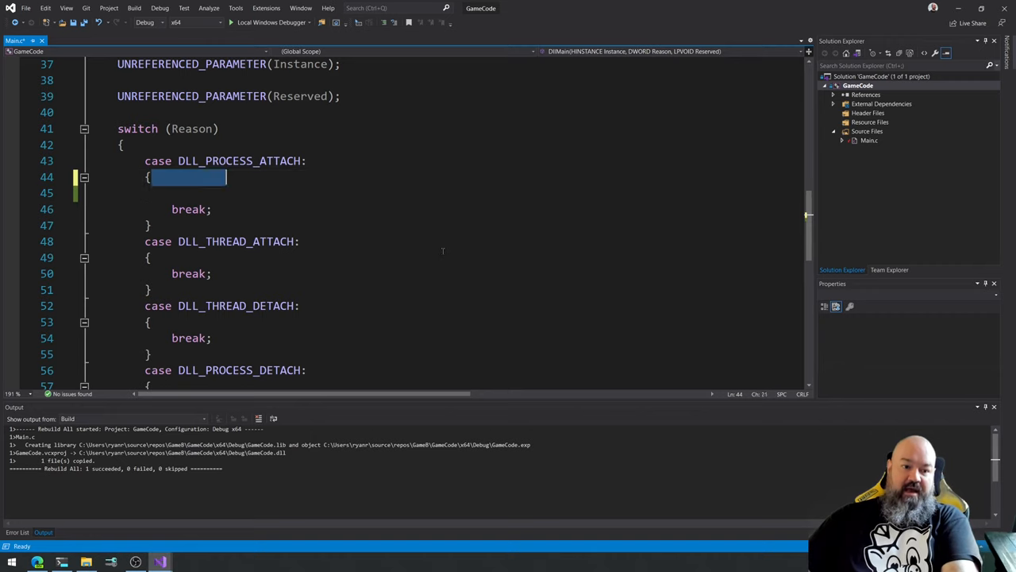
scroll("down", 3)
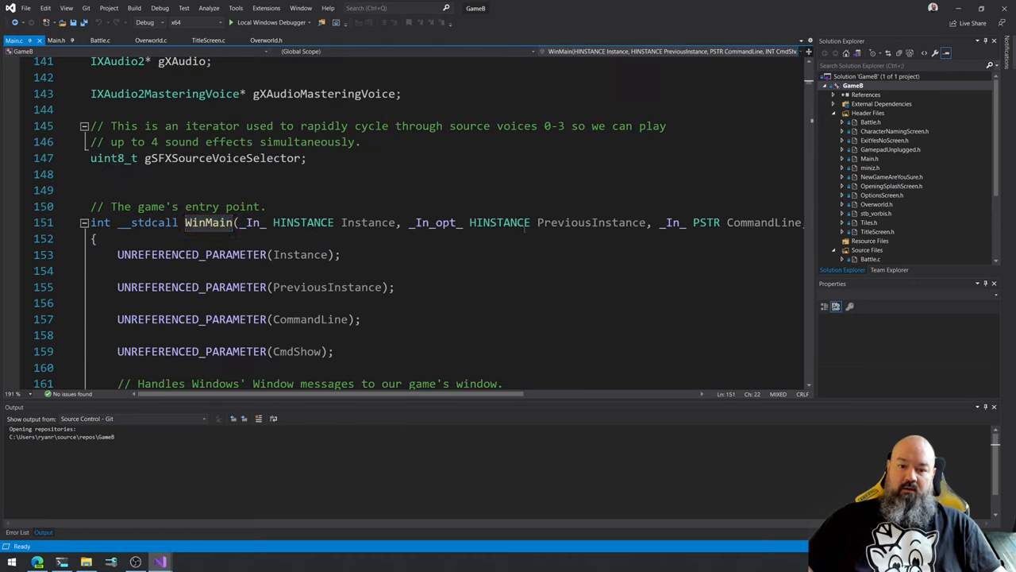
Review WinMain and the LoadLibraryA call inside LoadGameCode in Main.c.
scroll("down", 3)
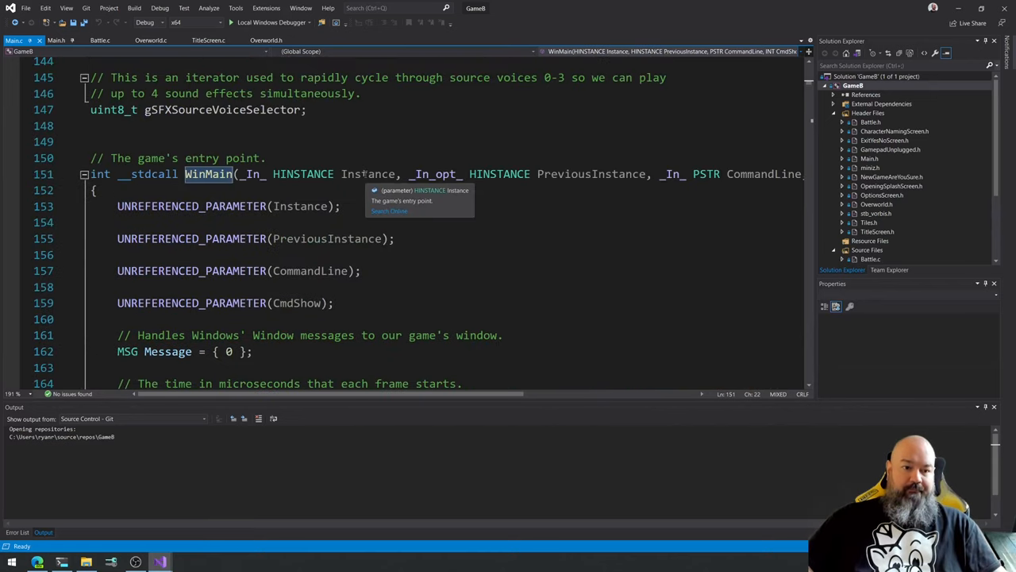
scroll("down", 3)
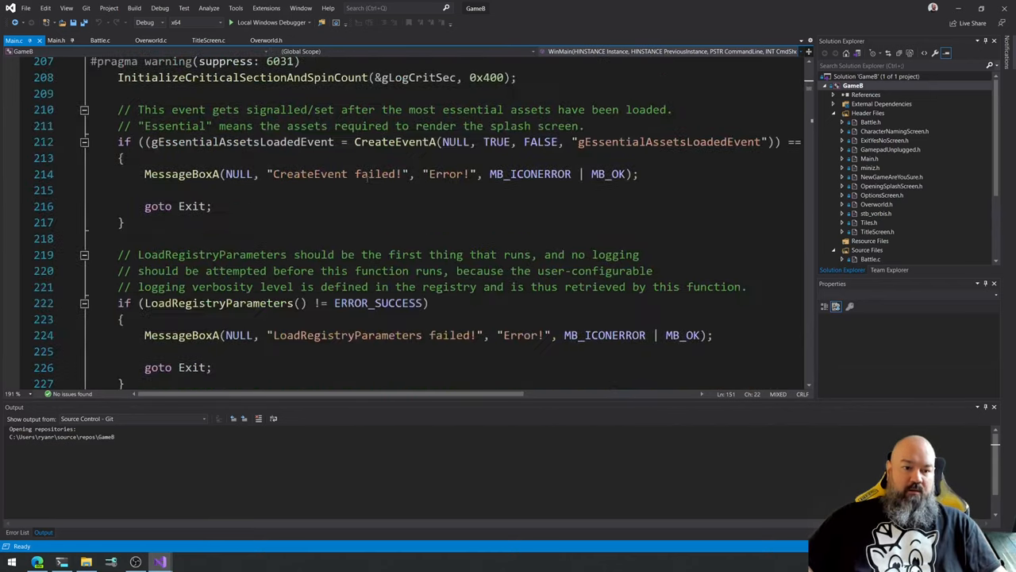
scroll("up", 3)
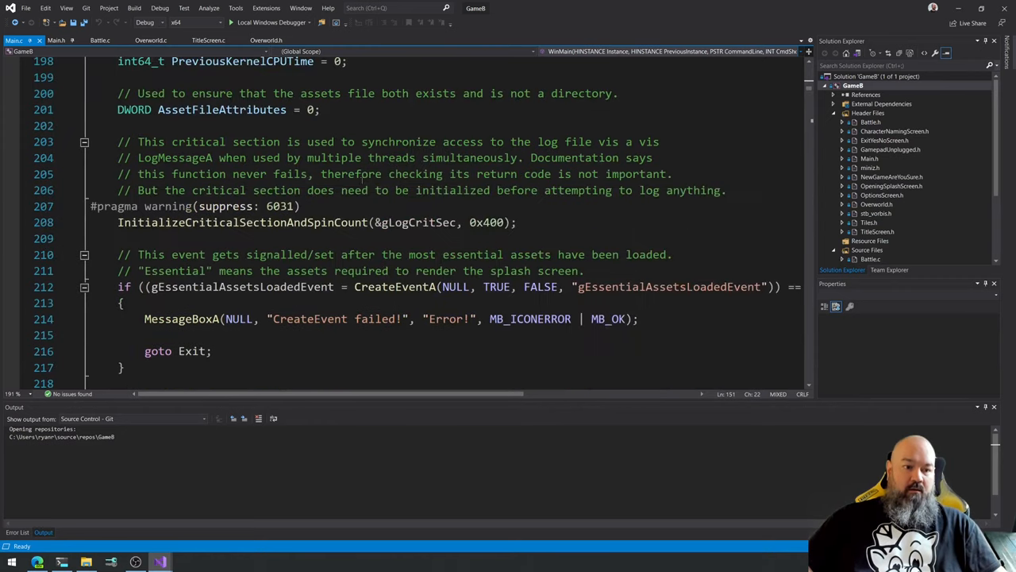
scroll("down", 3)
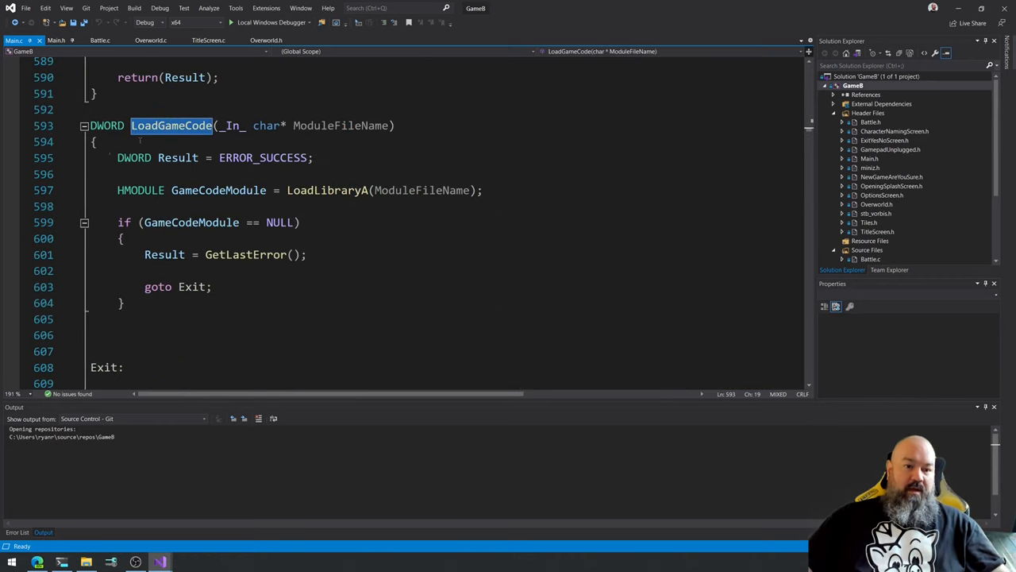
mouse_move(327, 191)
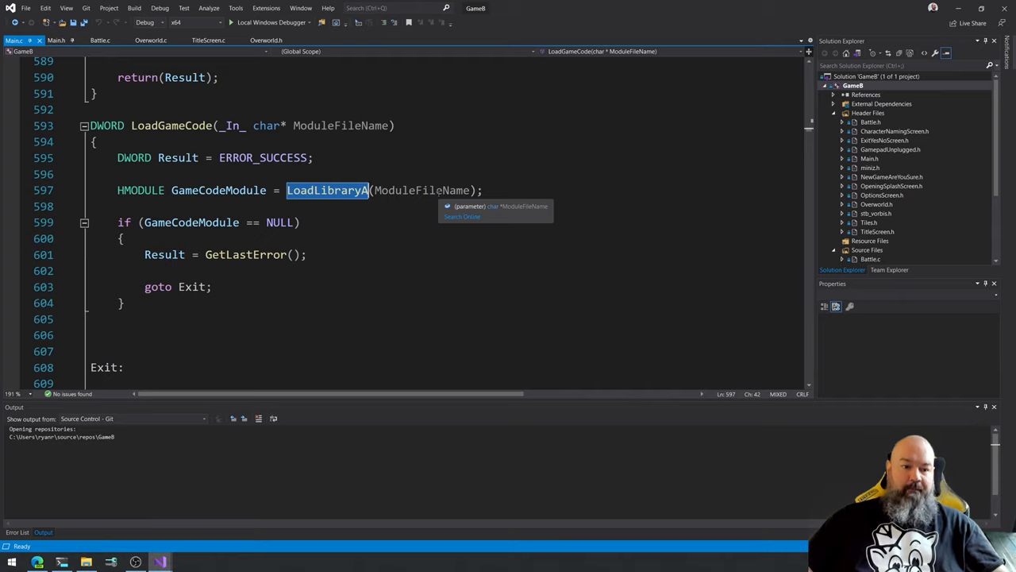
left_click(251, 334)
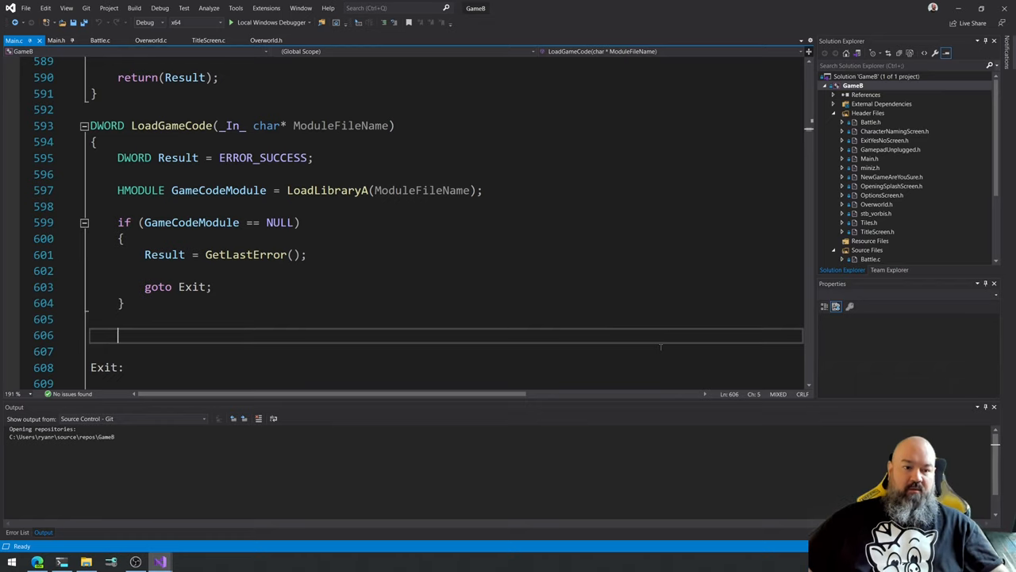
Check the GameCodeModule variable, then return to the GameCode solution window.
scroll("down", 3)
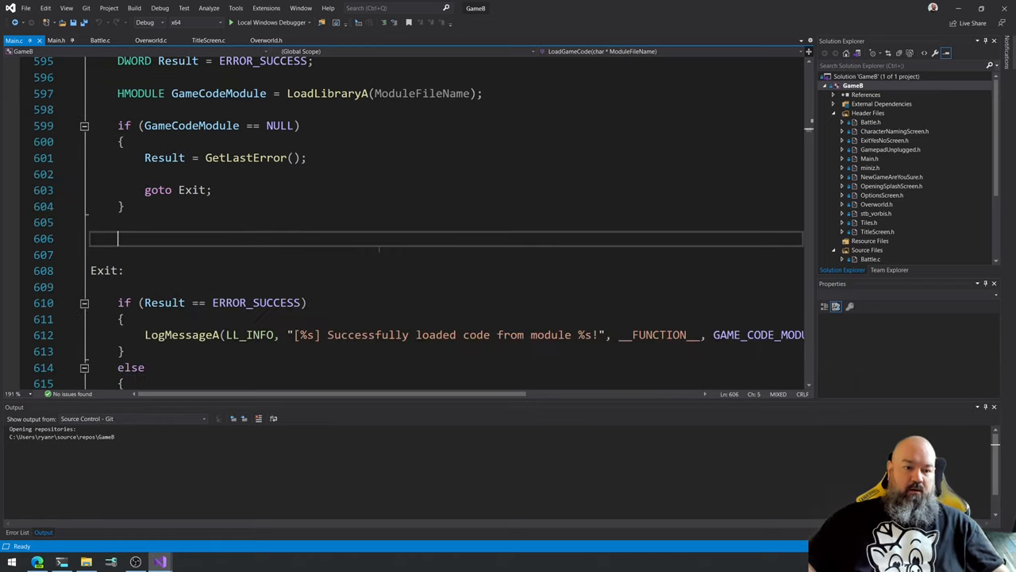
scroll("down", 3)
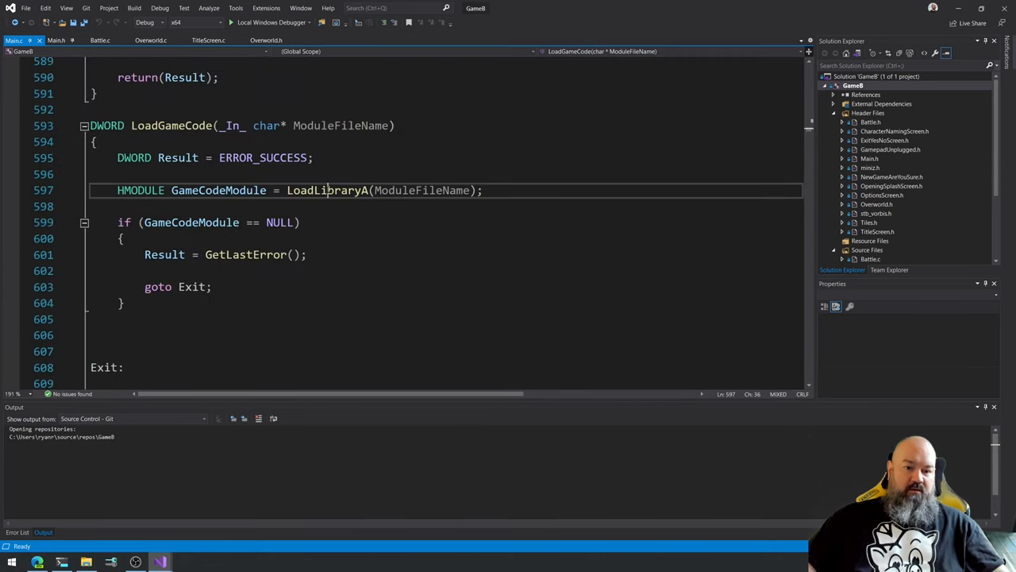
double_click(327, 191)
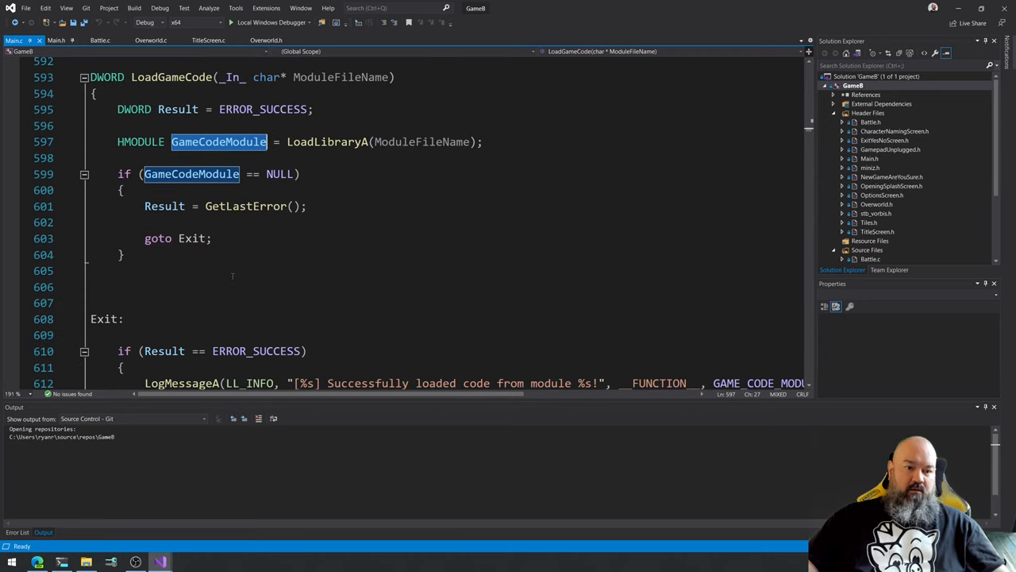
left_click(119, 285)
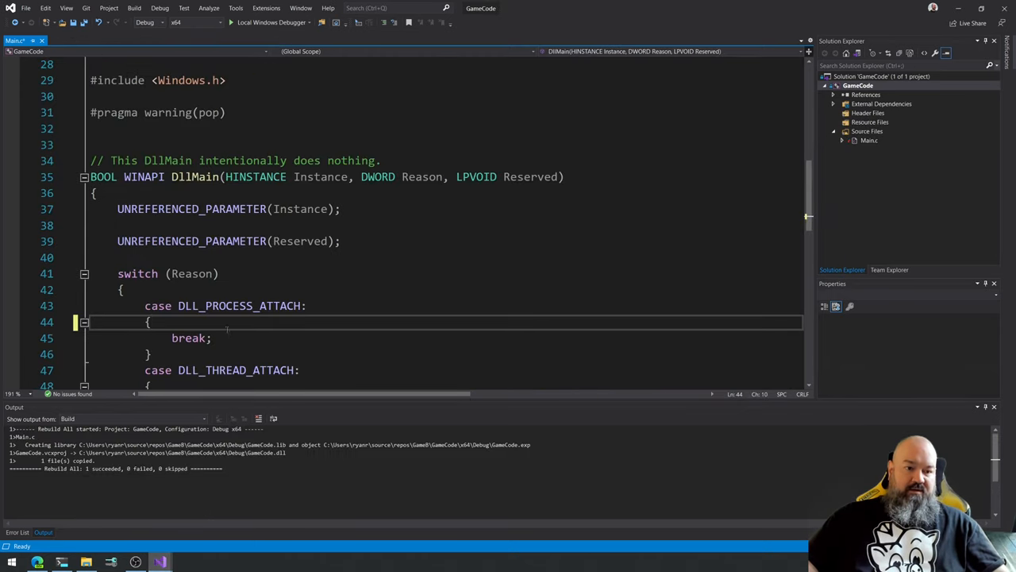
Find and copy the NtQueryTimerResolution typedef block in Main.h.
scroll("down", 3)
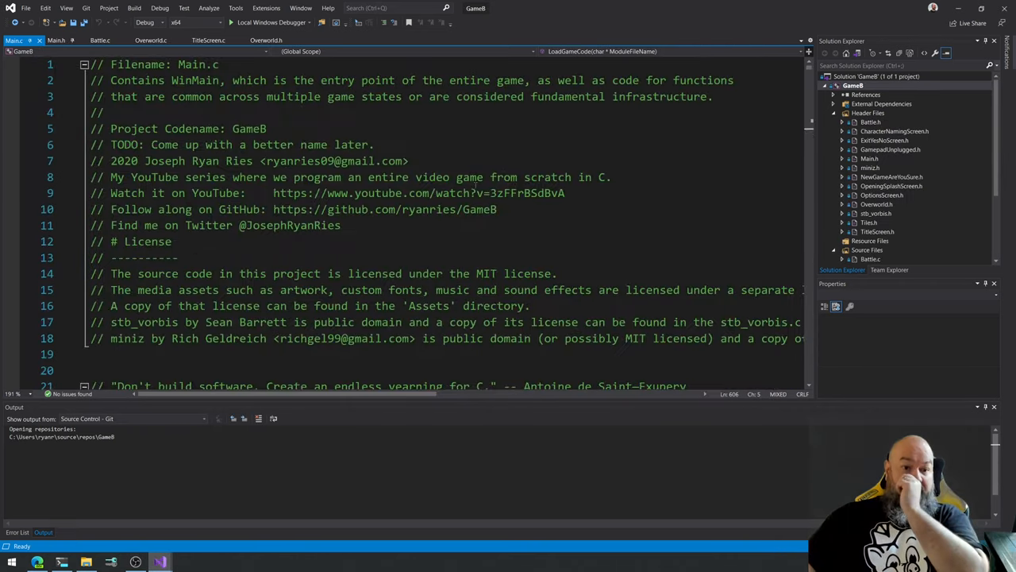
scroll("down", 3)
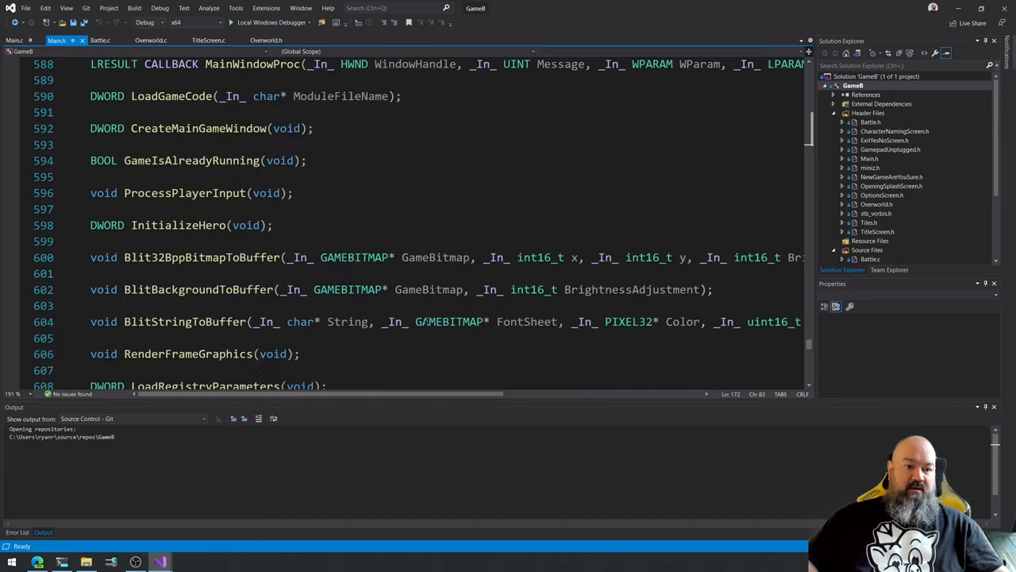
scroll("up", 3)
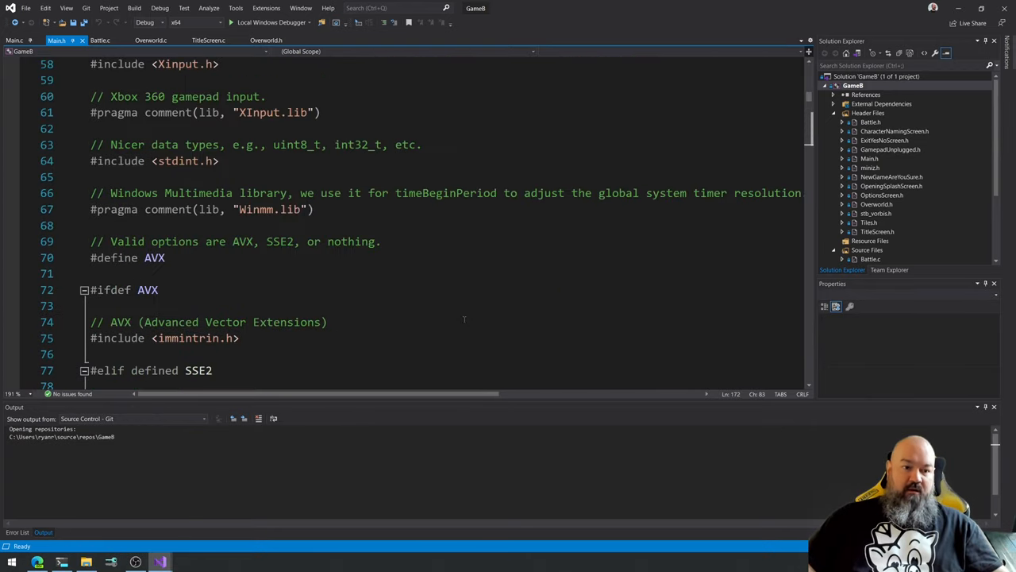
scroll("up", 3)
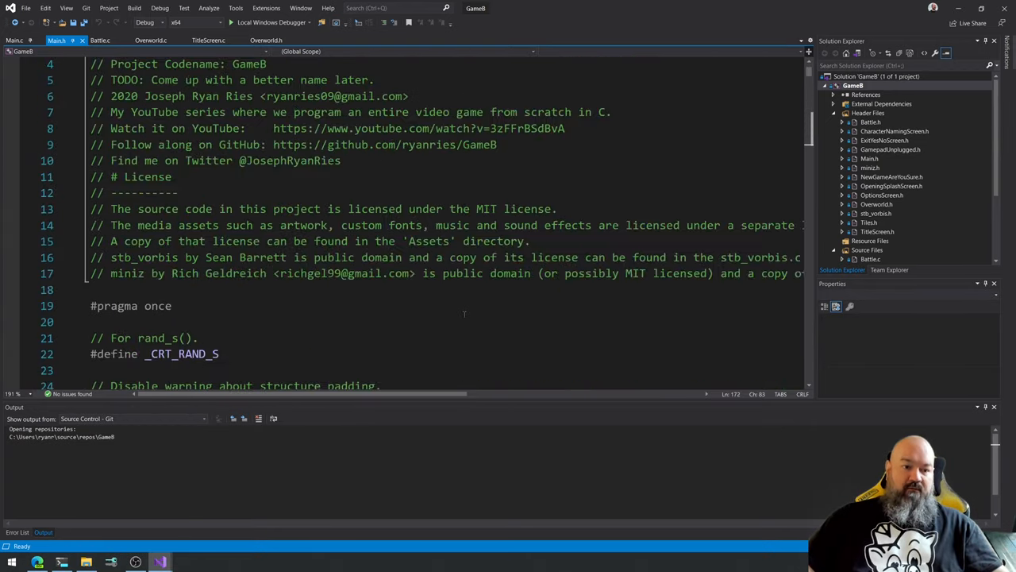
scroll("down", 3)
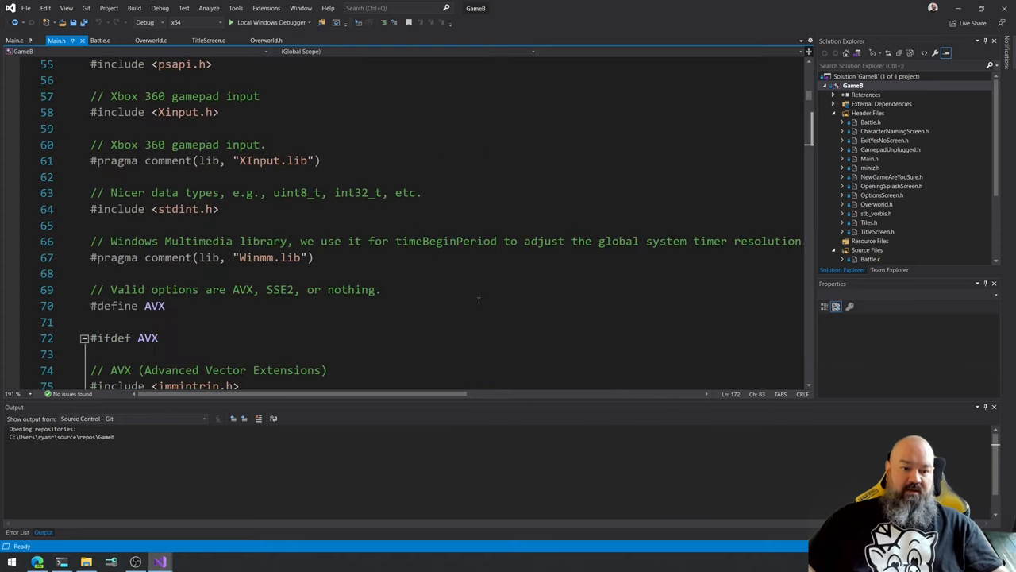
scroll("down", 3)
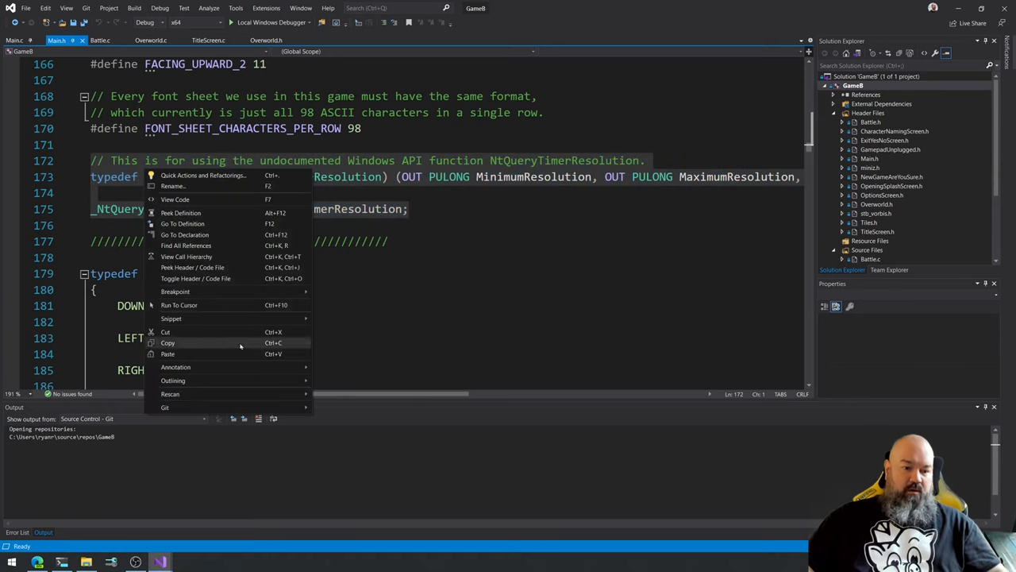
left_click(169, 343)
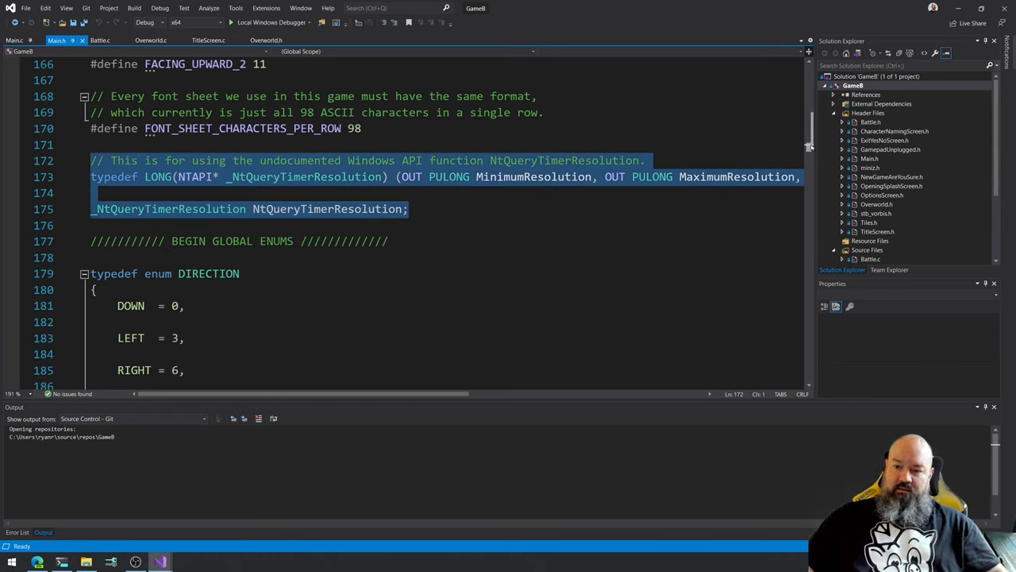
Paste the typedef block under the FUNCTION DECLARATIONS banner.
scroll("down", 3)
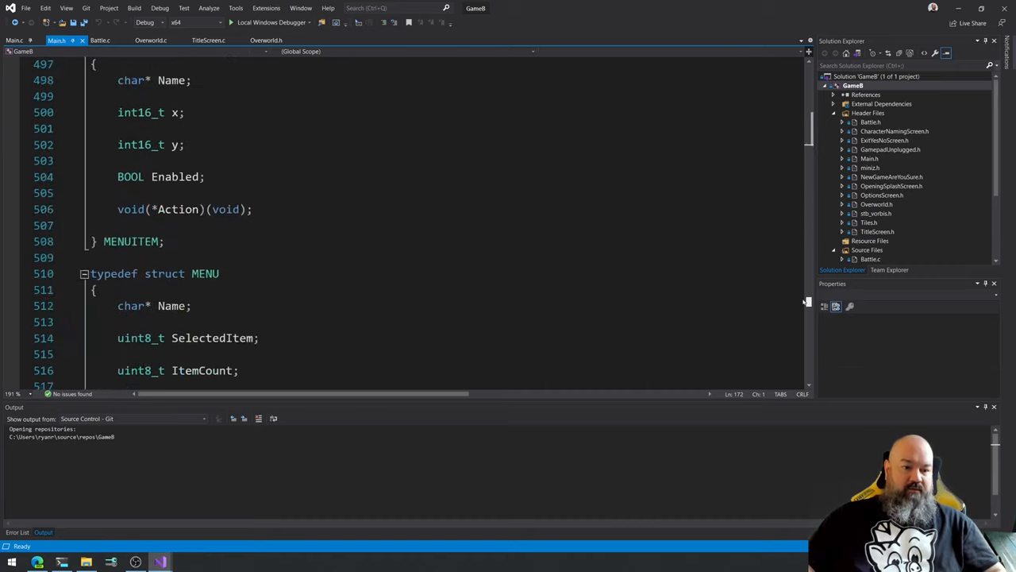
scroll("down", 3)
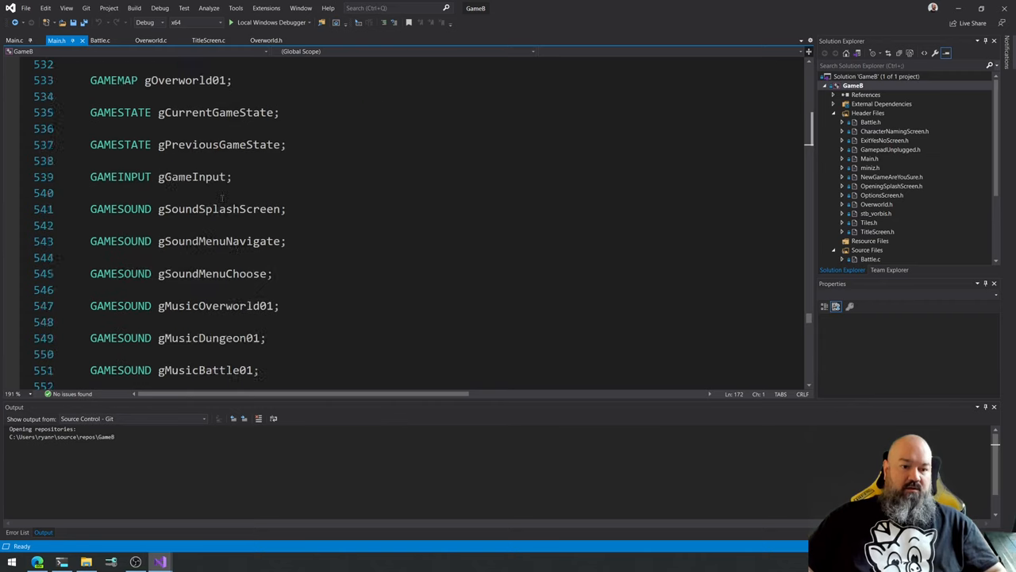
scroll("down", 3)
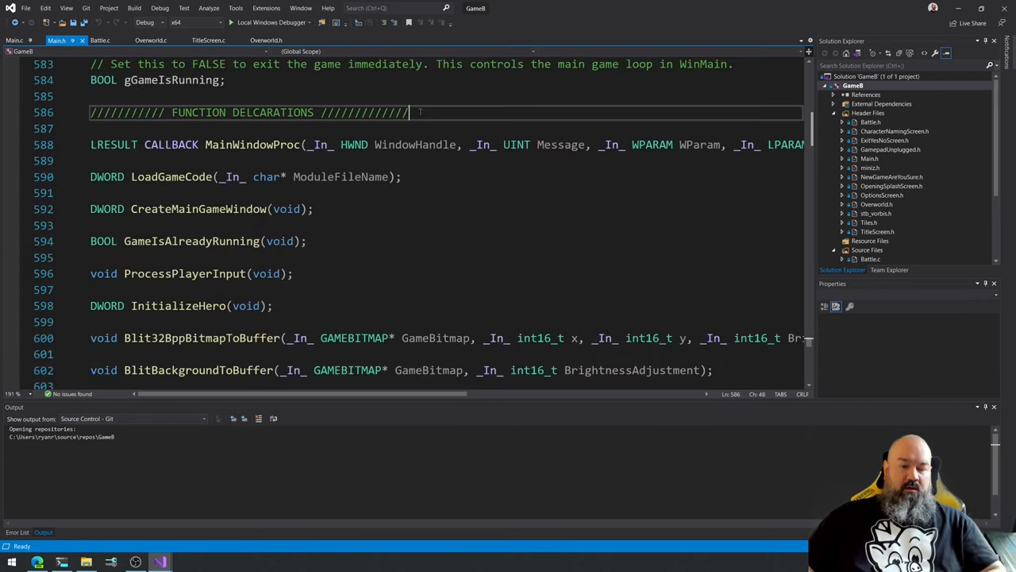
key("Enter")
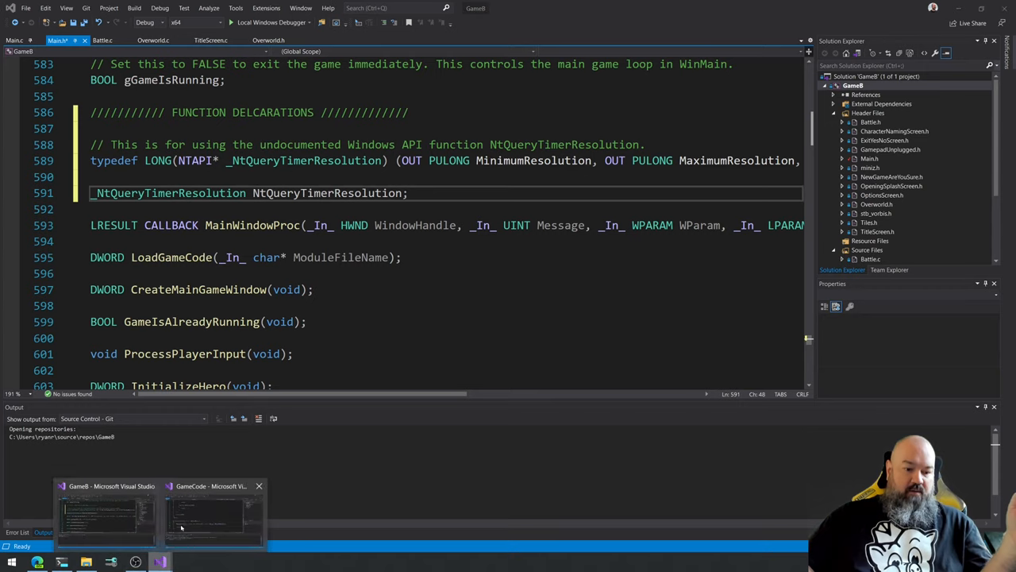
Rewrite the typedef as an int-returning _TestFunc01 taking void.
left_click(213, 516)
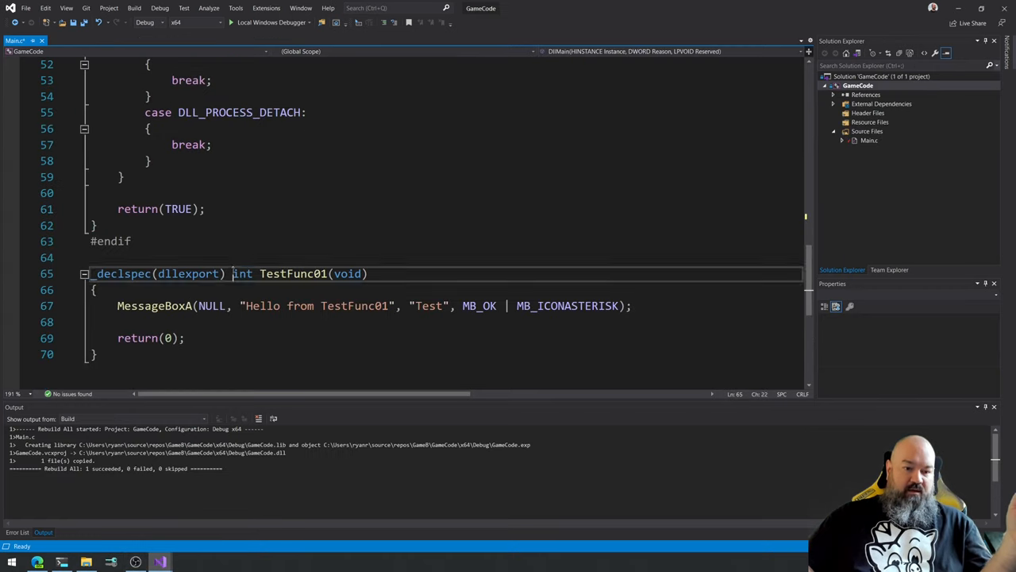
left_click_drag(232, 274, 368, 273)
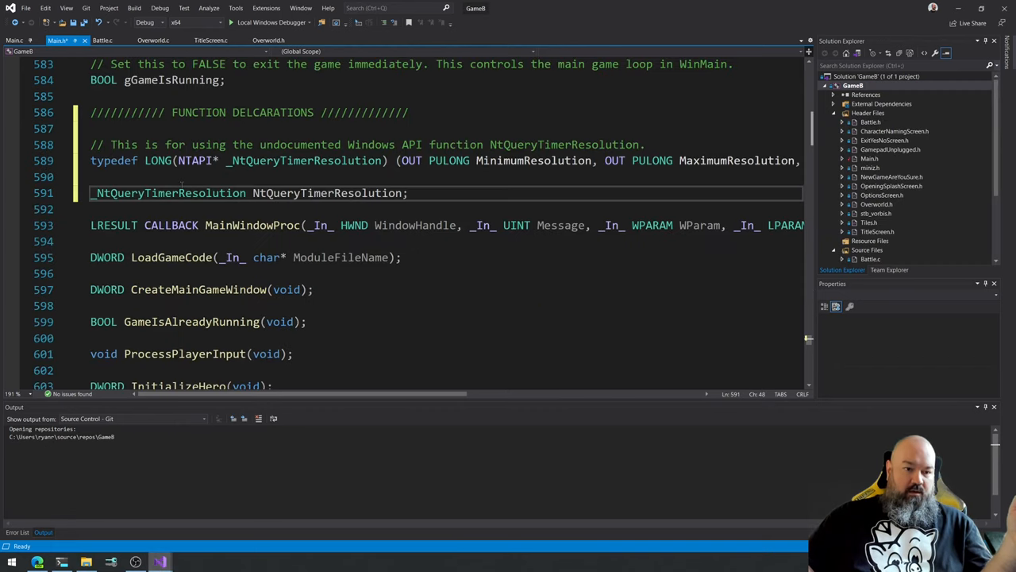
double_click(157, 161)
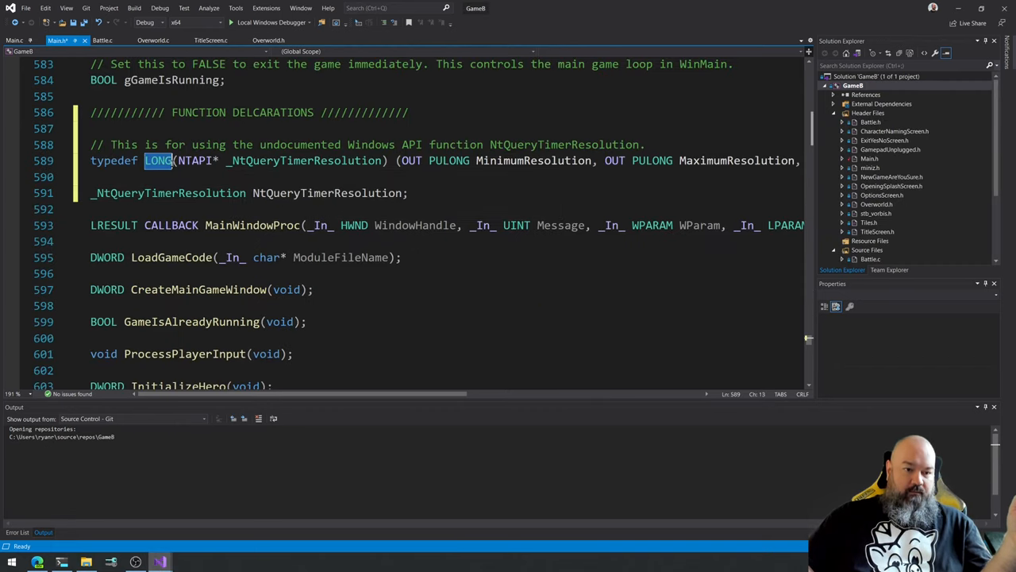
type("int")
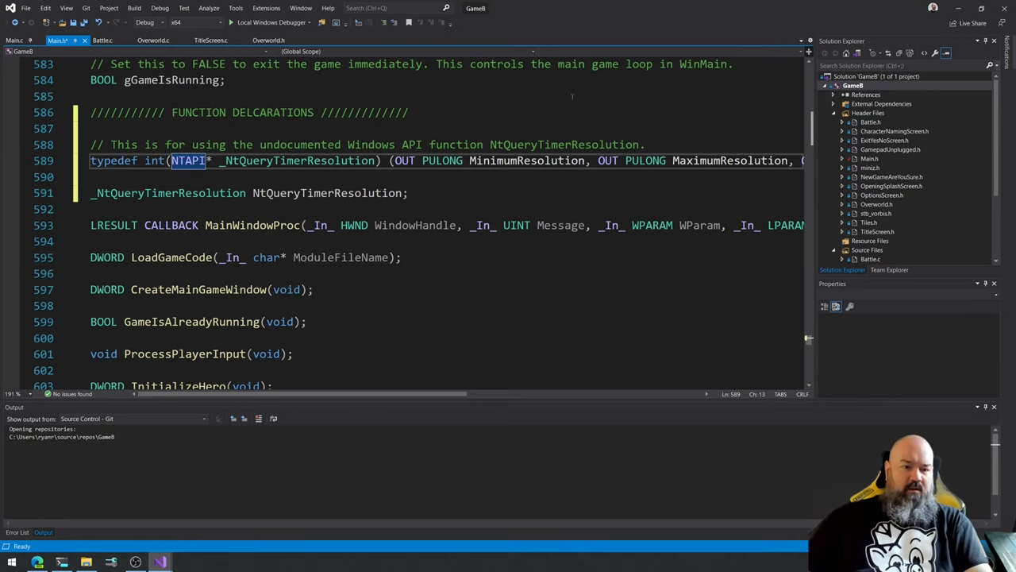
mouse_move(187, 160)
type("__cdecl")
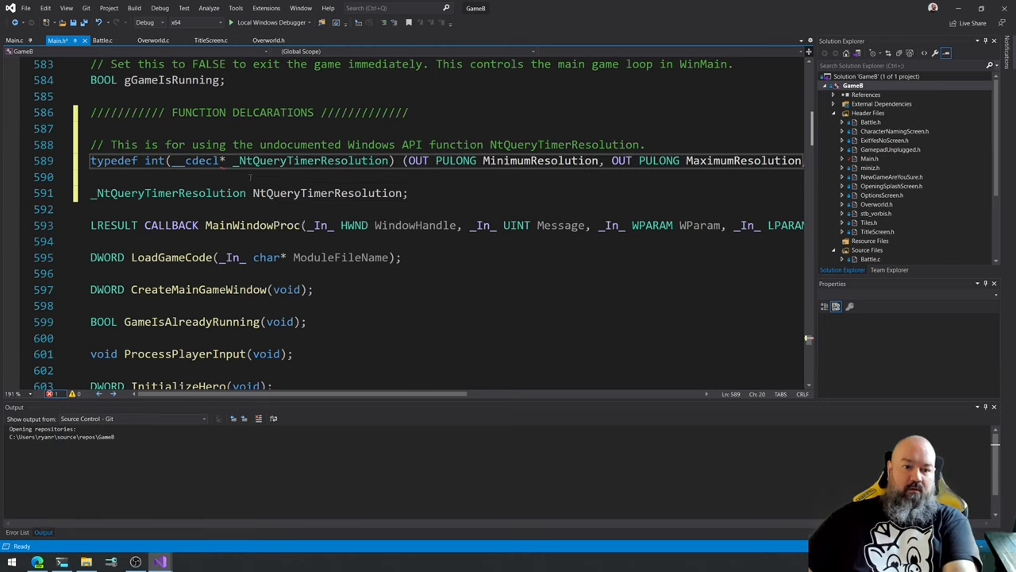
double_click(304, 160)
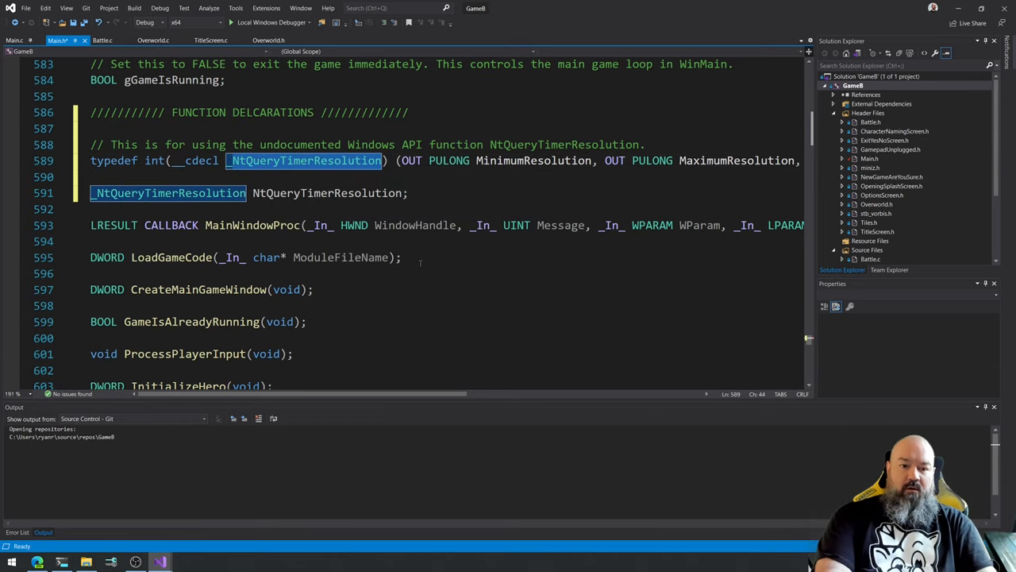
type("_TestFunc01")
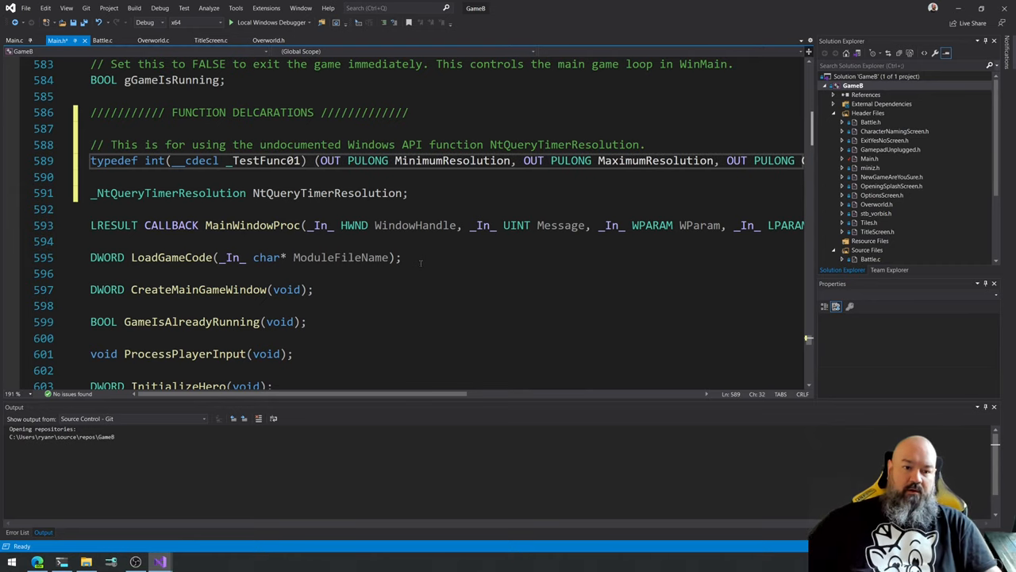
double_click(266, 161)
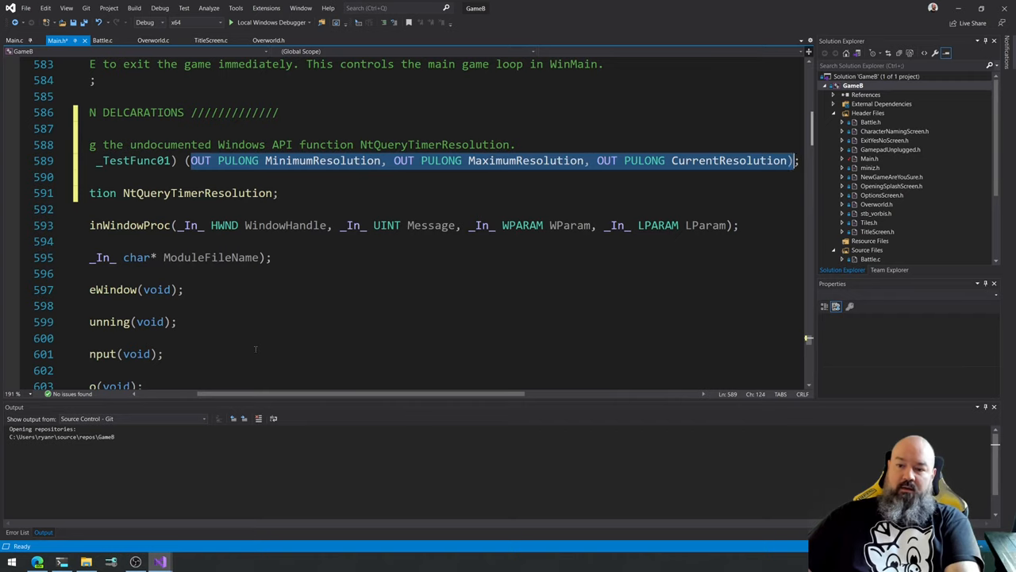
type("v);")
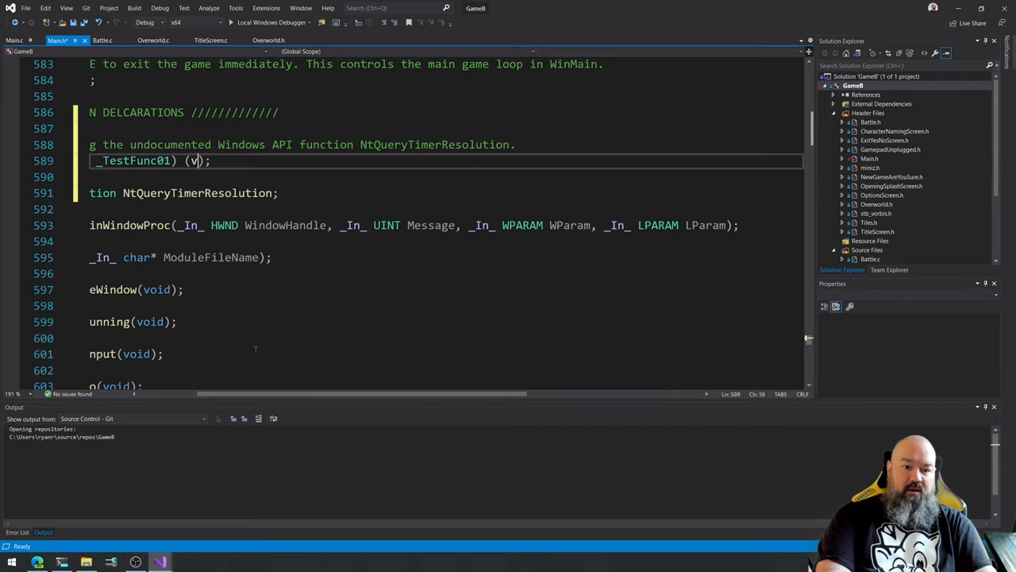
type("oid")
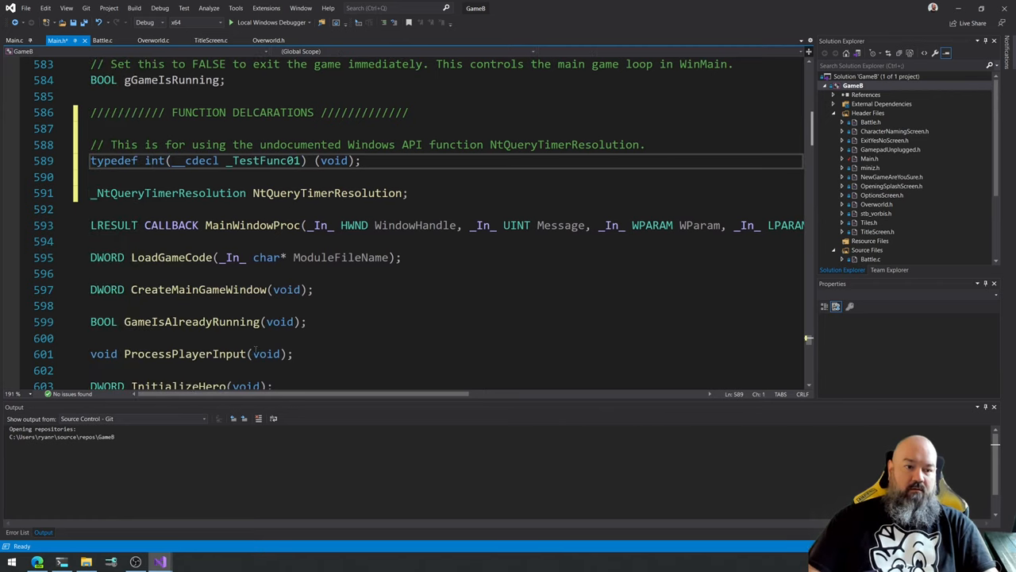
Retitle the comment 'IMPORTS FROM GAMECODE.DLL //' and declare a _TestFunc01 variable named TestFunc01.
left_click_drag(111, 145, 644, 144)
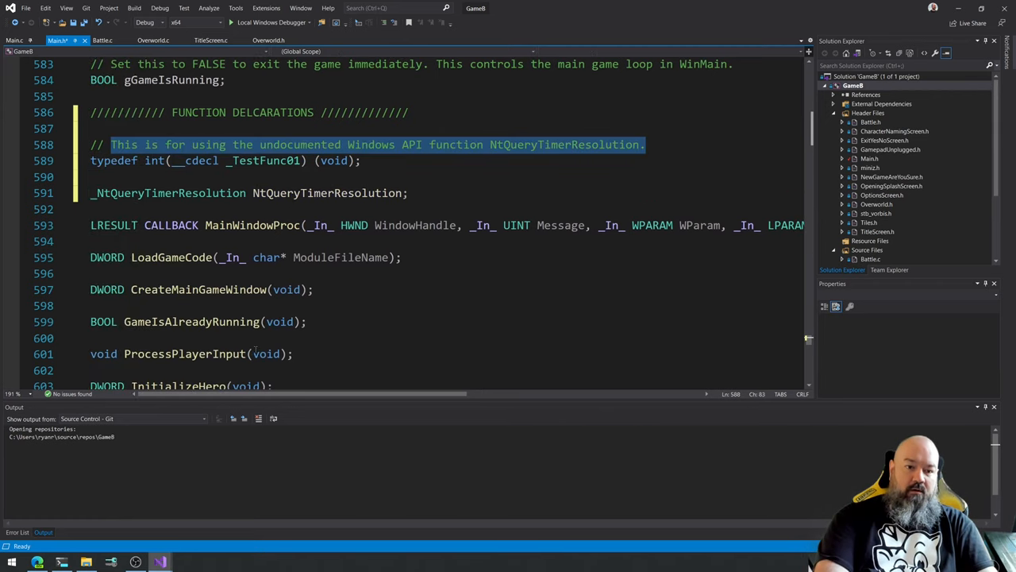
type("IMPORTS FROM")
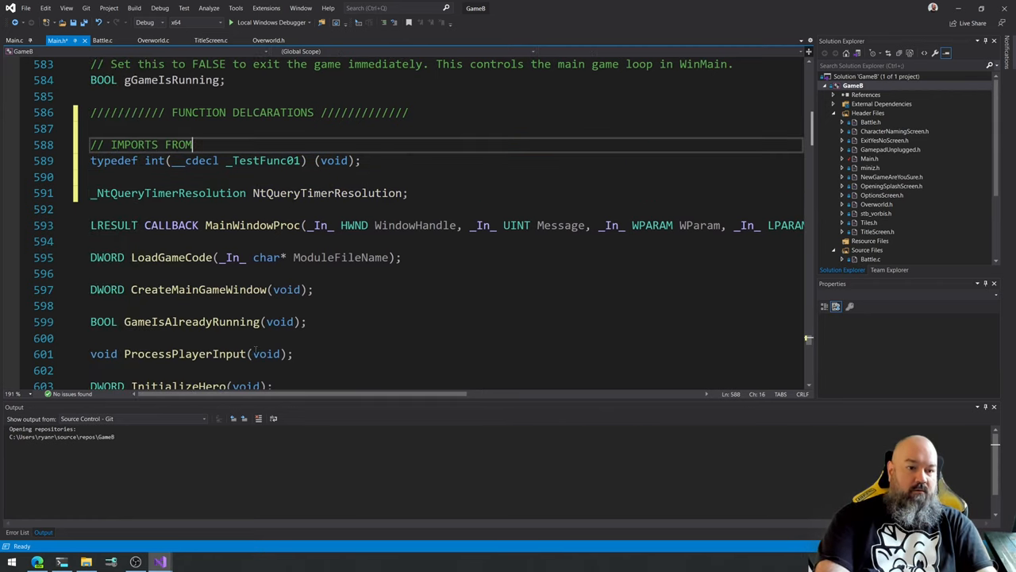
type("GA")
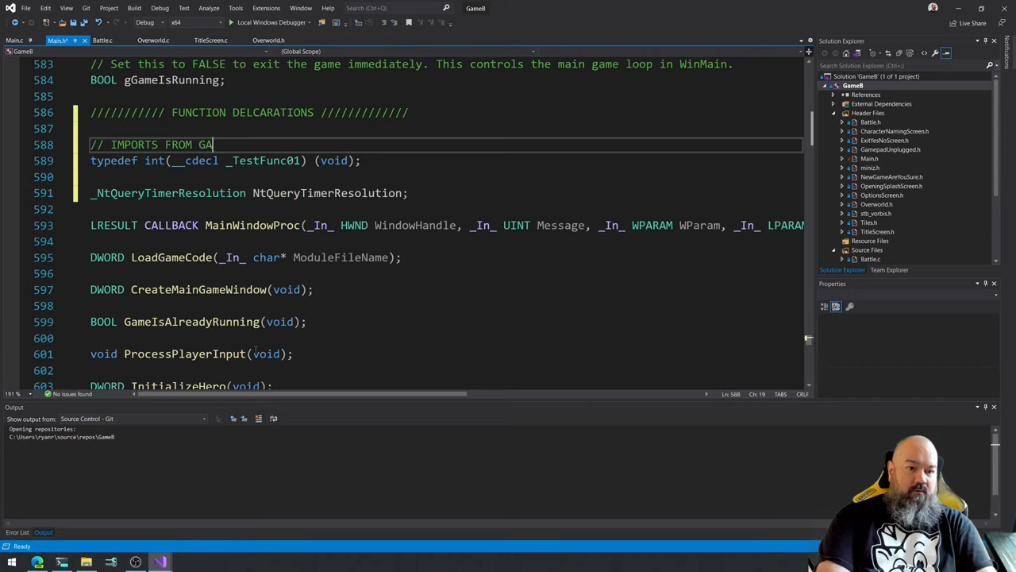
type("MECODE.DLL")
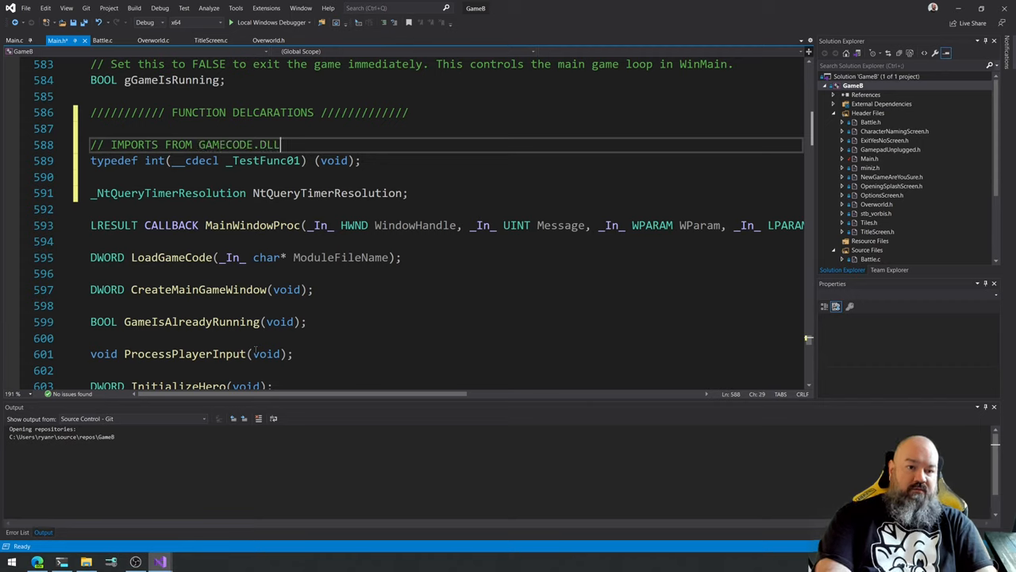
type("//")
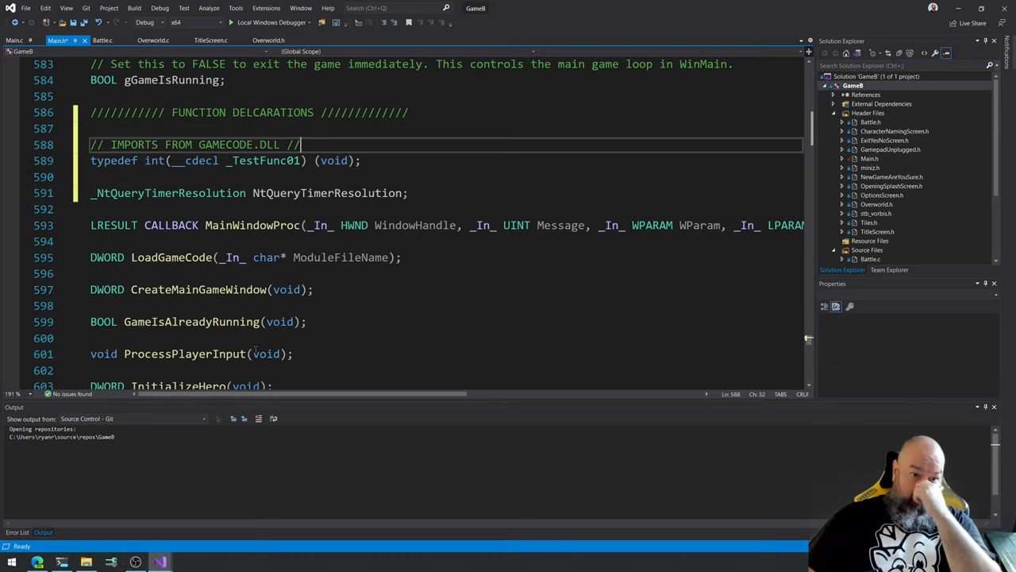
double_click(327, 194)
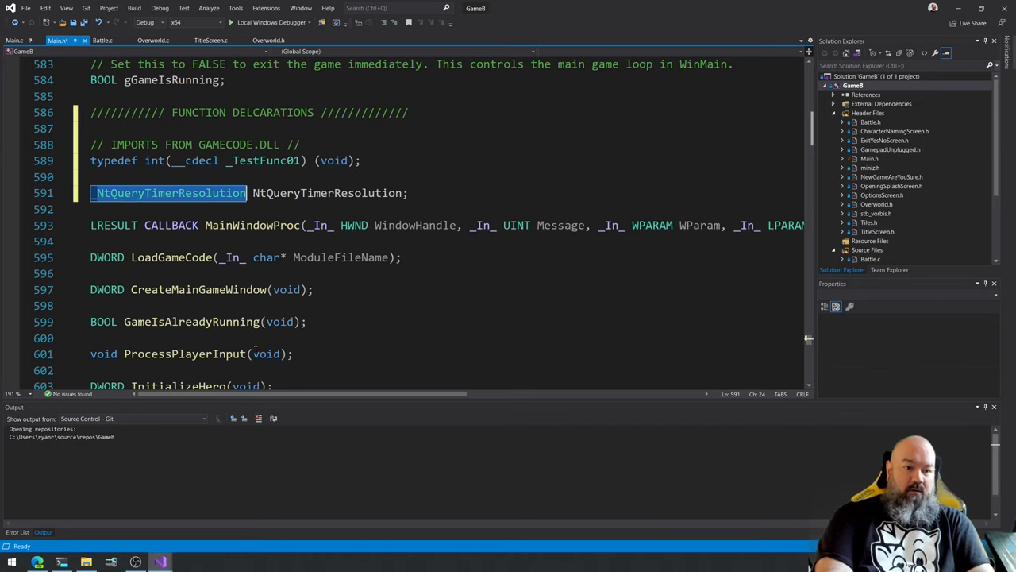
type("_Te")
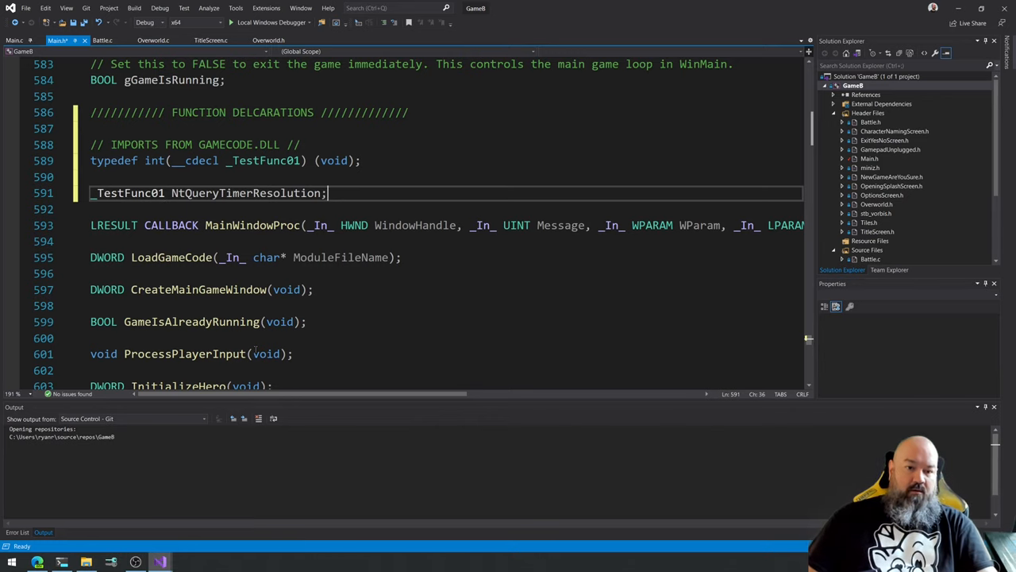
double_click(246, 193)
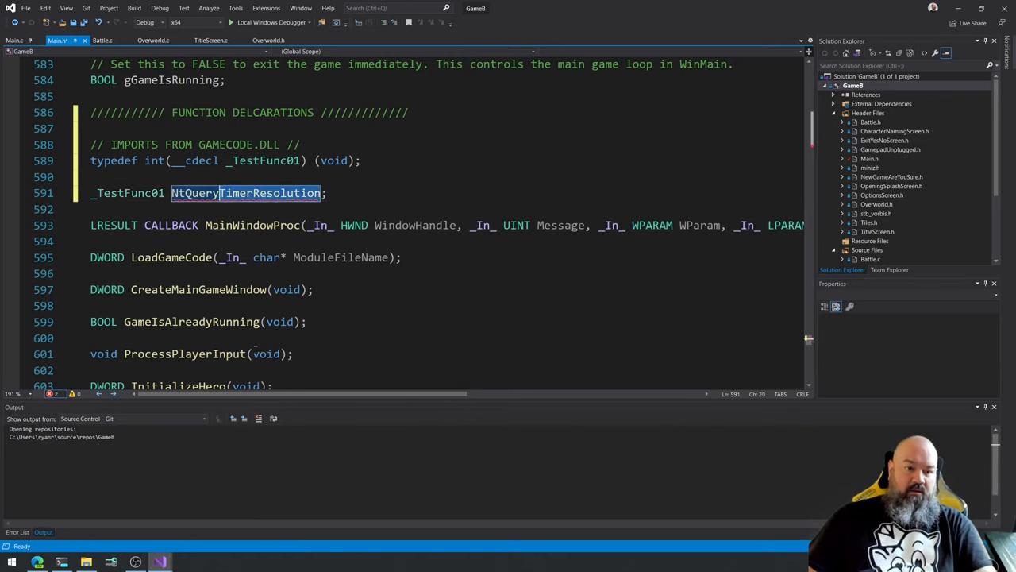
type("TestFun")
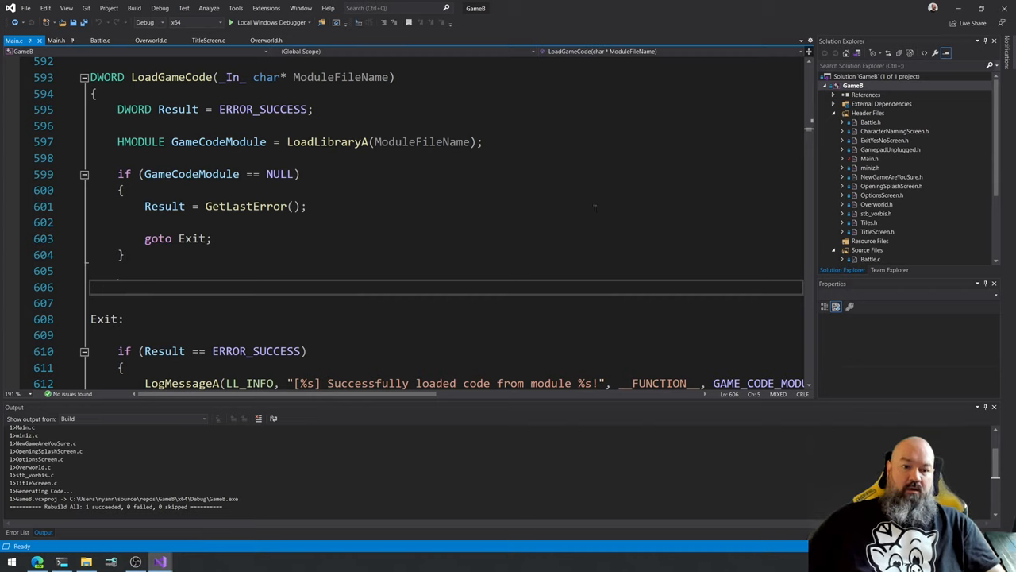
mouse_move(791, 178)
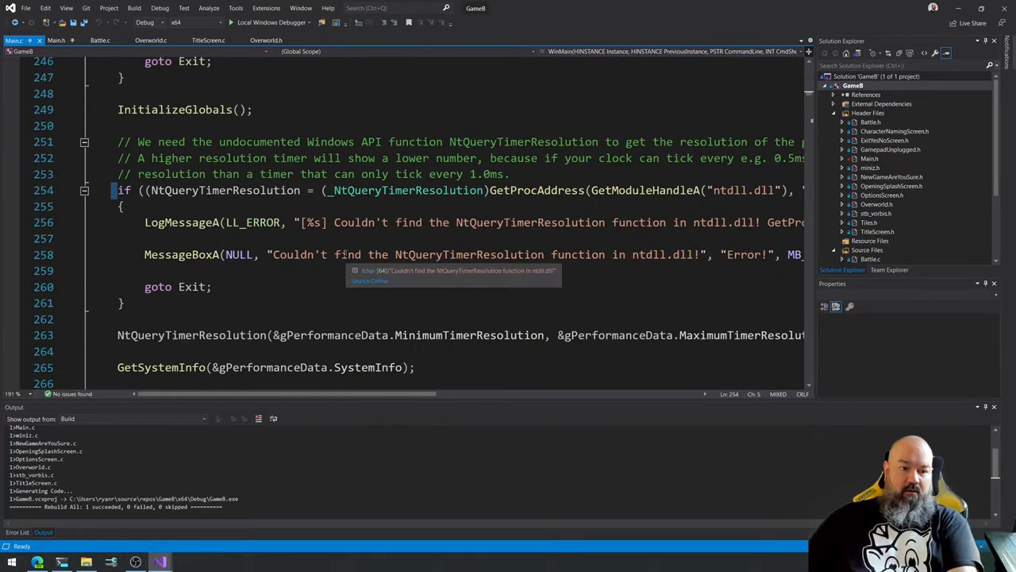
Revisit WinMain's NtQueryTimerResolution GetProcAddress check after the rebuild.
scroll("right", 3)
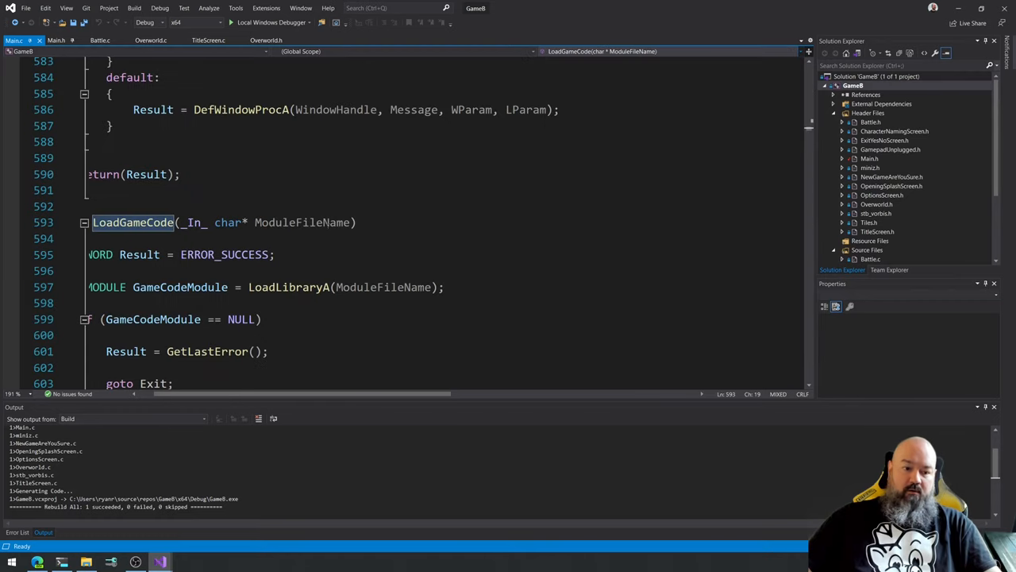
scroll("down", 3)
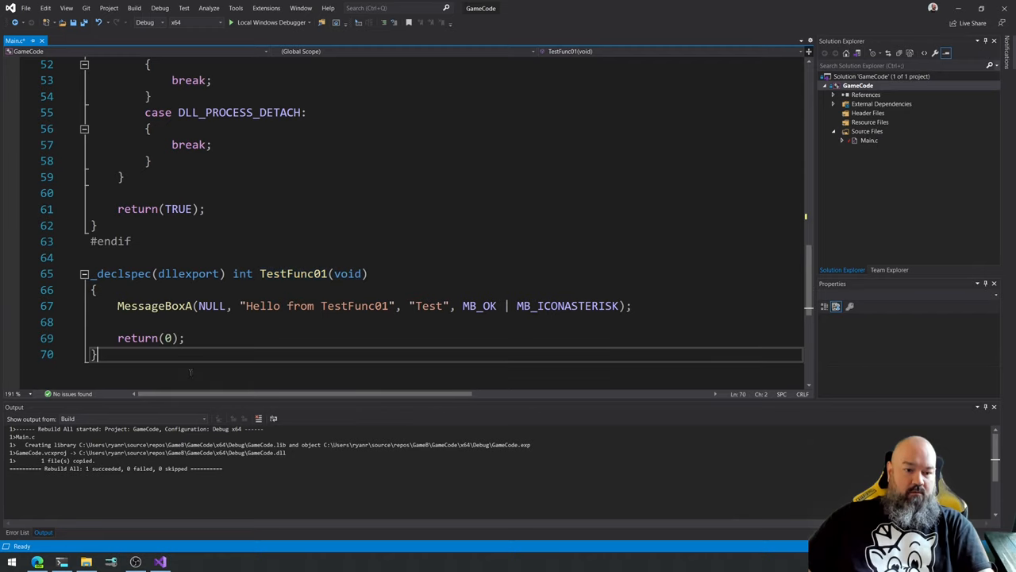
Glance over GameCode's exported TestFunc01, then bring up the PowerShell window.
scroll("down", 3)
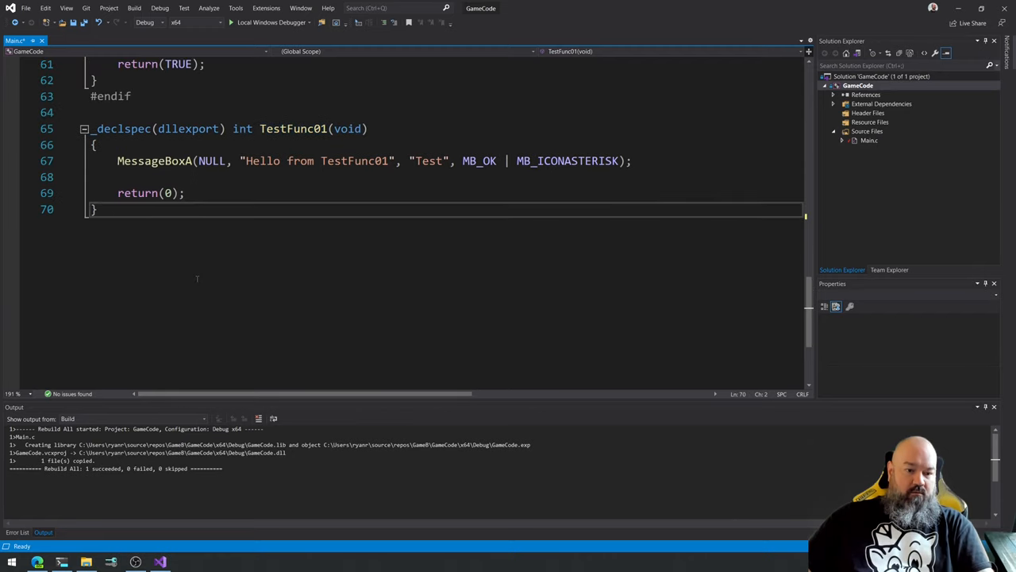
scroll("up", 3)
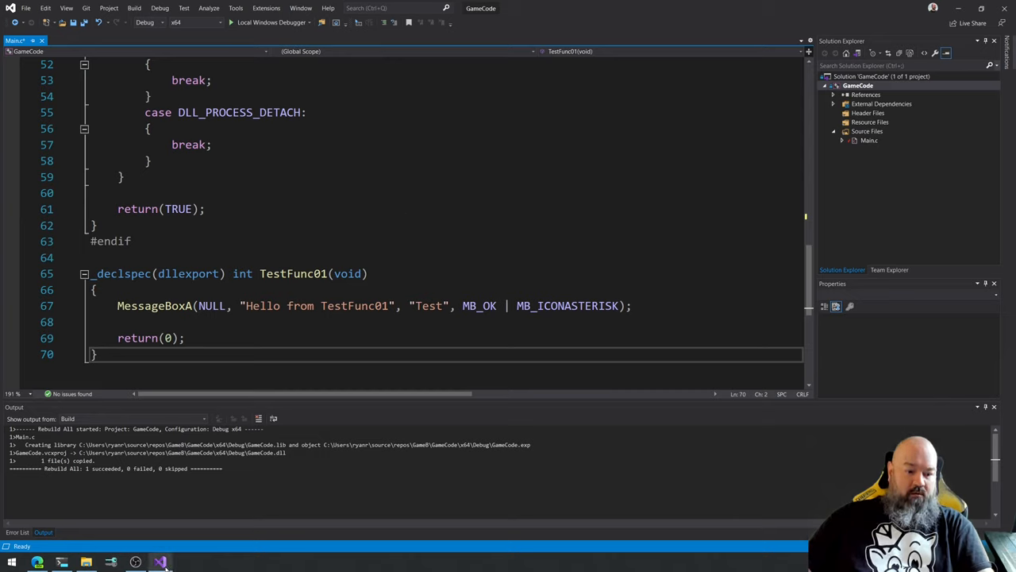
mouse_move(159, 562)
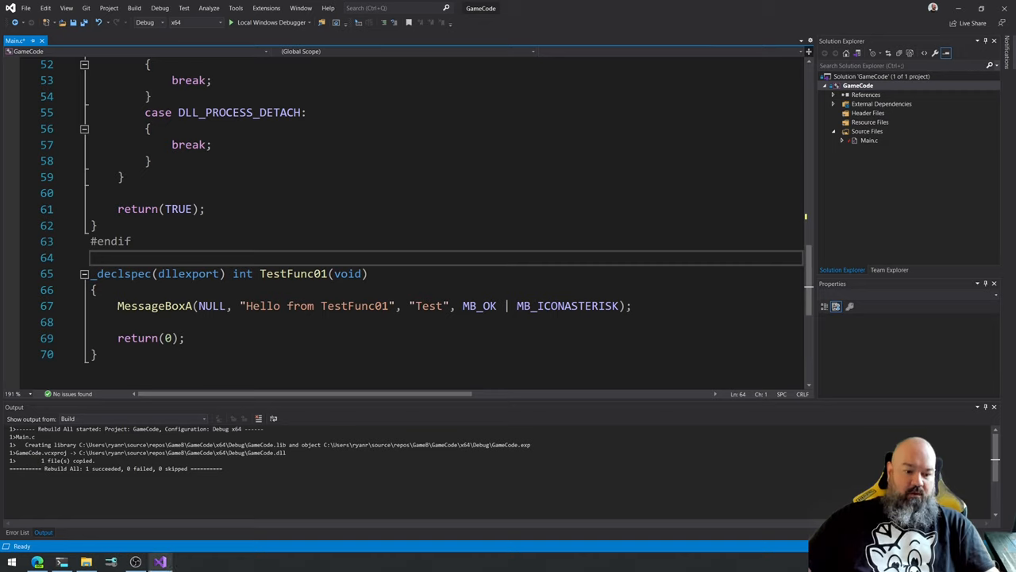
left_click(60, 562)
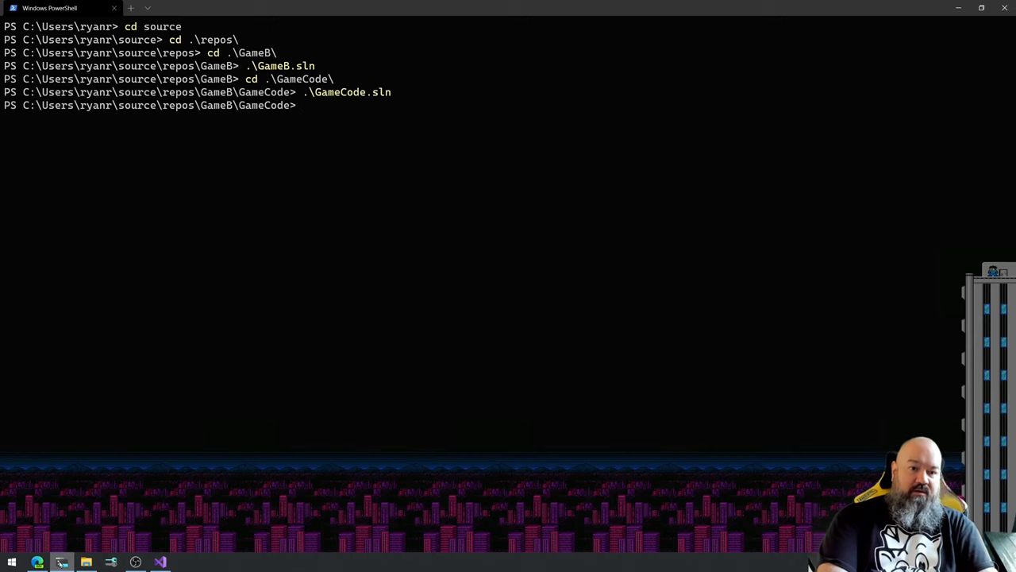
Change to the parent repository folder and reopen the GameB solution from PowerShell.
type("cd .")
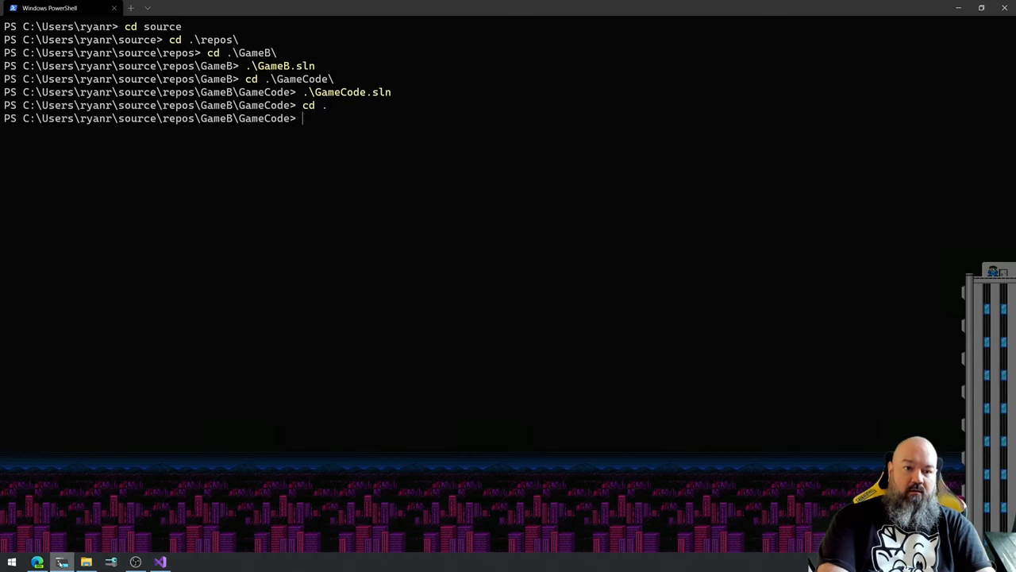
type("game")
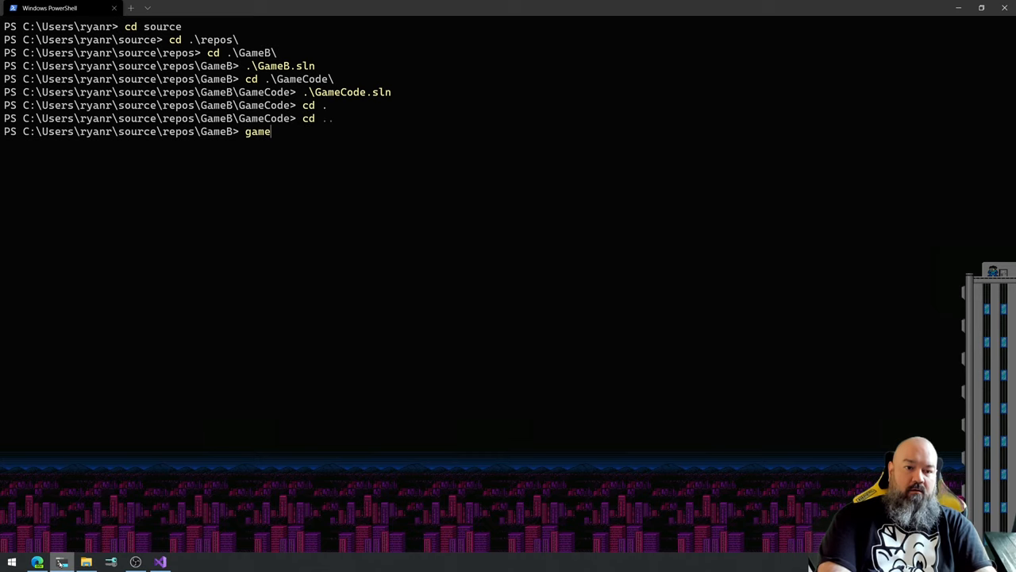
key("Enter")
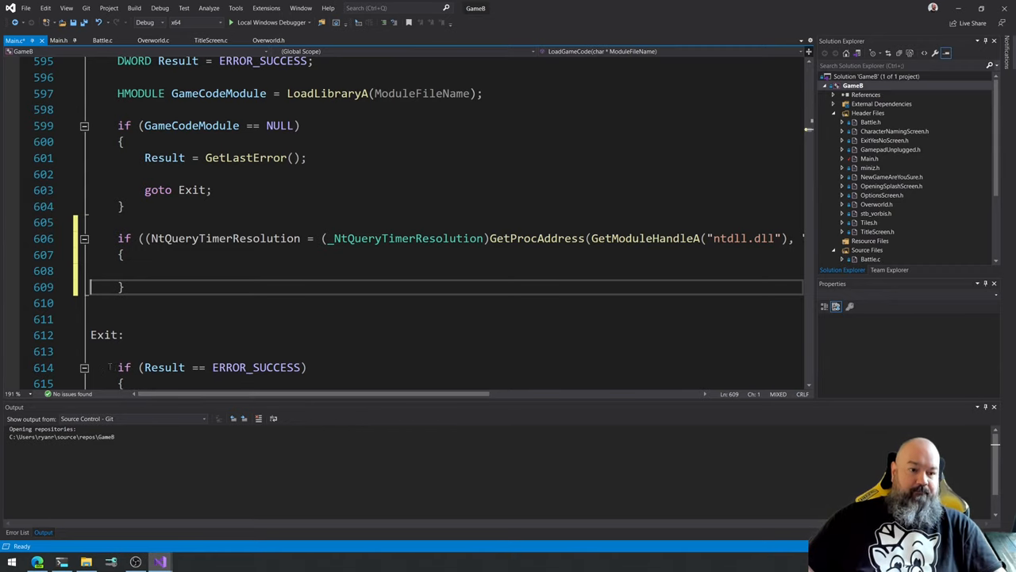
Rename the pasted lookup's variable to TestFunc01 and its cast type to _TestFunc01.
double_click(225, 238)
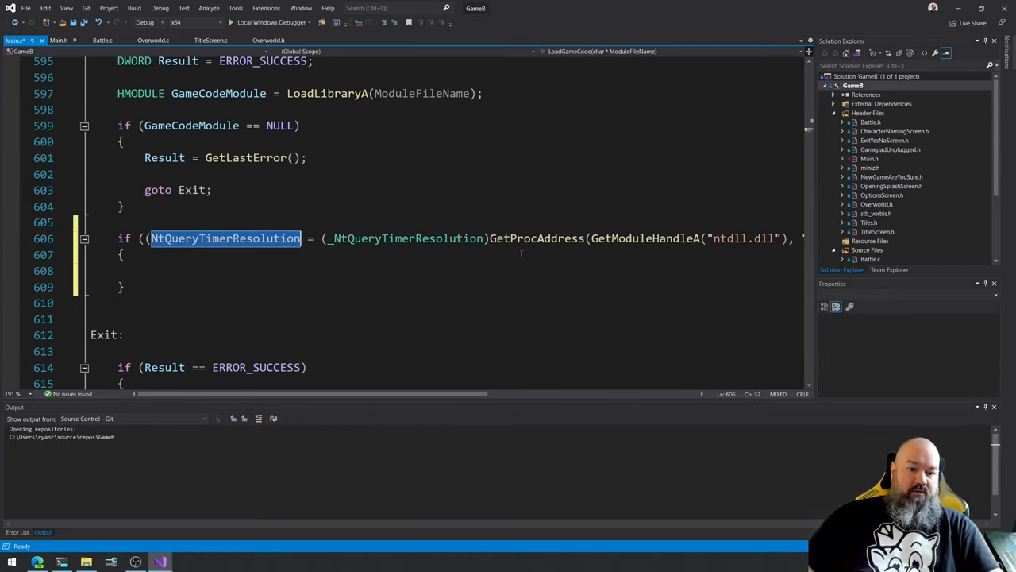
type("TestFunc01")
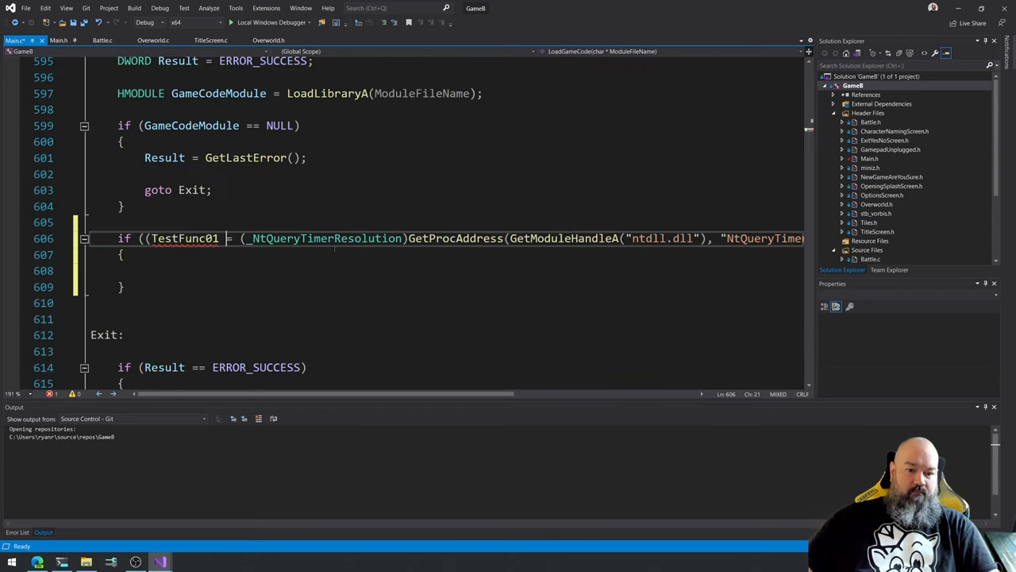
double_click(326, 238)
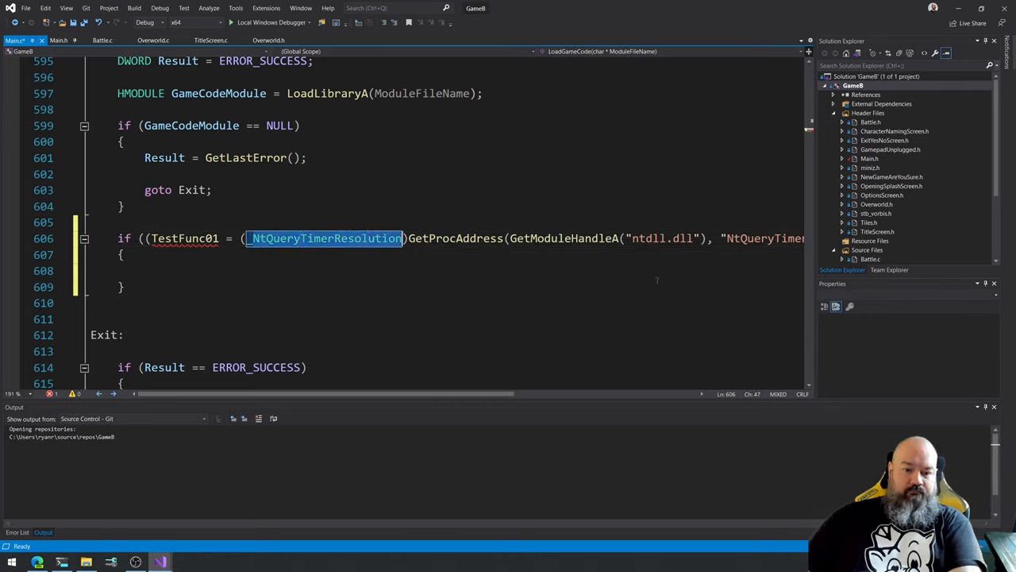
type("TestFunc01")
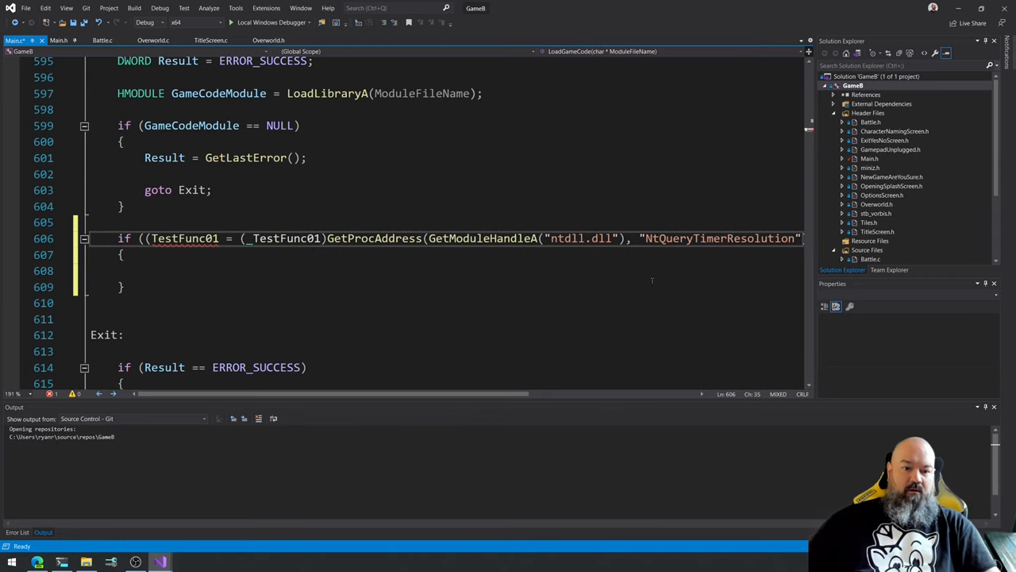
left_click(60, 40)
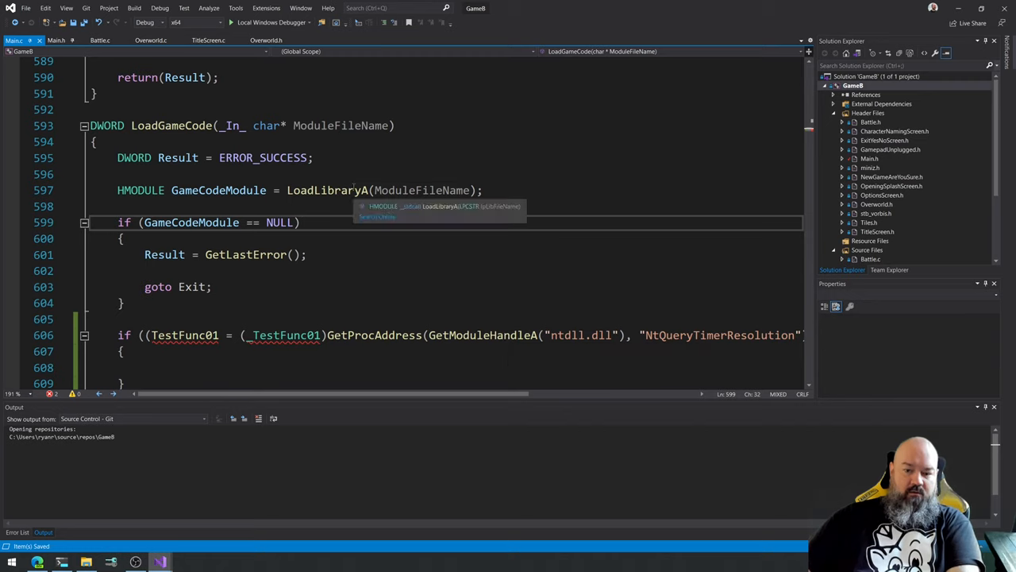
mouse_move(484, 333)
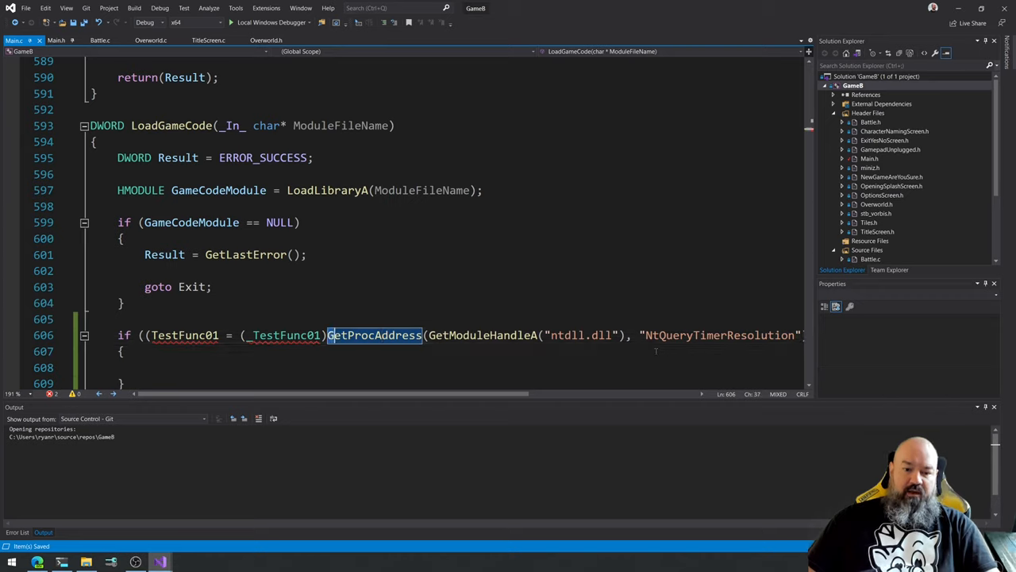
Point GetProcAddress at GameCodeModule with "TestFunc01", then review the two compile errors.
double_click(373, 334)
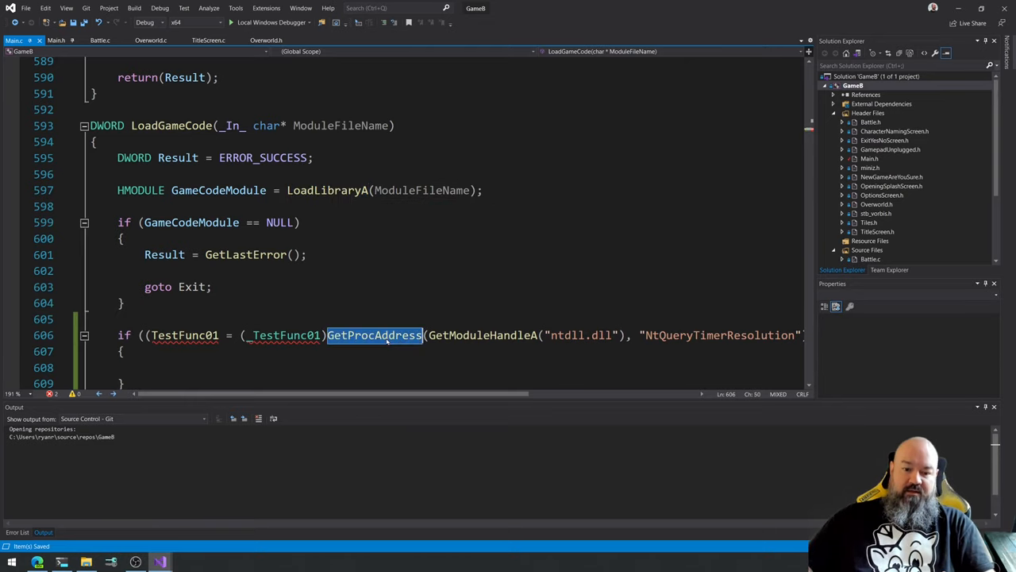
mouse_move(373, 333)
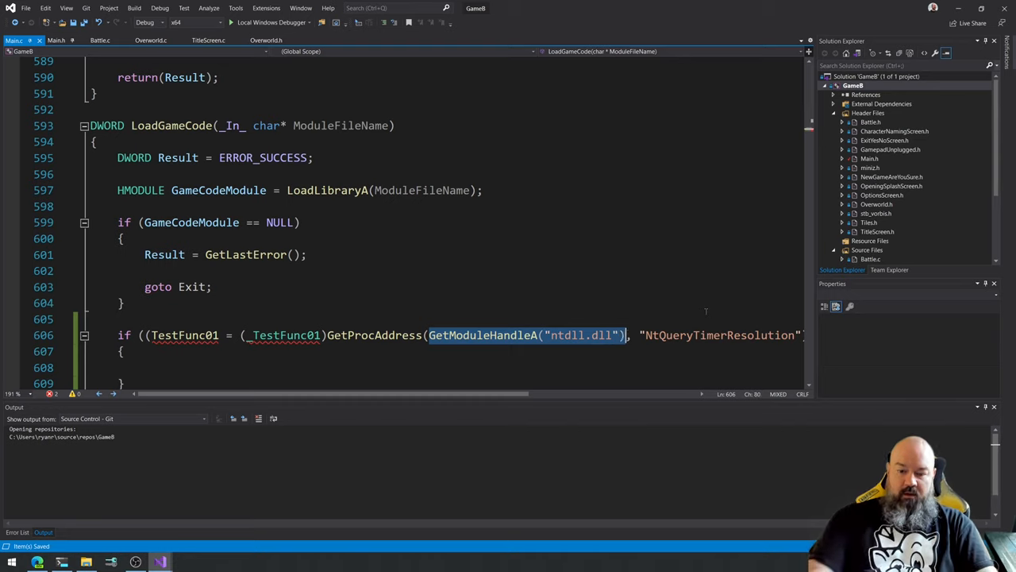
type("GameCodeMo")
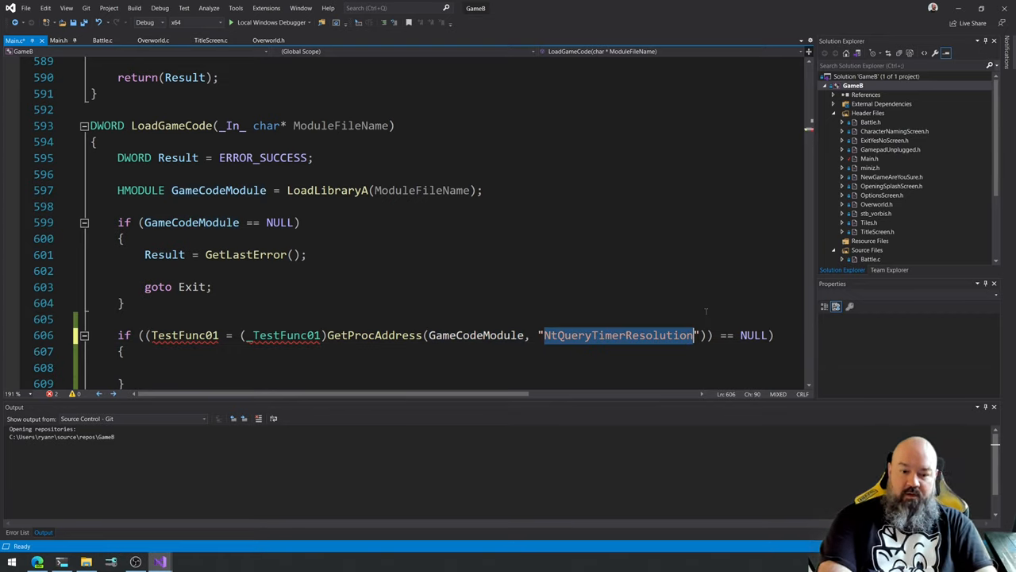
type("TestFunc01")
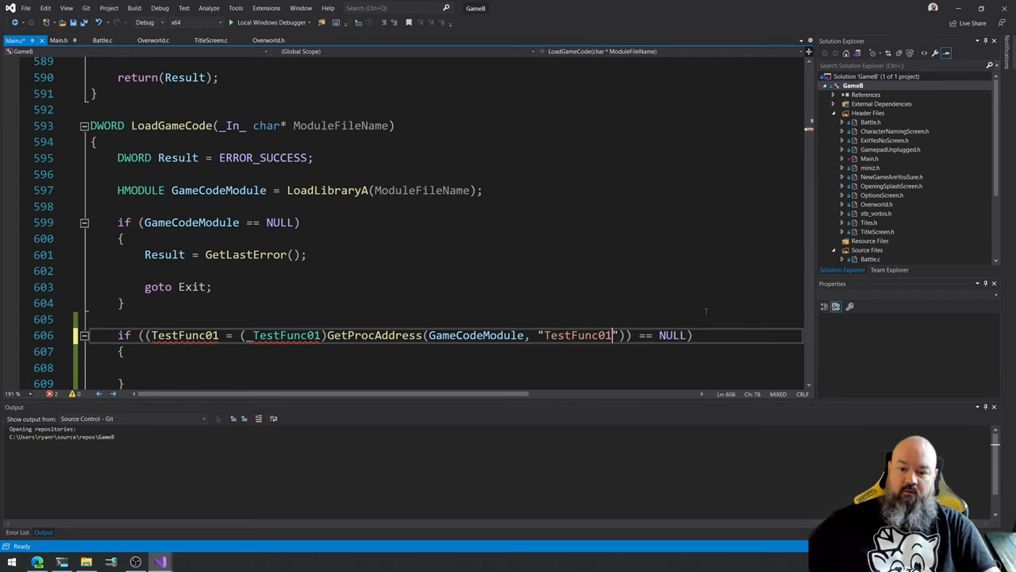
left_click(124, 301)
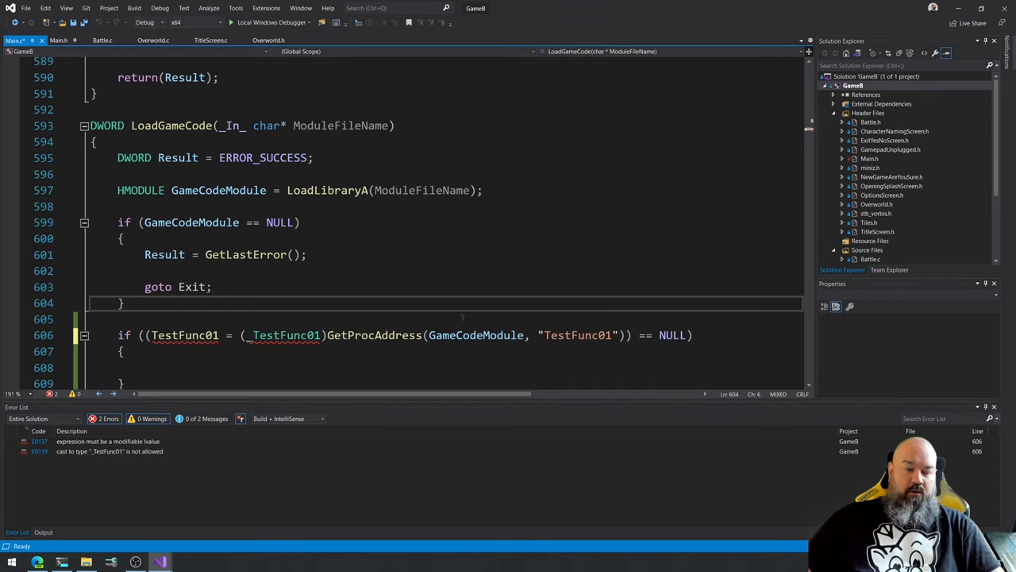
Rebuild the solution and cut the NtQueryTimerResolution typedef block from Main.h.
left_click(134, 8)
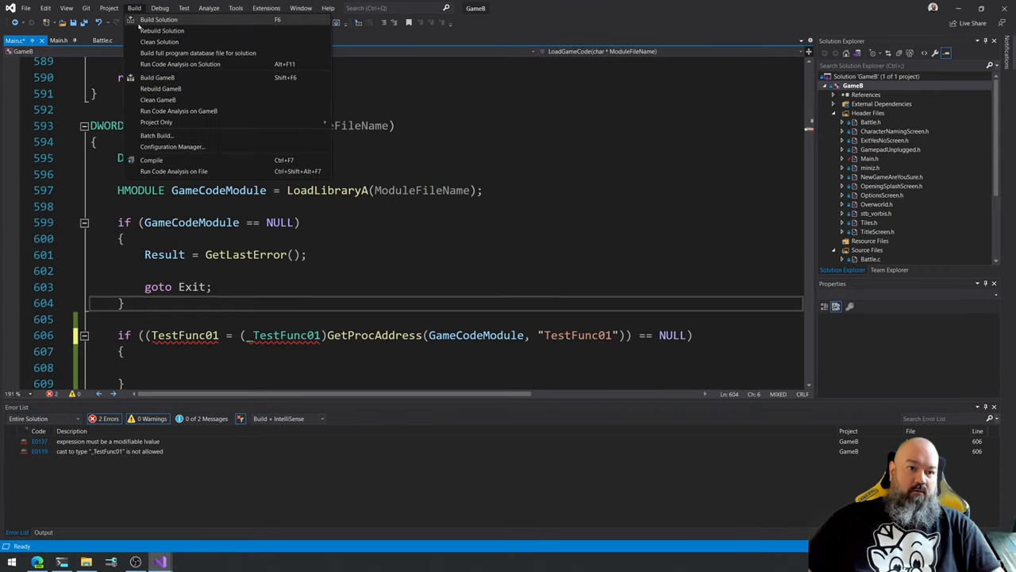
left_click(162, 30)
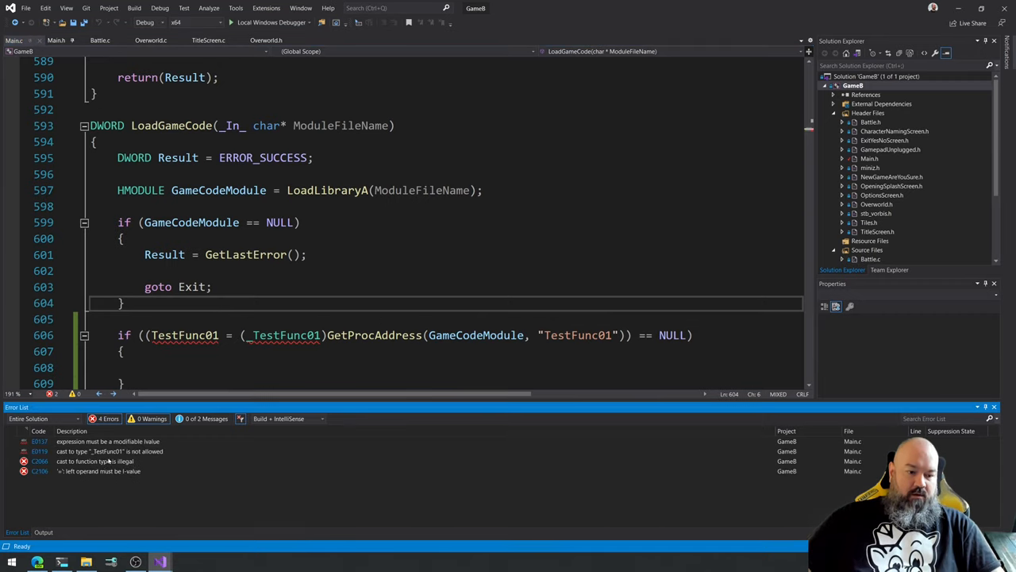
scroll("down", 3)
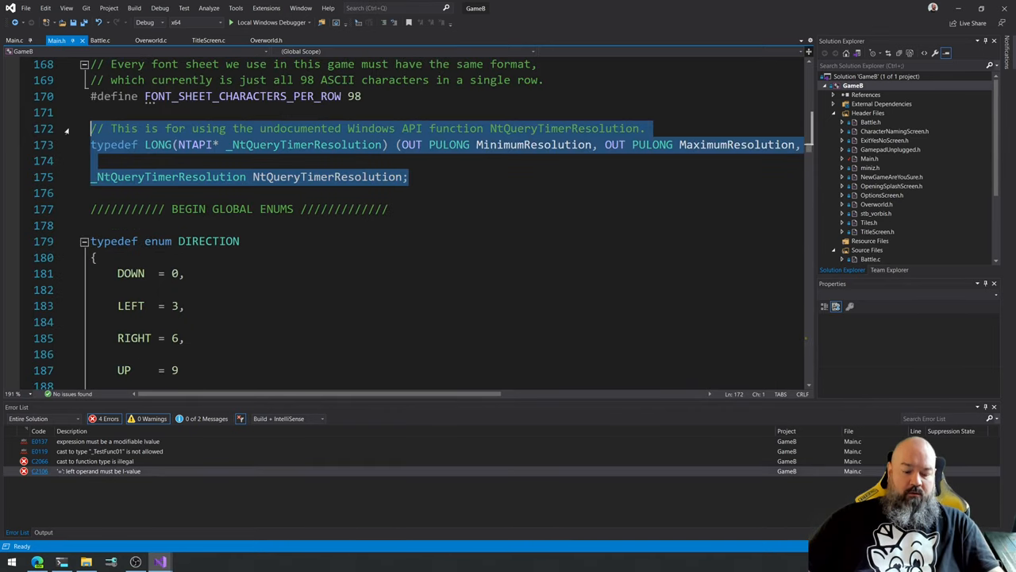
key("Delete")
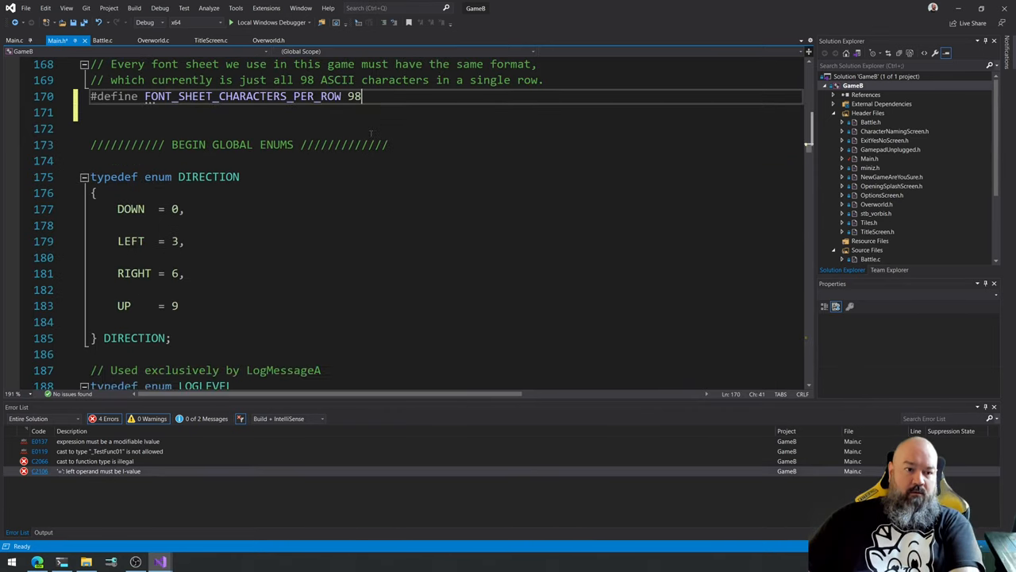
Scroll down Main.h to the GameCode.dll imports and function declarations.
scroll("down", 3)
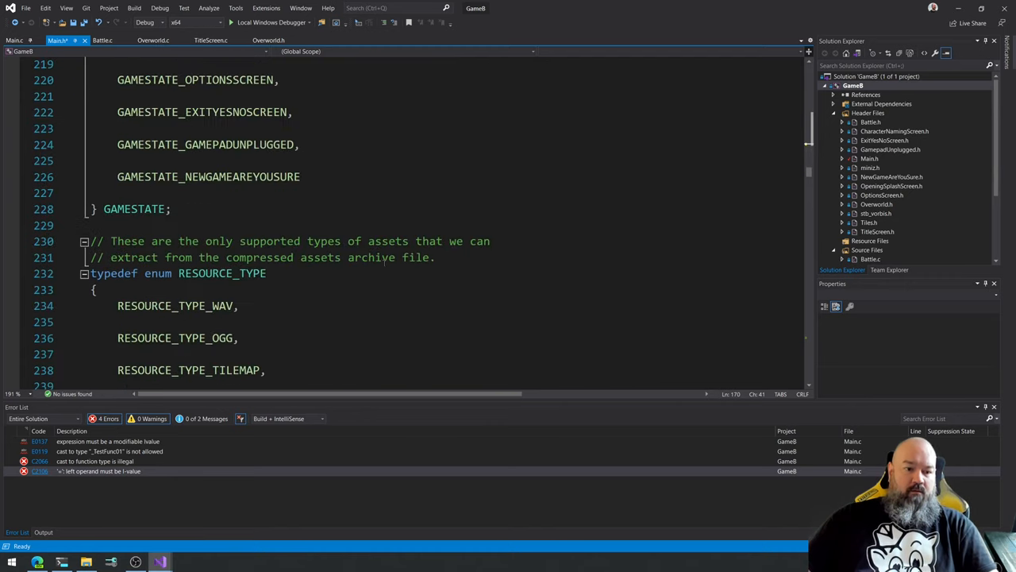
scroll("down", 3)
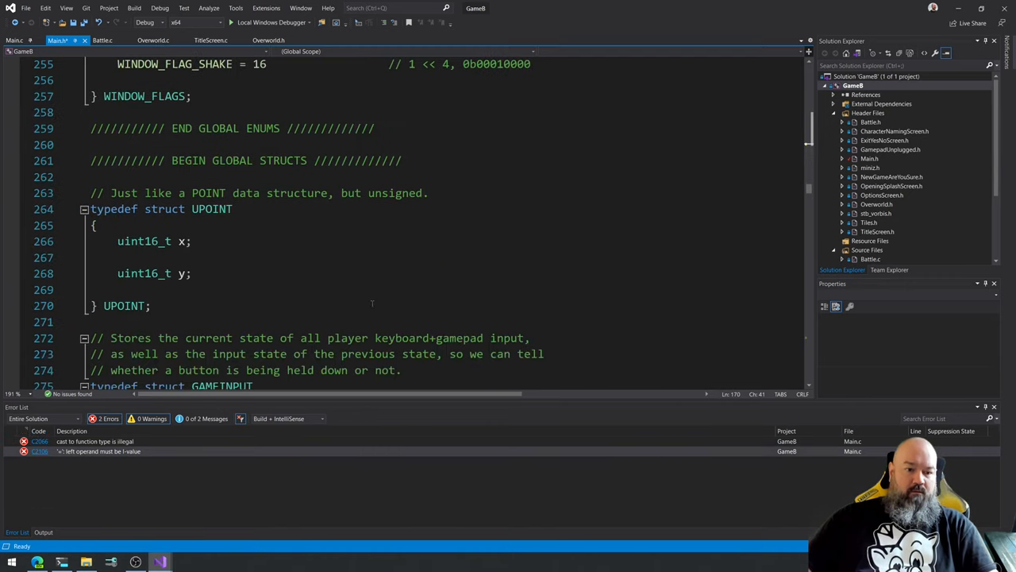
scroll("down", 3)
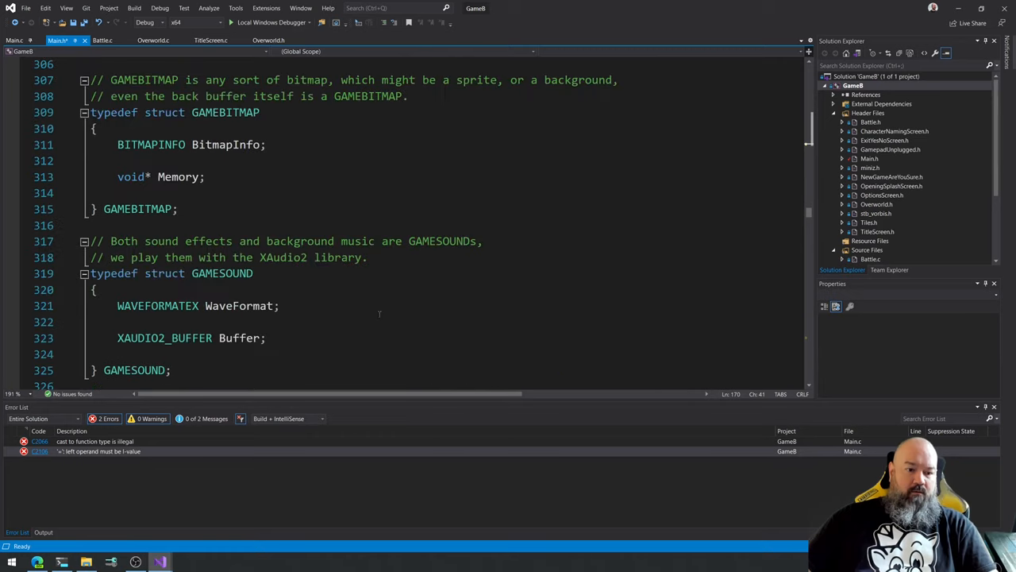
scroll("down", 3)
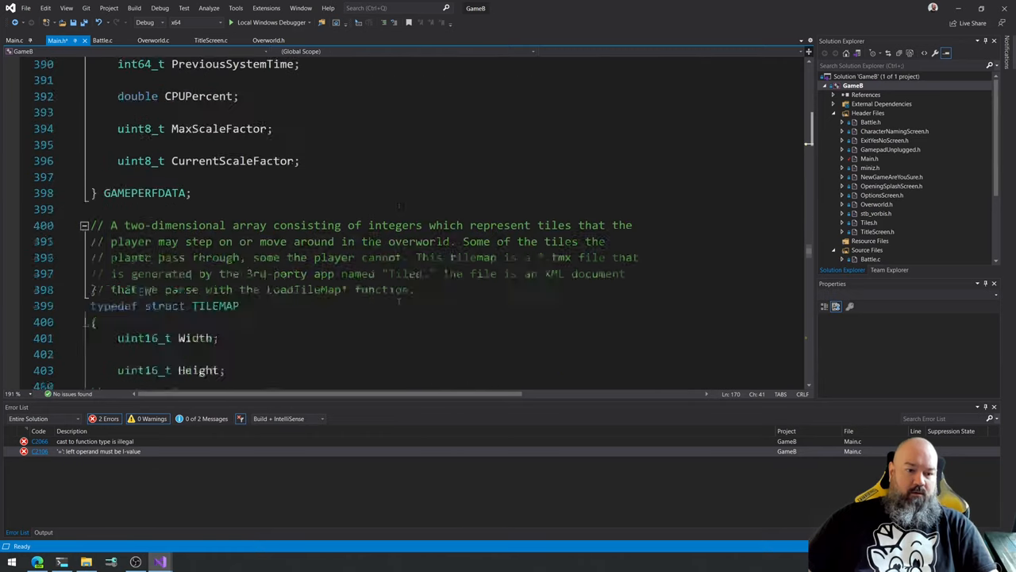
scroll("down", 3)
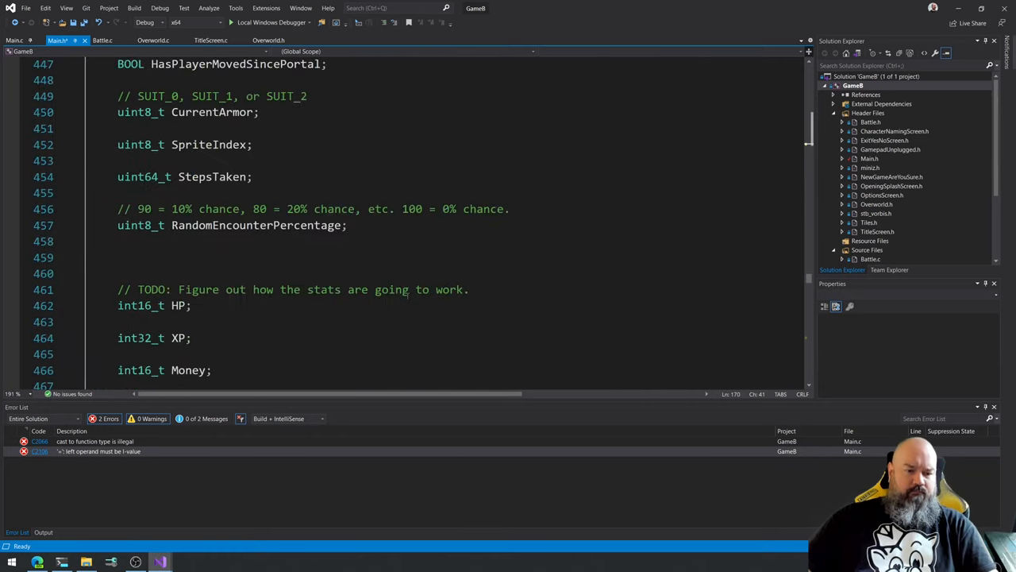
scroll("down", 3)
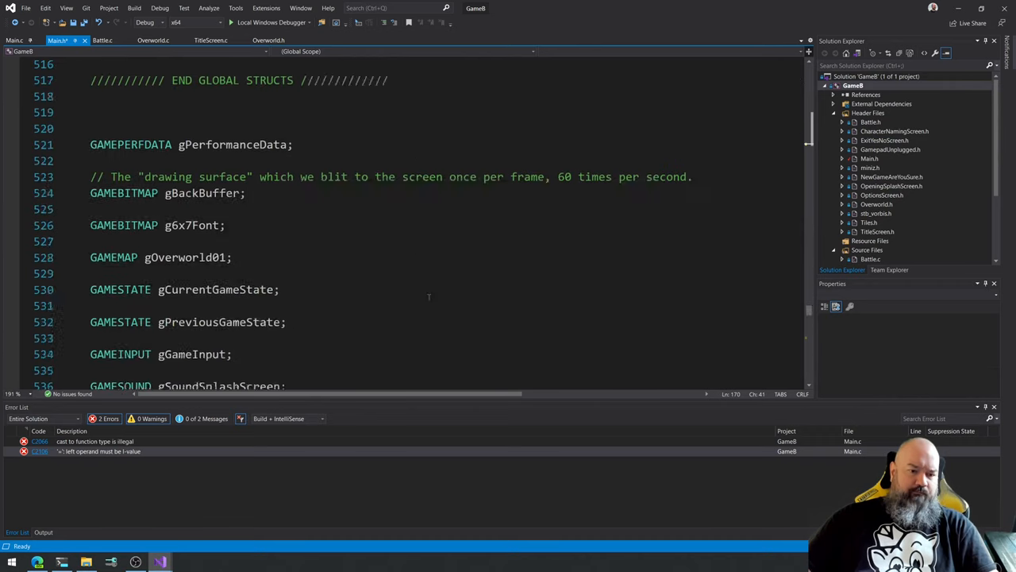
scroll("down", 3)
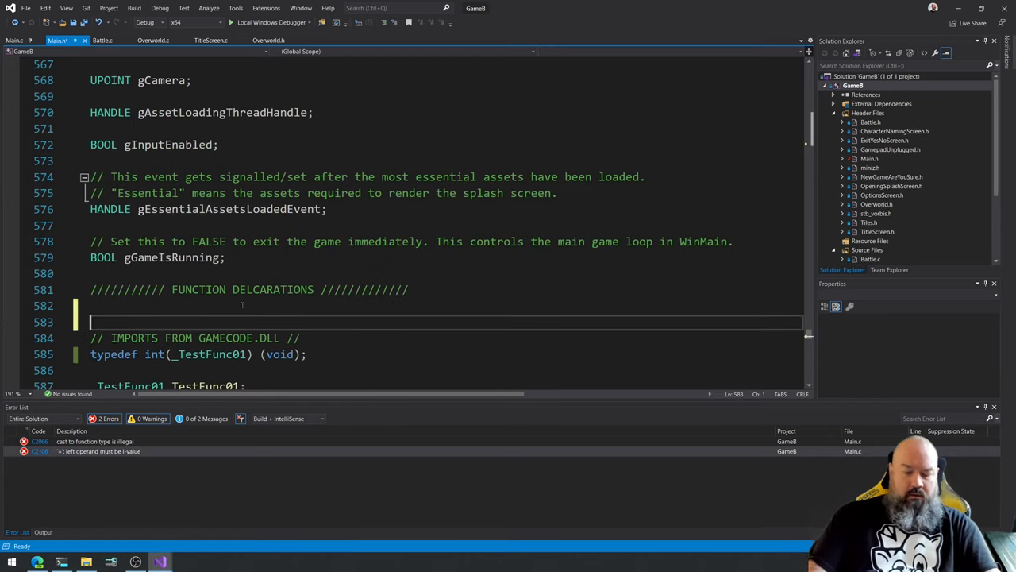
Add an IMPORTS FROM NTDLL.DLL heading, make _TestFunc01 a __cdecl pointer, and rebuild.
type("// IMPORTS FROM")
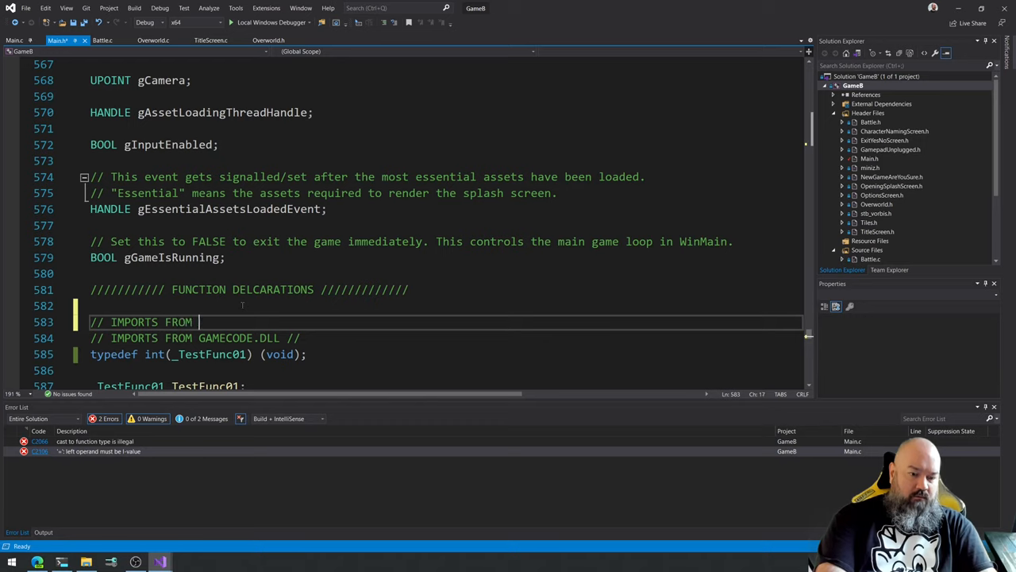
type("NTD")
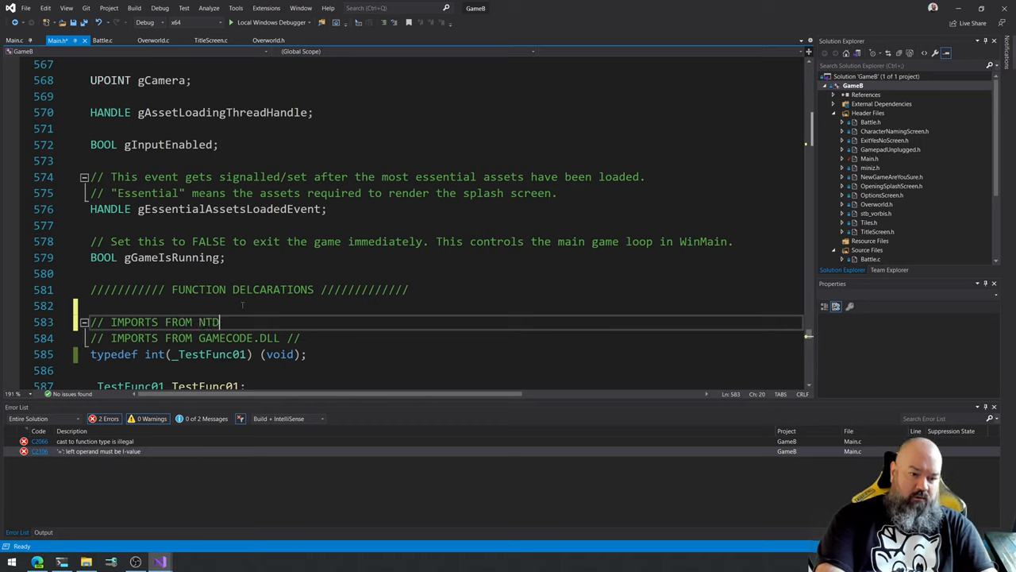
type("LL.DLL //")
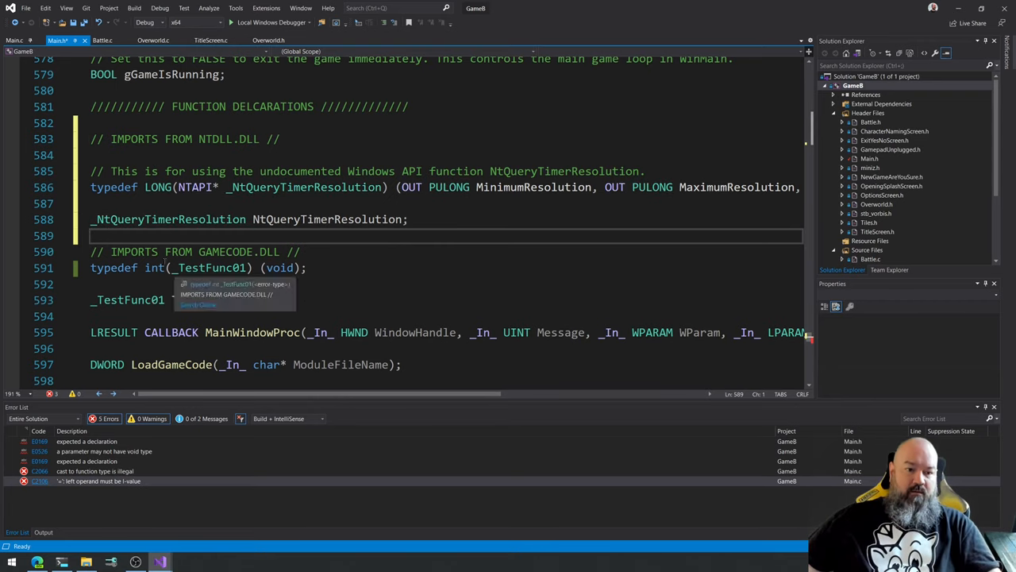
double_click(210, 267)
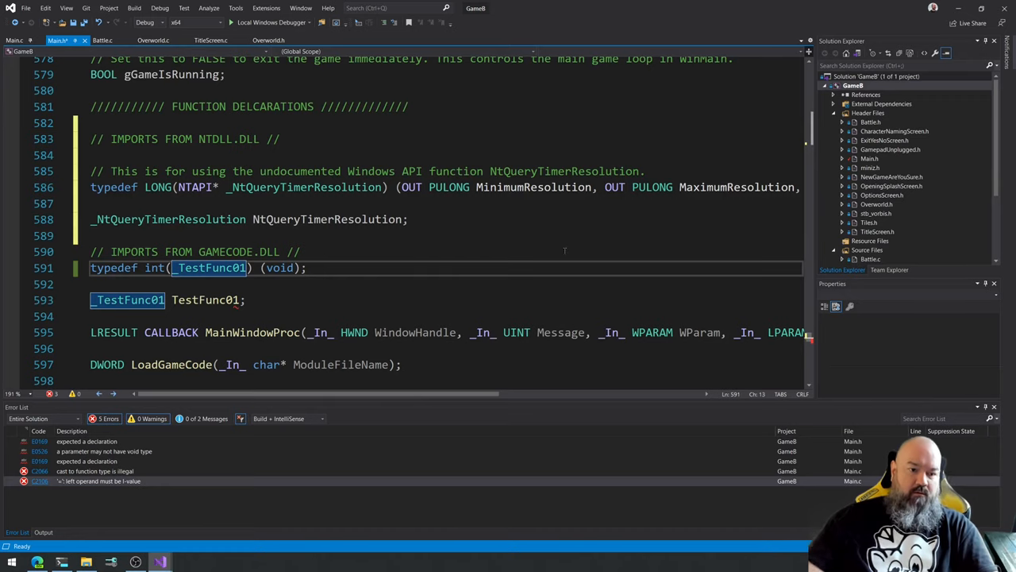
type("__cdecl*")
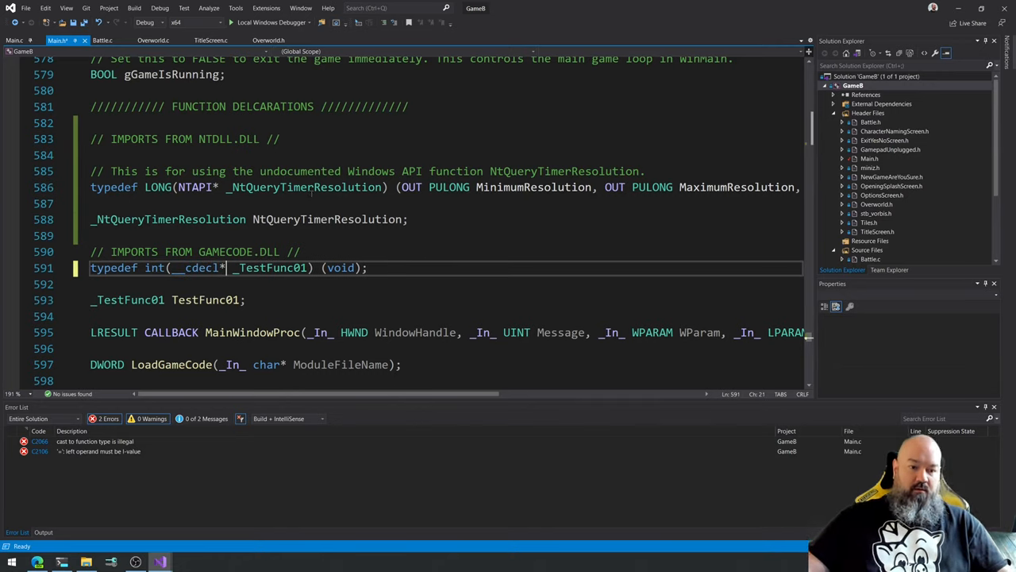
left_click(133, 8)
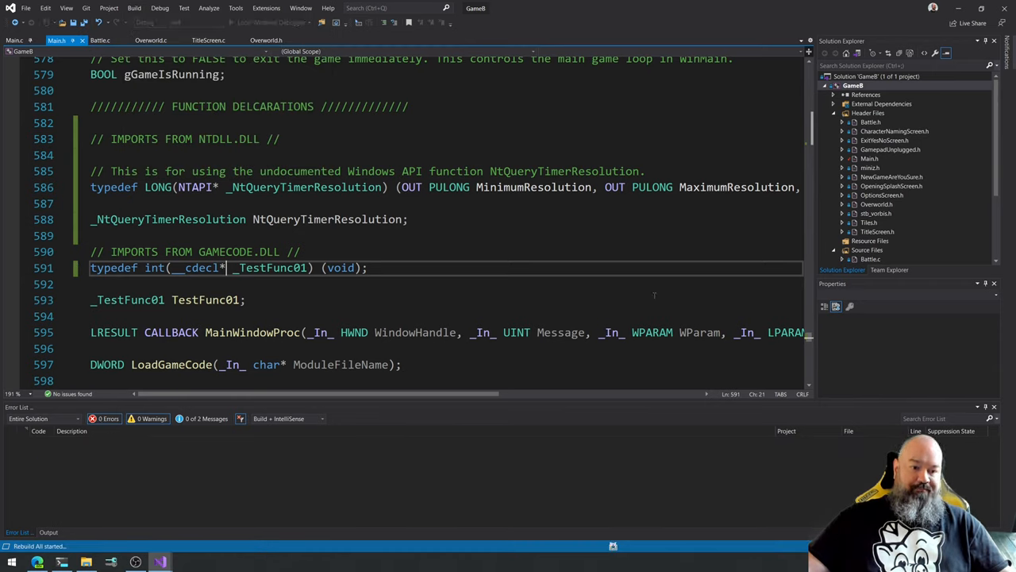
mouse_move(560, 332)
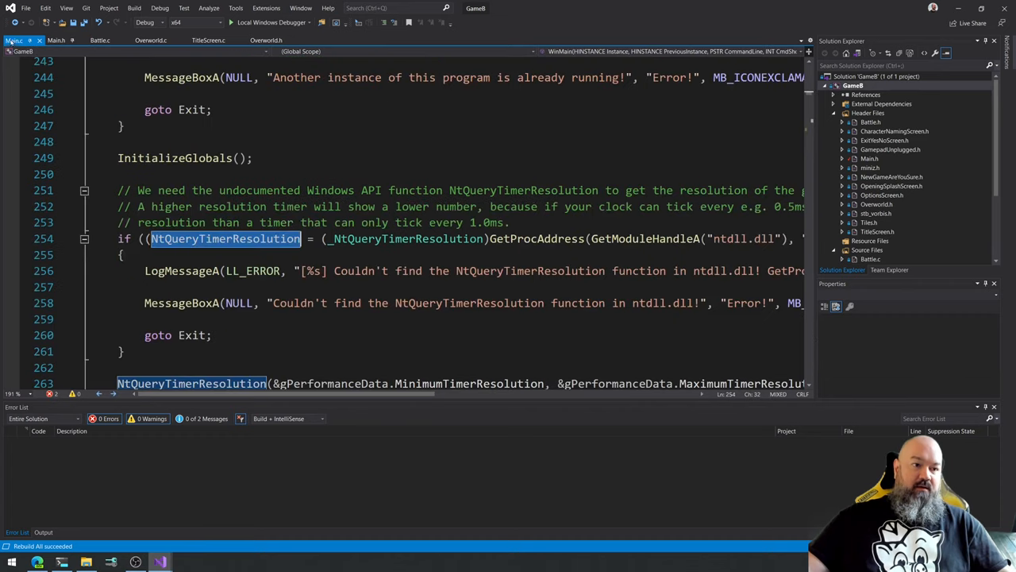
On lookup failure set Result = GetLastError() and goto Exit in LoadGameCode.
scroll("down", 3)
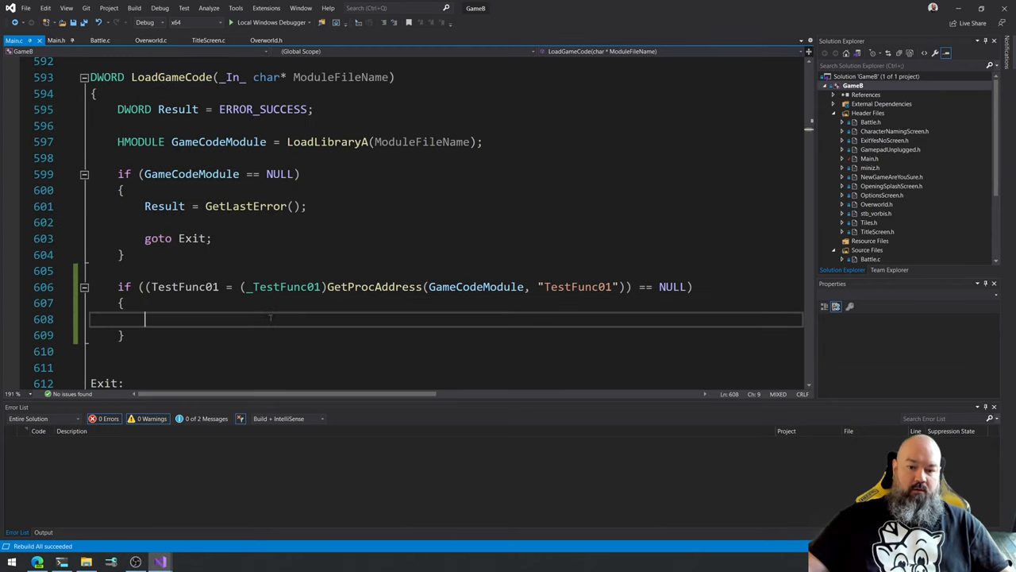
type("Result = GetLastError();")
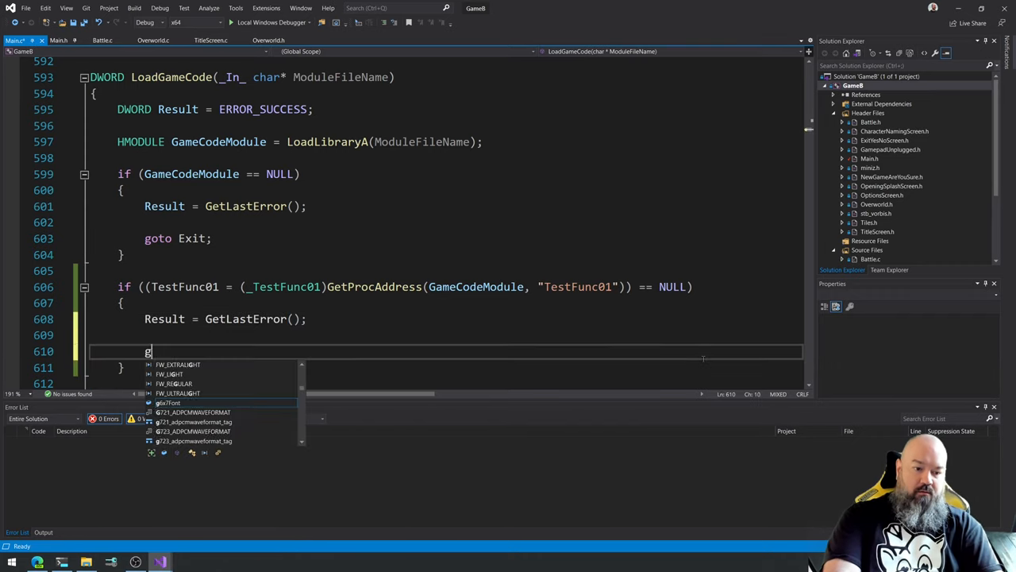
type("oto Exit;")
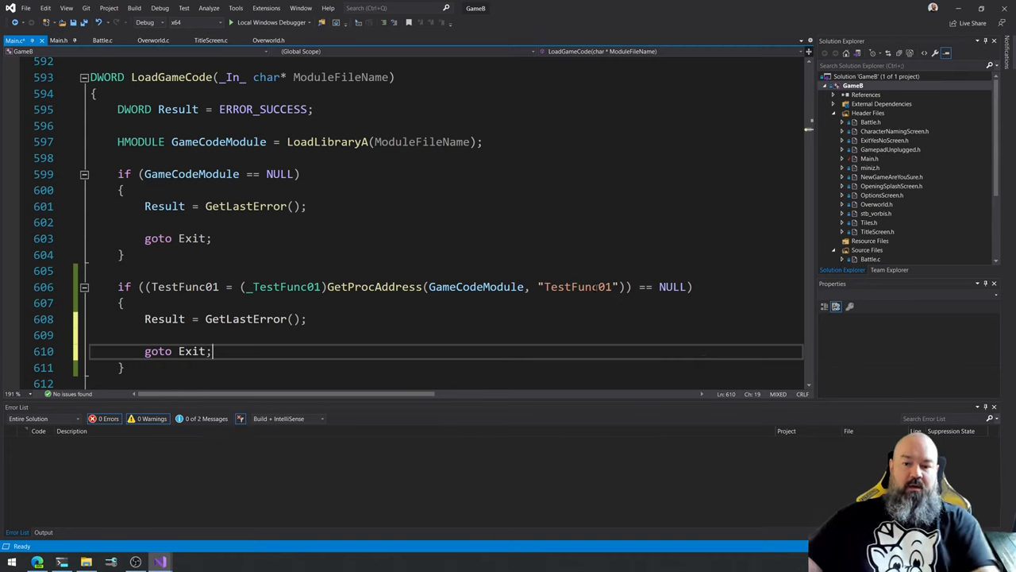
scroll("down", 3)
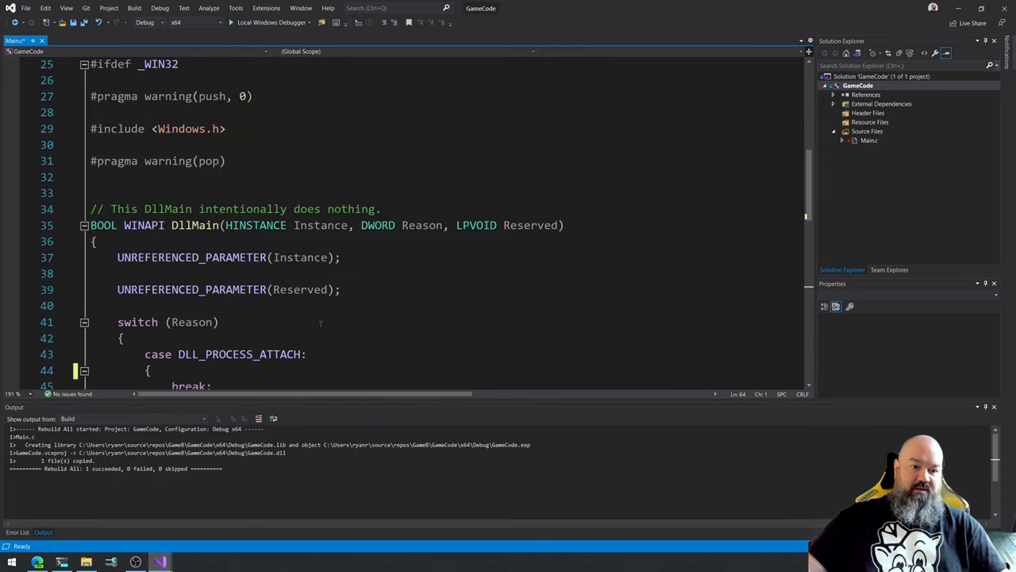
Look over LoadGameCode's export check and start a FreeLibrary call after it.
scroll("down", 3)
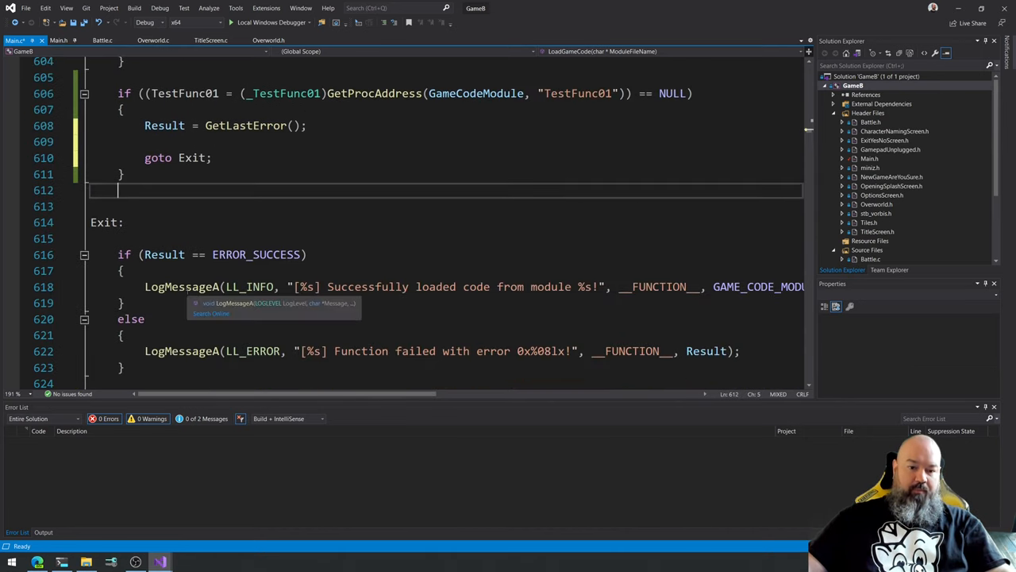
scroll("down", 3)
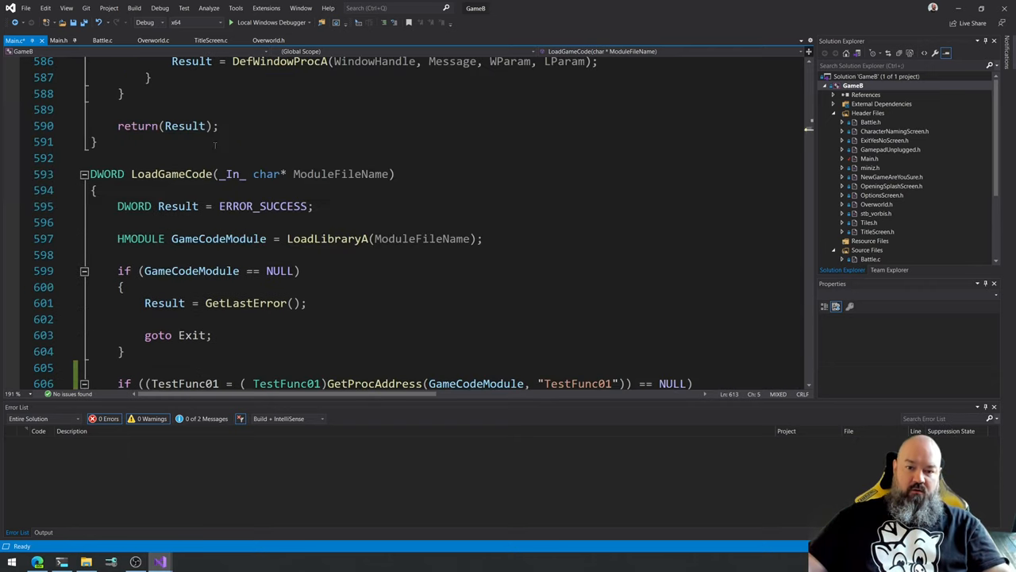
scroll("down", 3)
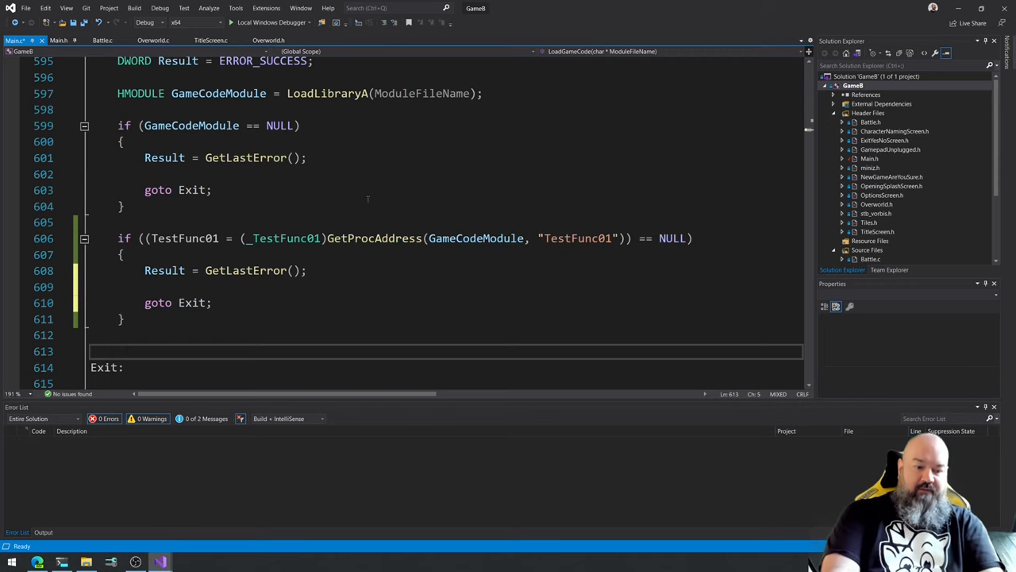
type("FreeLibrary")
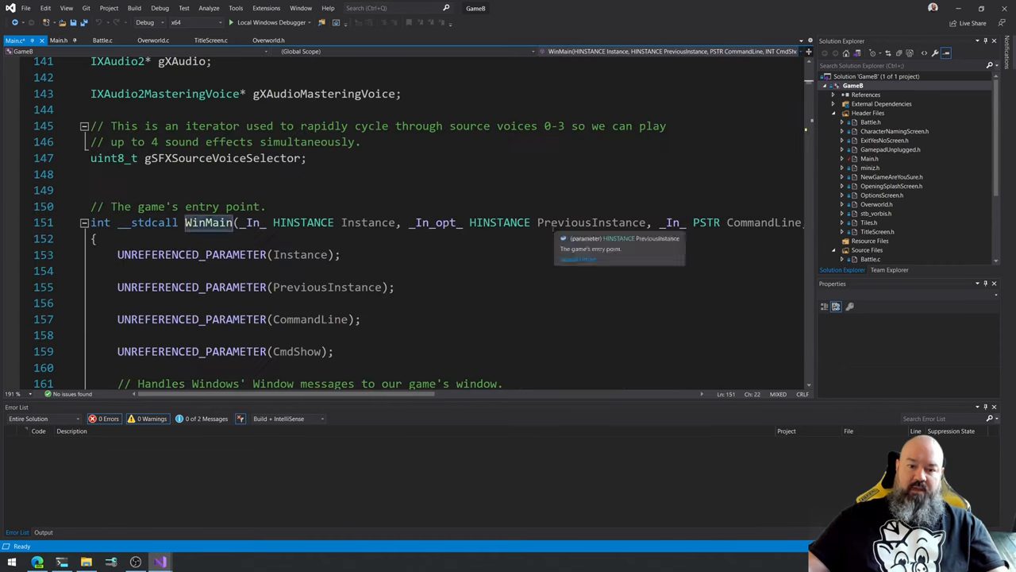
scroll("down", 3)
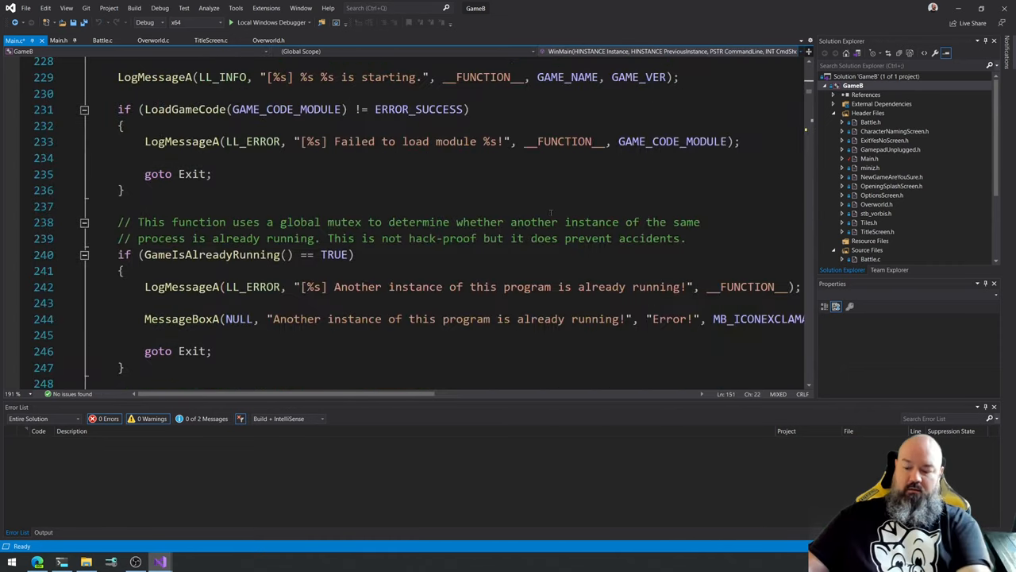
scroll("down", 3)
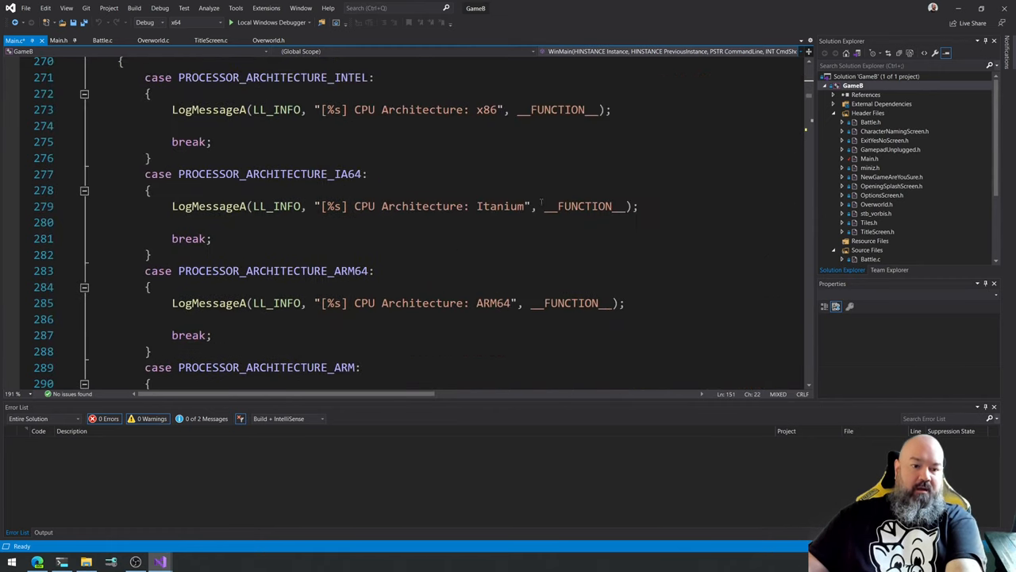
scroll("down", 3)
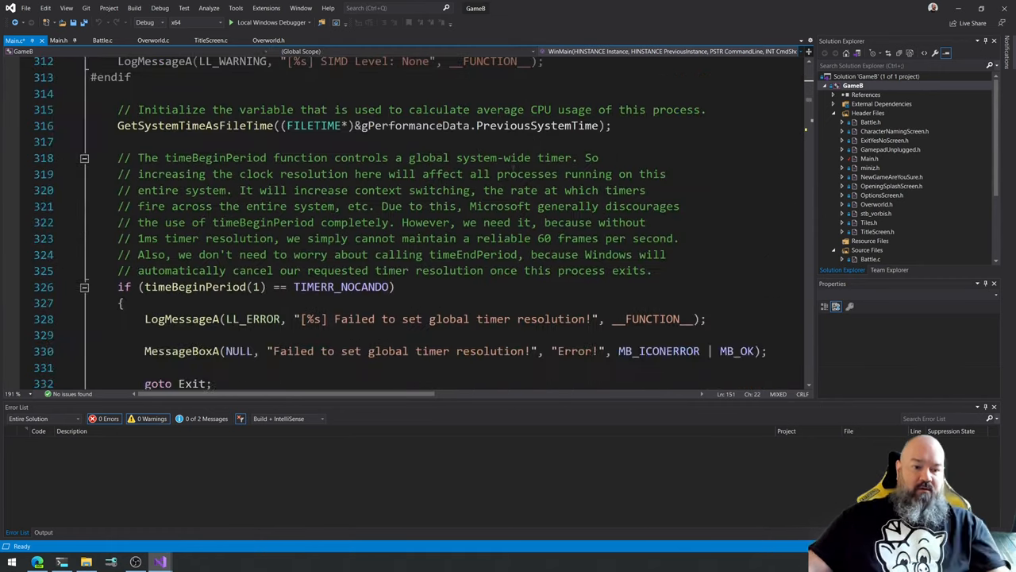
scroll("down", 3)
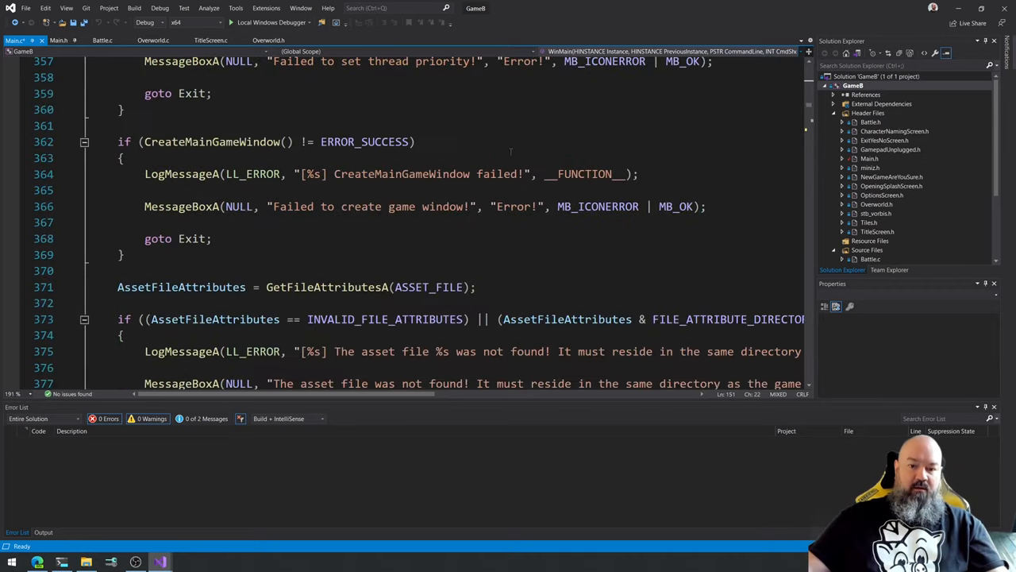
scroll("down", 3)
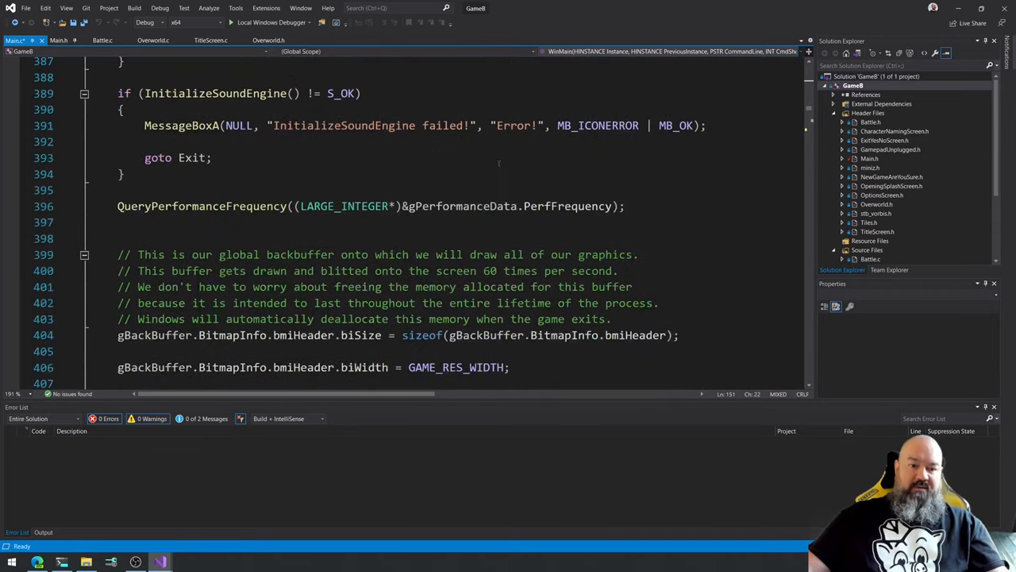
scroll("down", 3)
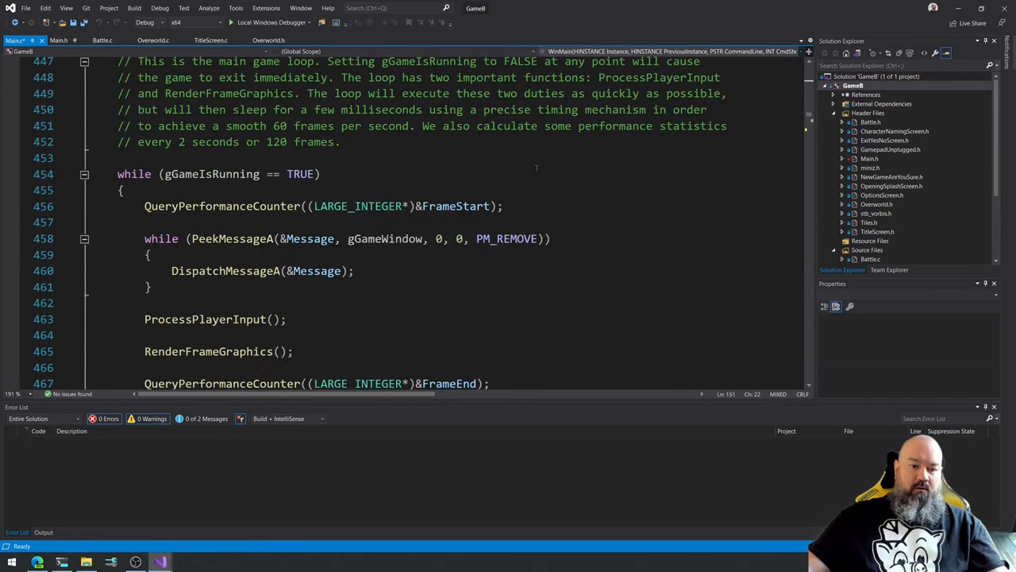
scroll("down", 3)
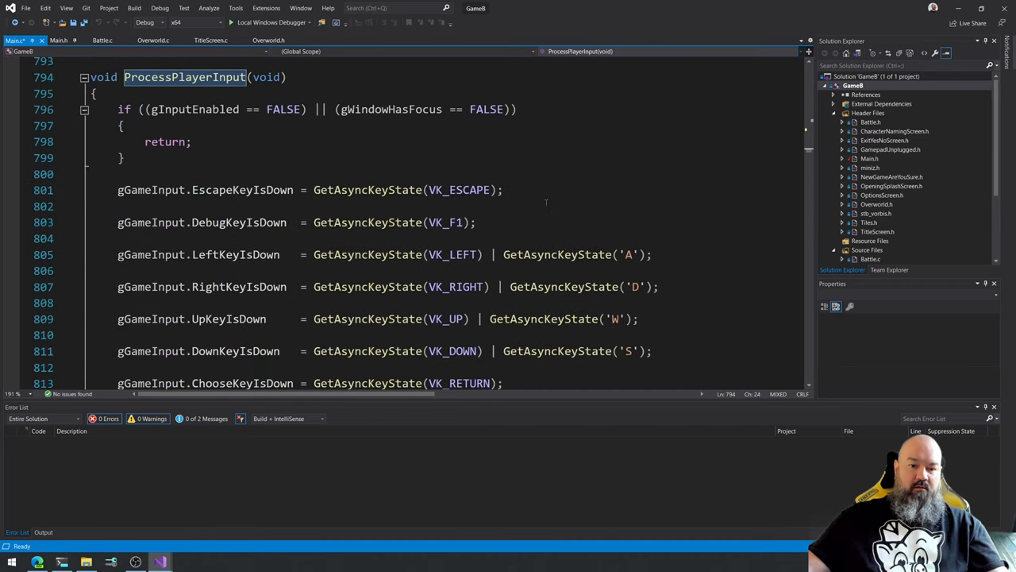
scroll("down", 3)
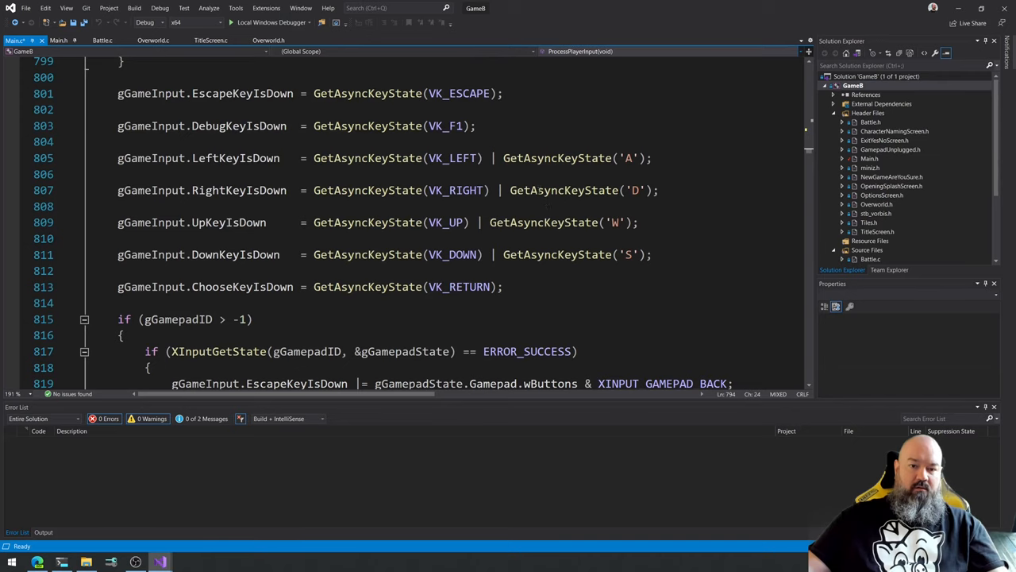
scroll("down", 3)
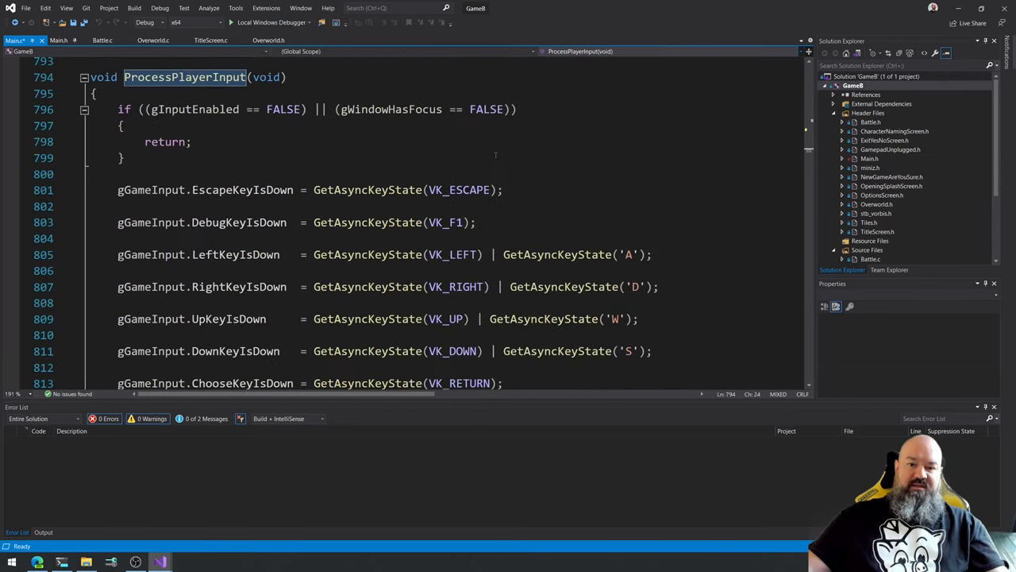
Add an if (GetAsyncKeyState(VK_F2)) block in ProcessPlayerInput that calls TestFunc01().
left_click(124, 157)
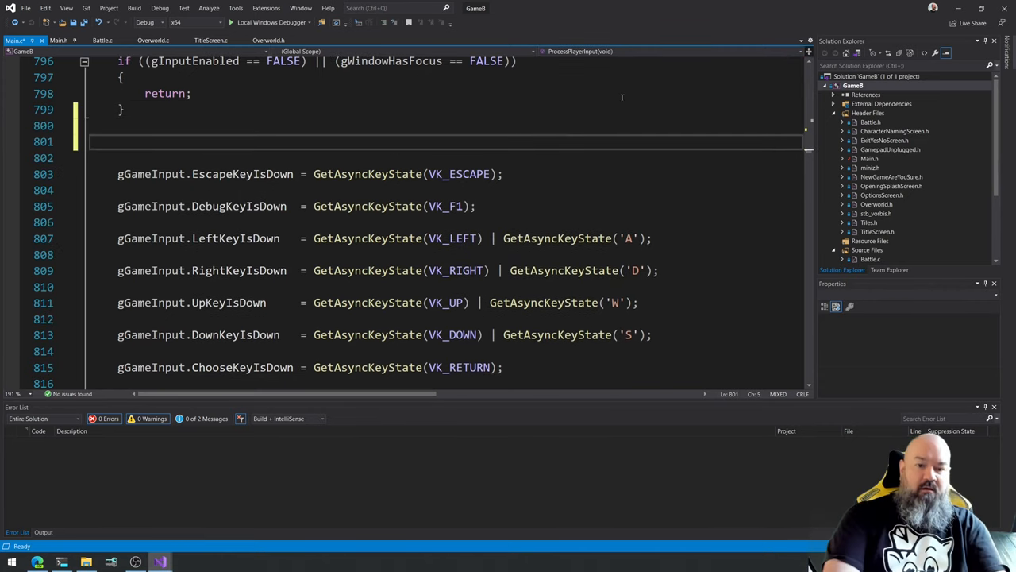
type("if (")
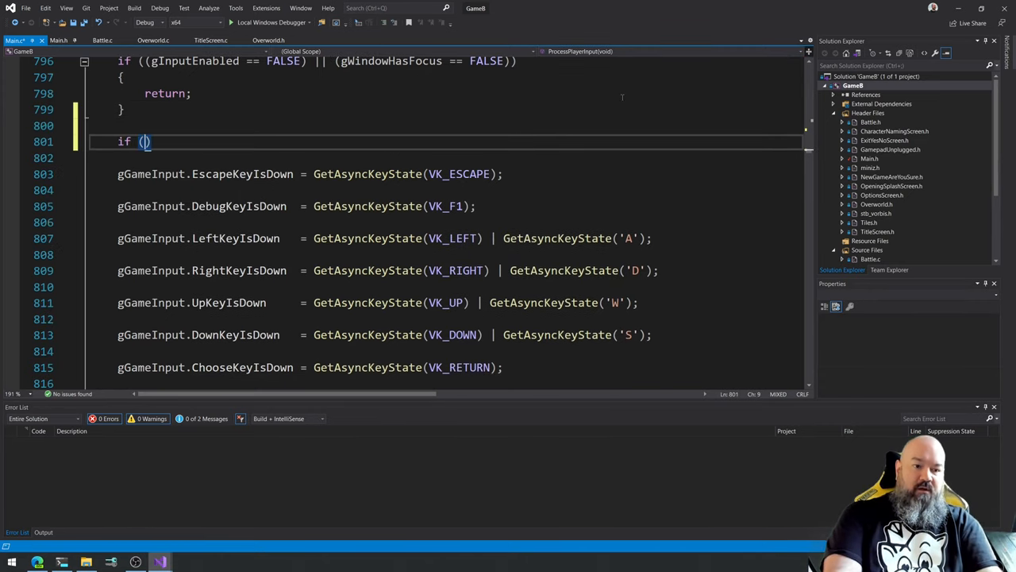
type("GetAs")
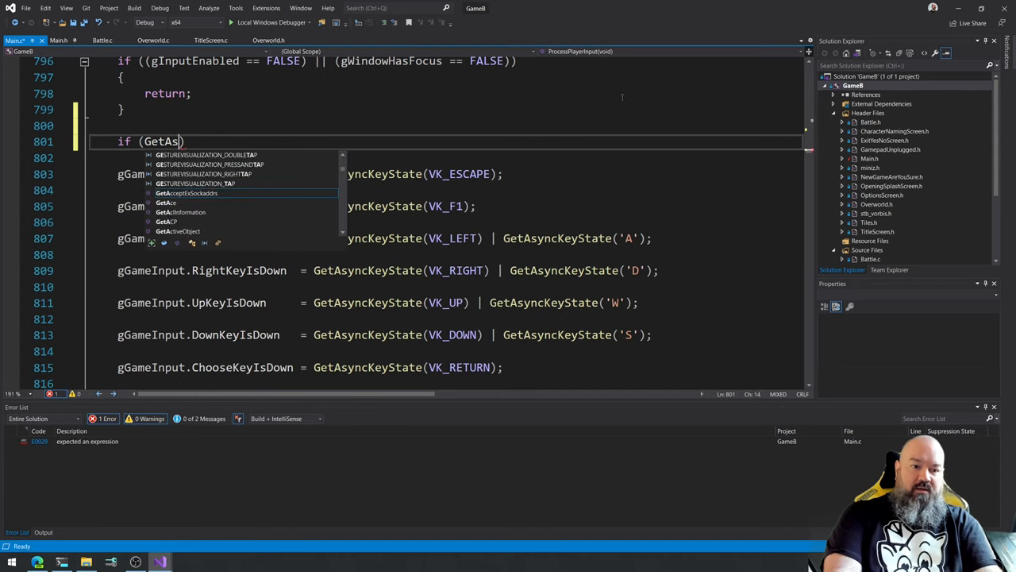
type("yncKeyState(VK")
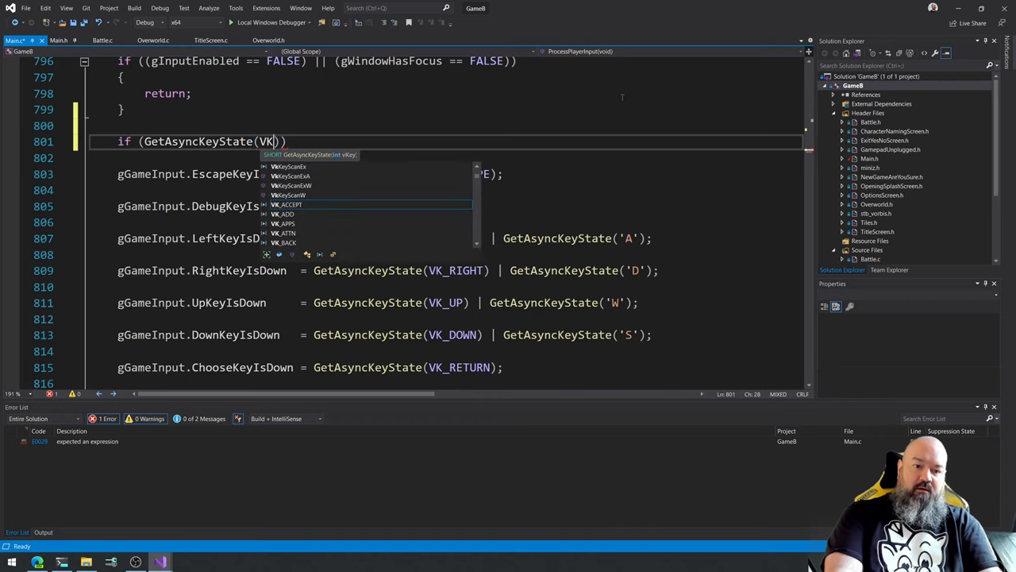
type("_F2")
left_click(444, 157)
type("{")
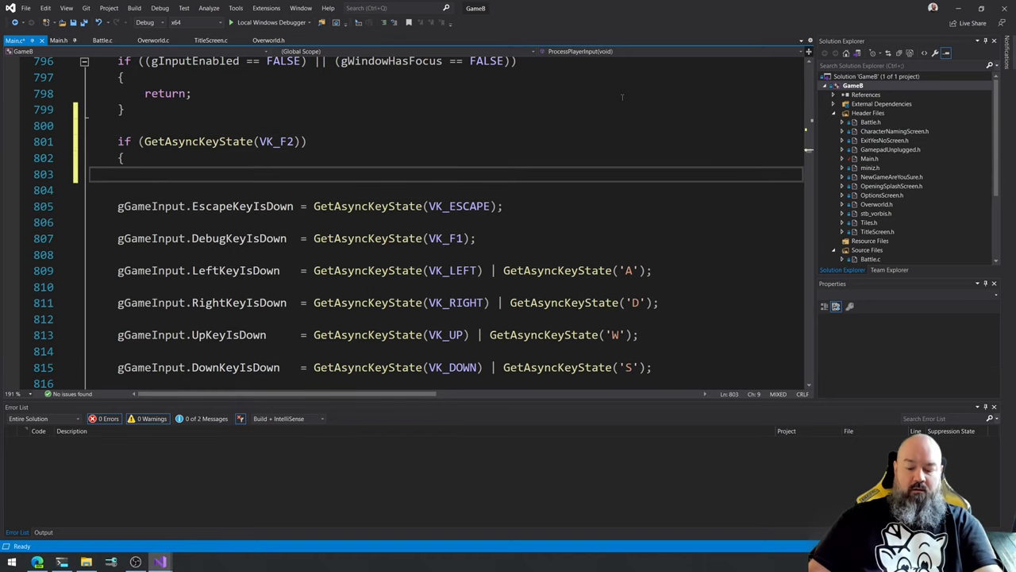
type("}")
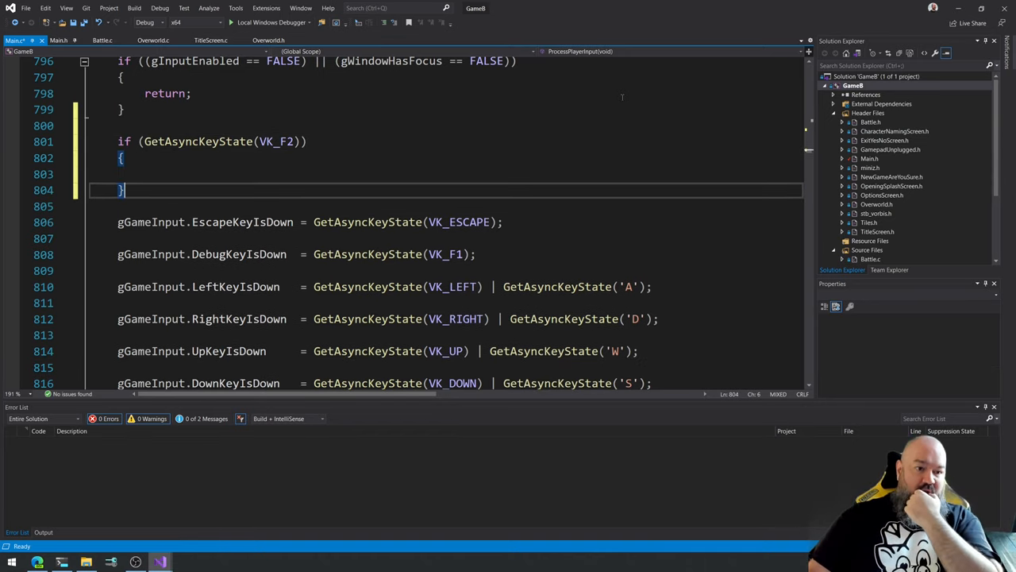
type("Test")
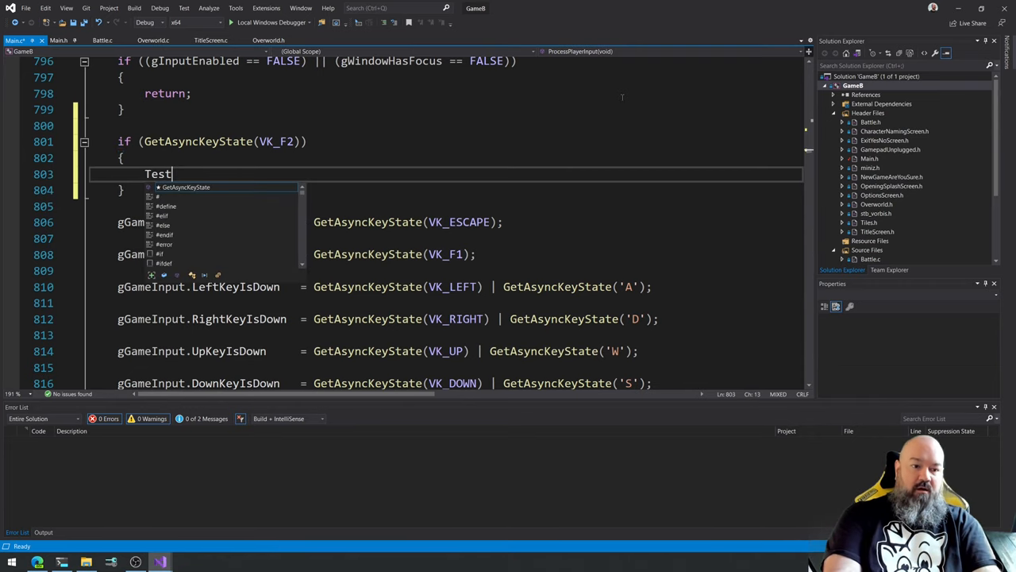
type("Func")
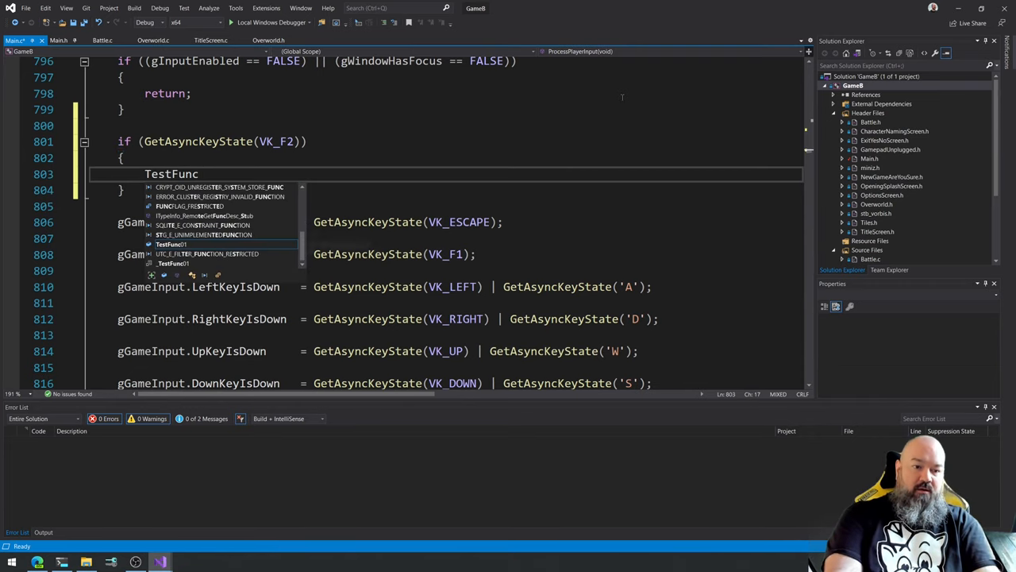
type("01(0")
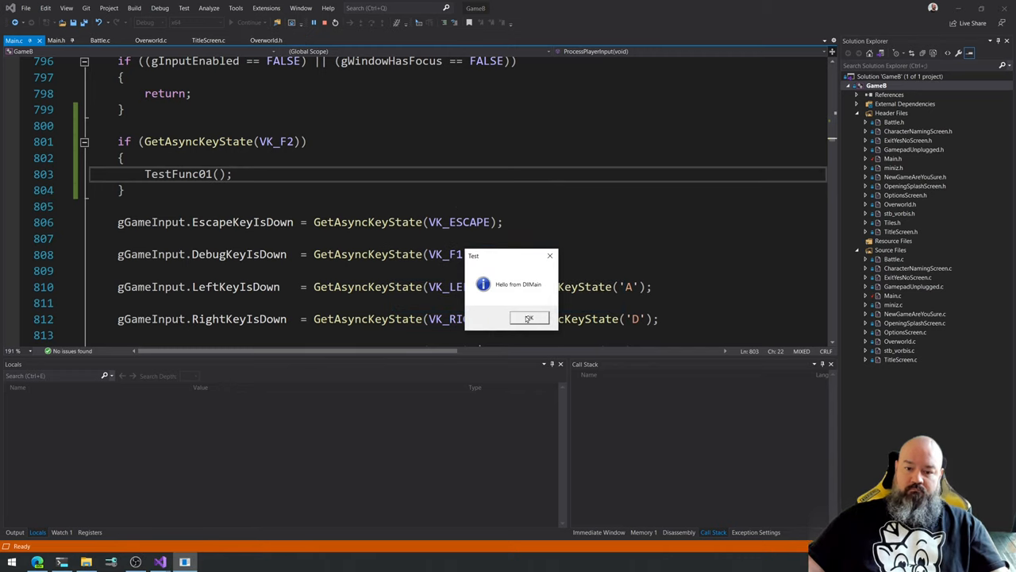
Dismiss the Hello from TestFunc01 messages shown by F2 and exit the game.
left_click(529, 318)
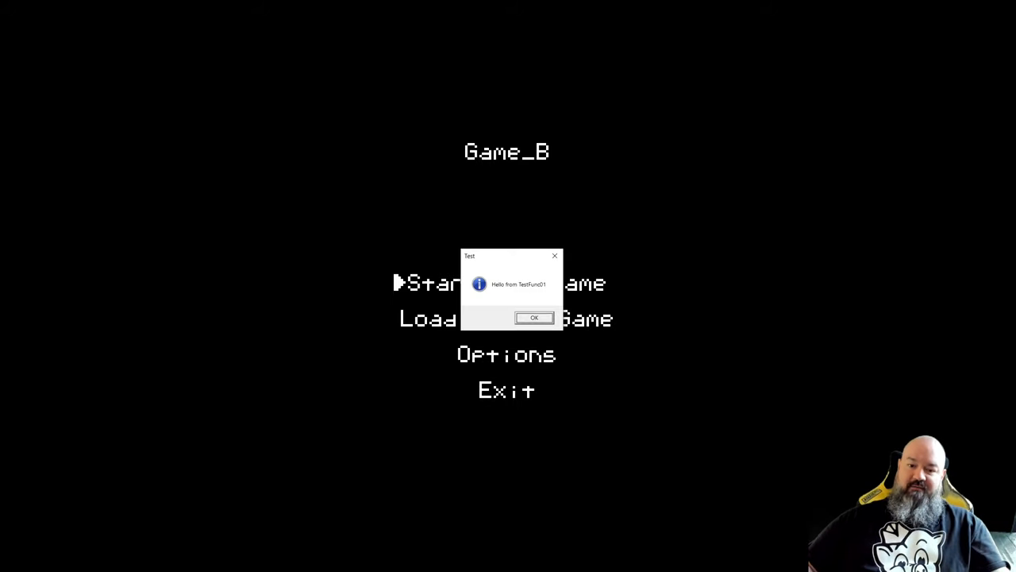
left_click(534, 317)
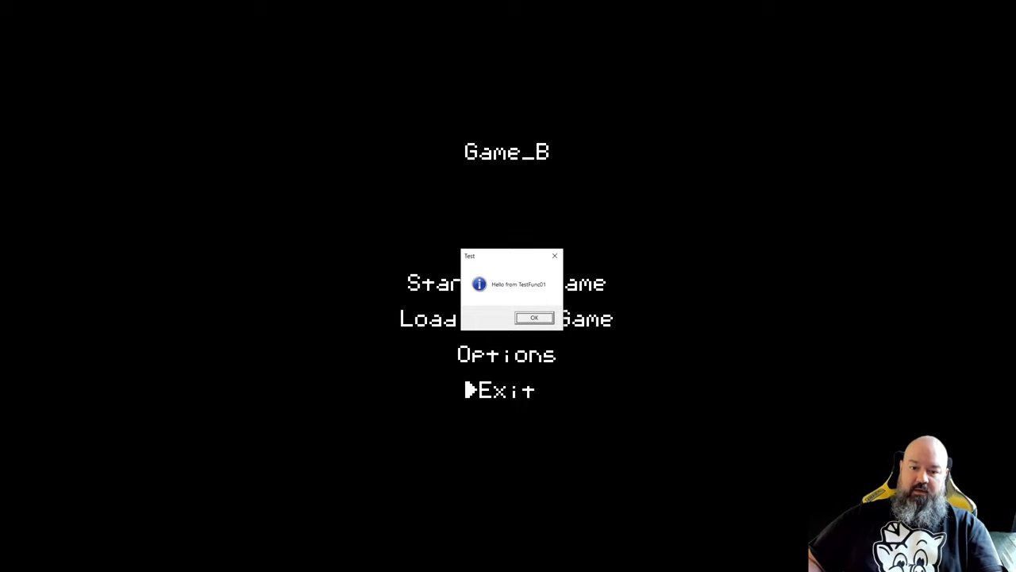
left_click(534, 318)
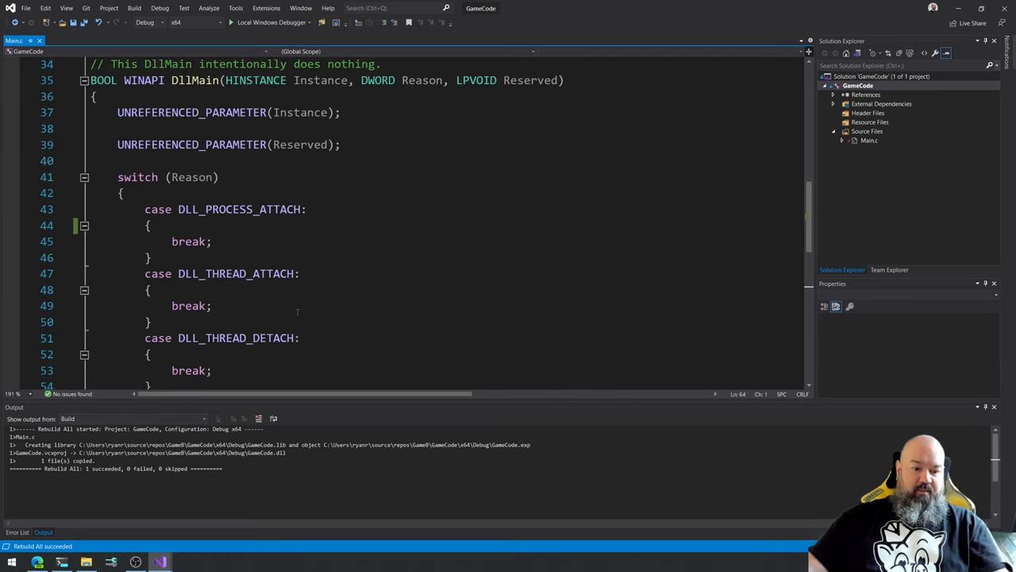
scroll("down", 3)
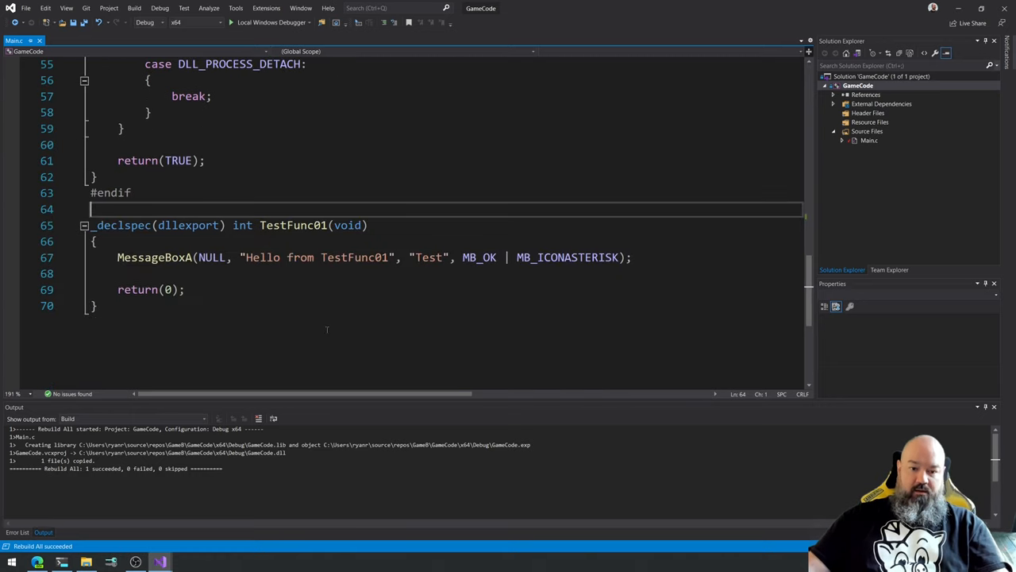
scroll("down", 3)
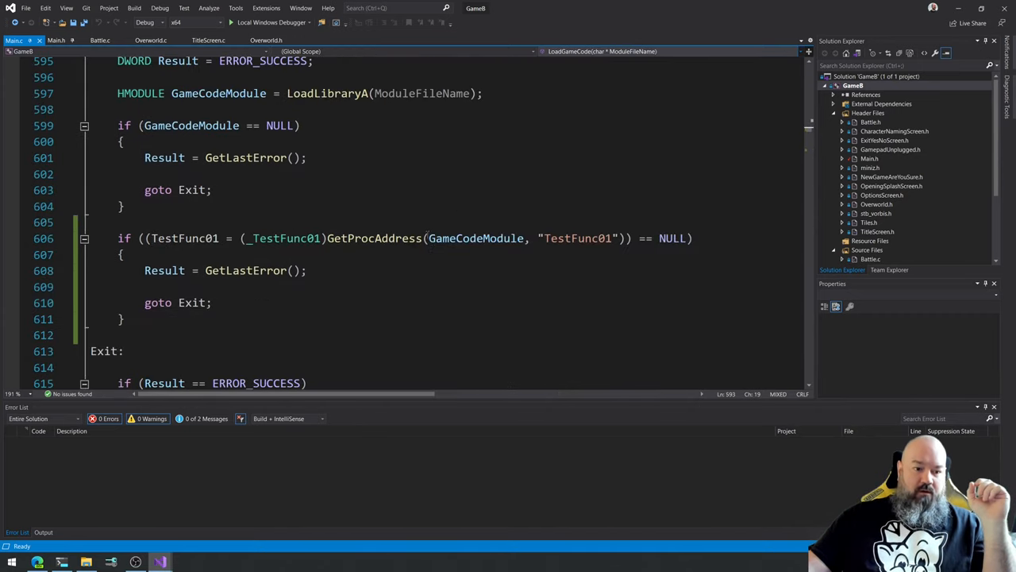
Under Exit:, add if (GameCodeModule) { FreeLibrary(GameCodeModule); }.
scroll("down", 3)
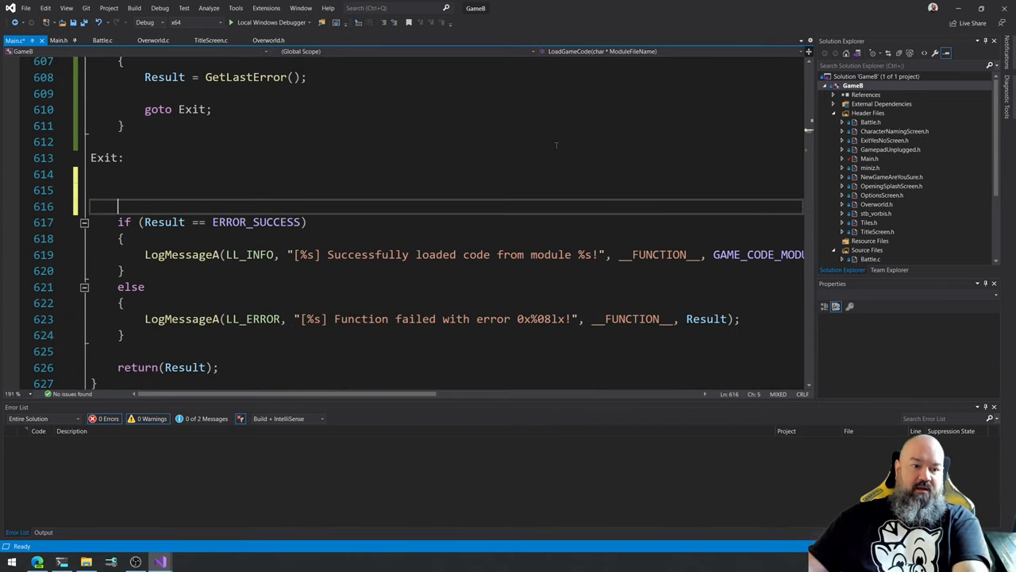
type("if (")
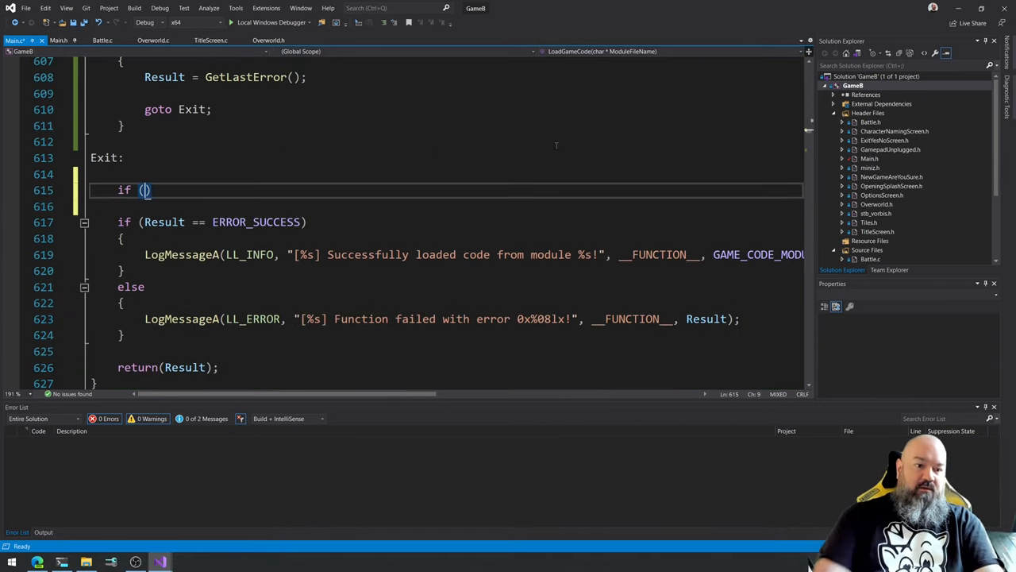
type("GameCo")
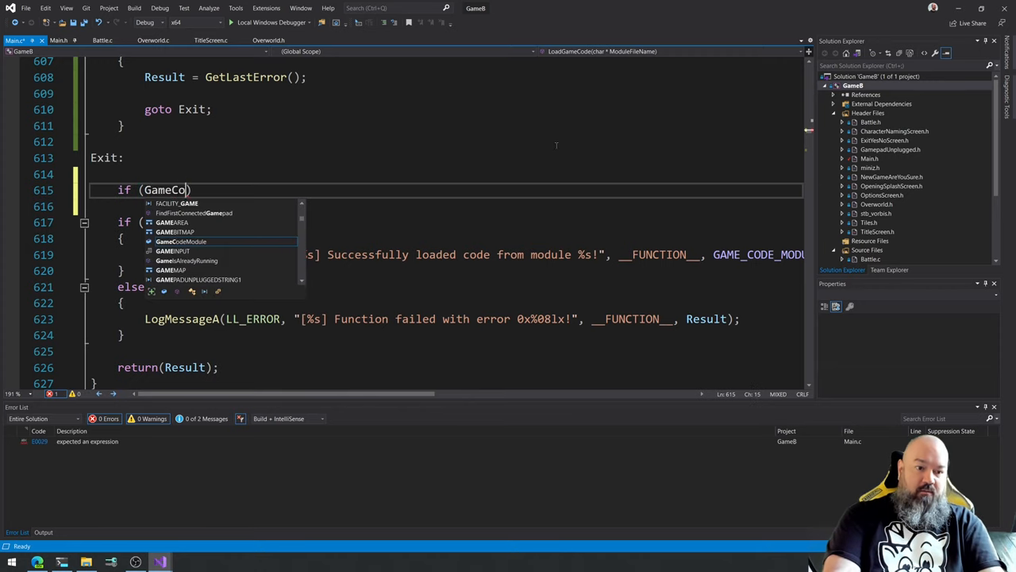
key("Enter")
type("{ }")
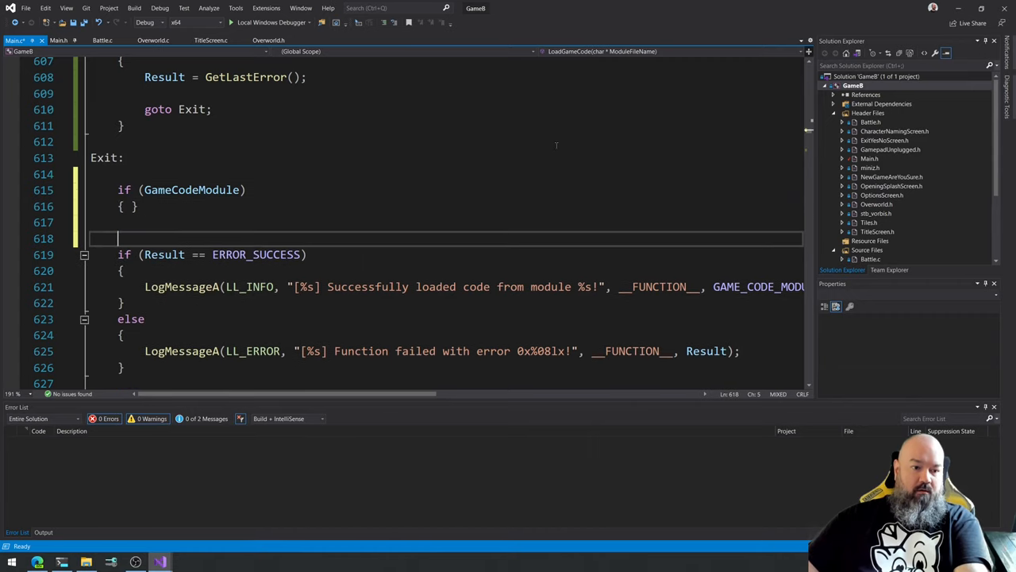
key("Enter")
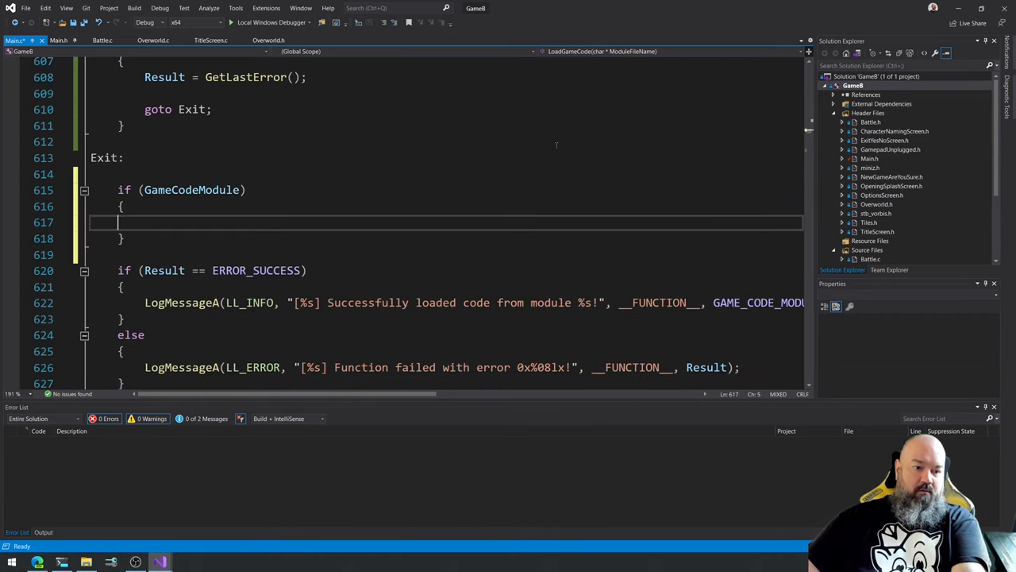
type("Free")
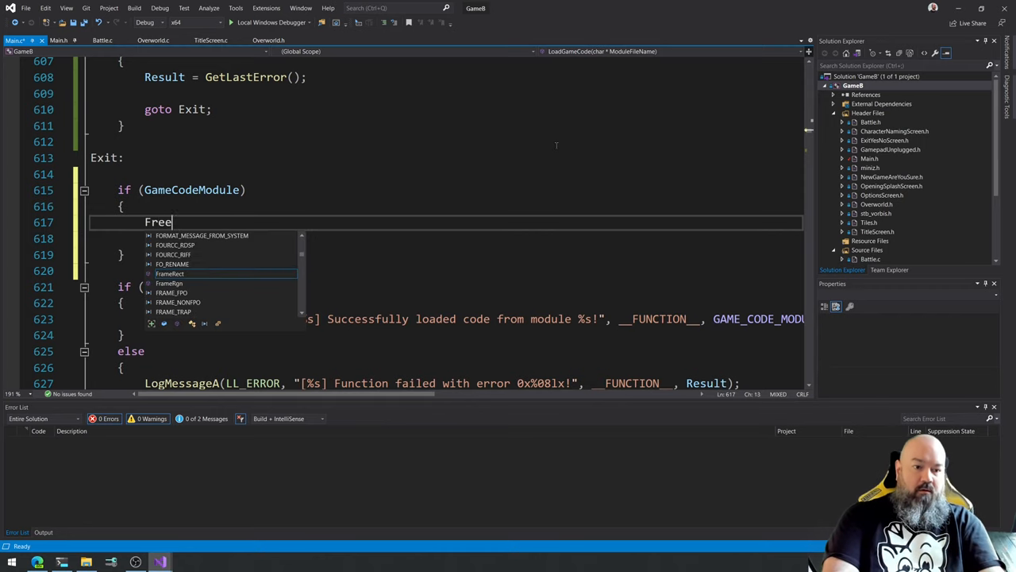
type("Library")
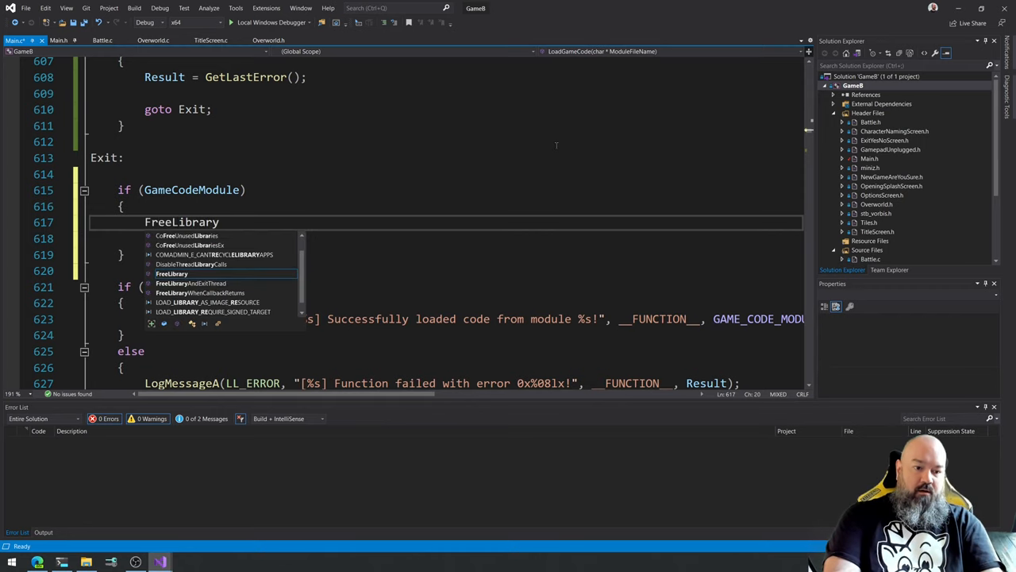
type("()")
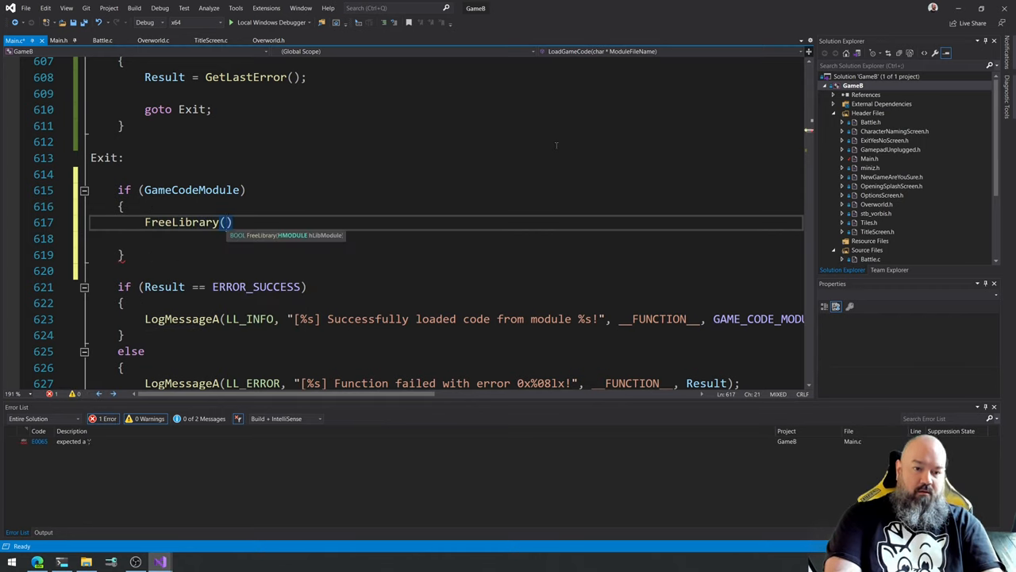
type("GameCodeM")
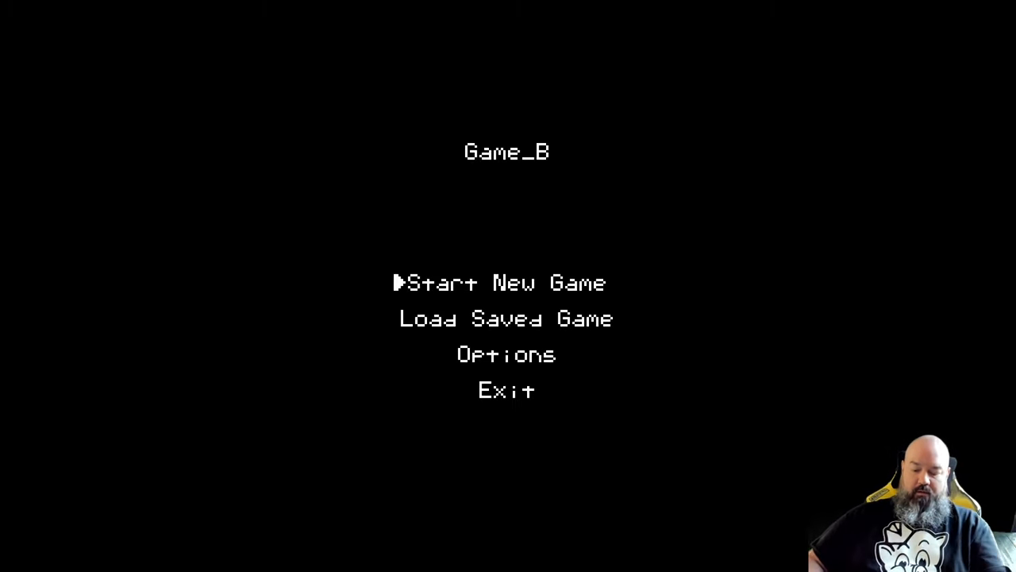
Focus the running Game_B window to test the F2 key.
left_click(505, 283)
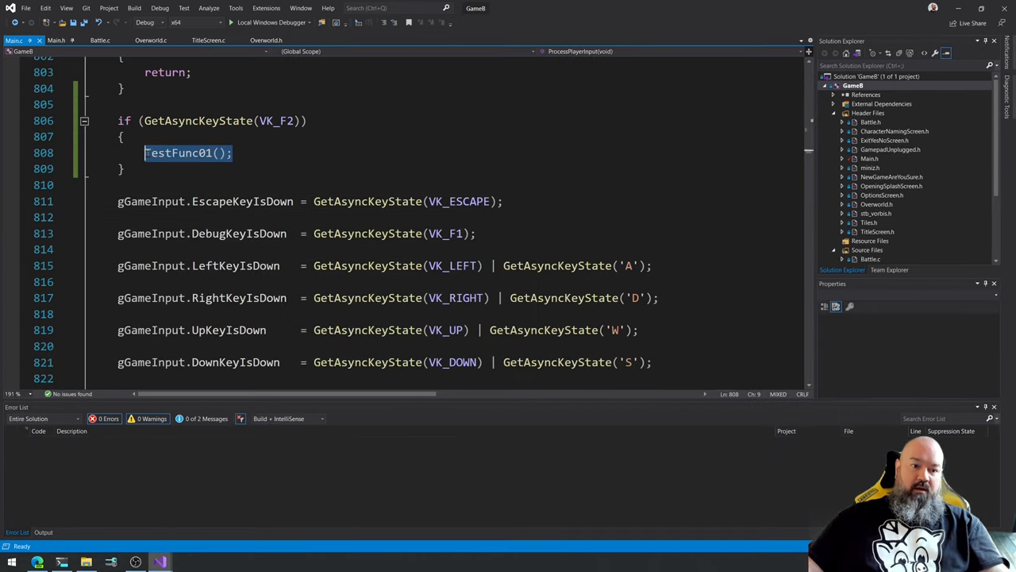
Select the TestFunc01 call and list the file's functions in the navigation dropdown.
double_click(178, 152)
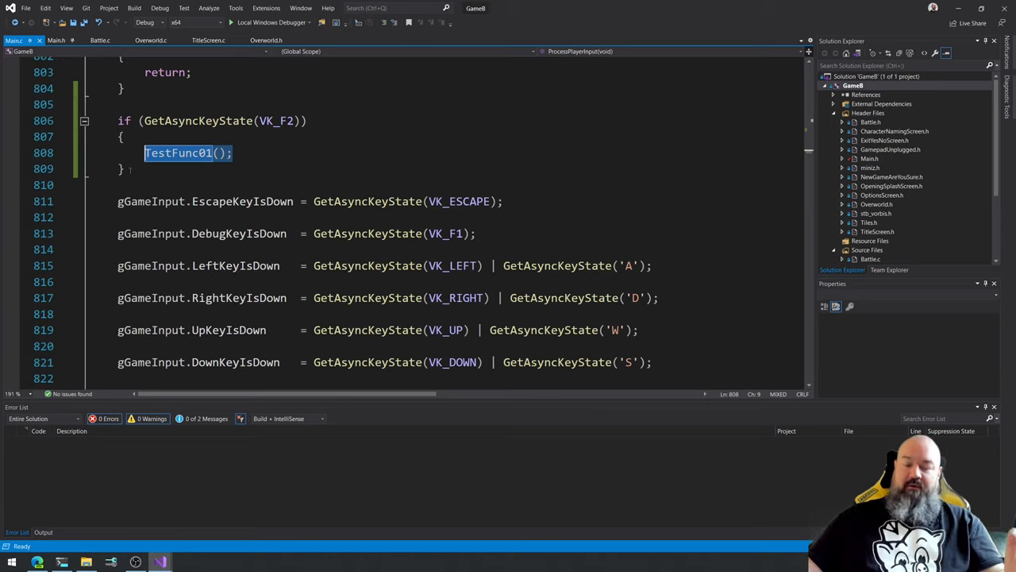
left_click(55, 40)
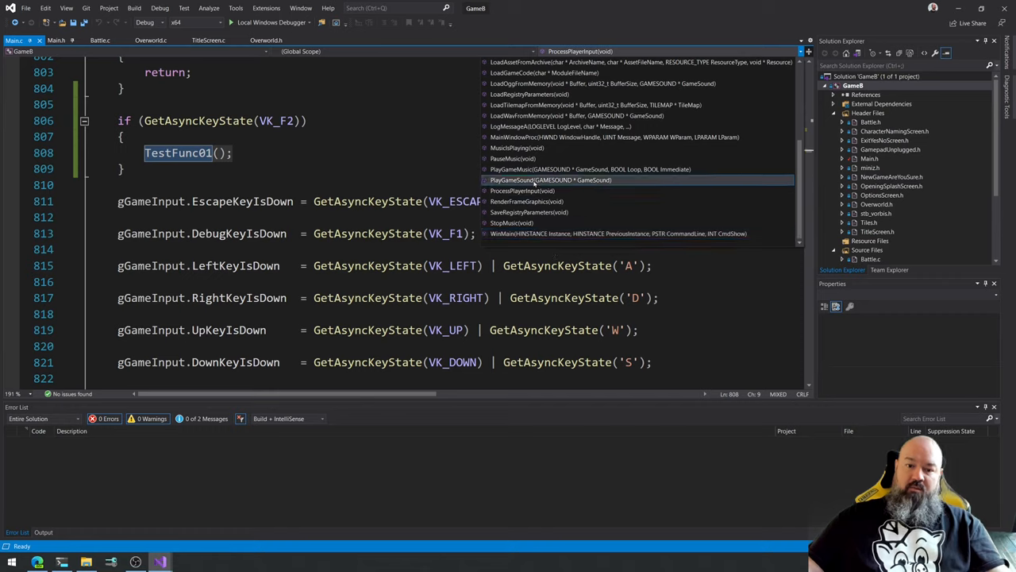
mouse_move(512, 159)
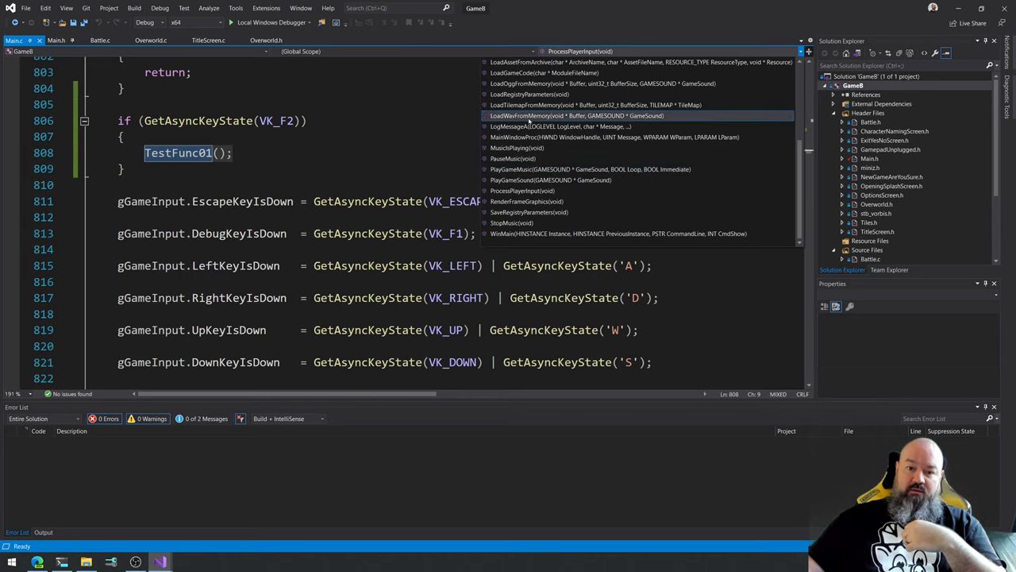
mouse_move(524, 73)
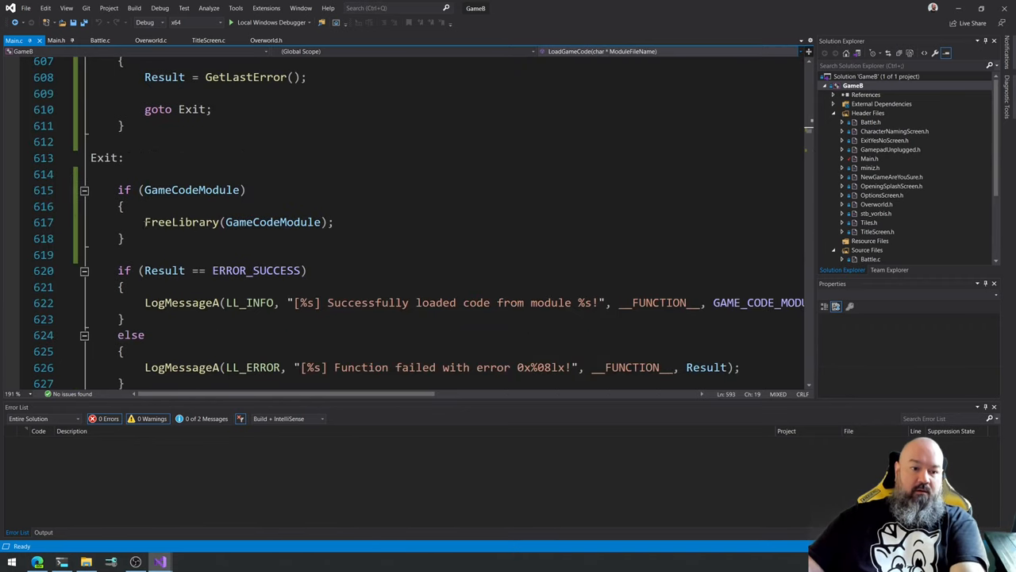
Delete the if (GameCodeModule) FreeLibrary block under the Exit: label in LoadGameCode.
left_click_drag(124, 206, 123, 238)
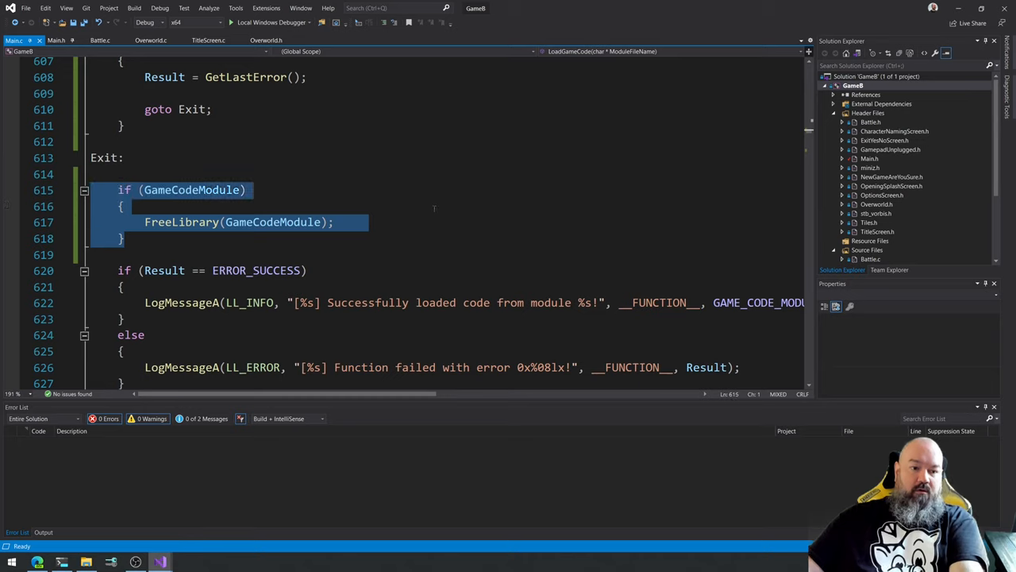
mouse_move(438, 194)
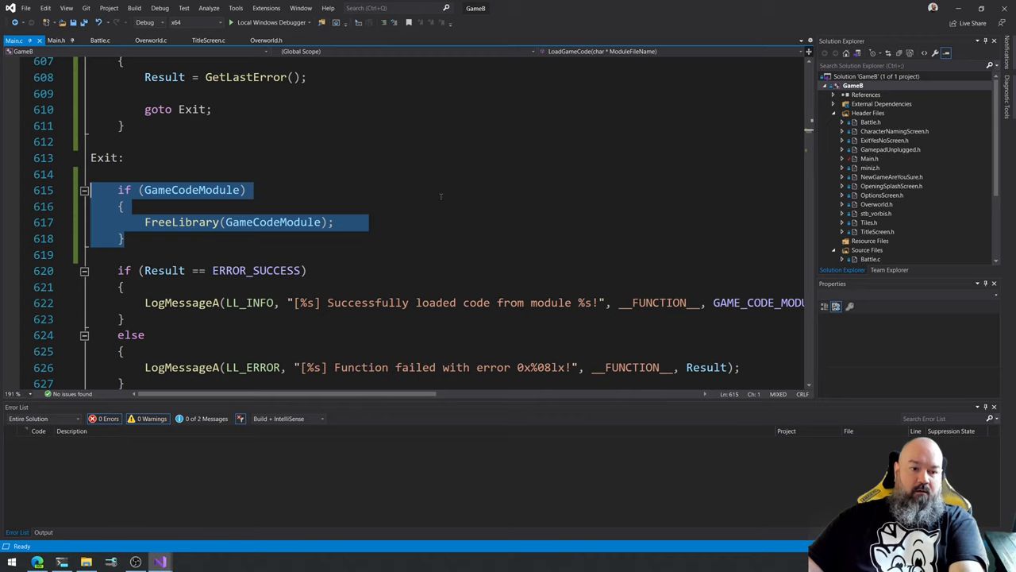
key("Delete")
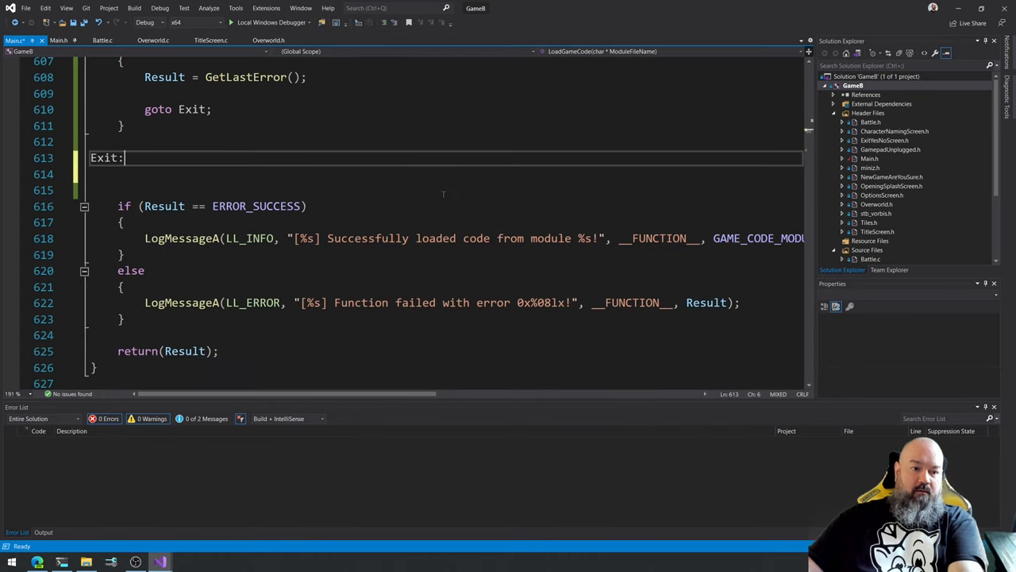
scroll("up", 3)
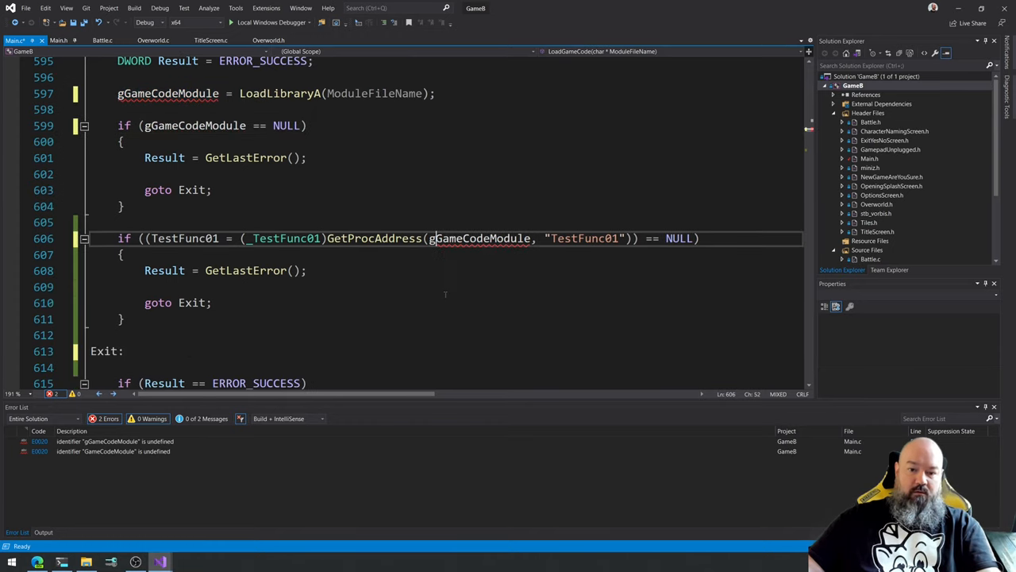
Scroll Main.h down to the globals just after END GLOBAL STRUCTS.
scroll("down", 3)
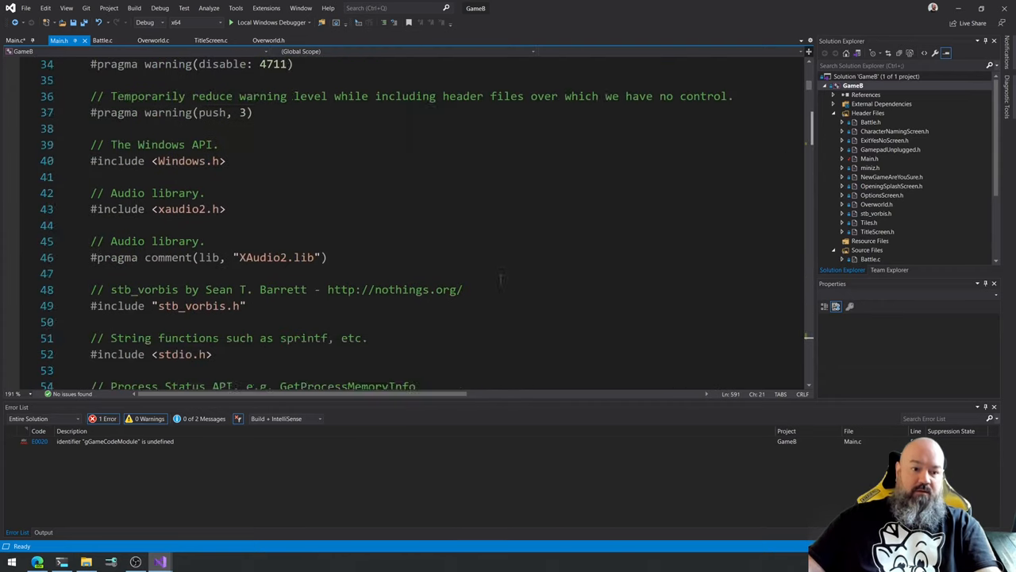
scroll("down", 3)
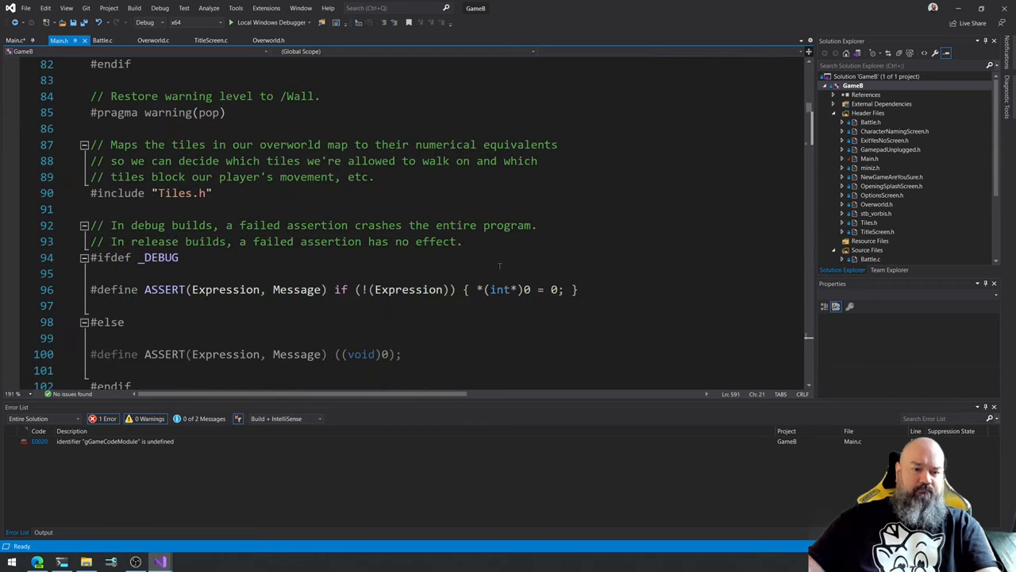
scroll("down", 3)
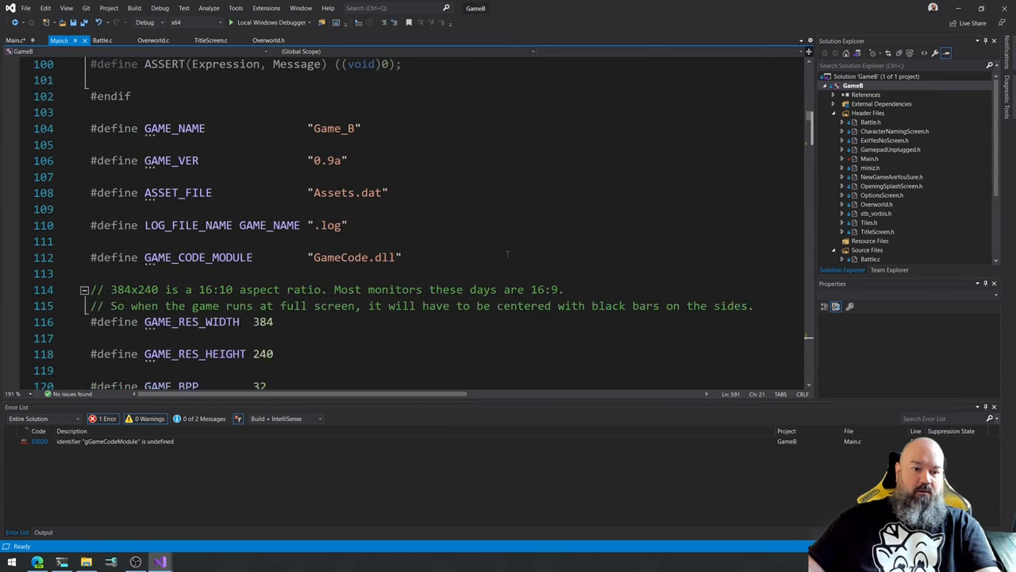
scroll("down", 3)
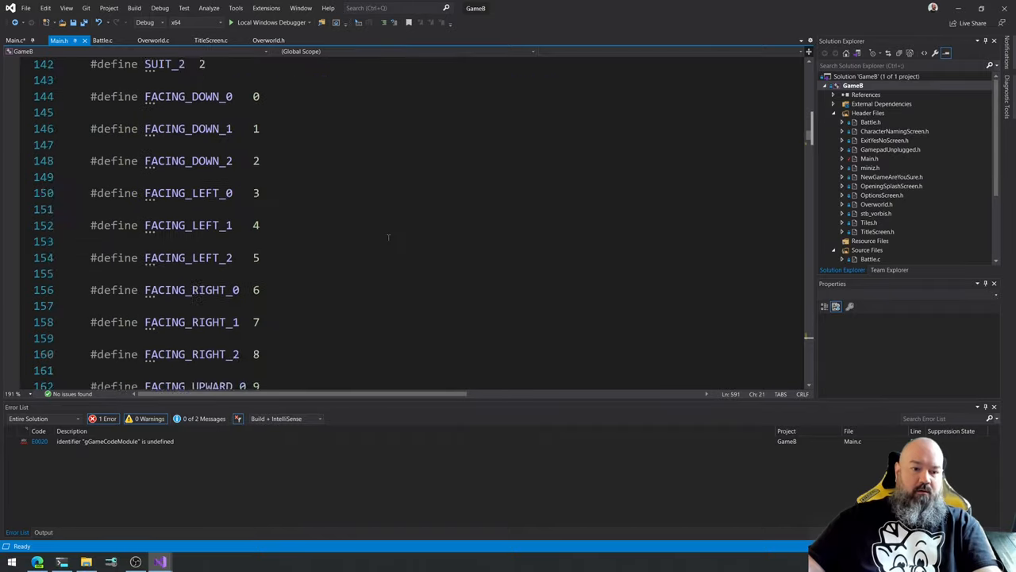
scroll("down", 3)
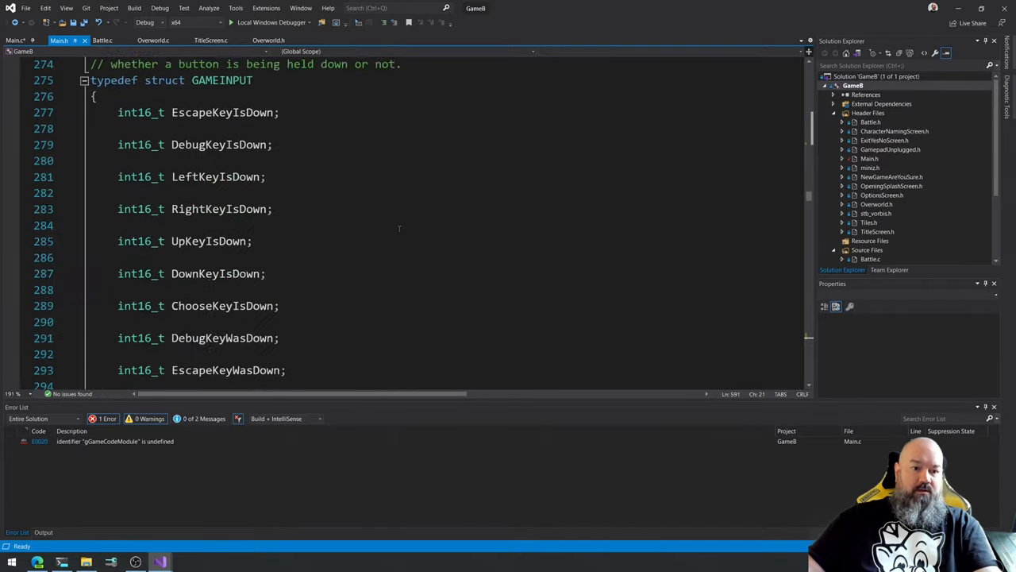
scroll("down", 3)
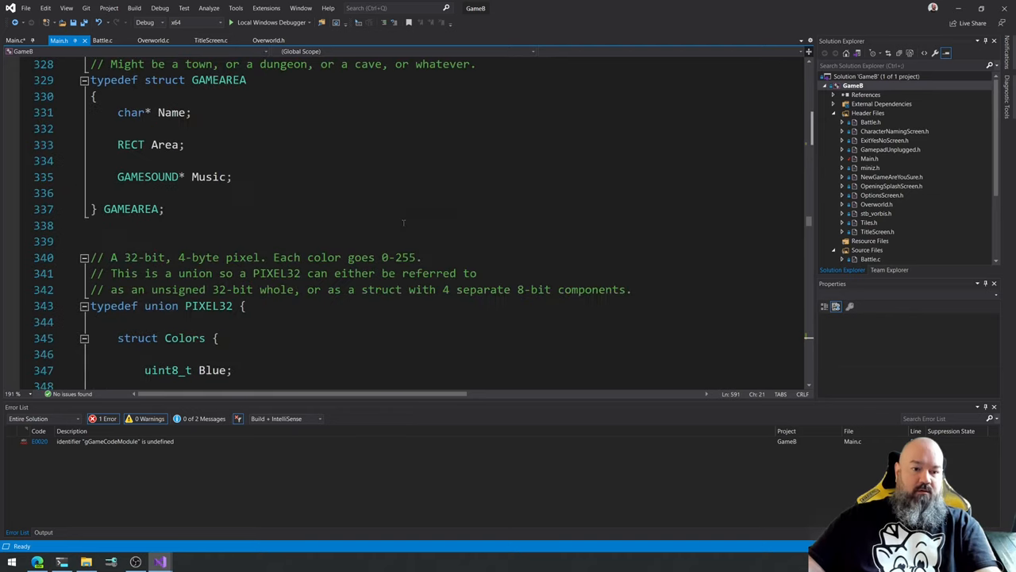
scroll("down", 3)
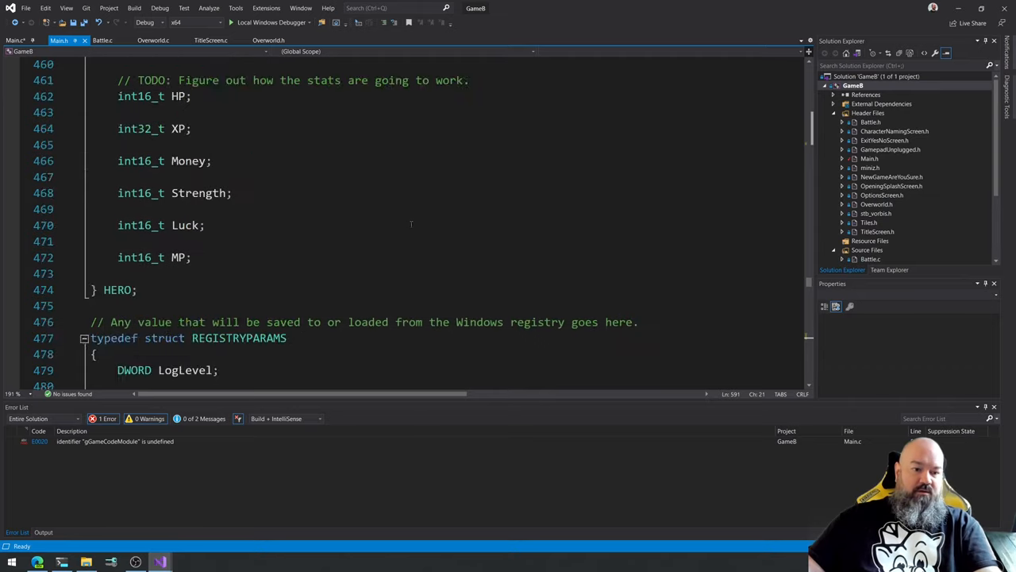
scroll("down", 3)
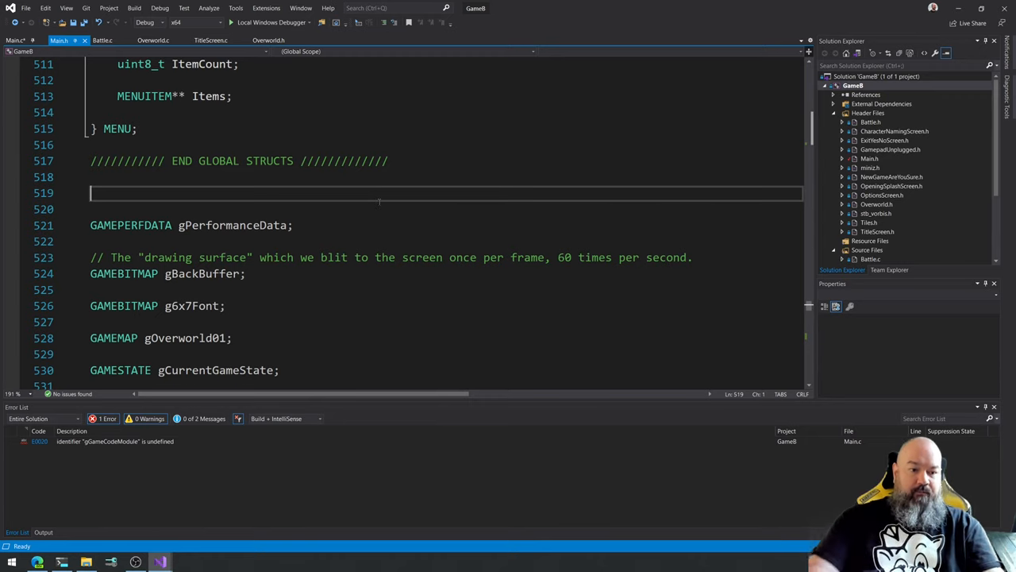
Declare the global HMODULE gGameCodeModule; in the header's globals section.
type("HMO")
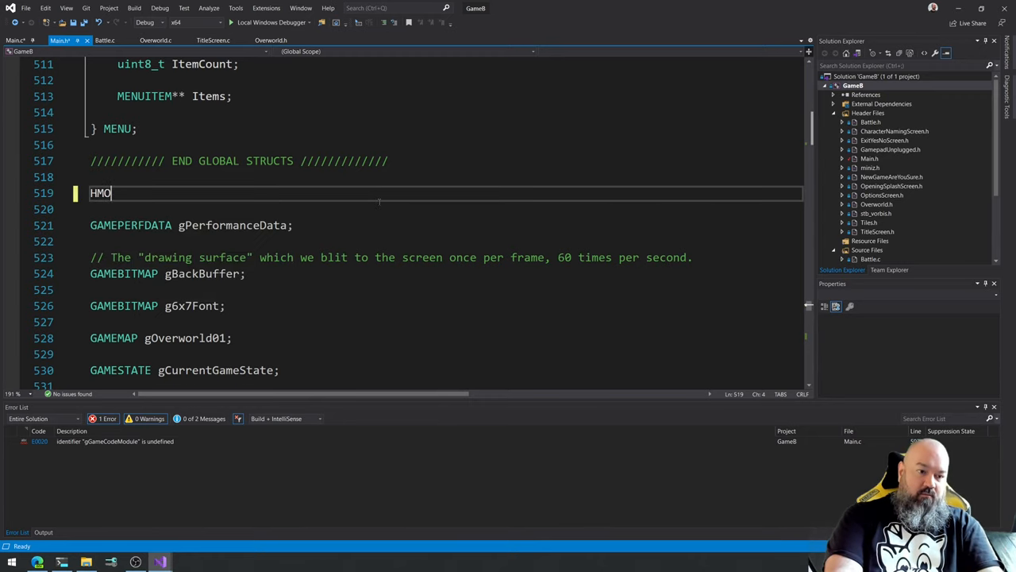
type("DULE")
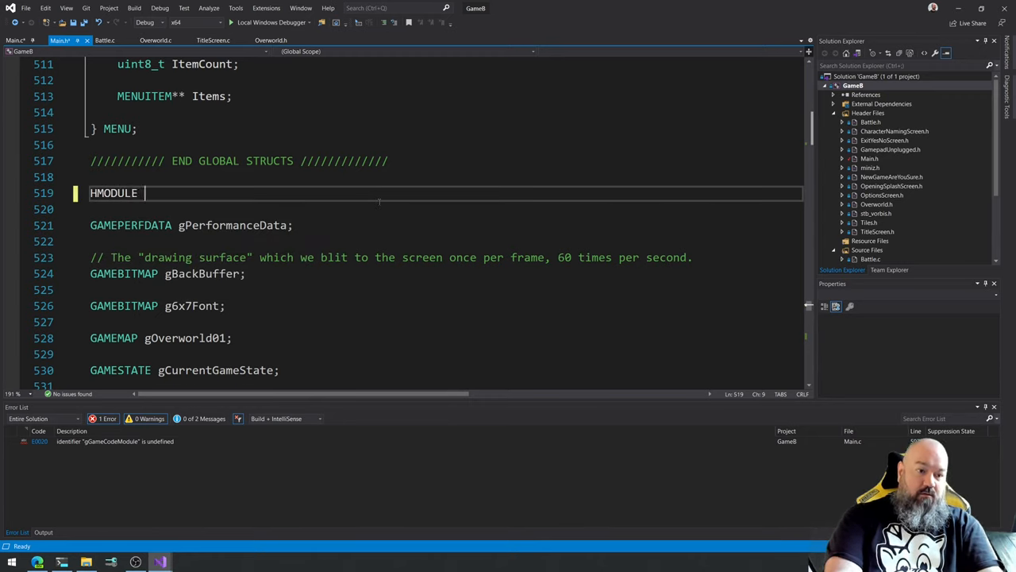
type("gGameCodeModule;")
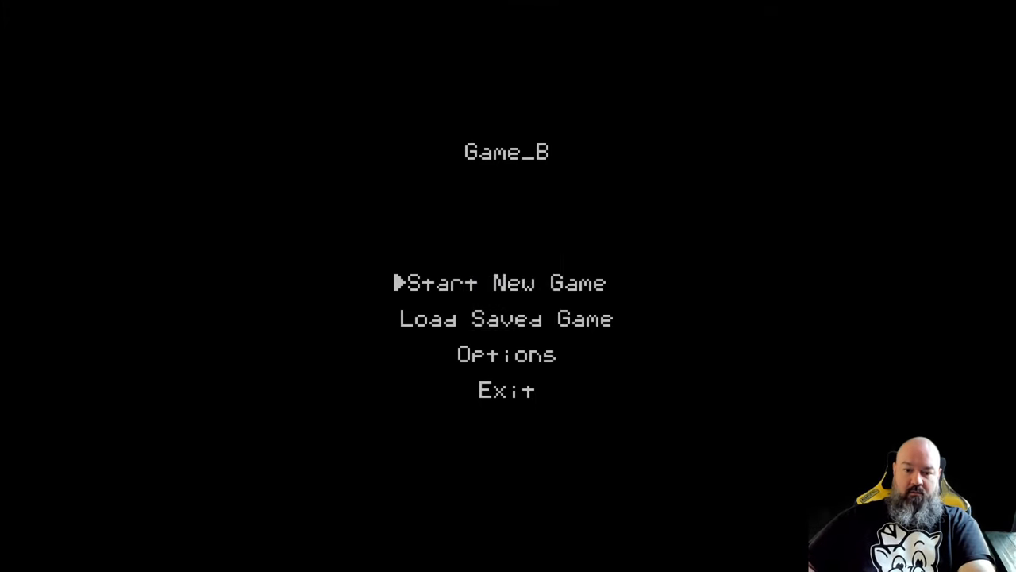
Run Game_B to its title menu, then return to WinMain in Main.c with no build errors.
left_click(507, 283)
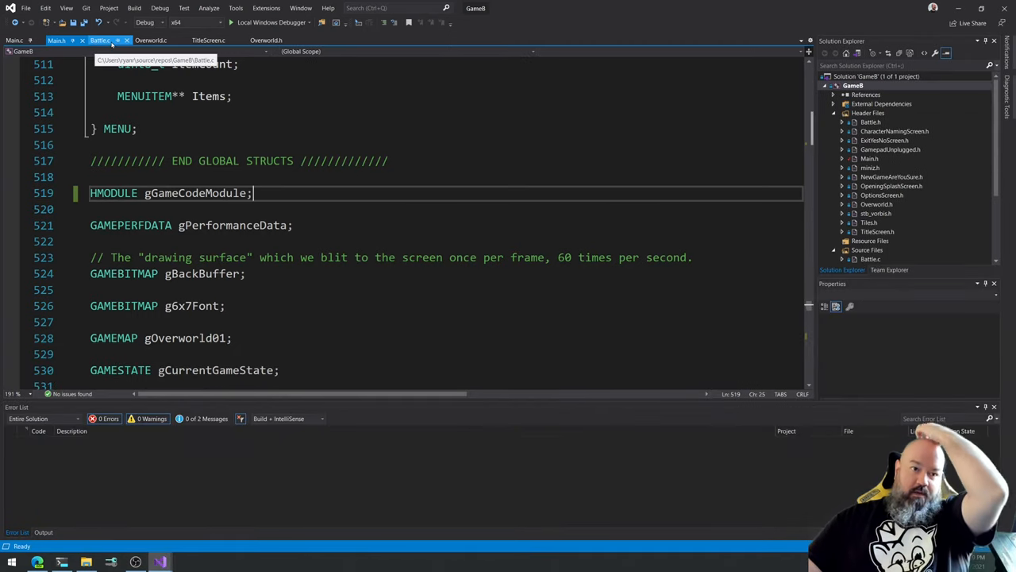
left_click(57, 40)
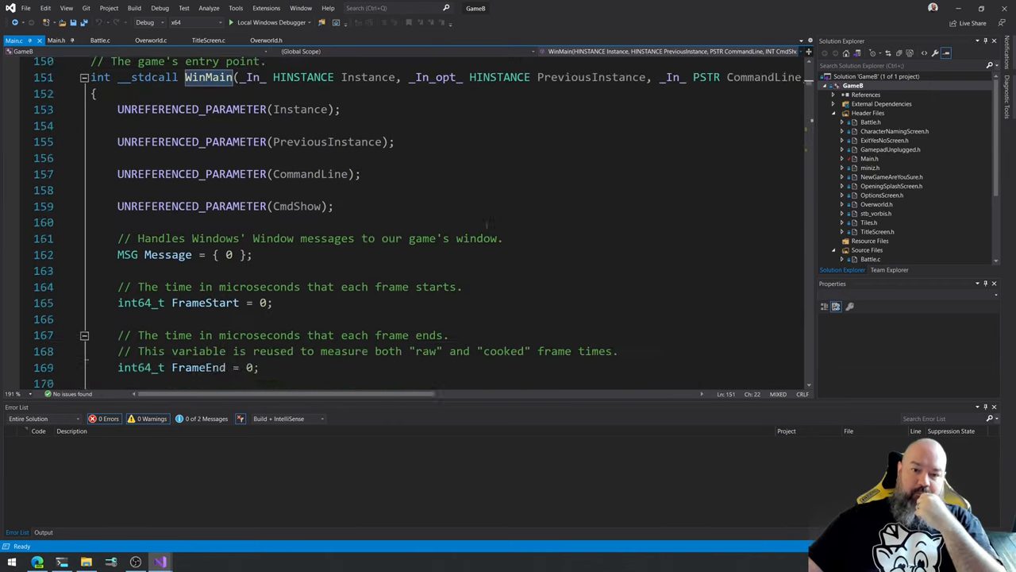
scroll("down", 3)
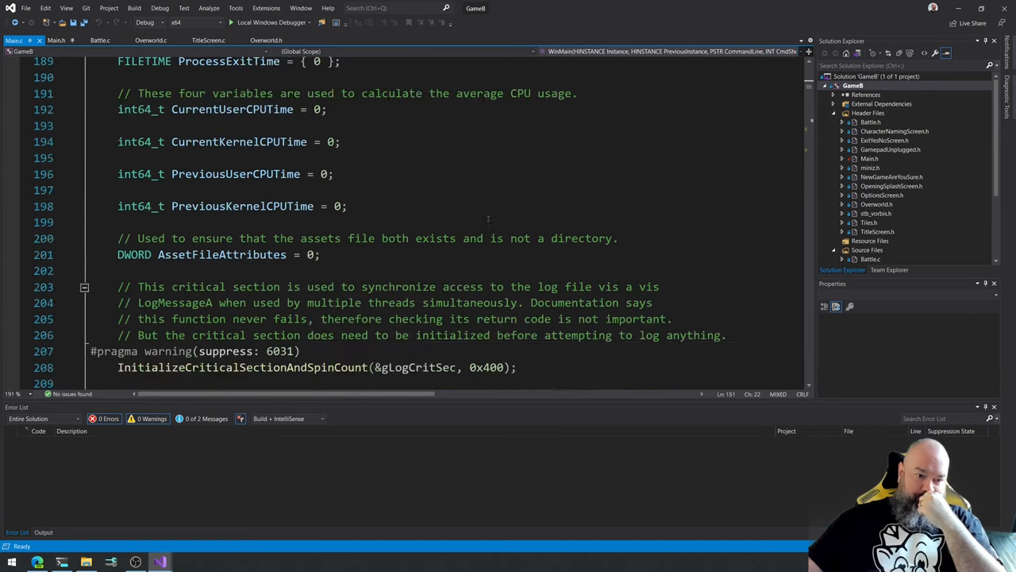
scroll("down", 3)
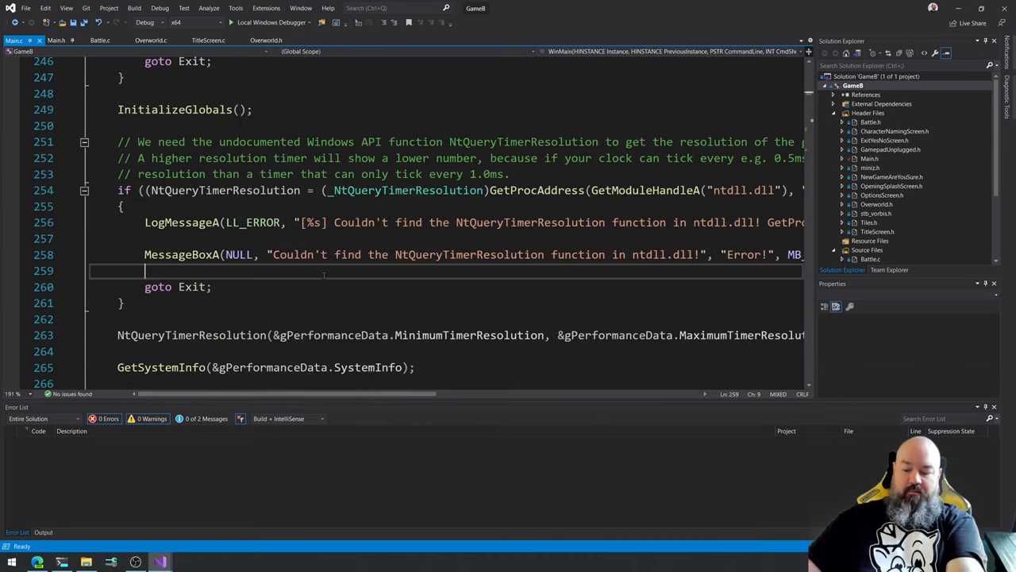
scroll("down", 3)
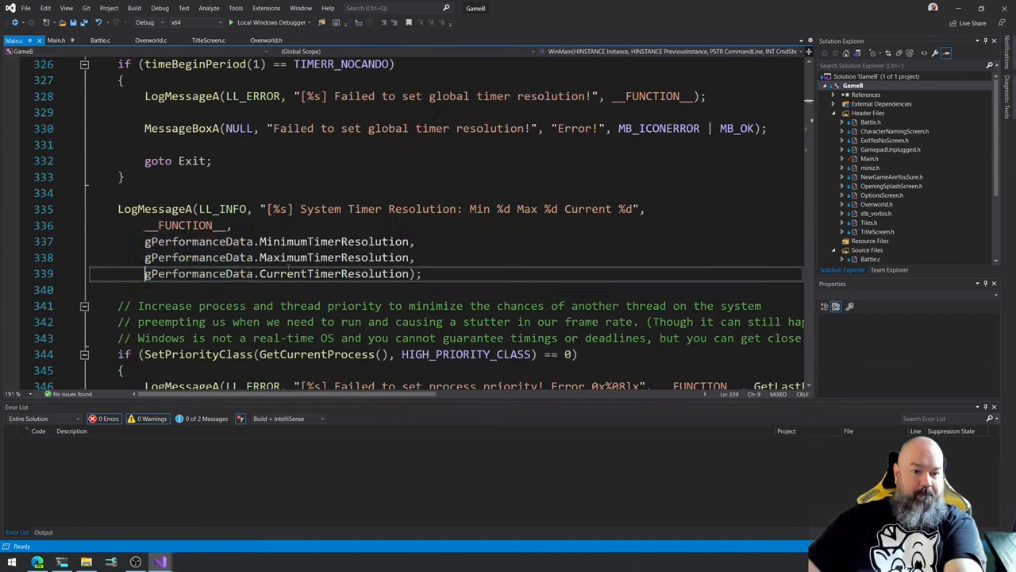
scroll("down", 3)
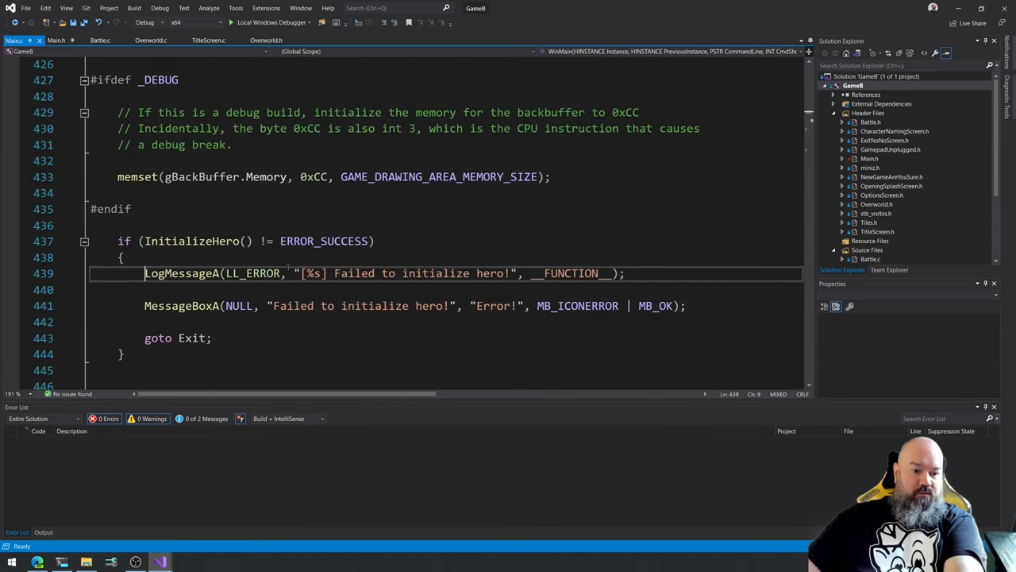
scroll("down", 3)
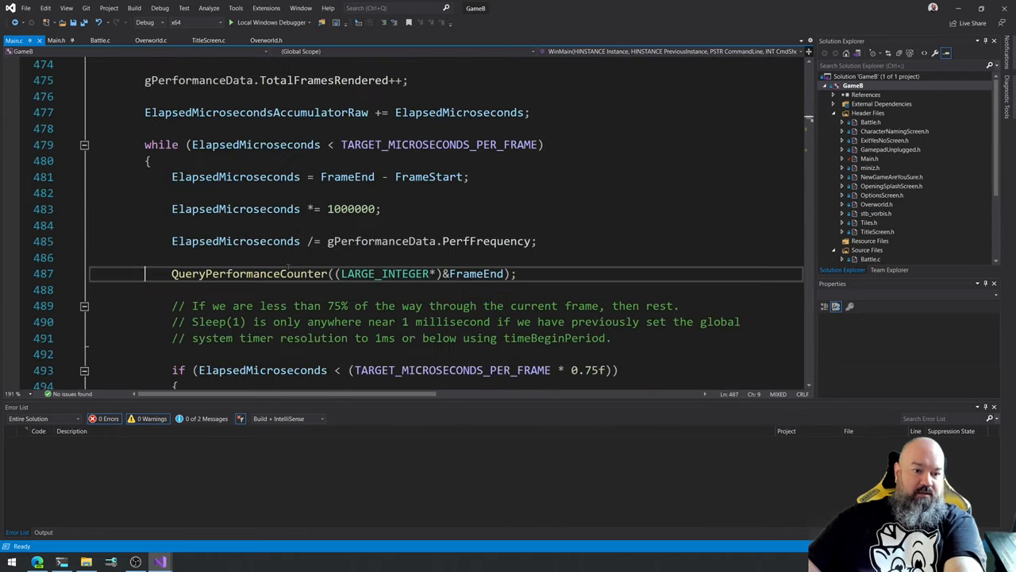
scroll("up", 3)
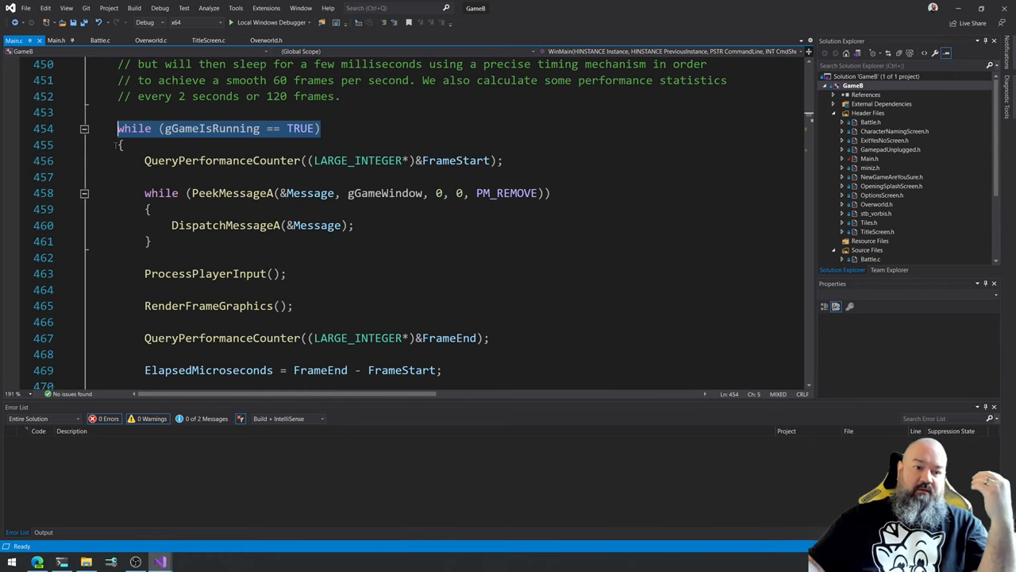
scroll("down", 3)
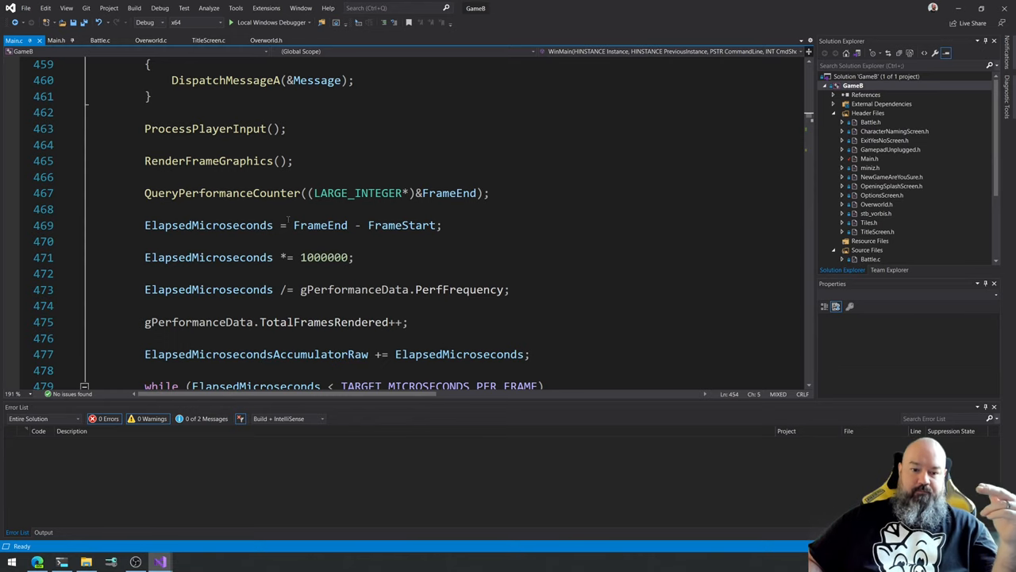
scroll("down", 3)
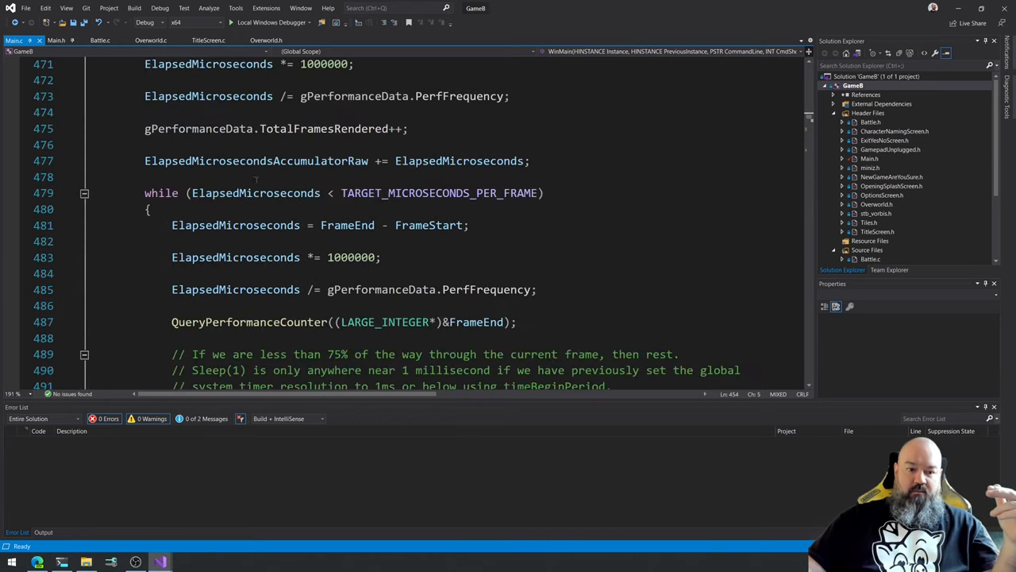
scroll("down", 3)
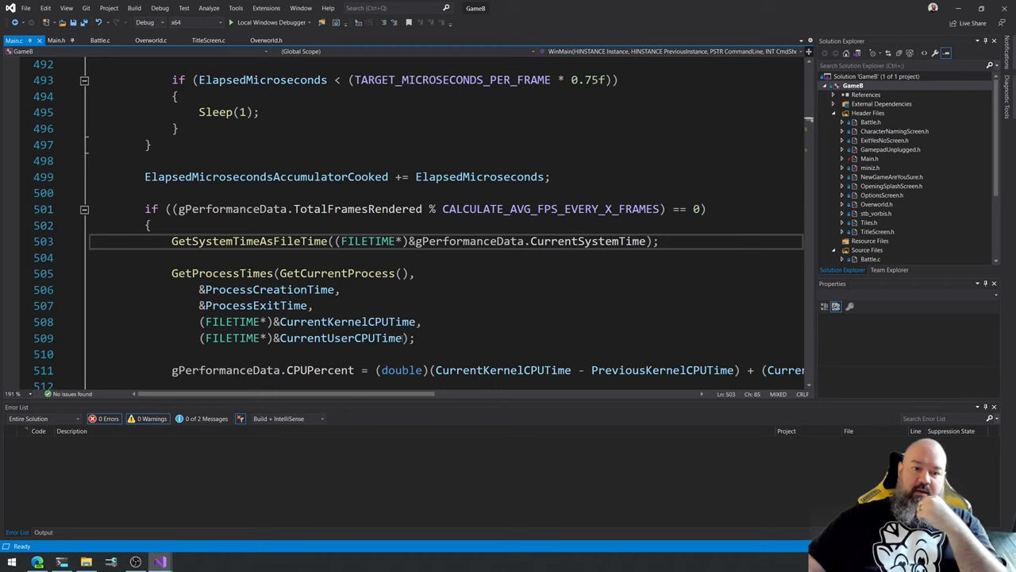
Add a //GetFileTime placeholder comment in WinMain's periodic stats block after FindFirstConnectedGamepad.
double_click(550, 210)
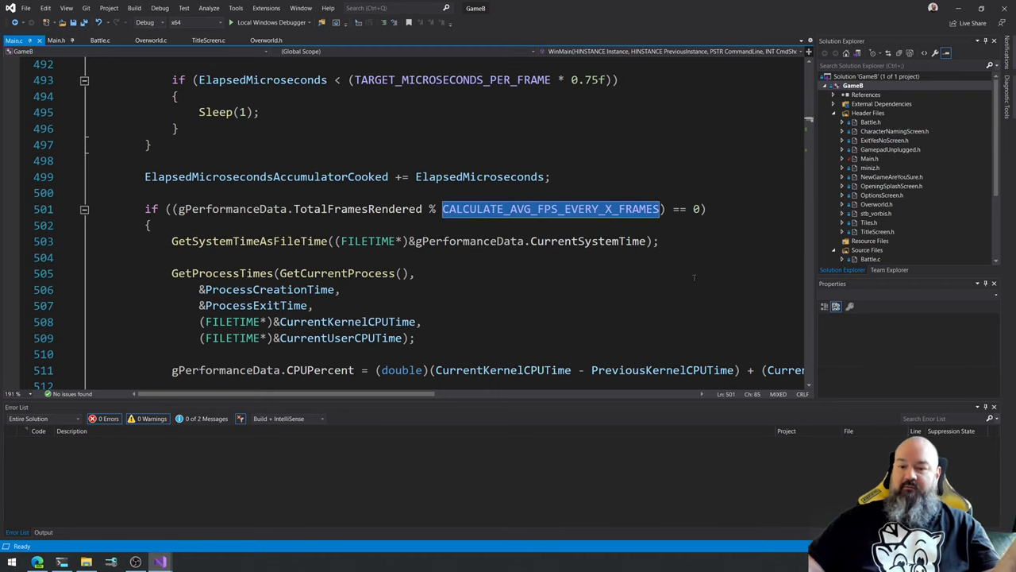
scroll("down", 3)
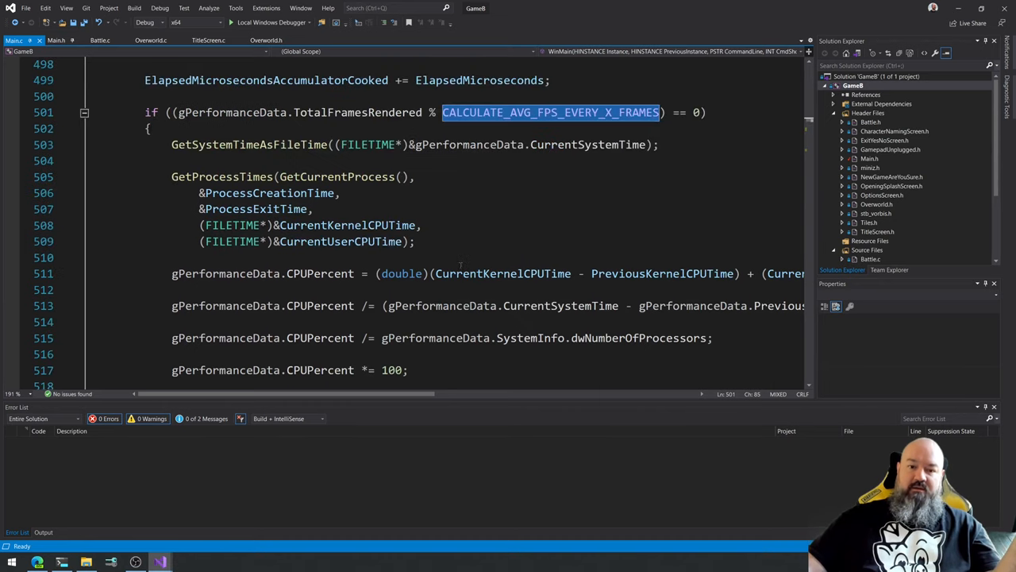
mouse_move(549, 111)
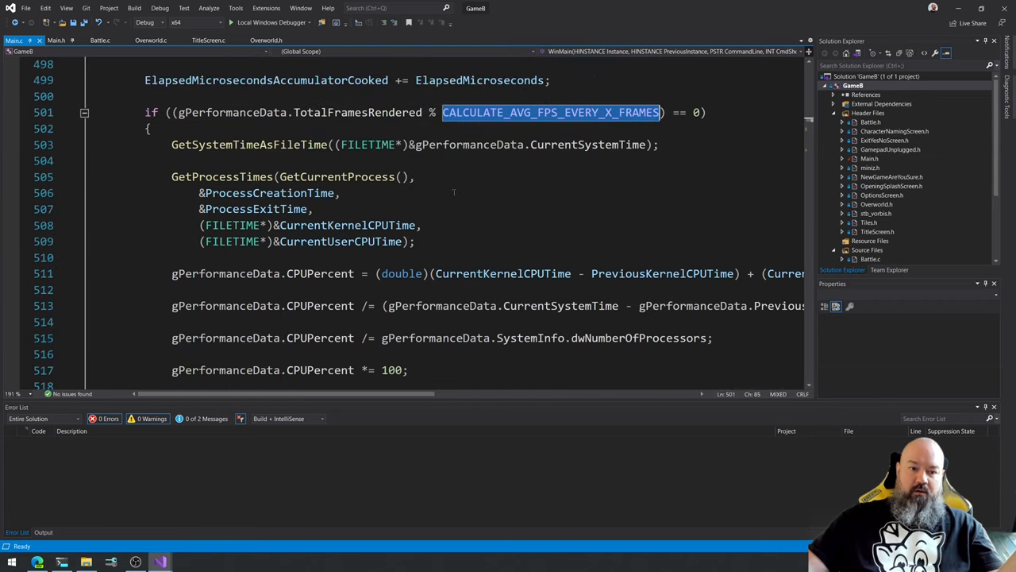
scroll("down", 3)
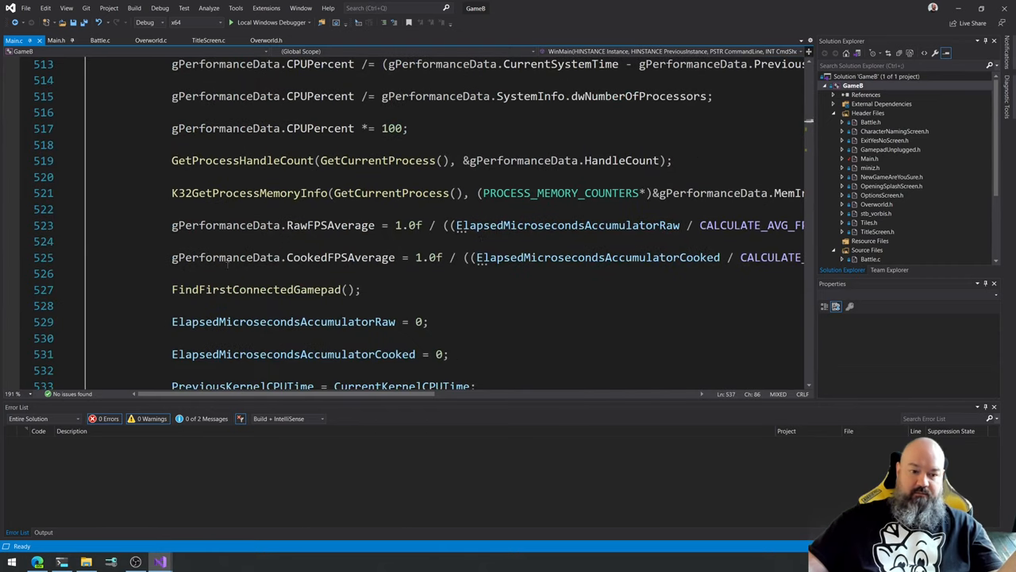
scroll("down", 3)
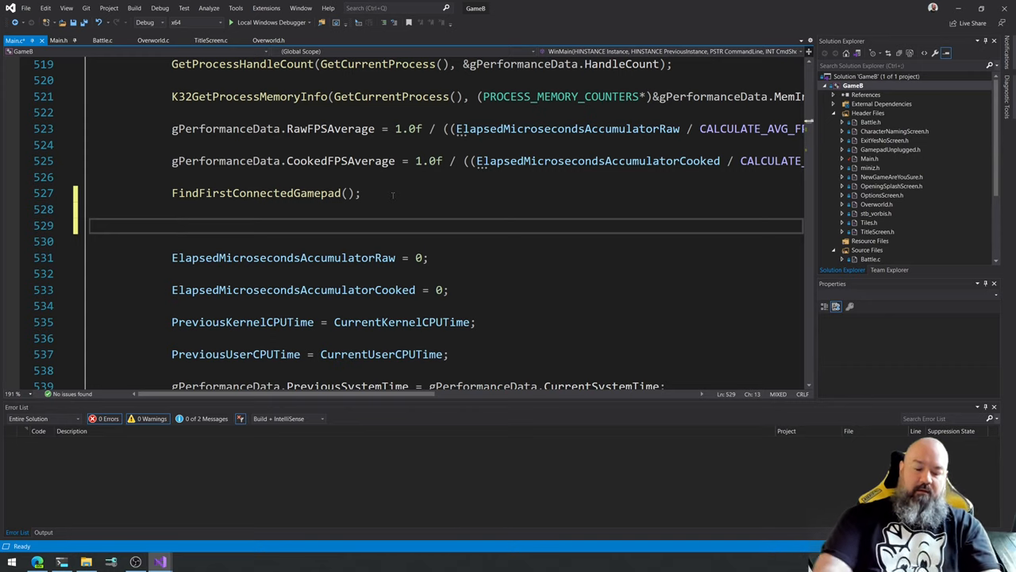
type("GetFileTi")
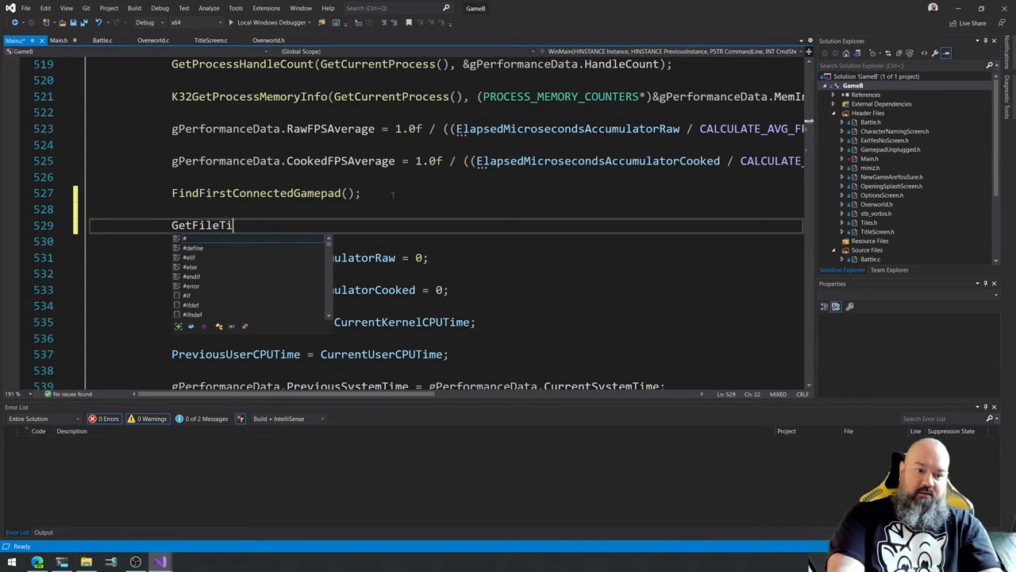
type("me")
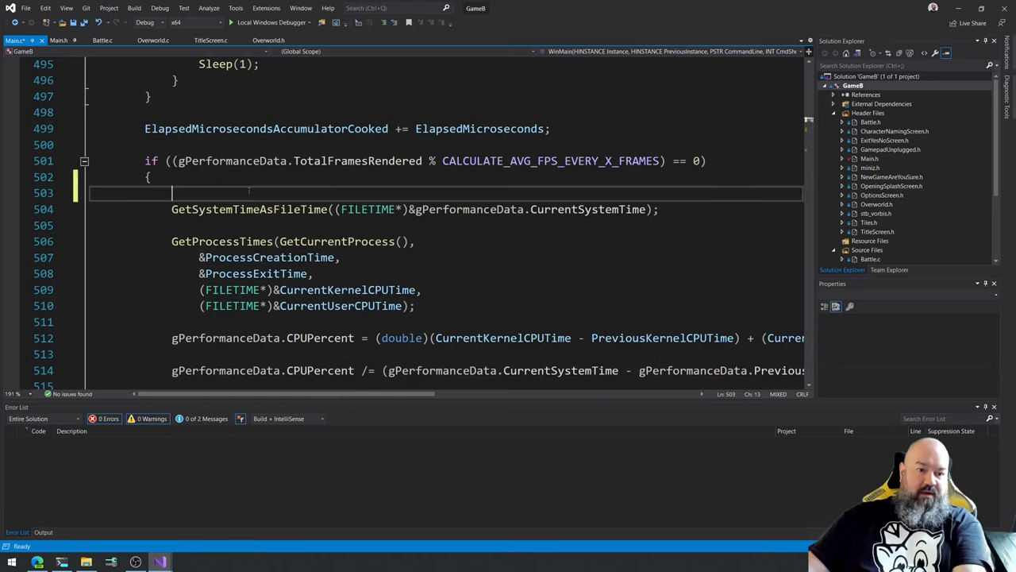
Declare HANDLE GameCodeFileHandle = INVALID_HANDLE_VALUE; at the top of the stats block.
type("HANDLE G")
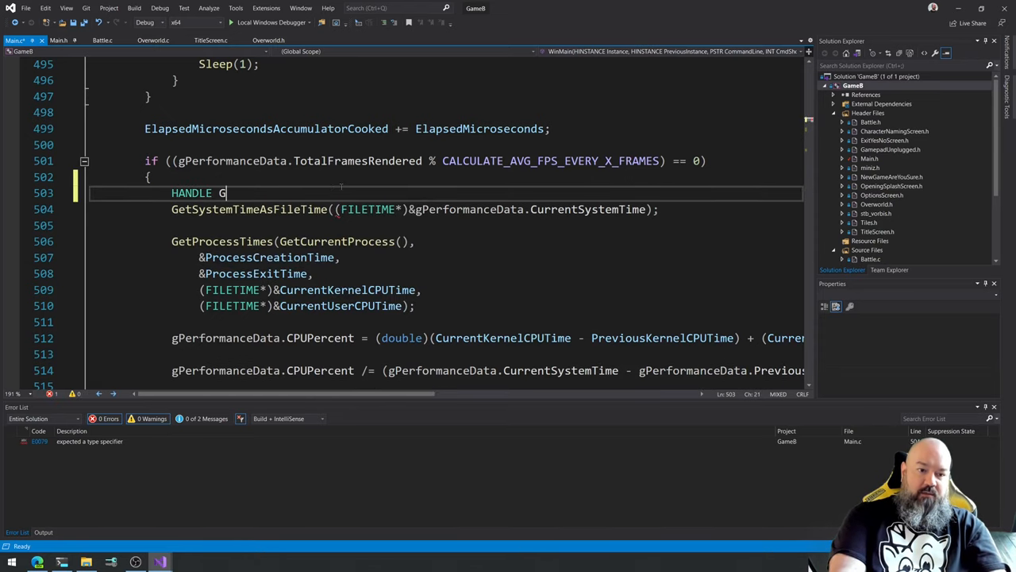
type("ameCodeFileHan")
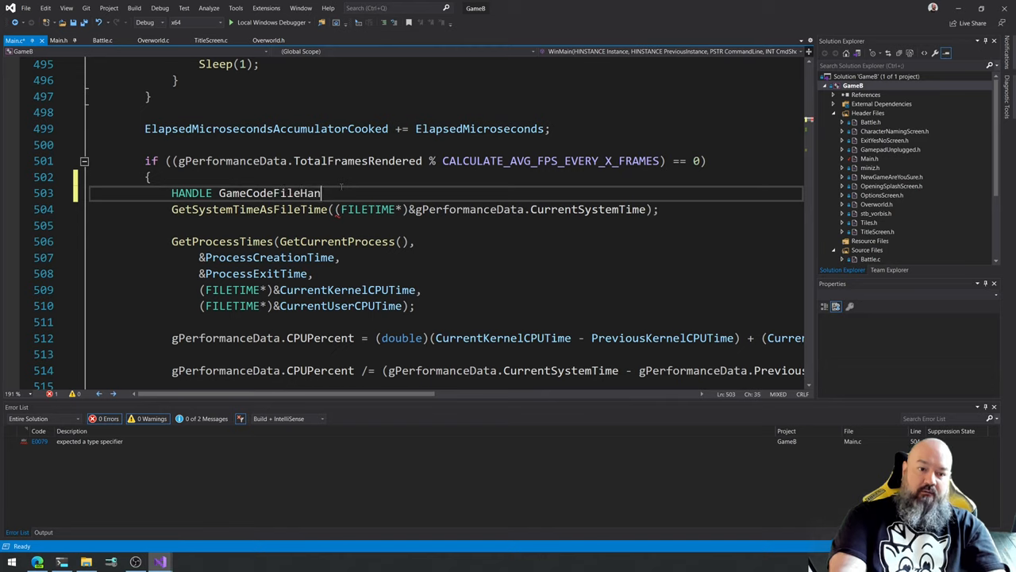
type("= INVALID")
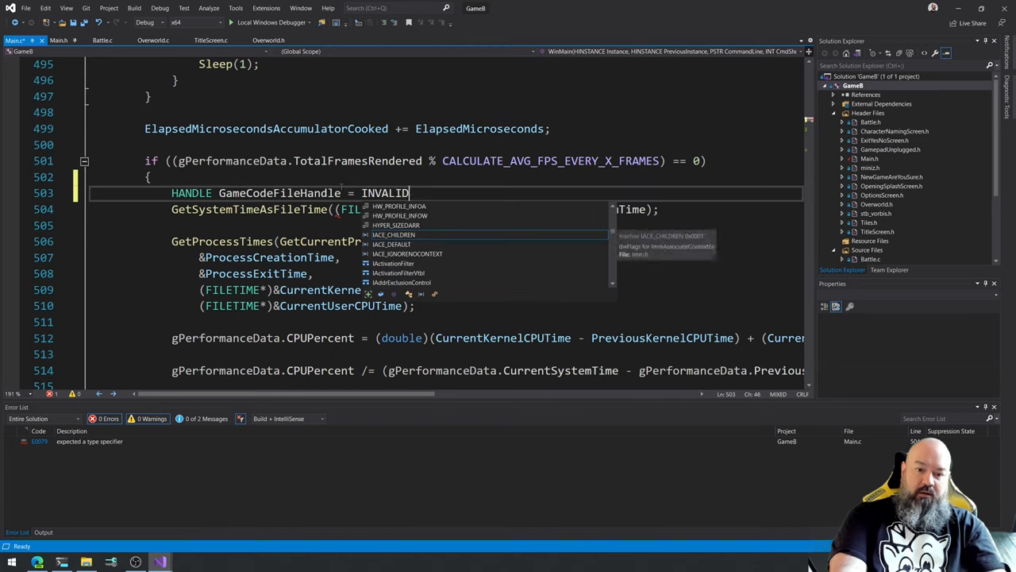
type("_HANDLE_VA")
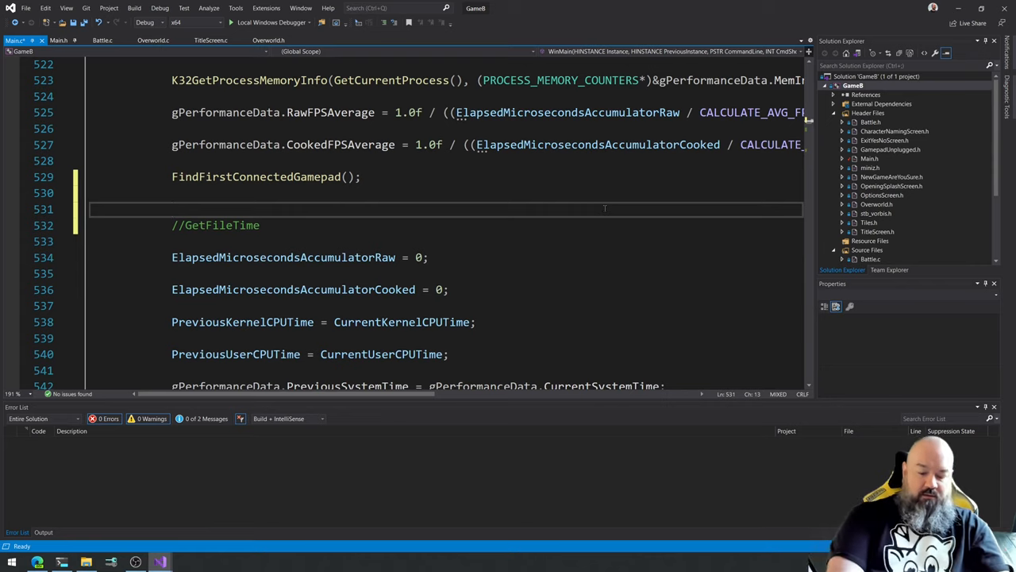
Begin GameCodeFileHandle = CreateFileA(GAME_CODE_MODULE, GENERIC_READ, ...
type("GameC")
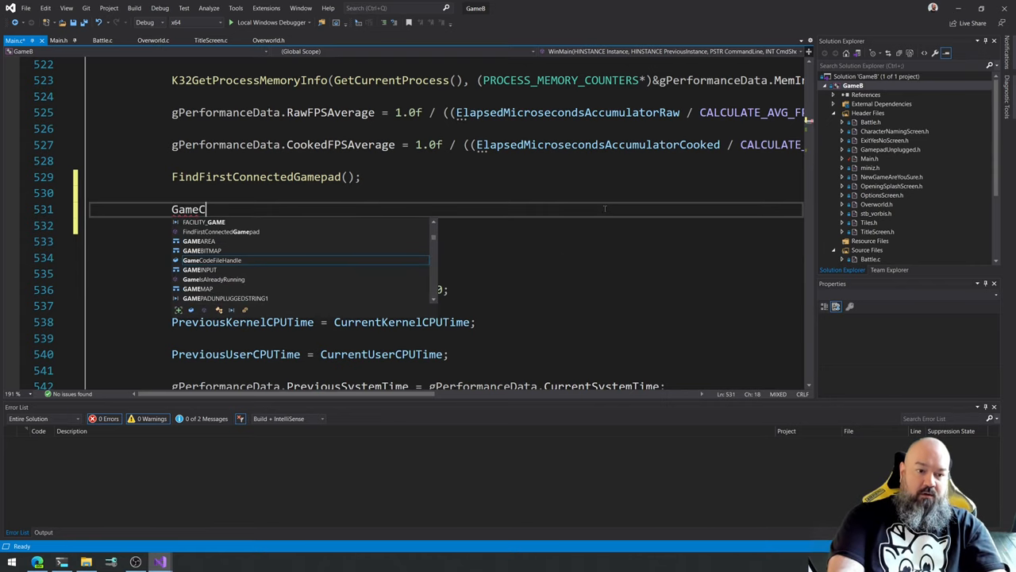
type("odeFileHandle =")
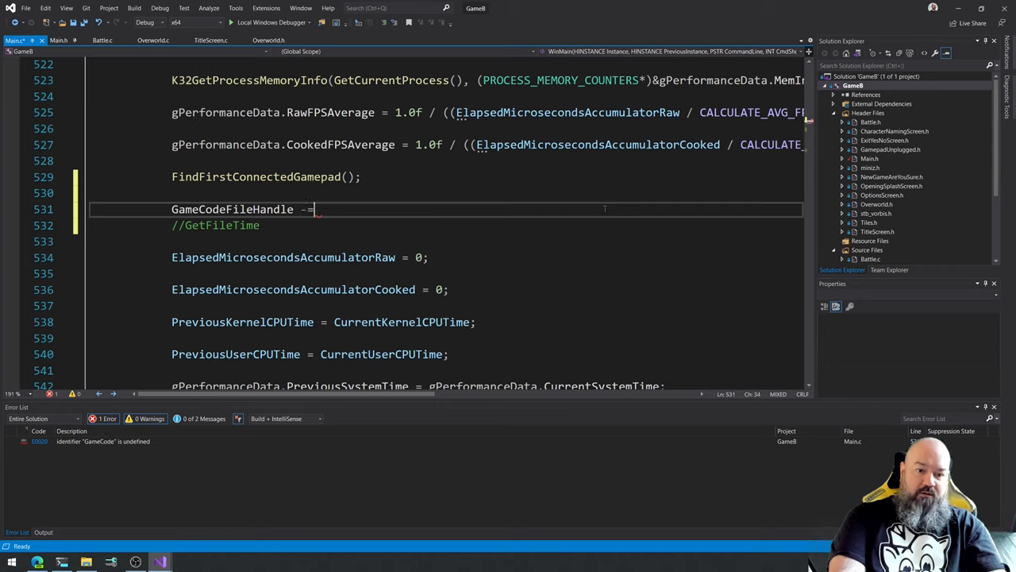
type("= CreateFi")
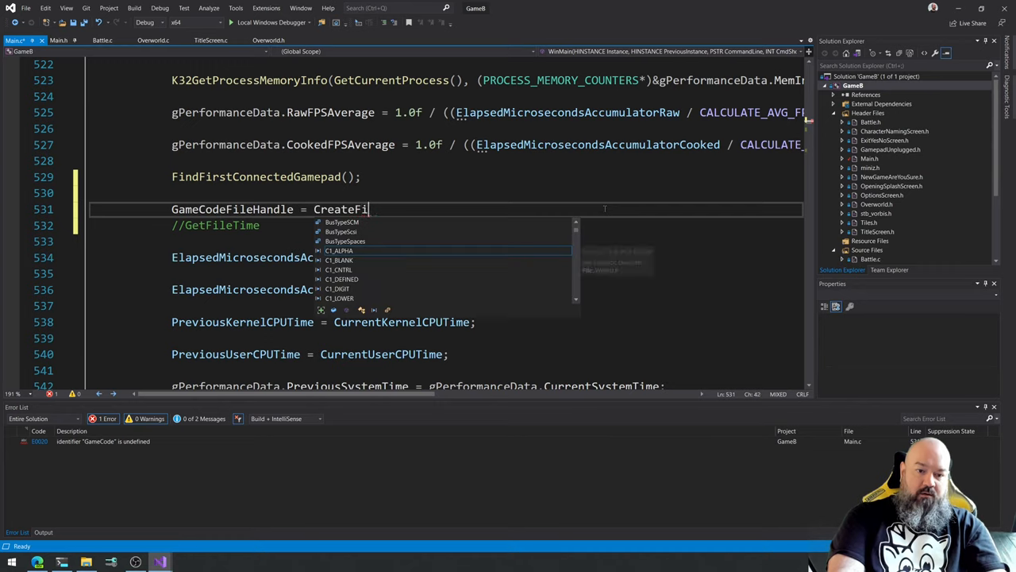
type("le")
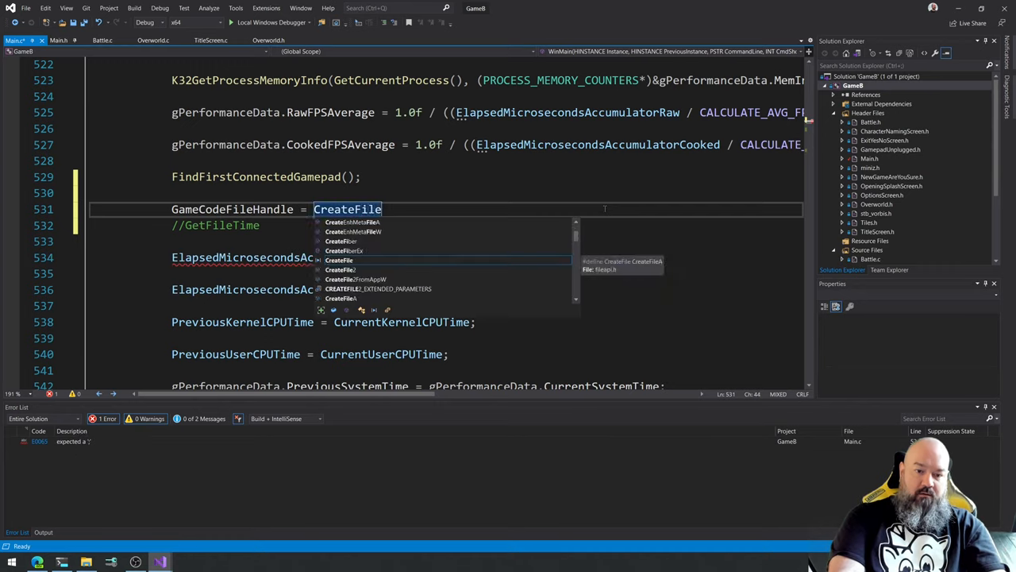
type("(")
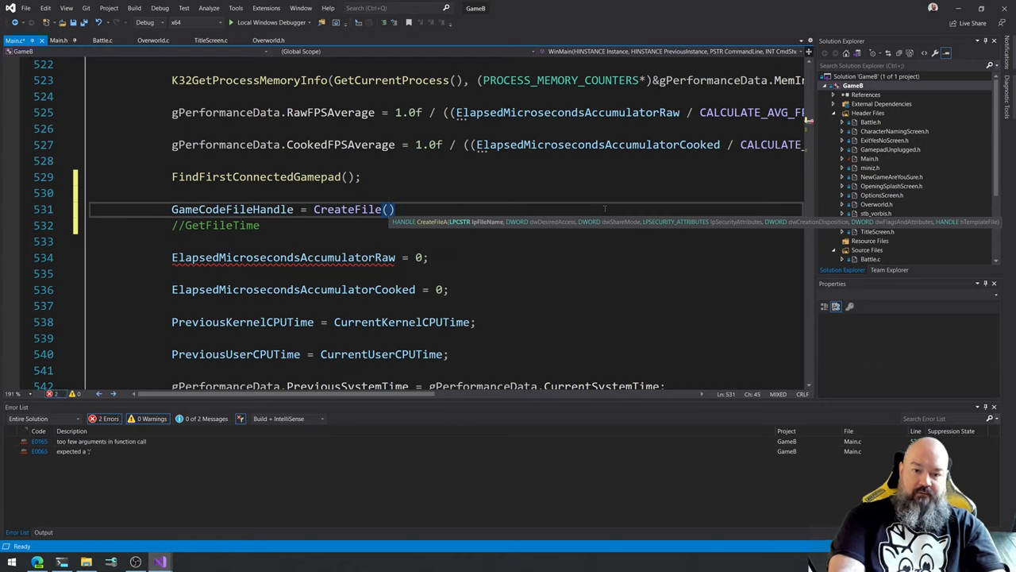
type("A")
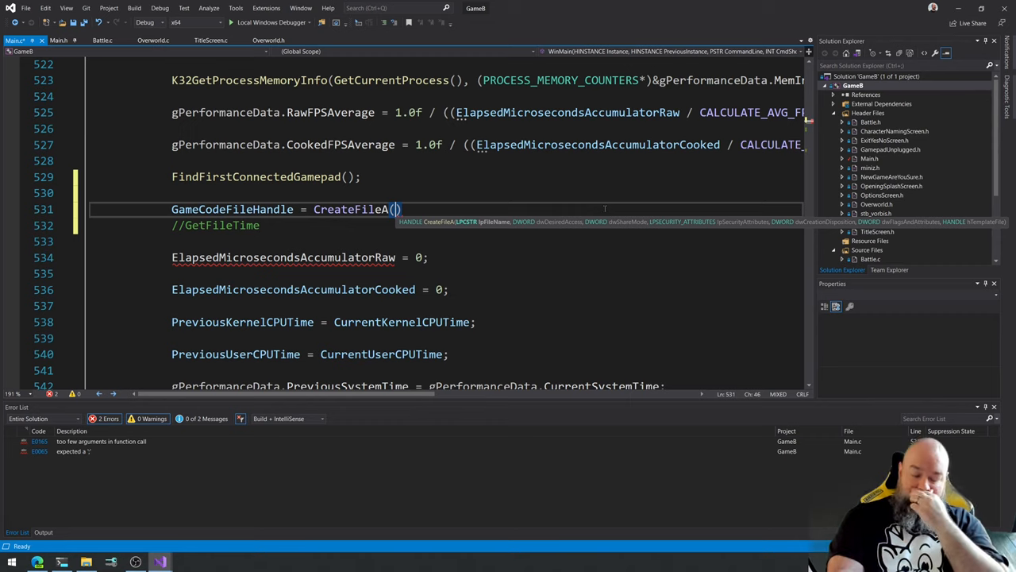
type("GAME_CODE_MODULE")
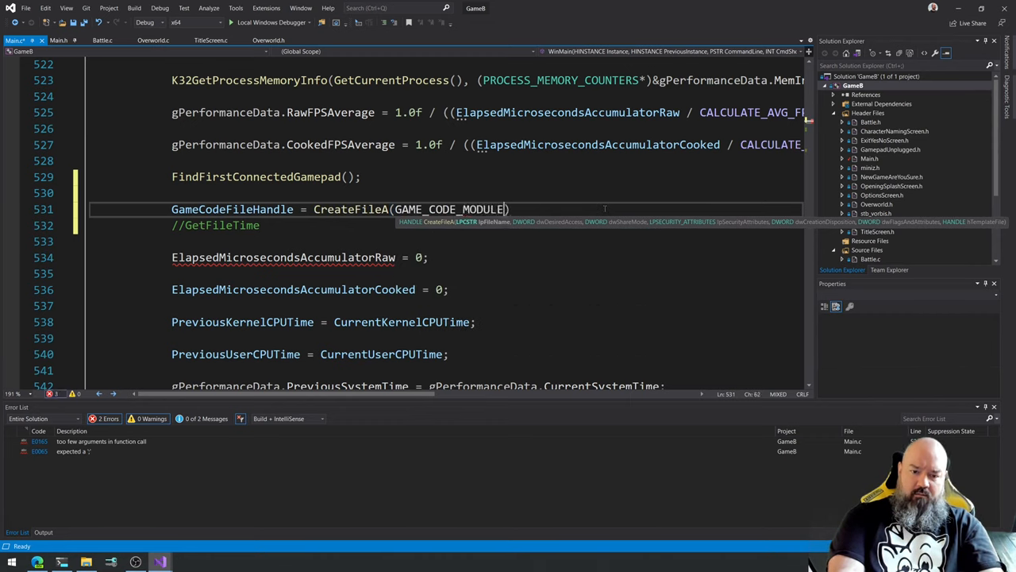
double_click(451, 210)
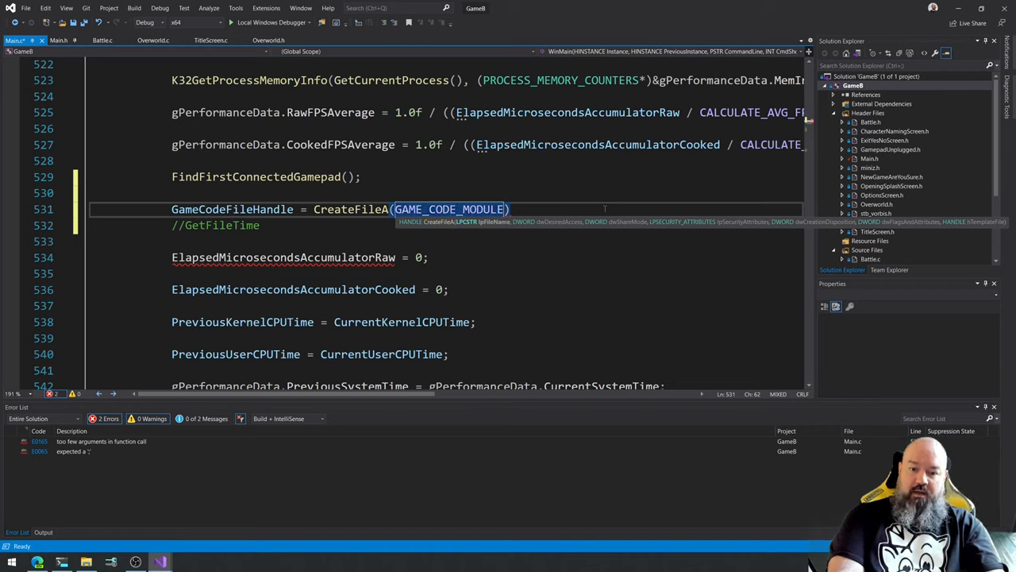
type(",")
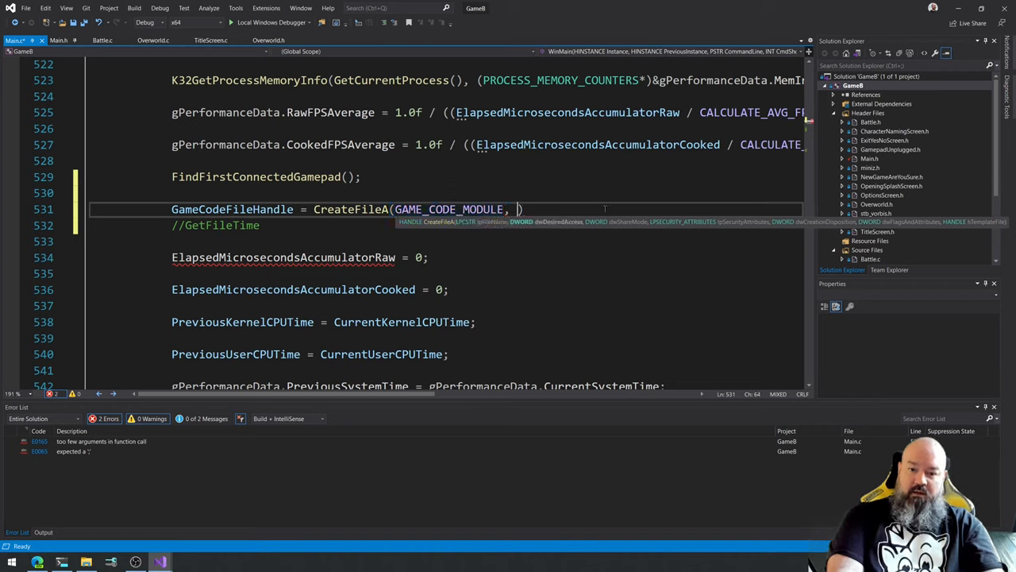
type("GENERIC_READ")
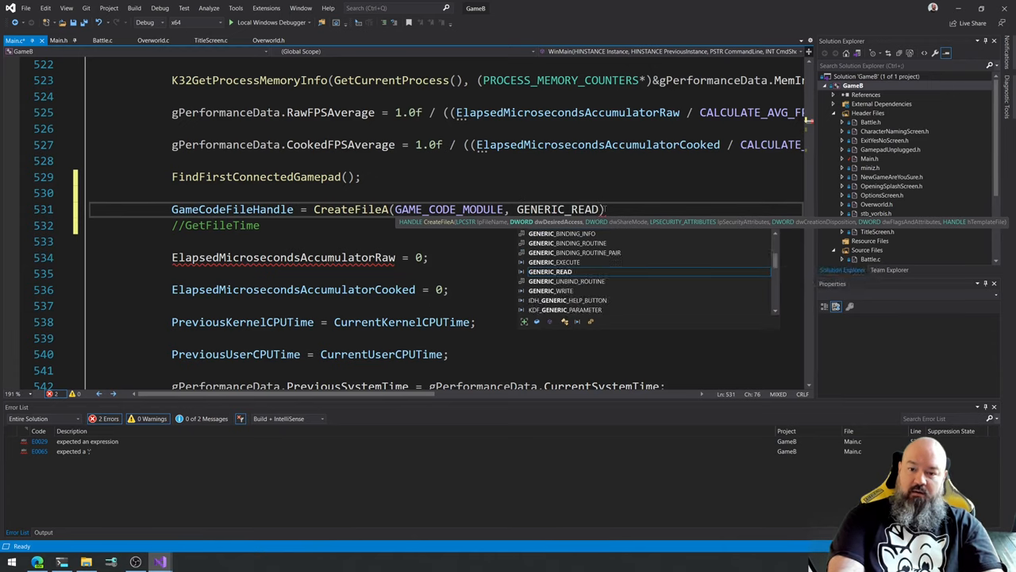
Pass FILE_SHARE_READ as the sharing mode, fixing a mistyped SHARE_MODE_READ, and start the next argument.
type(",")
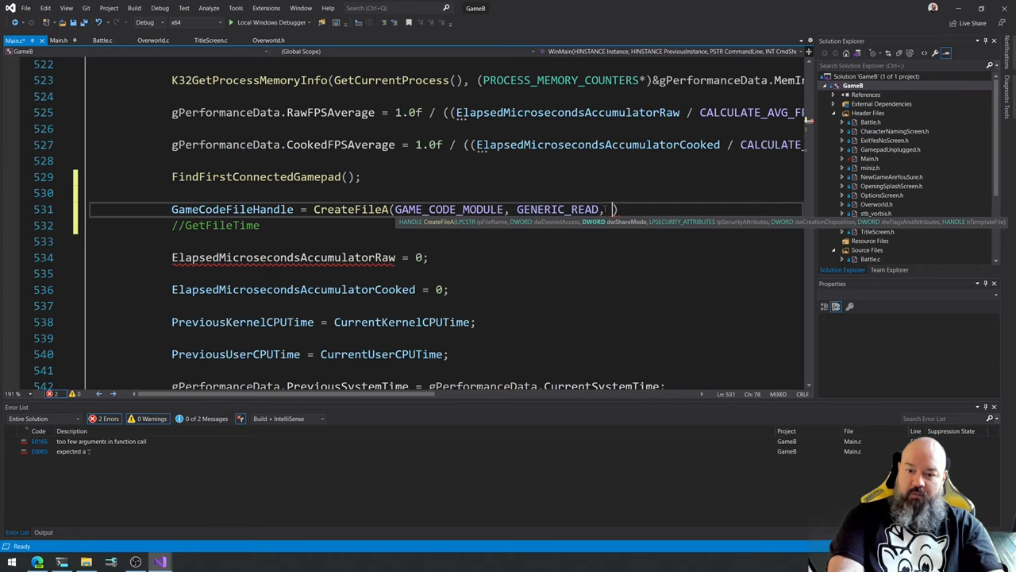
type("SHAR")
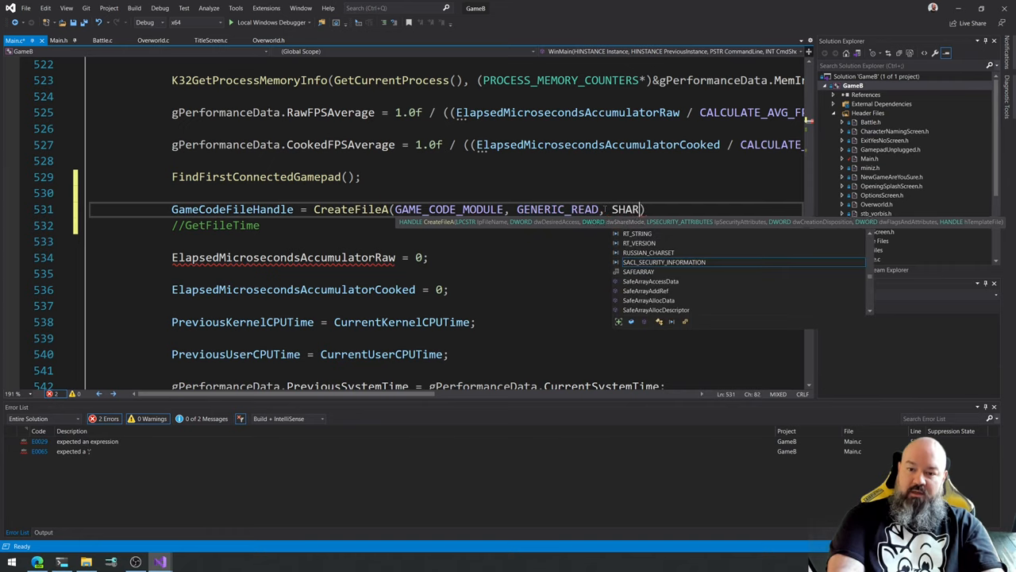
type("_MODE_")
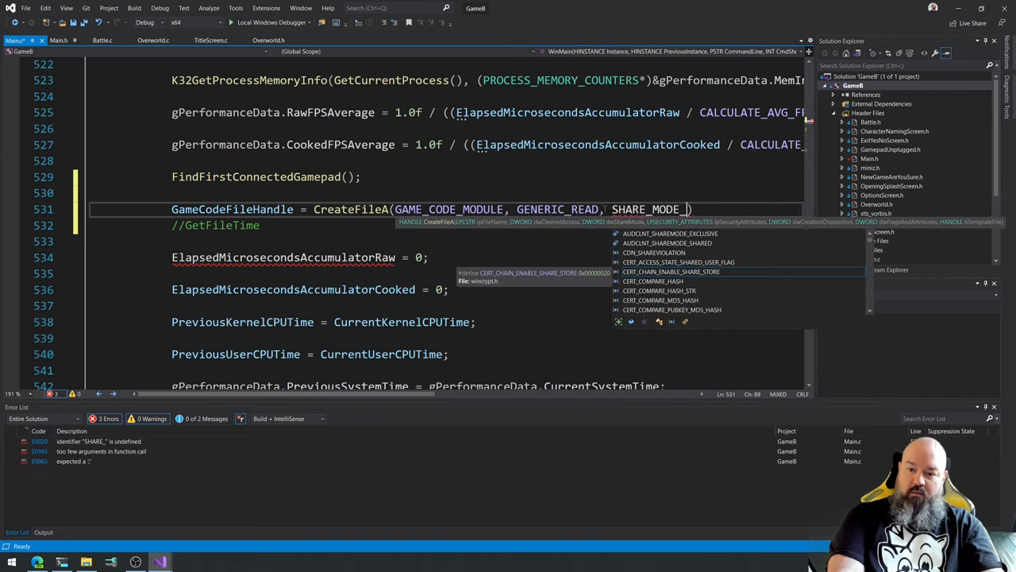
type("READ")
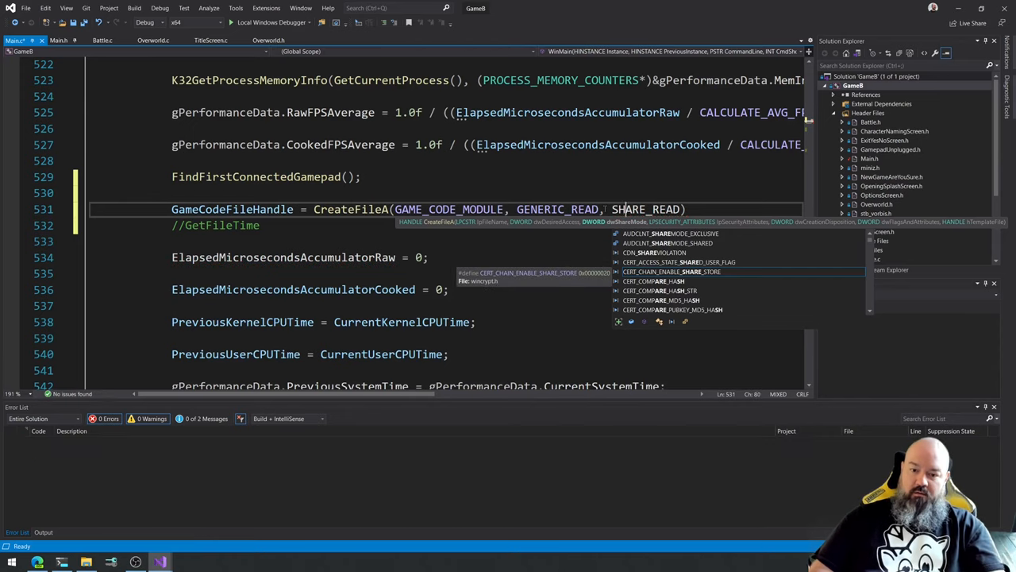
key("Backspace")
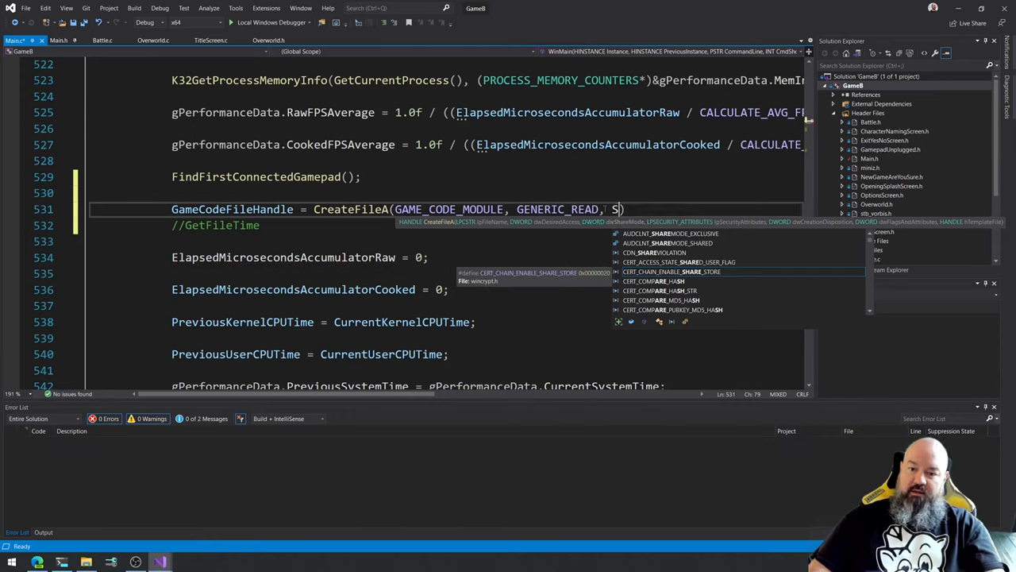
type("I")
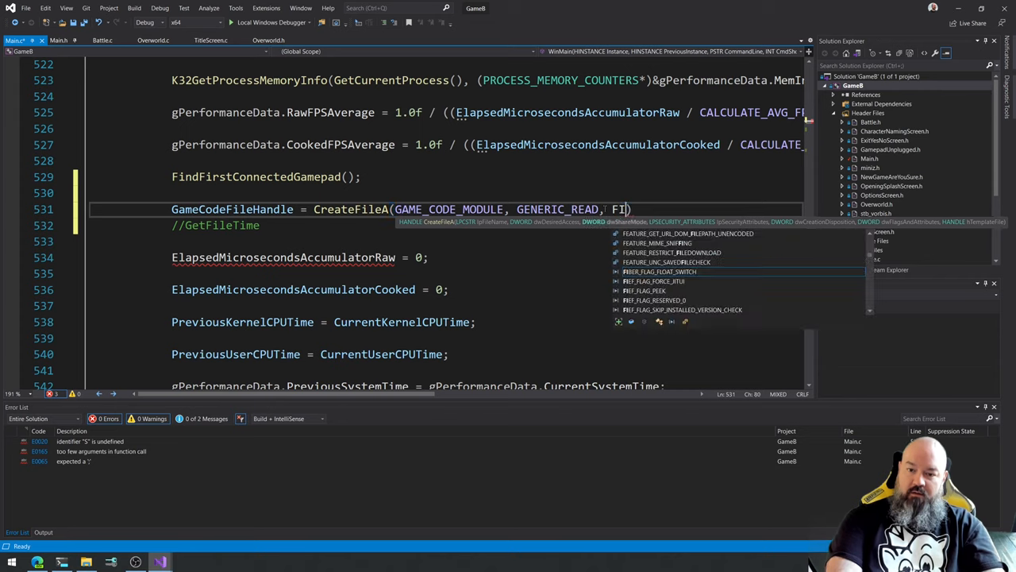
type("ILE_SHARE_")
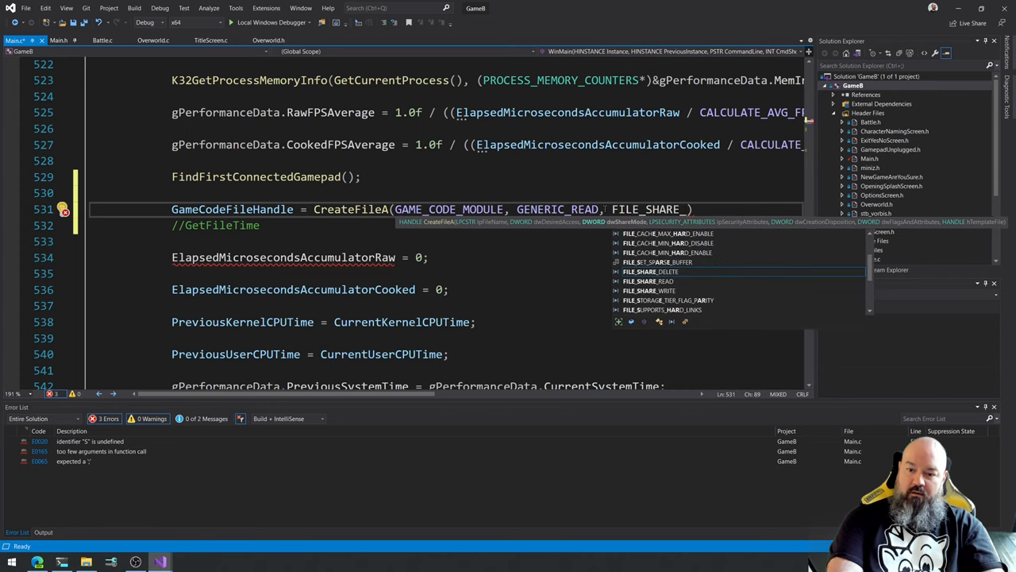
type("READ")
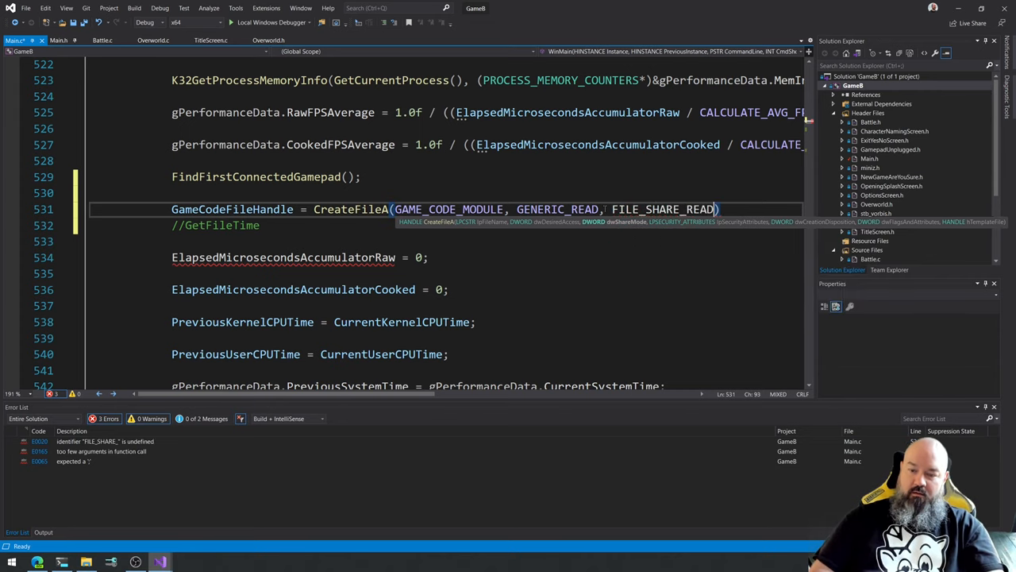
double_click(660, 209)
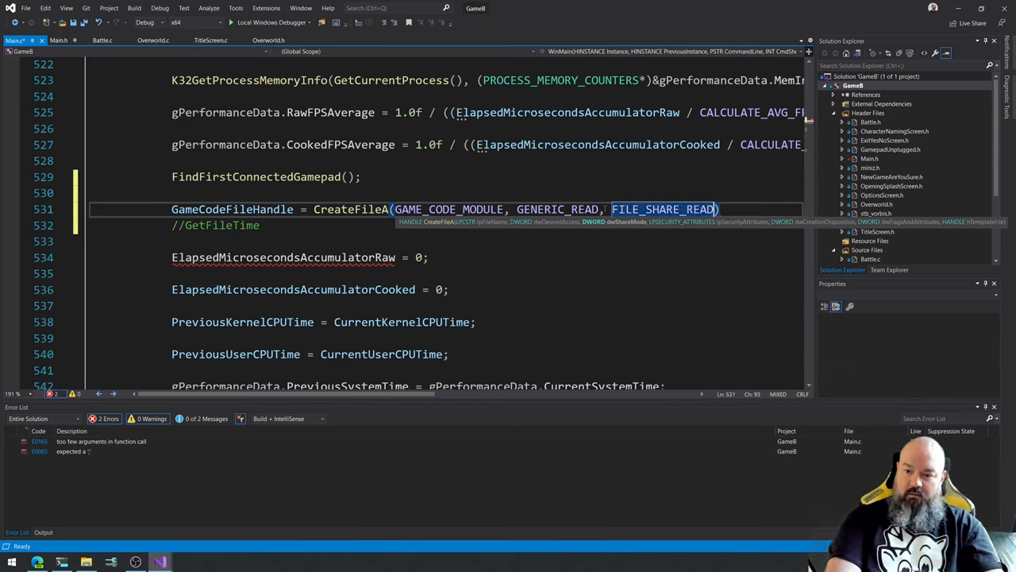
type(",")
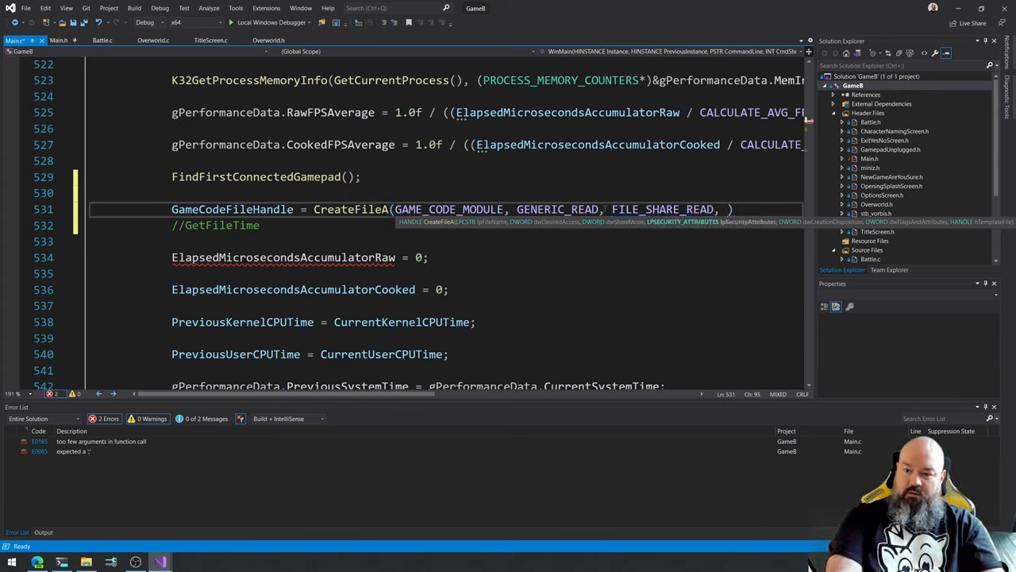
type("N")
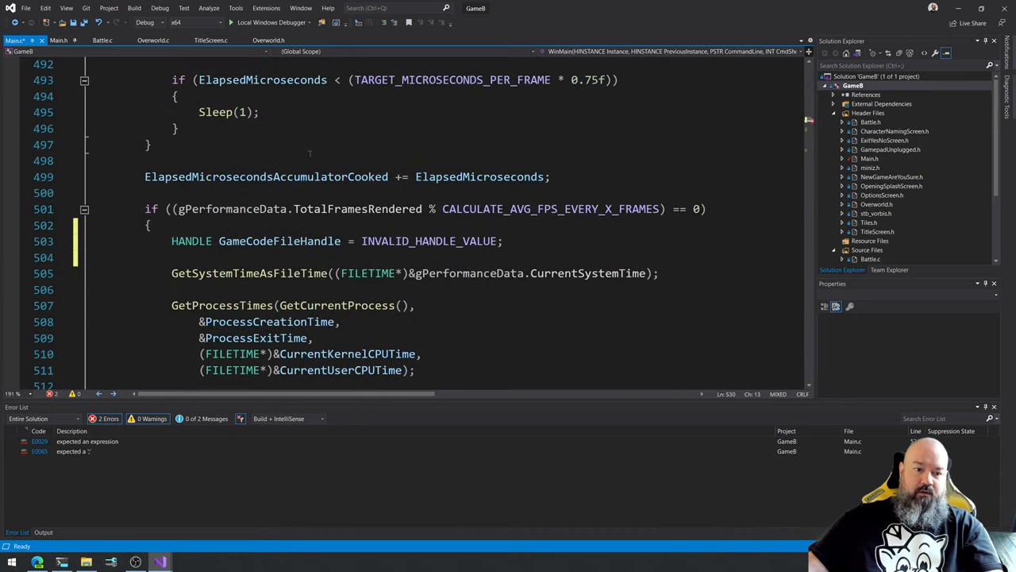
Declare DWORD FileOpenDisposition = 0; below the GameCodeFileHandle declaration.
type("D")
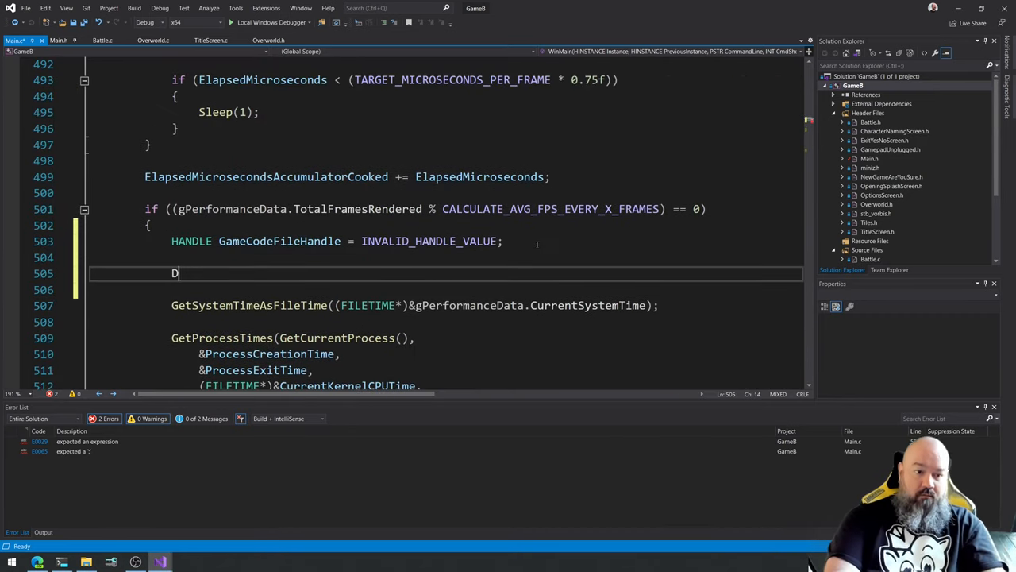
type("WORD Fi")
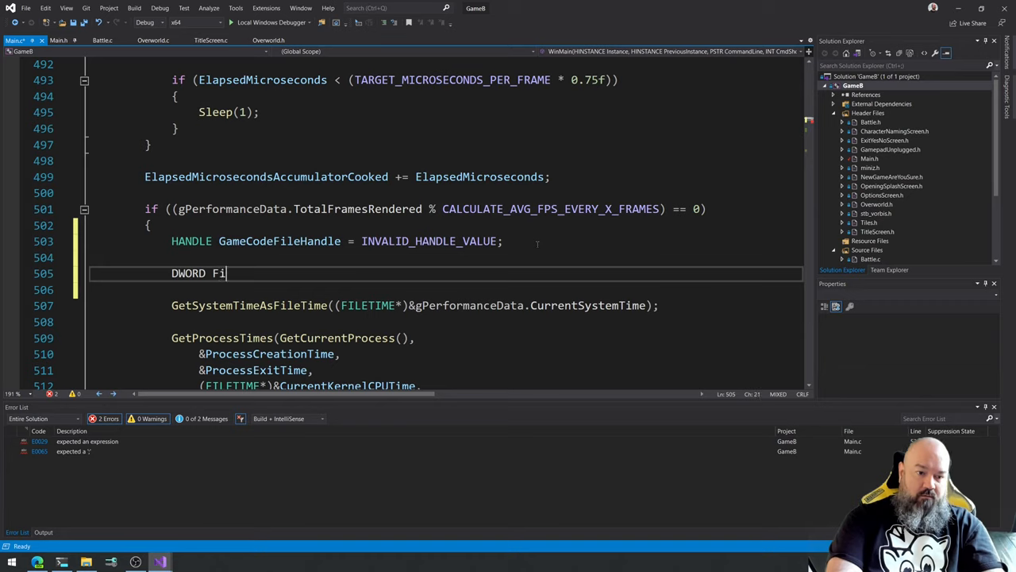
type("leDisp")
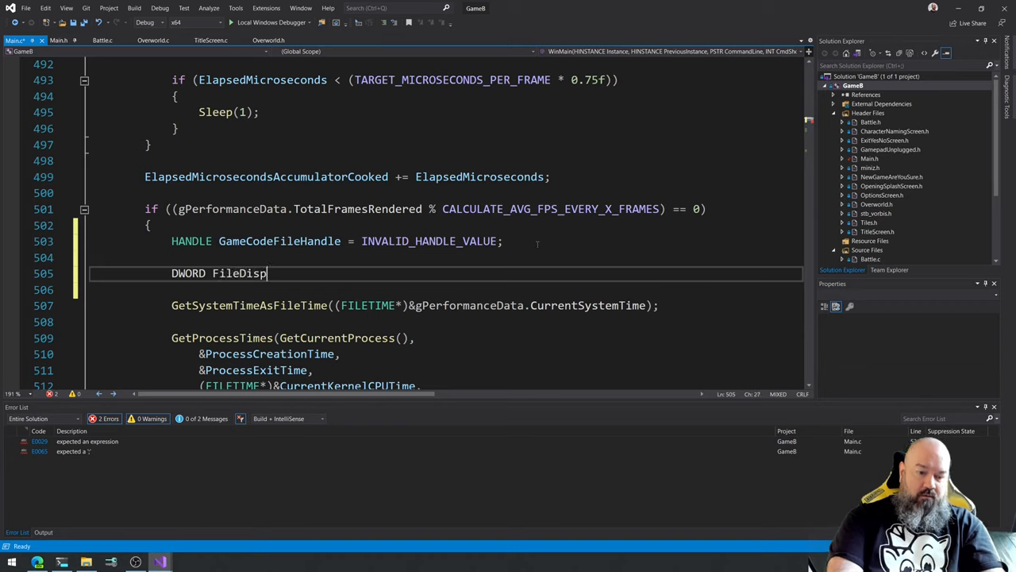
key("BackSpace")
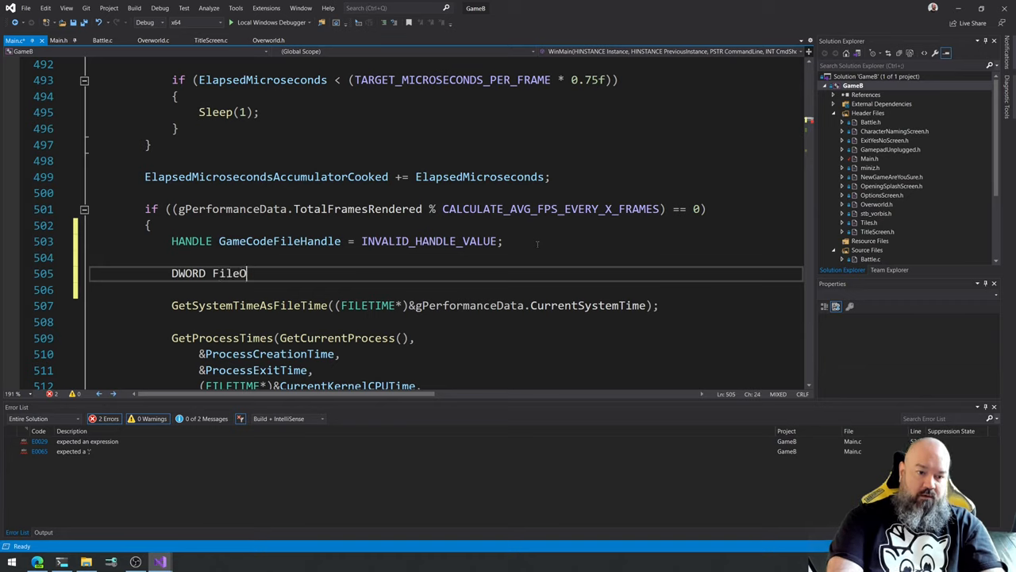
type("penDispos")
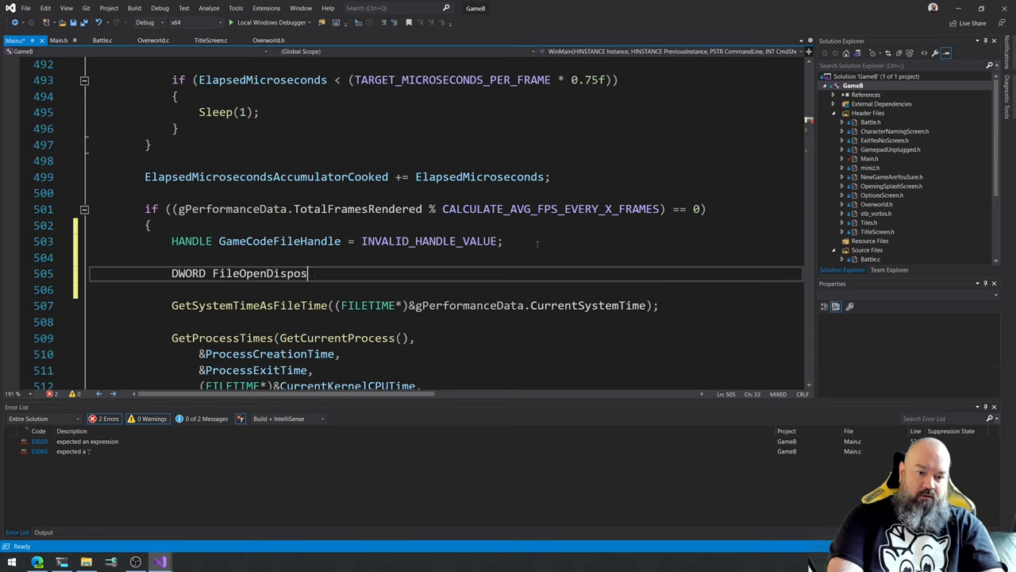
type("ition = 0p")
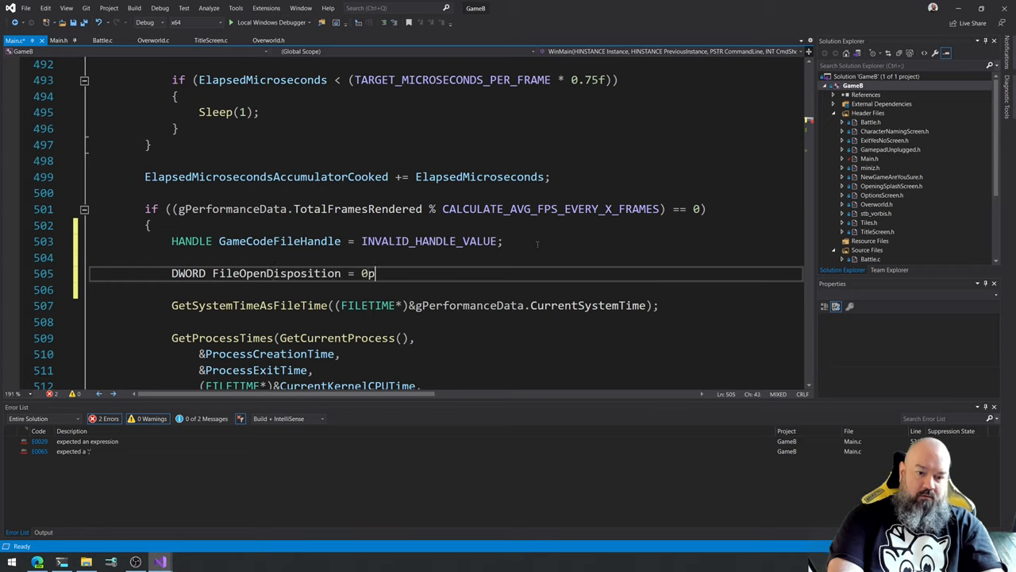
type(";")
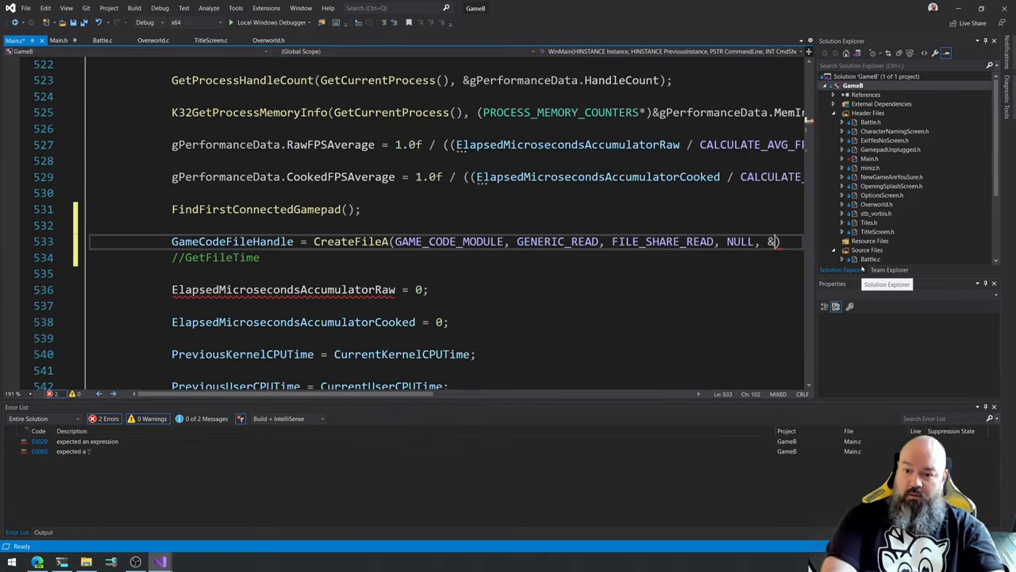
Finish the CreateFileA call with &FileOpenDisposition, 0 and NULL so the error list clears.
type("FileOpenDisposition, 0,")
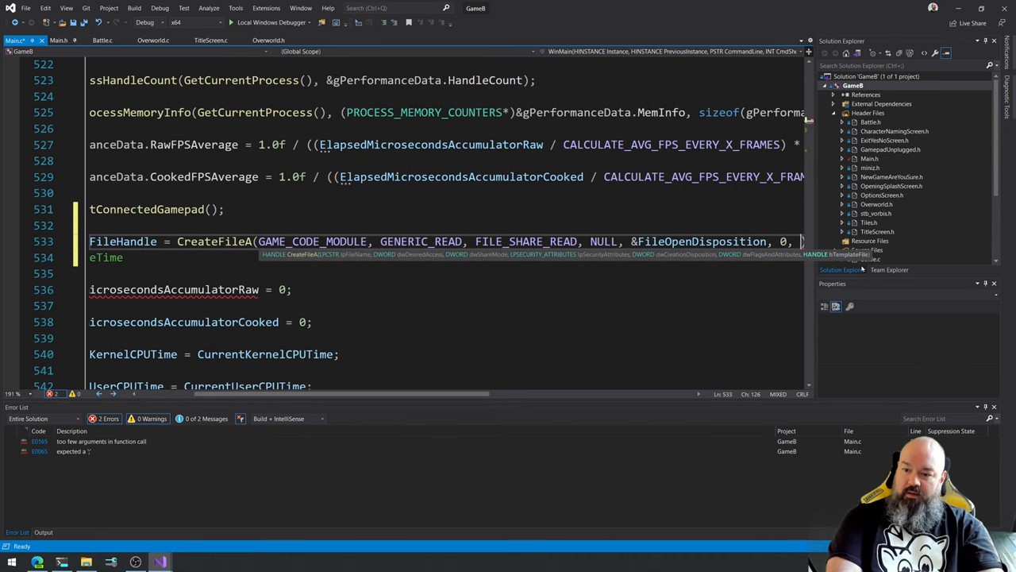
type("NULL")
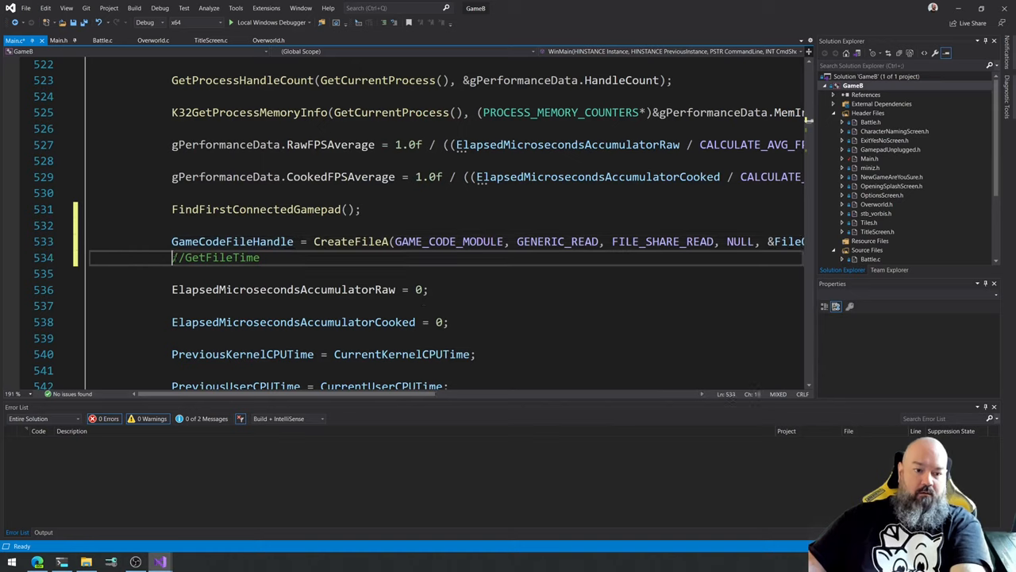
key("Enter")
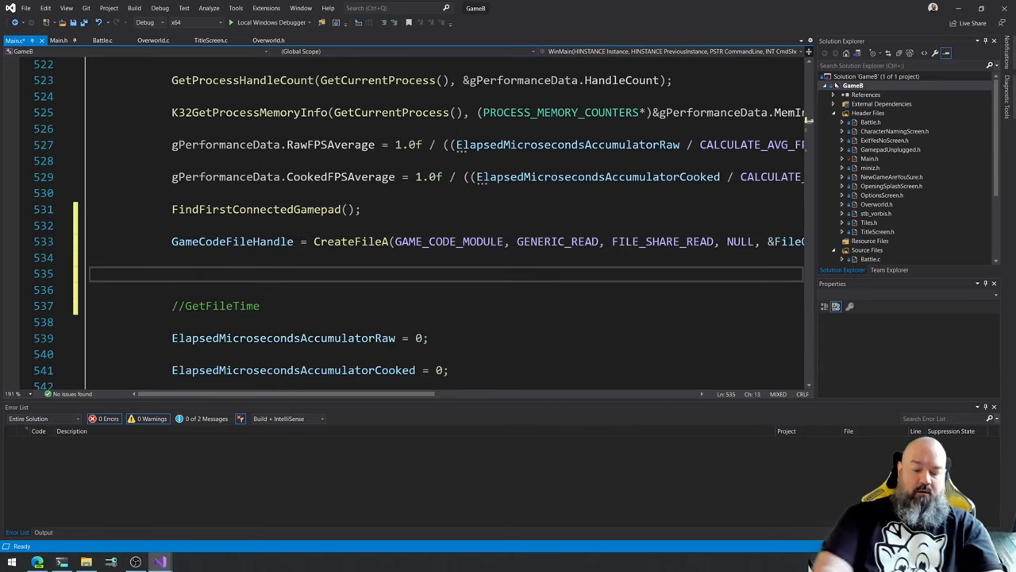
Add if (GameCodeFileHandle == INVALID_HANDLE_VALUE) with an else block below CreateFileA.
type("i")
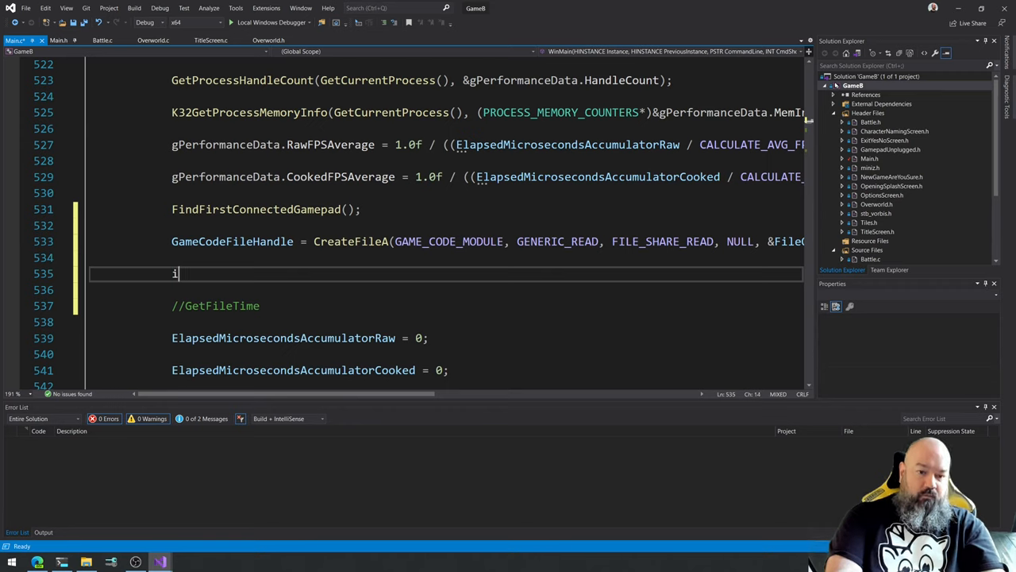
type("f (GameCode")
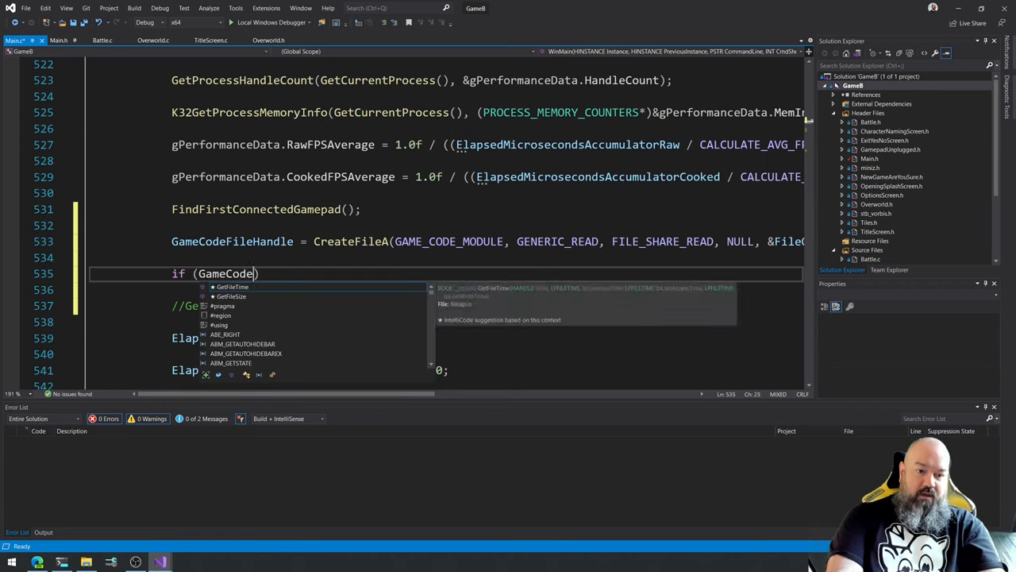
type("FileHandle =")
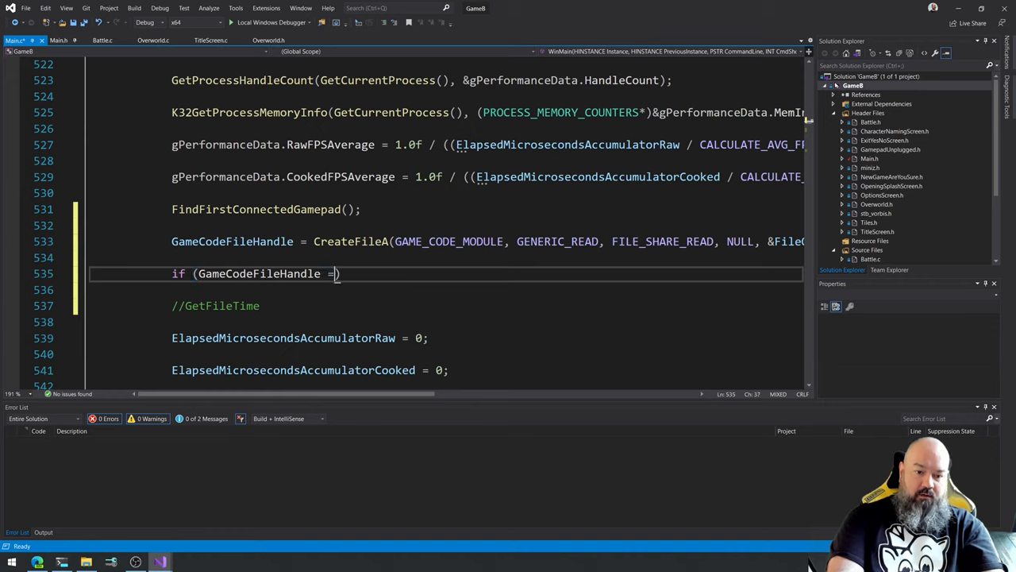
type("= INVALID_")
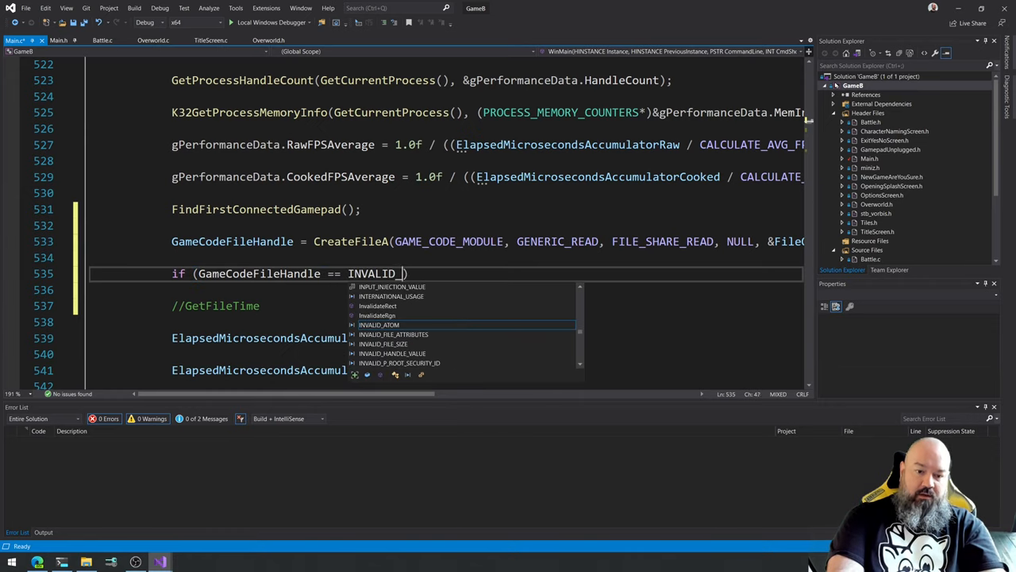
type("HANDLE_VALUE")
type("}")
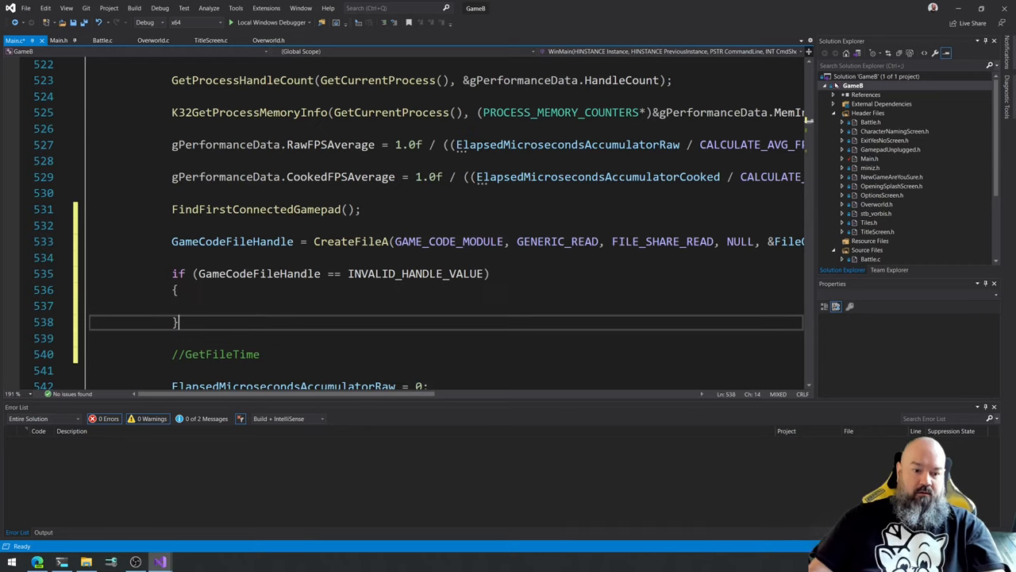
type("else")
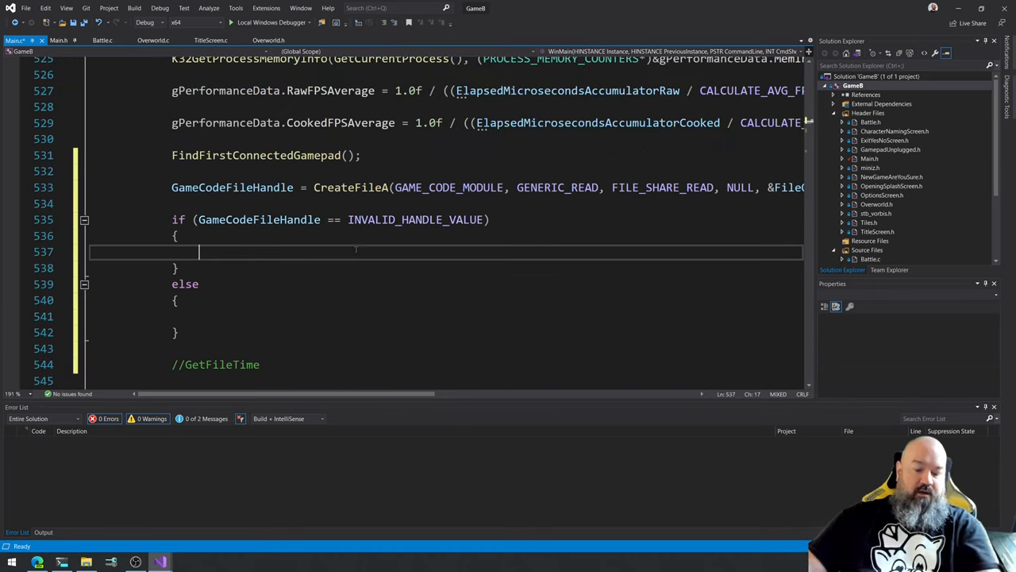
Start LogMessageA(LL_WARNING, "[%s]", __FUNCTION__); in the invalid-handle branch.
type("LogMessage")
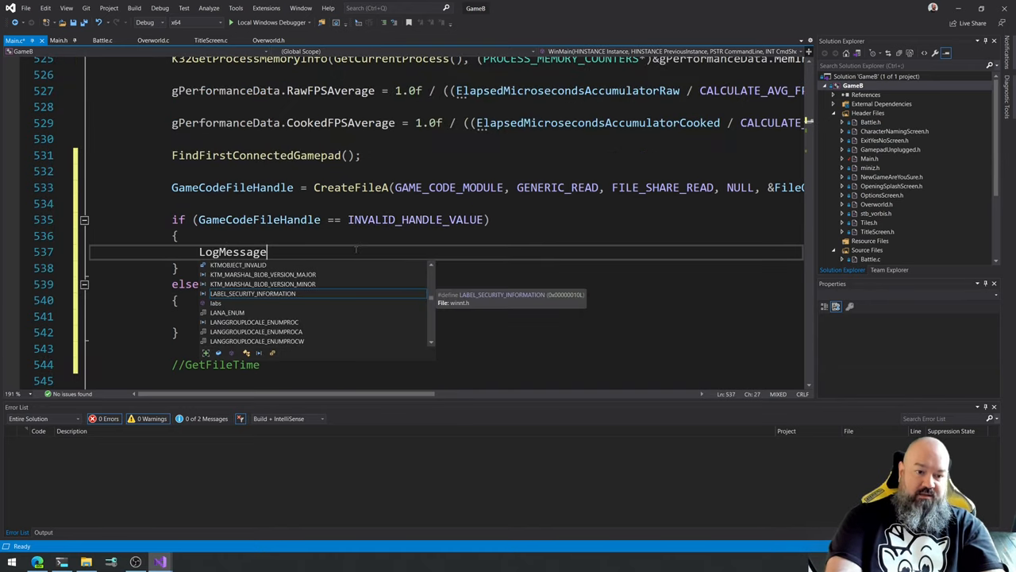
type("A(")
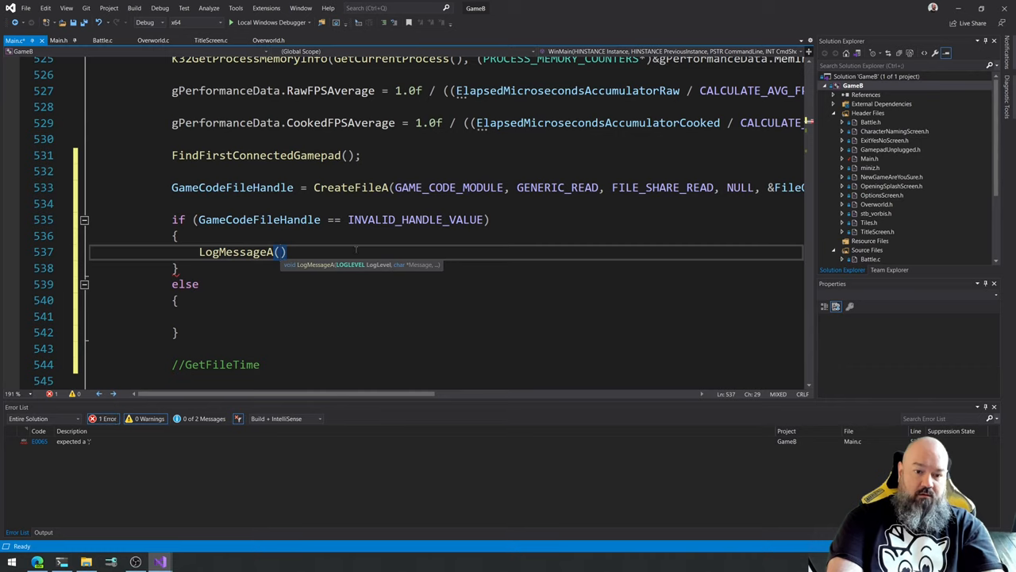
type("LL_WARNING,")
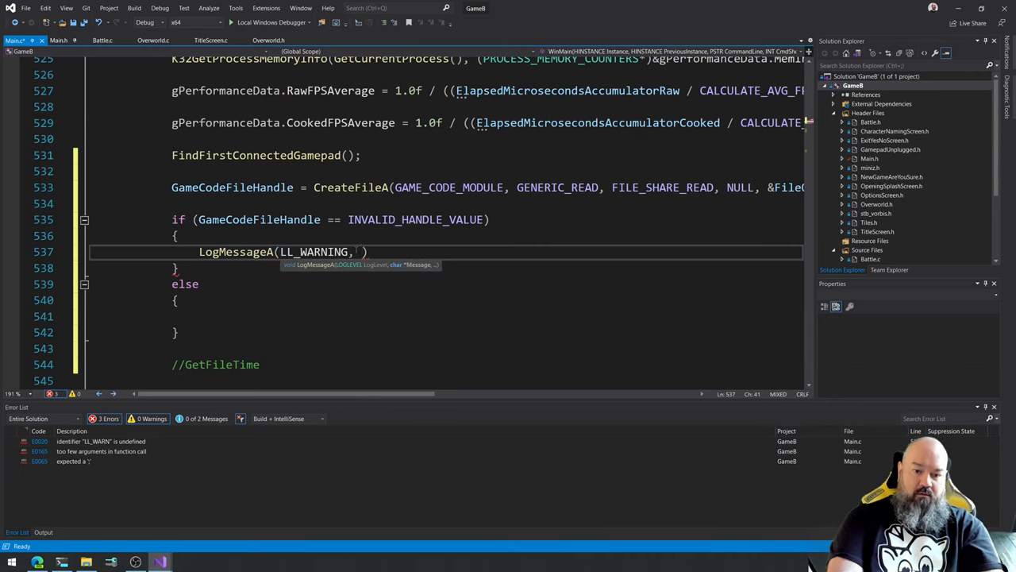
type("\"\"")
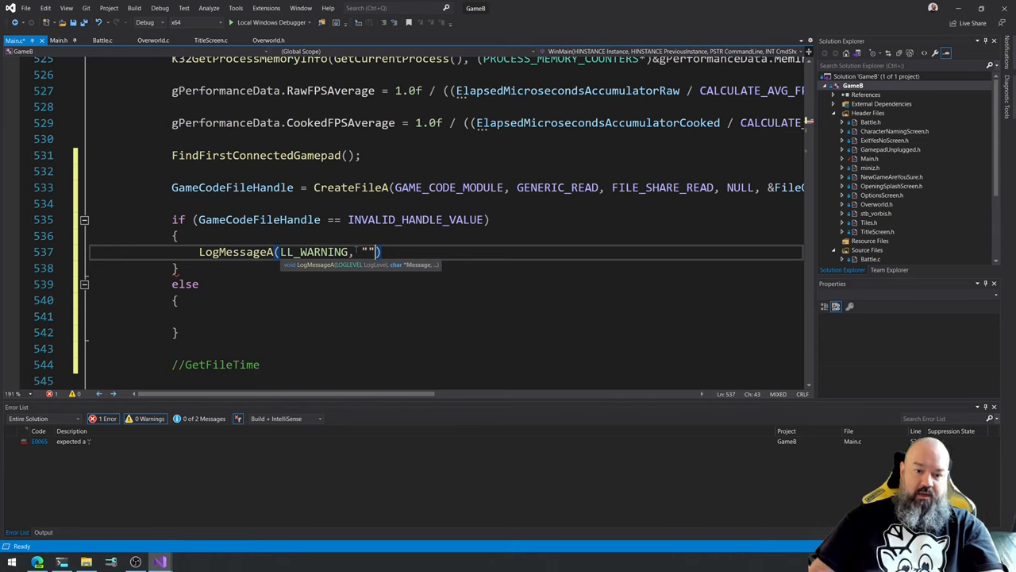
type(";")
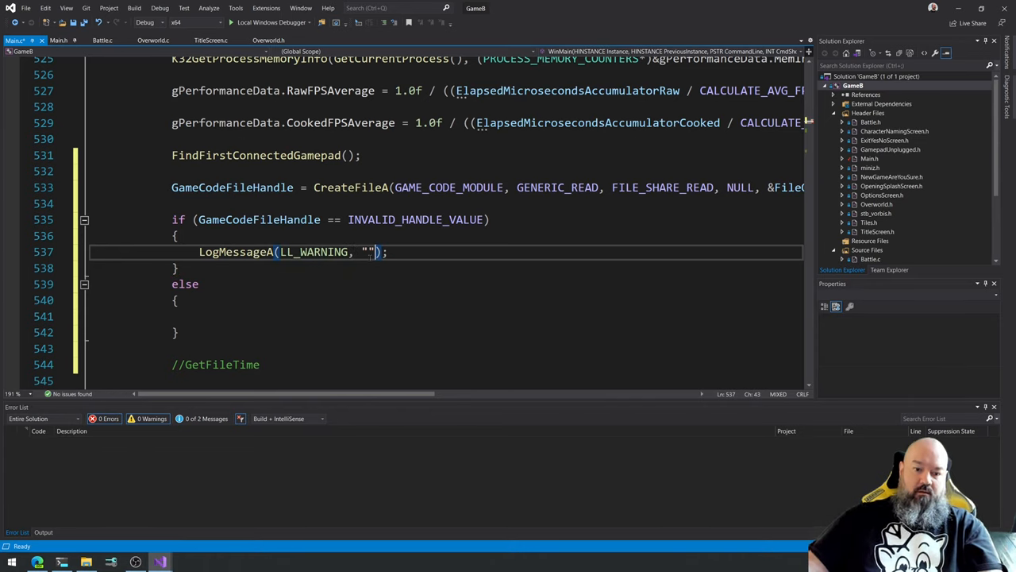
type("[]")
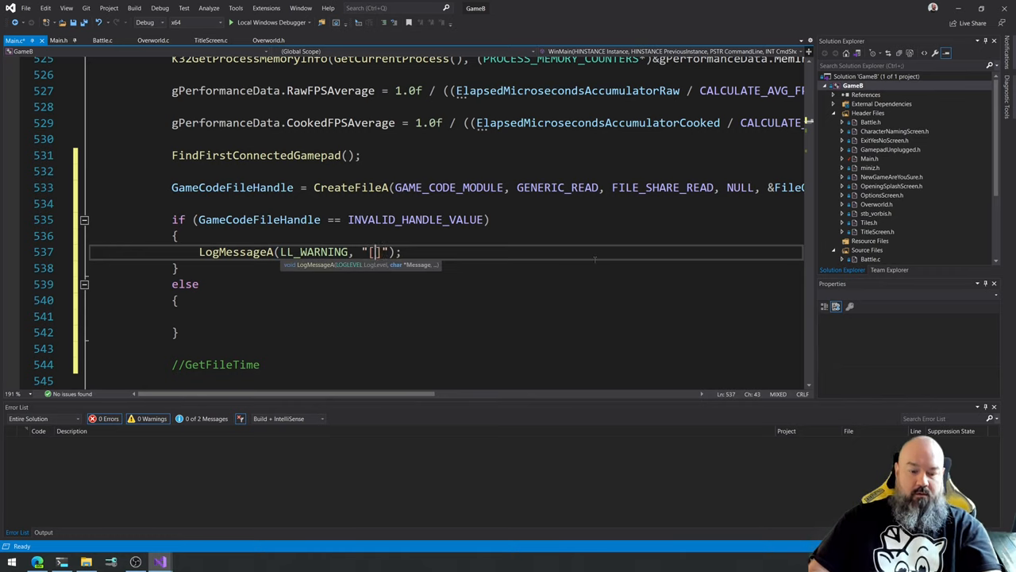
type("%s")
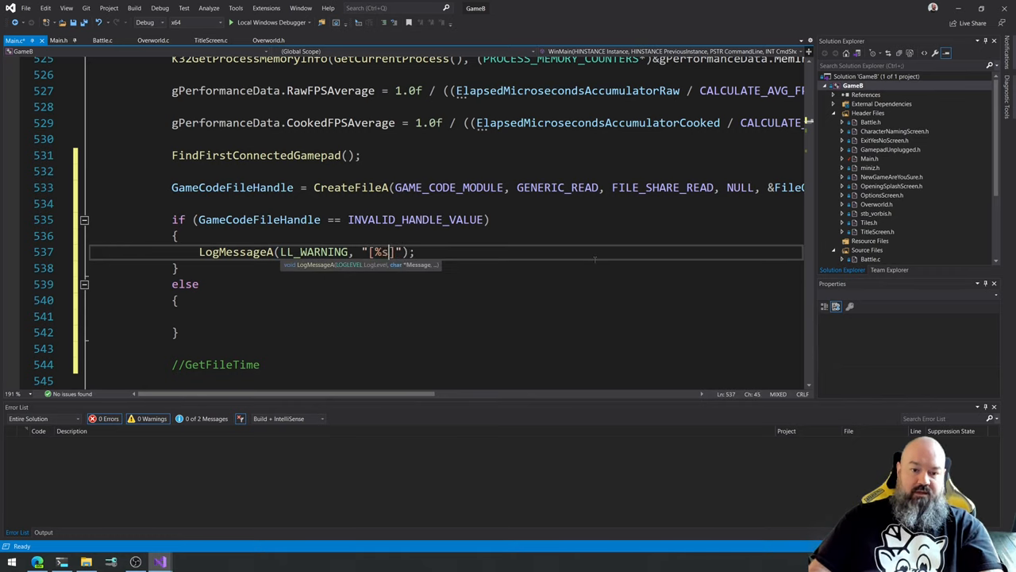
type(",")
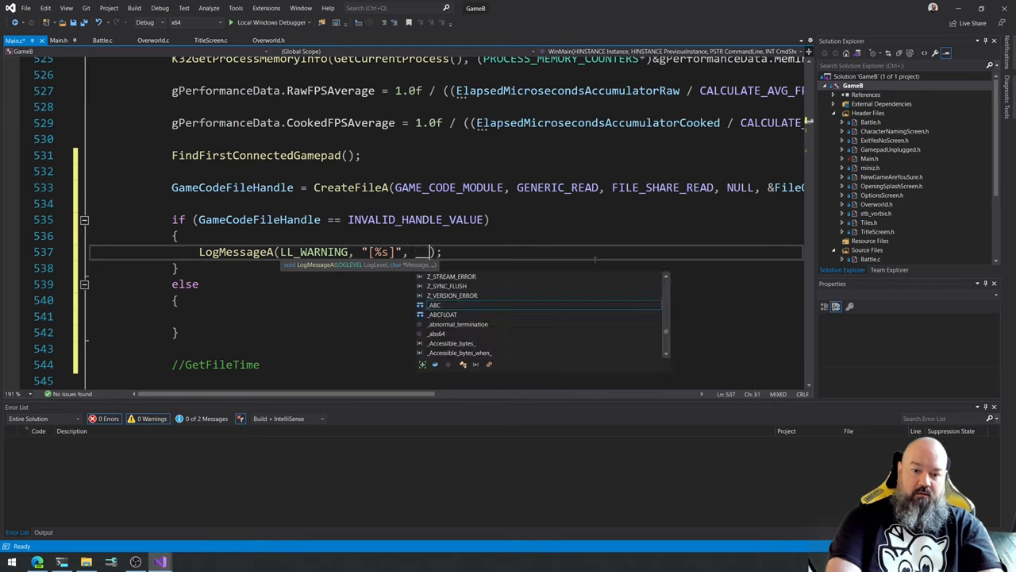
type("__FUNCTION")
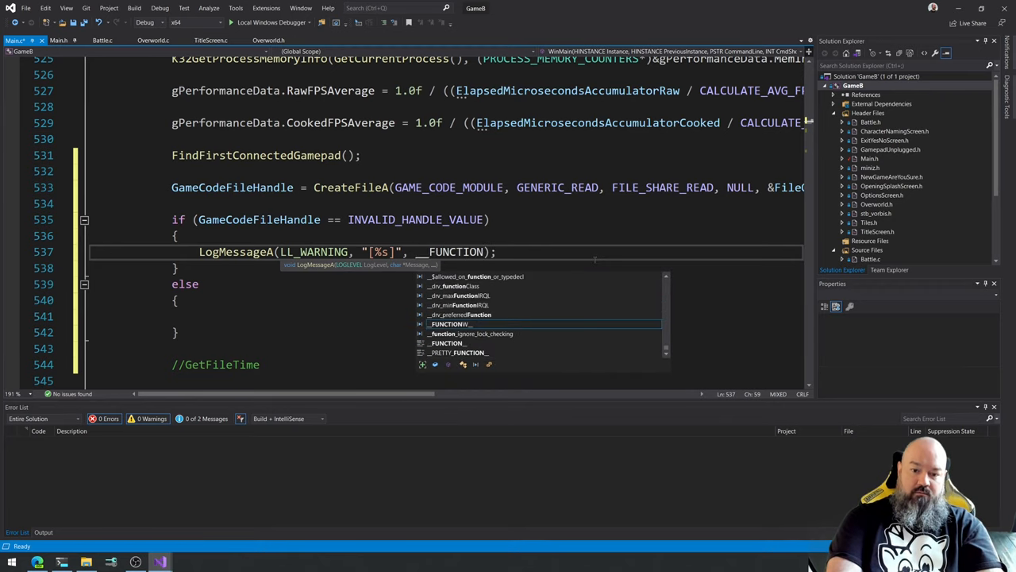
type("__")
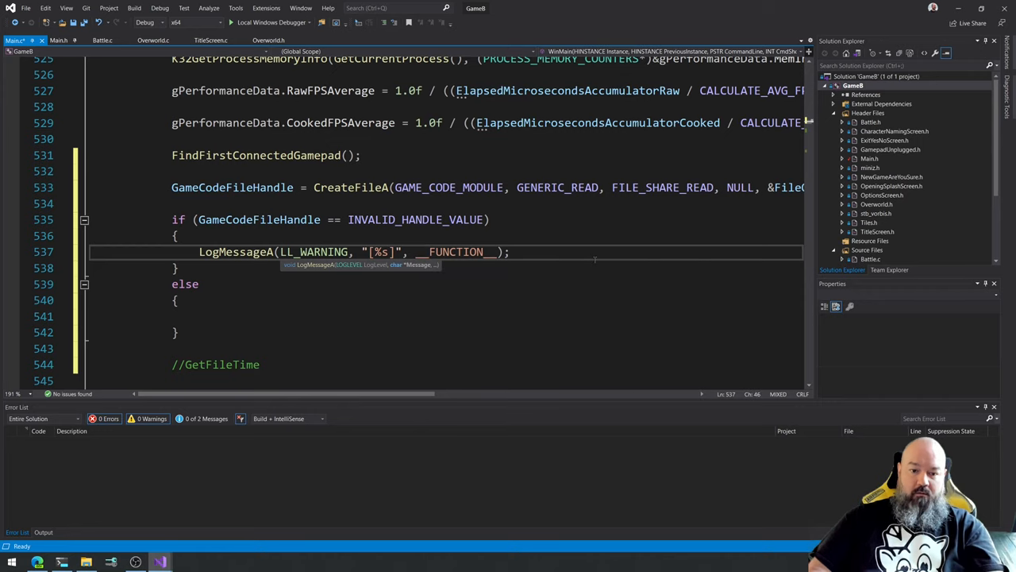
Complete the message "Failed to load game code module! Error 0x%08lx" with GetLastError().
type("\" \"")
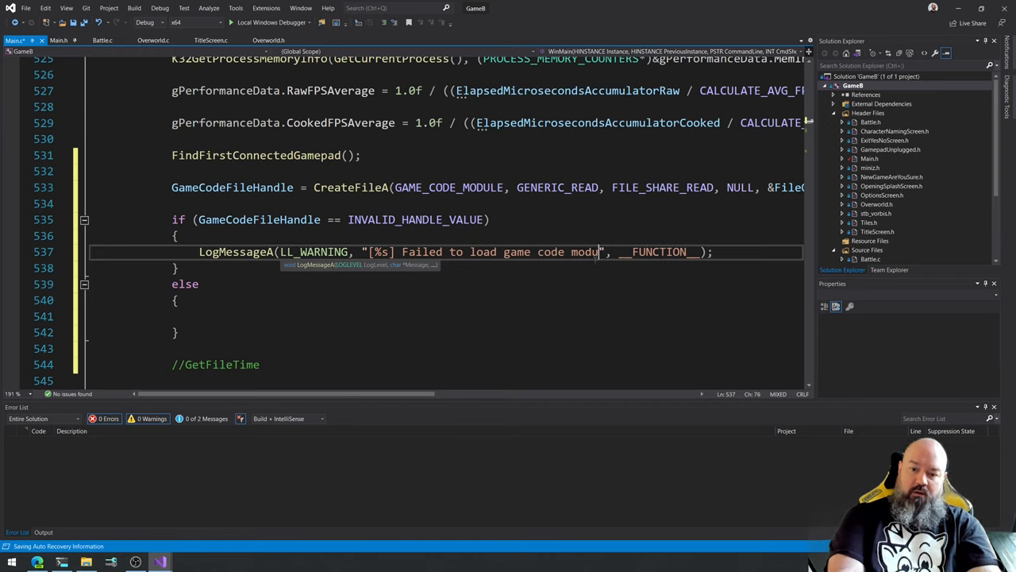
type("le! Error")
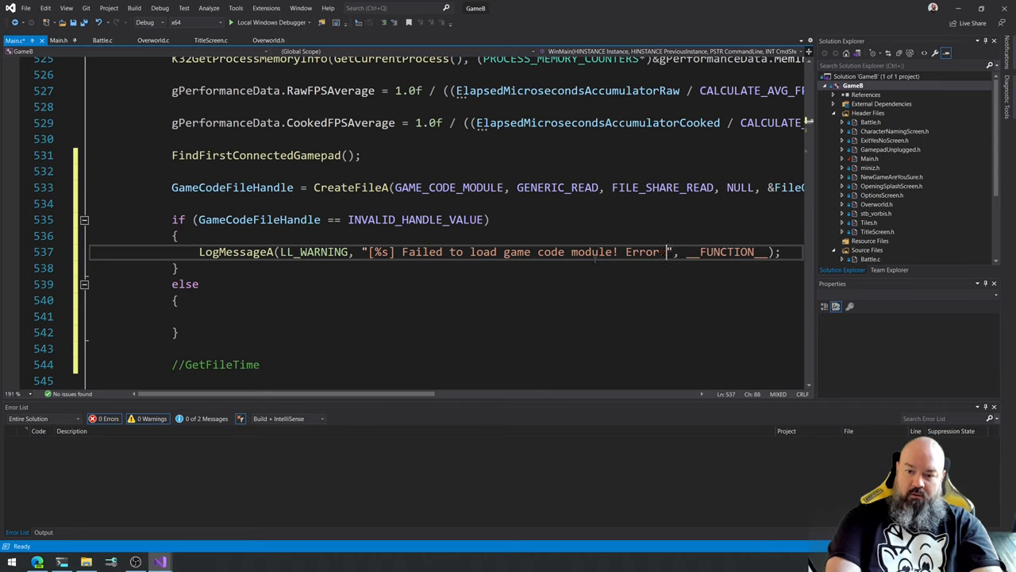
type("0x%08lx")
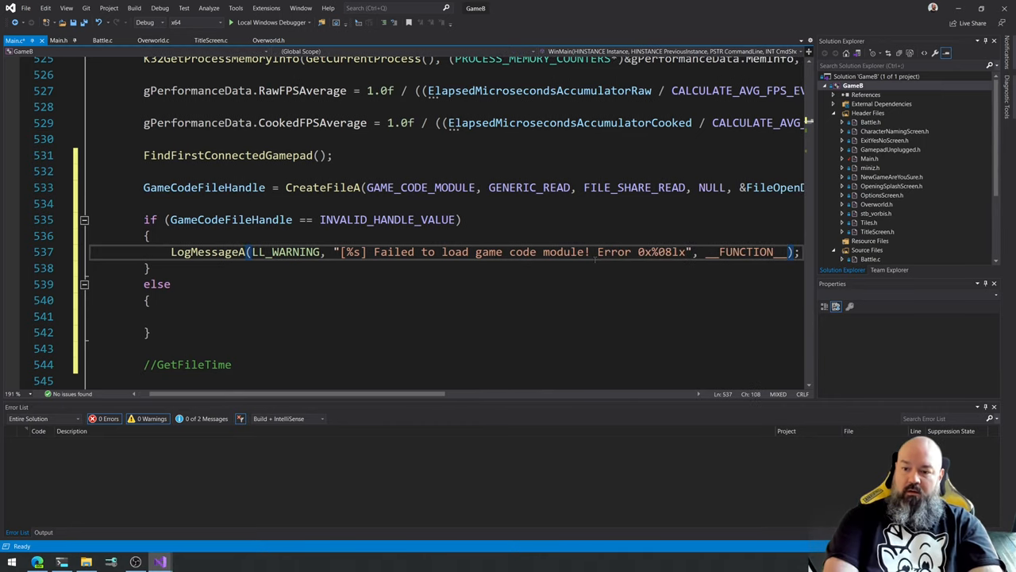
type("GetLastError")
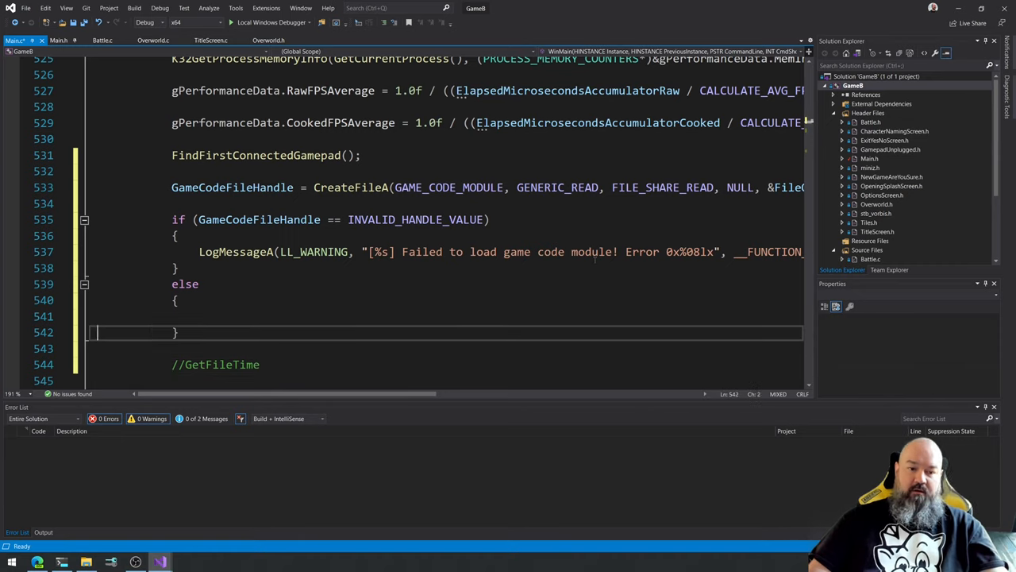
left_click(175, 235)
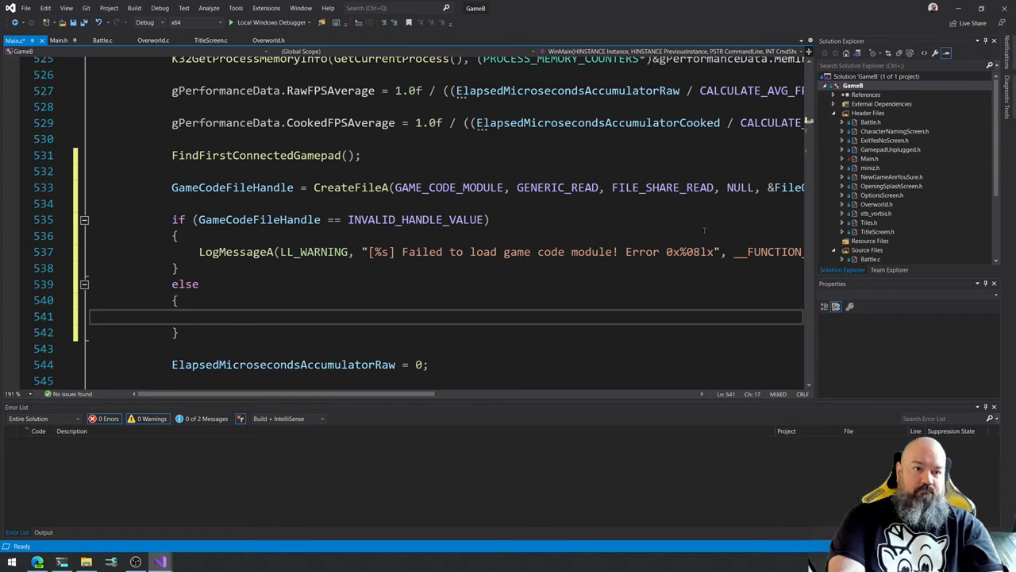
Wrap the CreateFileA call and its if-else in #ifdef _DEBUG ... #endif.
left_click(178, 282)
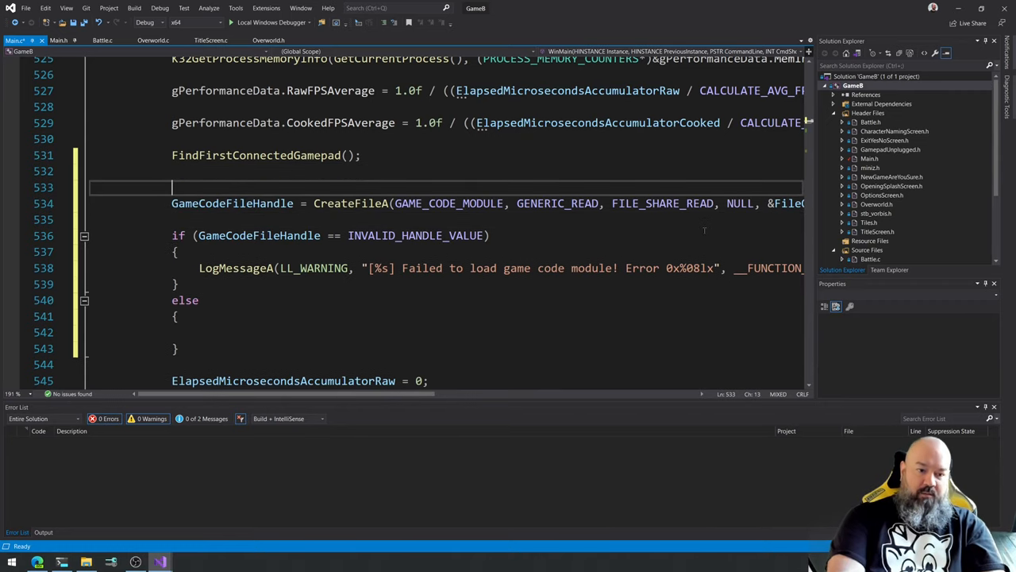
type("#ifd")
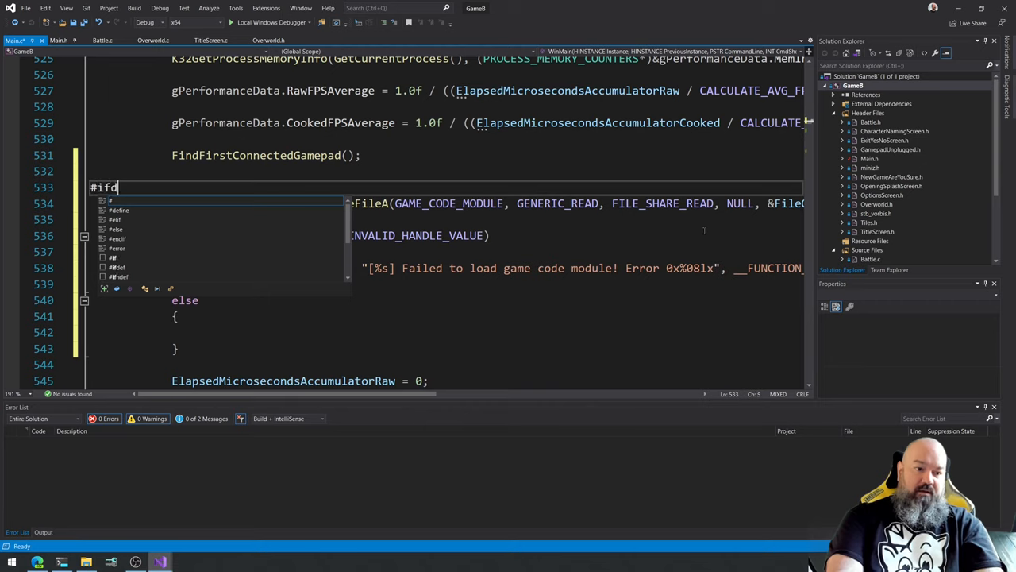
type("ef")
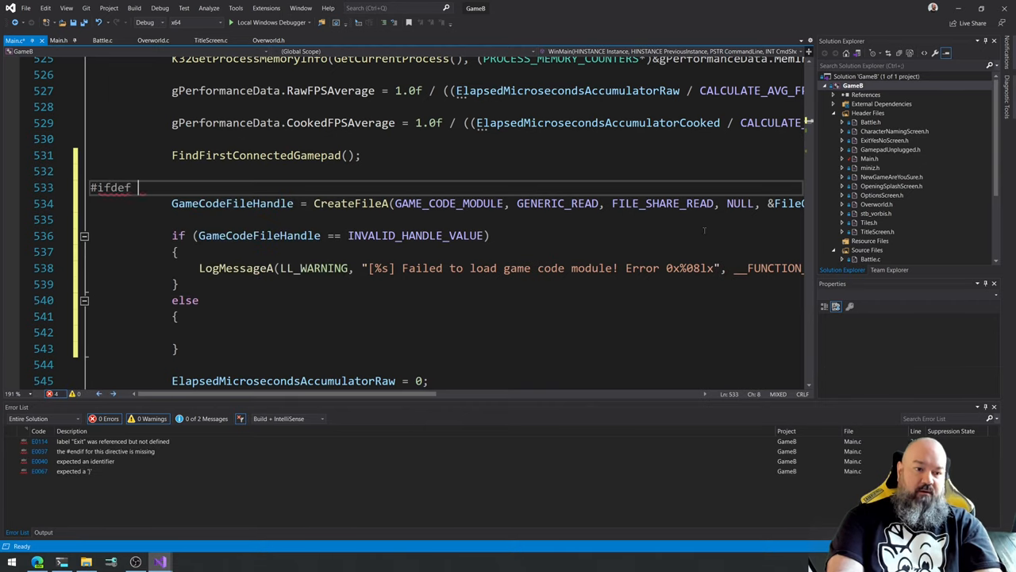
type("DEBUG")
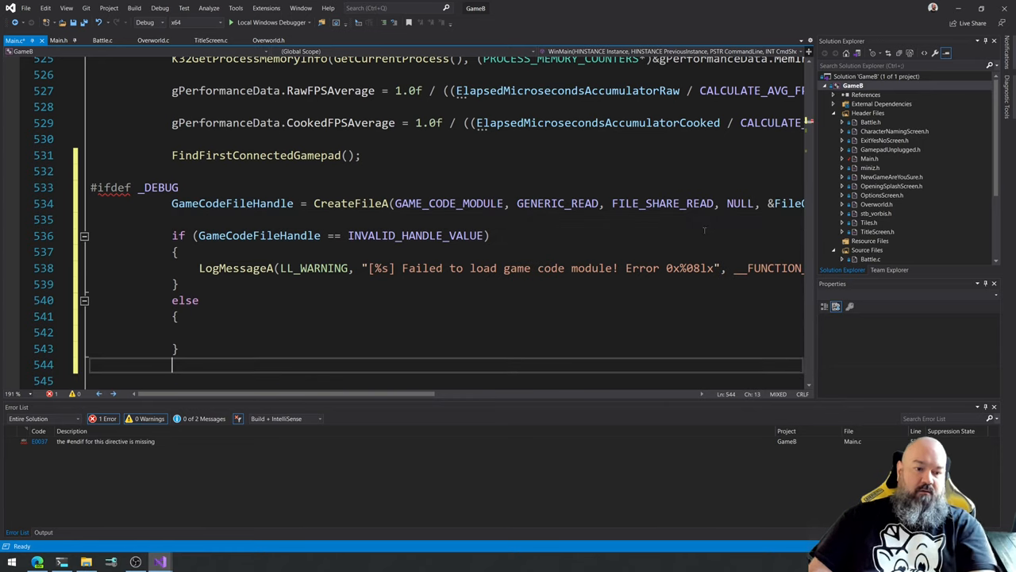
type("#end")
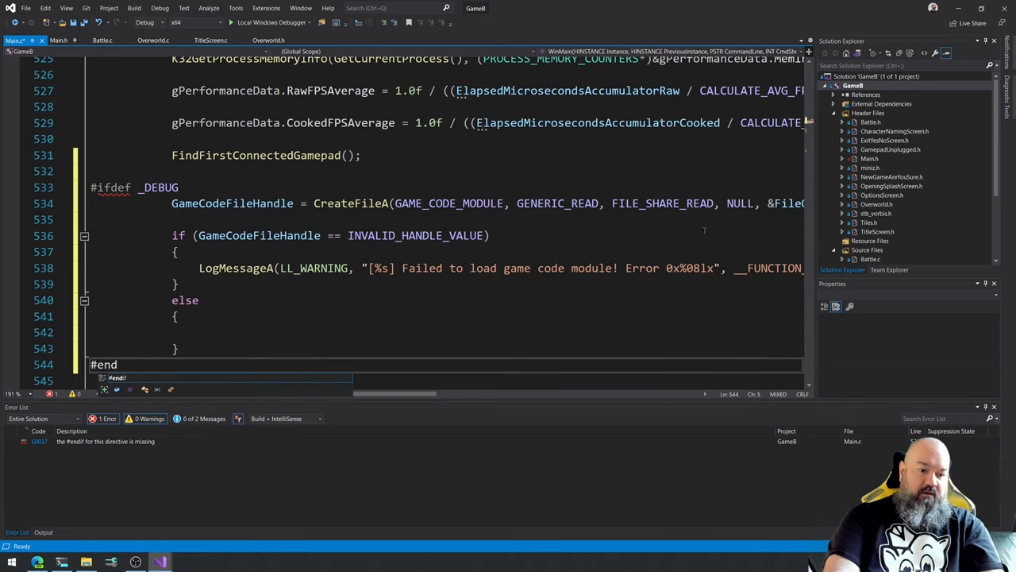
type("if")
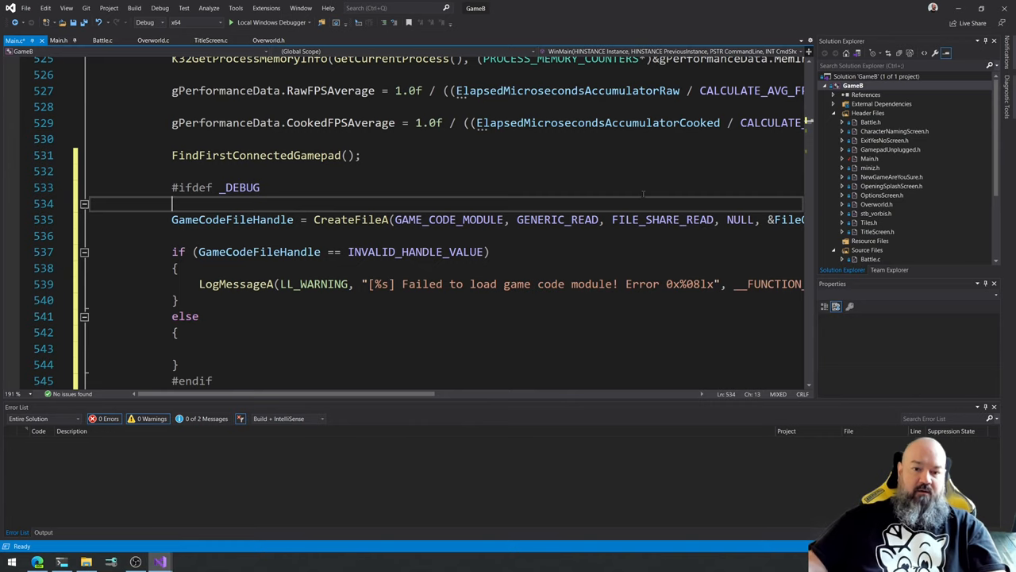
scroll("down", 3)
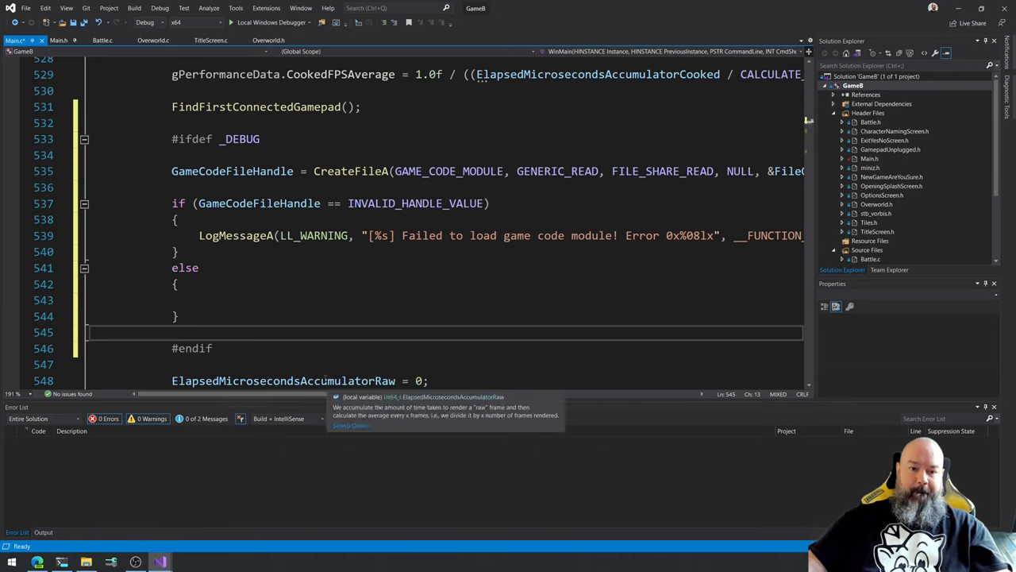
Begin a GetFileTime(GameCodeFileHandle, ...) call inside the empty else branch.
left_click(238, 298)
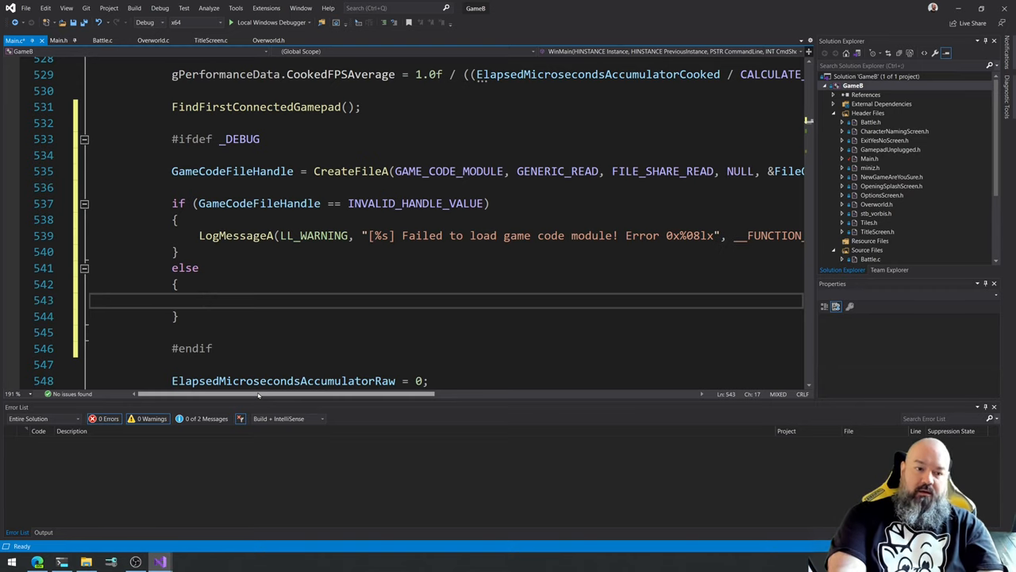
type("GetFileTime")
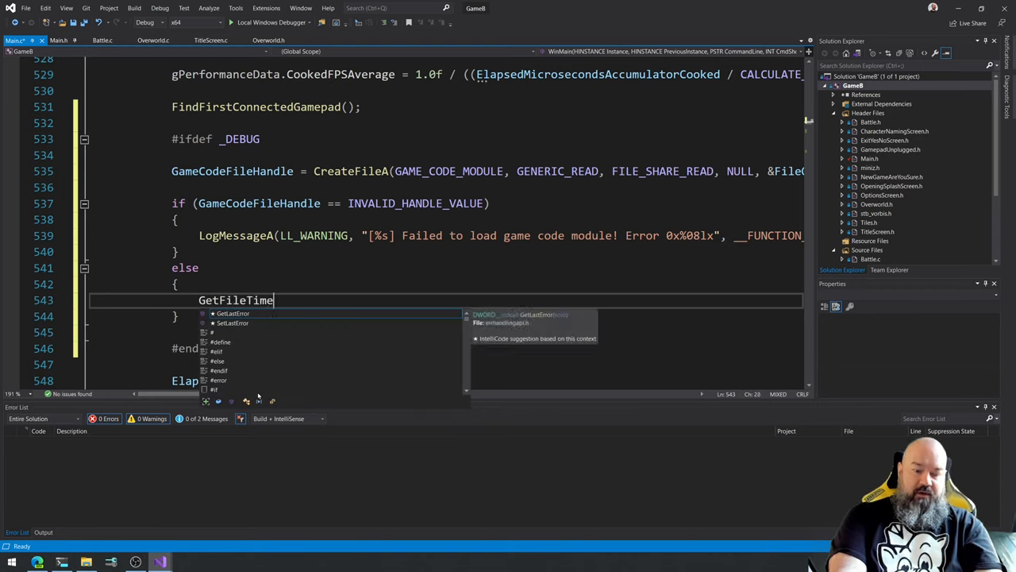
type("(")
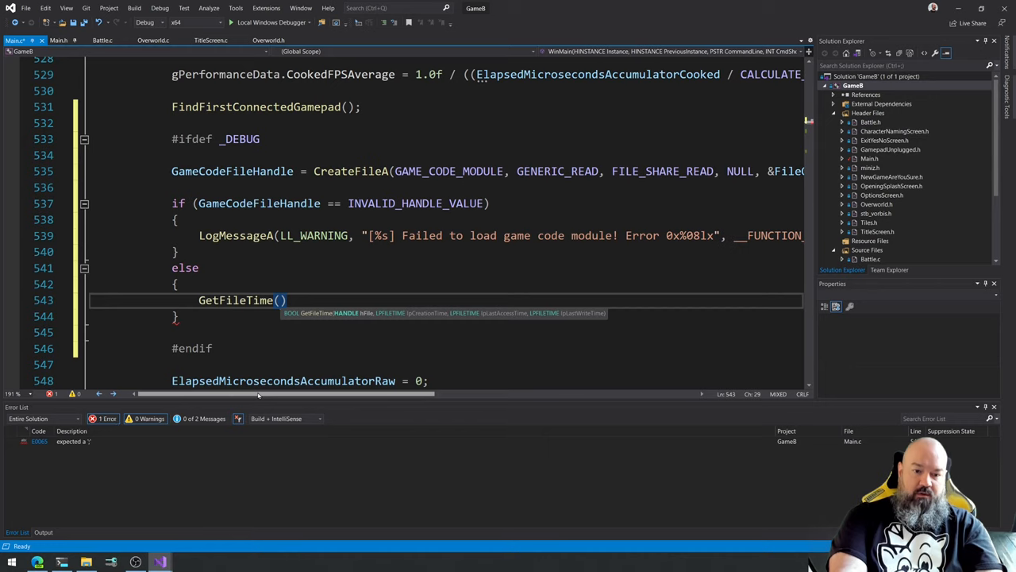
type("GameCodeFileHandle")
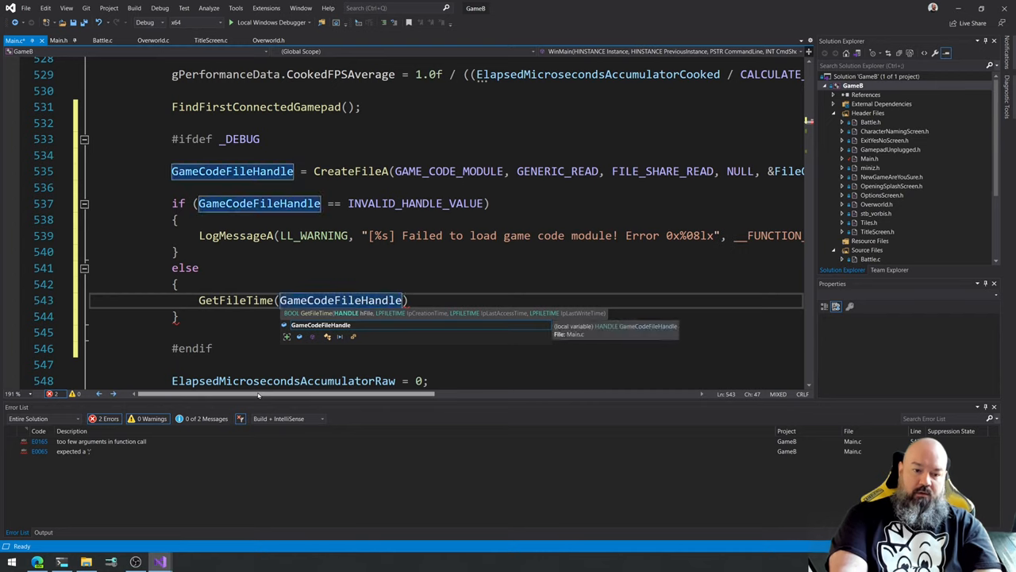
type(",")
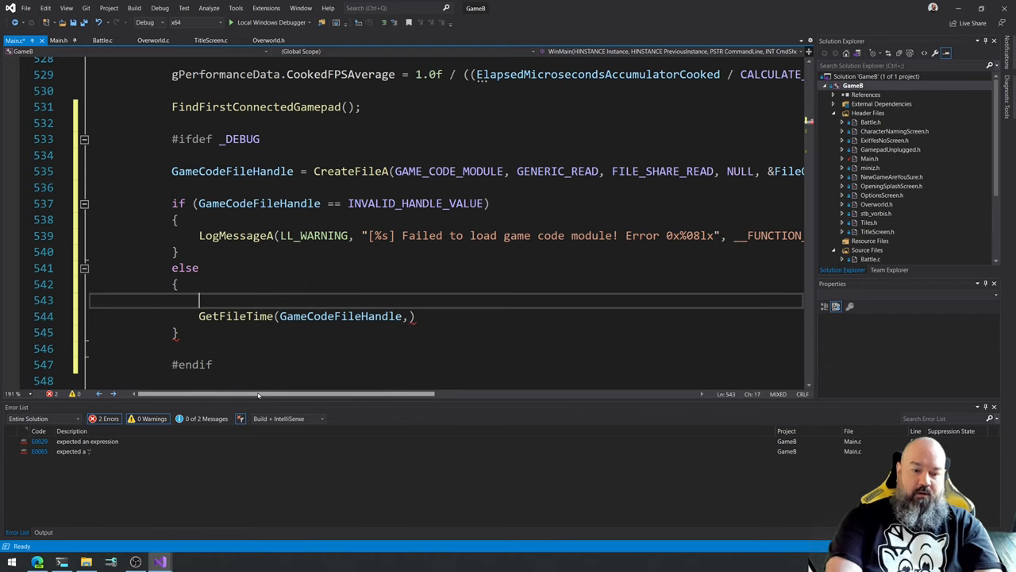
Declare FILETIME LastWriteTime = { 0 } and pass NULL, NULL, & as GetFileTime's remaining arguments.
type("FILETIME")
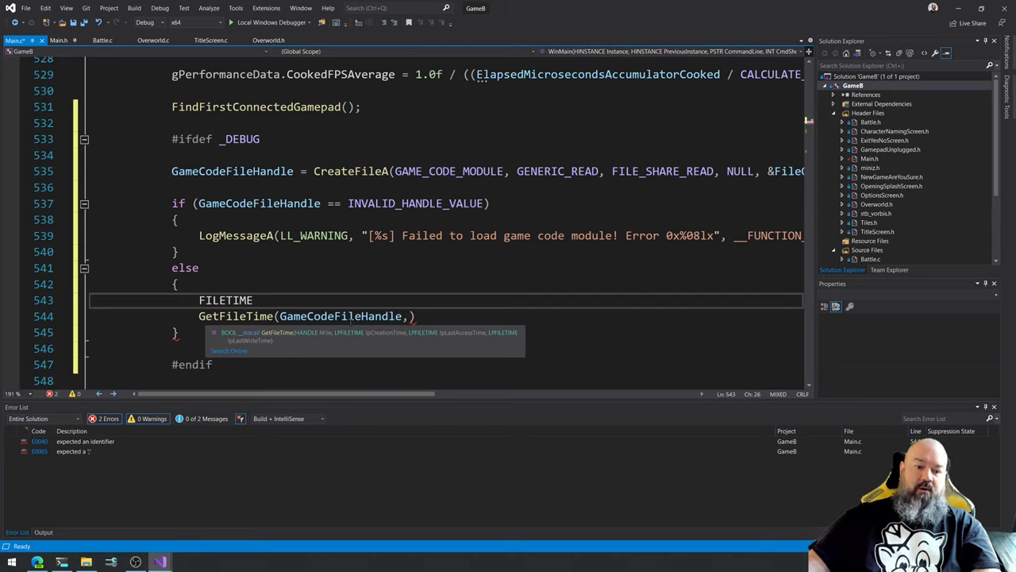
type("Las")
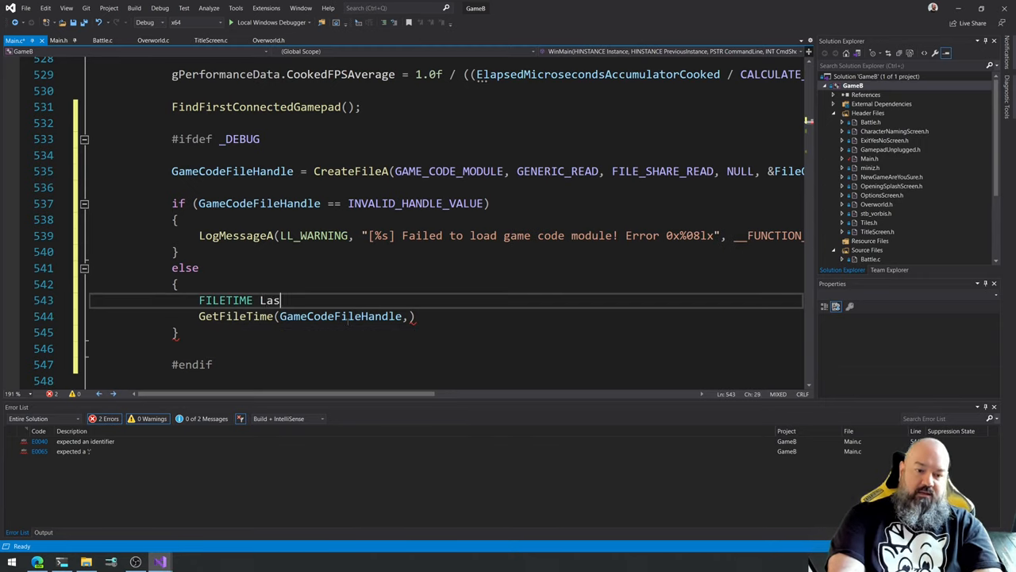
type("tWriteTime =")
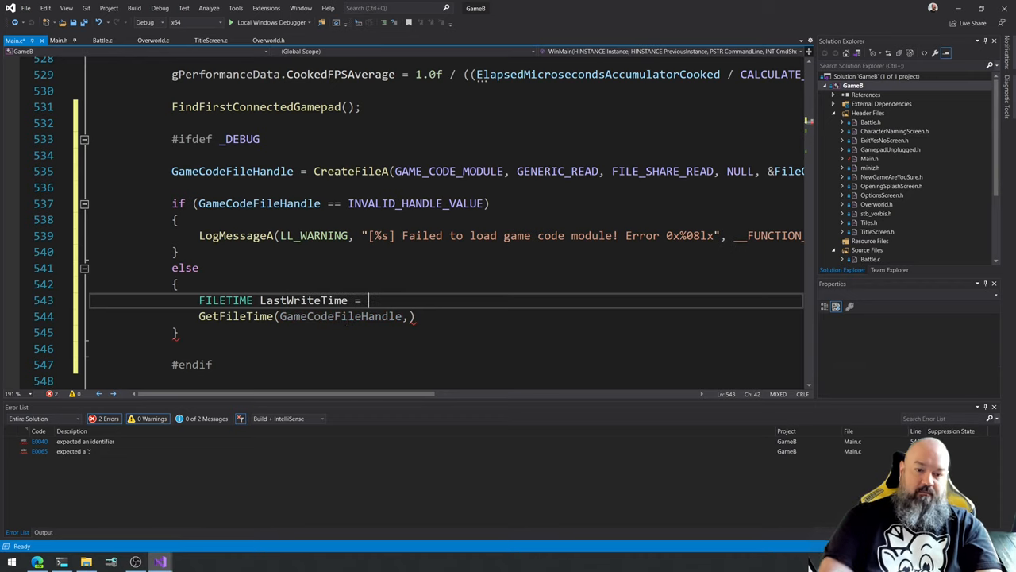
type("{} 0")
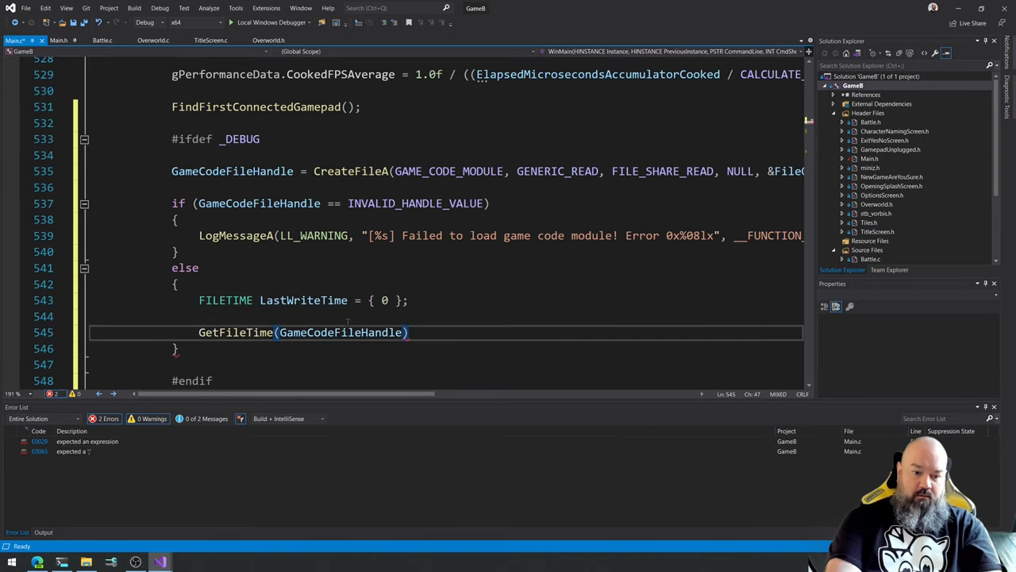
type(",")
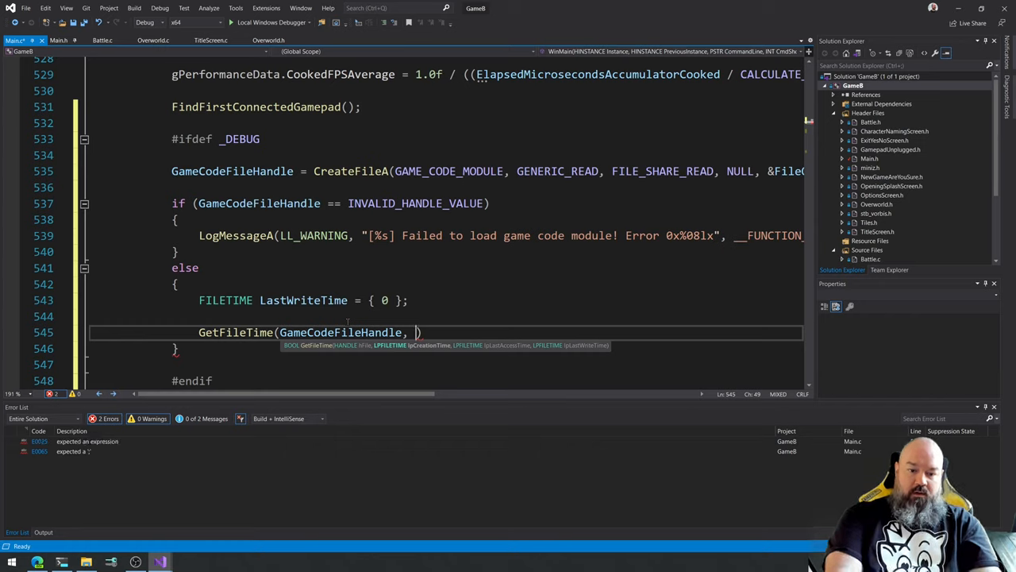
type("NULL, NULL,")
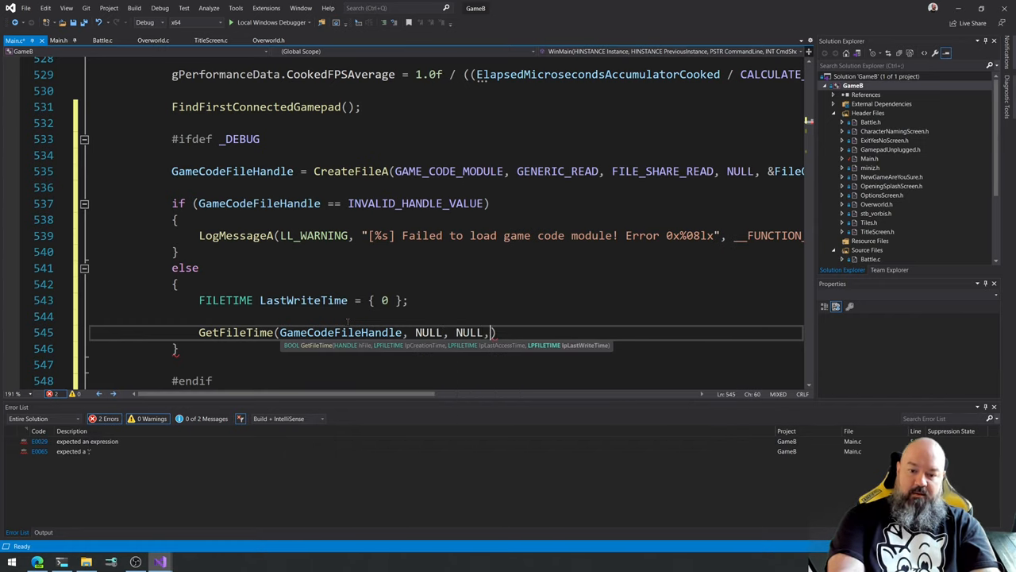
type("&")
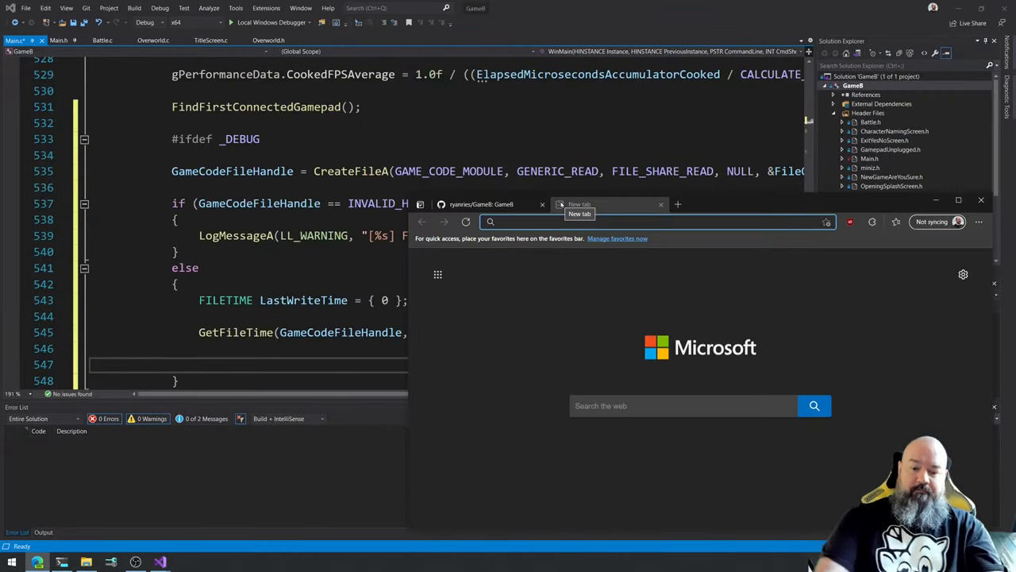
Look up GetFileTime on Microsoft Docs and read its Parameters and Return value sections.
type("GetFileTime")
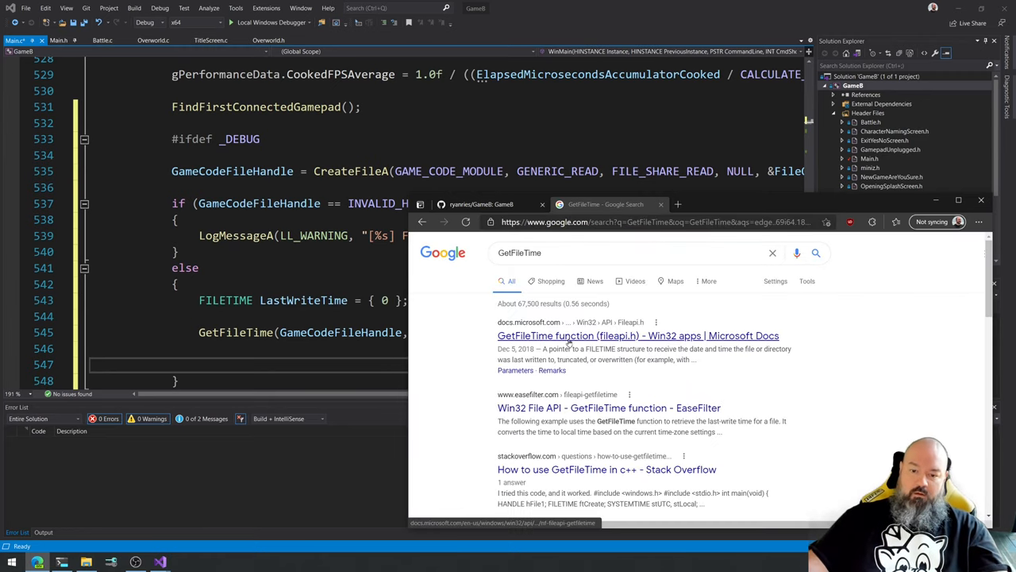
left_click(639, 335)
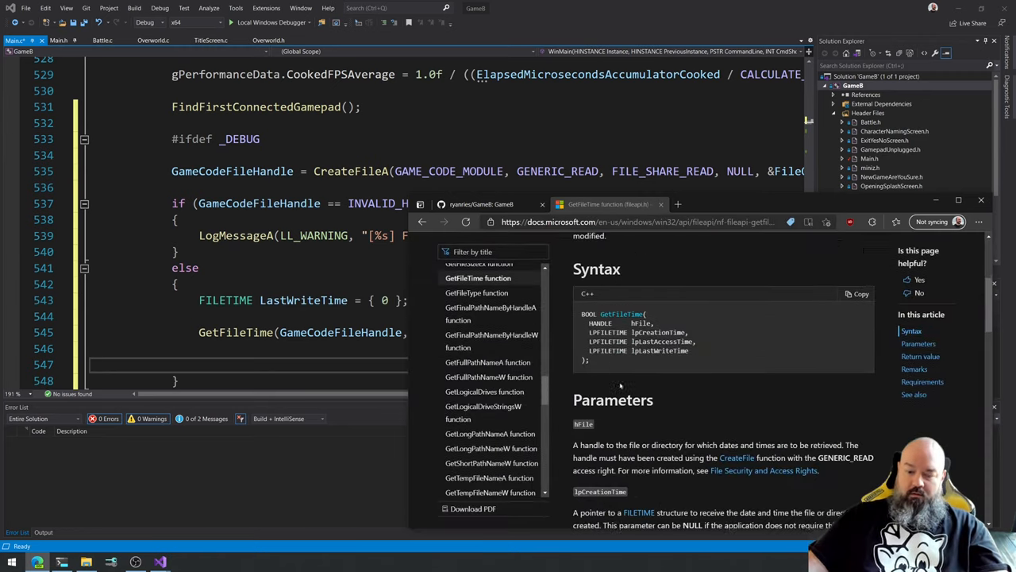
scroll("down", 3)
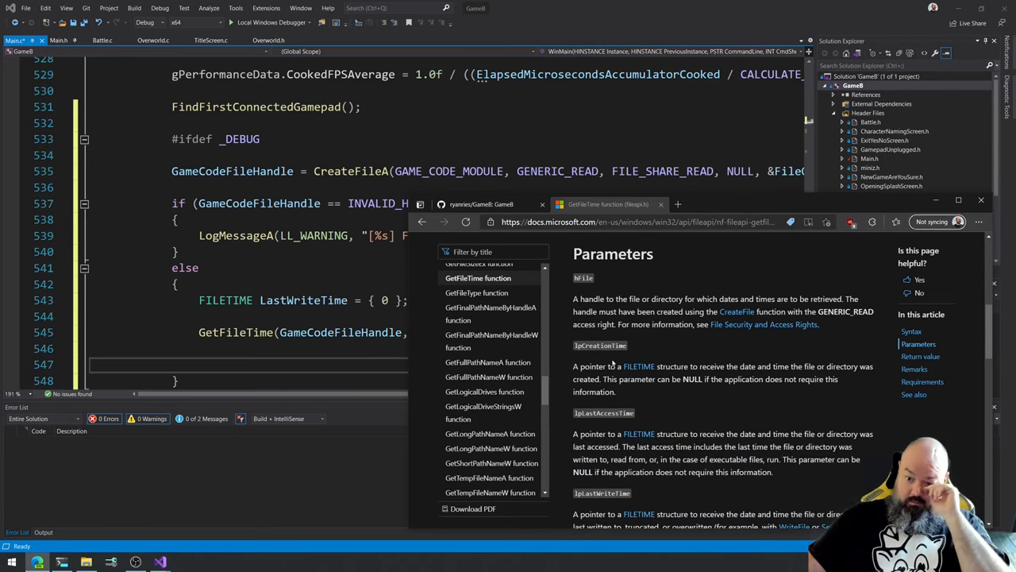
scroll("down", 3)
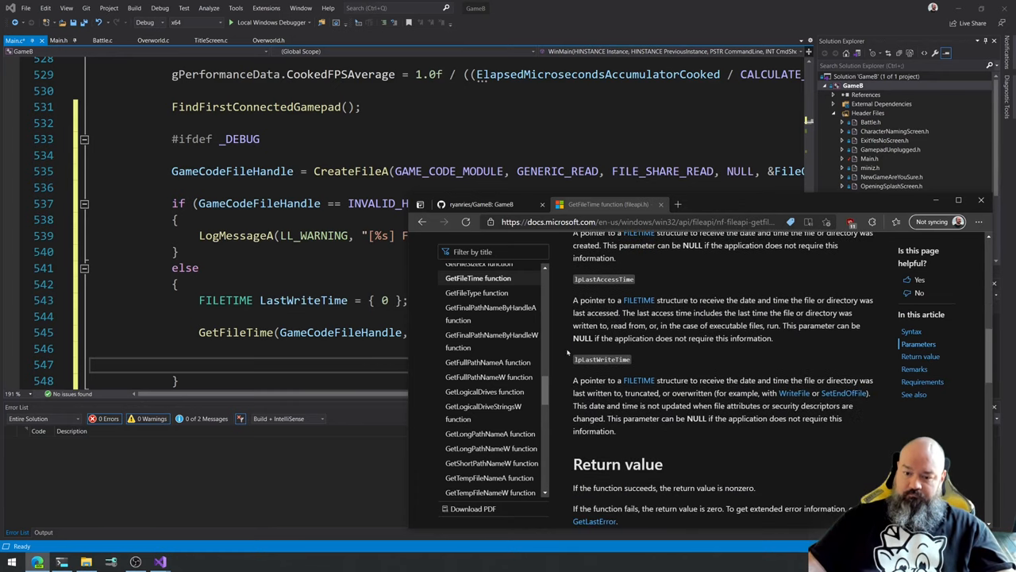
scroll("down", 3)
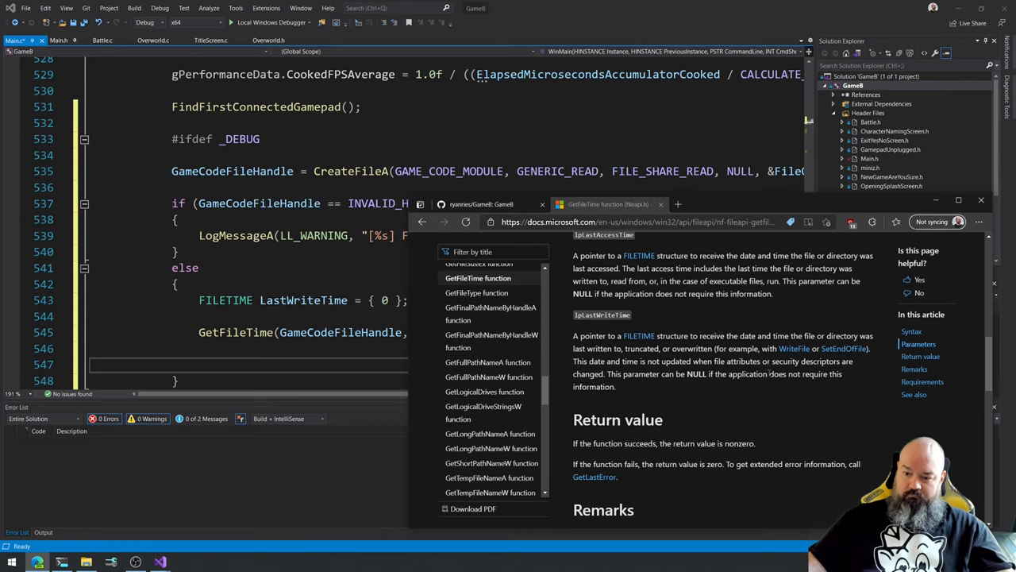
scroll("down", 3)
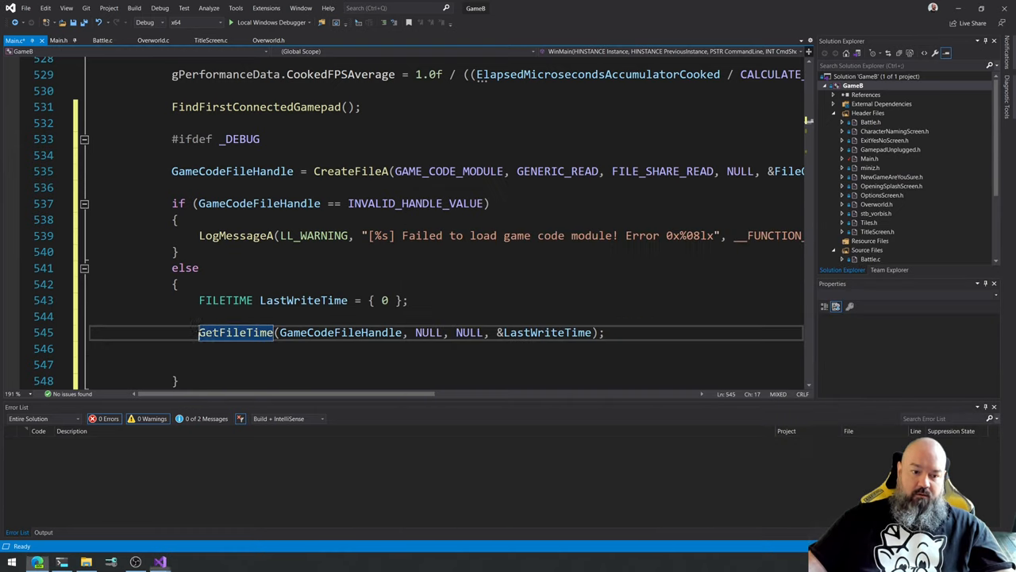
Wrap the GetFileTime call in if (... == 0) and start a LogMessageA warning with "[%s]".
type("if (")
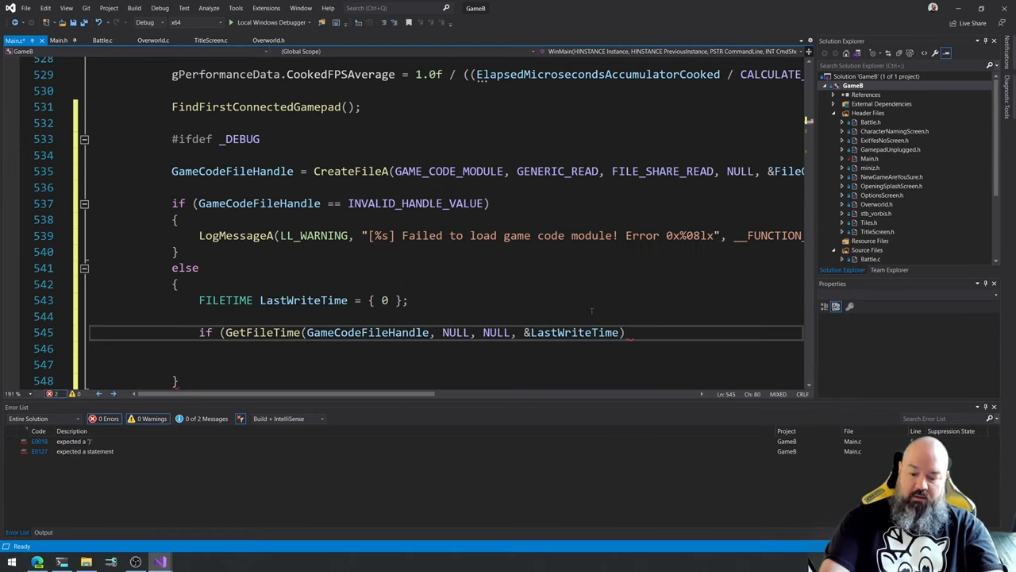
type("== 0)")
left_click(446, 348)
type("{")
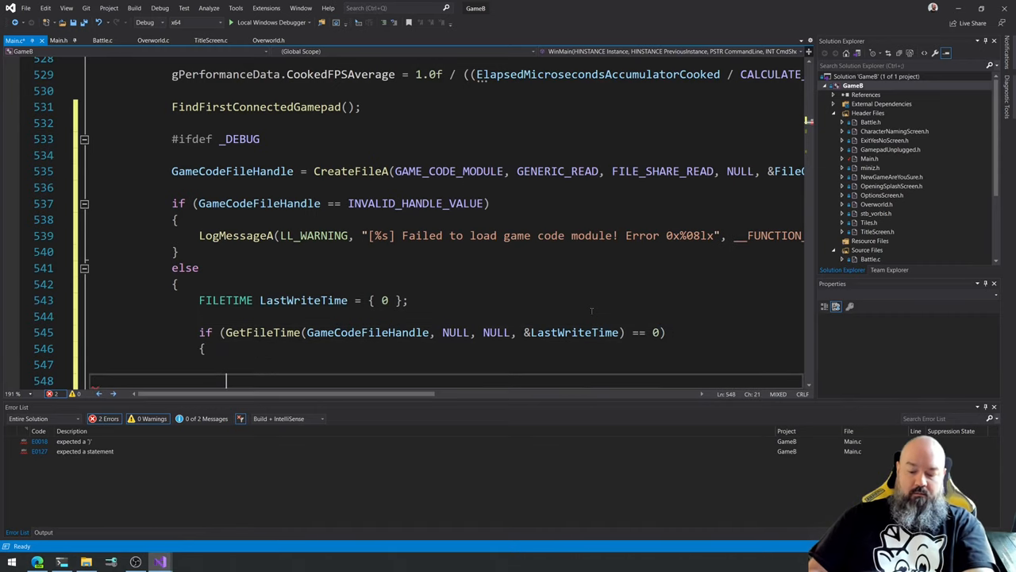
type("LogMessageA(LL_WARNING, \"\");")
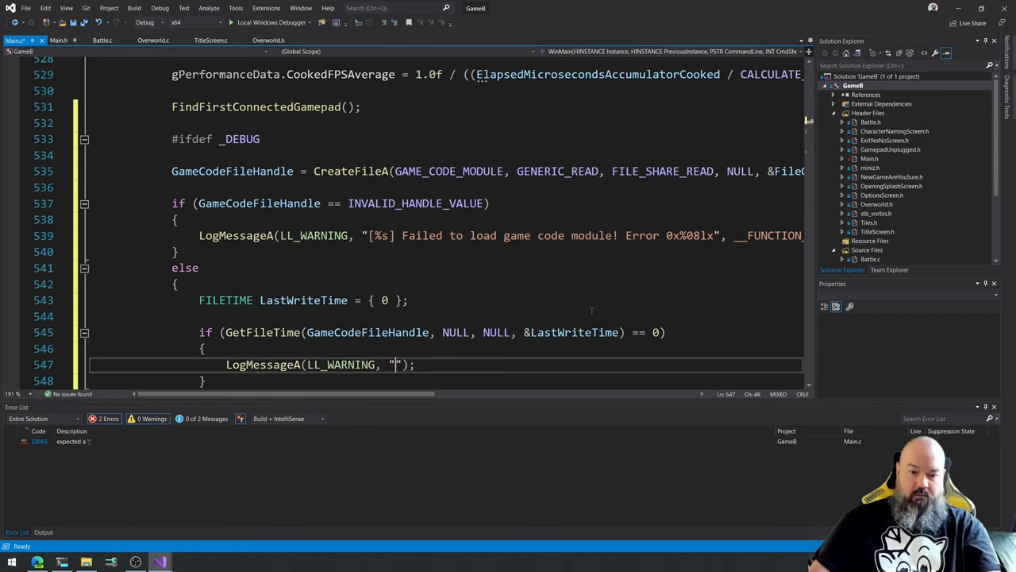
type("[]")
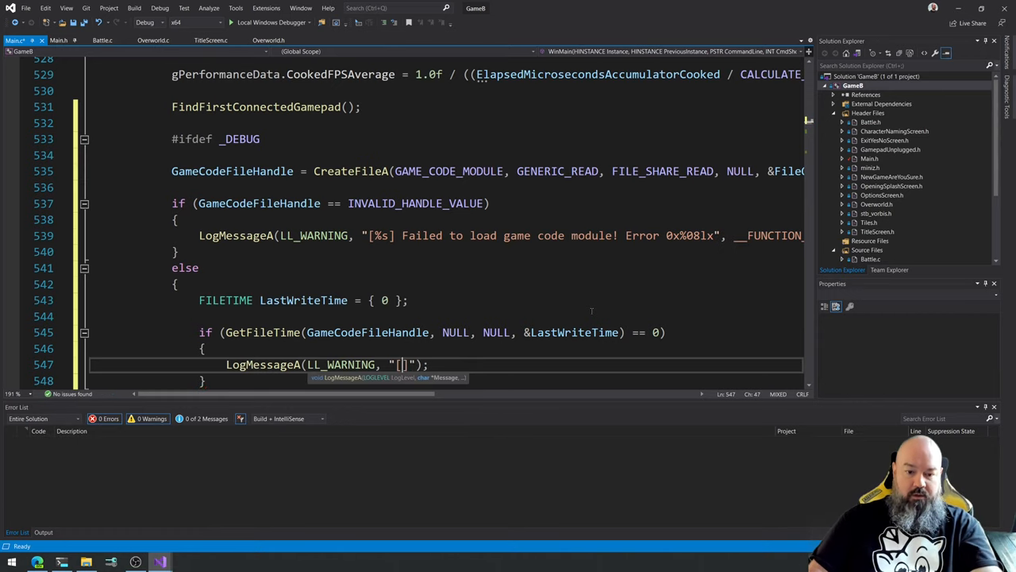
type("%s")
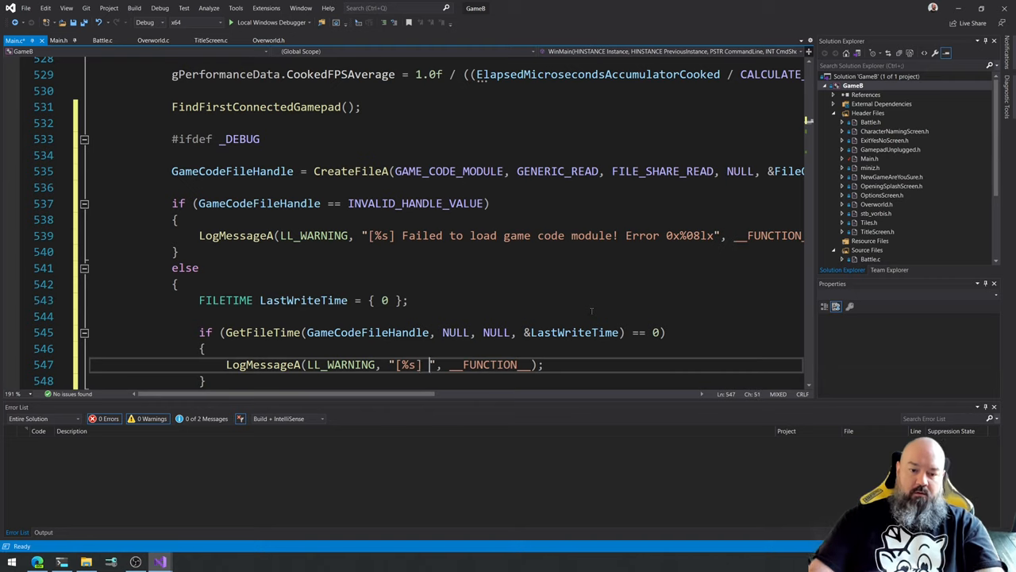
Finish the "GetFileTime failed with 0x%08lx!" message with __FUNCTION__ and GetLastError(), then add an else branch.
type("GetFileTime")
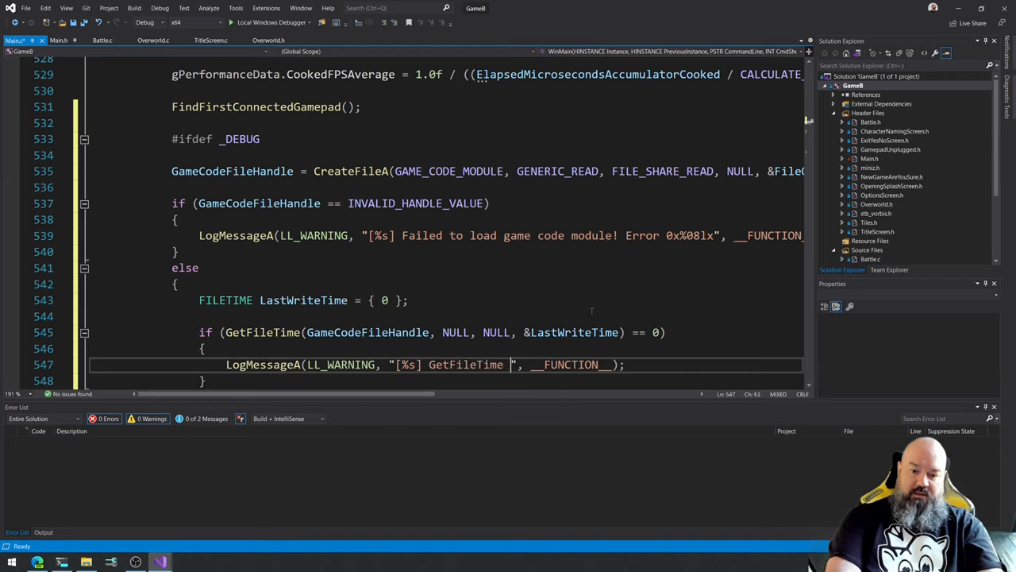
type("failed with 0x%x")
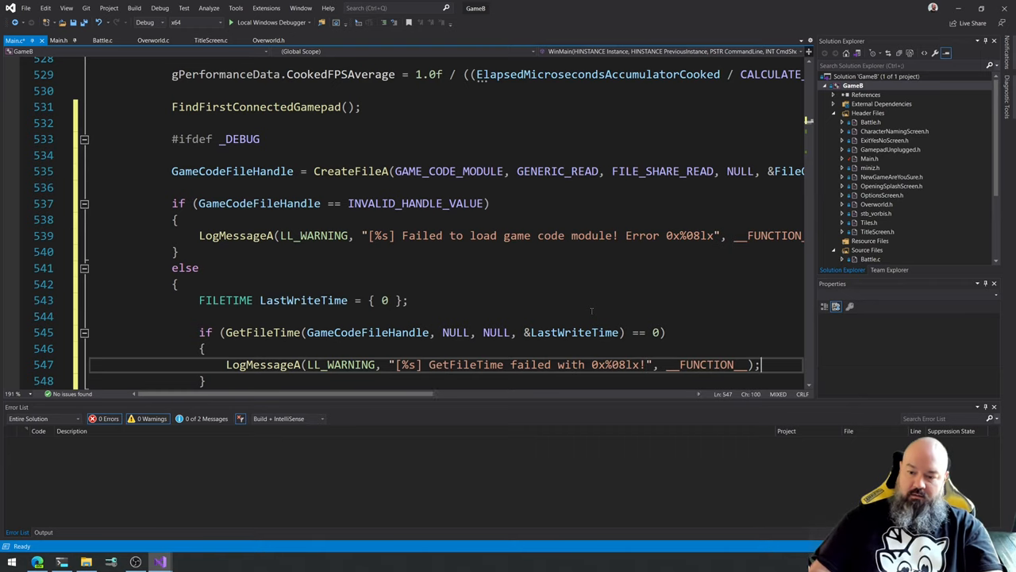
type("GetLastError(")
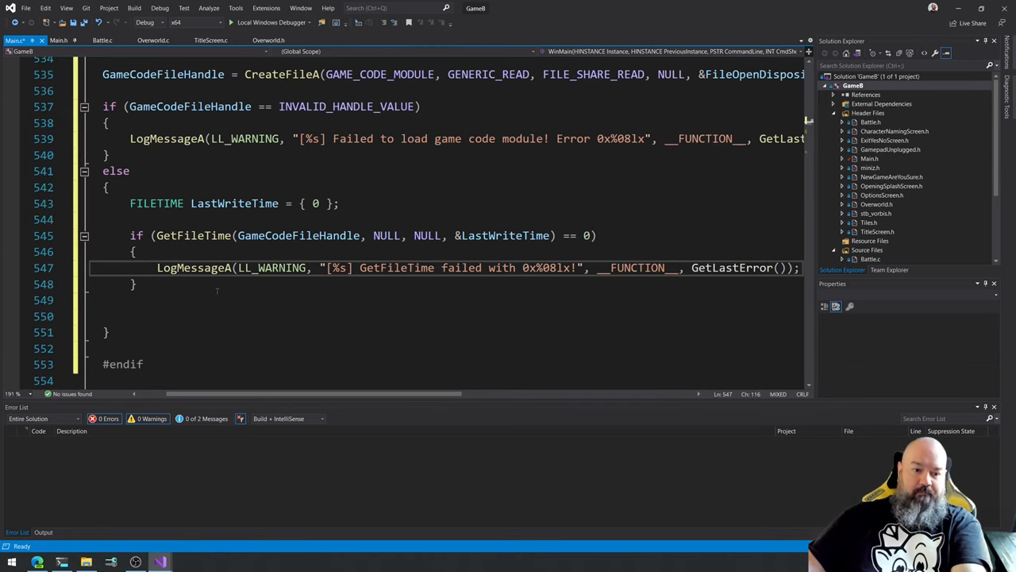
type("else")
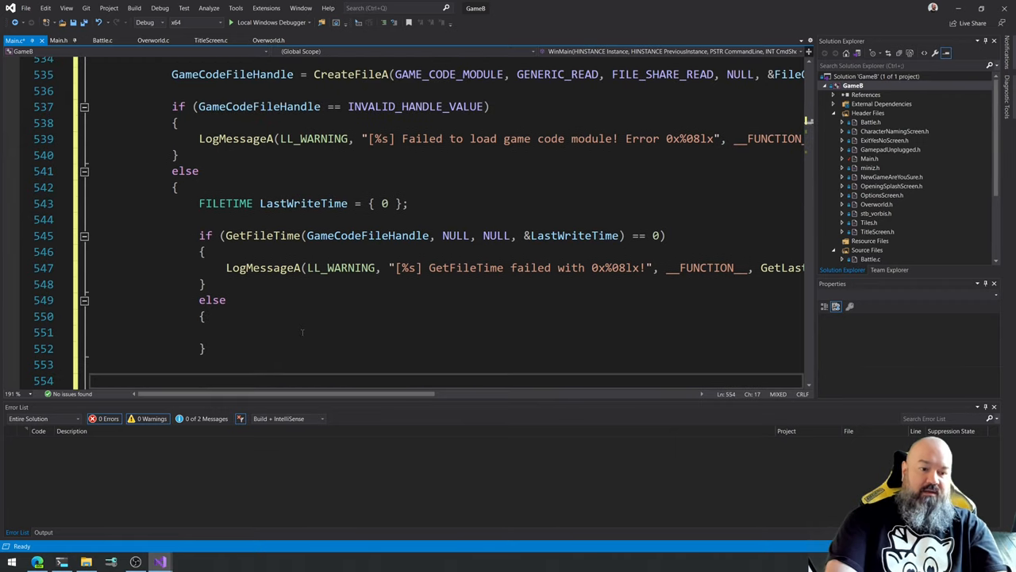
Call CloseHandle(GameCodeFileHandle) guarded by if (GameCodeFileHandle != INVALID_HANDLE_VALUE).
type("CloseHandle(")
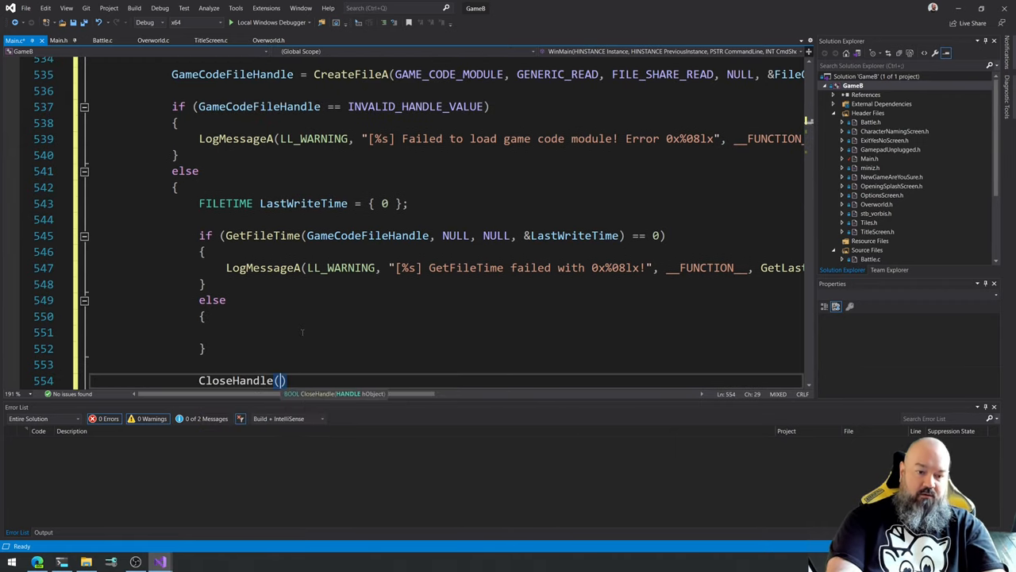
type("GameCode")
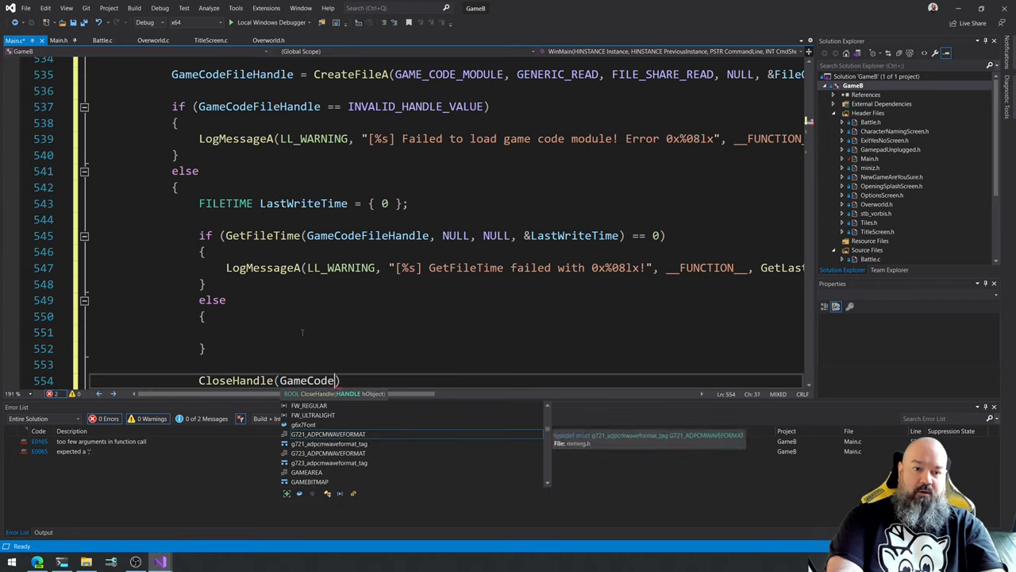
type("FileHandl")
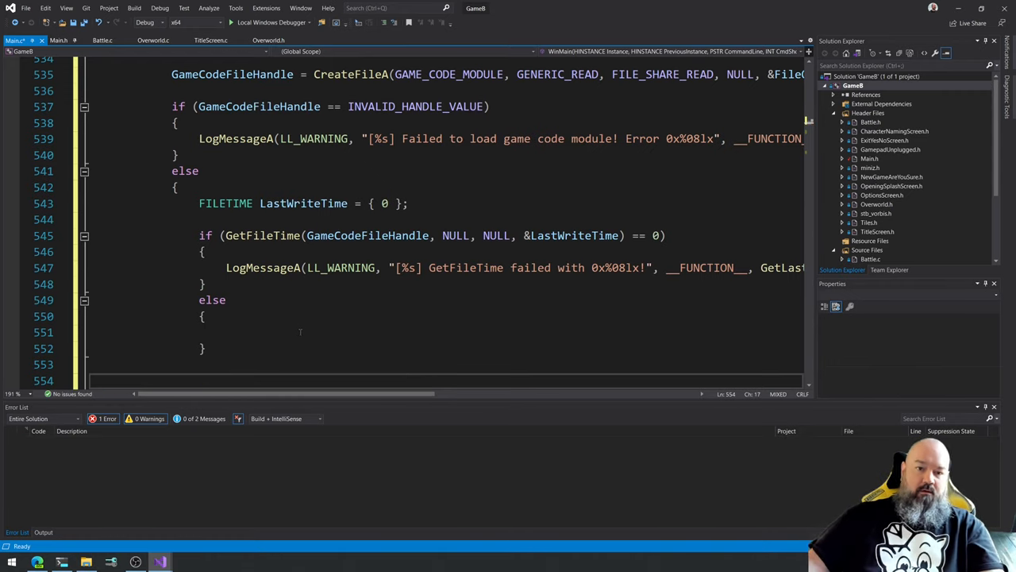
type("if (")
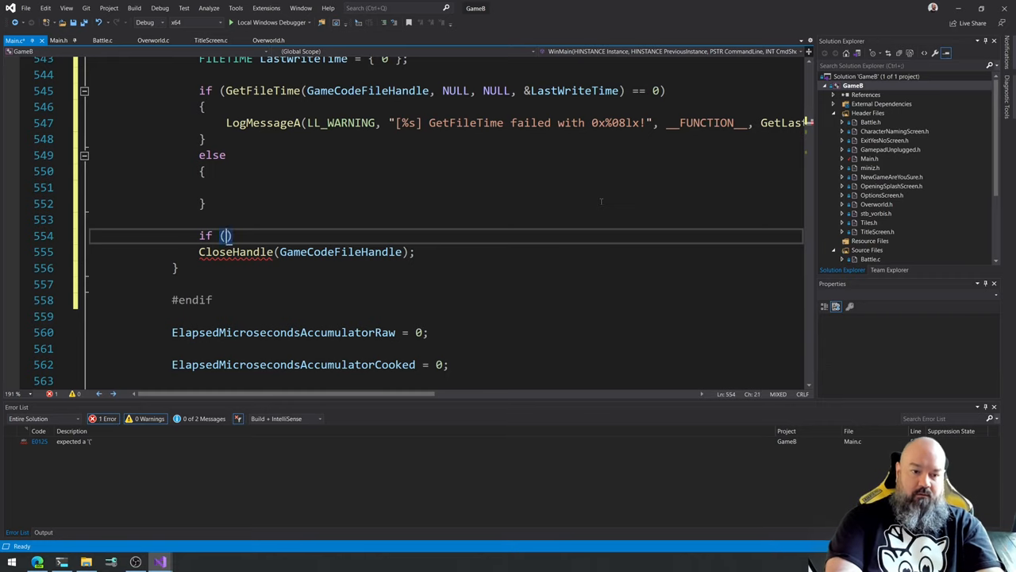
type("GameCodeFileH")
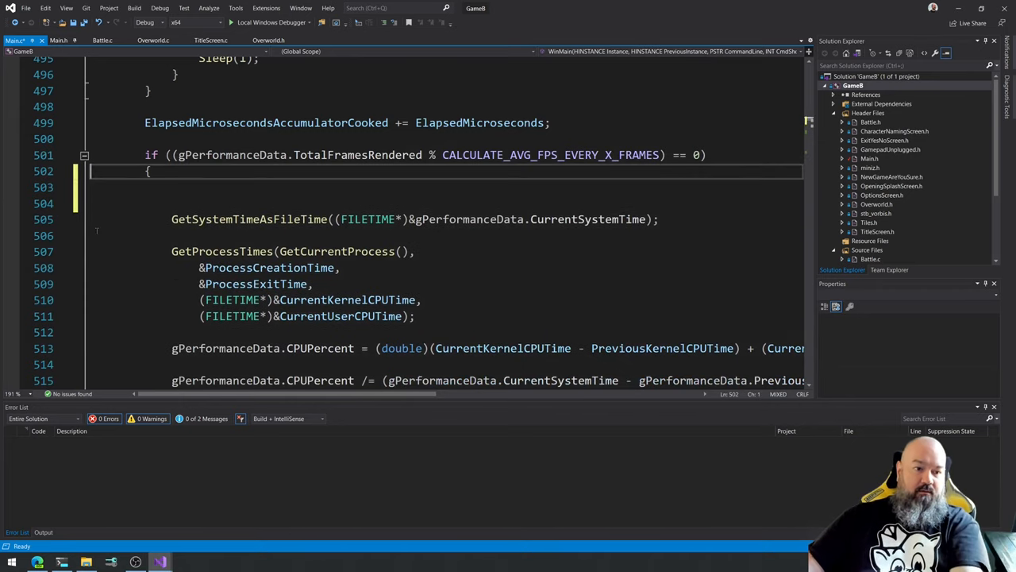
Review the GetFileTime checks, select LastWriteTime, and jump to Main.h's globals beside gGameCodeModule.
scroll("down", 3)
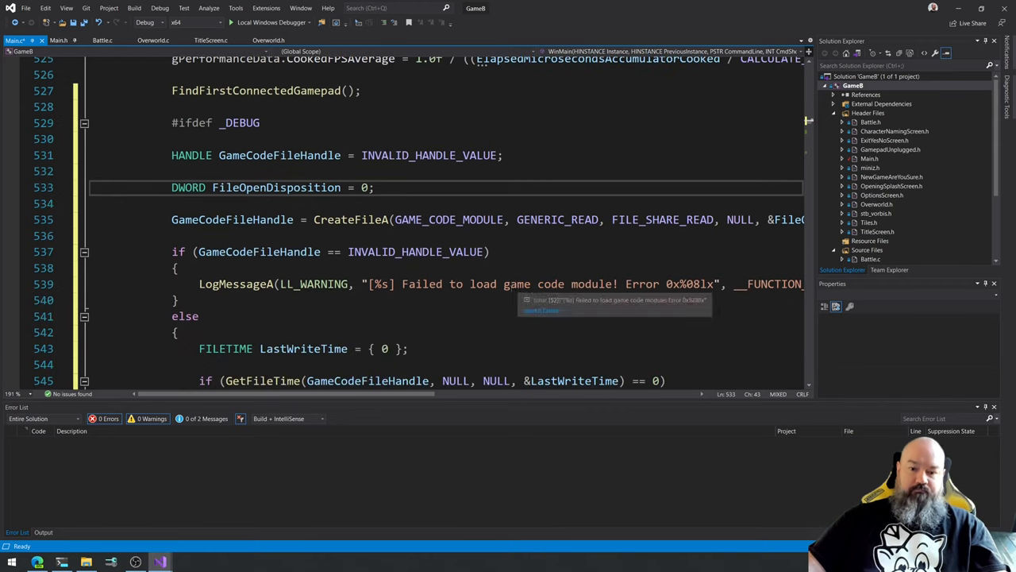
scroll("down", 3)
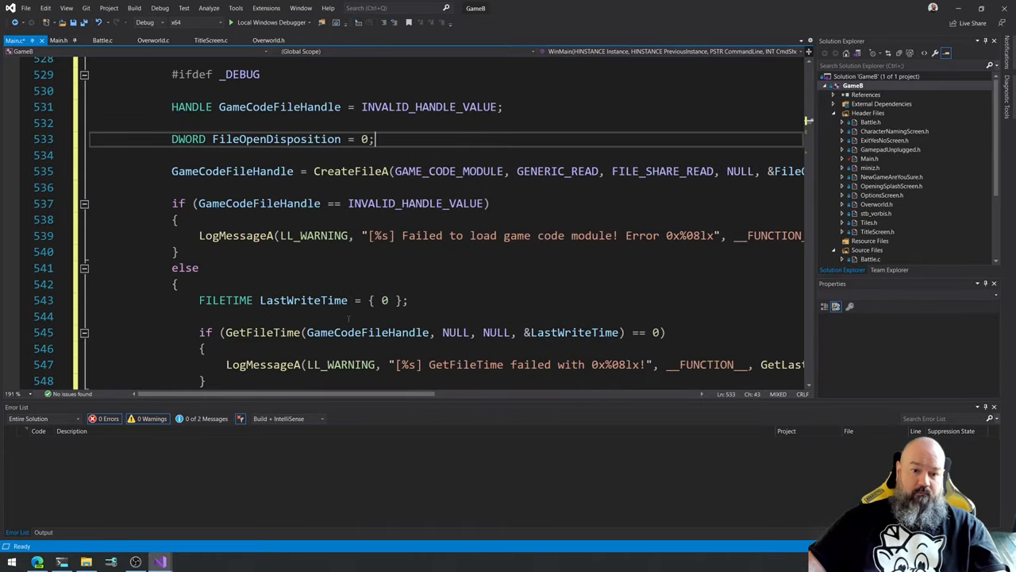
scroll("down", 3)
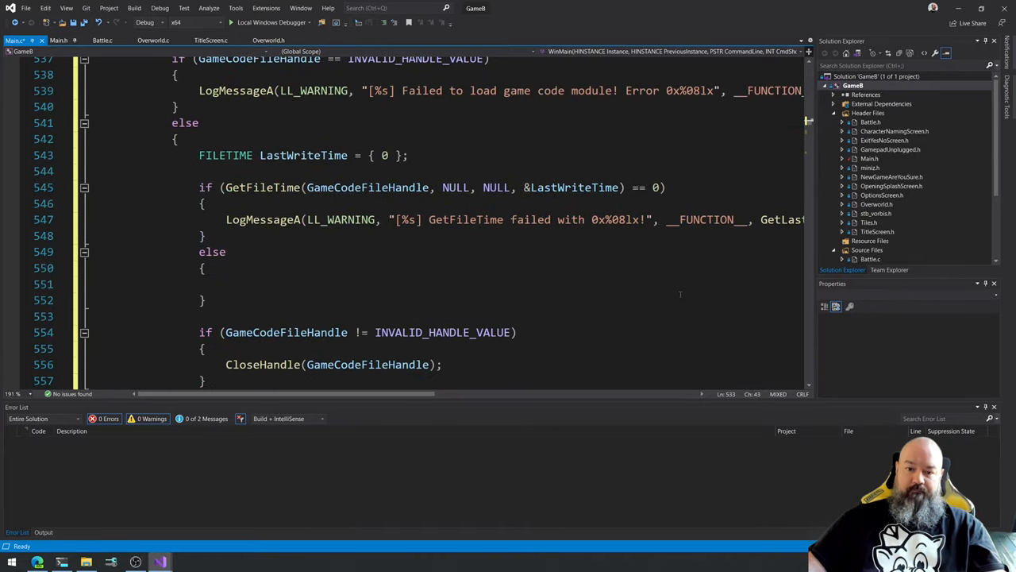
scroll("down", 3)
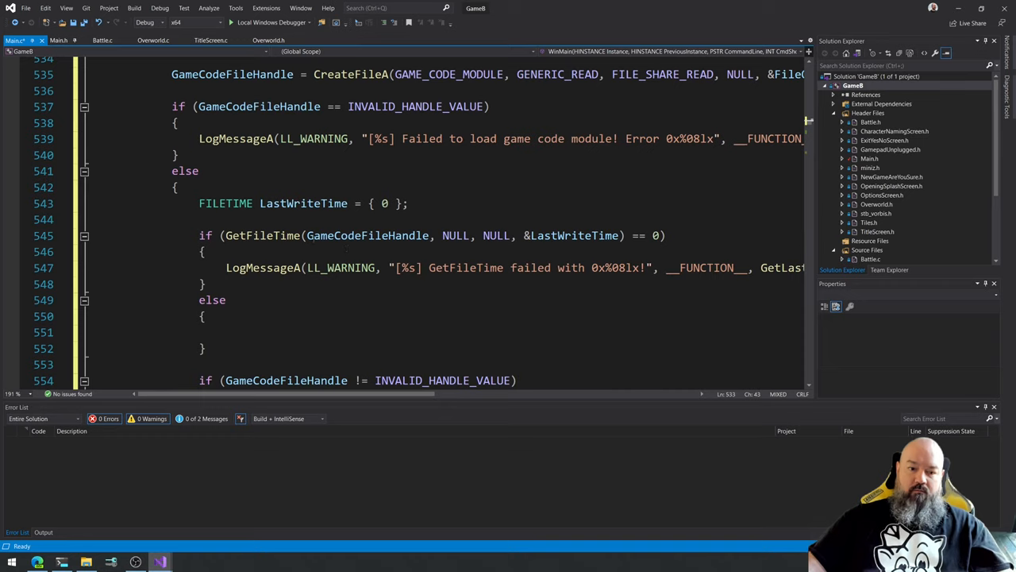
mouse_move(368, 235)
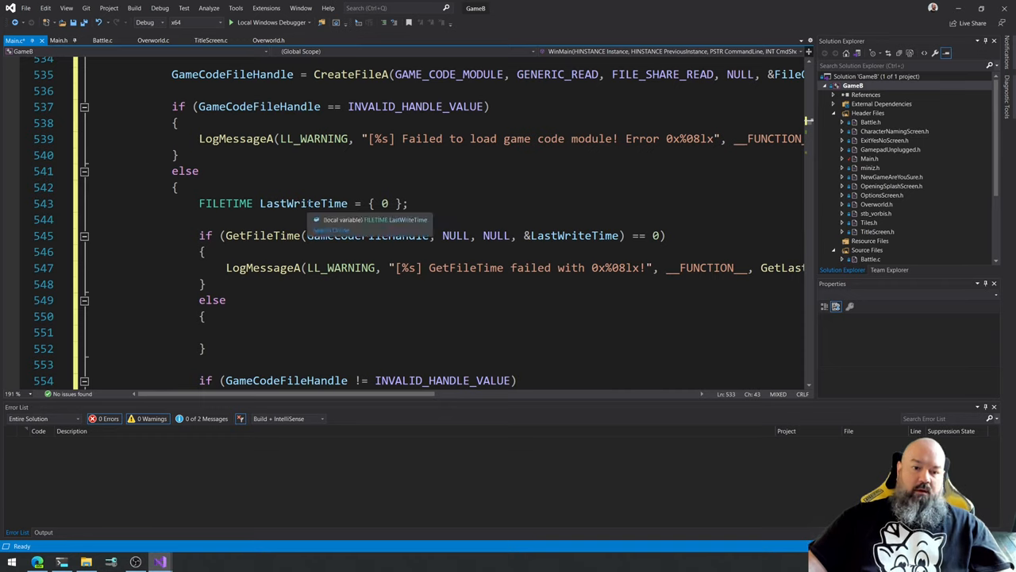
double_click(575, 235)
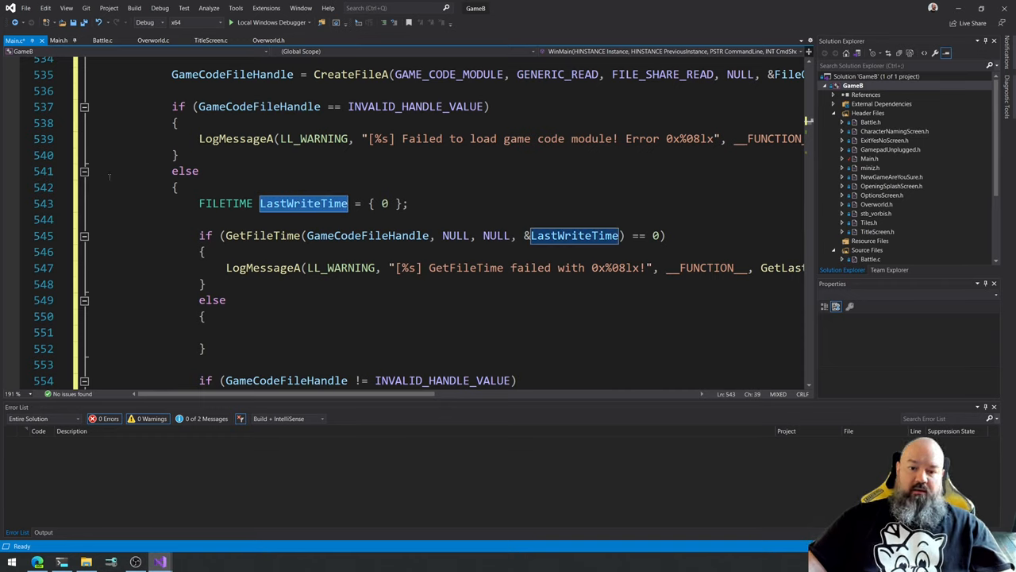
left_click(60, 40)
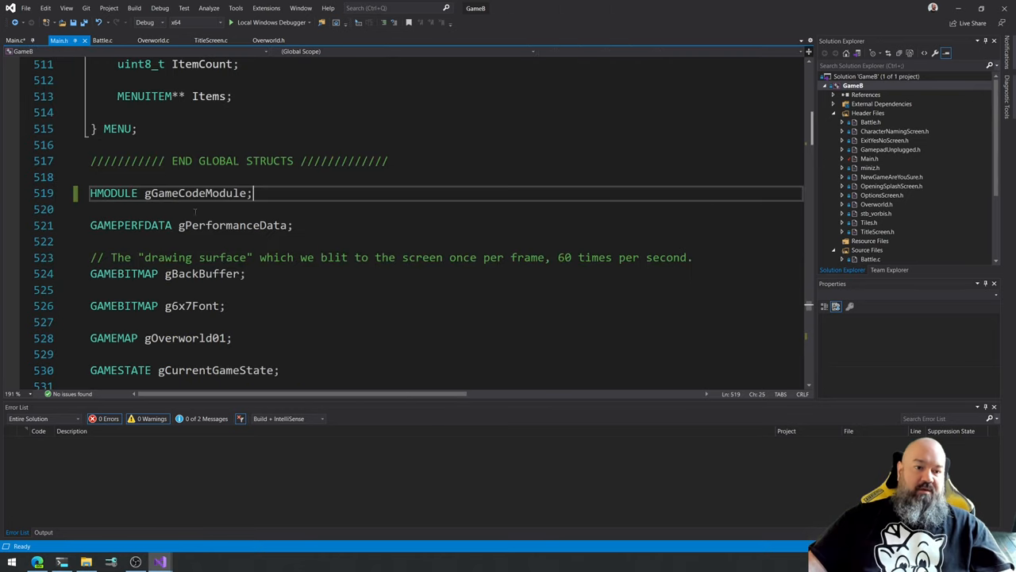
Declare global FILETIME gGameCodeLastWriteTime; on a new line below HMODULE gGameCodeModule.
key("enter")
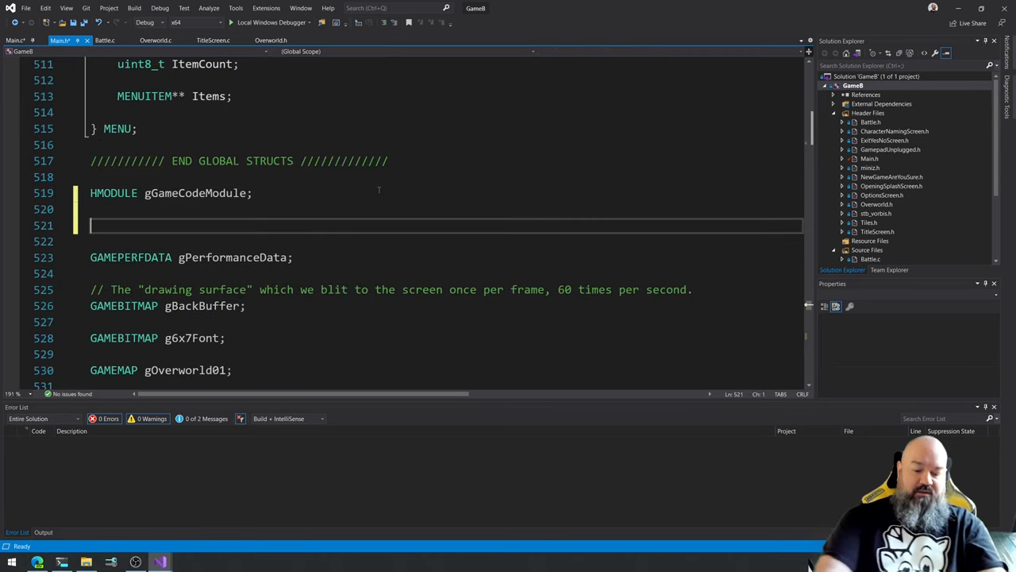
type("FILETIME")
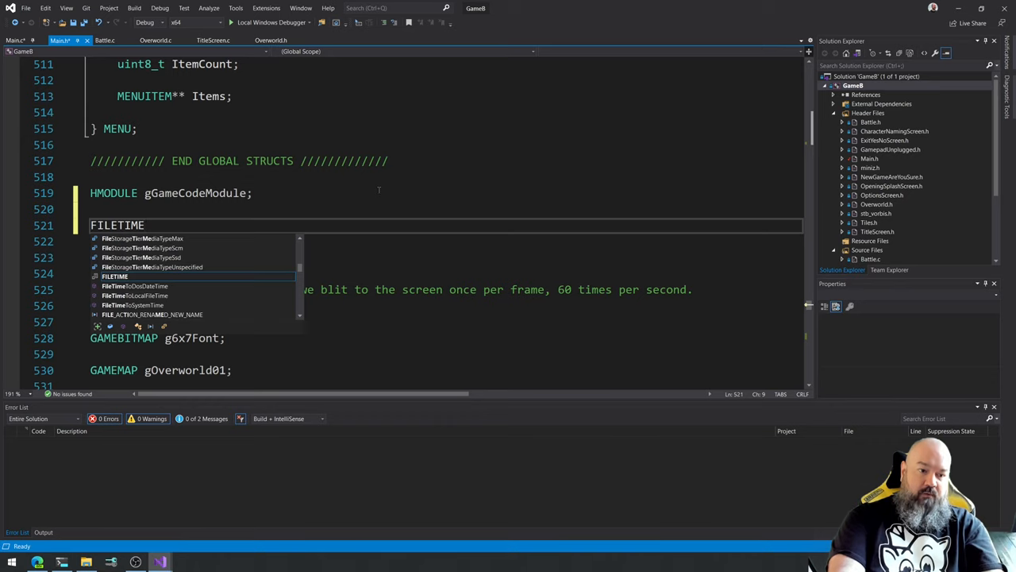
type("g")
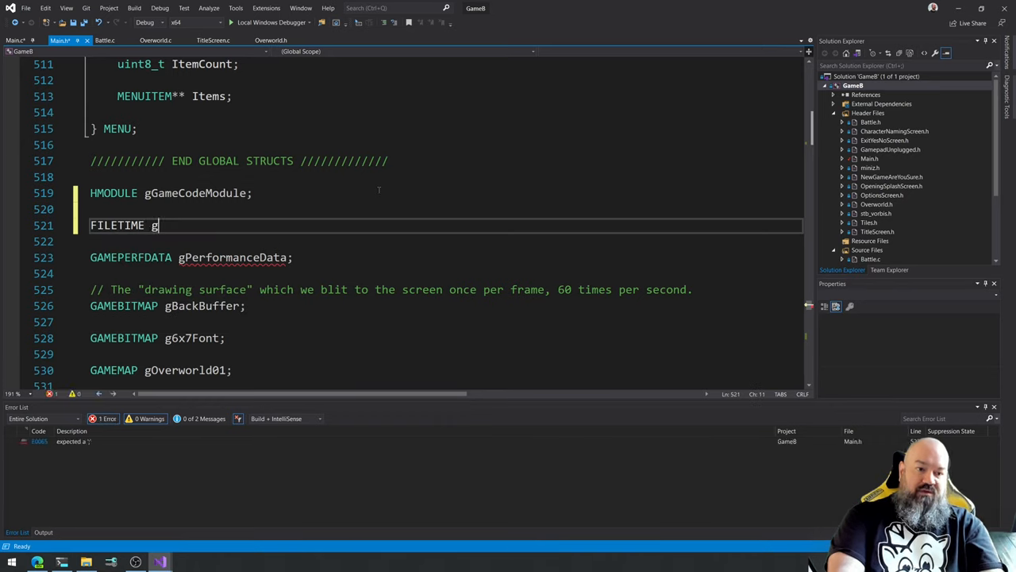
type("ameCodeLastWr")
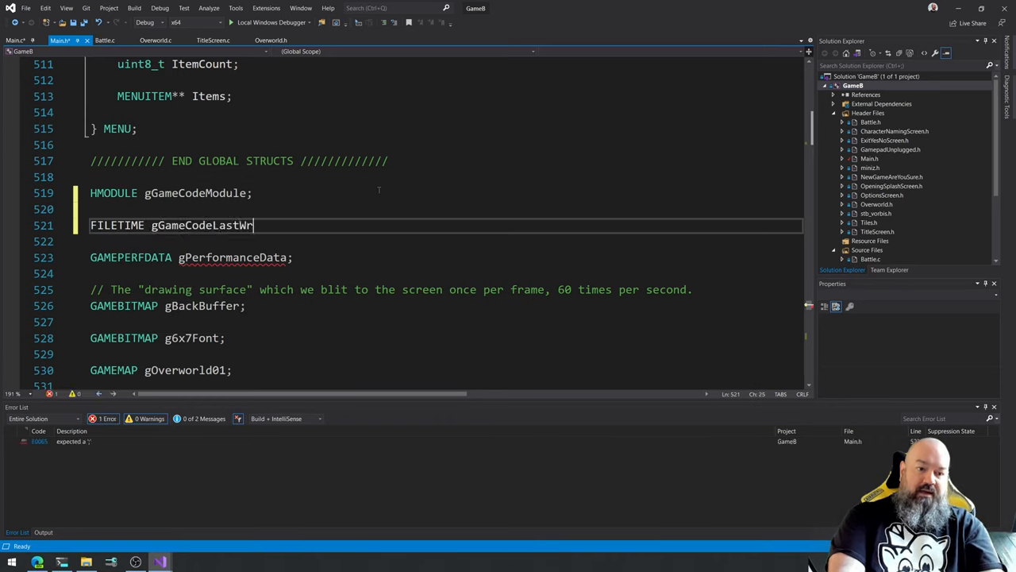
type("iteTime;")
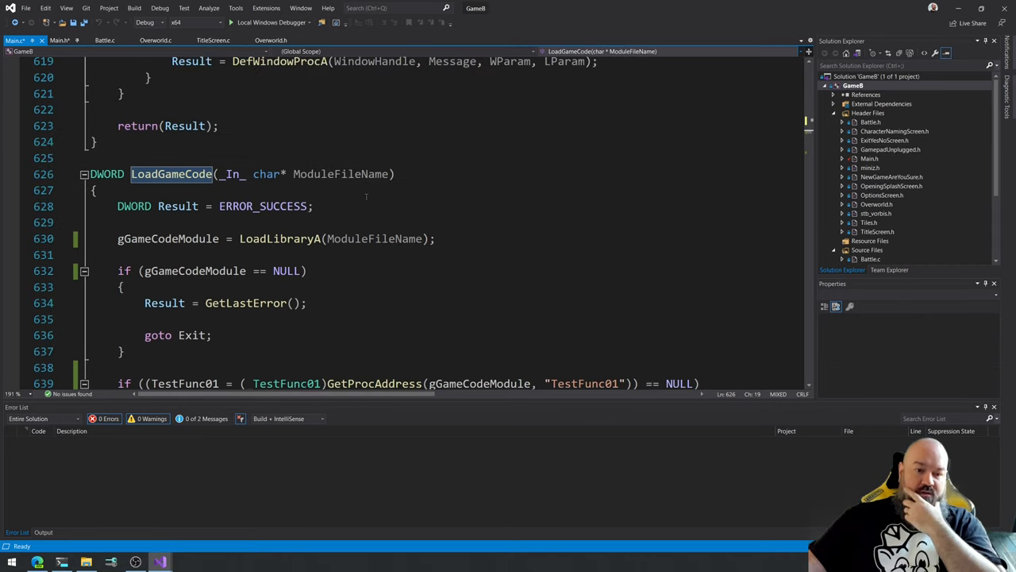
mouse_move(279, 238)
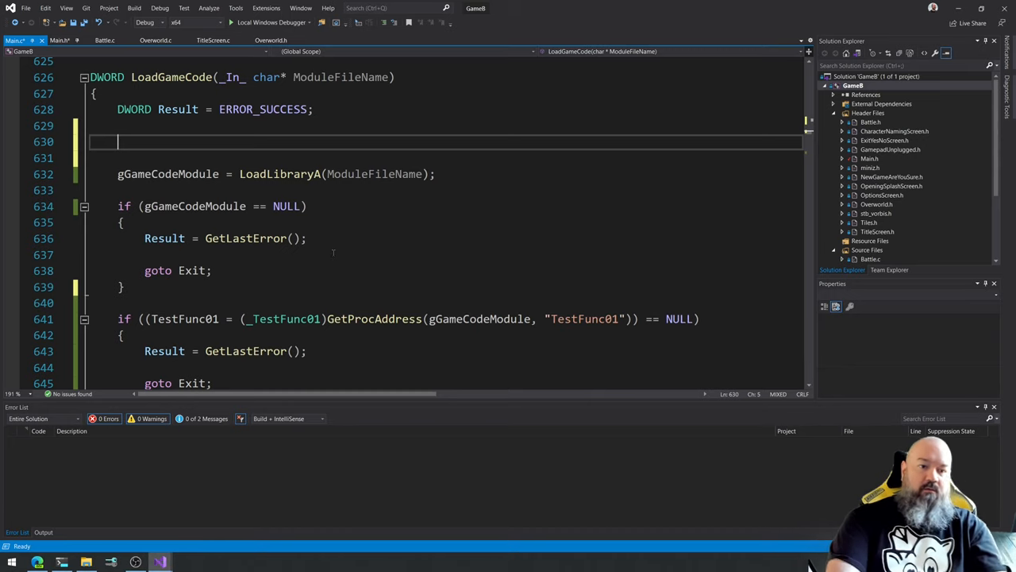
Add DWORD FileOpenDisposition = 0; after DWORD Result = ERROR_SUCCESS; in LoadGameCode.
type("DWORD FileOpenDis")
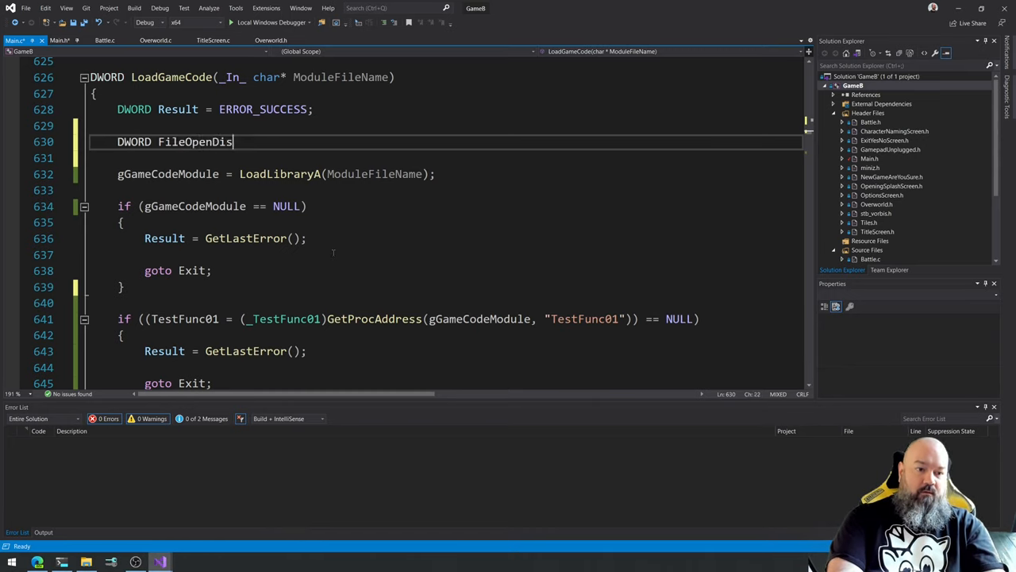
type("position = 0;")
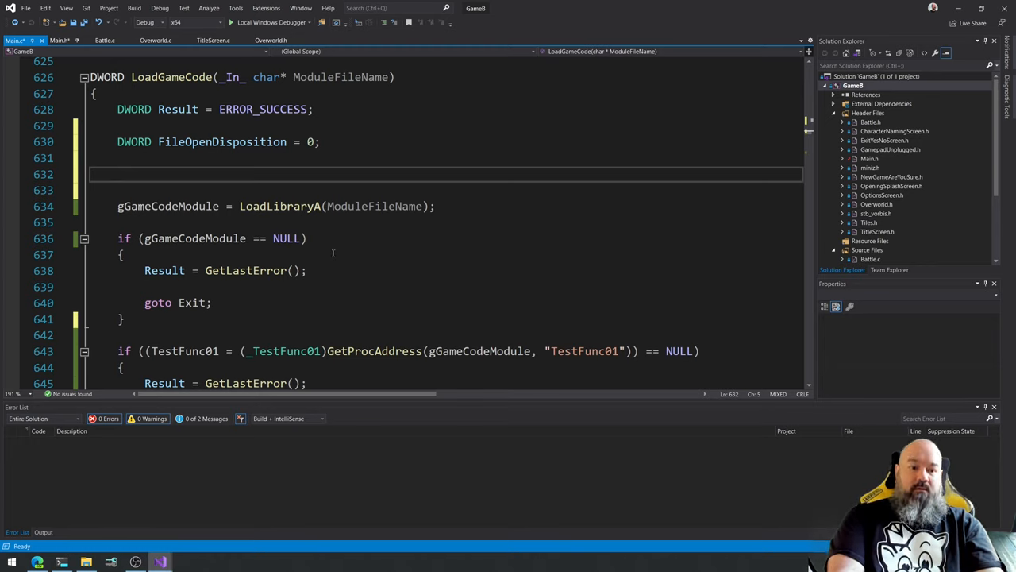
type("g")
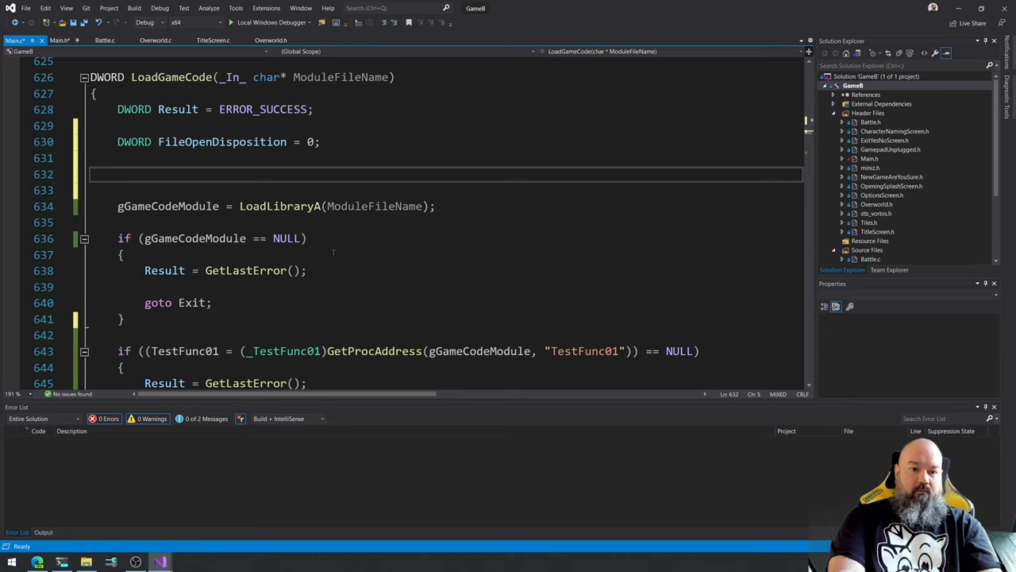
type("if")
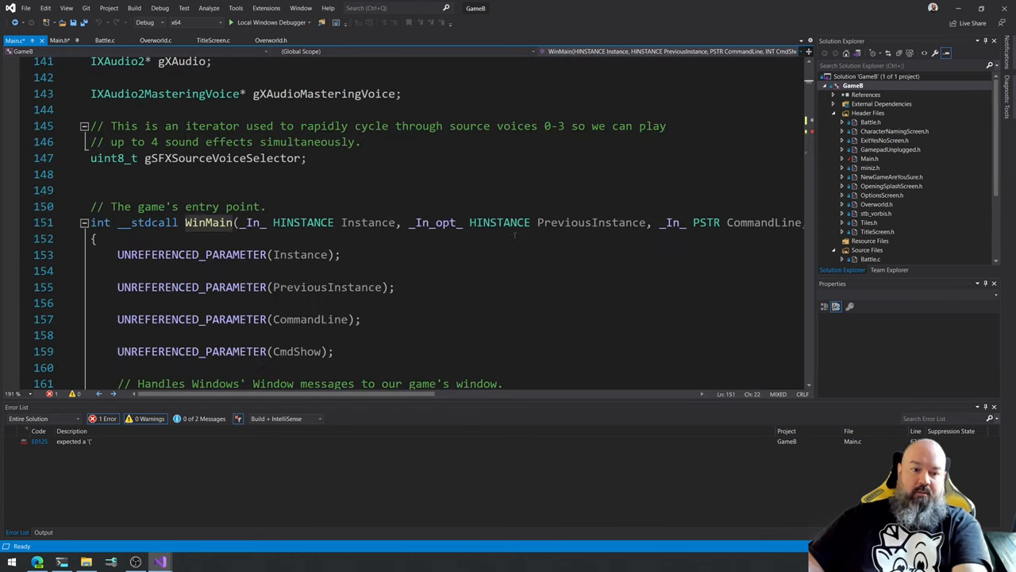
Scroll WinMain to the #ifdef _DEBUG game-code file block to take it for moving into LoadGameCode.
scroll("down", 3)
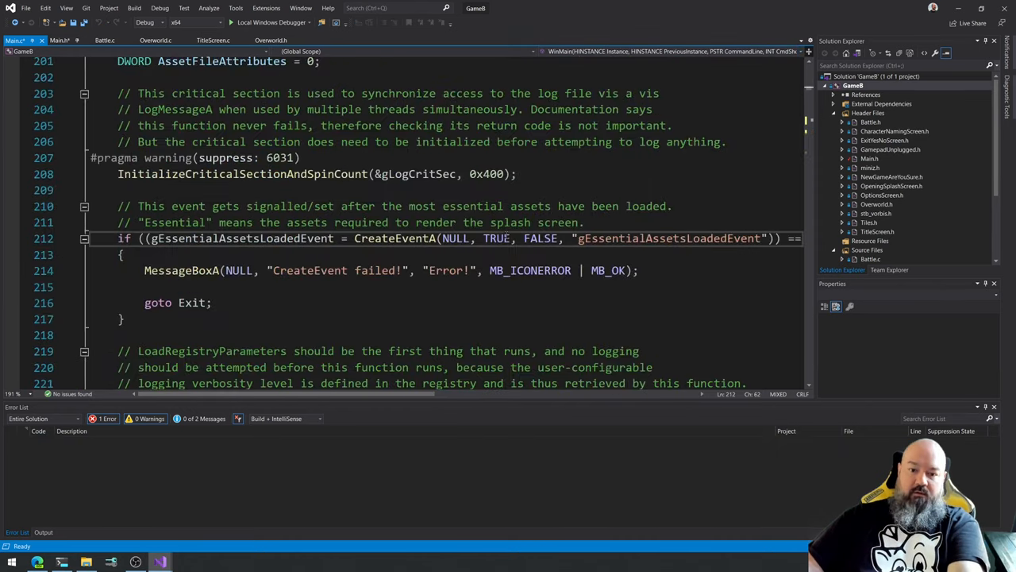
scroll("down", 3)
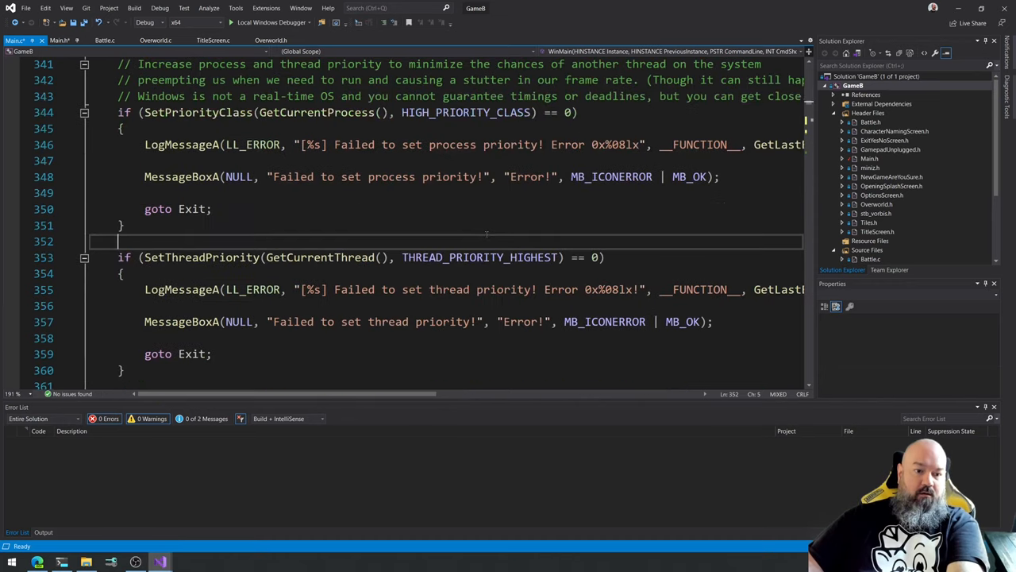
scroll("down", 3)
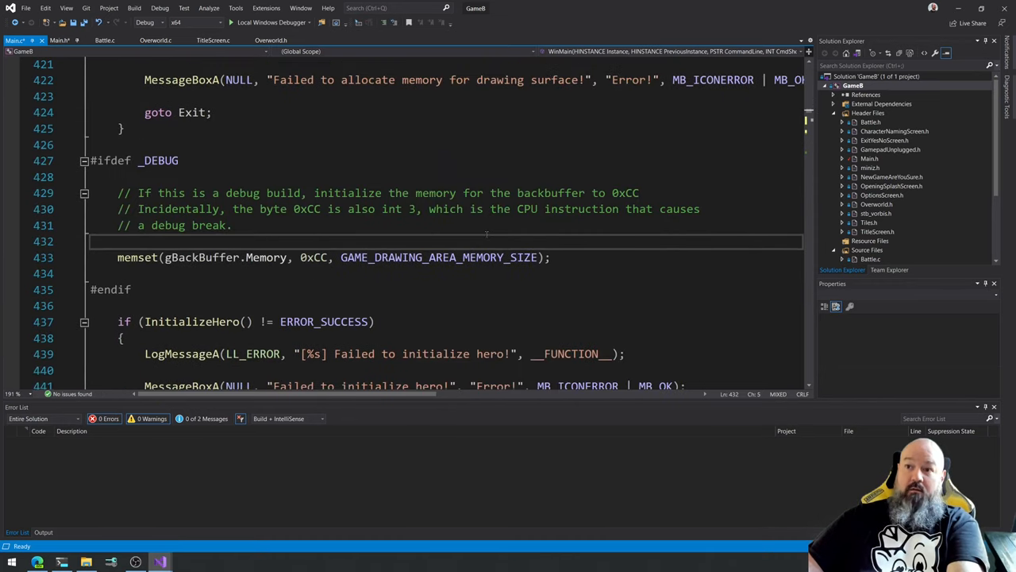
scroll("down", 3)
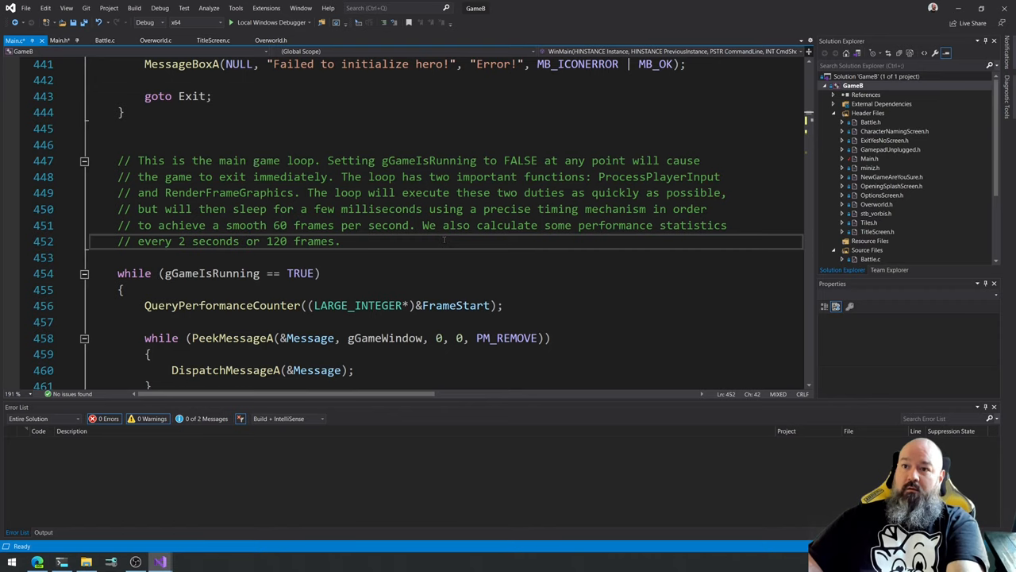
scroll("down", 3)
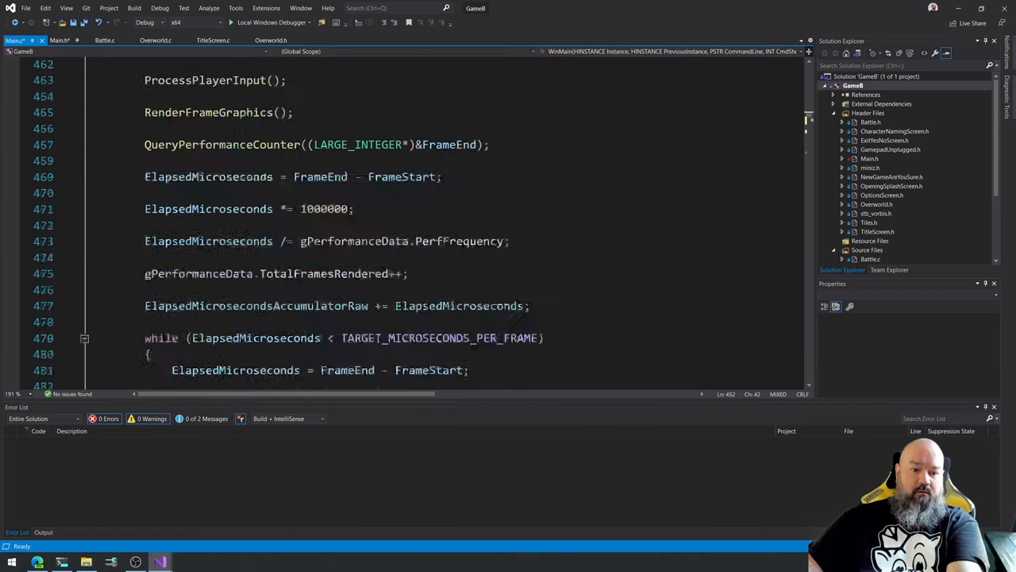
scroll("down", 3)
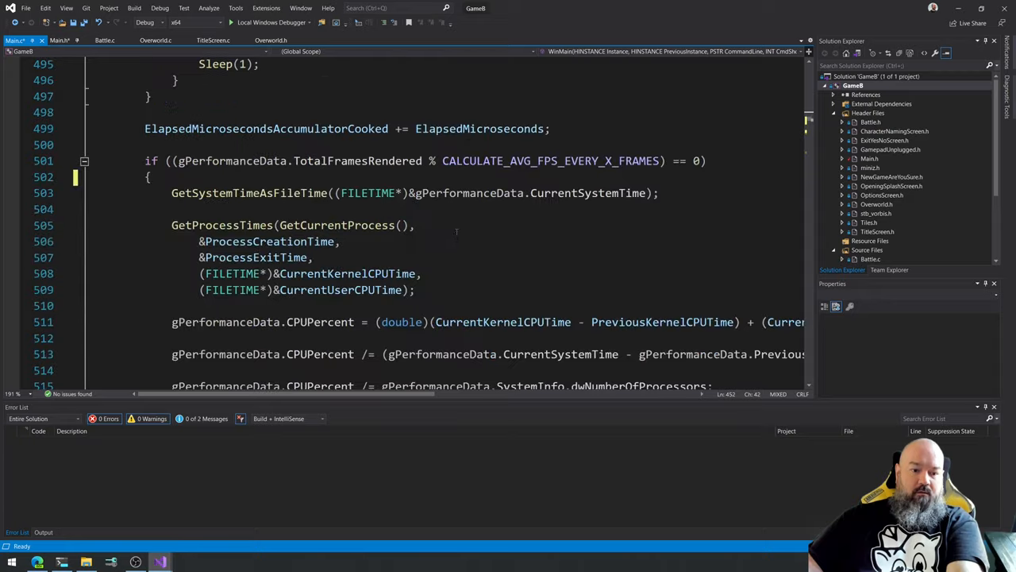
scroll("down", 3)
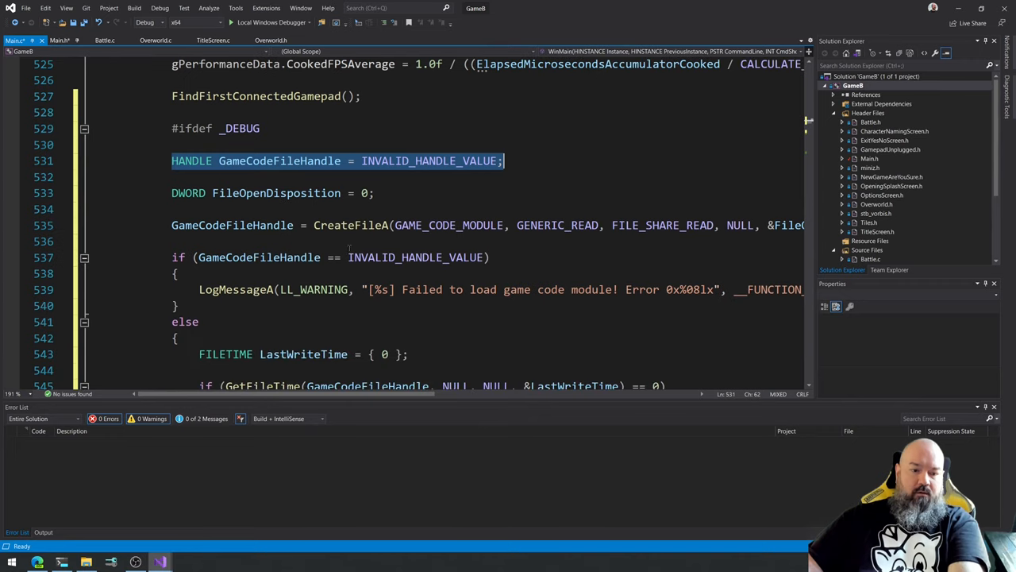
scroll("down", 3)
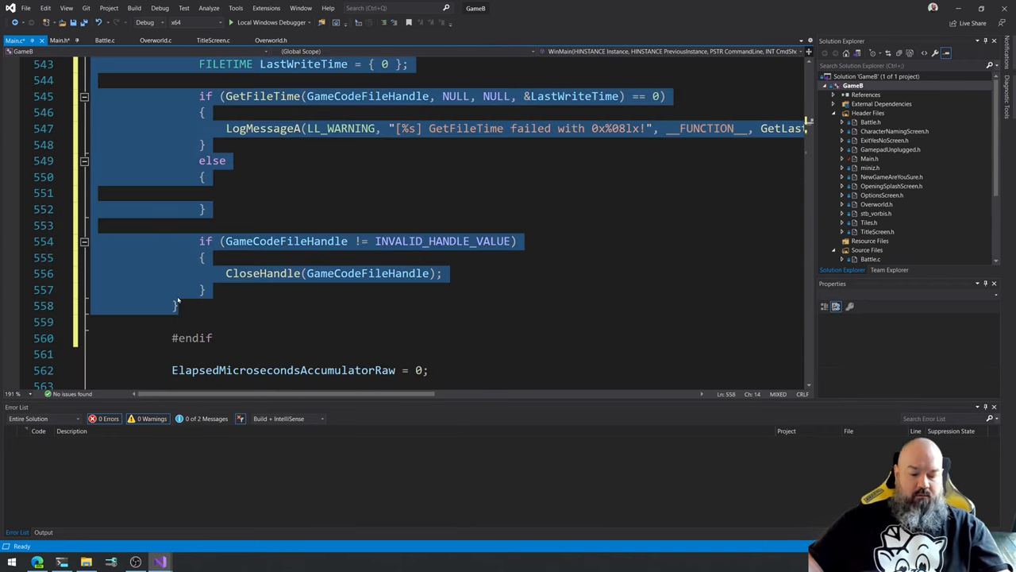
scroll("up", 3)
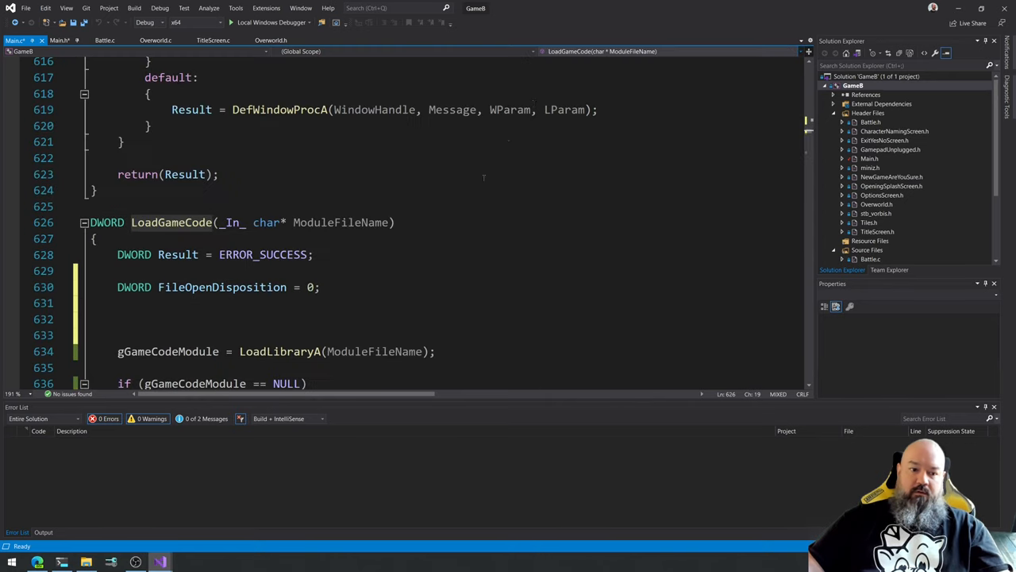
Replace GAME_CODE_MODULE with ModuleFileName in LoadGameCode's CreateFileA call and review the pasted checks.
scroll("down", 3)
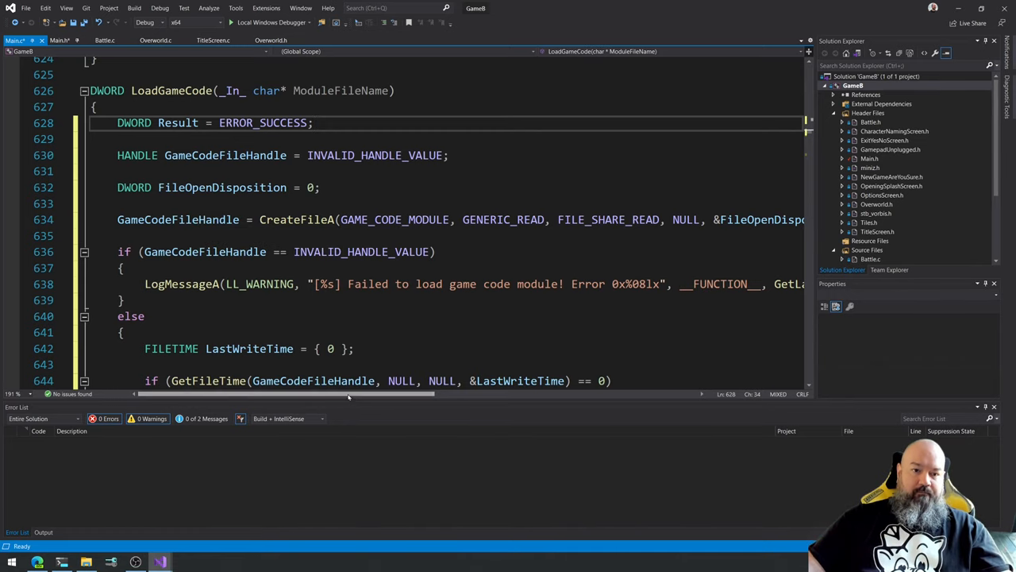
double_click(394, 219)
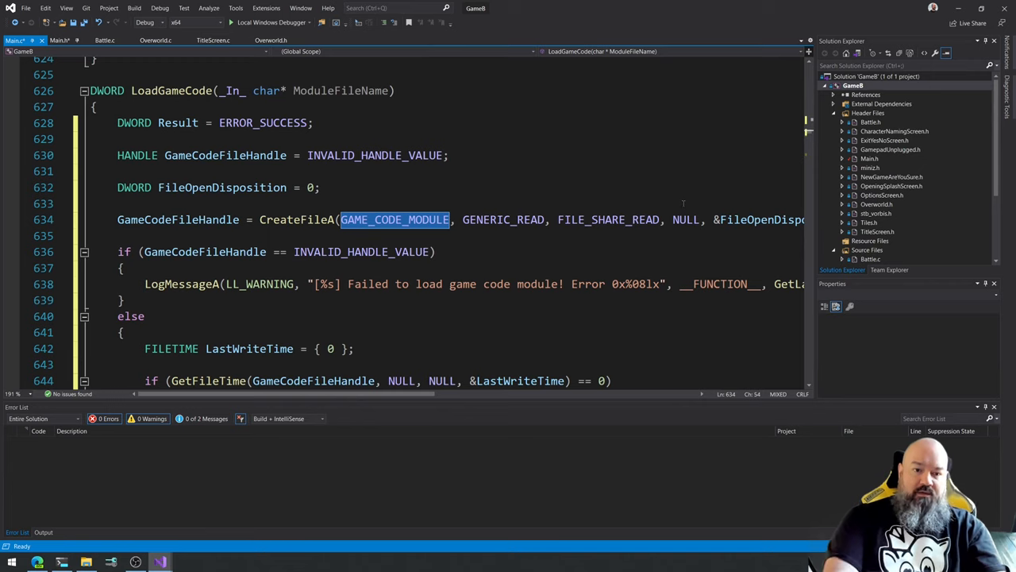
type("ModuleFileName")
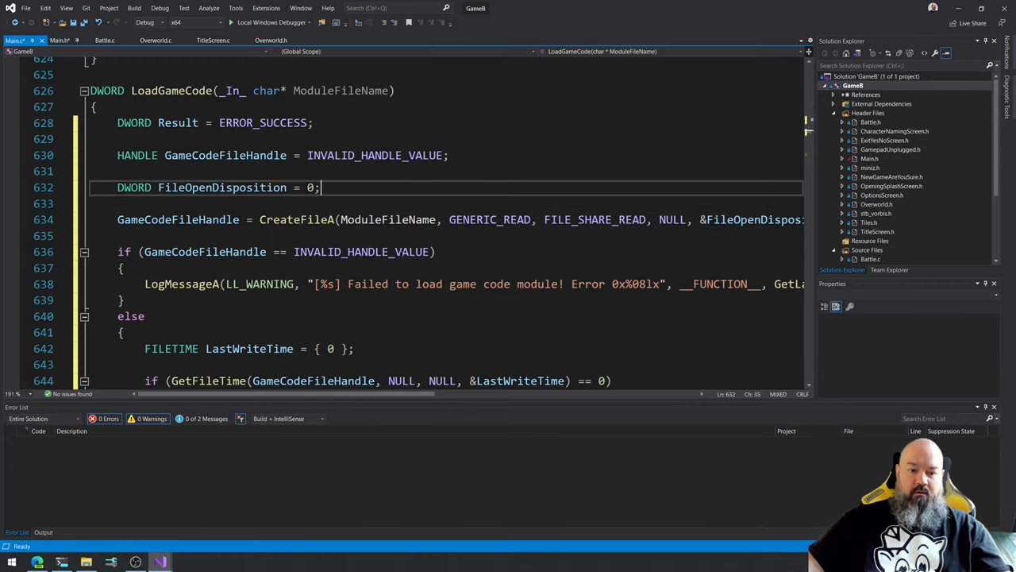
scroll("right", 3)
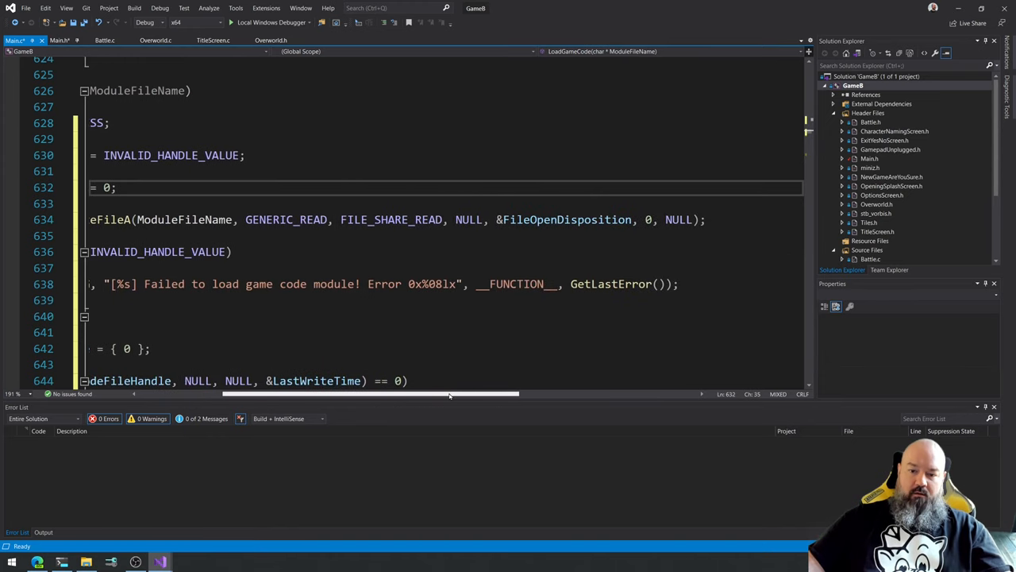
scroll("left", 3)
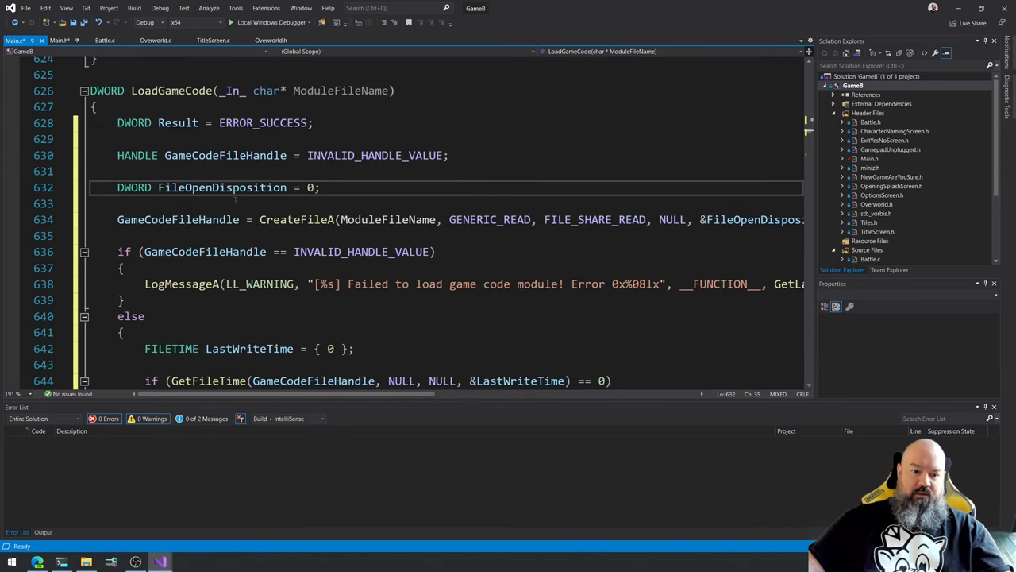
scroll("down", 3)
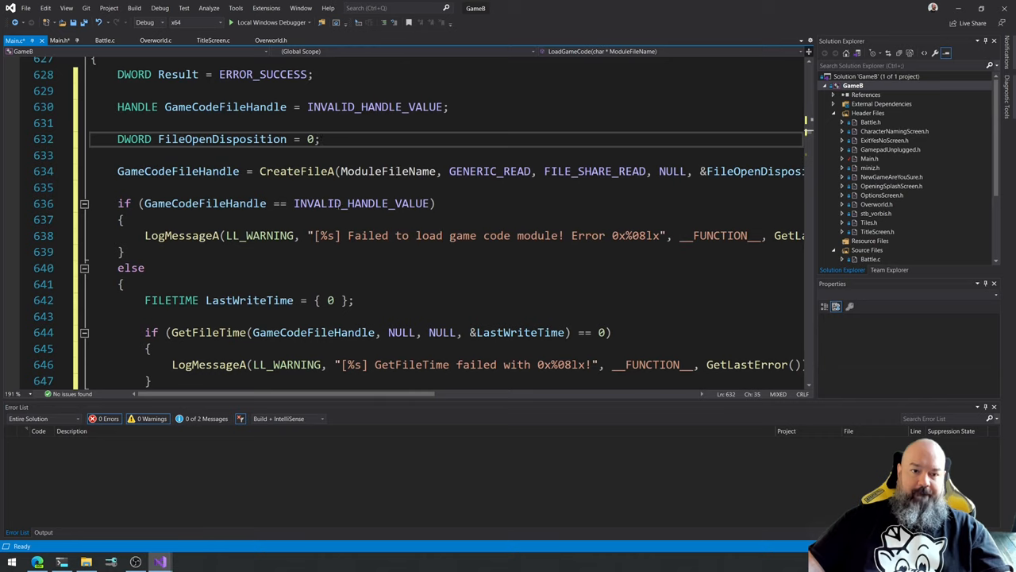
scroll("down", 3)
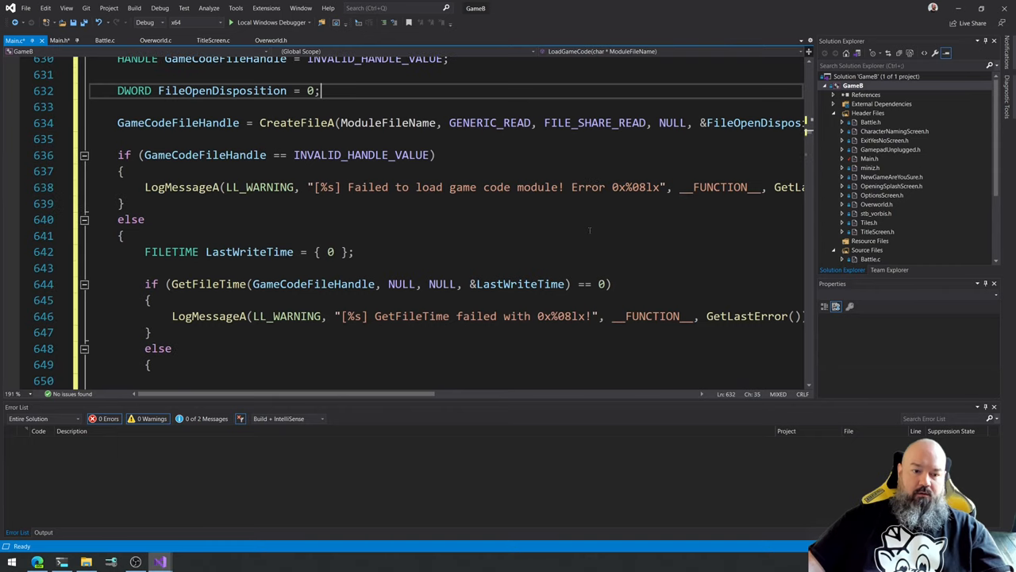
scroll("down", 3)
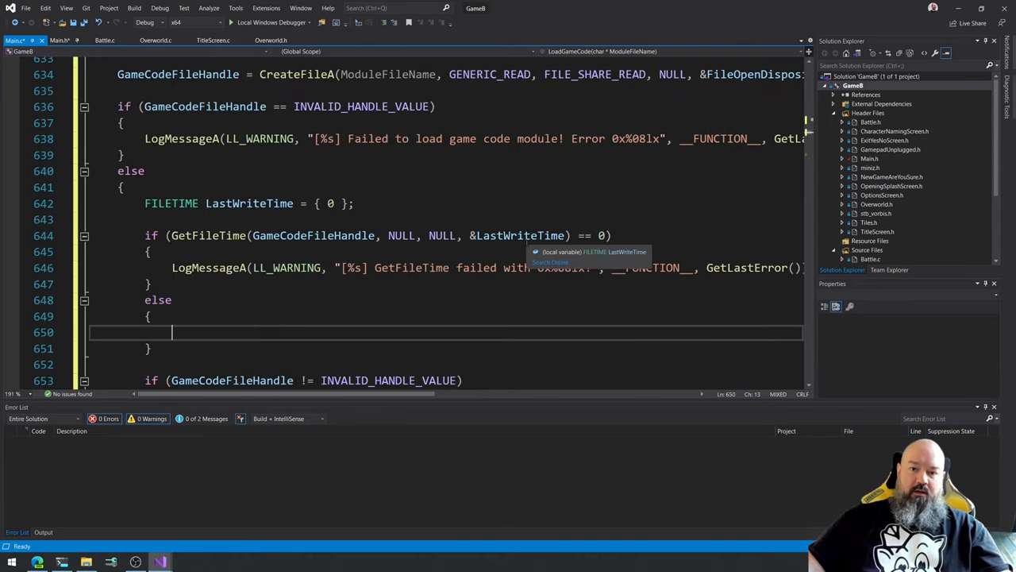
mouse_move(749, 216)
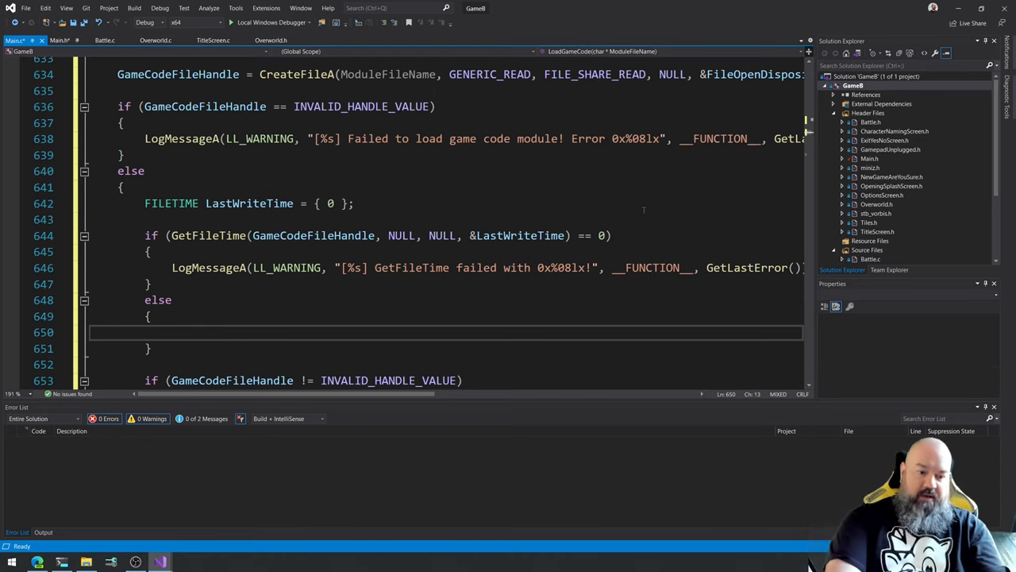
Assign gGameCodeLastWriteTime = LastWriteTime; in the GetFileTime success branch.
type("gGame")
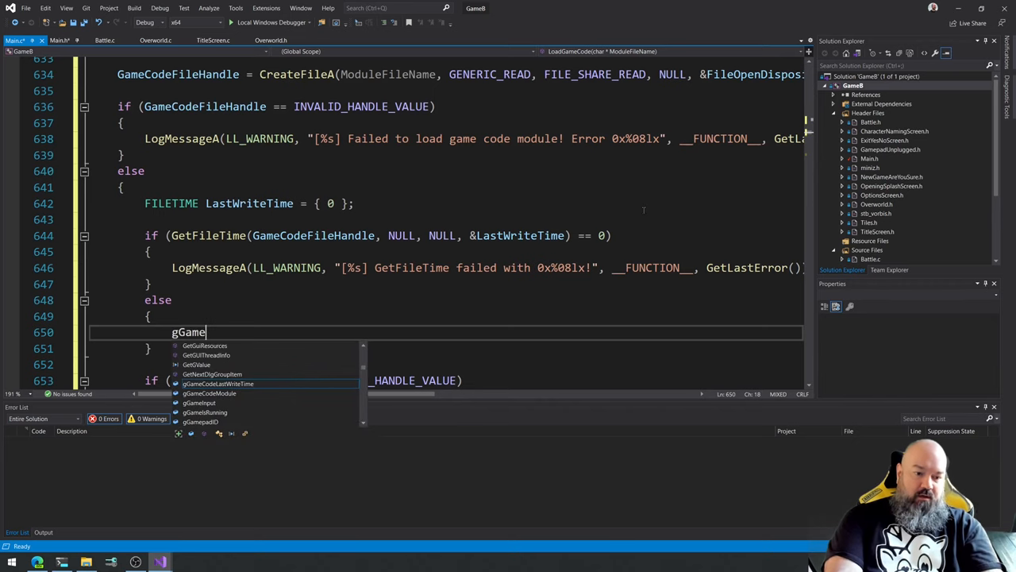
type("CodeLastWriteTime")
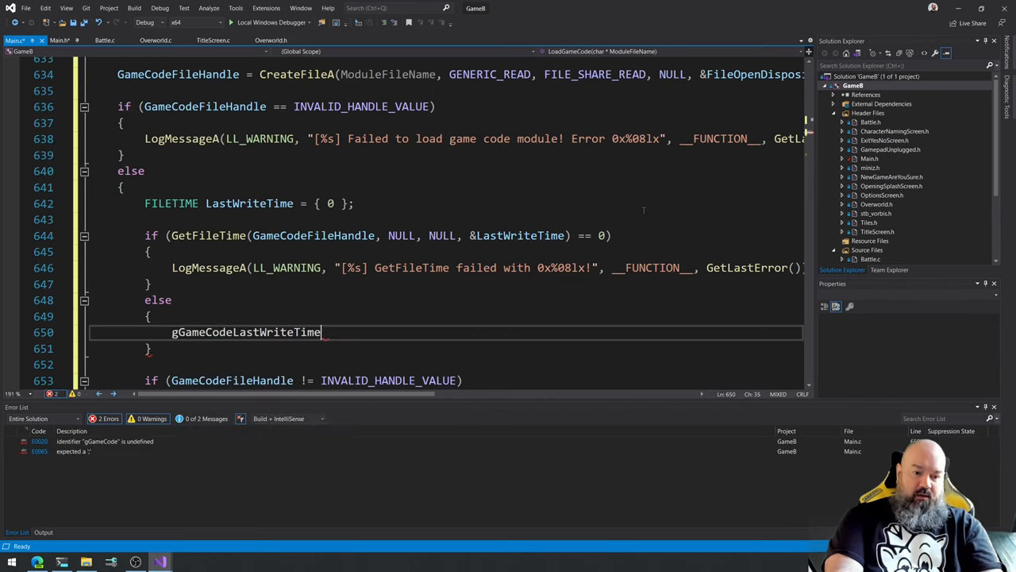
type("= Las")
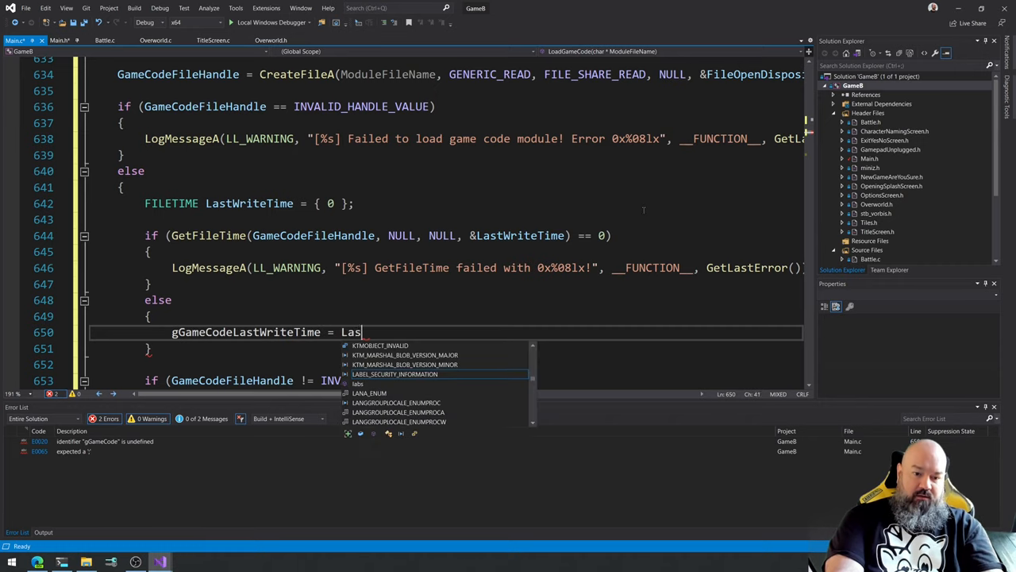
type("tWriteTime;")
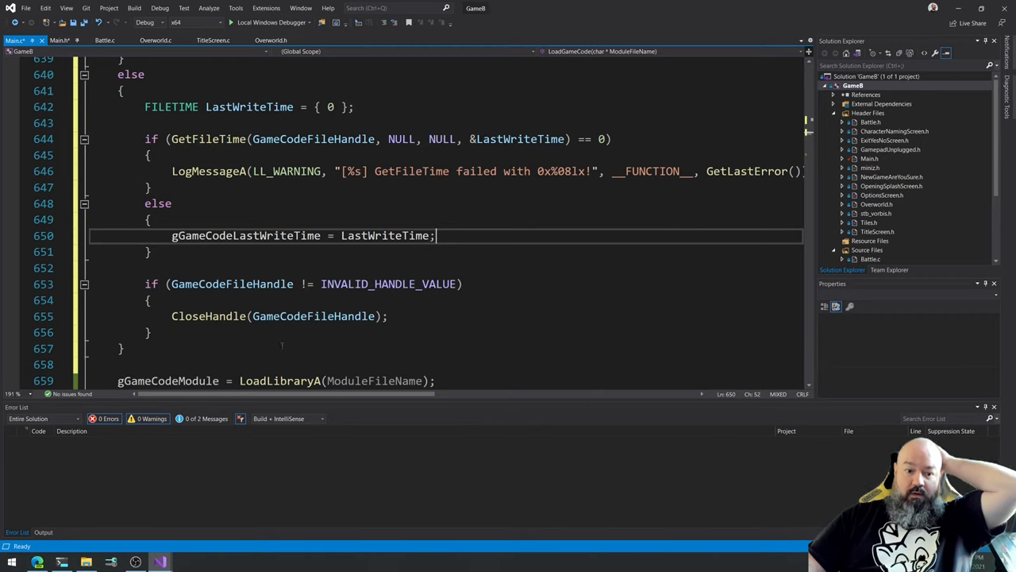
Highlight every use of GameCodeFileHandle and look over them through LoadGameCode.
left_click(231, 282)
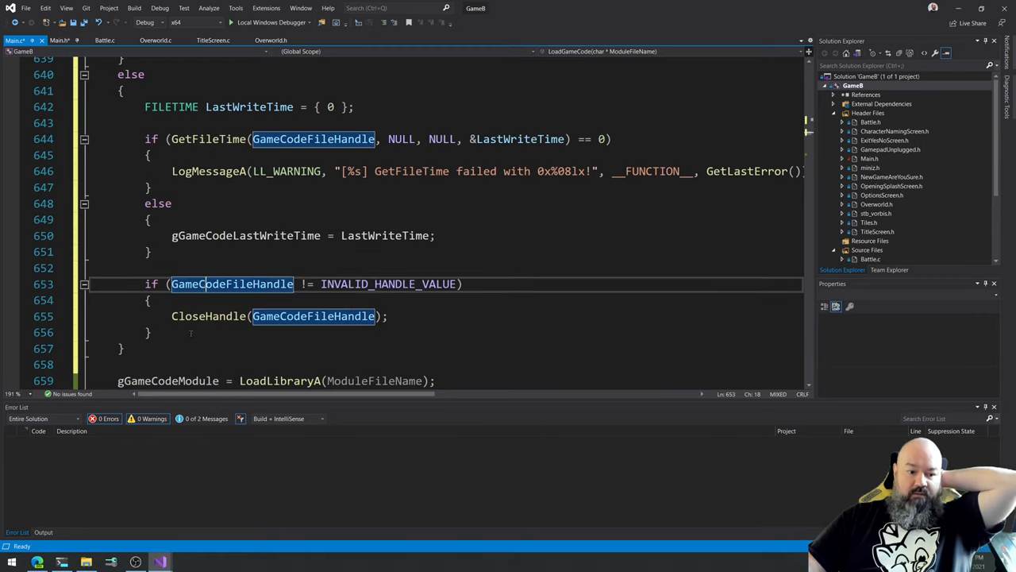
scroll("down", 3)
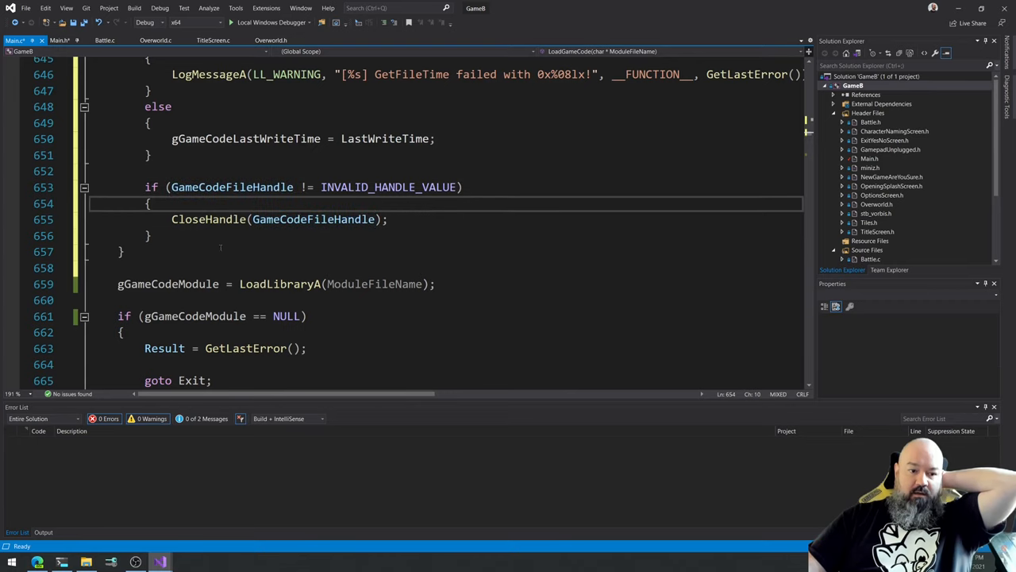
scroll("up", 3)
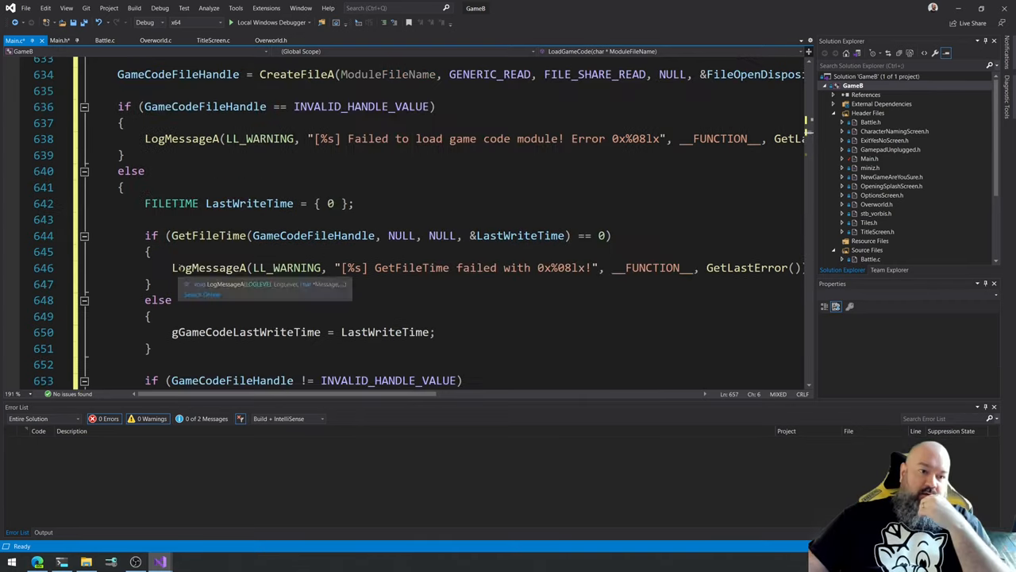
scroll("down", 3)
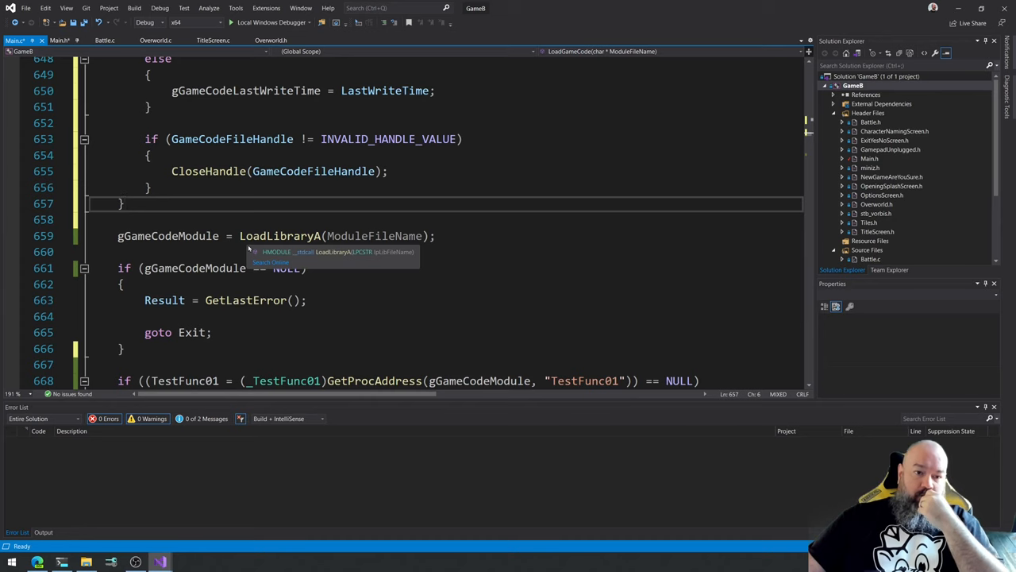
scroll("up", 3)
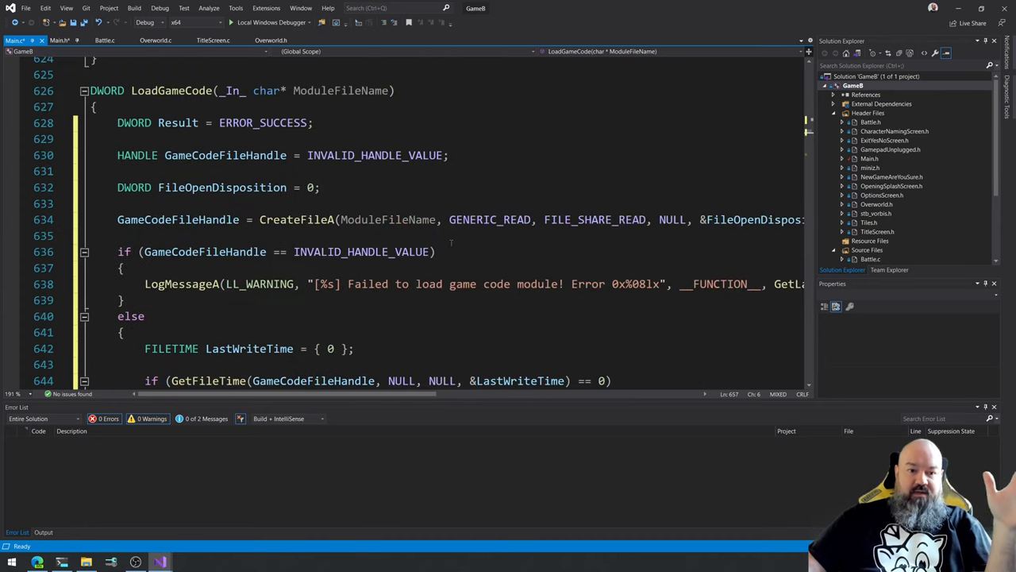
scroll("down", 3)
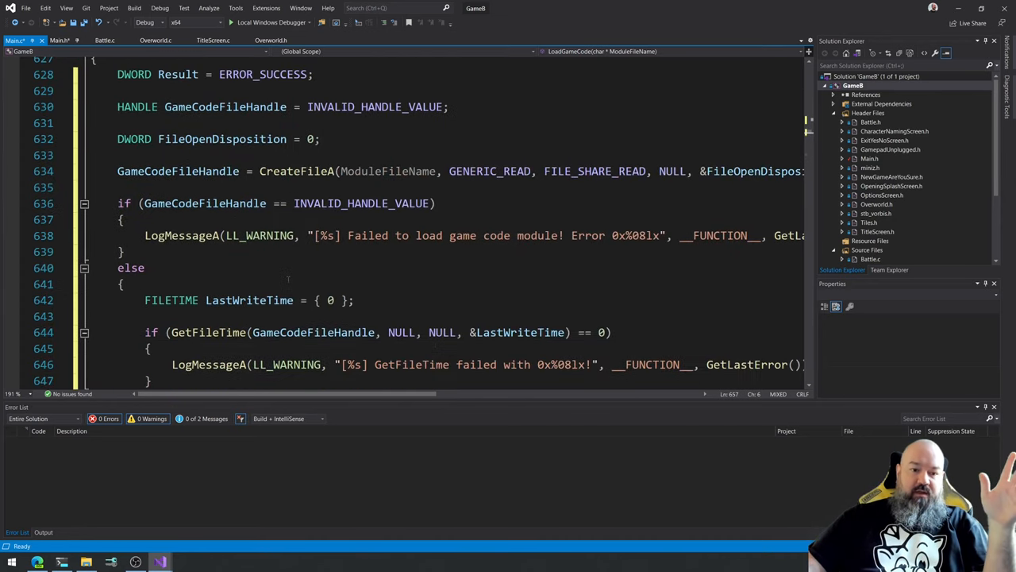
left_click(194, 172)
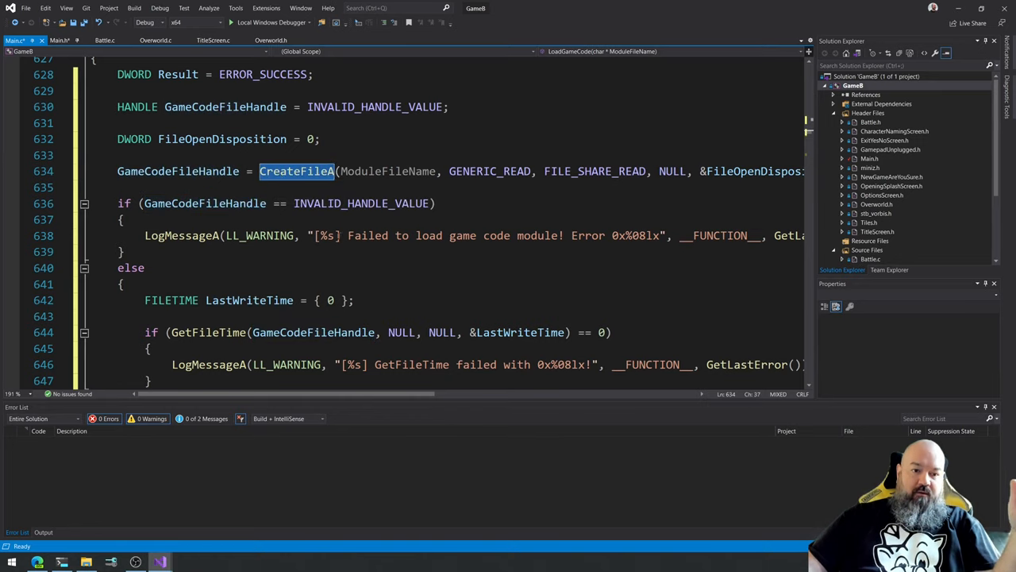
scroll("down", 3)
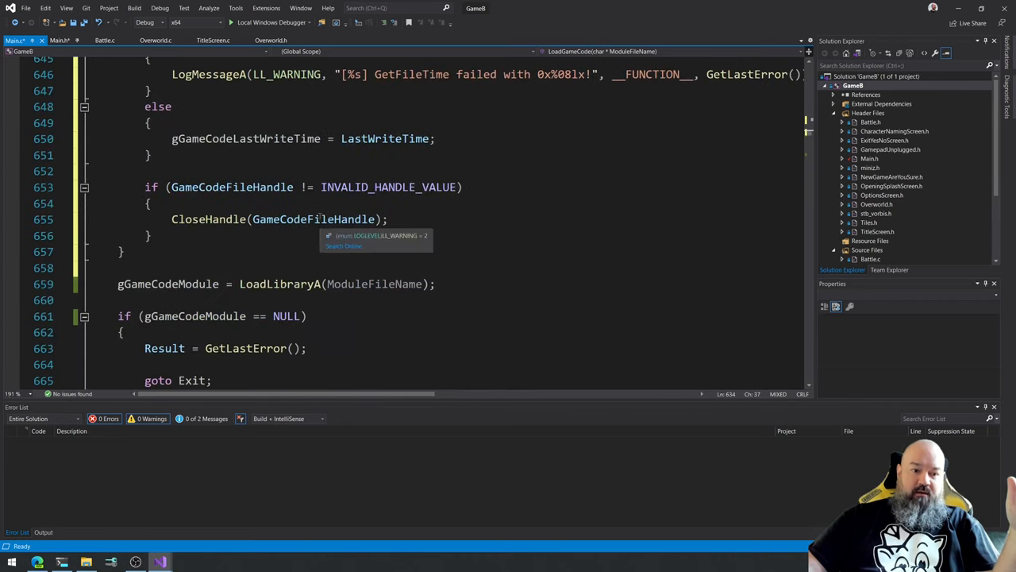
scroll("down", 3)
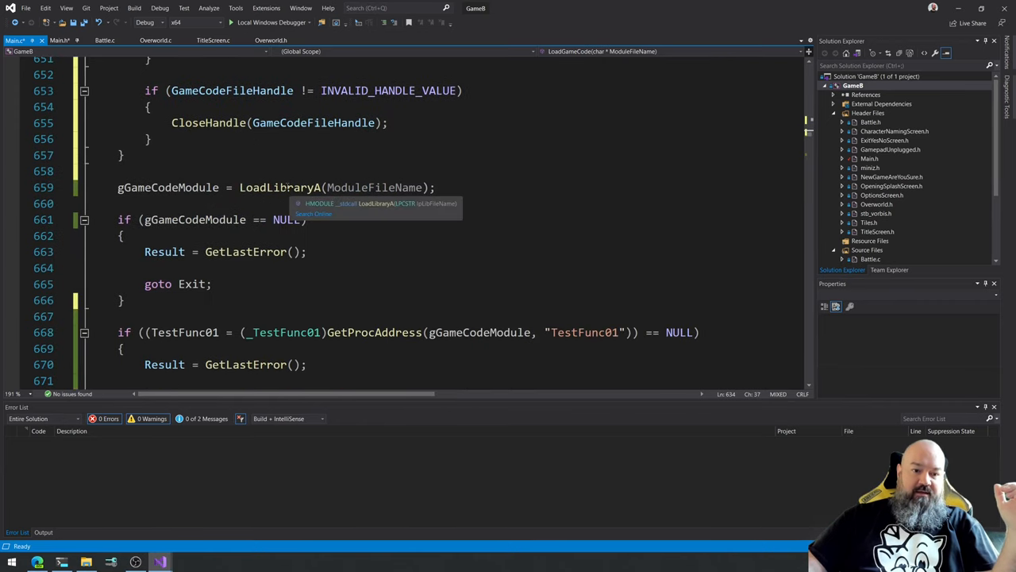
double_click(280, 188)
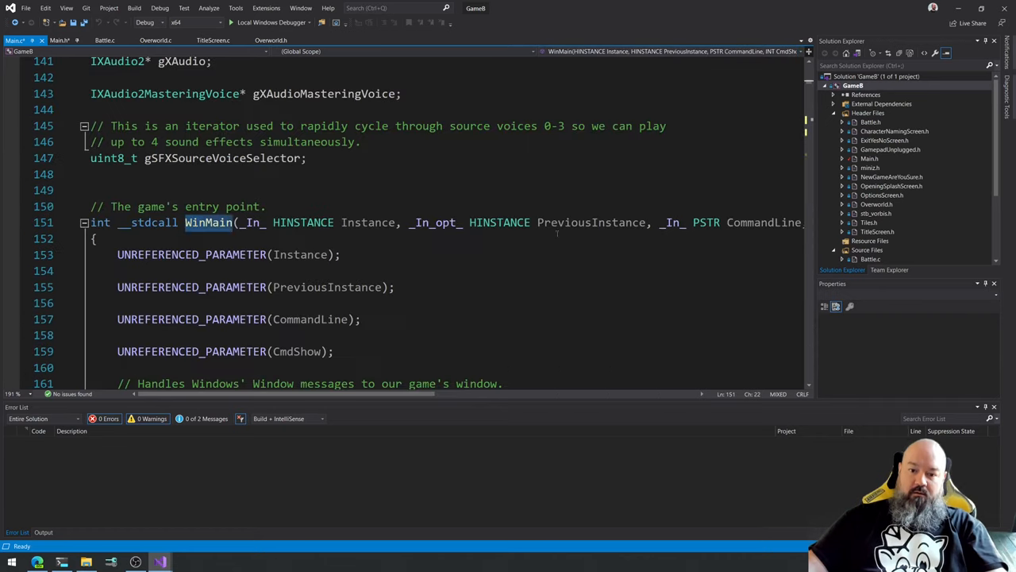
Scroll WinMain down to the debug game-code block whose GetFileTime success branch is empty.
scroll("down", 3)
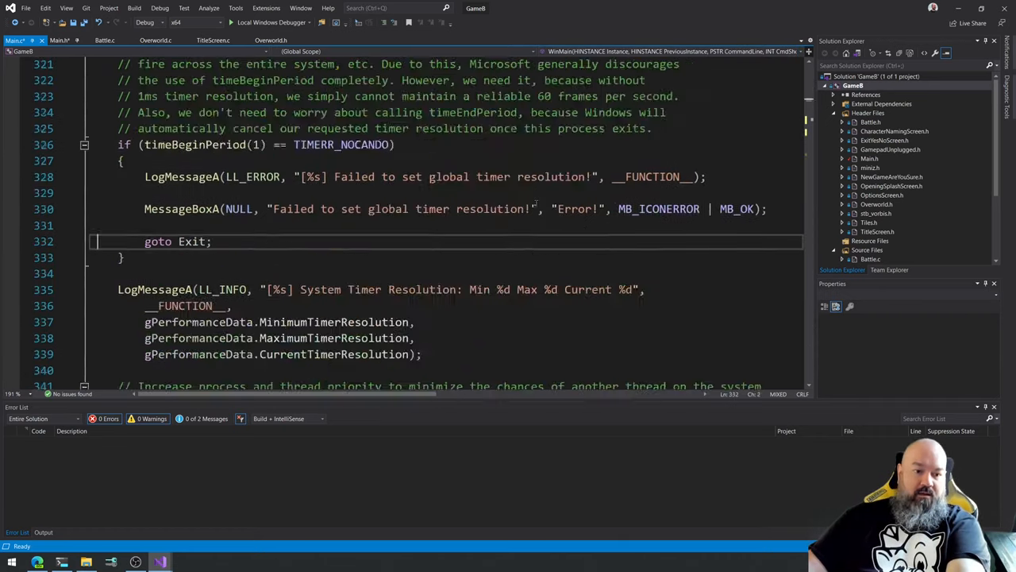
scroll("down", 3)
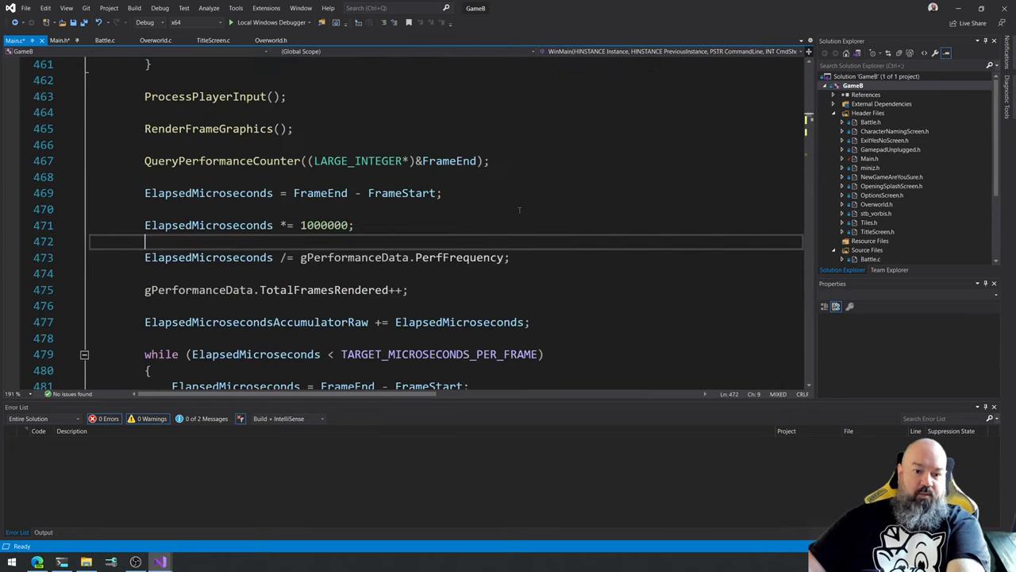
scroll("down", 3)
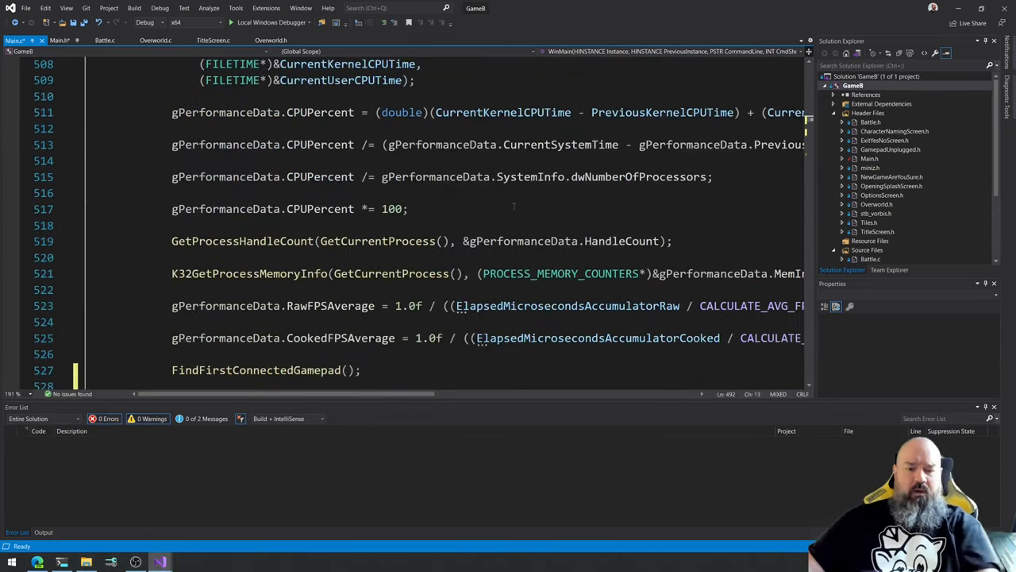
scroll("down", 3)
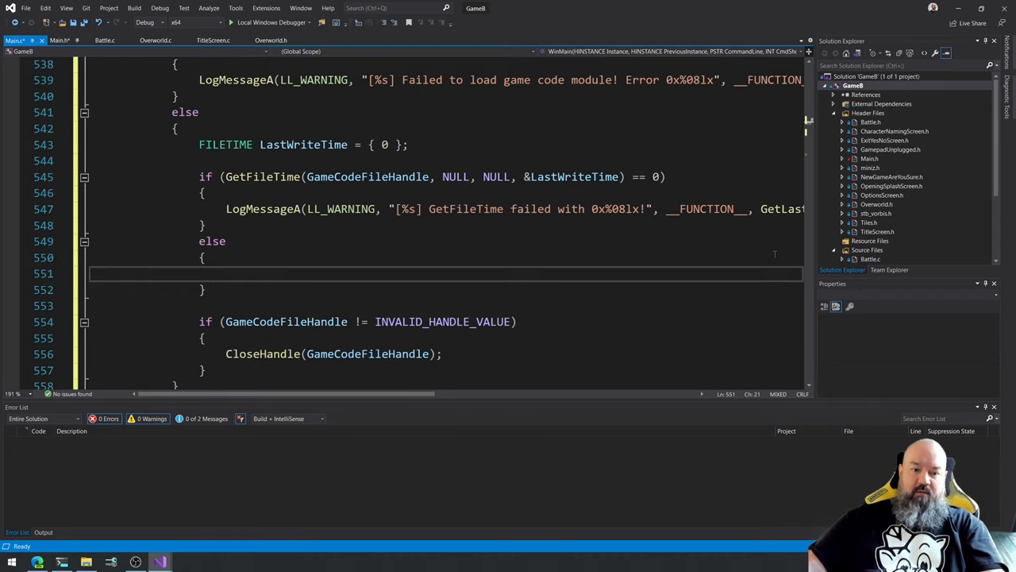
Start typing 'if (LastWriteTime.' in the empty else branch after GetFileTime.
type("if")
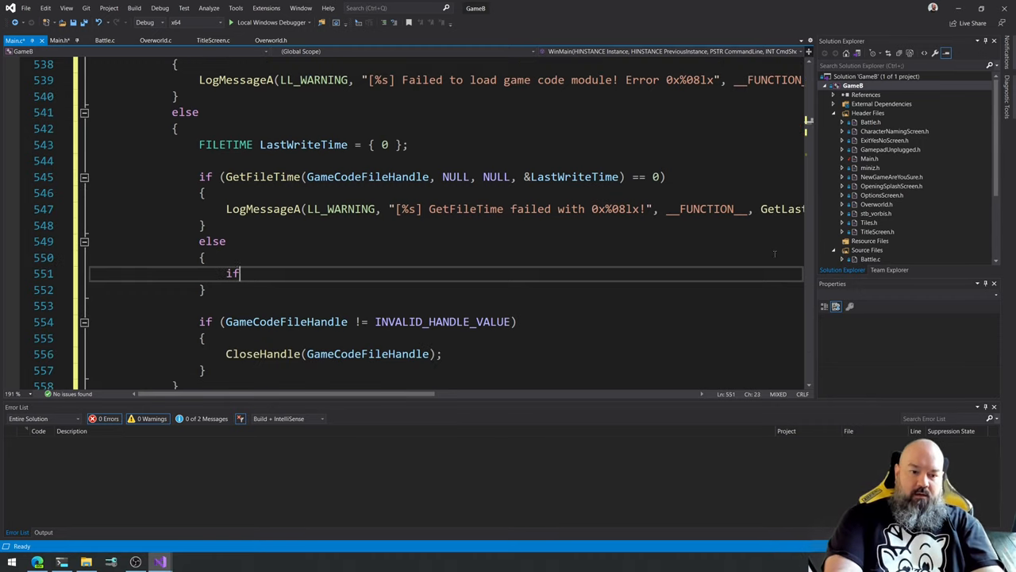
type("(LastWri")
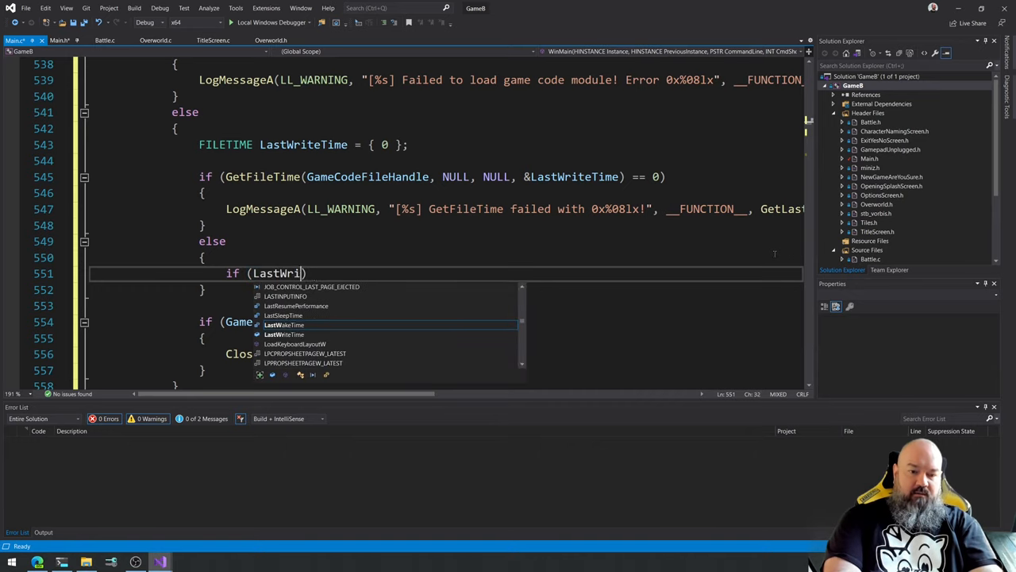
type("eTime.")
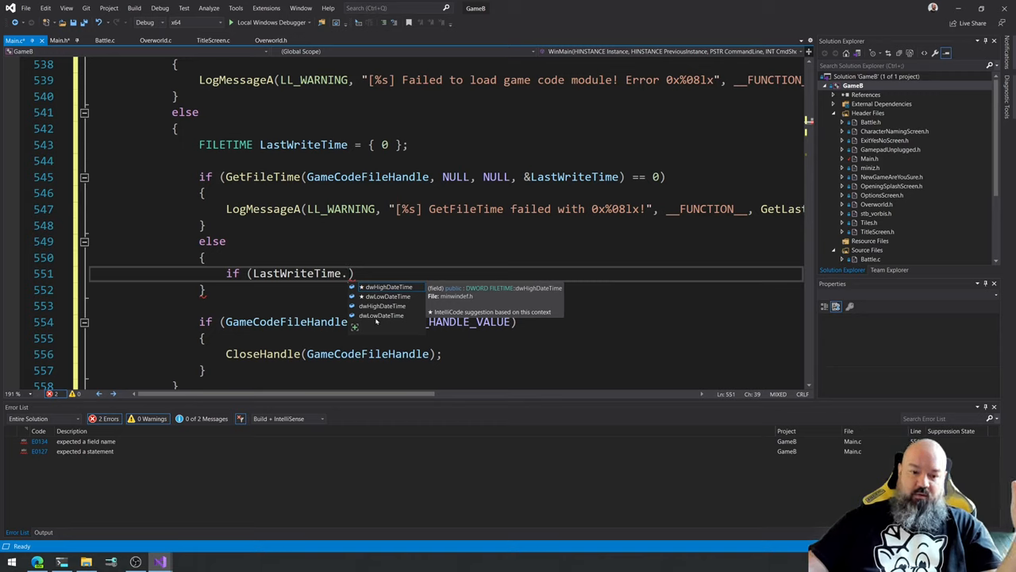
mouse_move(378, 315)
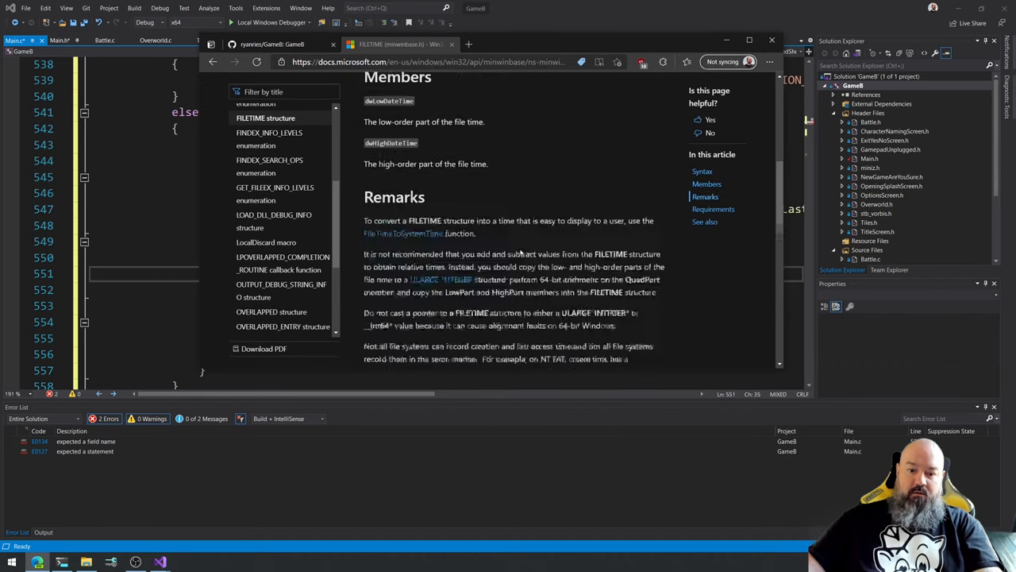
Highlight the Remarks sentence warning against adding and subtracting FILETIME values.
scroll("down", 3)
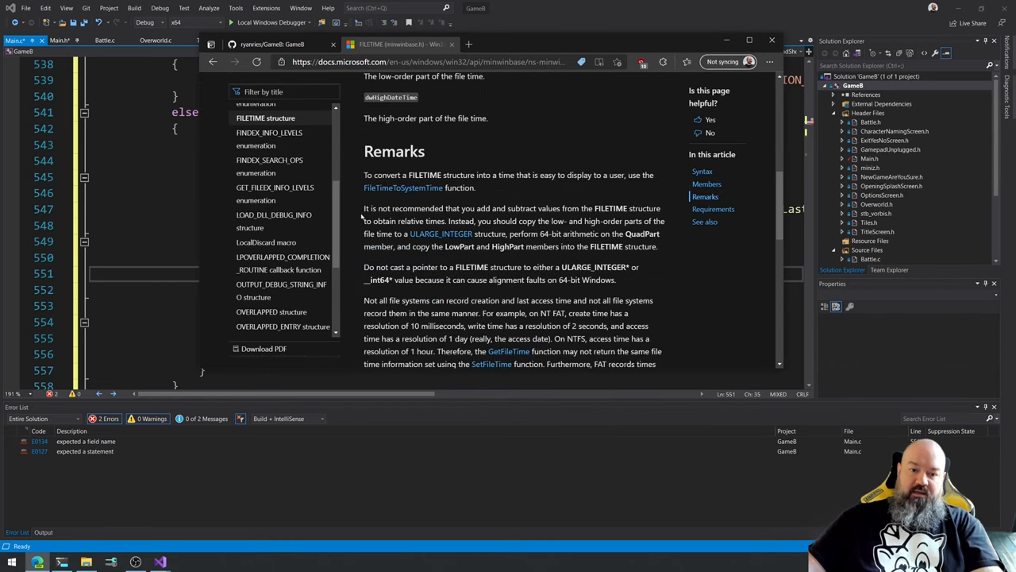
left_click_drag(364, 208, 547, 208)
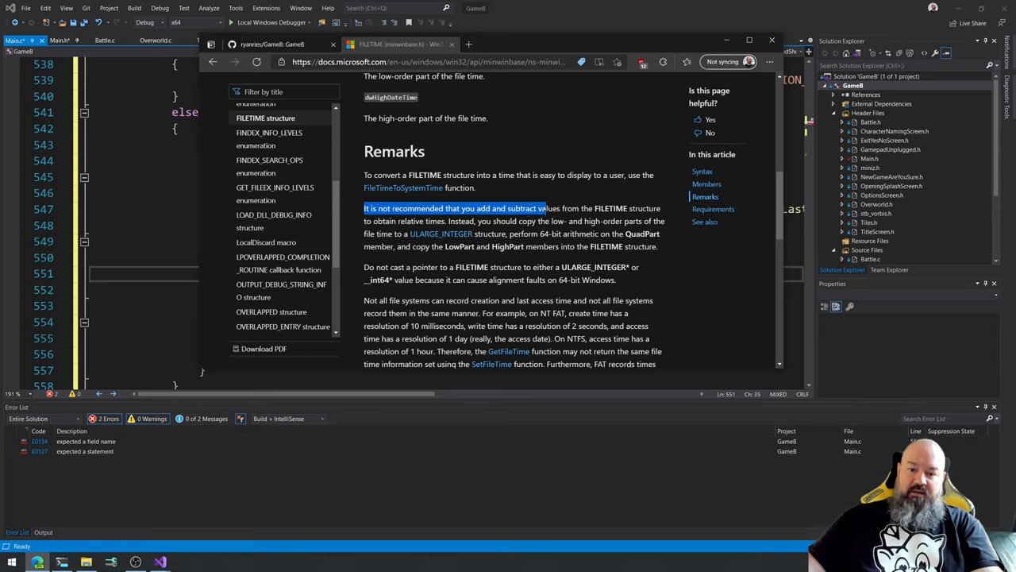
left_click_drag(546, 208, 660, 208)
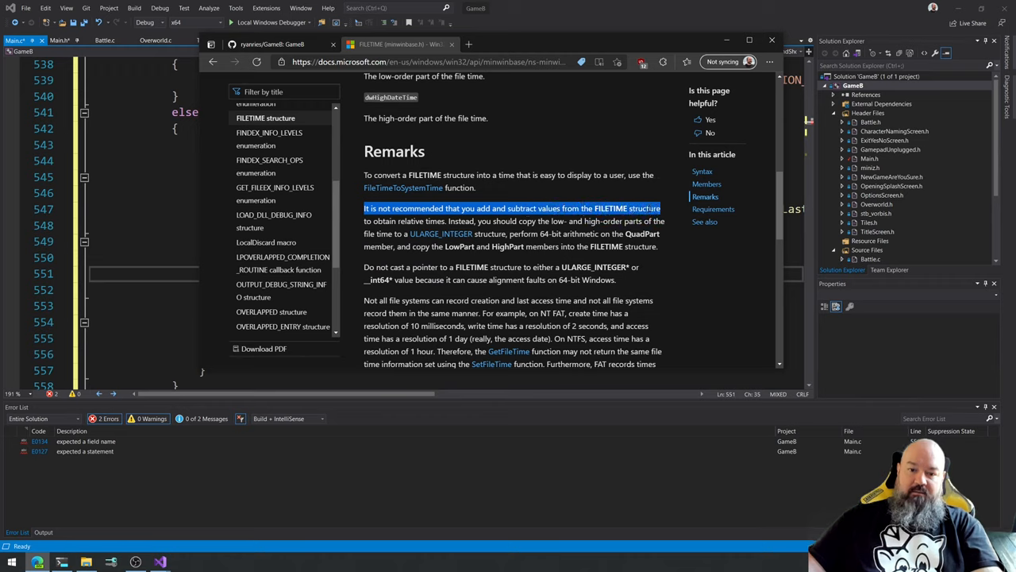
mouse_move(734, 246)
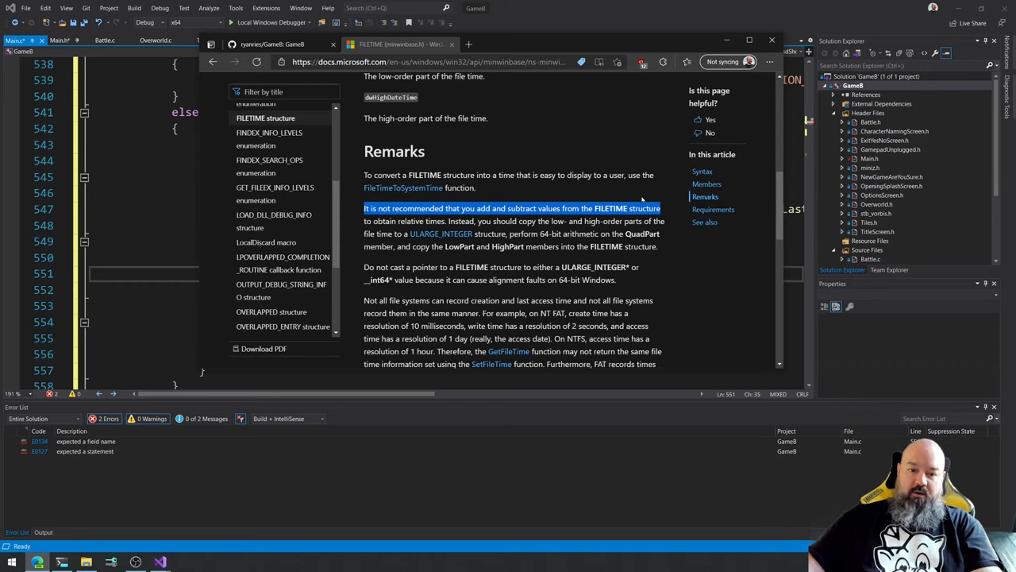
mouse_move(641, 203)
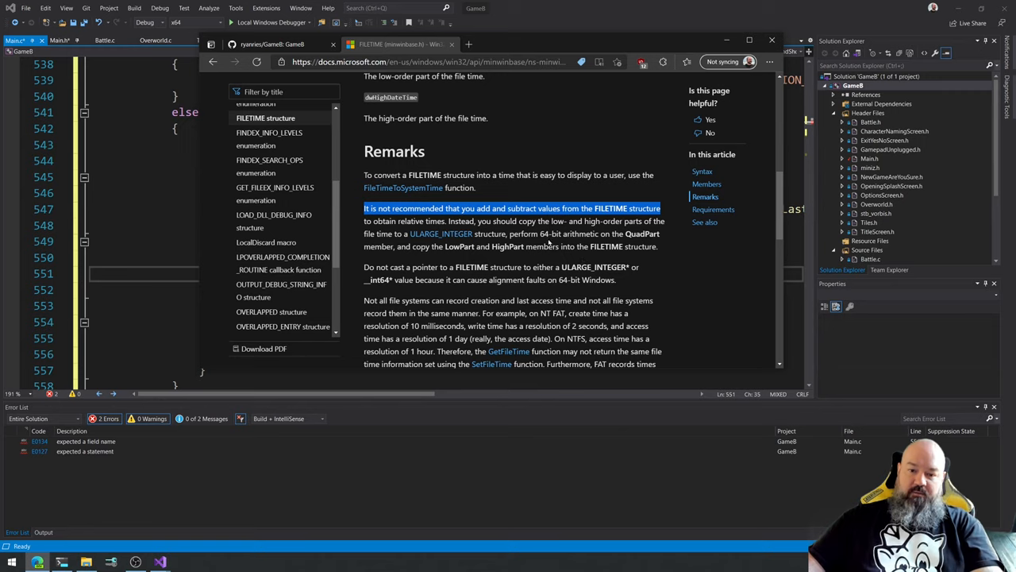
mouse_move(404, 262)
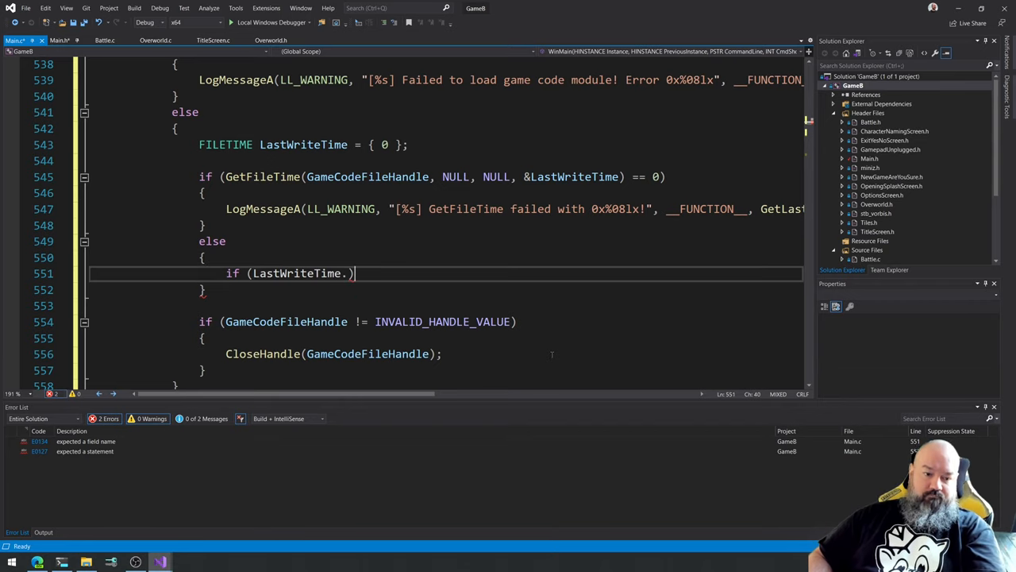
Compare LastWriteTime.dwHighDateTime against gGameCodeLastWriteTime's high part, joined with &&.
double_click(295, 274)
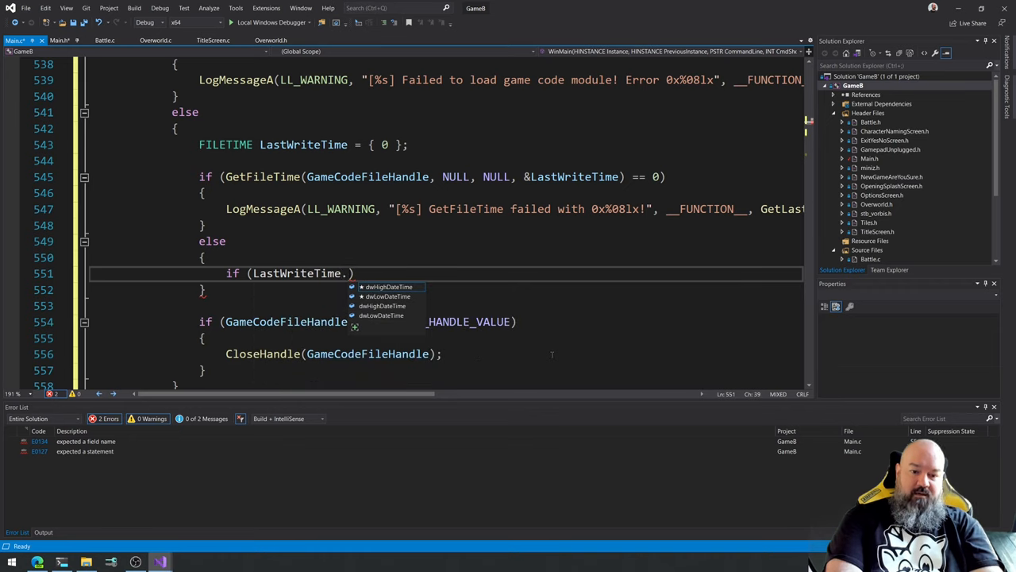
type("dw")
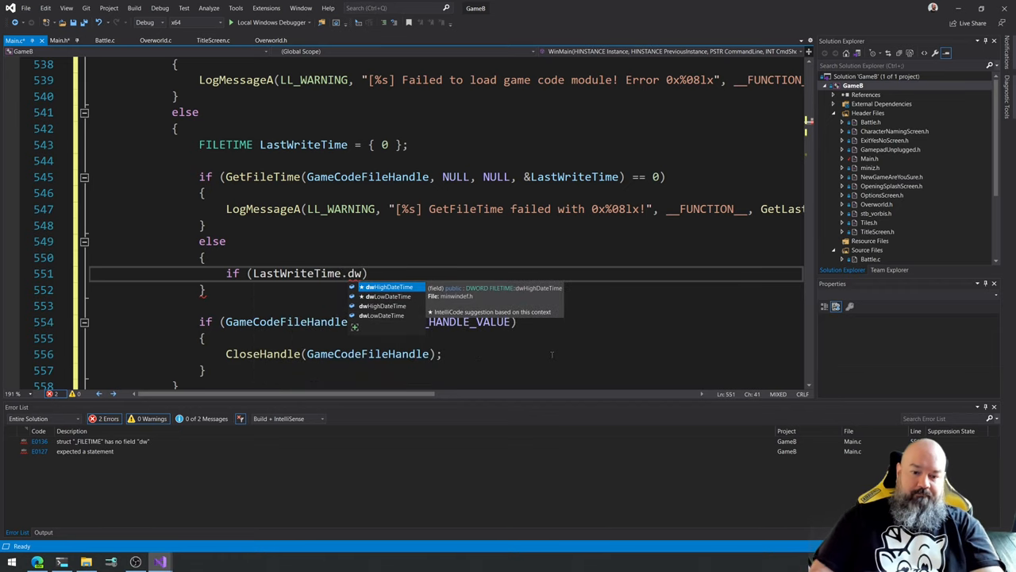
key("Tab")
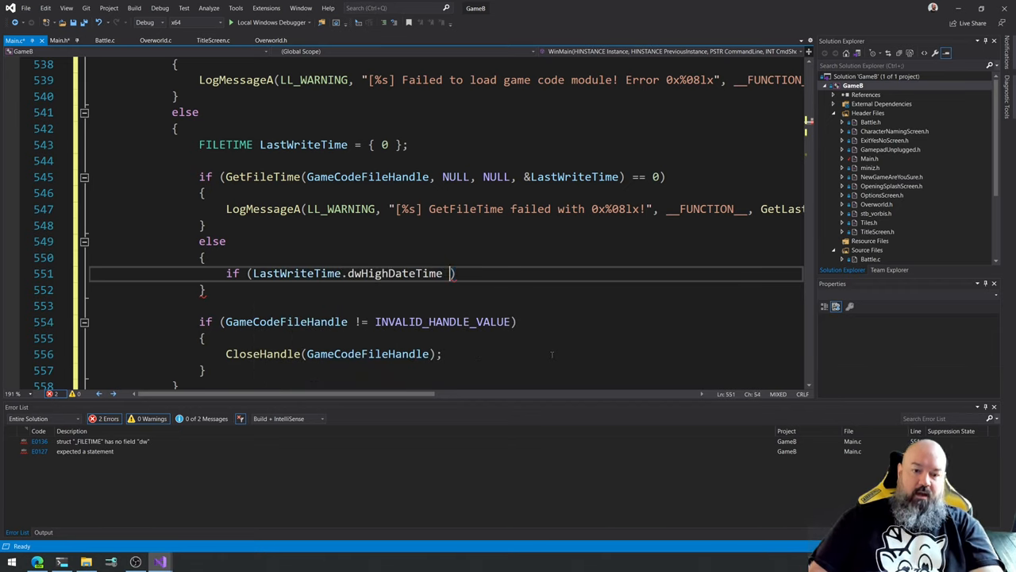
type("!=")
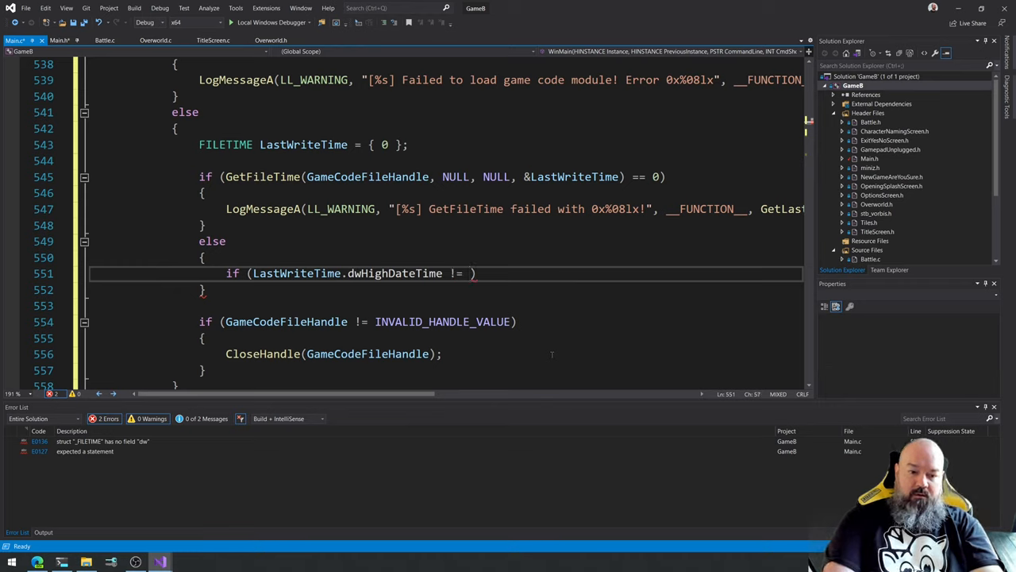
type("gL")
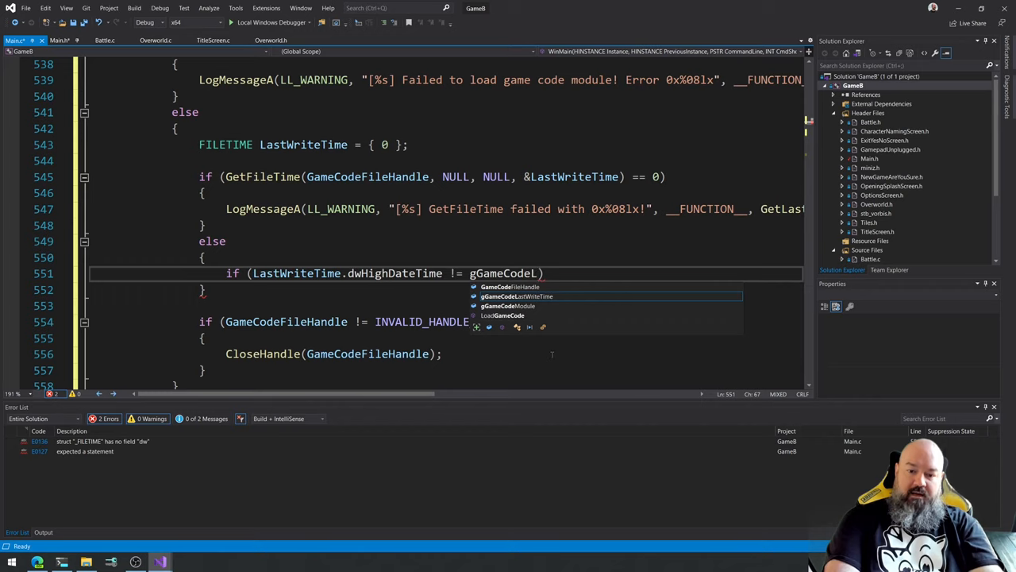
key("Tab")
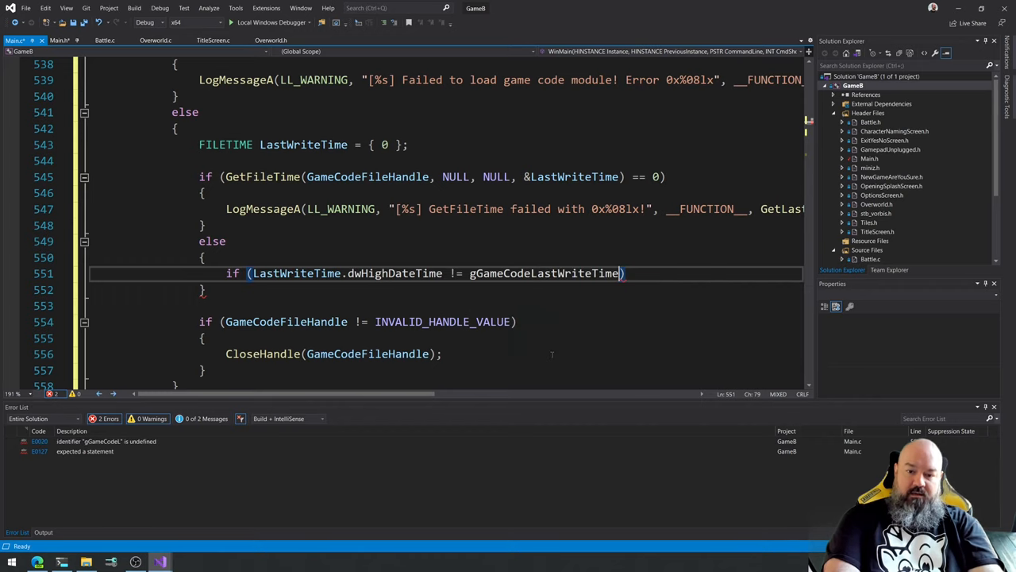
type(".dwHighDateTime")
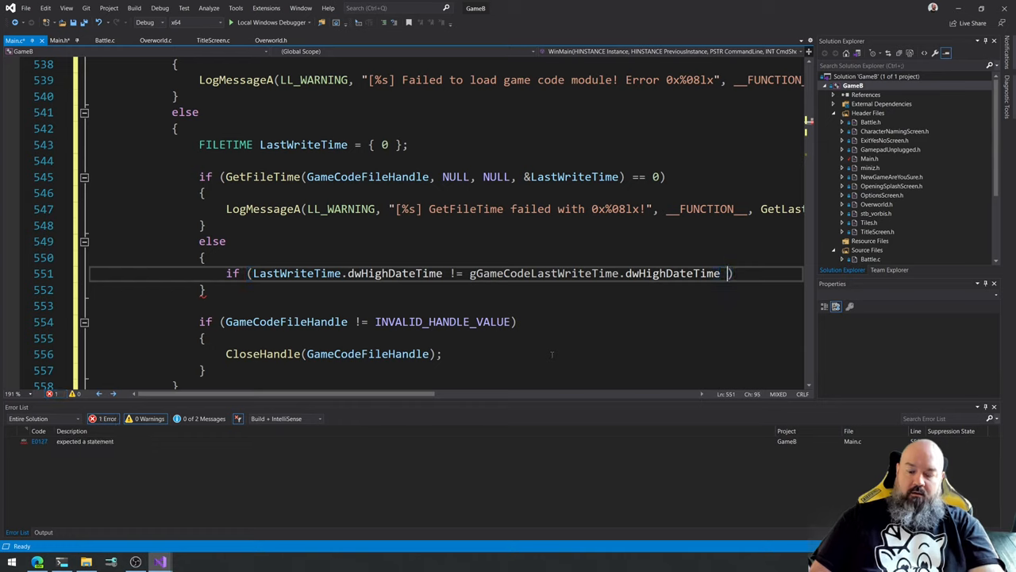
type("&&")
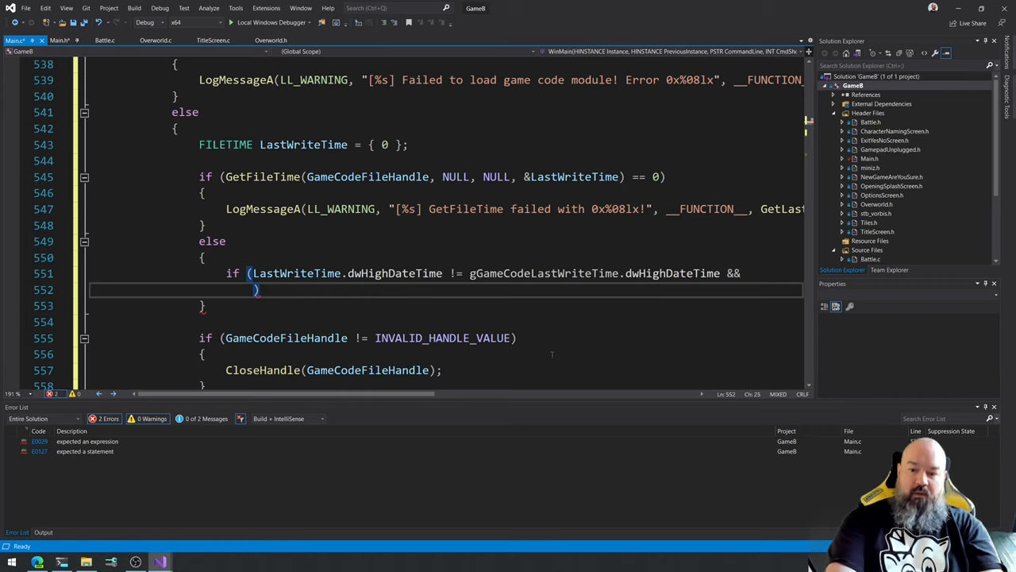
Add the dwLowDateTime comparison against gGameCodeLastWriteTime, close the condition and add empty braces.
type("LastWRiteTime.")
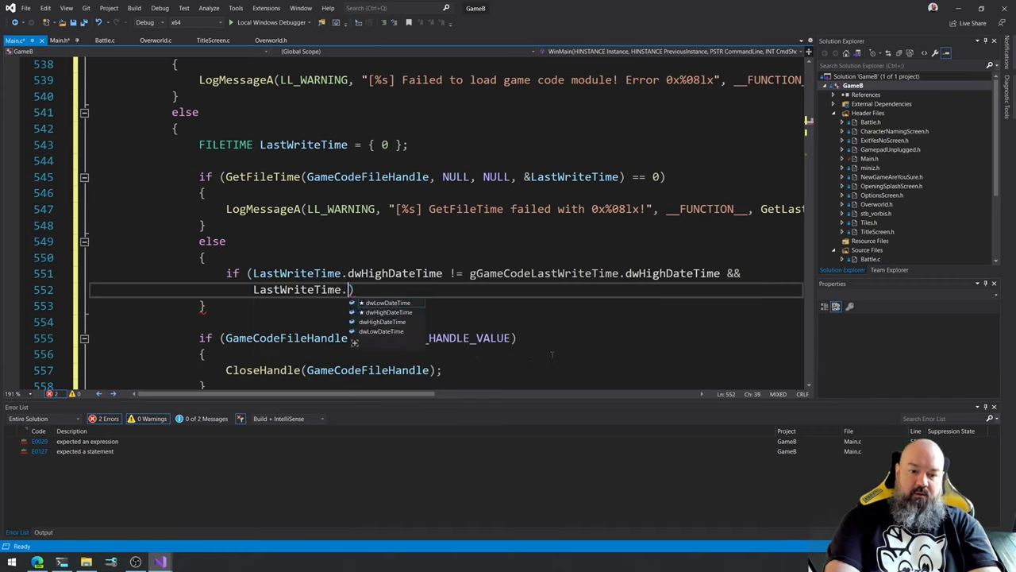
type("dwLowDateTime")
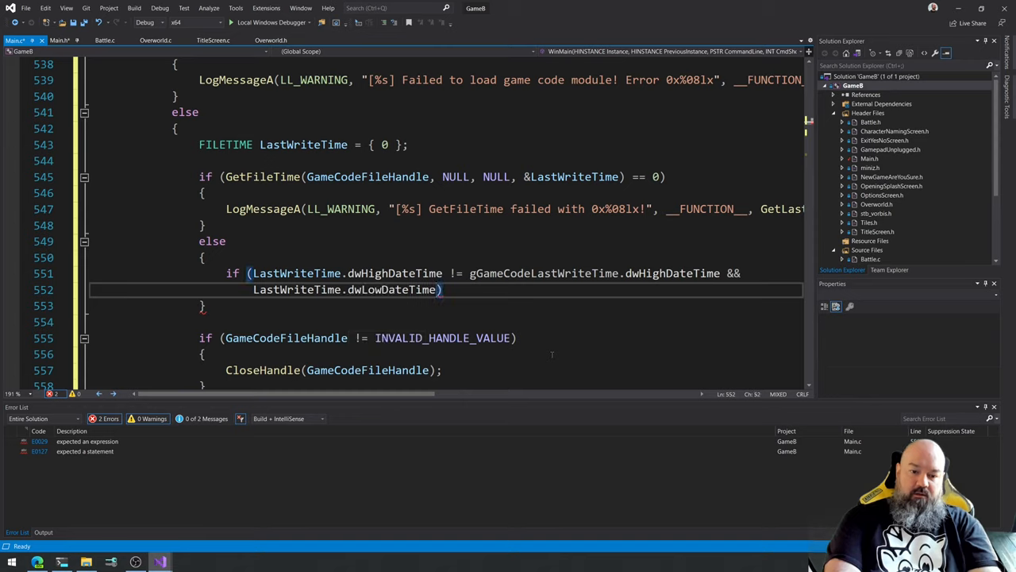
type("!=")
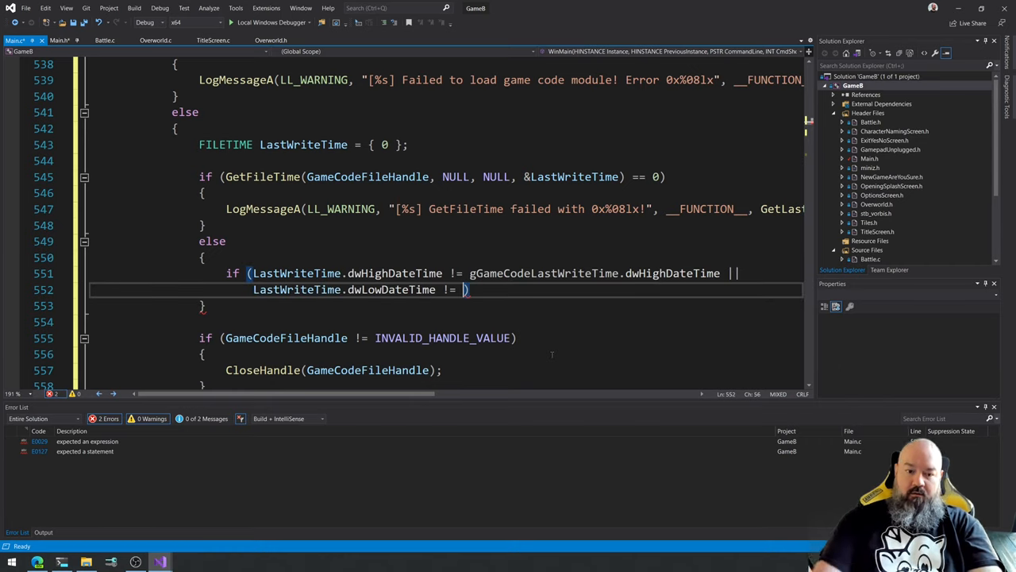
type("gCameC")
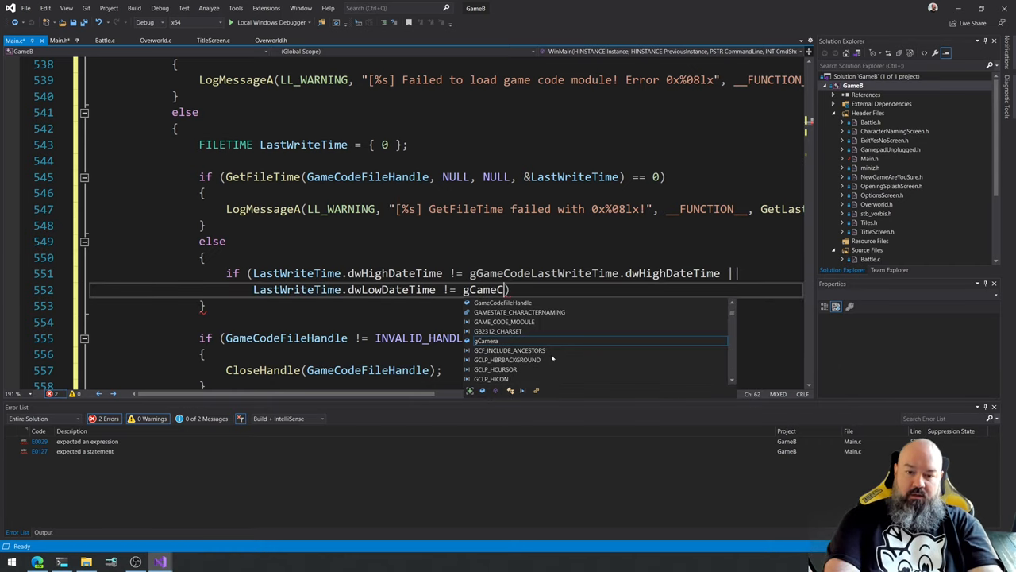
type("odeLastWriteTime.dw")
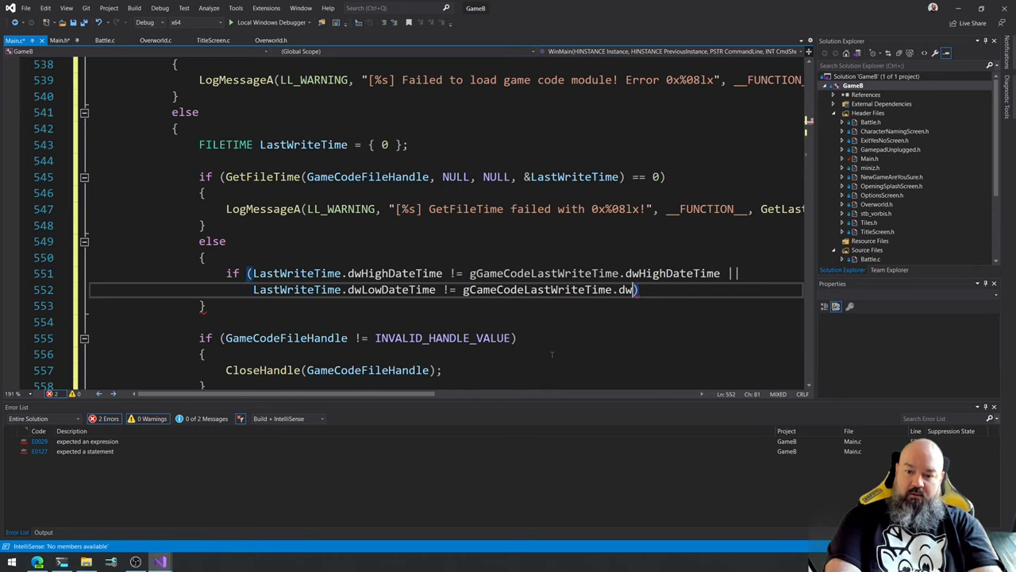
key("Backspace")
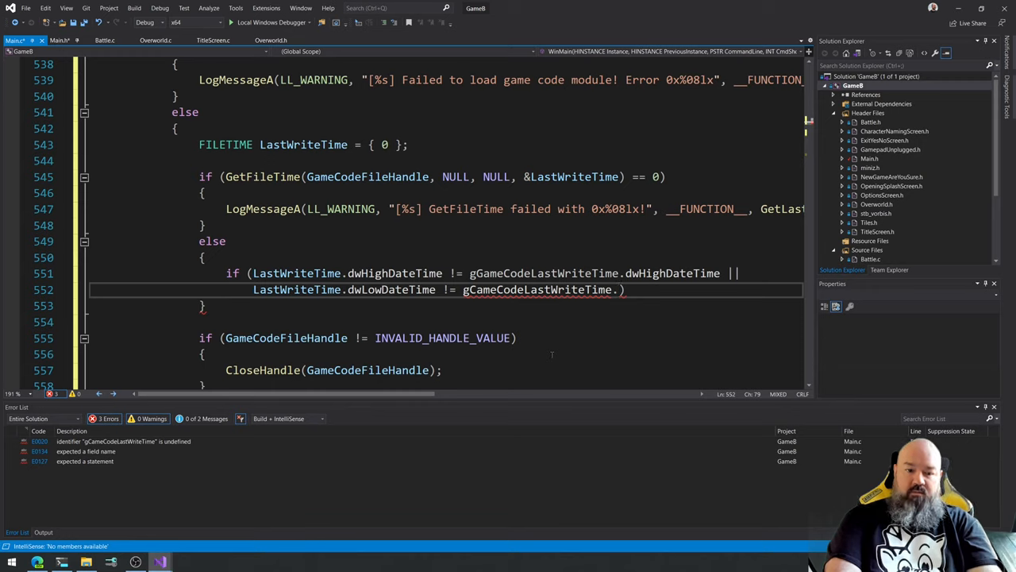
key("Backspace")
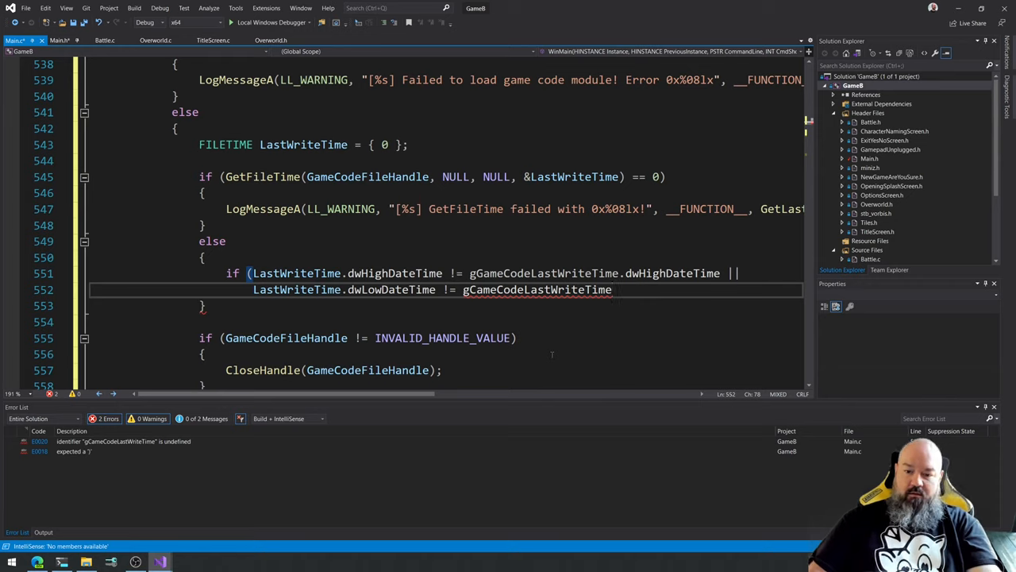
type(".dw")
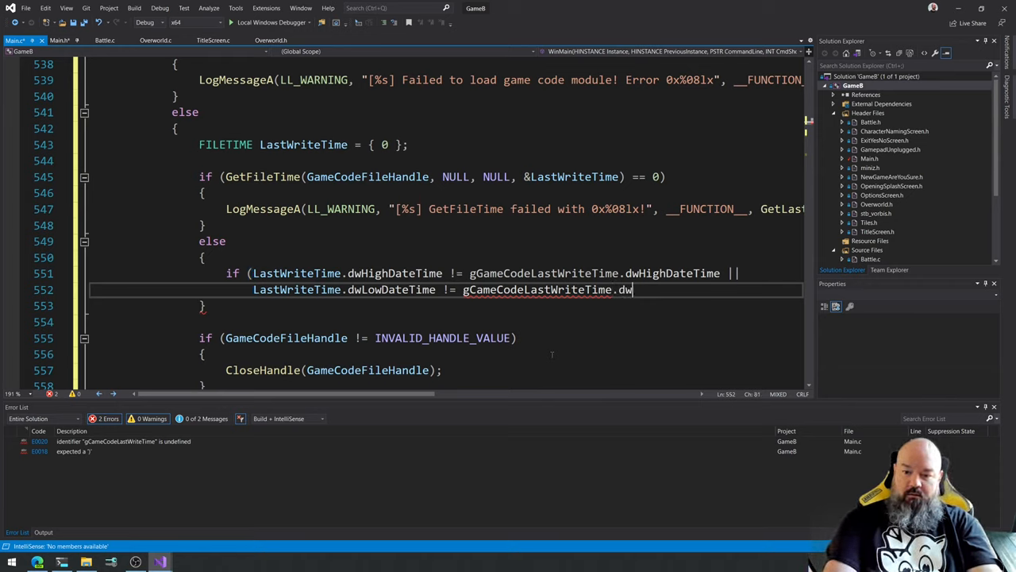
type("LowDateTime)")
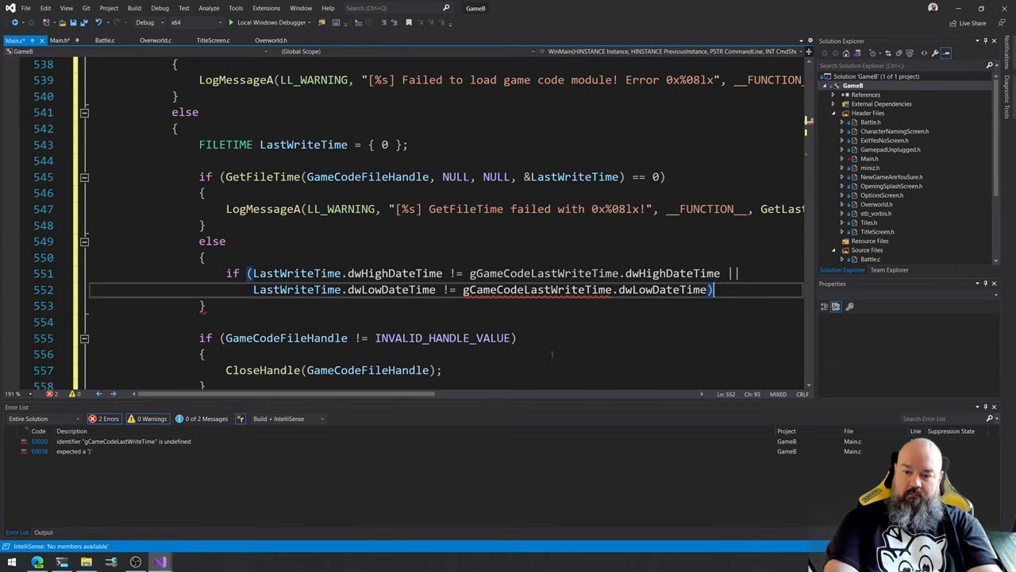
type("{ }")
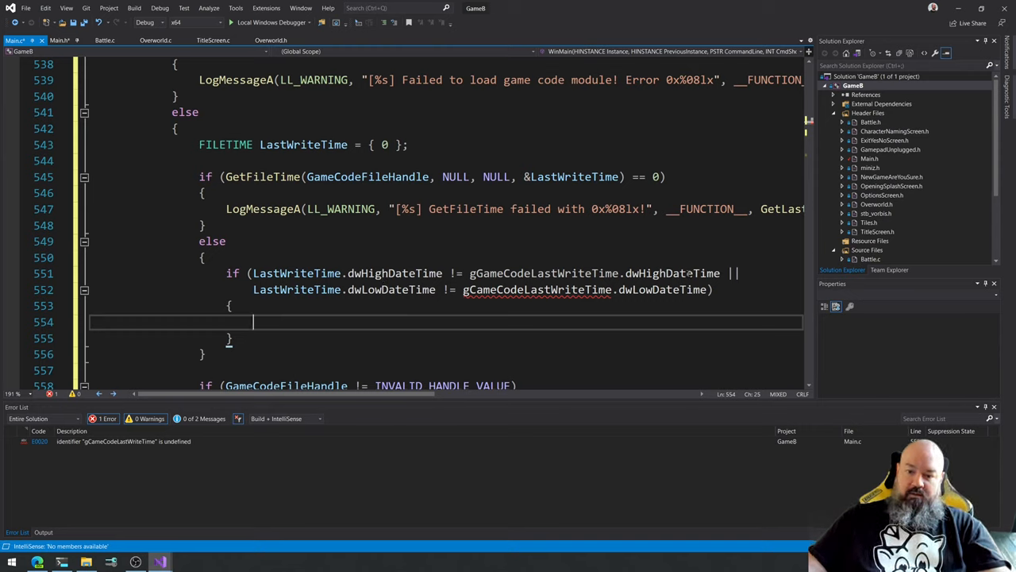
mouse_move(389, 289)
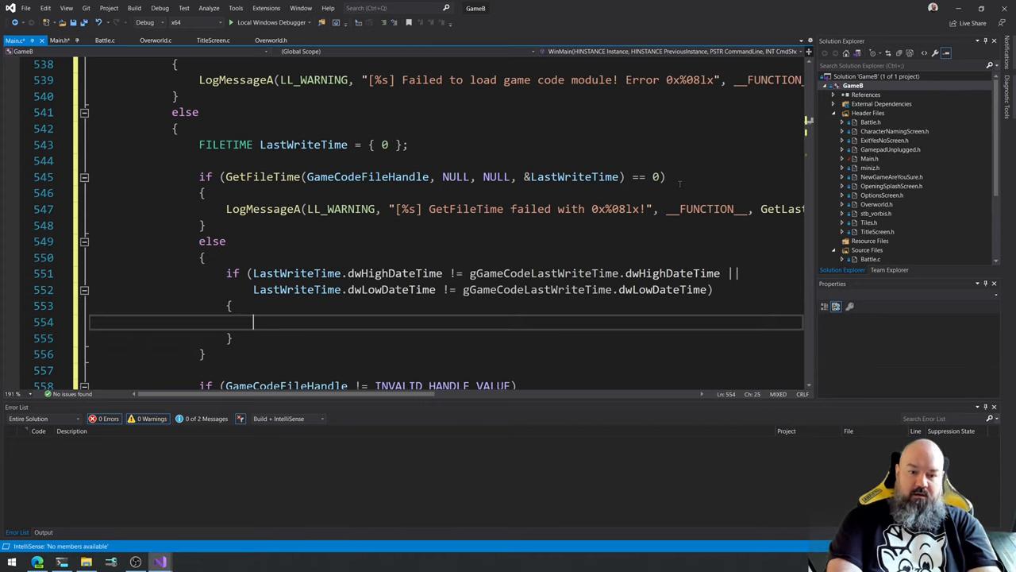
Write 'if (LoadGameCode(GAME_CODE_MODULE))' with a brace block inside the changed-timestamp branch.
type("if (")
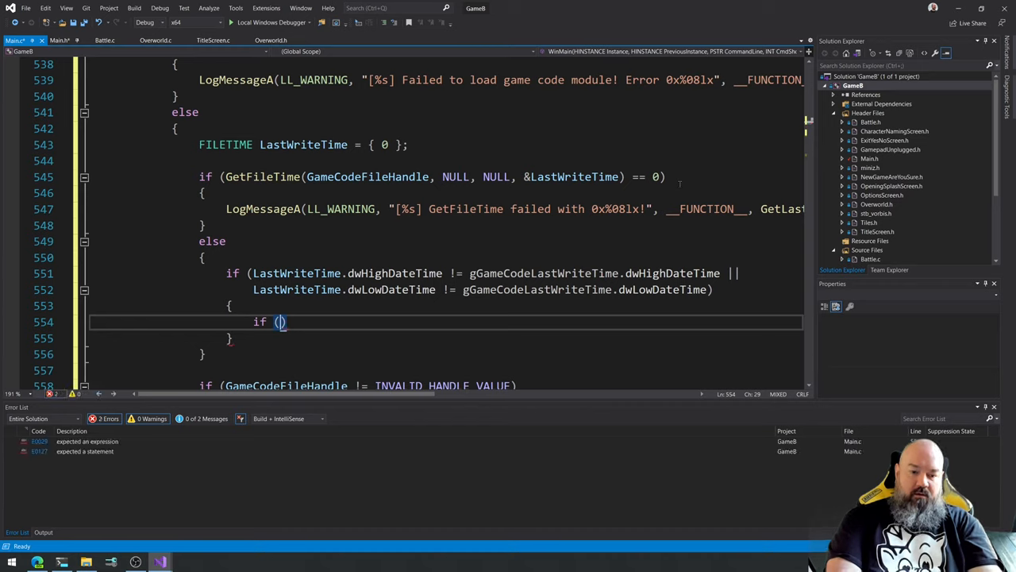
type("LoadGameCode")
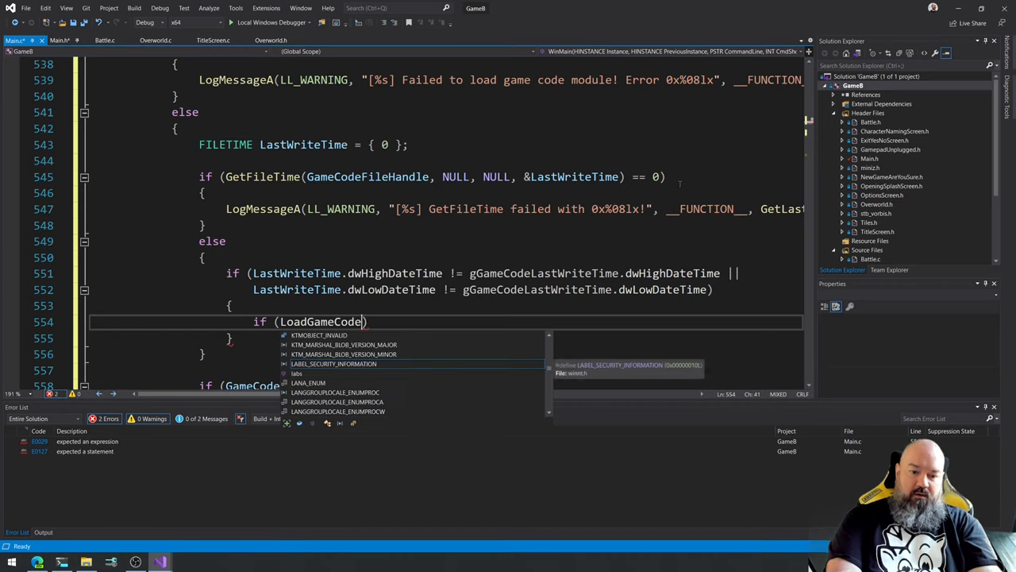
type("(")
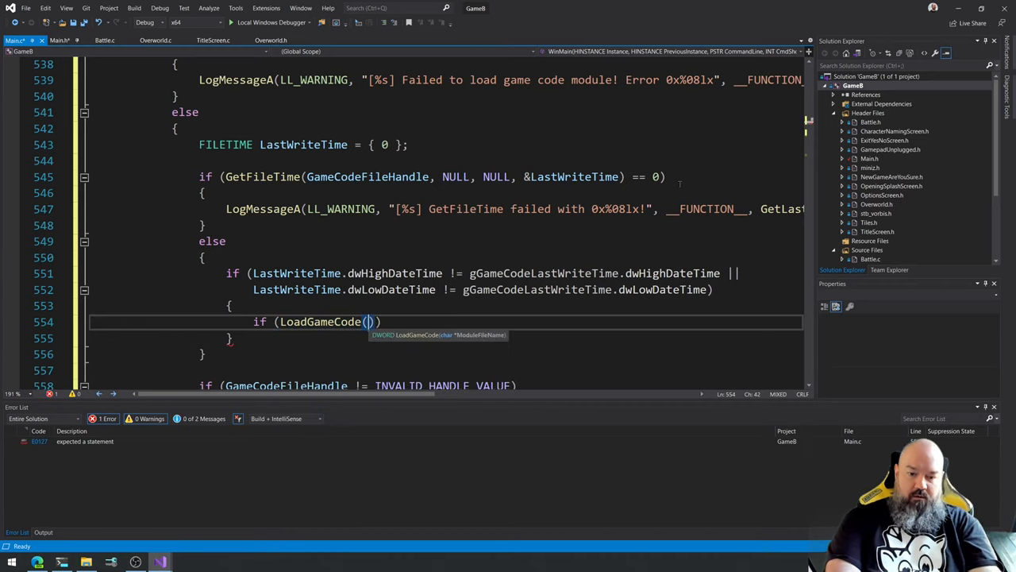
type("GAME")
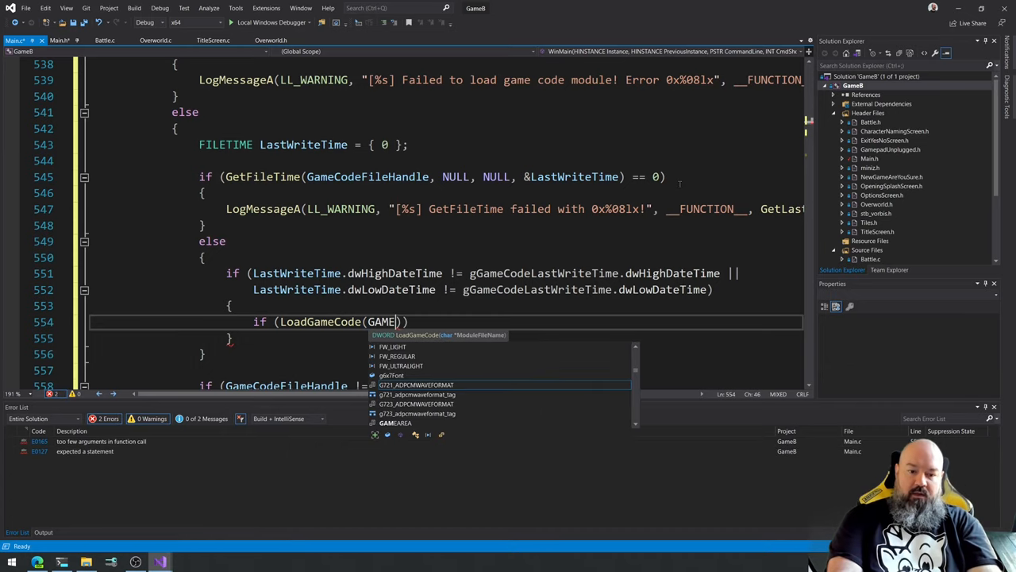
type("_CODE_MODULE")
type("{")
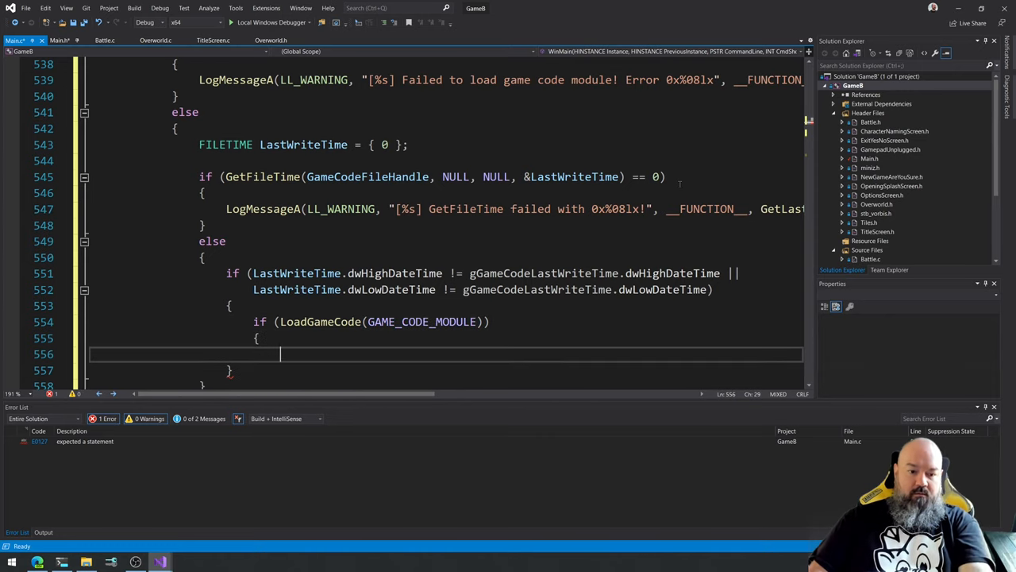
type("}")
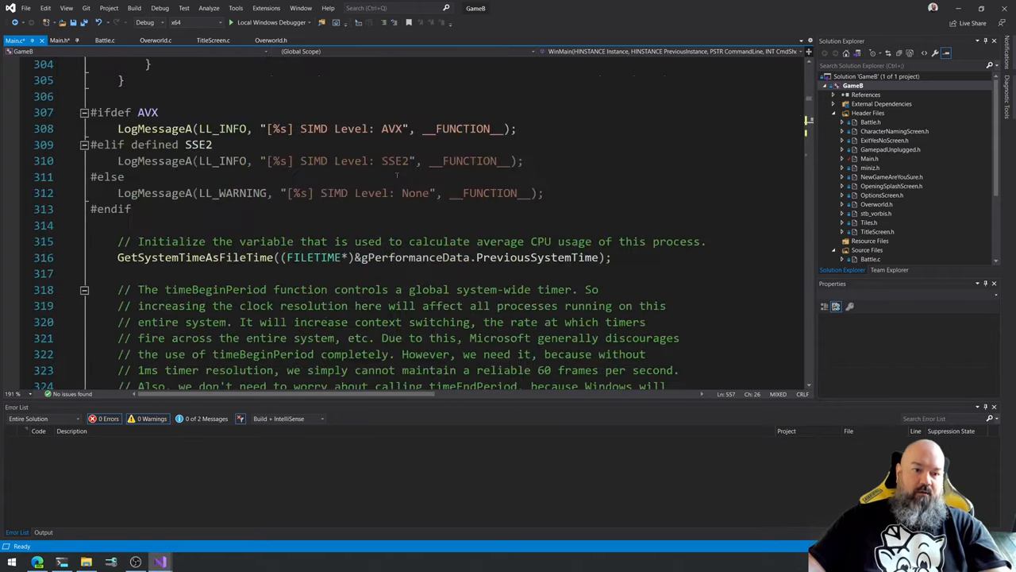
Copy the startup game-code loading check down into the reload block.
scroll("up", 3)
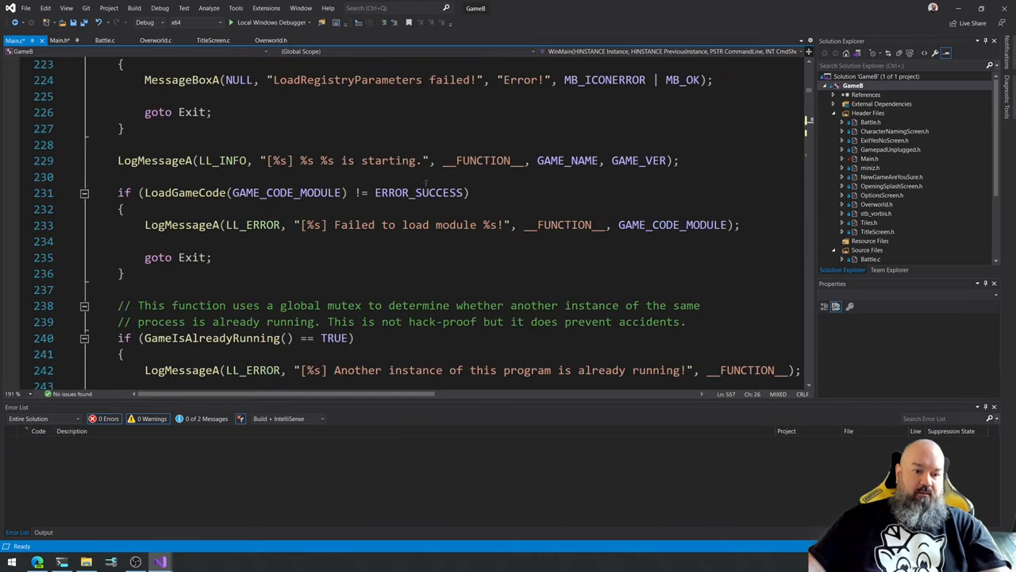
left_click(124, 273)
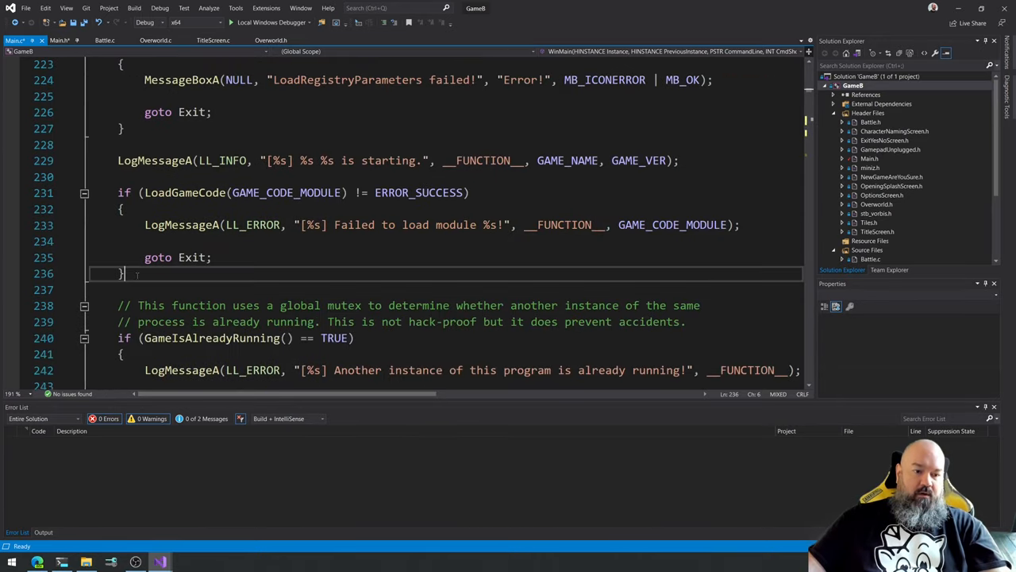
left_click_drag(124, 273, 117, 192)
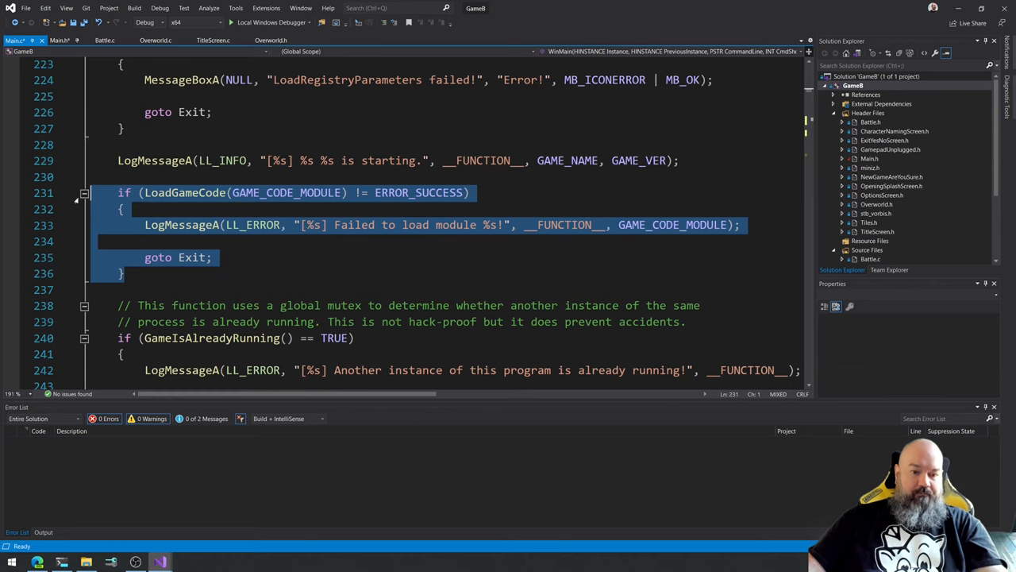
scroll("down", 3)
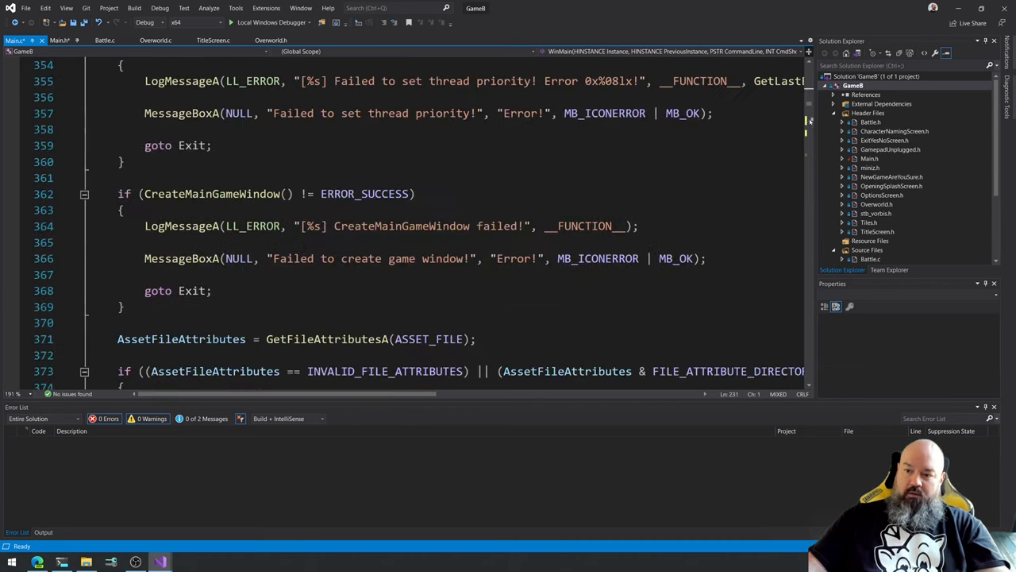
scroll("down", 3)
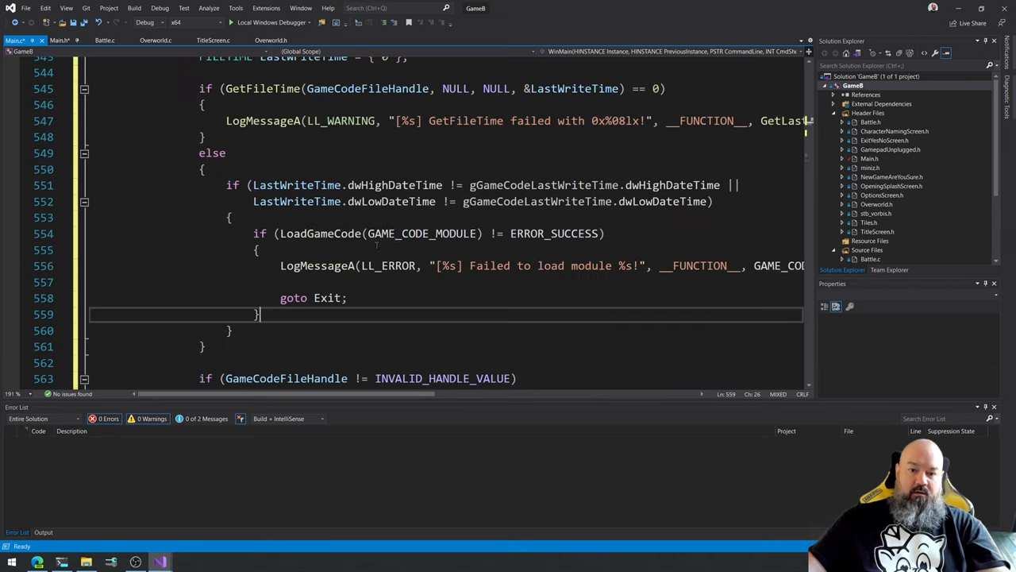
mouse_move(321, 232)
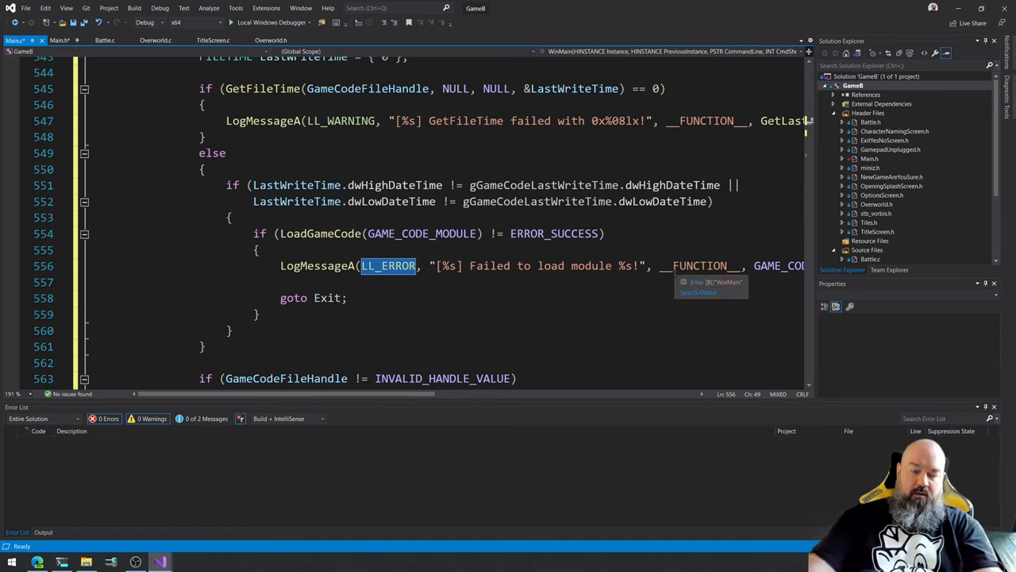
Change the reload failure to an LL_WARNING 'game code module' message without the goto Exit.
type("LL_WARNING")
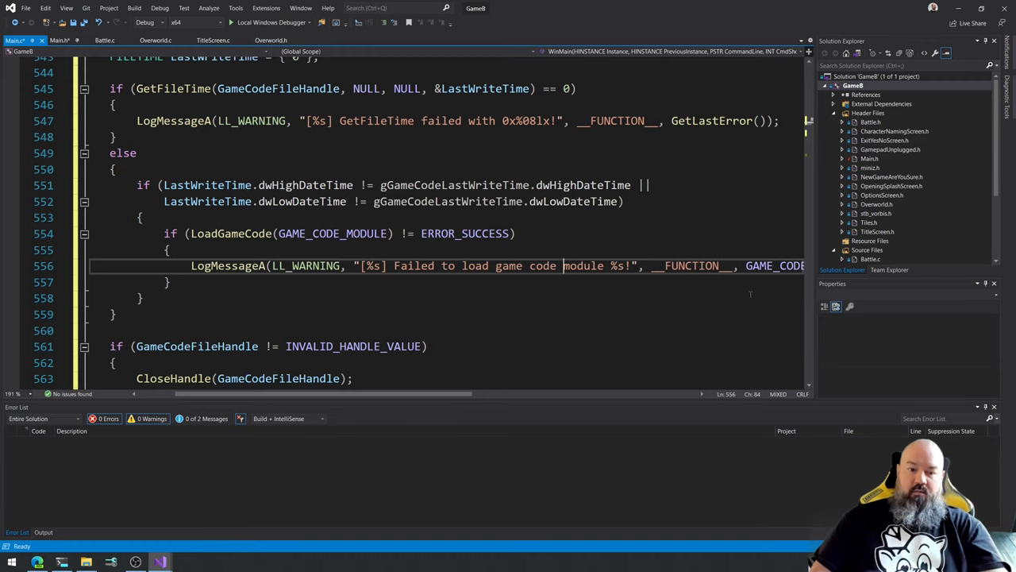
double_click(332, 232)
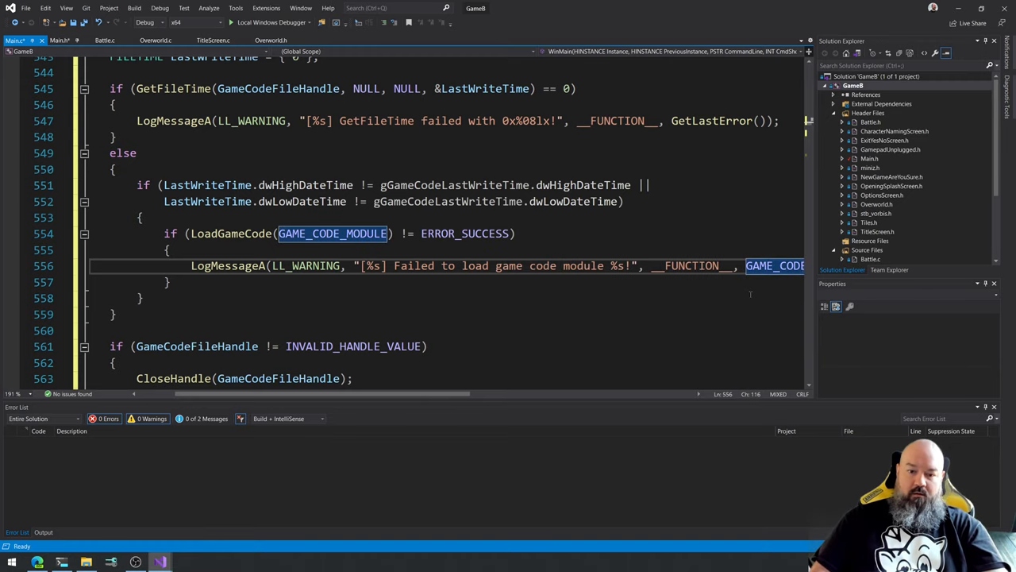
scroll("right", 3)
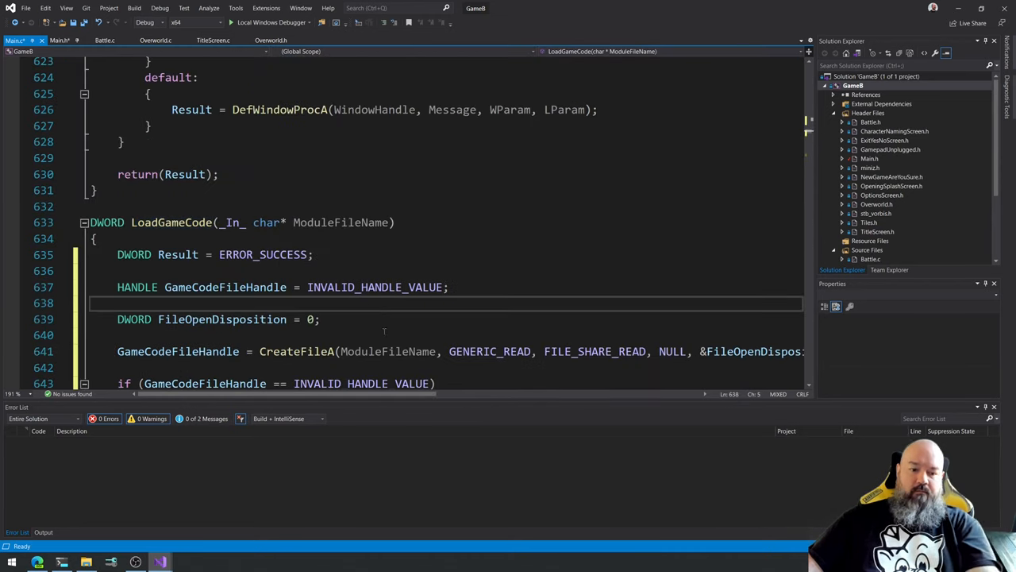
Add an 'if (gGameCodeModule)' check above the CreateFileA call in LoadGameCode.
scroll("down", 3)
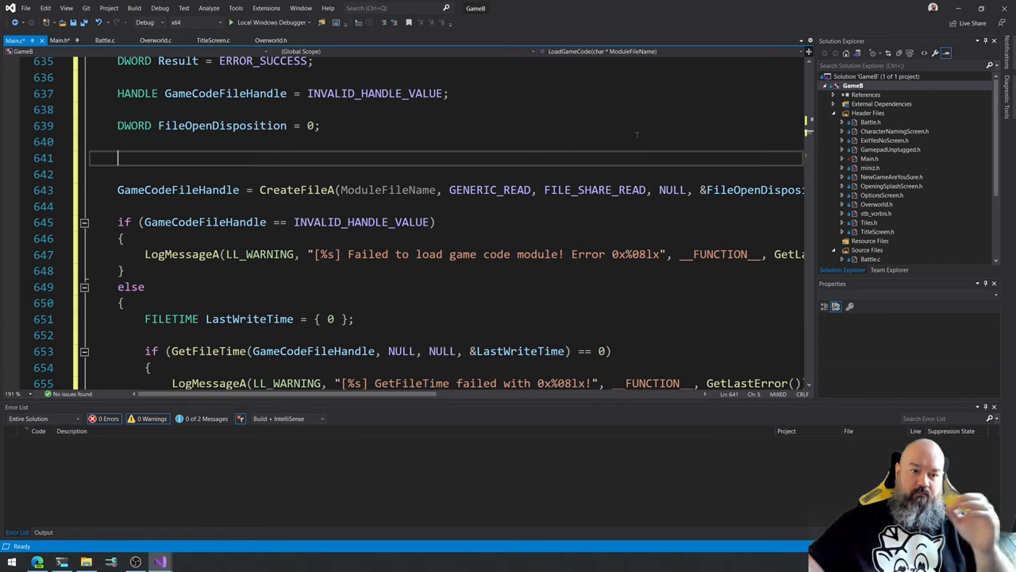
type("if ()")
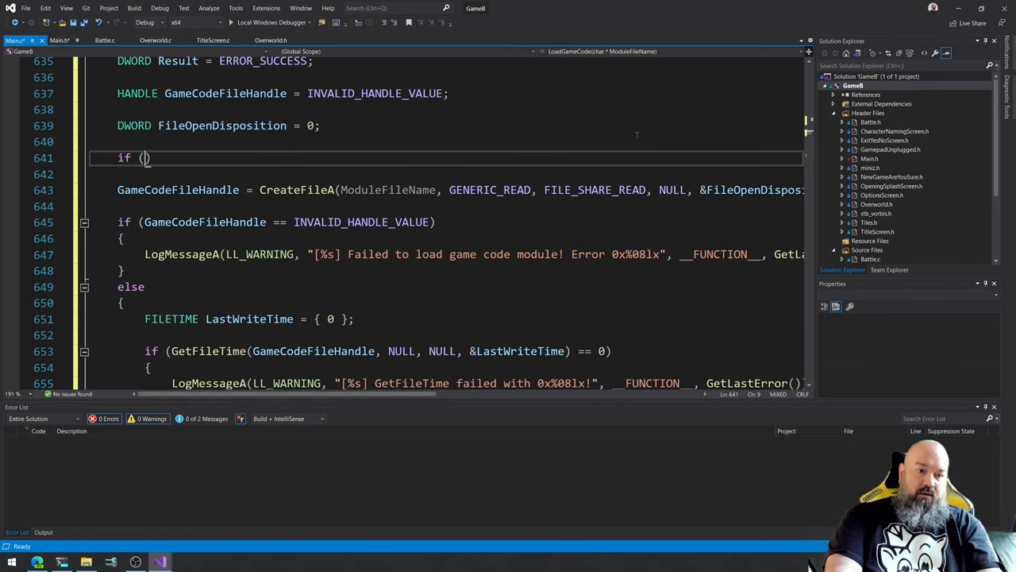
type("g")
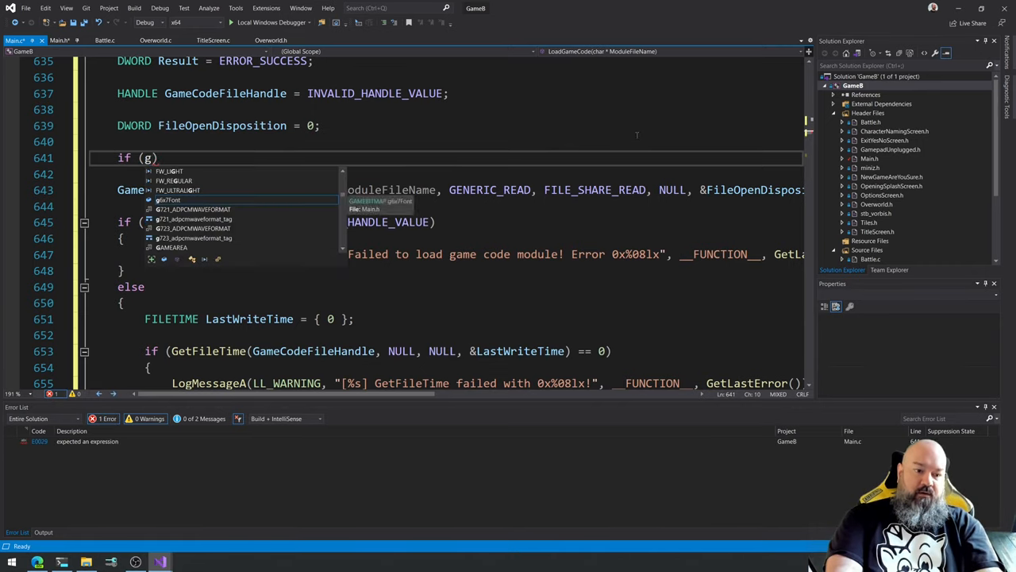
type("GameCod")
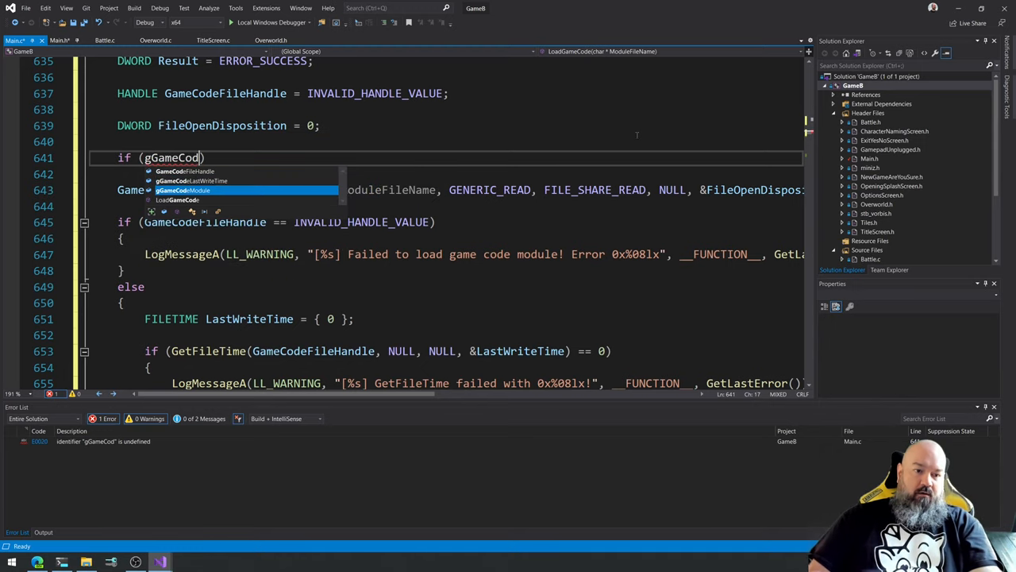
key("Tab")
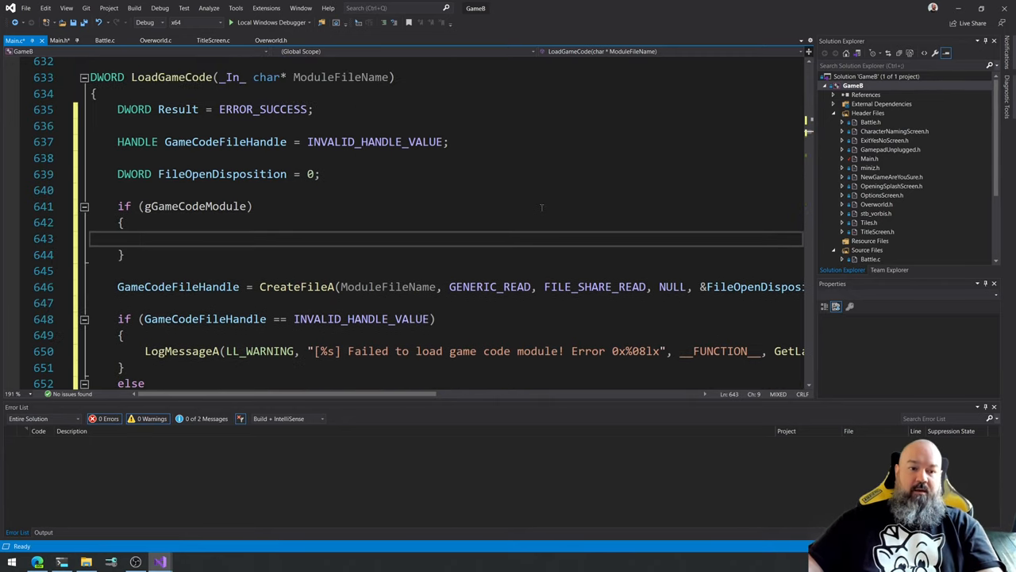
Call FreeLibrary(gGameCodeModule) inside that check to unload the old module.
type("L")
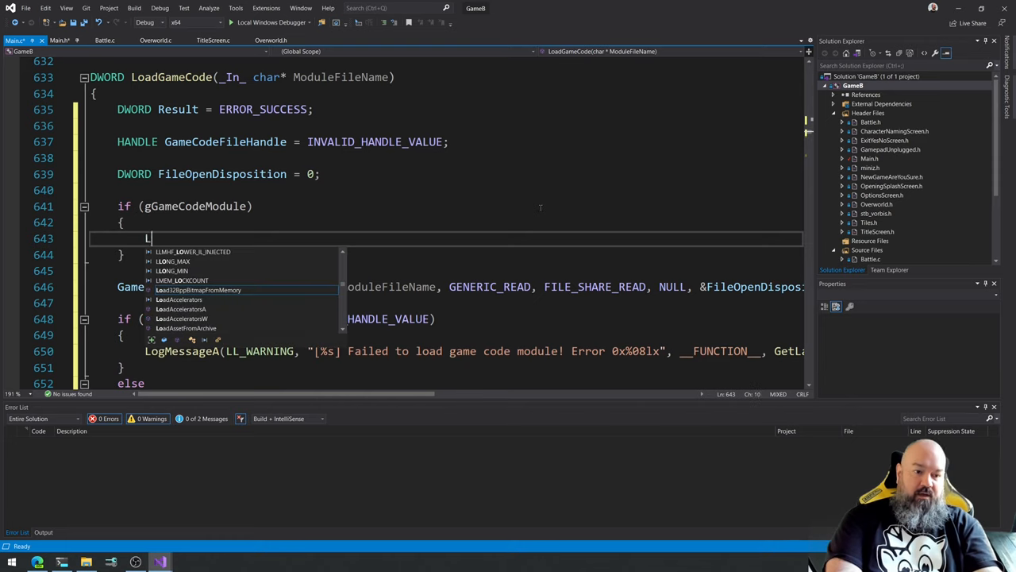
type("FreeLibrary(")
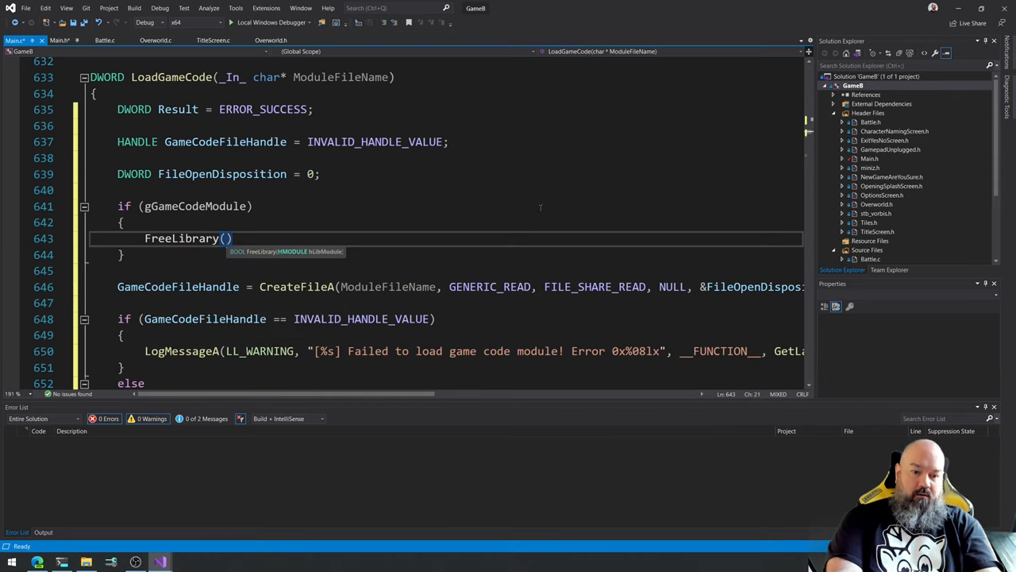
type("g")
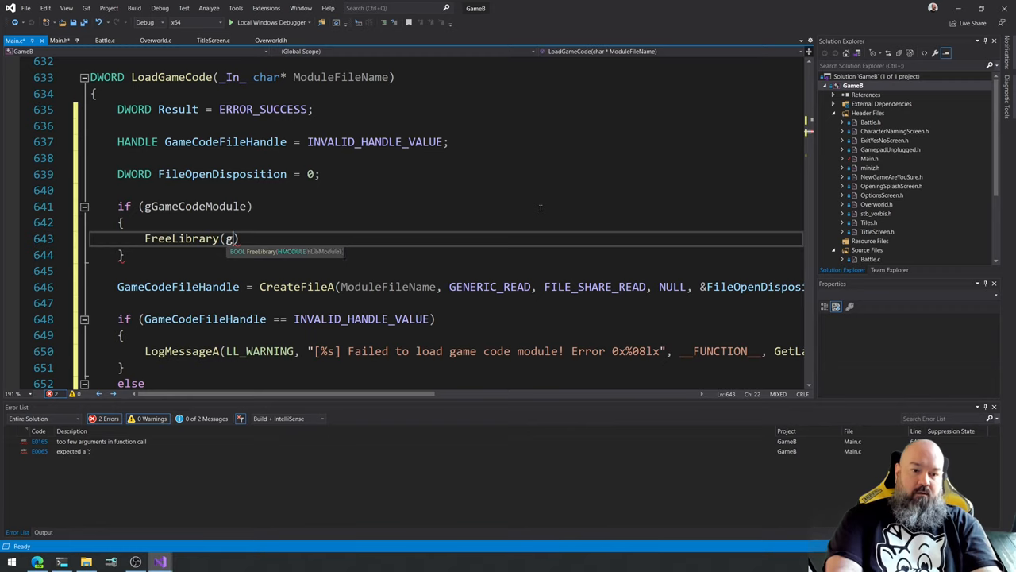
type("gGameCodeModule")
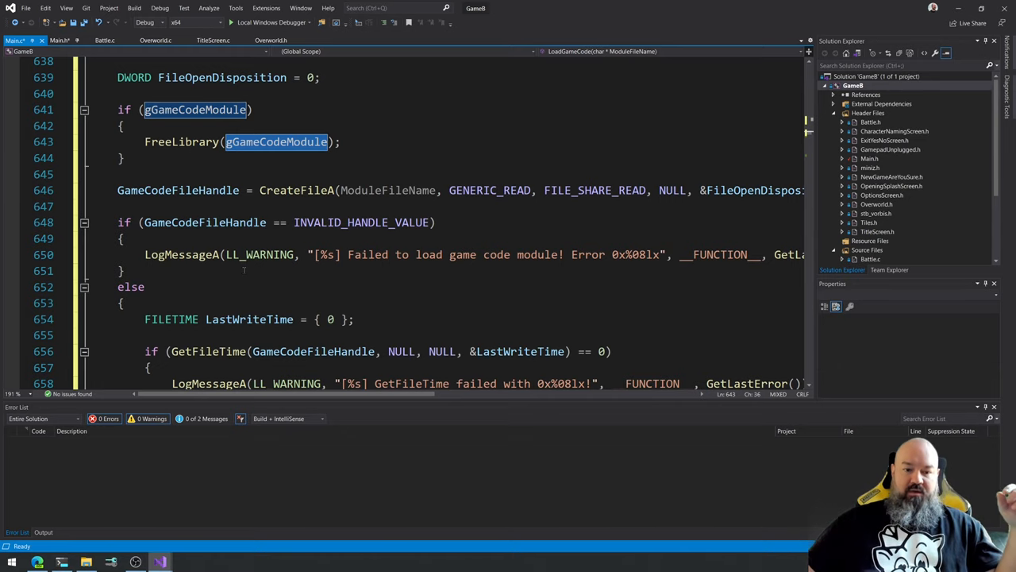
scroll("down", 3)
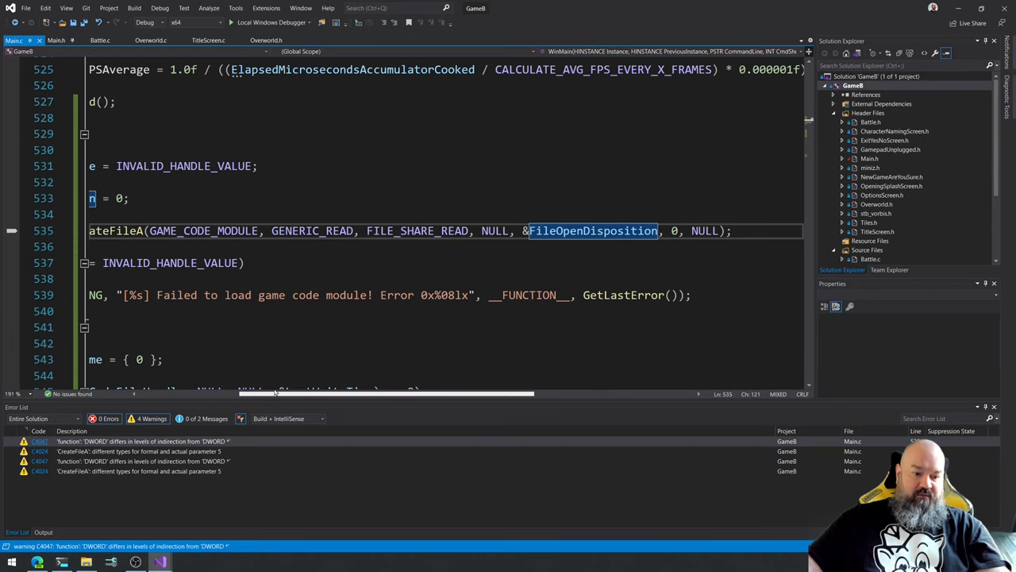
scroll("left", 3)
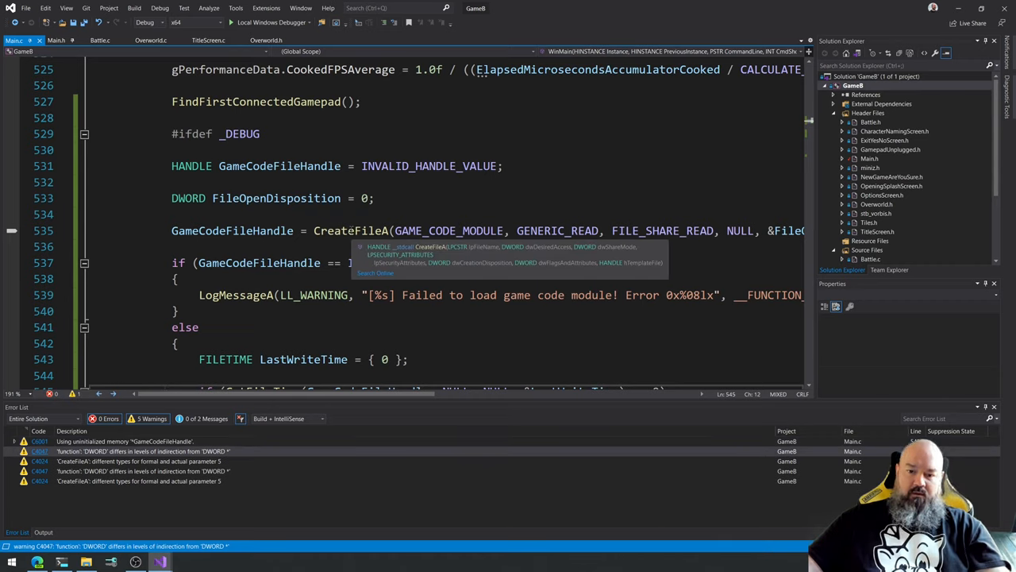
scroll("right", 3)
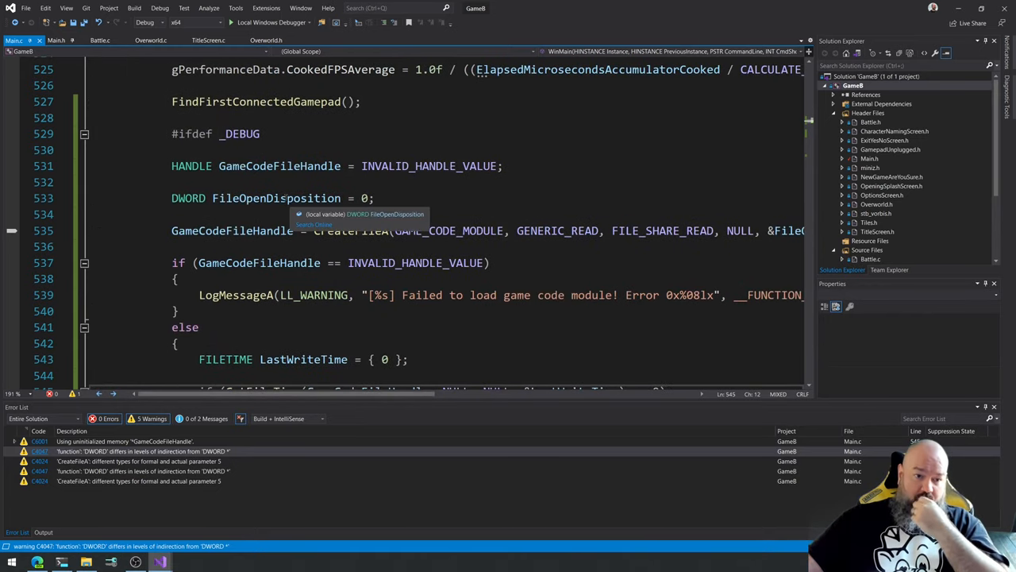
double_click(276, 197)
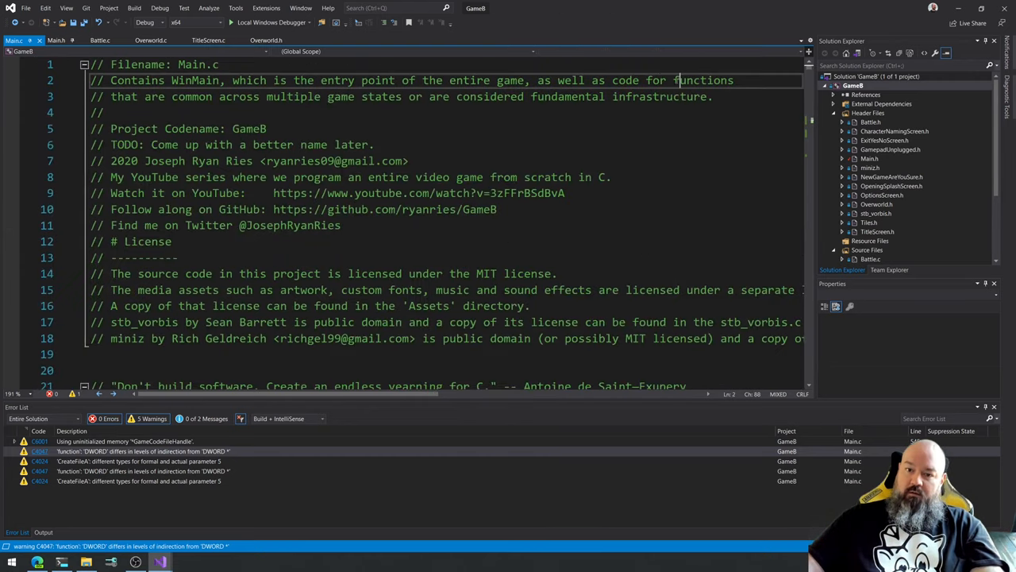
type("CreateFile")
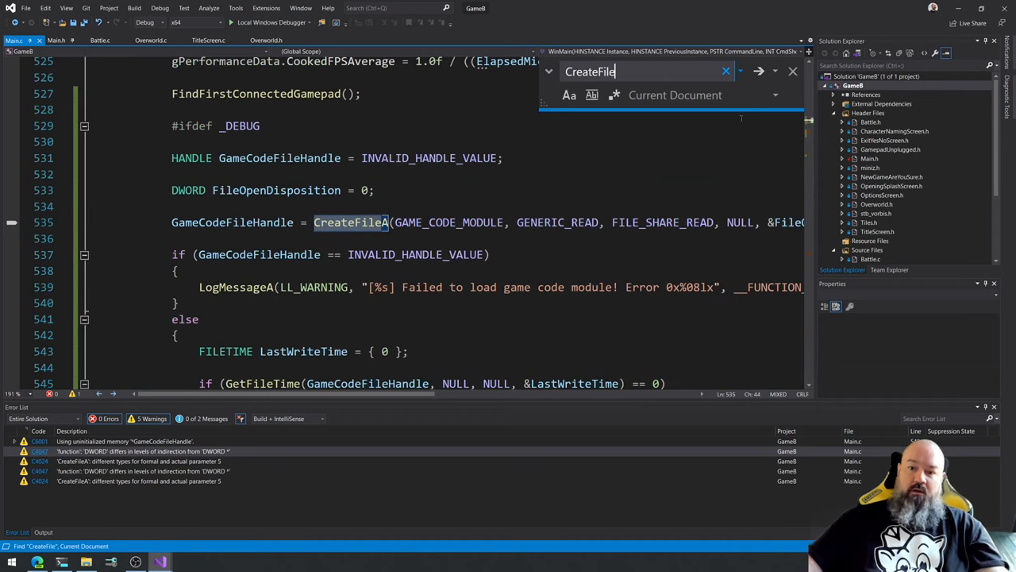
Replace &FileOpenDisposition with OPEN_ALWAYS in the first game code CreateFileA call.
left_click(759, 72)
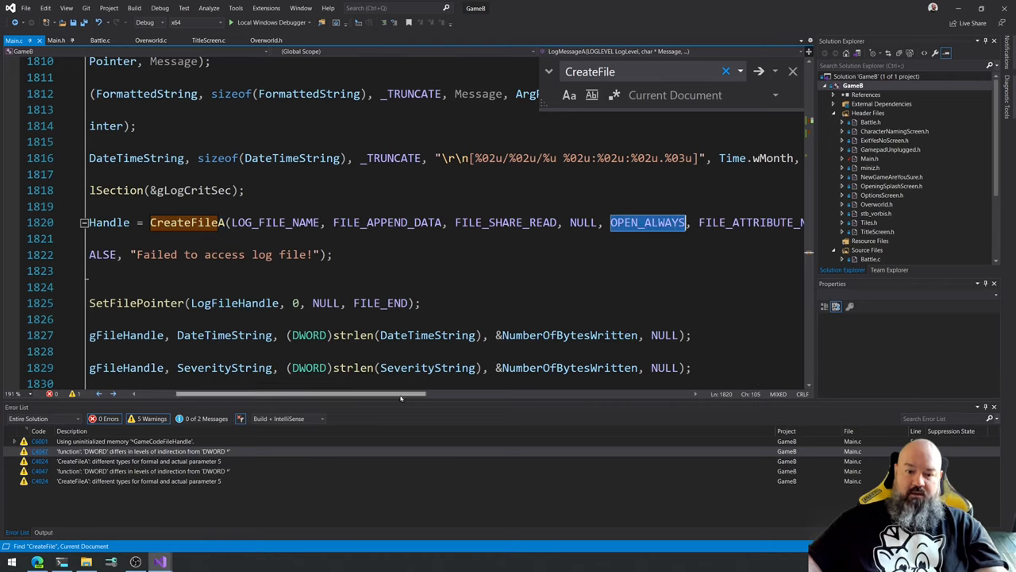
mouse_move(648, 222)
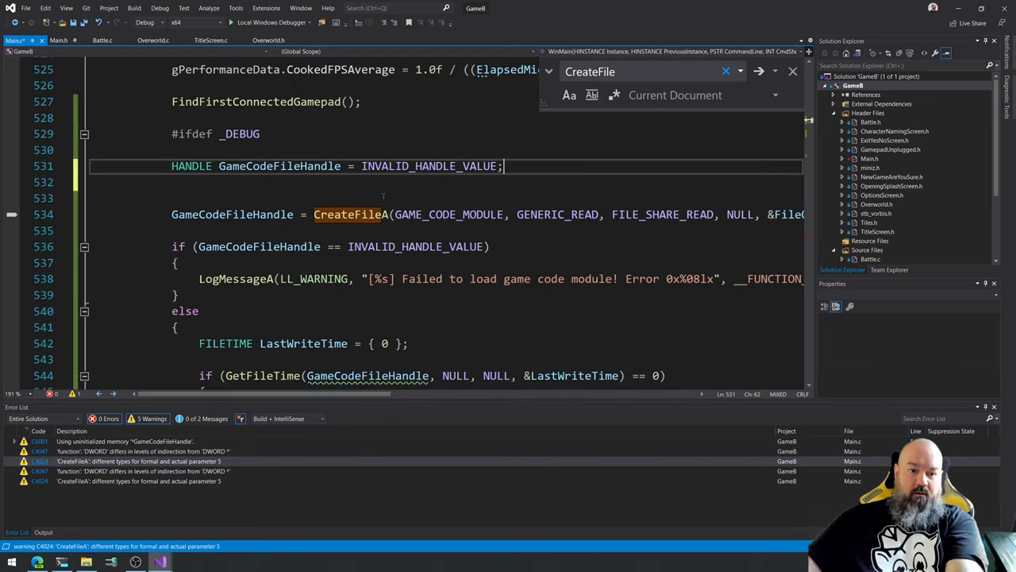
scroll("right", 3)
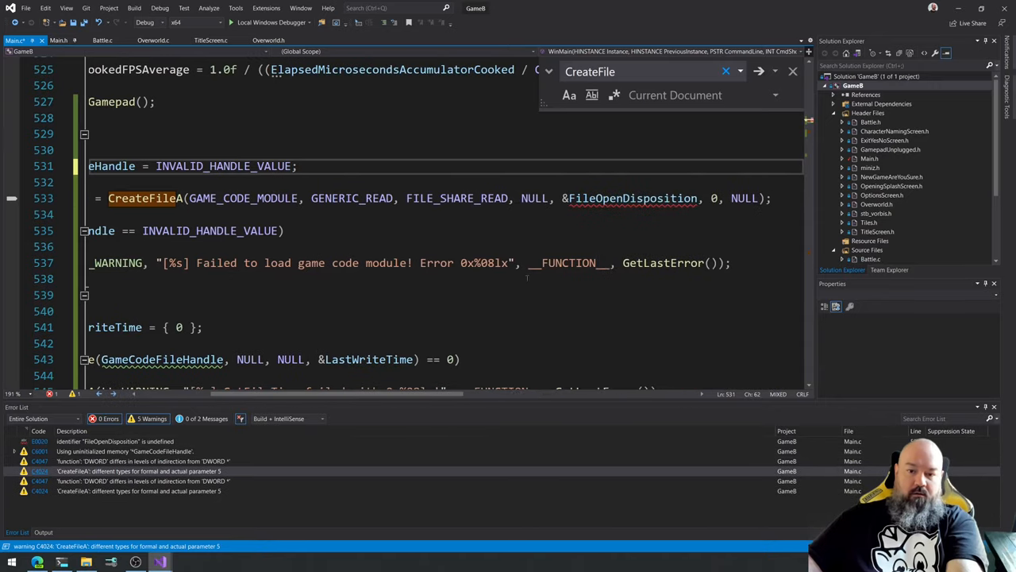
double_click(629, 197)
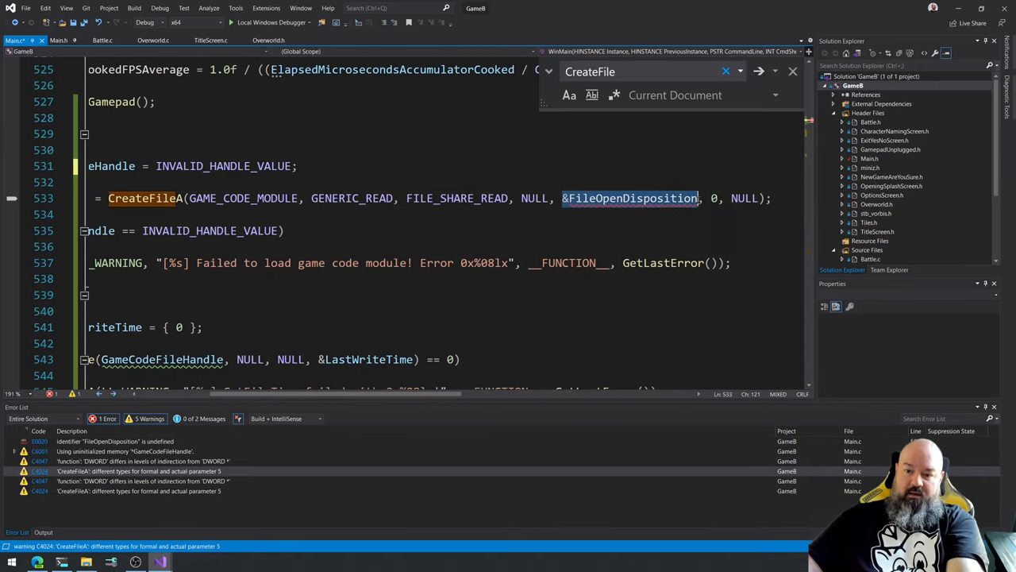
type("OP")
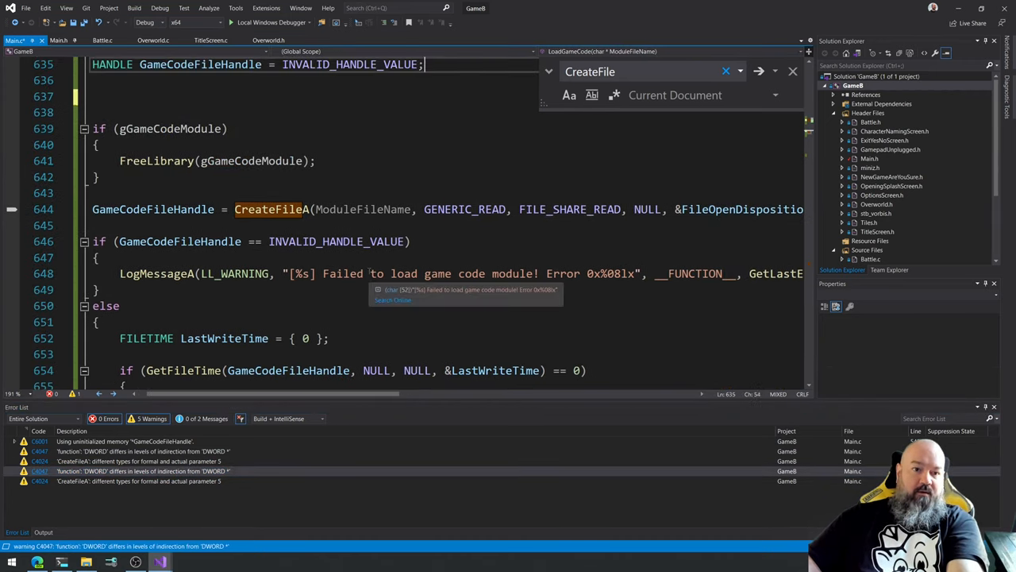
Replace &FileOpenDisposition with OPEN_ALWAYS in the second CreateFileA call.
scroll("right", 3)
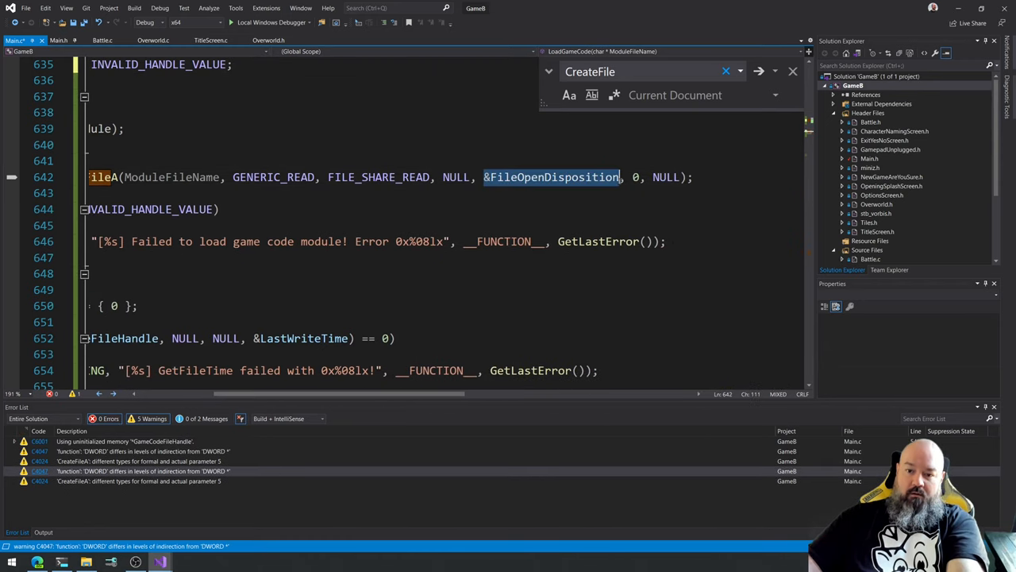
type("OPEN_A")
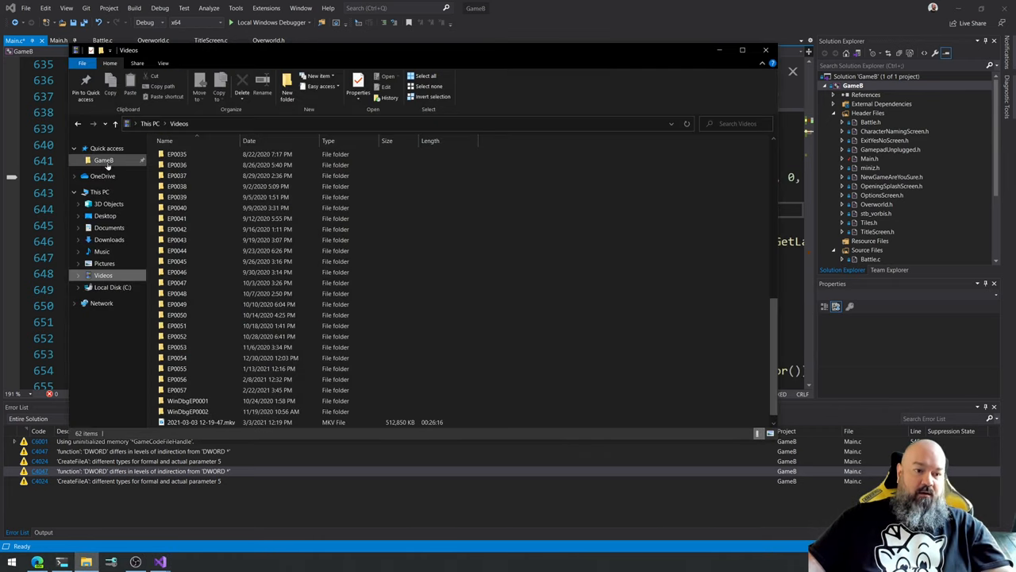
Navigate File Explorer into Game8\x64\Debug build output folder.
left_click(103, 158)
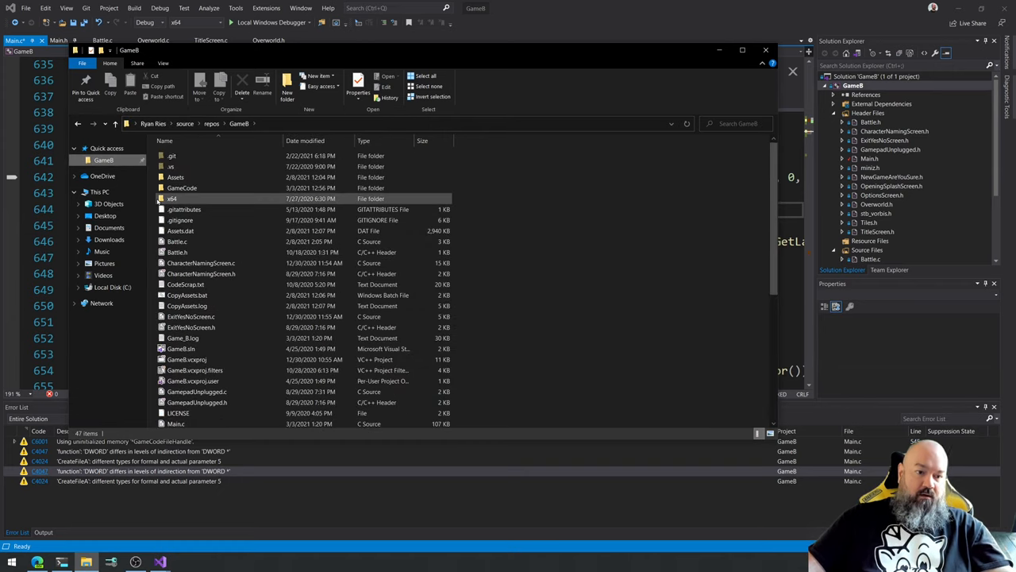
double_click(171, 197)
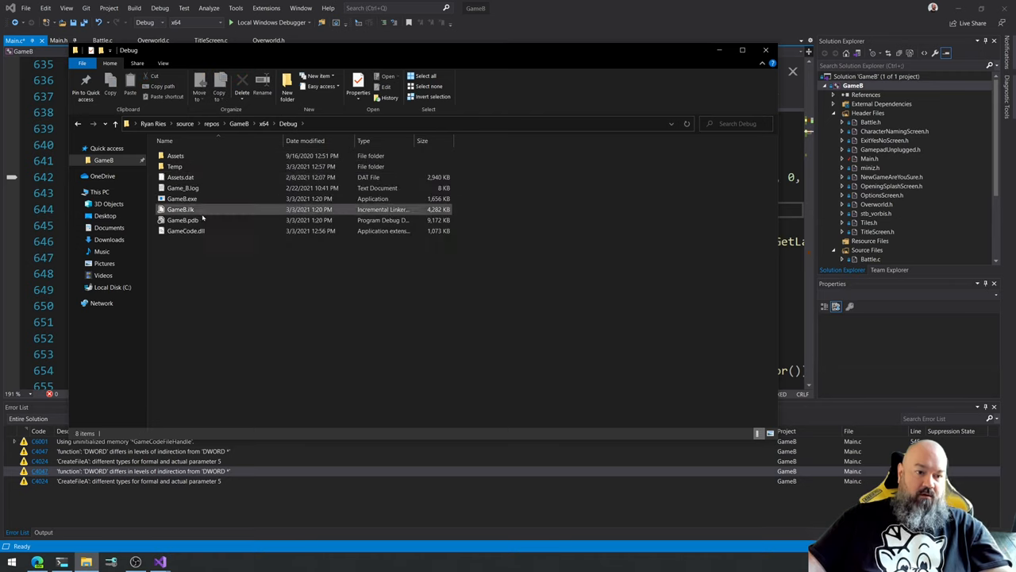
left_click(185, 230)
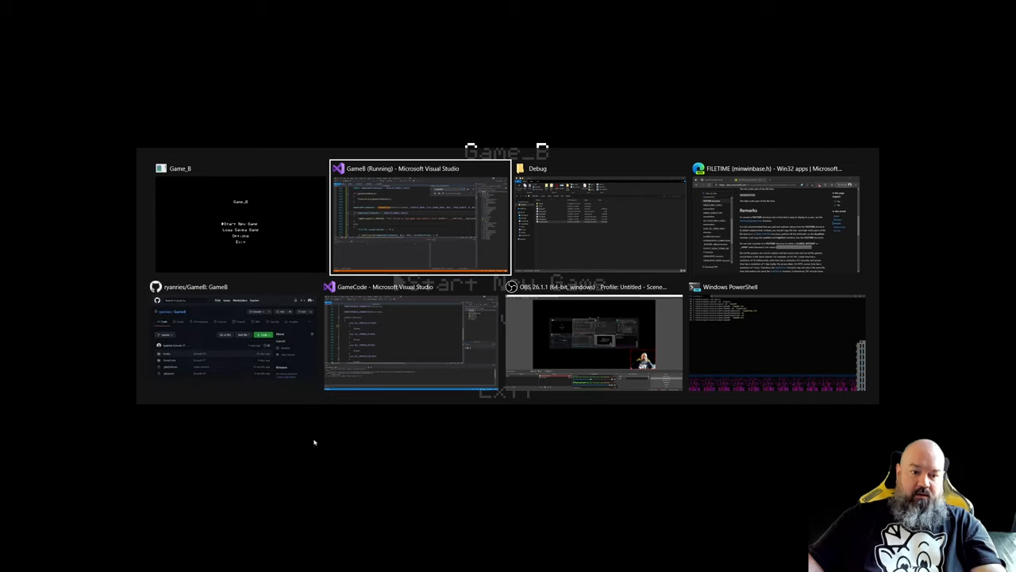
mouse_move(254, 451)
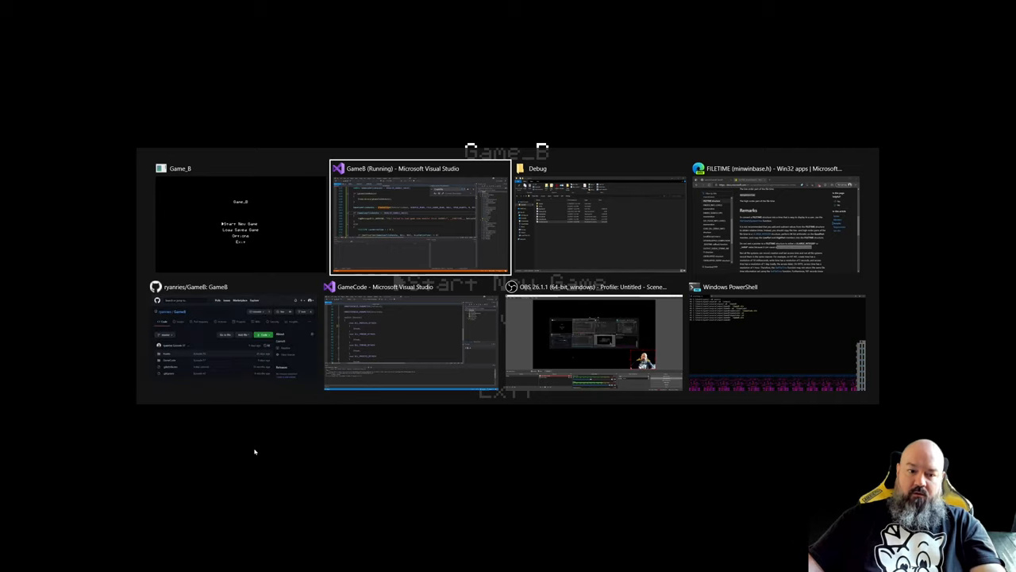
mouse_move(744, 326)
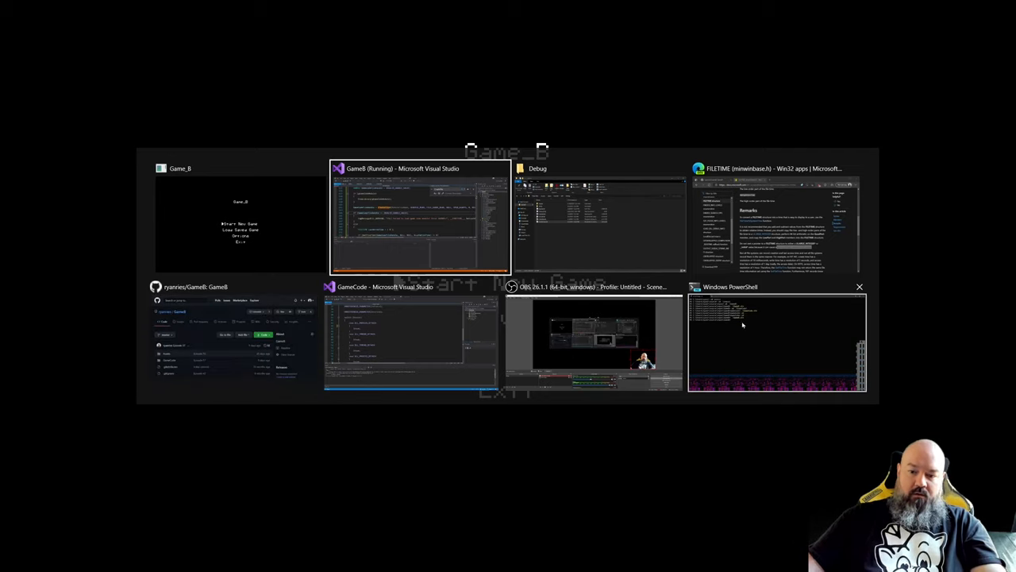
Switch to the Windows PowerShell window and focus it for typing.
left_click(421, 219)
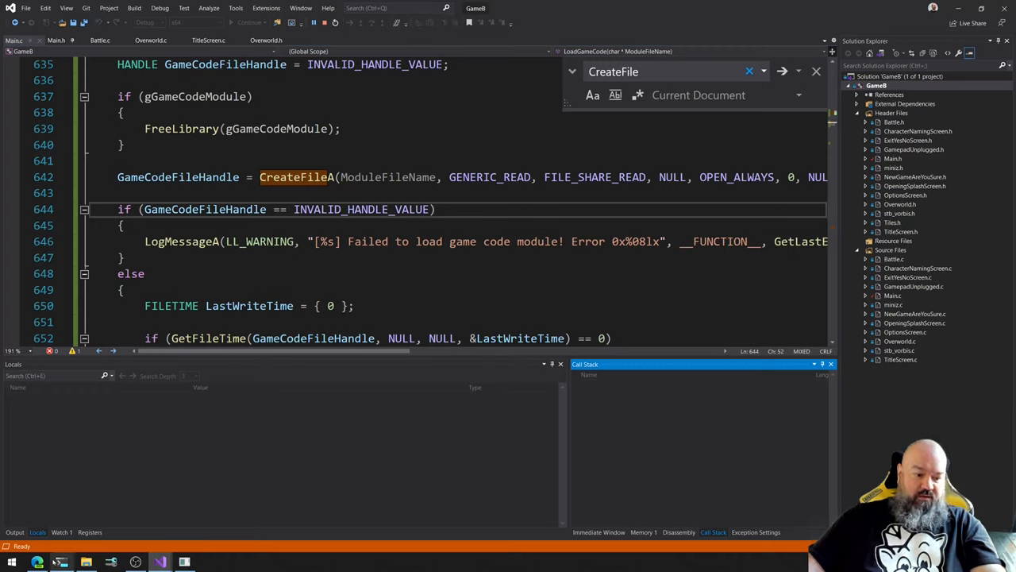
left_click(60, 562)
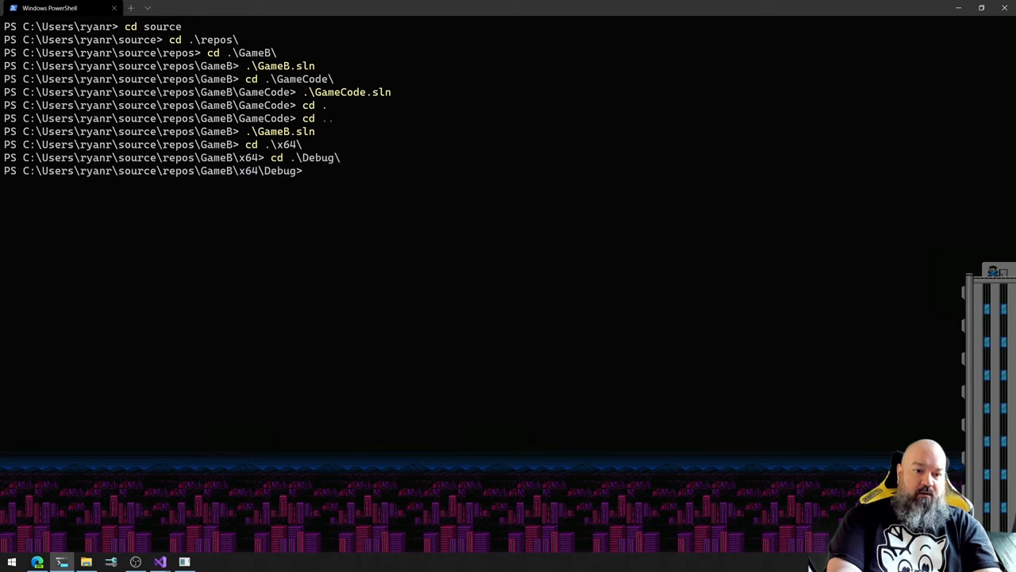
Run dir then 'gc .\Game_B.log' to list the Debug files and print the log.
type("dir")
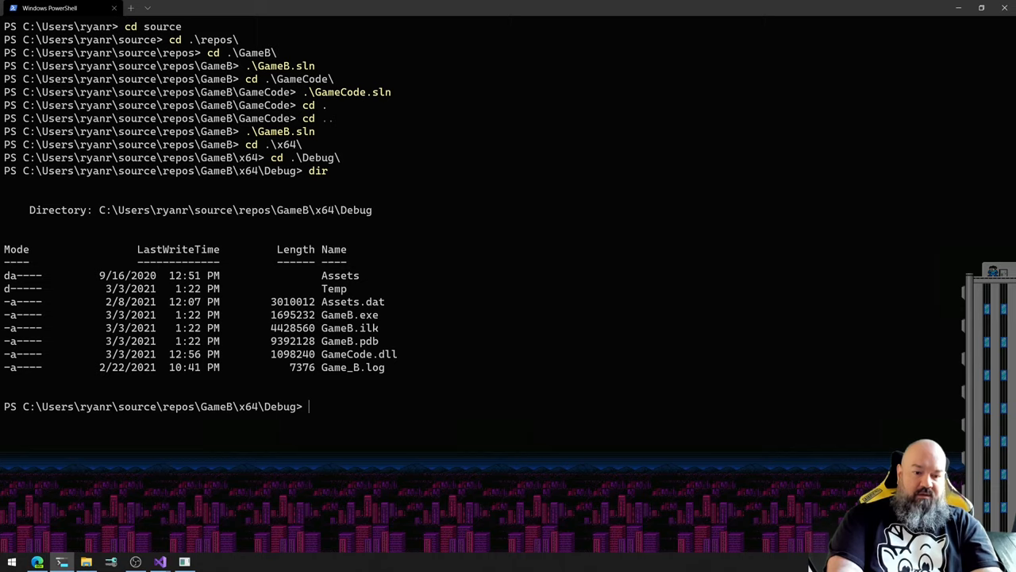
type("g")
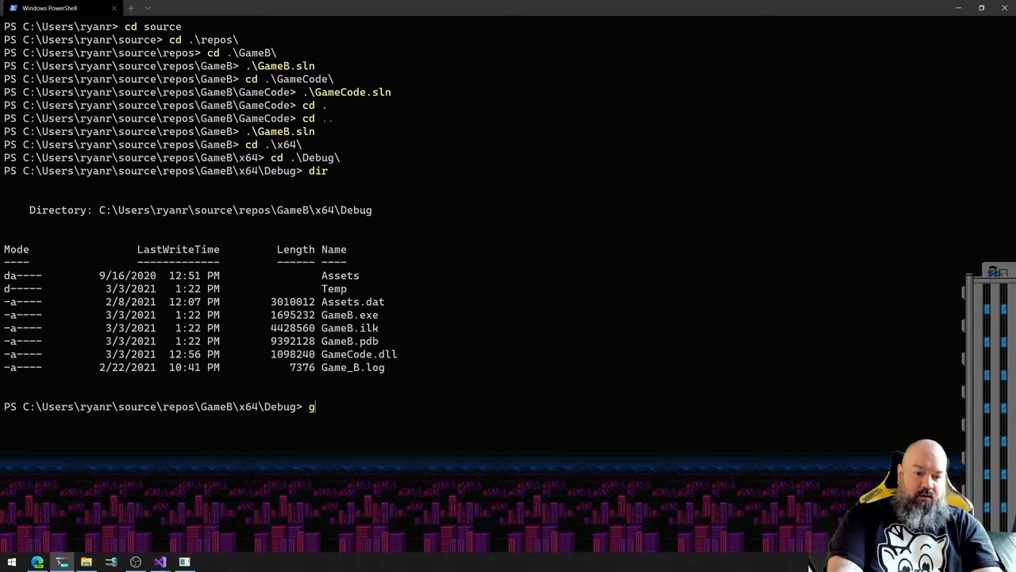
type("c .\\Game_B.log")
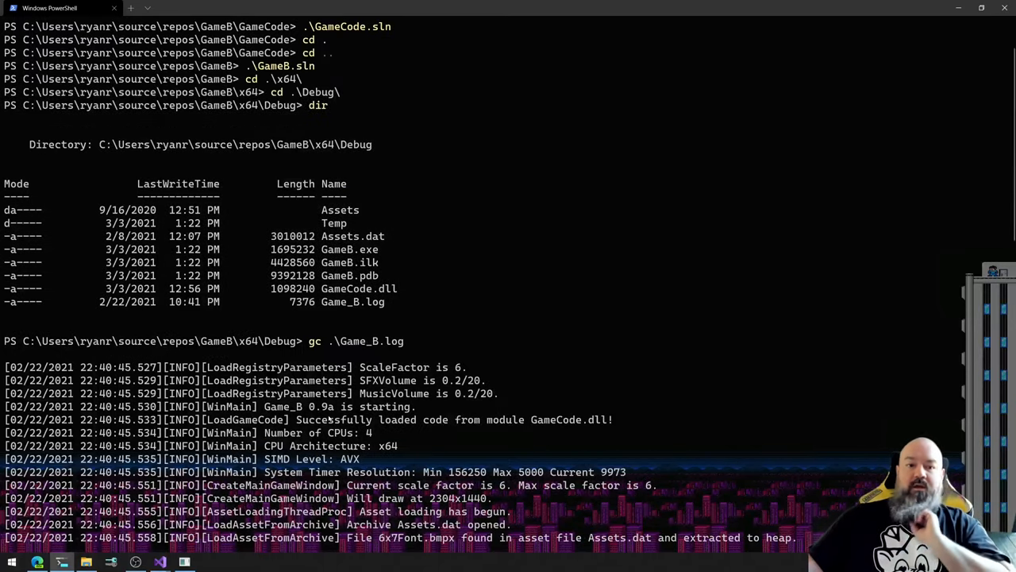
mouse_move(352, 327)
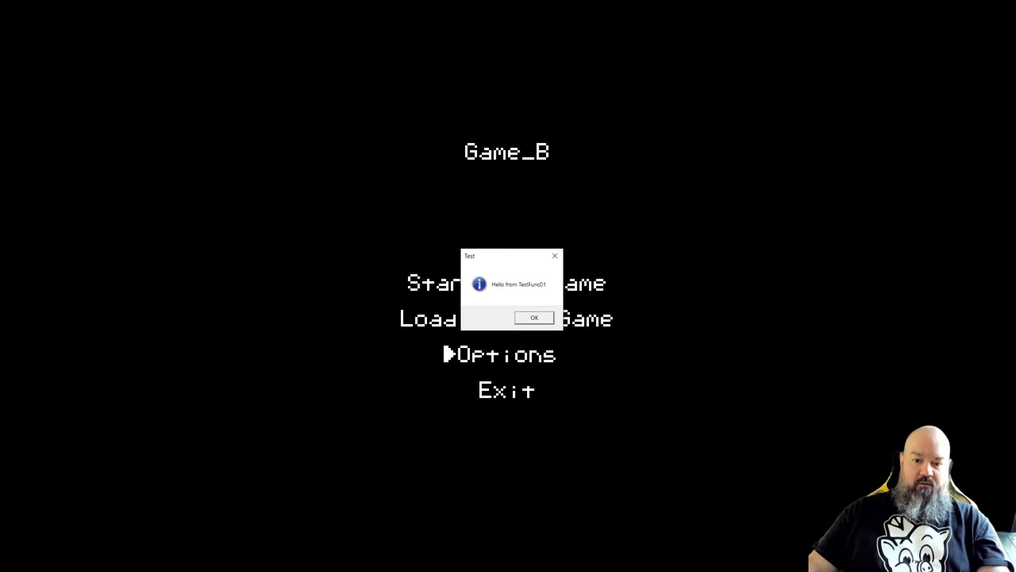
Dismiss the TestFunc01 greeting, back out of the options screen, and switch to Visual Studio.
left_click(534, 318)
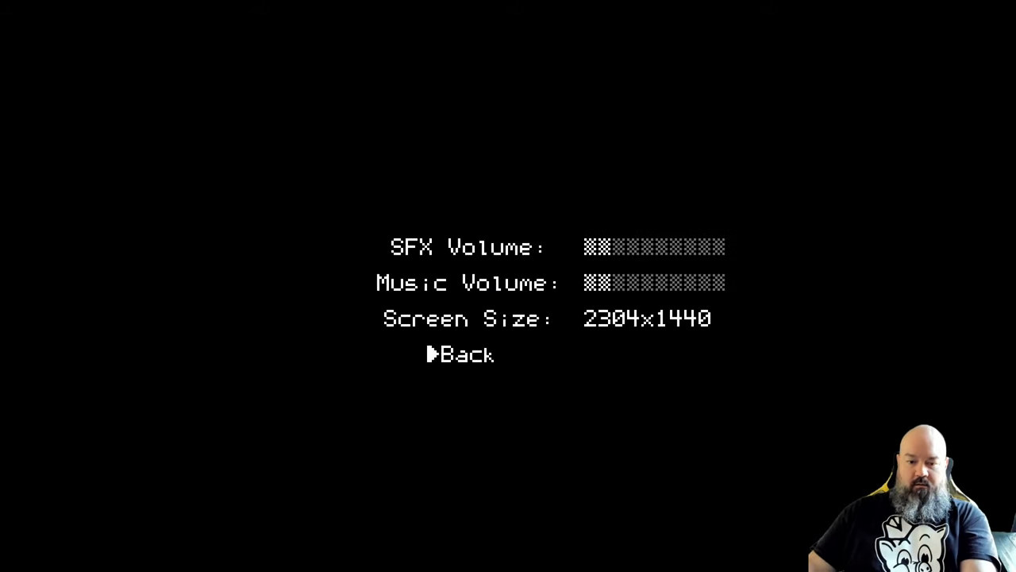
left_click(467, 355)
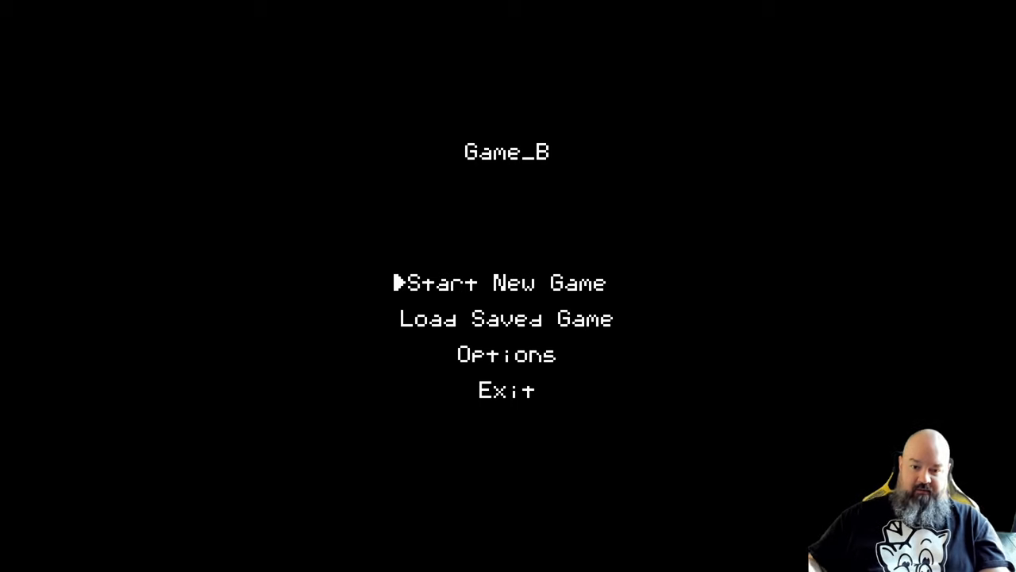
key("alt+tab")
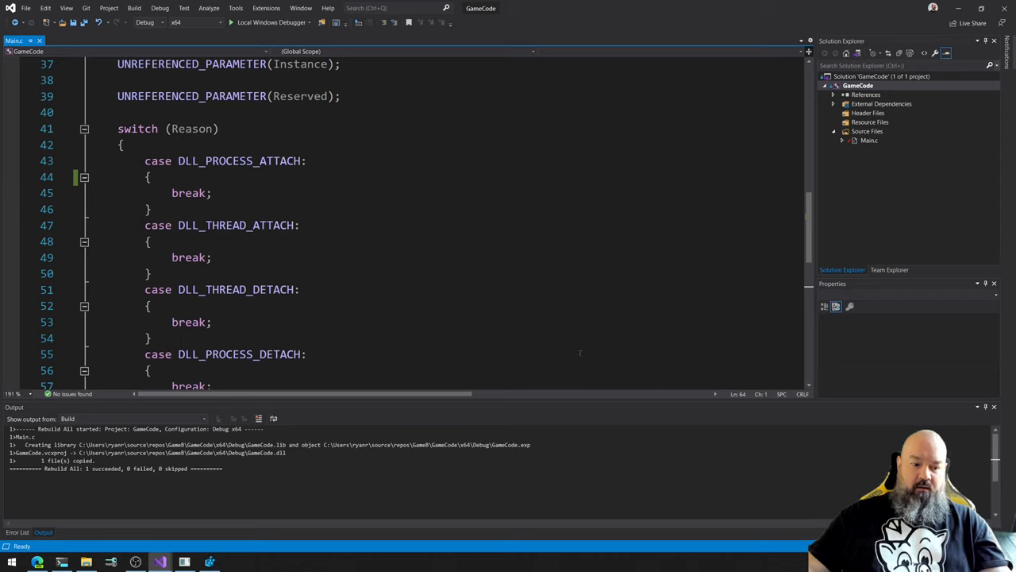
Rebuild the GameCode solution while Game_B runs, hitting the access-denied GameCode.pdb error.
left_click(134, 8)
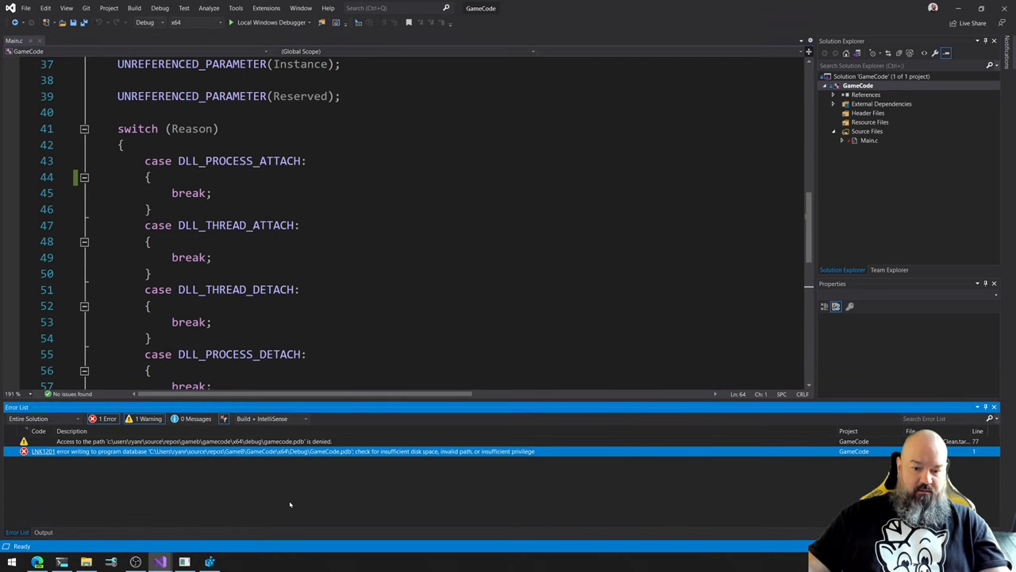
mouse_move(199, 521)
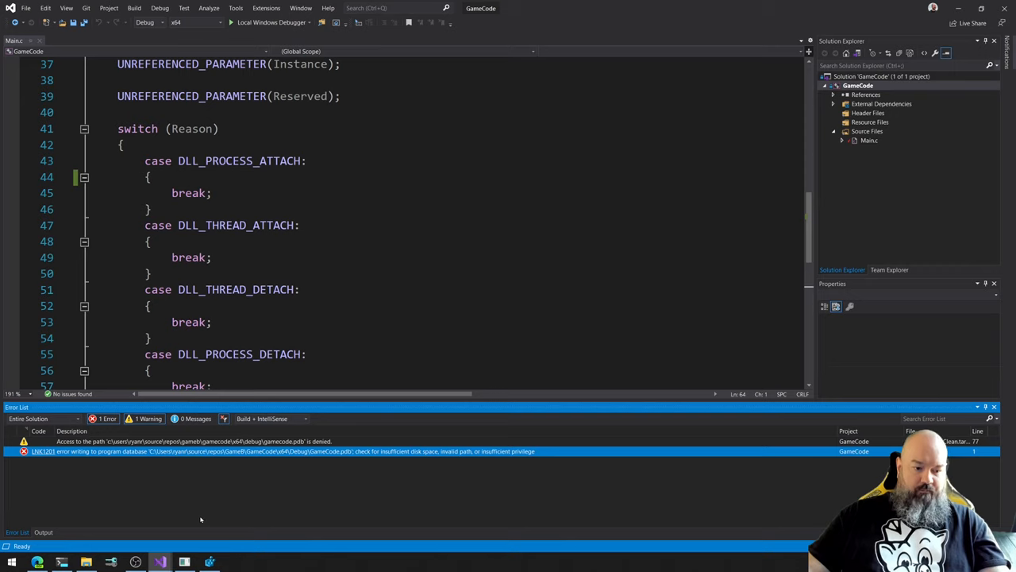
mouse_move(204, 517)
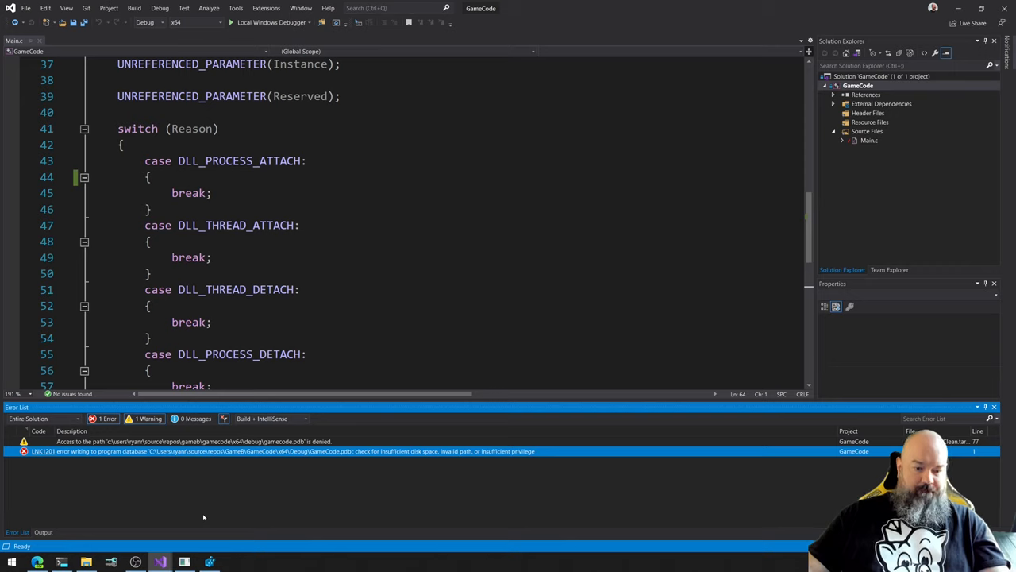
mouse_move(206, 516)
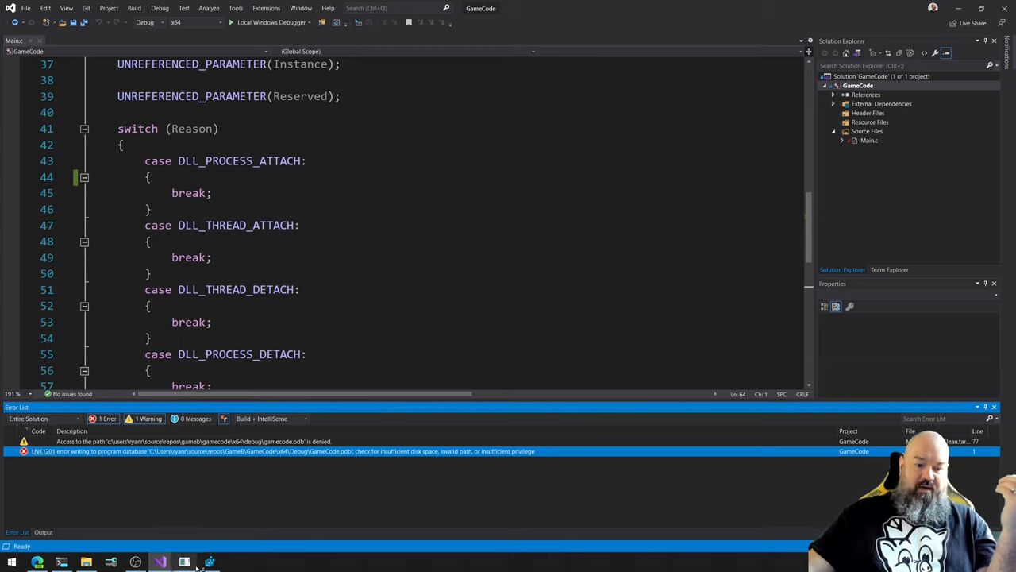
mouse_move(185, 562)
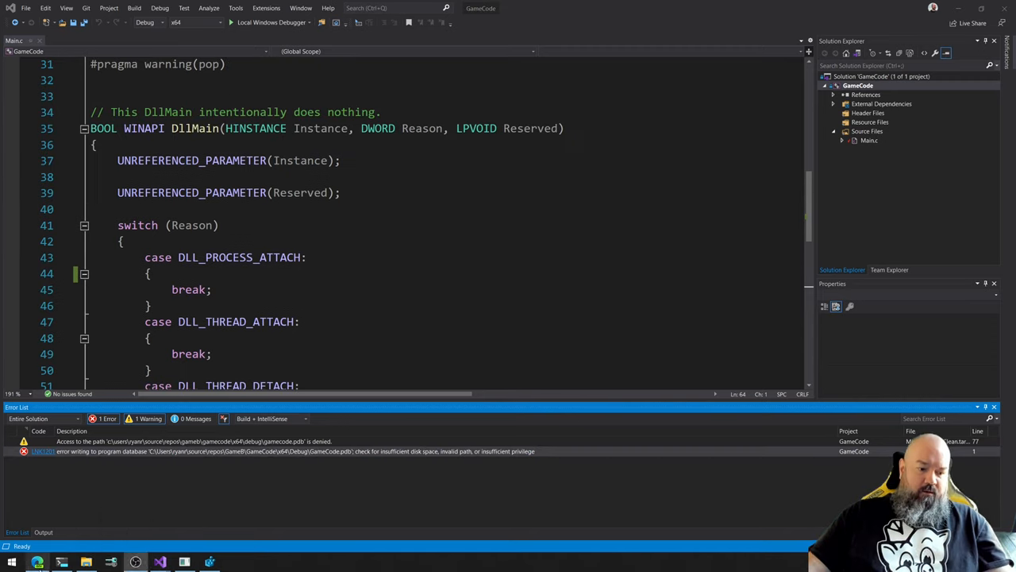
Search 'loadlibrary lock file' in an InPrivate window and open the Dynamic-Link Library Best Practices result.
right_click(39, 562)
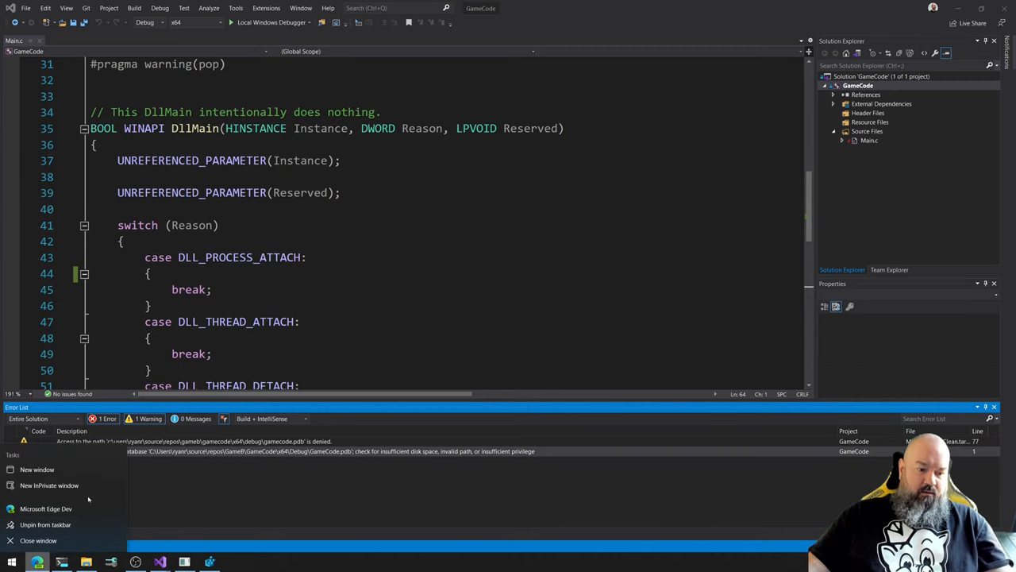
left_click(49, 485)
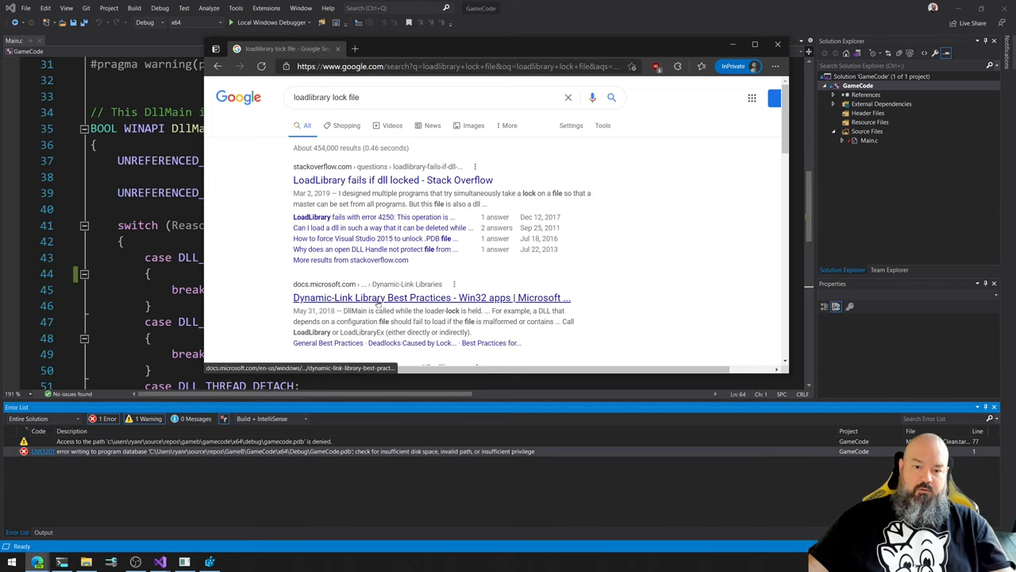
left_click(432, 297)
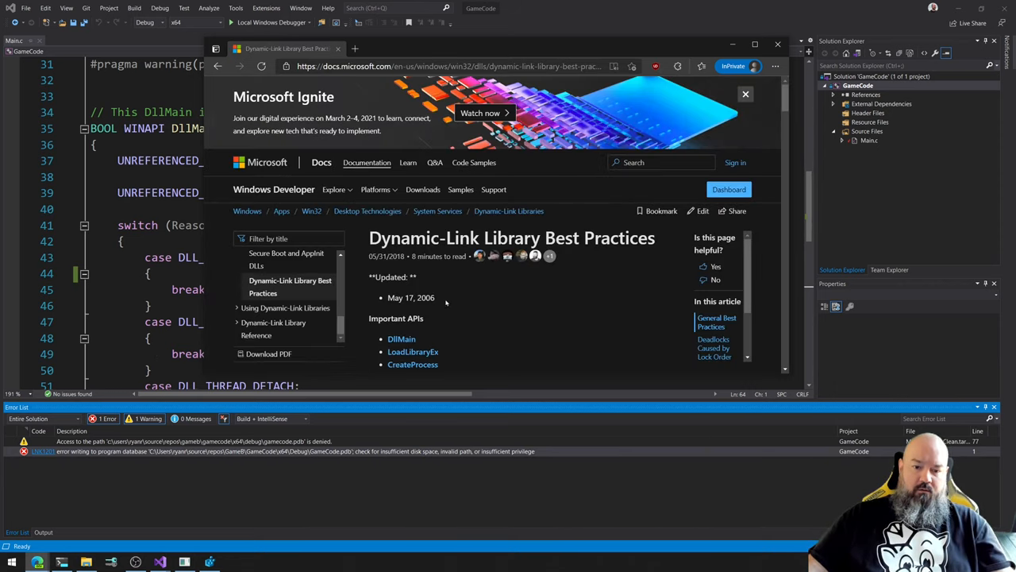
From the article's Important APIs, open the LoadLibraryExA function reference.
scroll("down", 3)
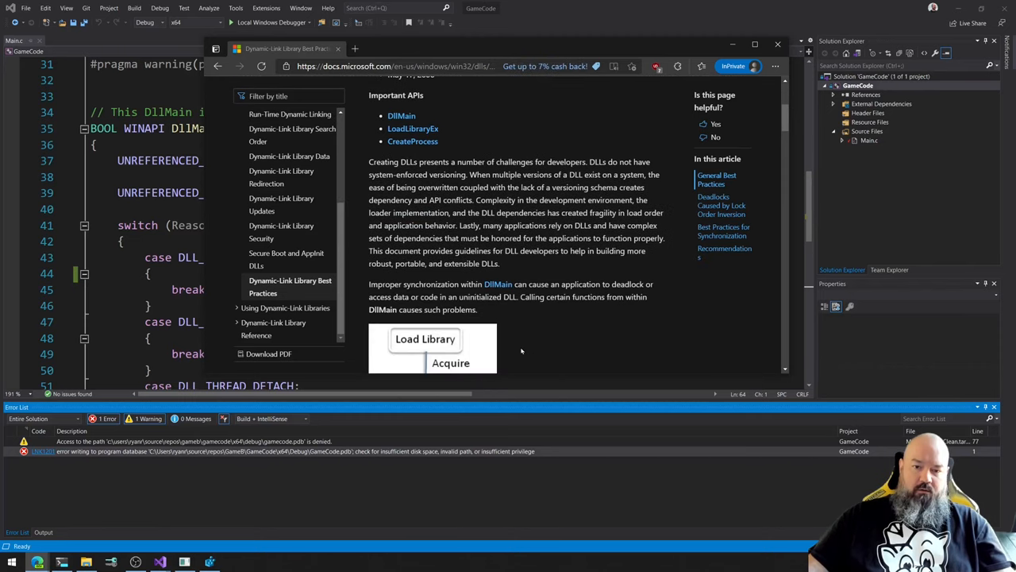
left_click(413, 142)
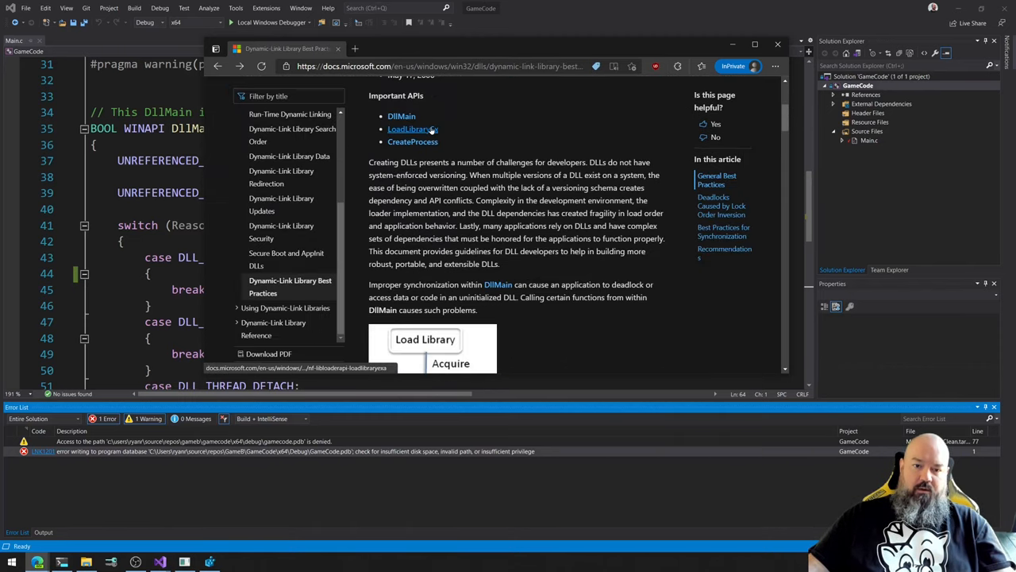
left_click(413, 129)
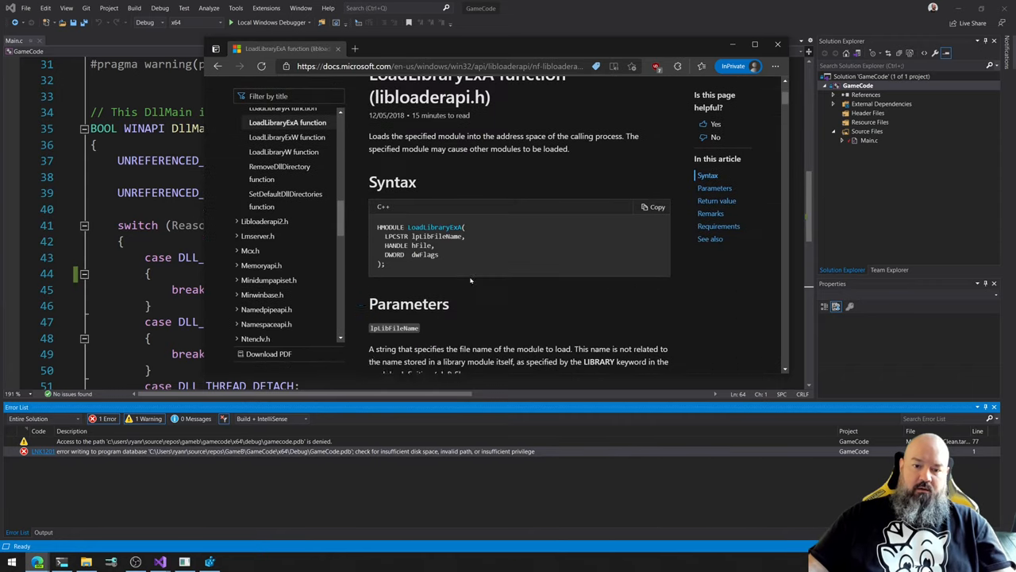
scroll("down", 3)
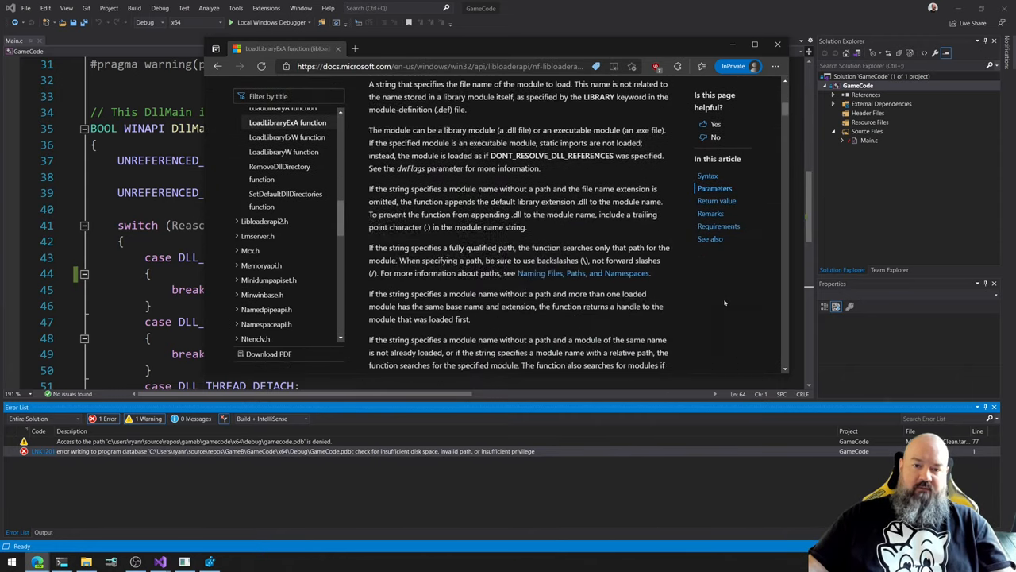
scroll("down", 3)
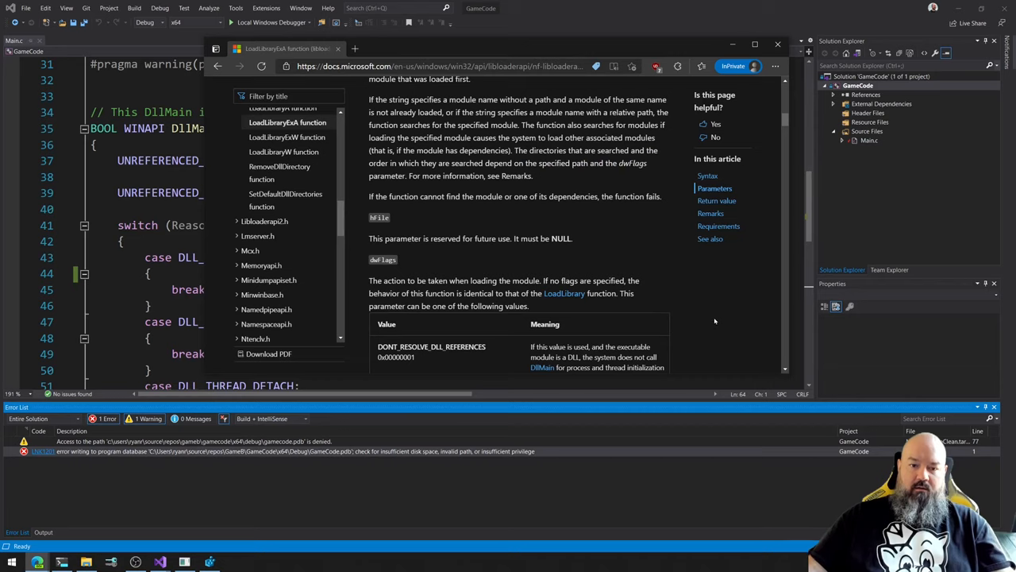
scroll("down", 3)
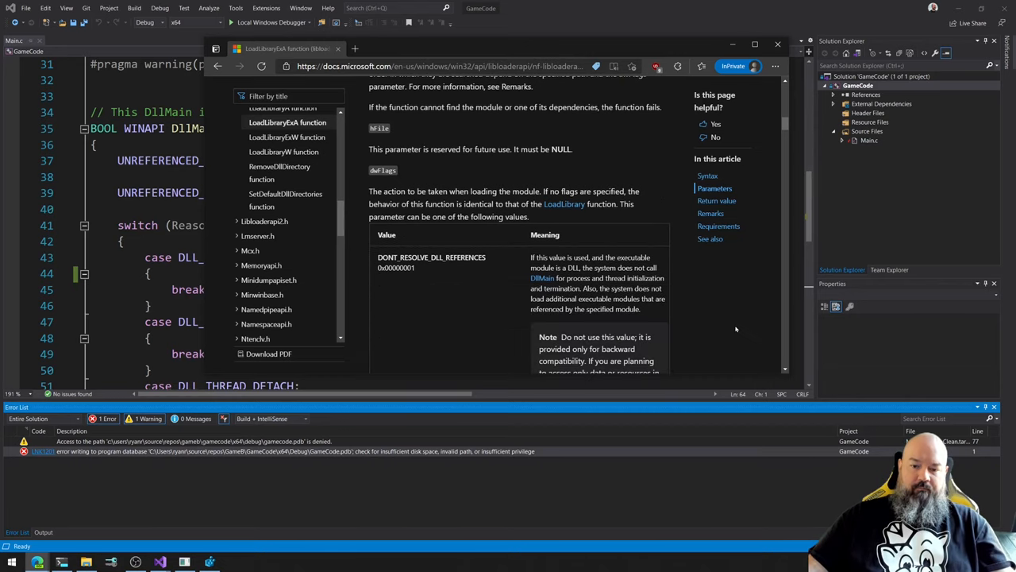
scroll("down", 3)
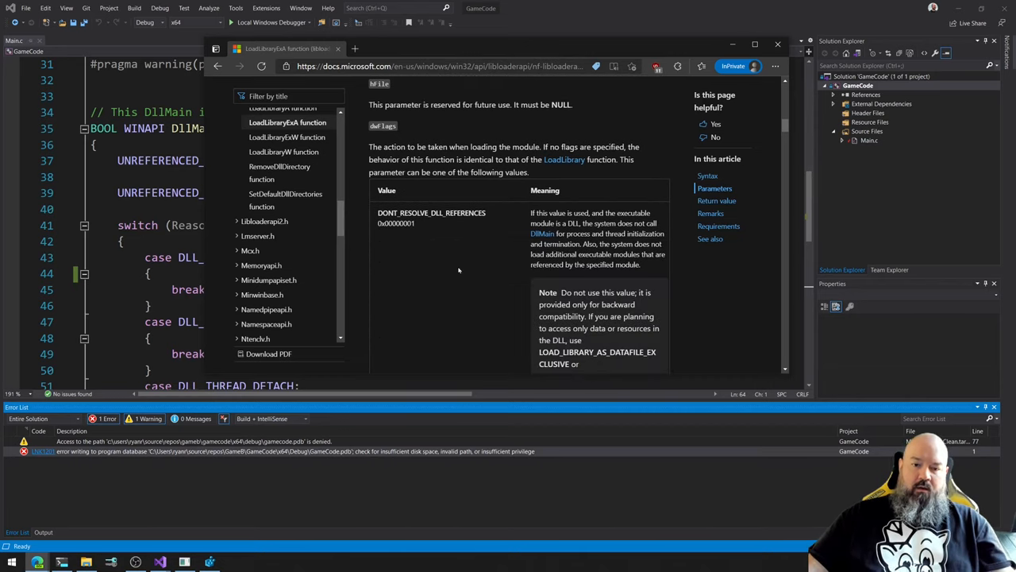
double_click(432, 212)
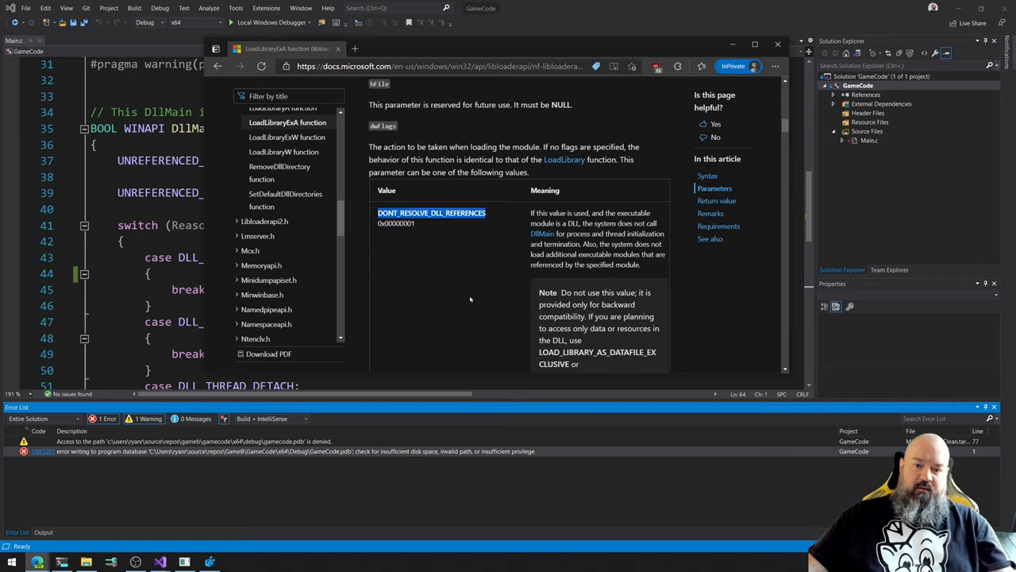
mouse_move(504, 270)
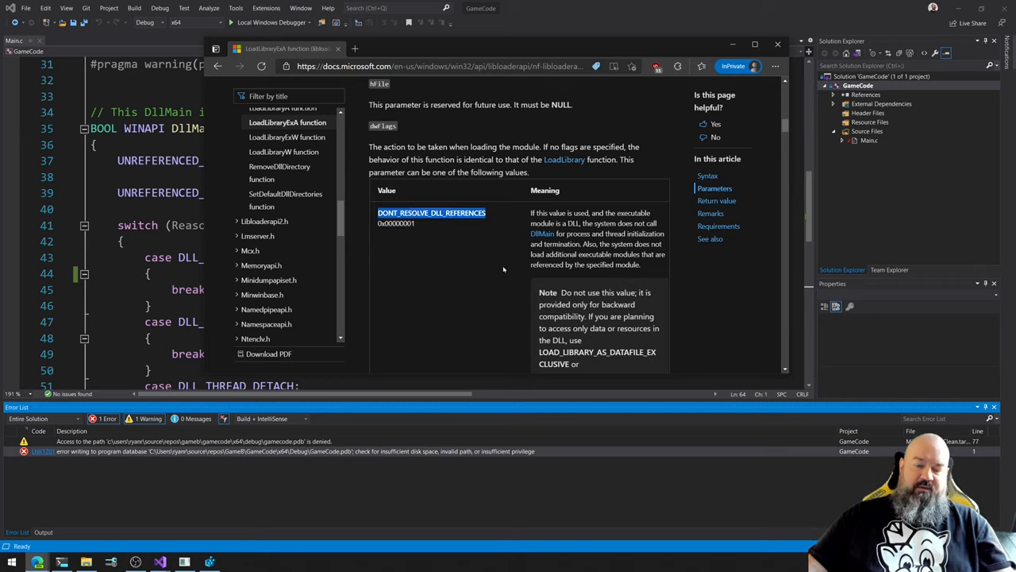
scroll("up", 3)
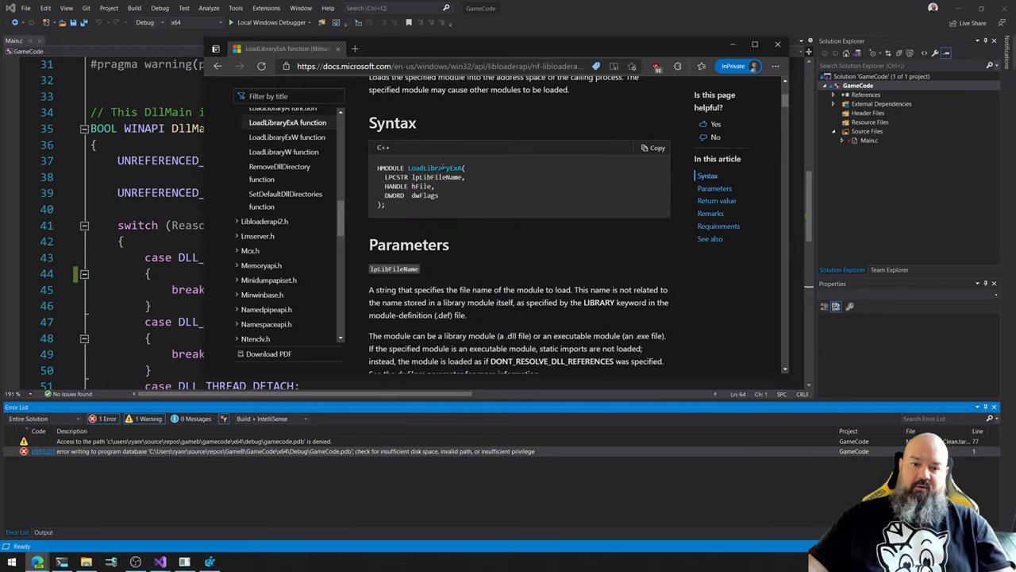
scroll("down", 3)
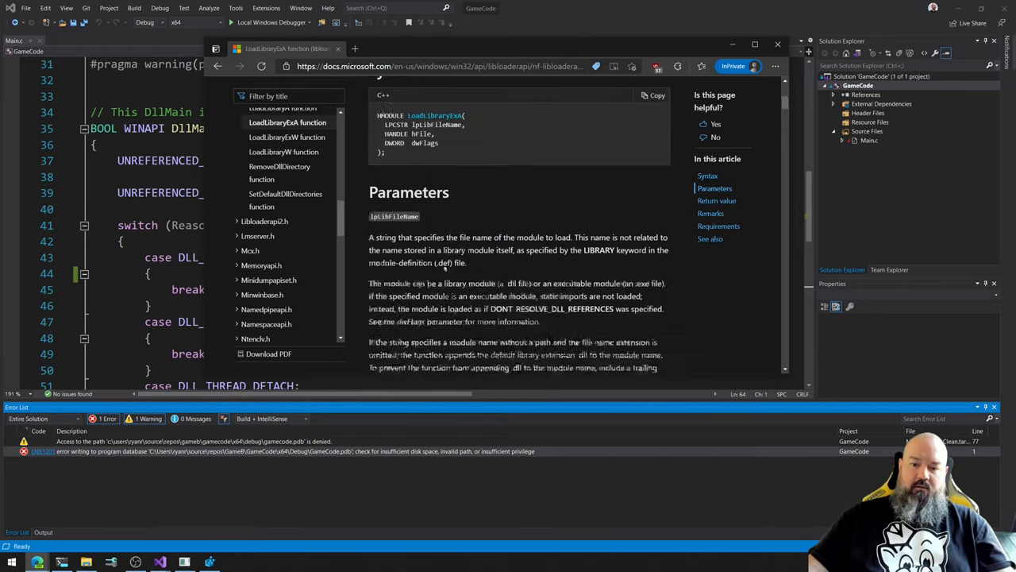
scroll("down", 3)
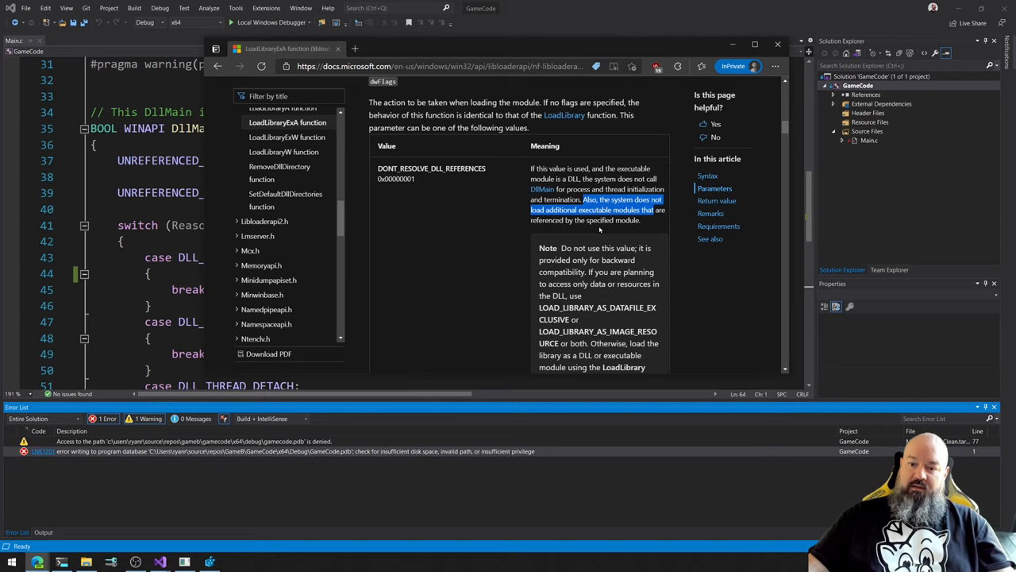
mouse_move(591, 231)
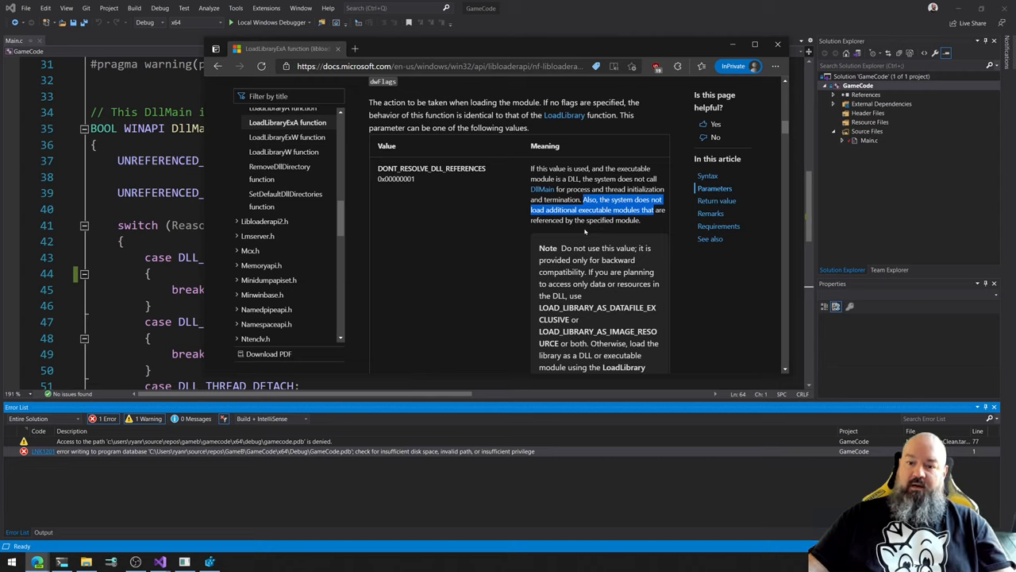
scroll("down", 3)
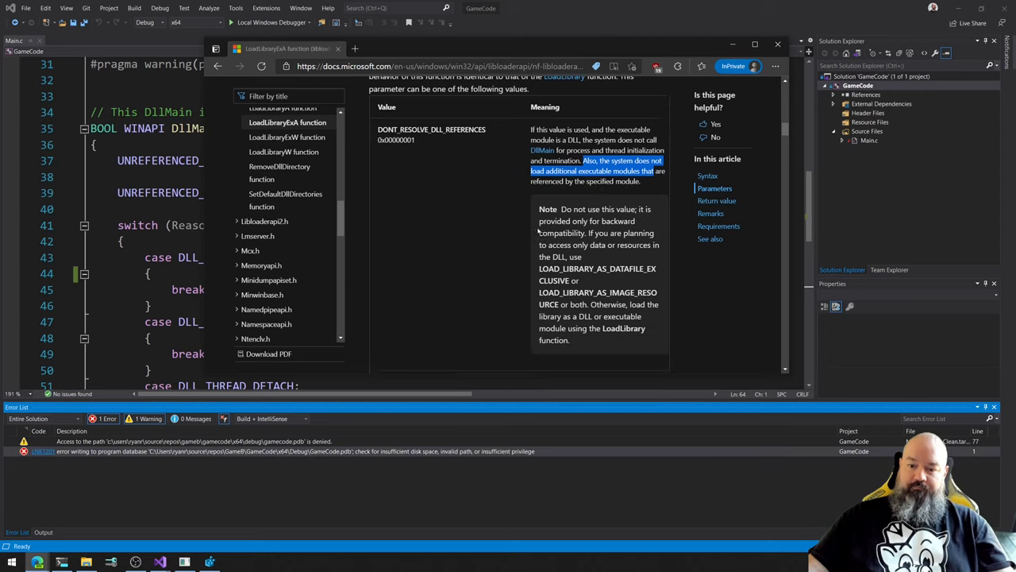
scroll("down", 3)
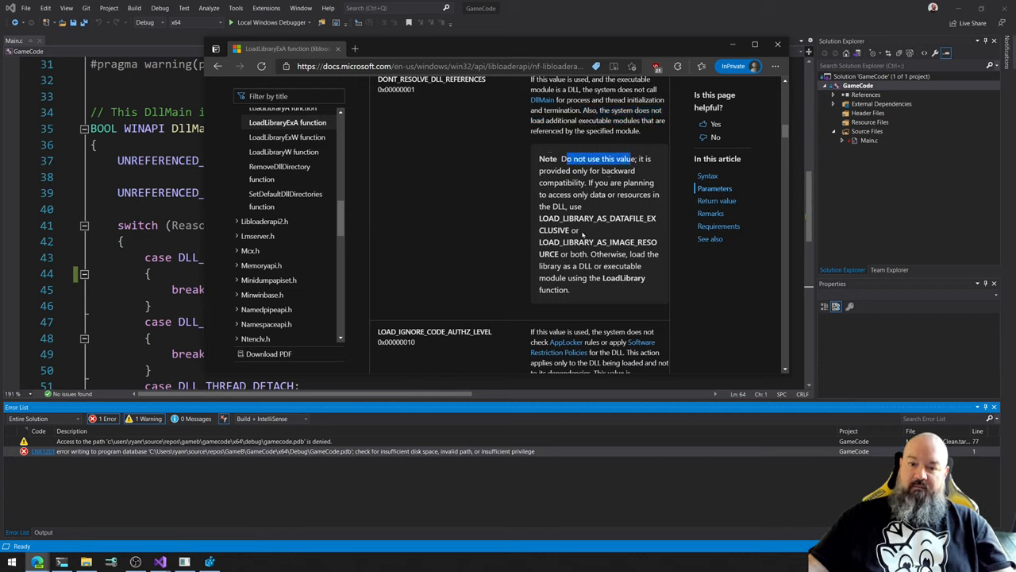
left_click_drag(563, 159, 584, 182)
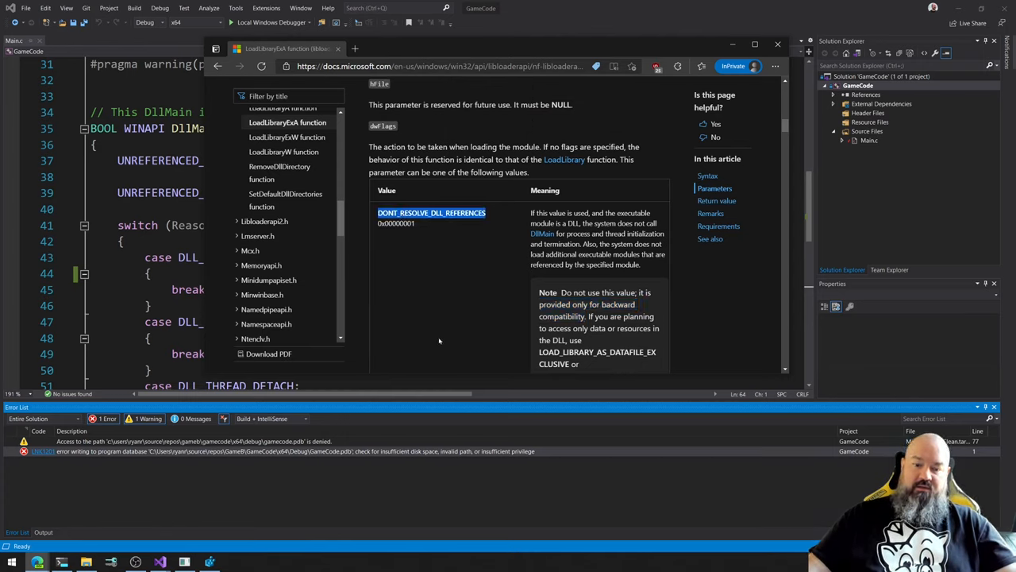
mouse_move(426, 343)
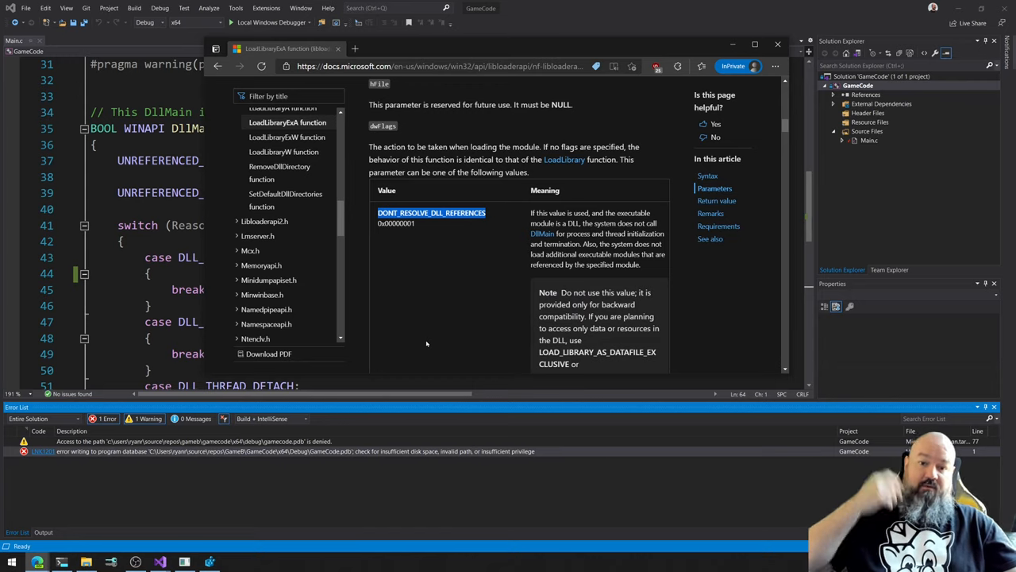
mouse_move(391, 334)
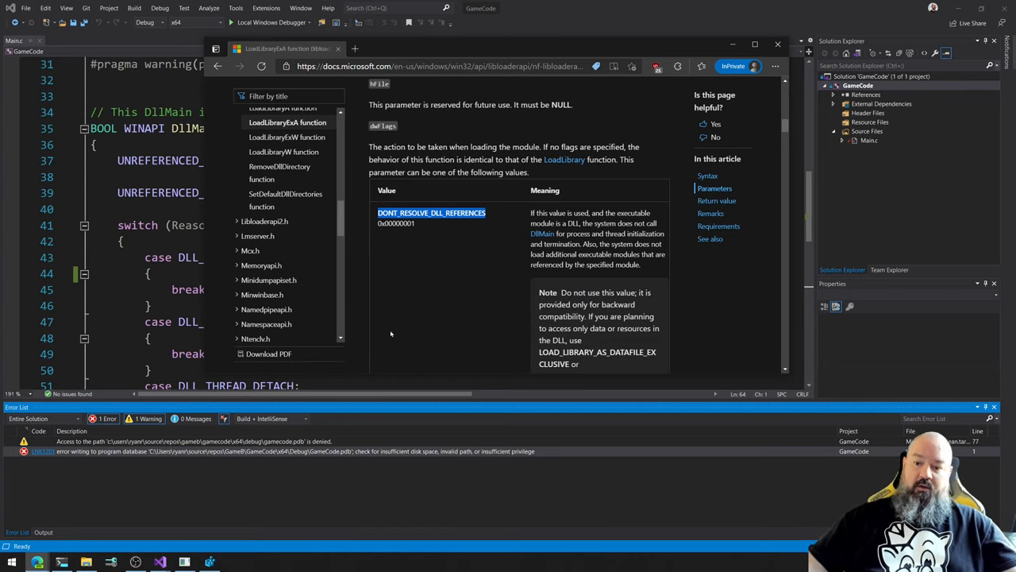
mouse_move(409, 348)
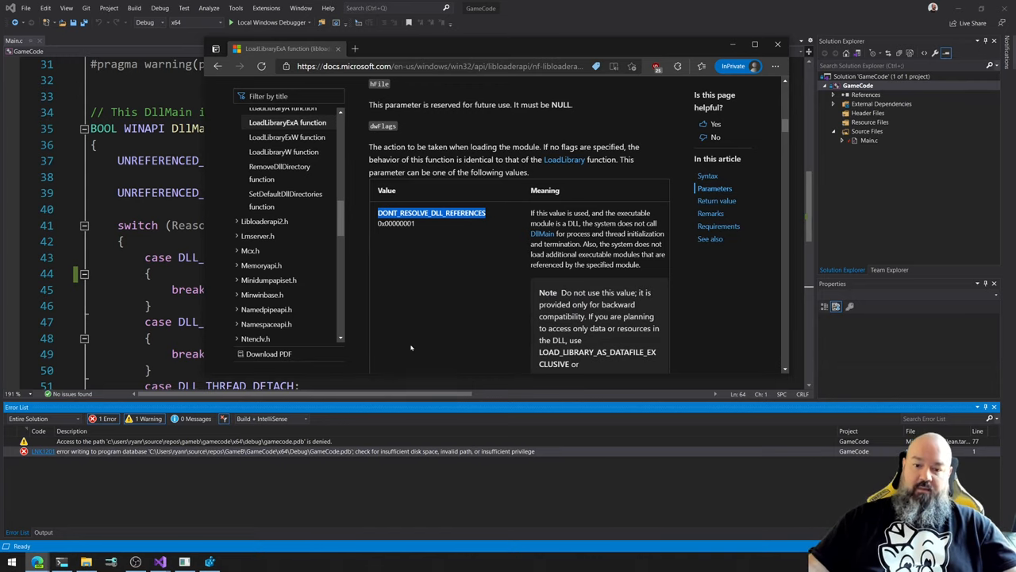
scroll("down", 3)
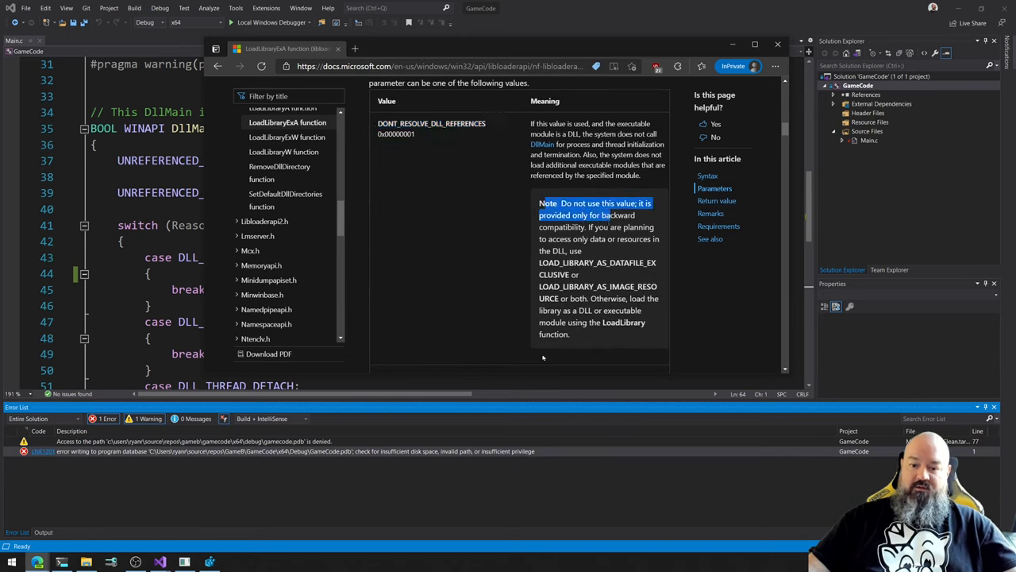
scroll("down", 3)
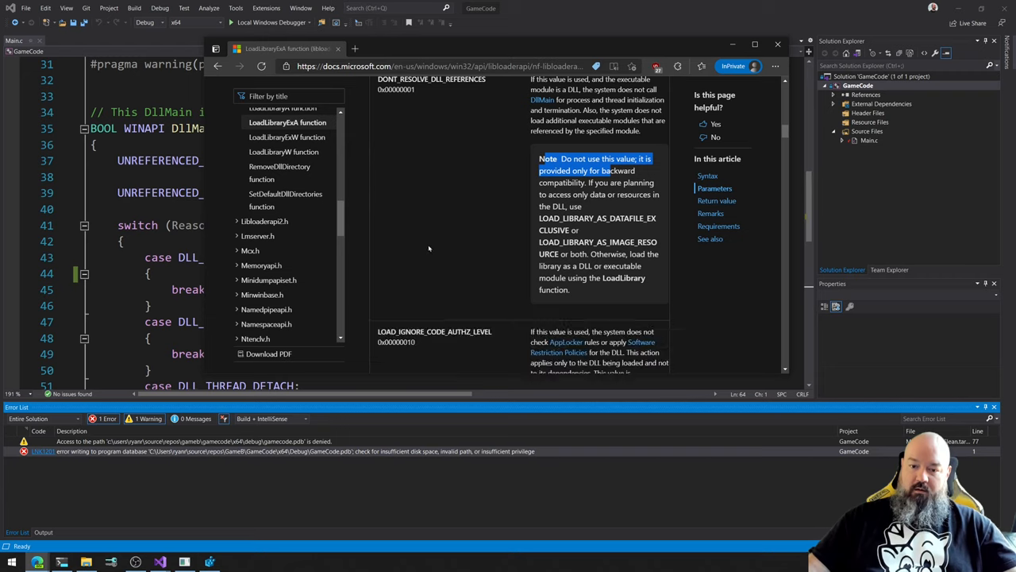
scroll("down", 3)
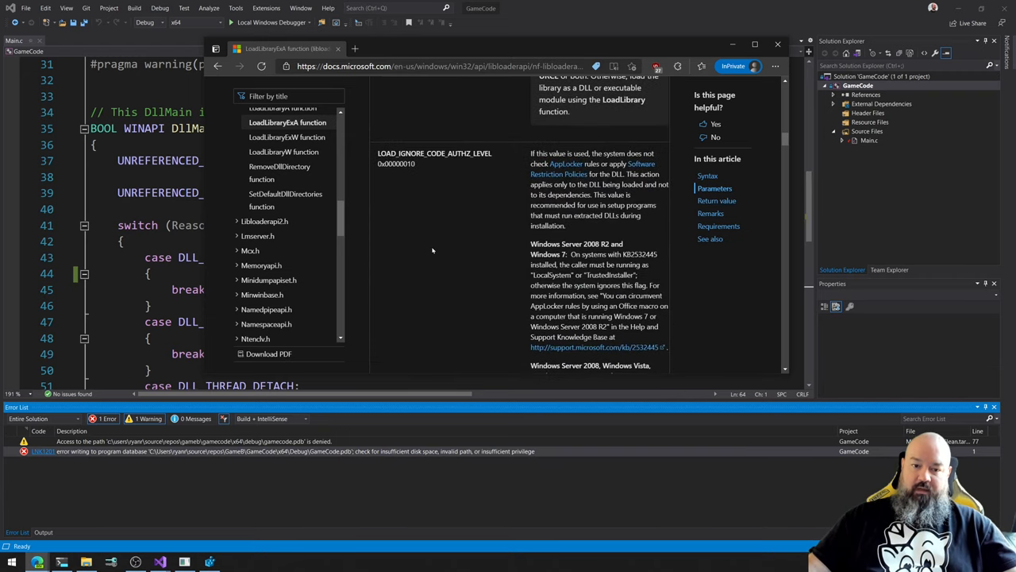
scroll("down", 3)
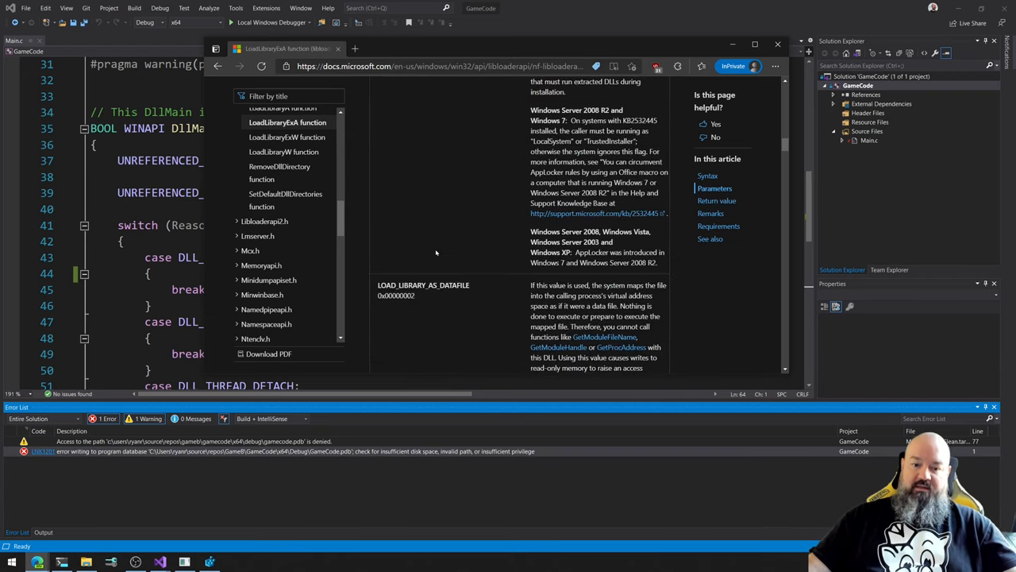
scroll("down", 3)
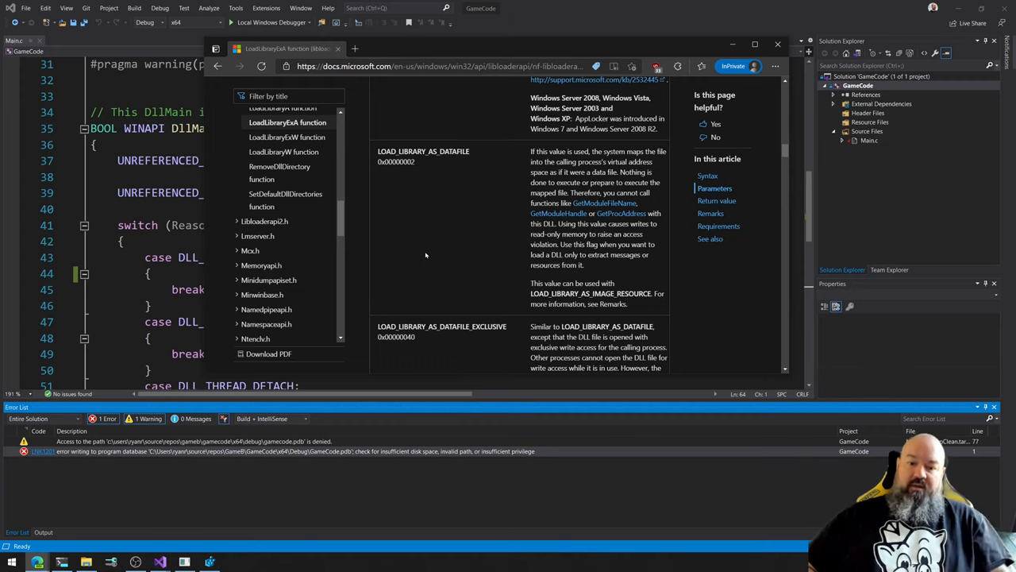
mouse_move(391, 228)
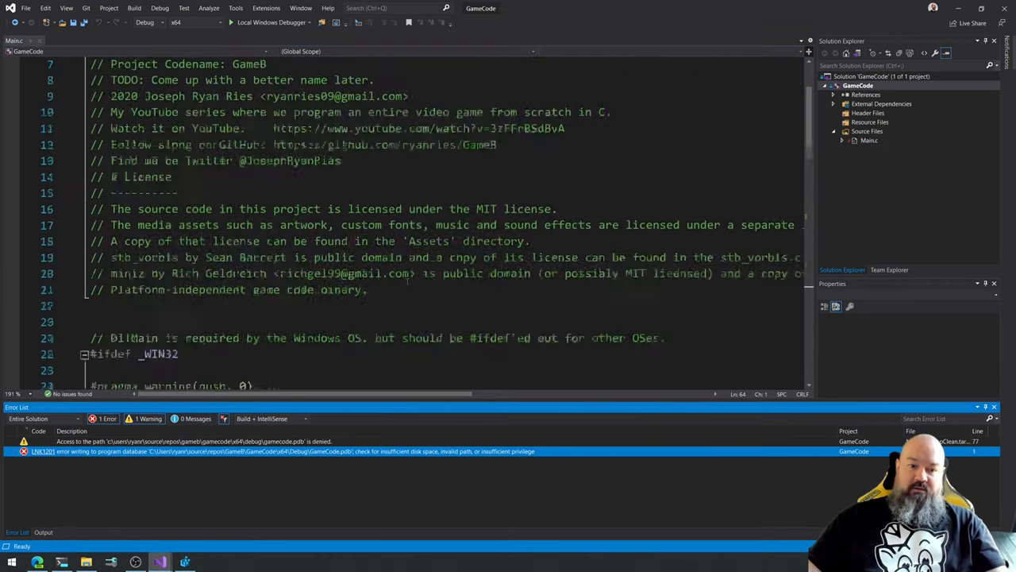
Scroll through the GameCode source file toward its license header.
scroll("down", 3)
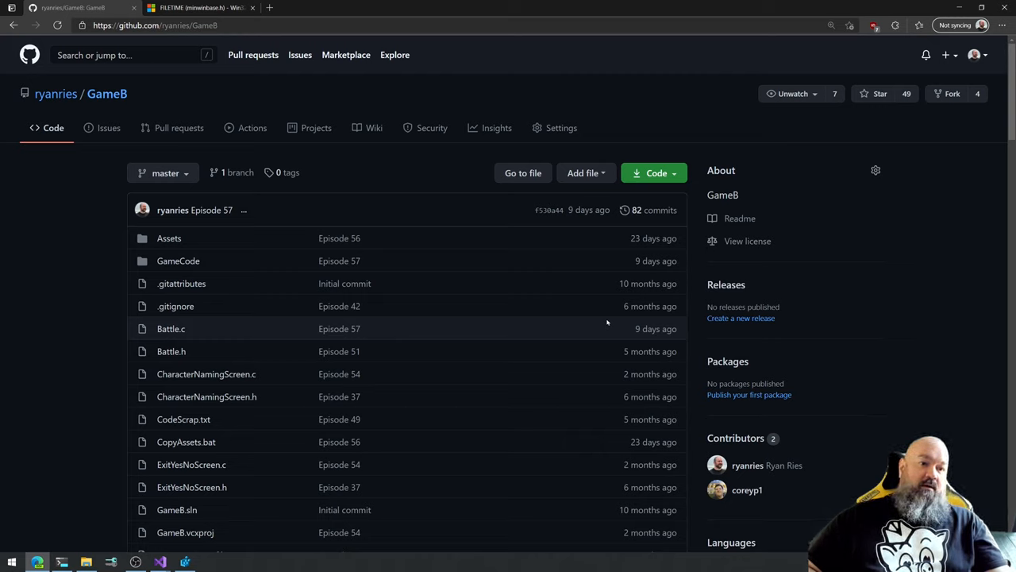
mouse_move(586, 172)
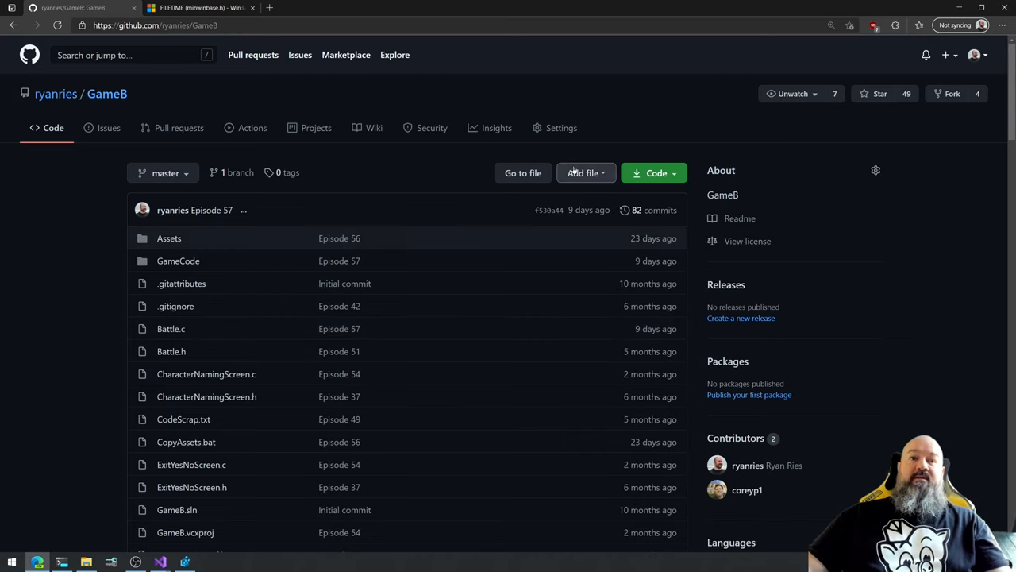